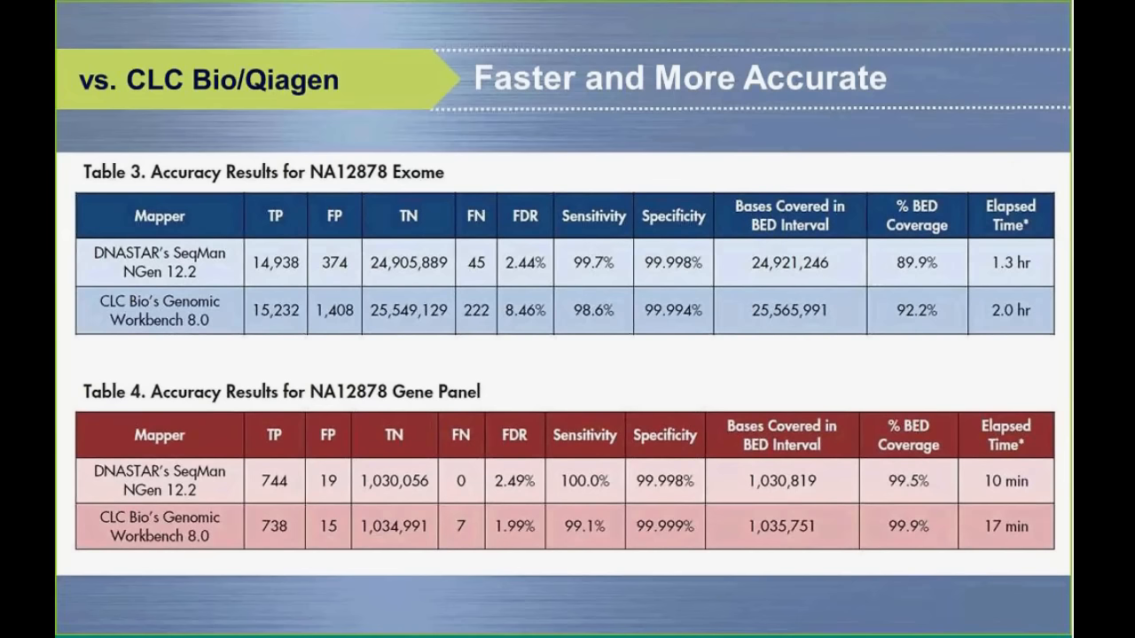
mouse_move(116, 282)
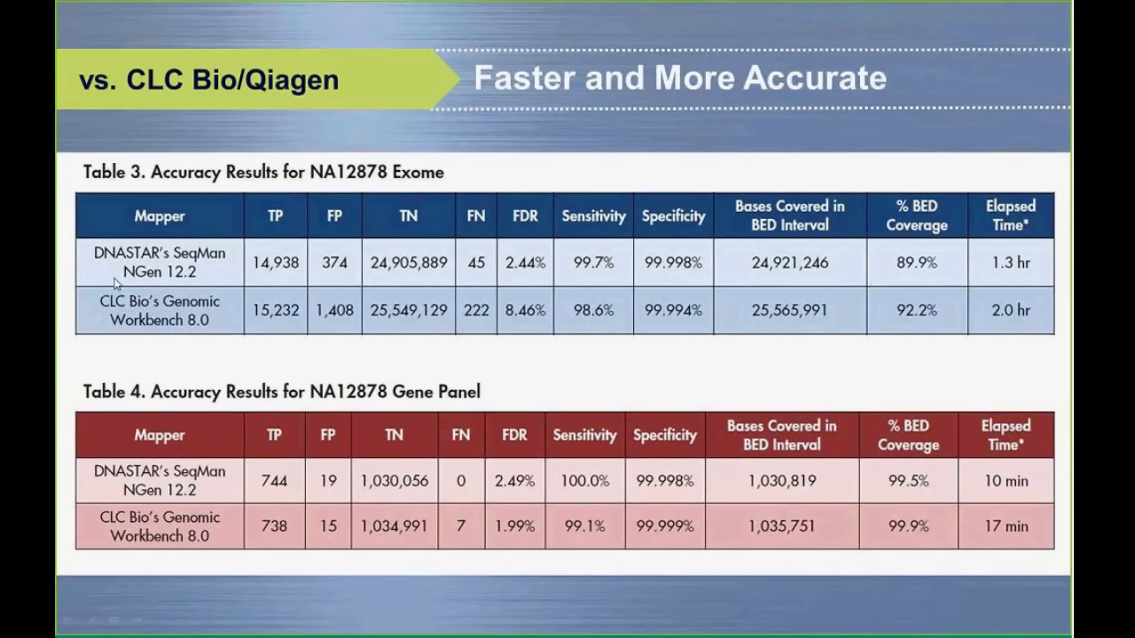
mouse_move(615, 268)
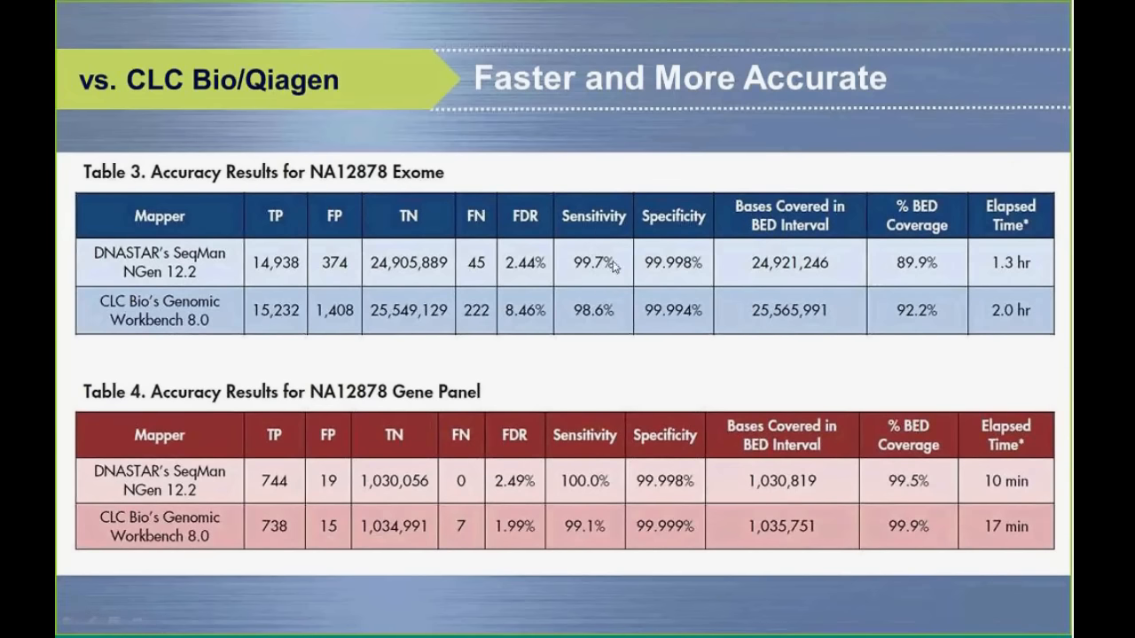
mouse_move(479, 279)
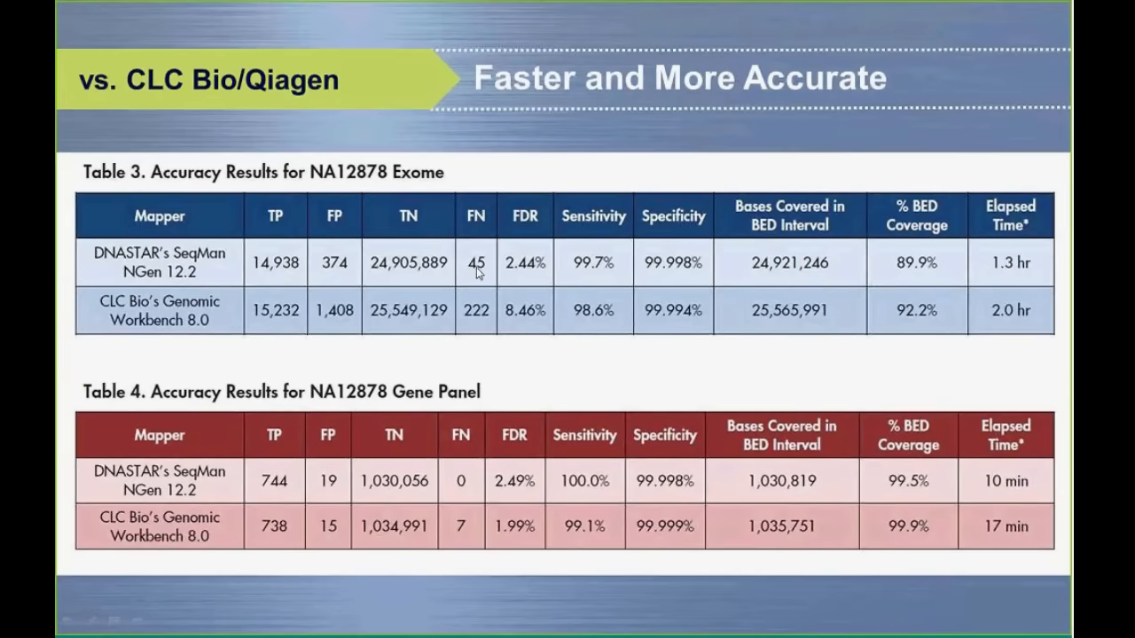
mouse_move(443, 260)
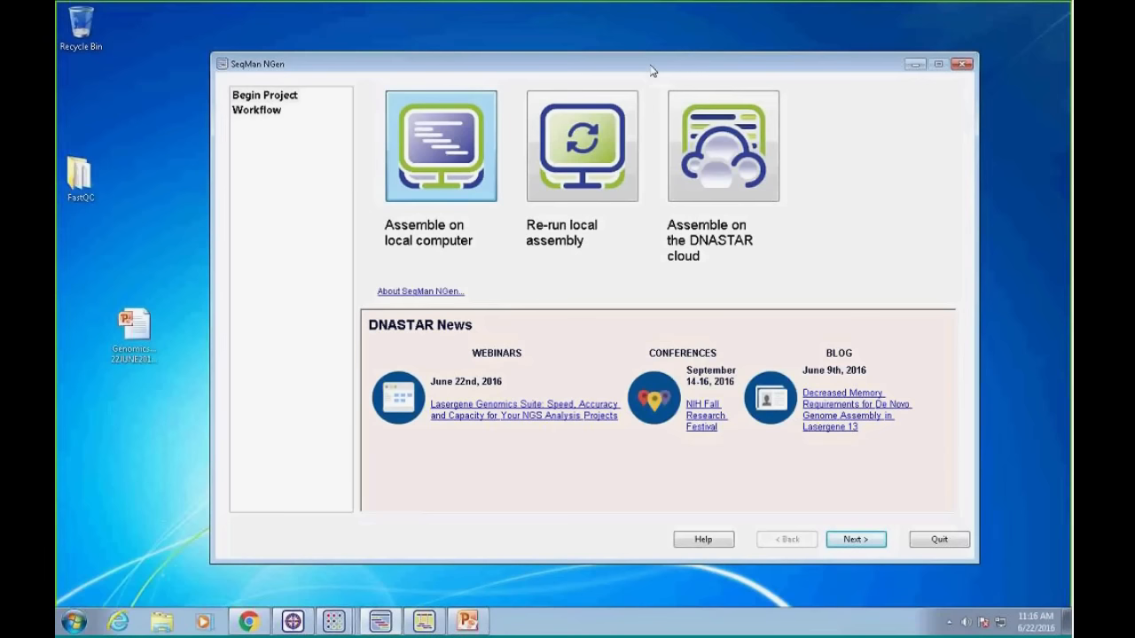
mouse_move(532, 6)
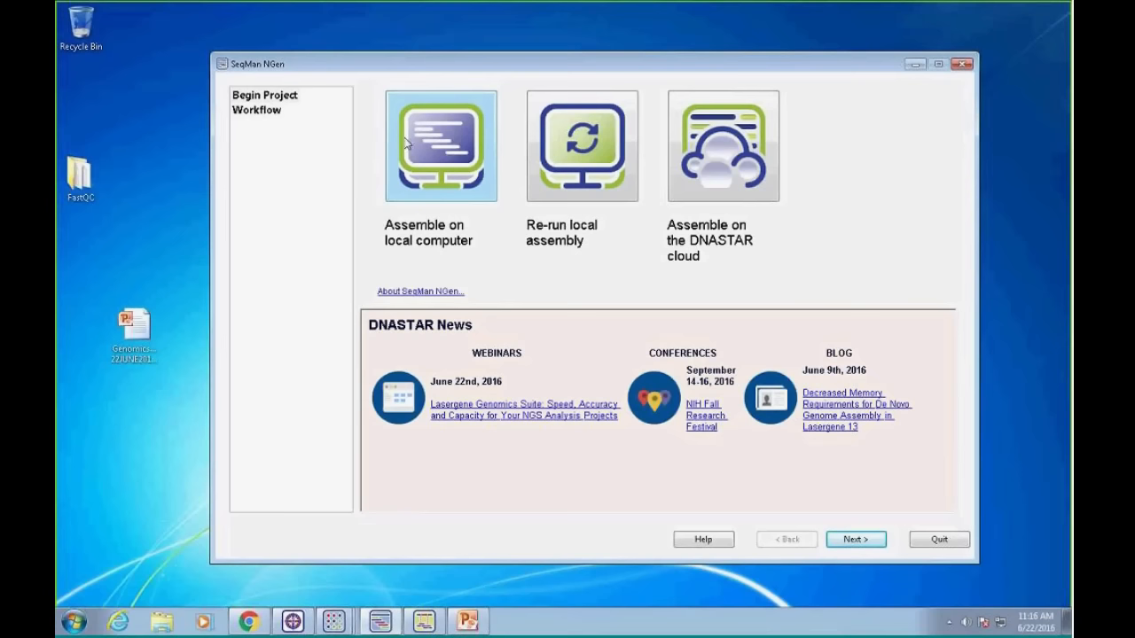
mouse_move(445, 141)
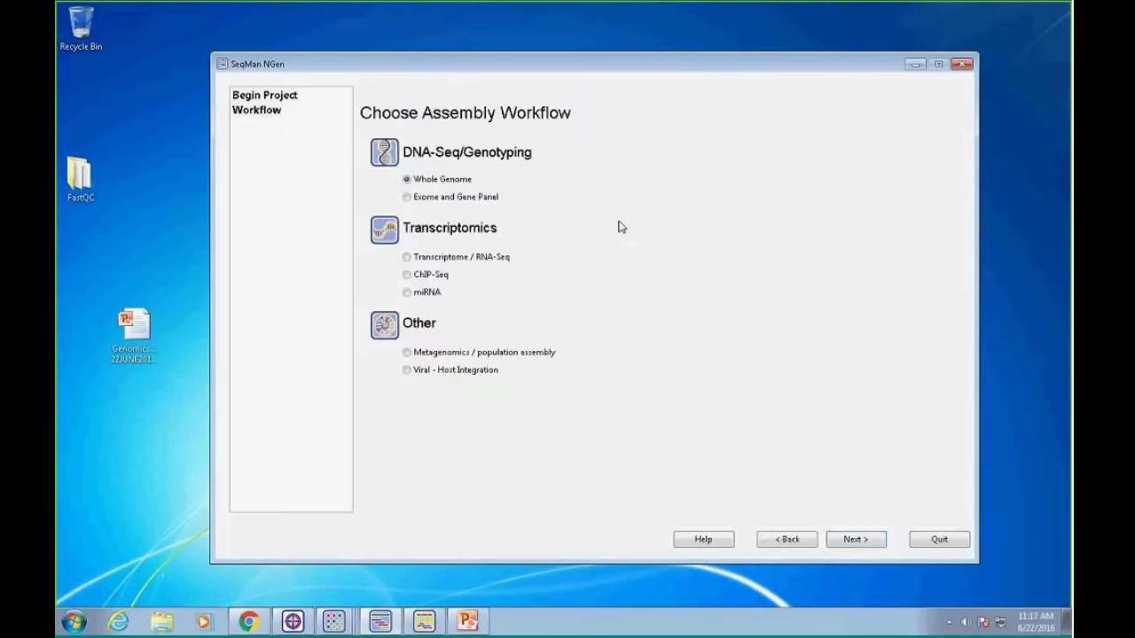
mouse_move(609, 226)
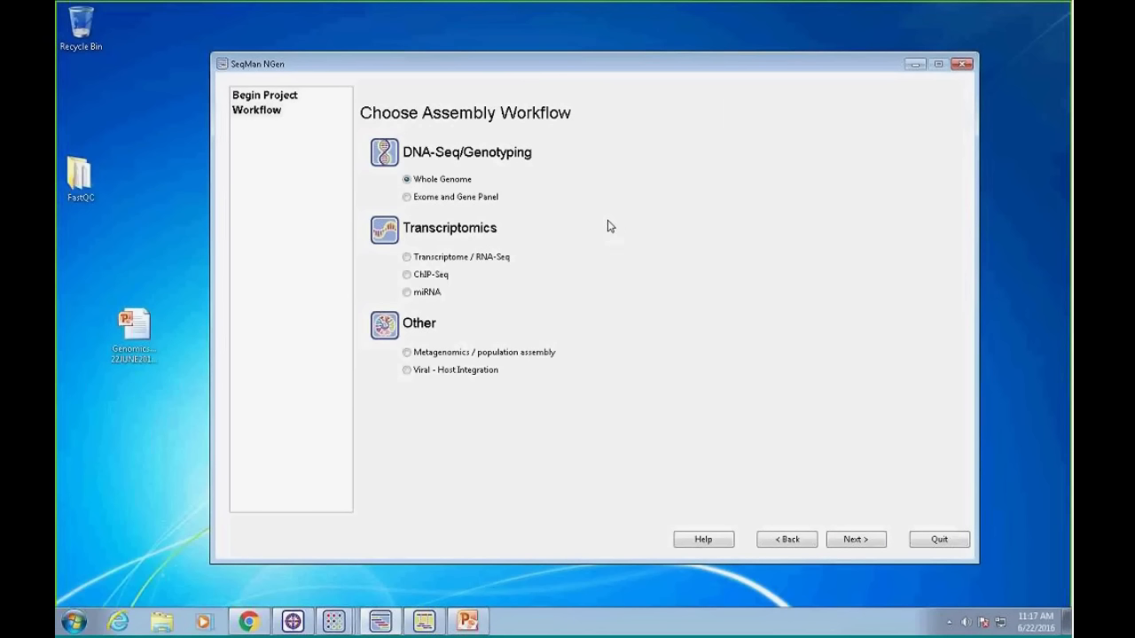
mouse_move(621, 217)
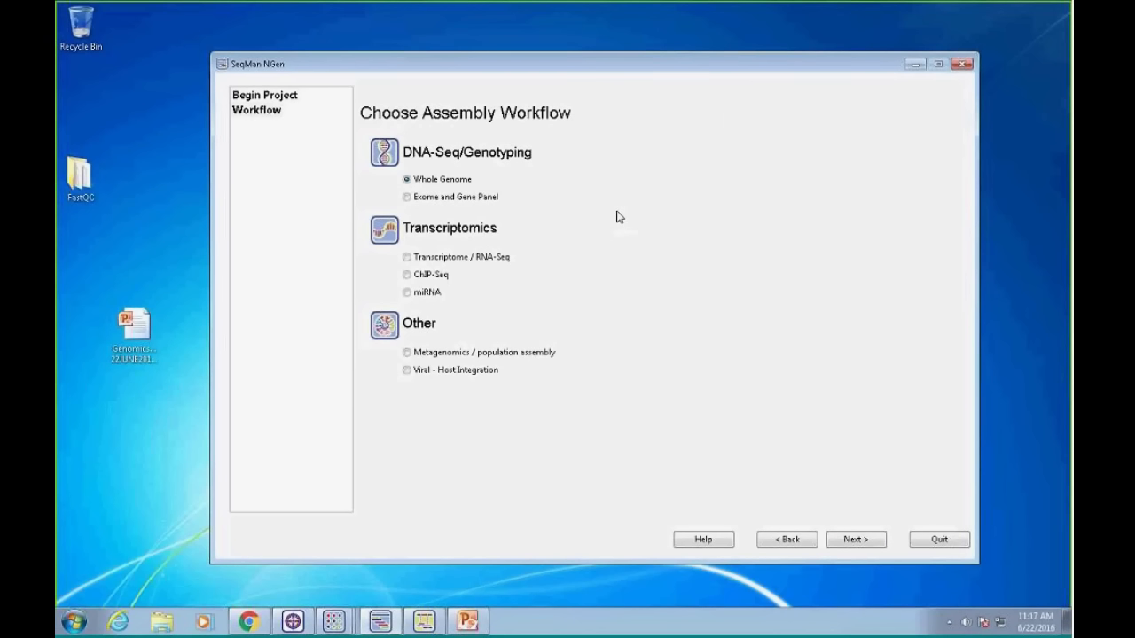
mouse_move(565, 276)
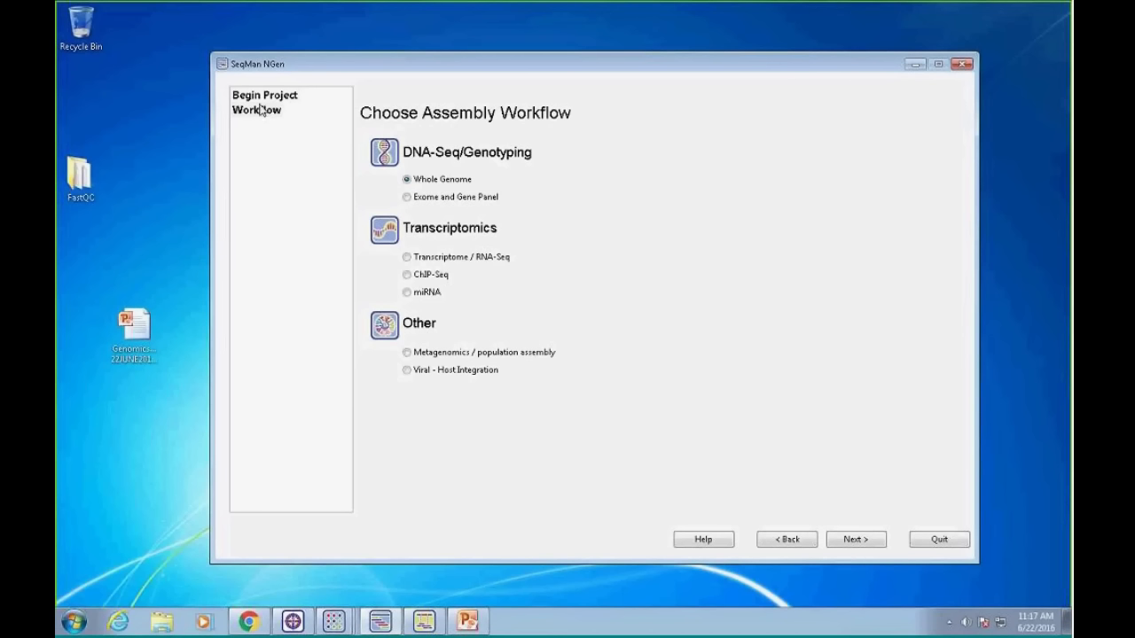
mouse_move(264, 231)
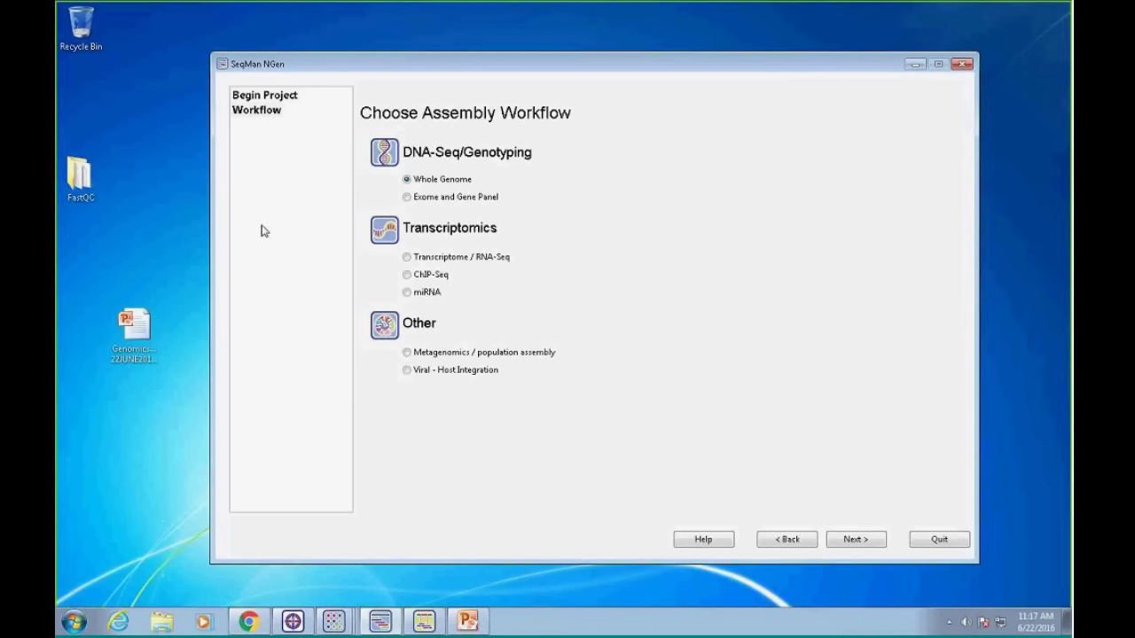
mouse_move(267, 301)
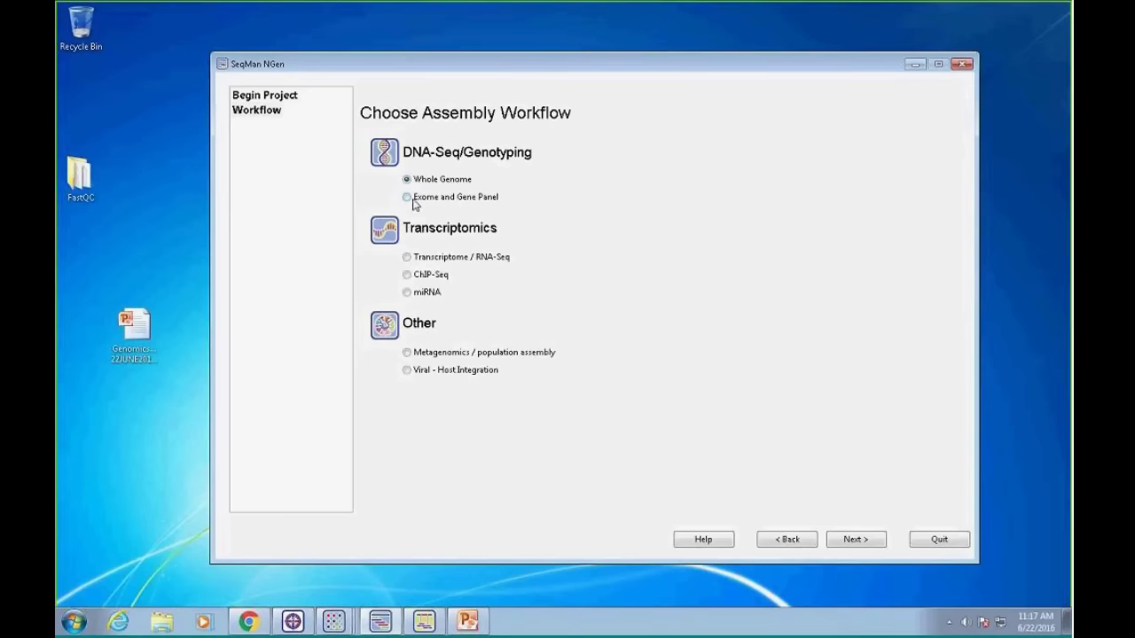
mouse_move(722, 476)
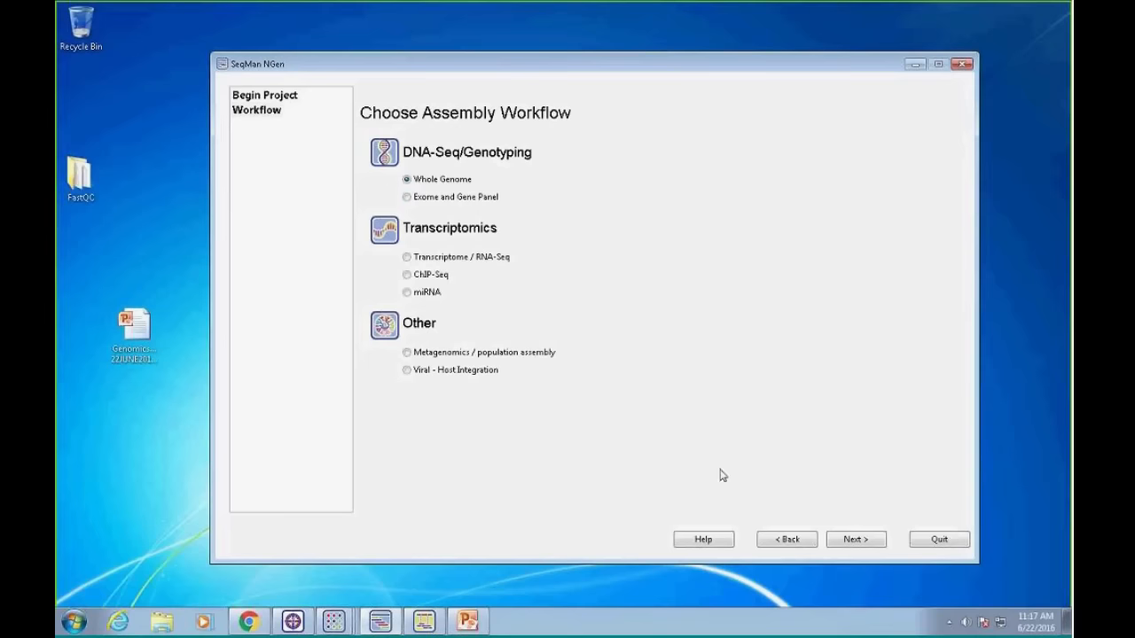
Advance to the assembly type page and choose De novo assembly
click(855, 539)
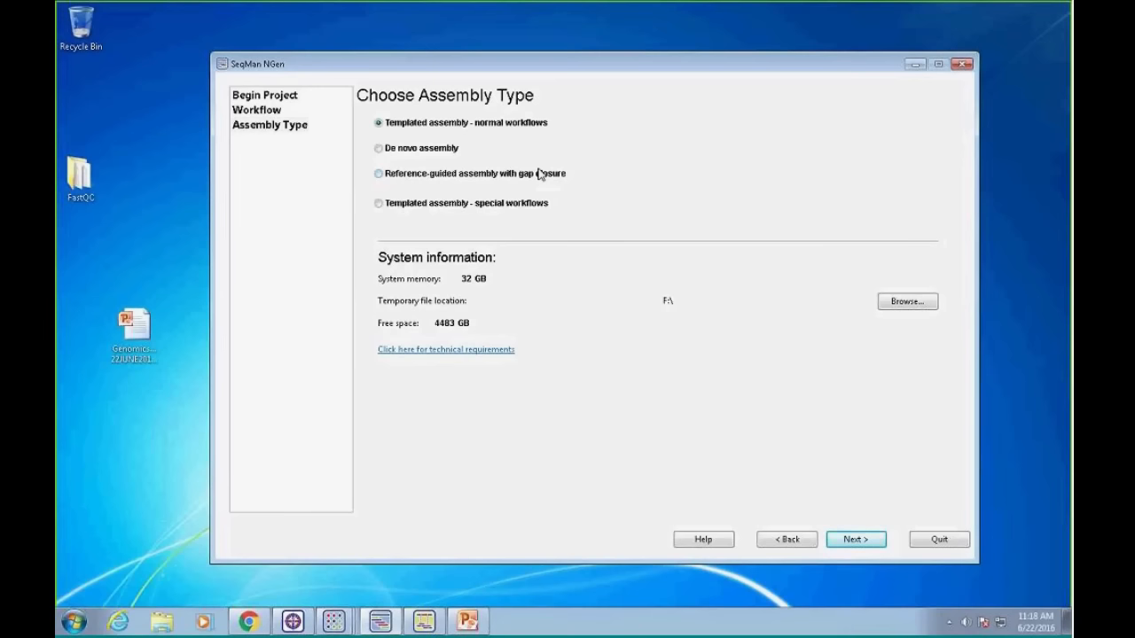
mouse_move(457, 146)
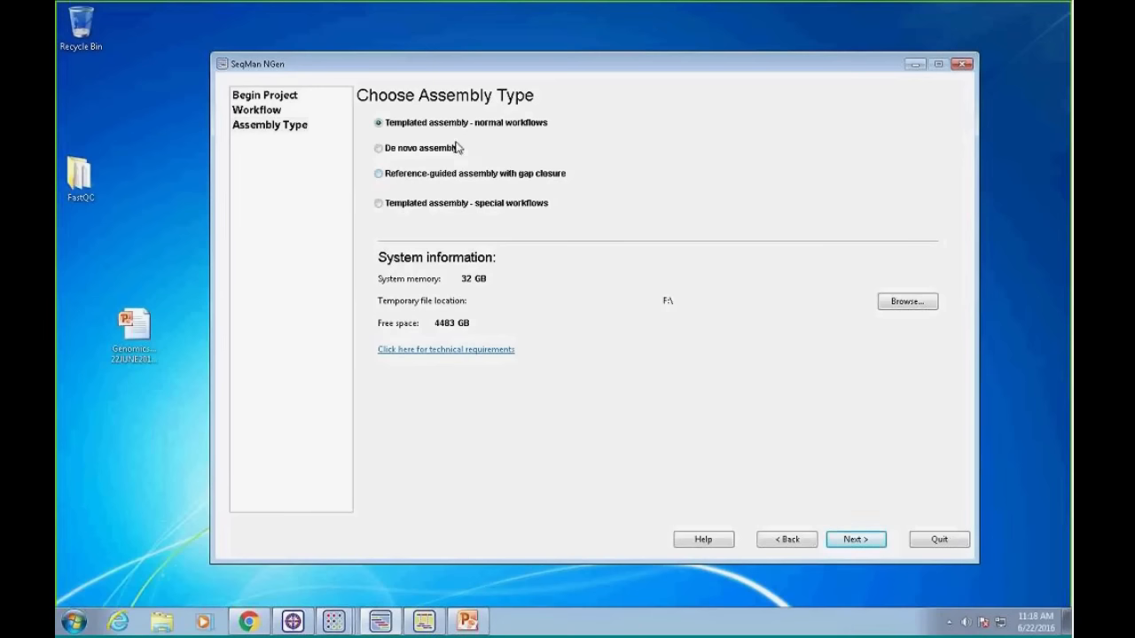
mouse_move(785, 482)
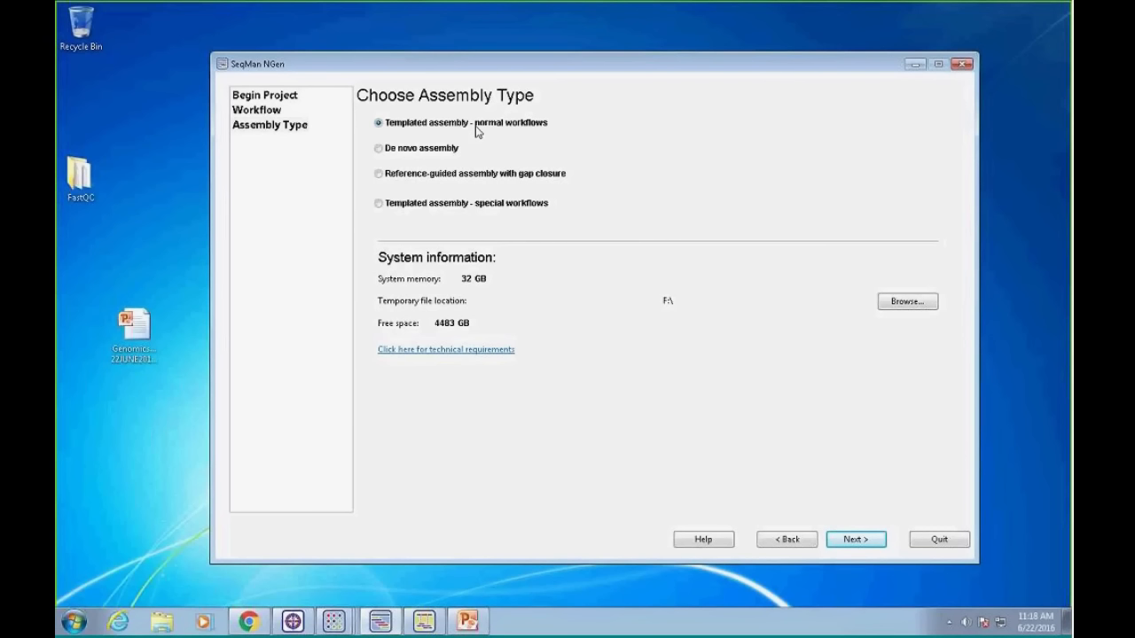
mouse_move(525, 131)
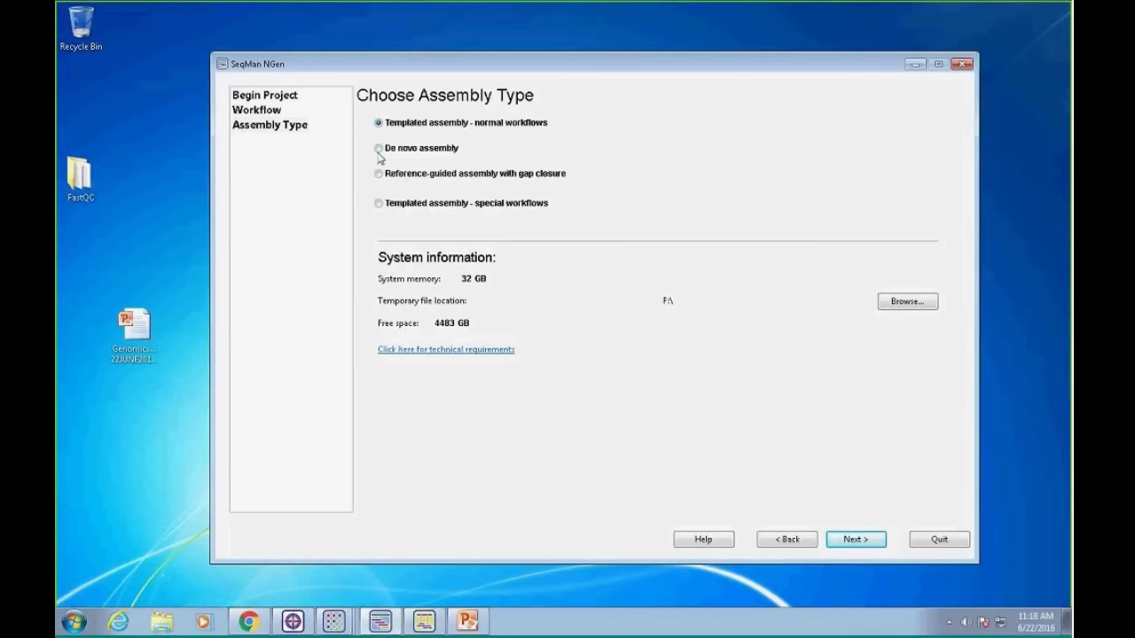
click(378, 148)
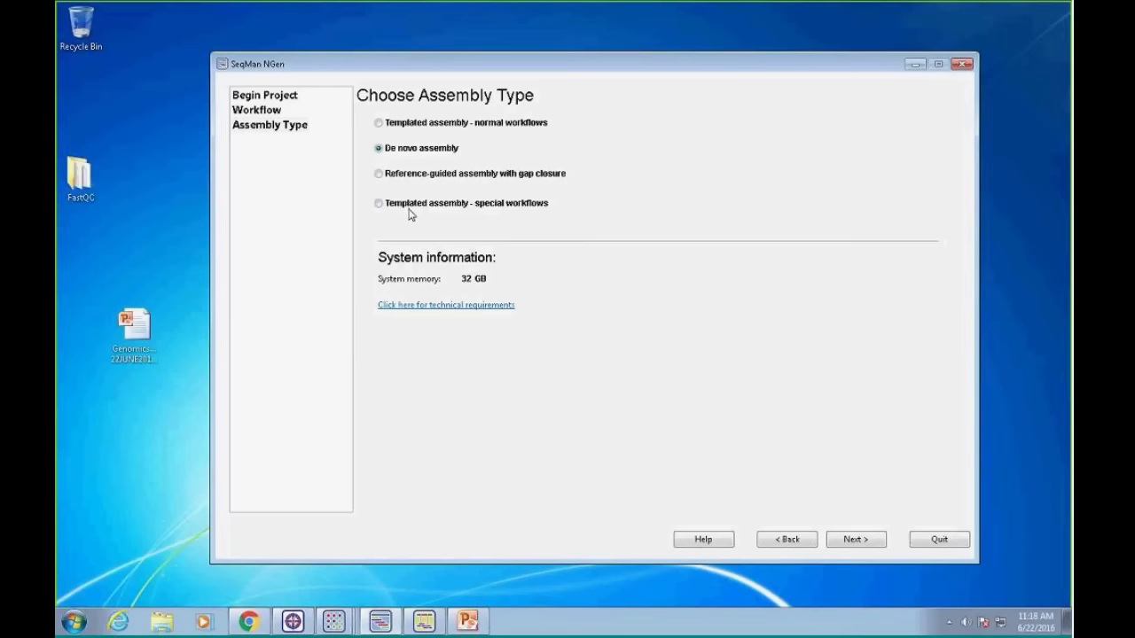
mouse_move(434, 177)
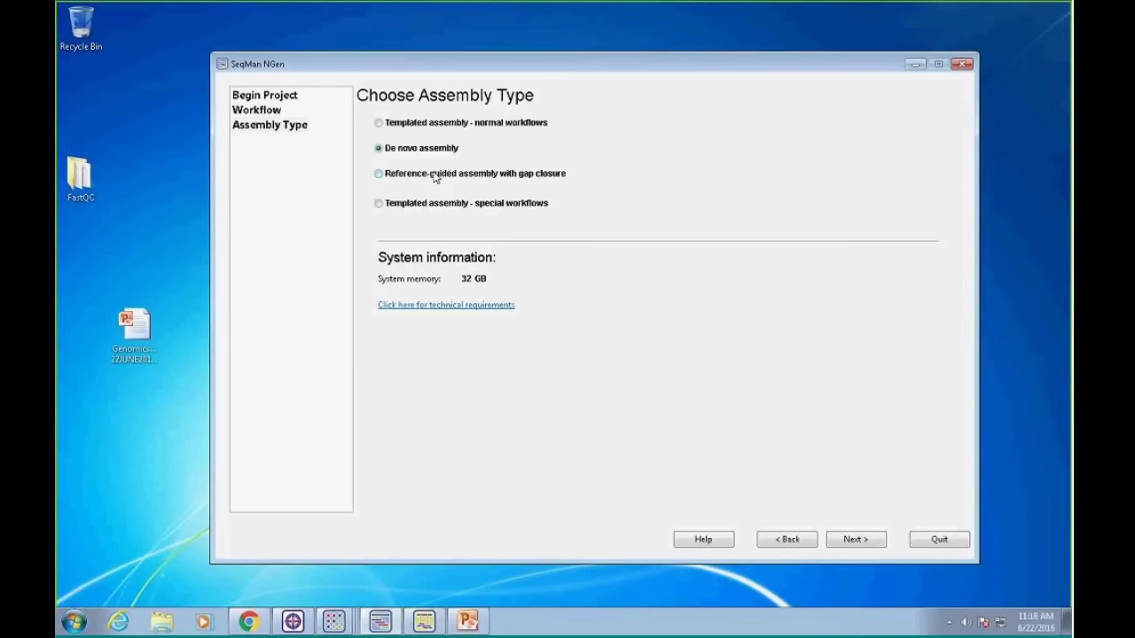
mouse_move(436, 181)
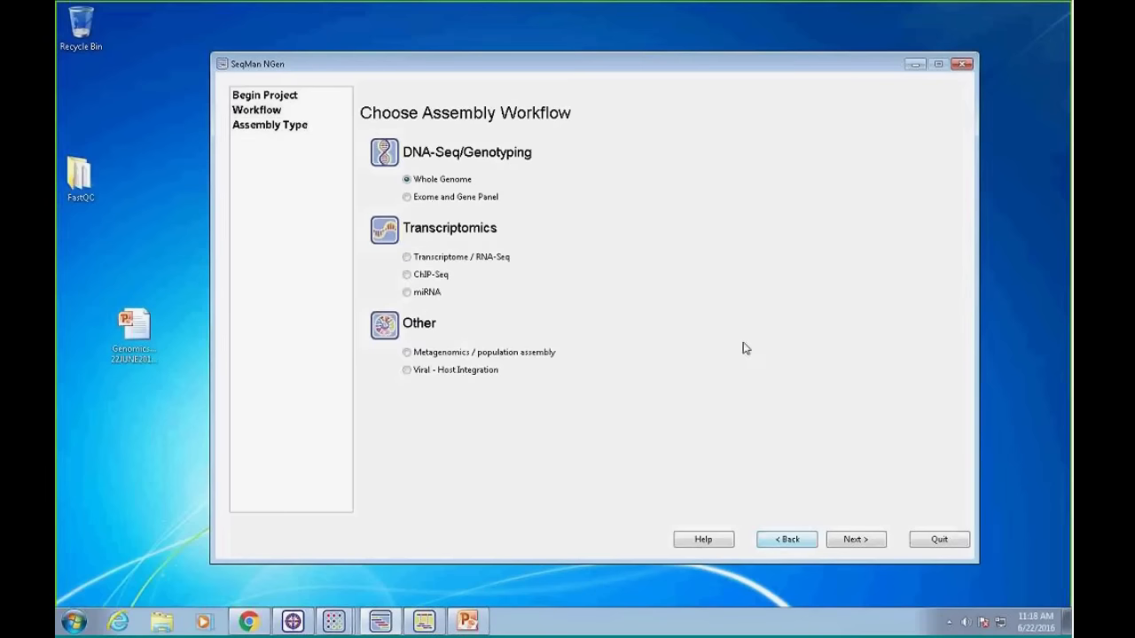
Select the Exome and Gene Panel workflow and advance to its assembly type choices
click(407, 196)
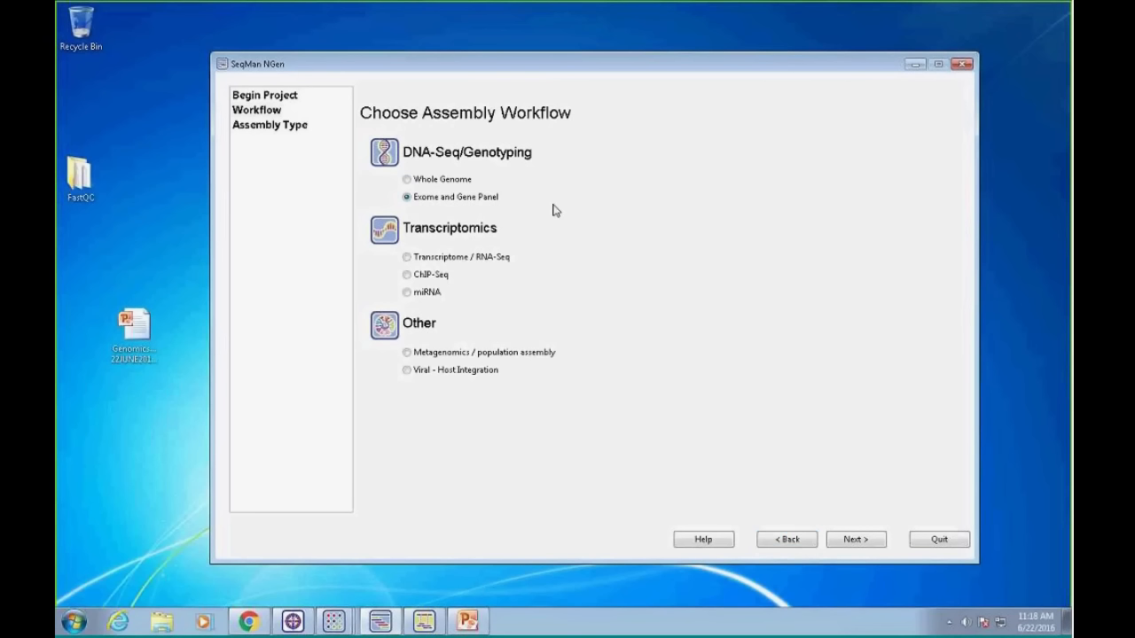
mouse_move(865, 521)
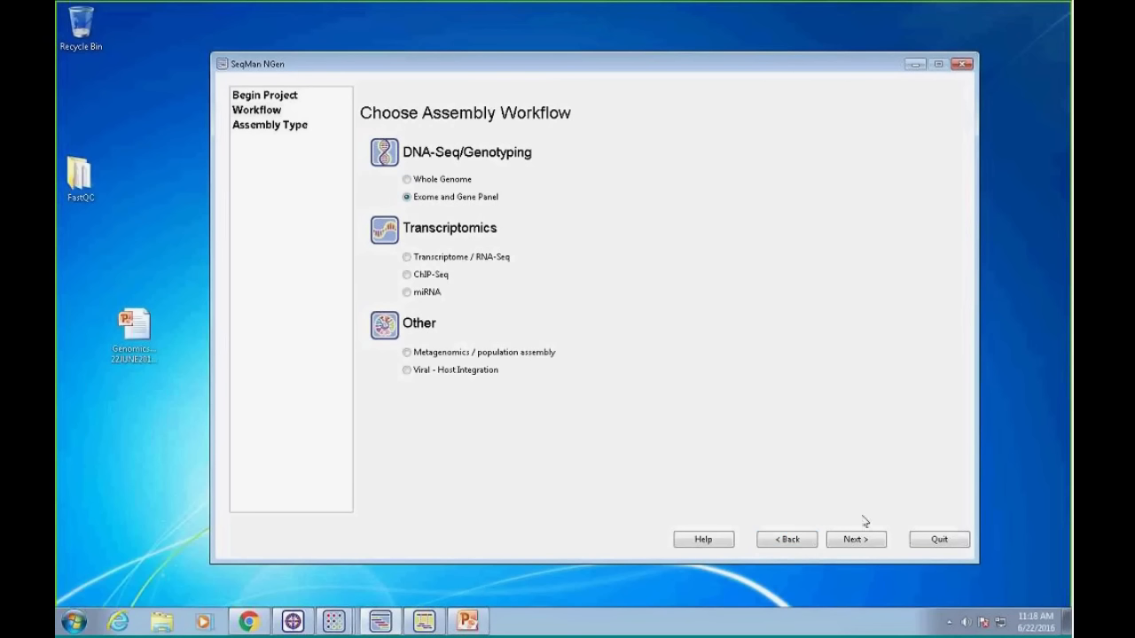
click(854, 539)
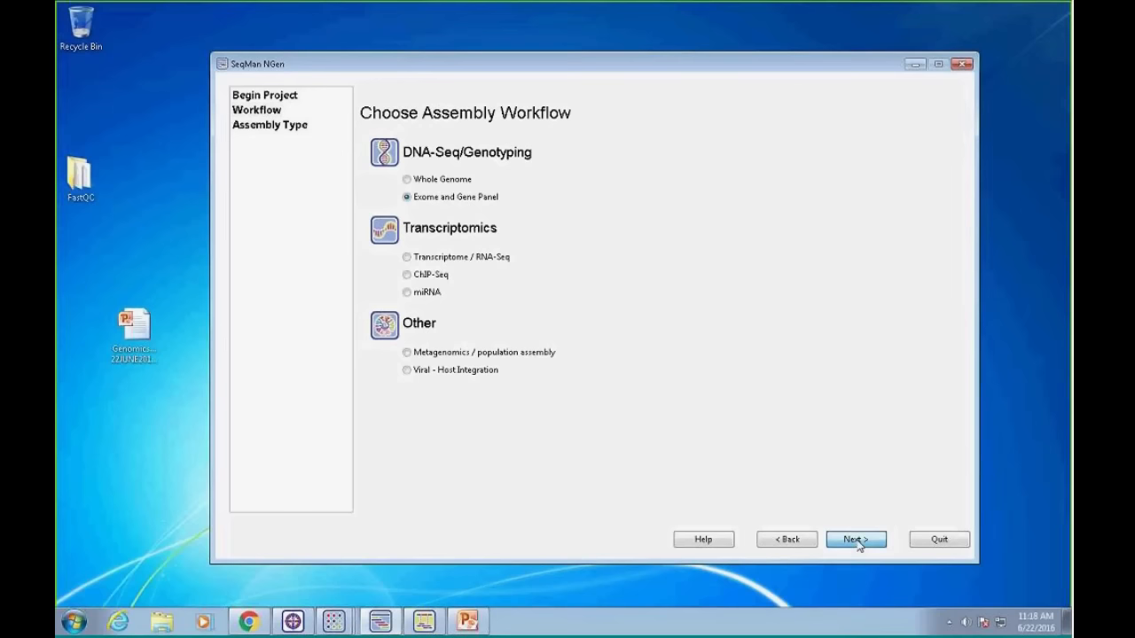
click(855, 539)
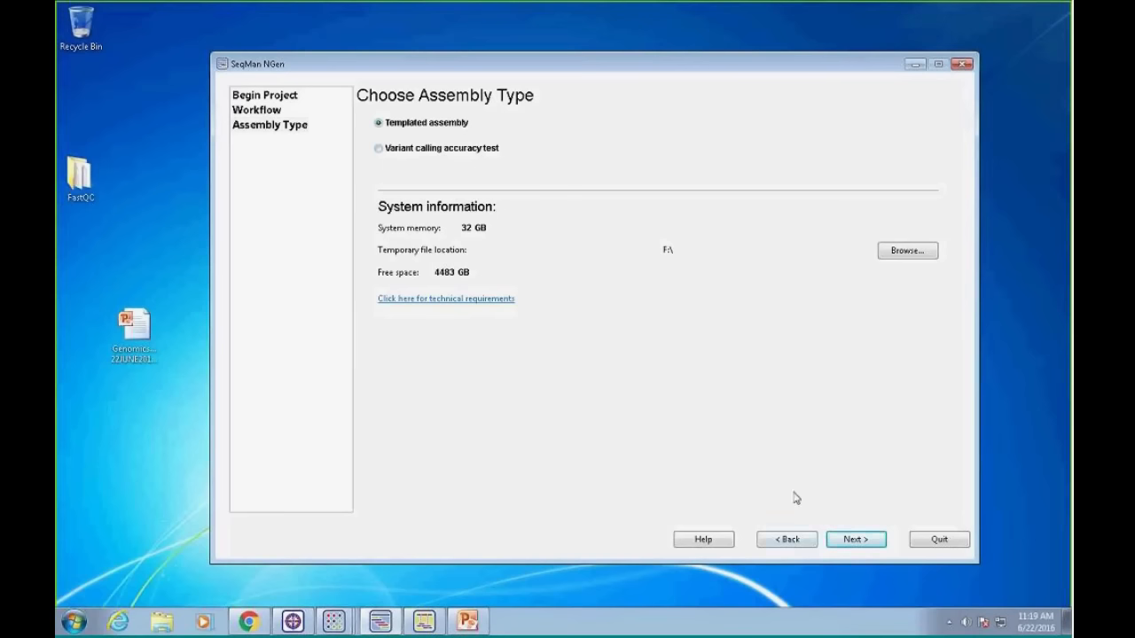
Switch back to Whole Genome, choose templated normal-workflow assembly, and reach the template files step
click(785, 539)
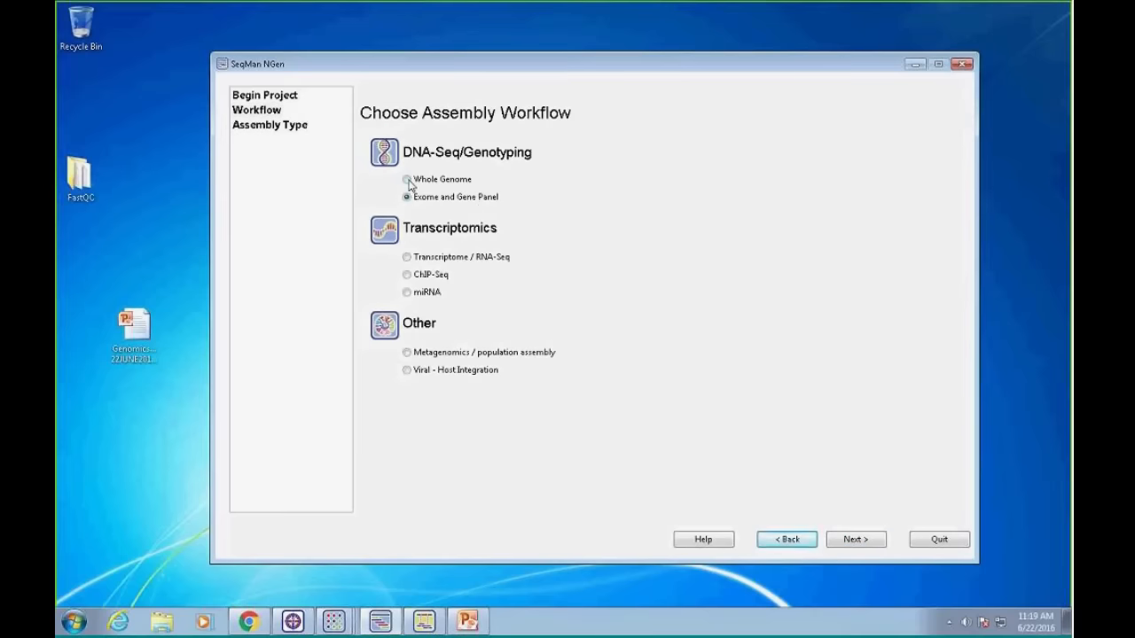
click(407, 179)
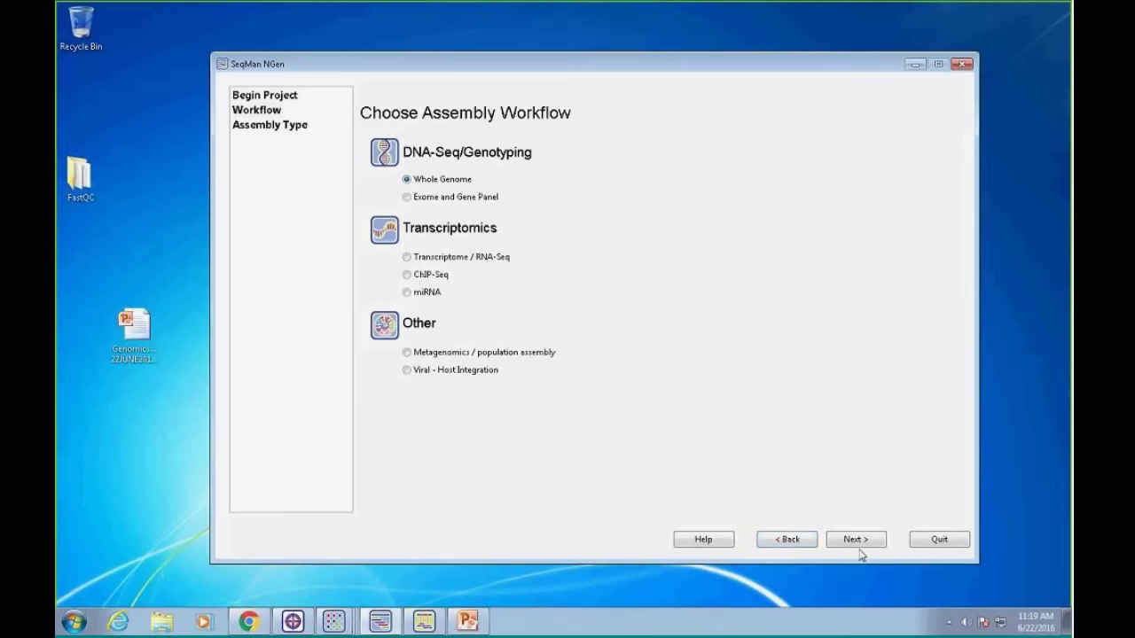
click(854, 539)
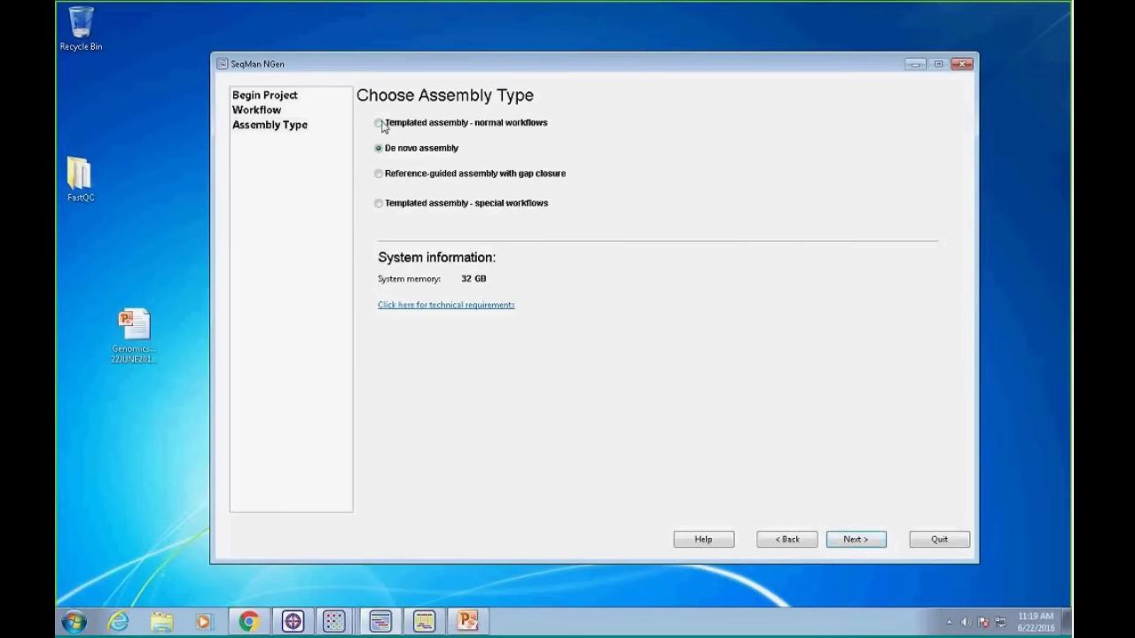
click(378, 123)
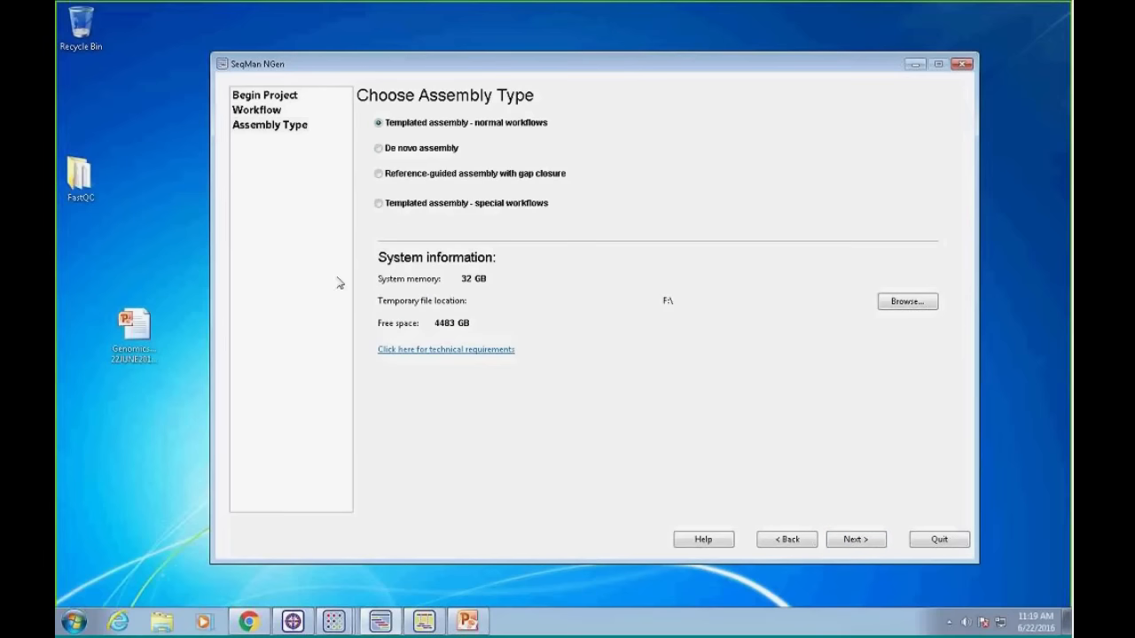
mouse_move(375, 297)
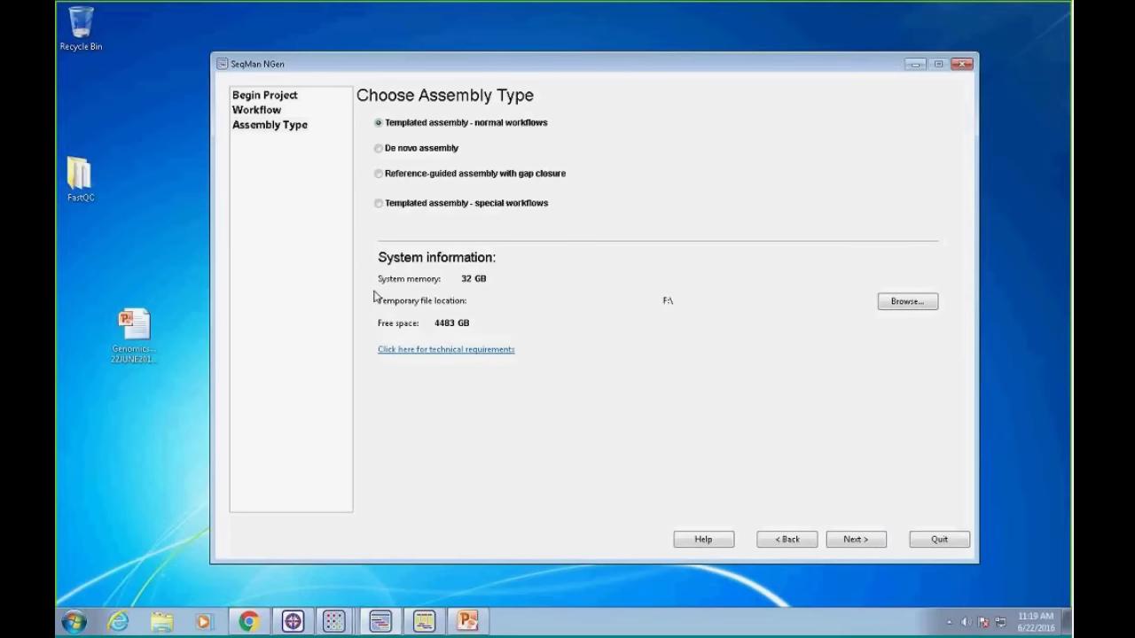
mouse_move(488, 285)
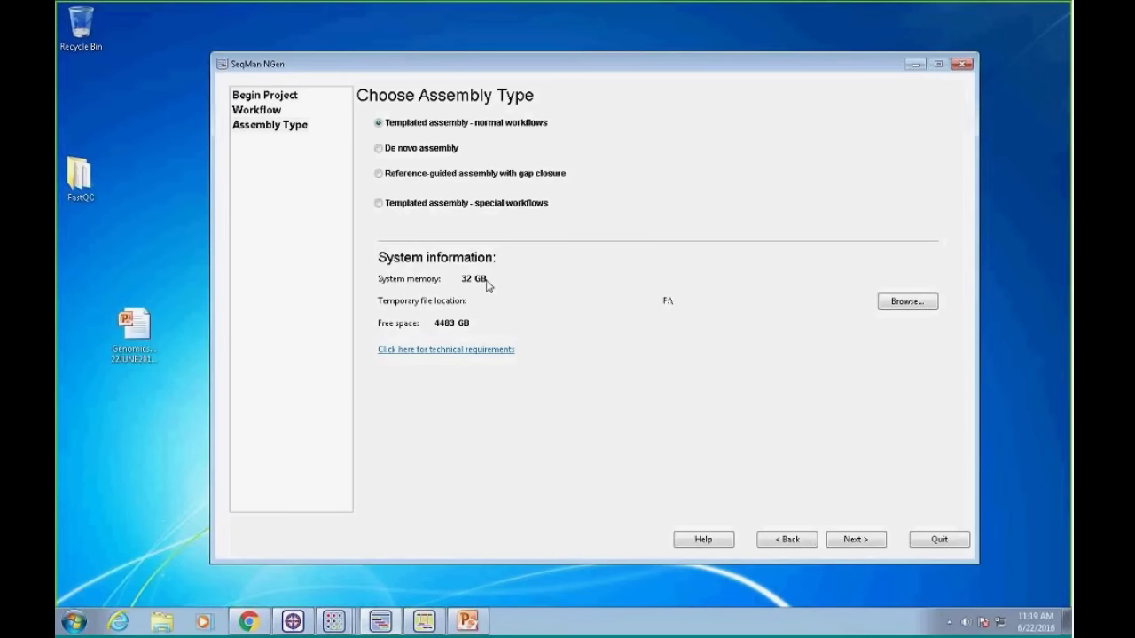
mouse_move(678, 358)
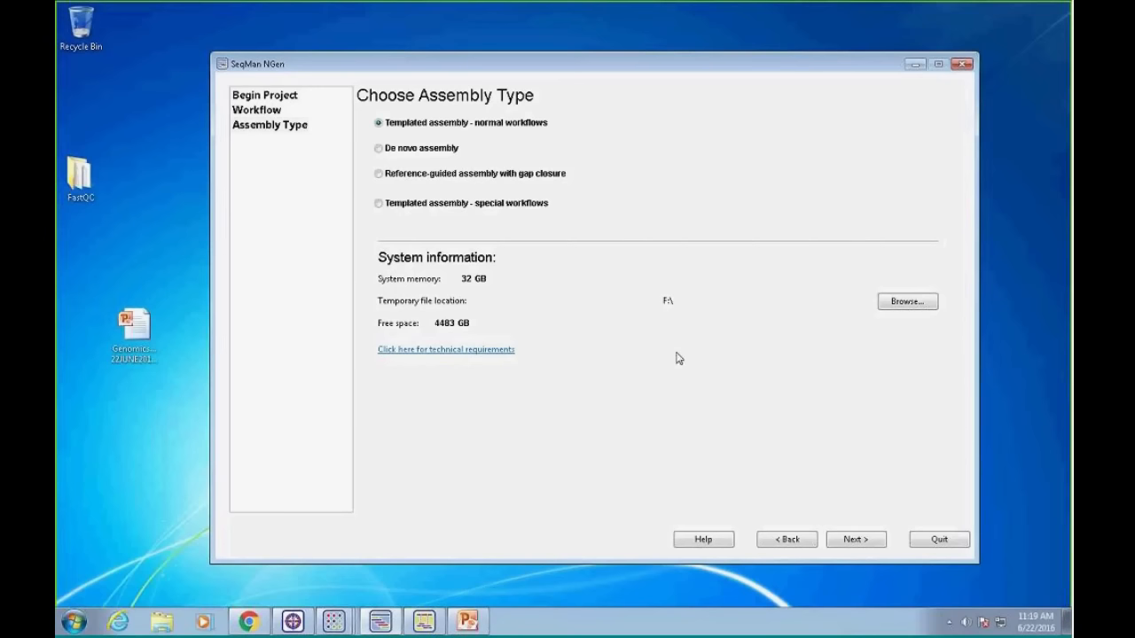
mouse_move(674, 328)
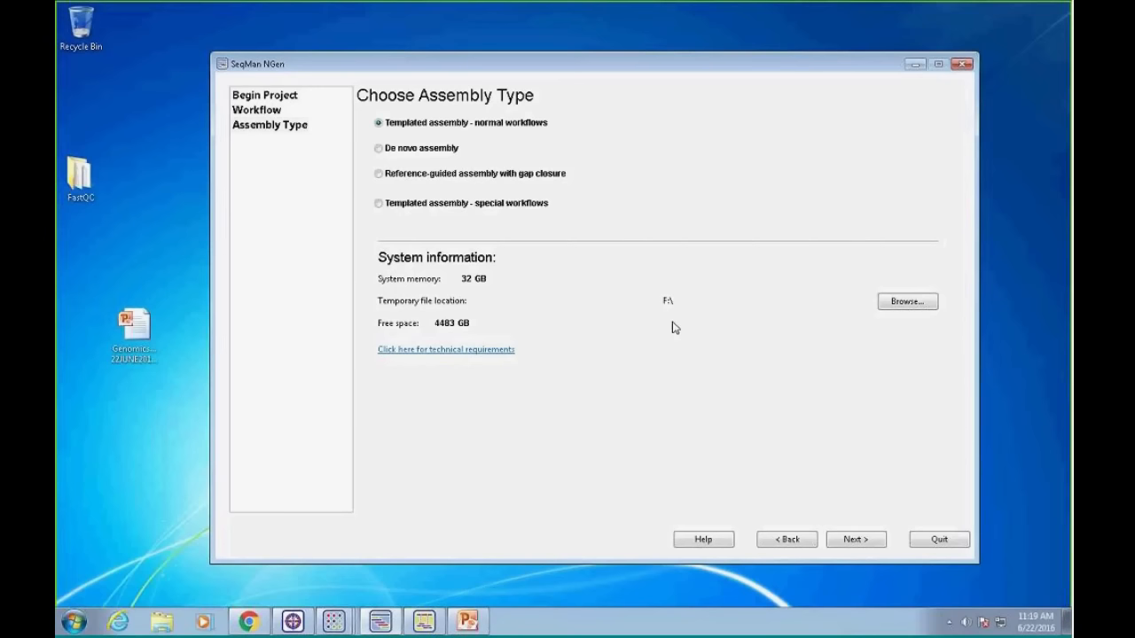
mouse_move(700, 313)
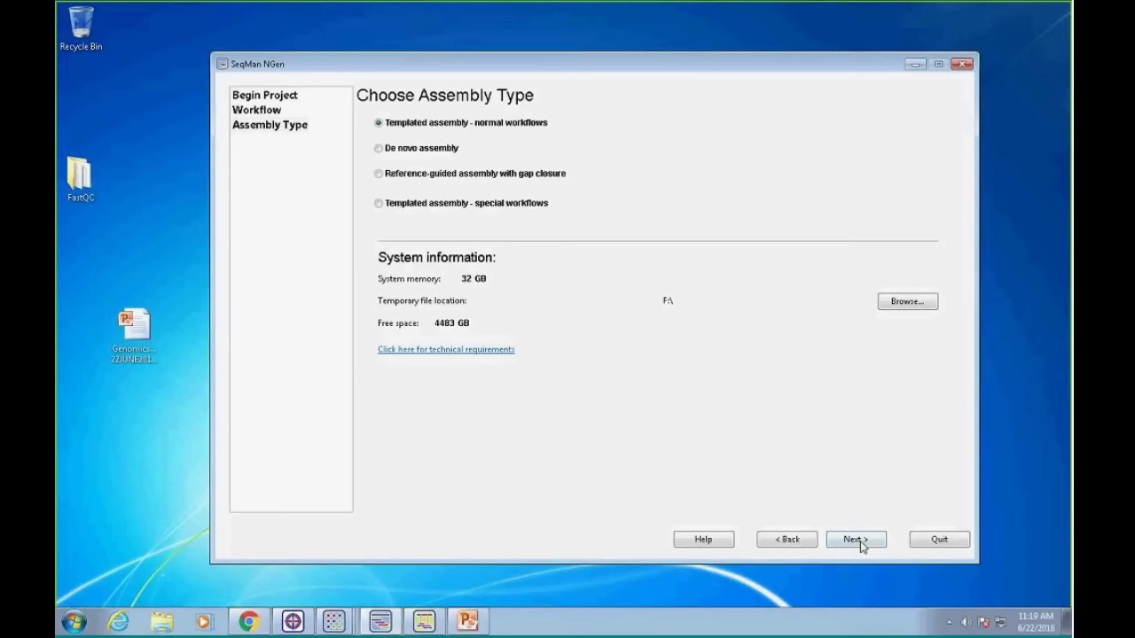
click(854, 539)
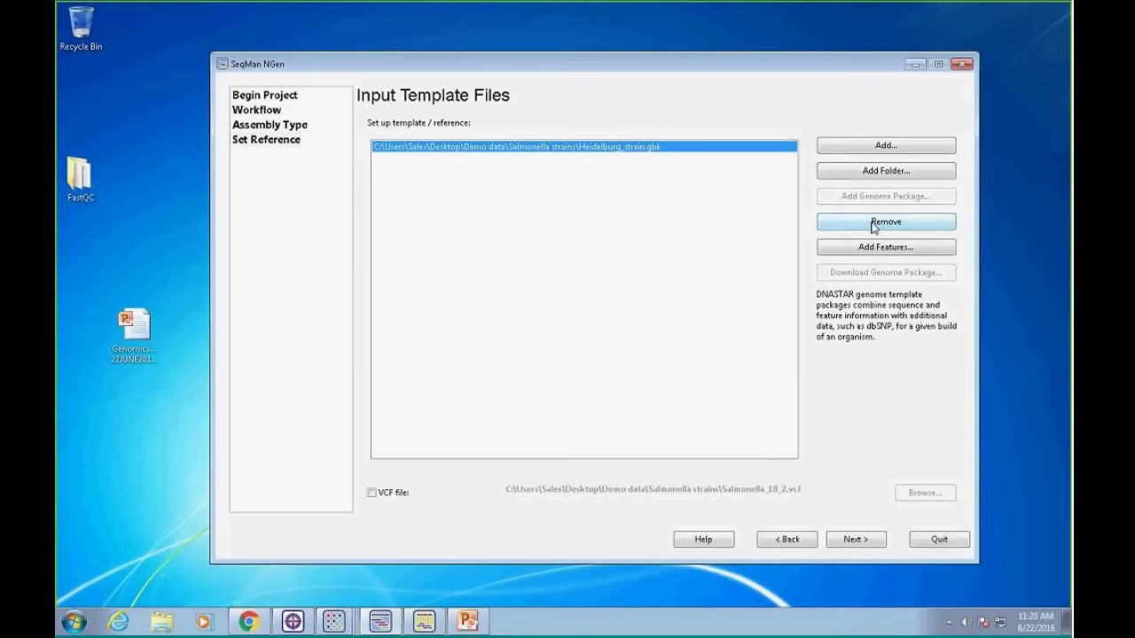
Remove Heidelburg_strain.gbk from the template list
click(885, 222)
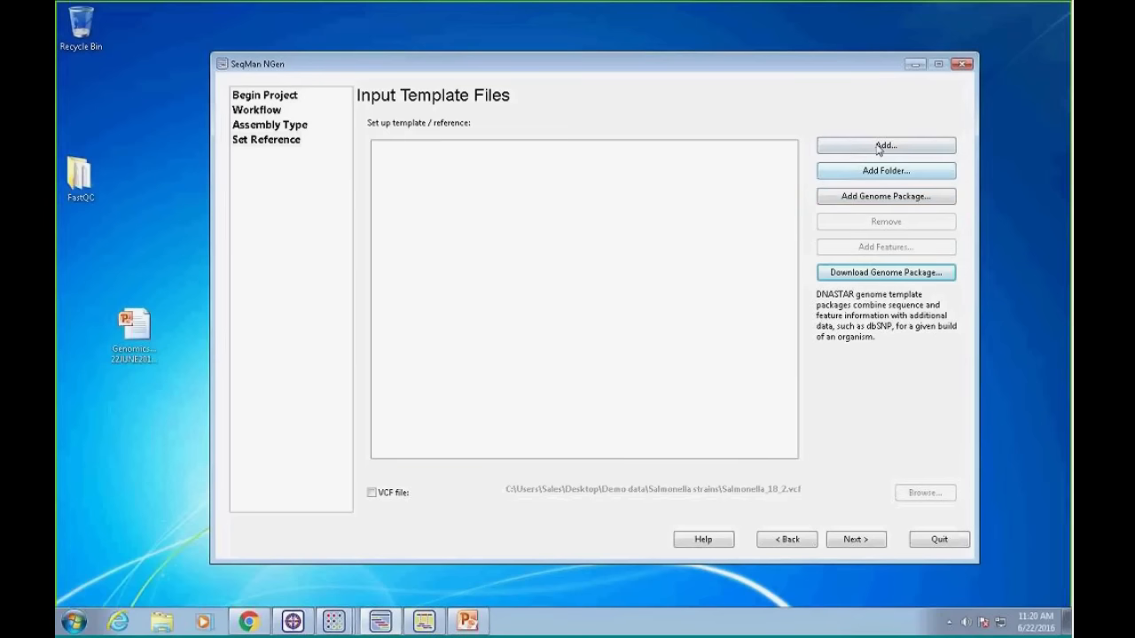
mouse_move(917, 195)
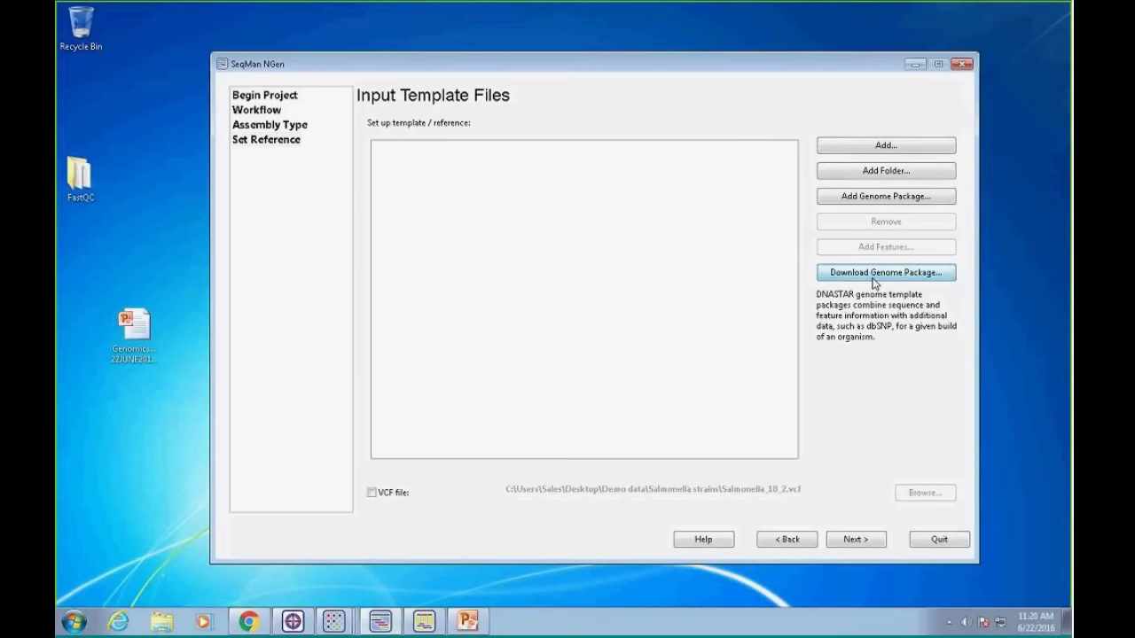
Open Download Genome Package and move the Template Packages window aside
click(884, 272)
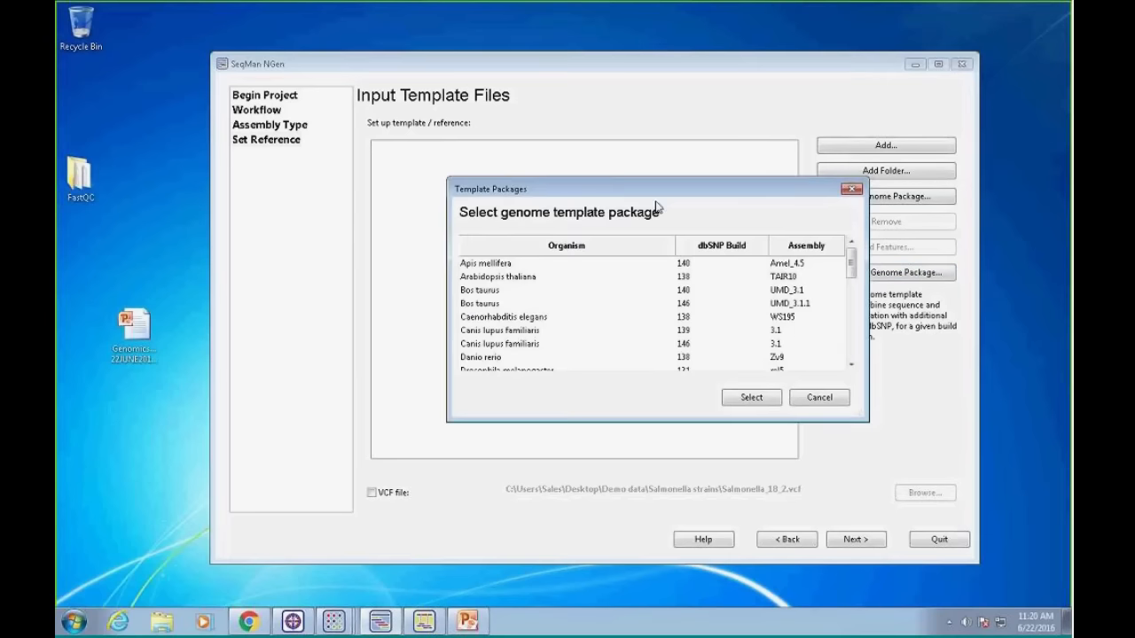
drag(656, 189, 585, 181)
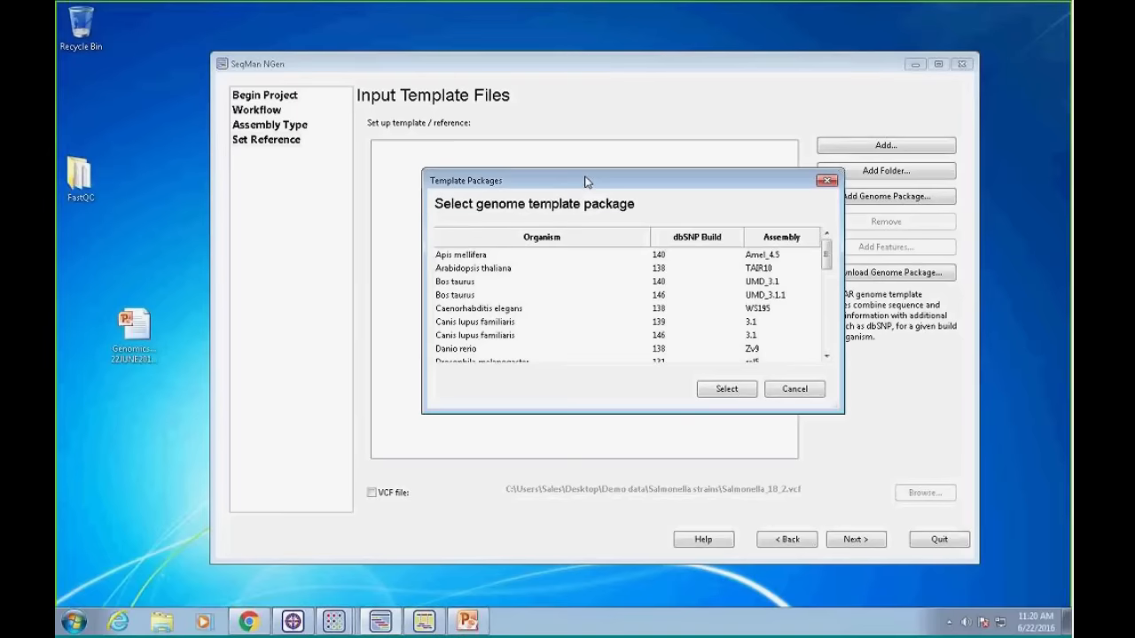
mouse_move(753, 172)
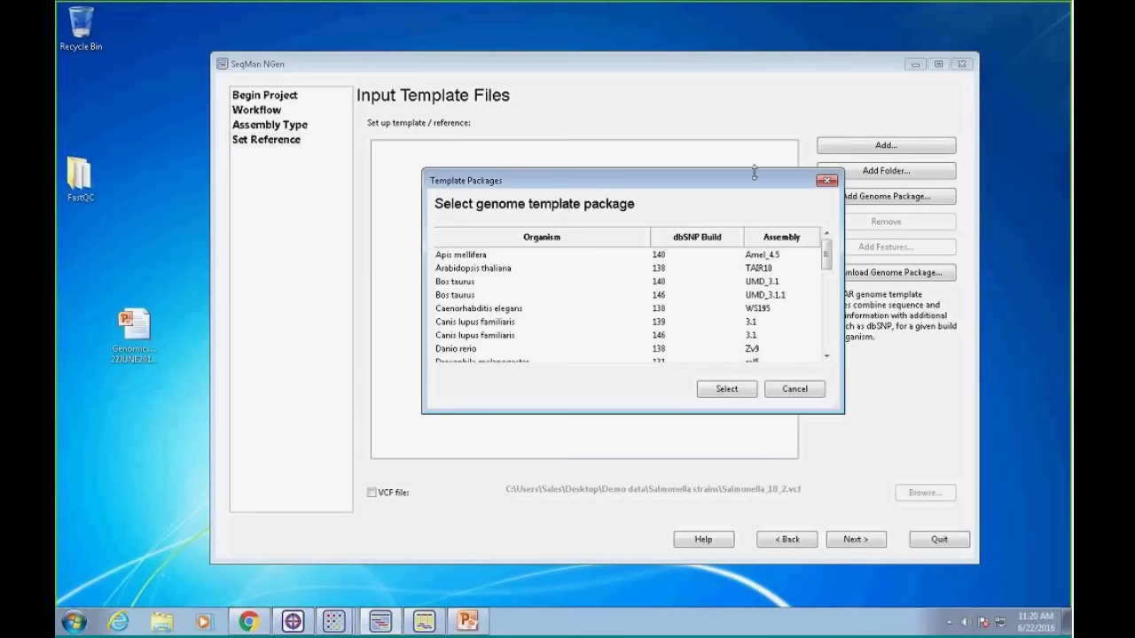
mouse_move(615, 225)
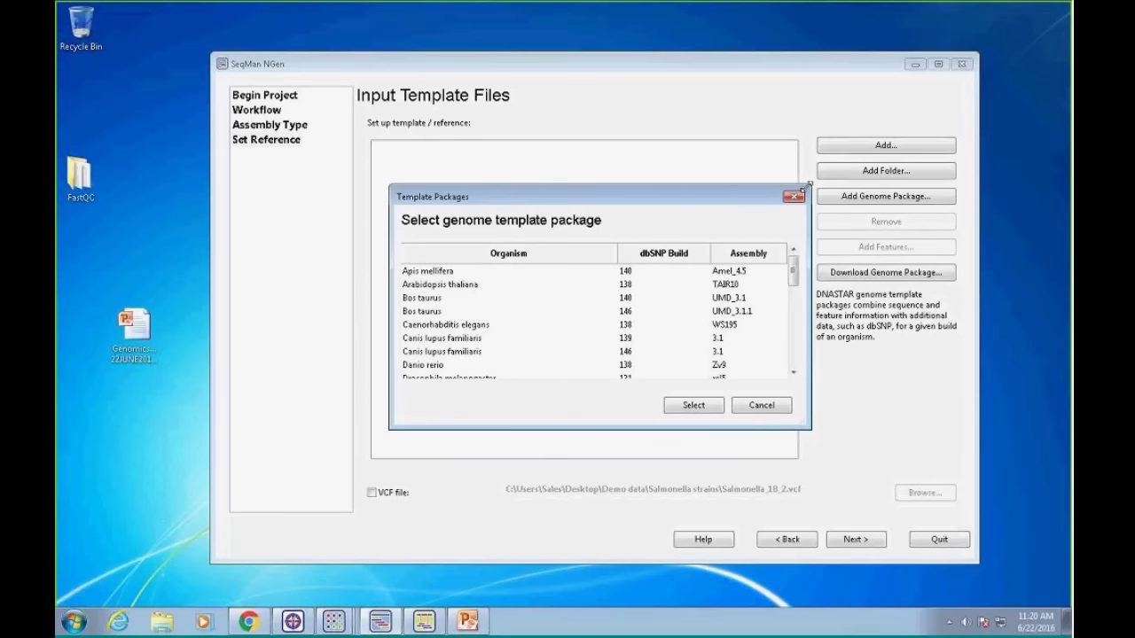
Add Heidelburg_strain.gbk from the Salmonella strains folder as the template
click(884, 144)
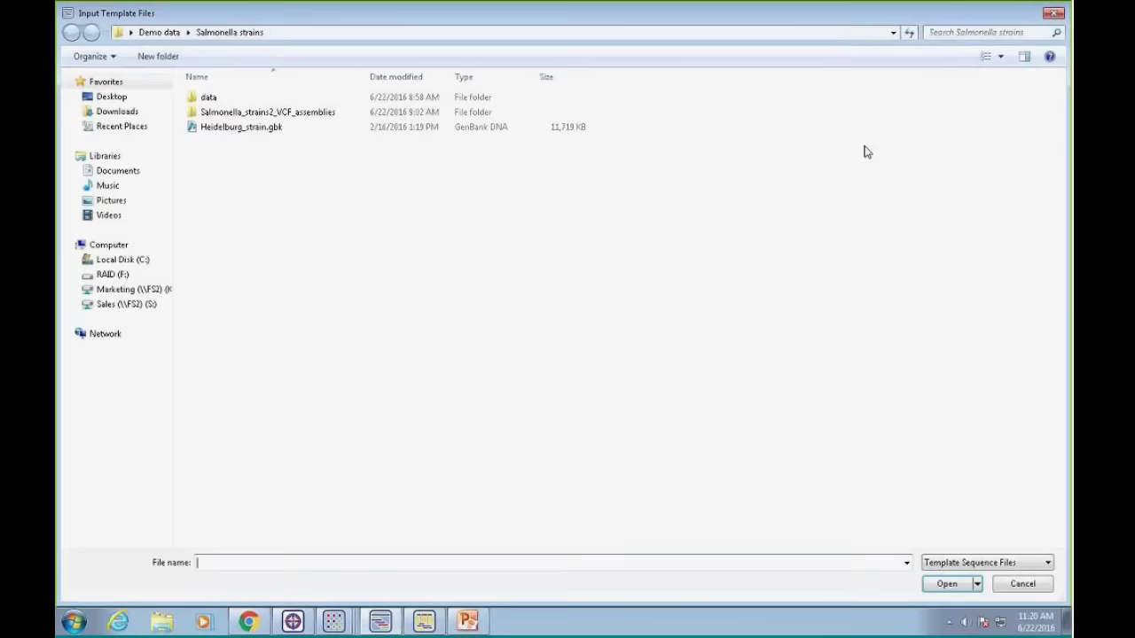
click(241, 127)
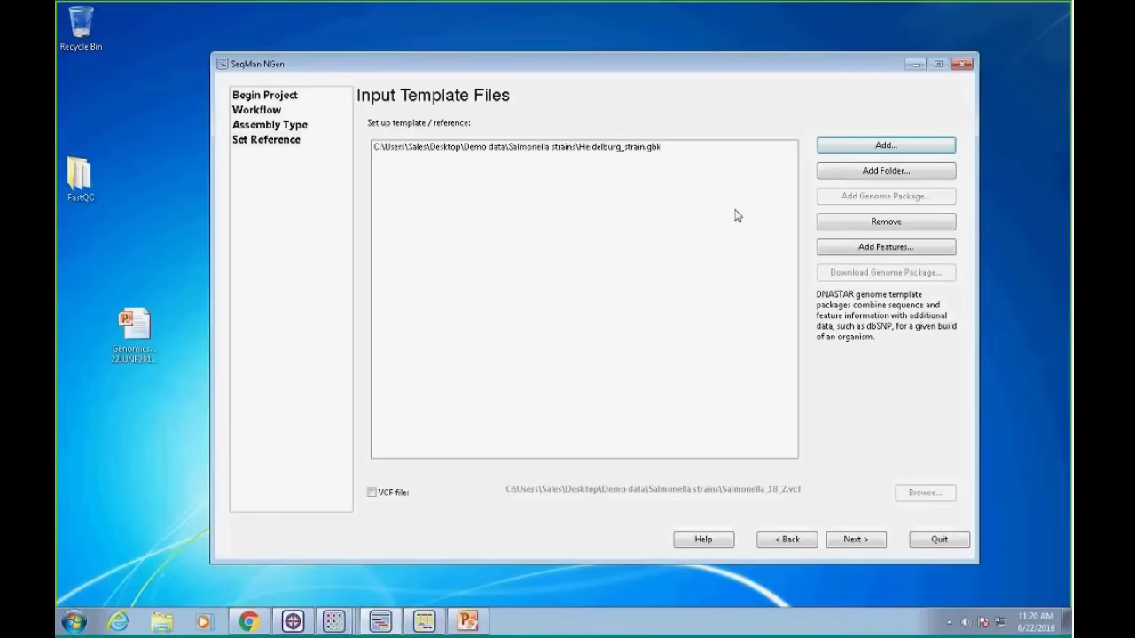
mouse_move(594, 295)
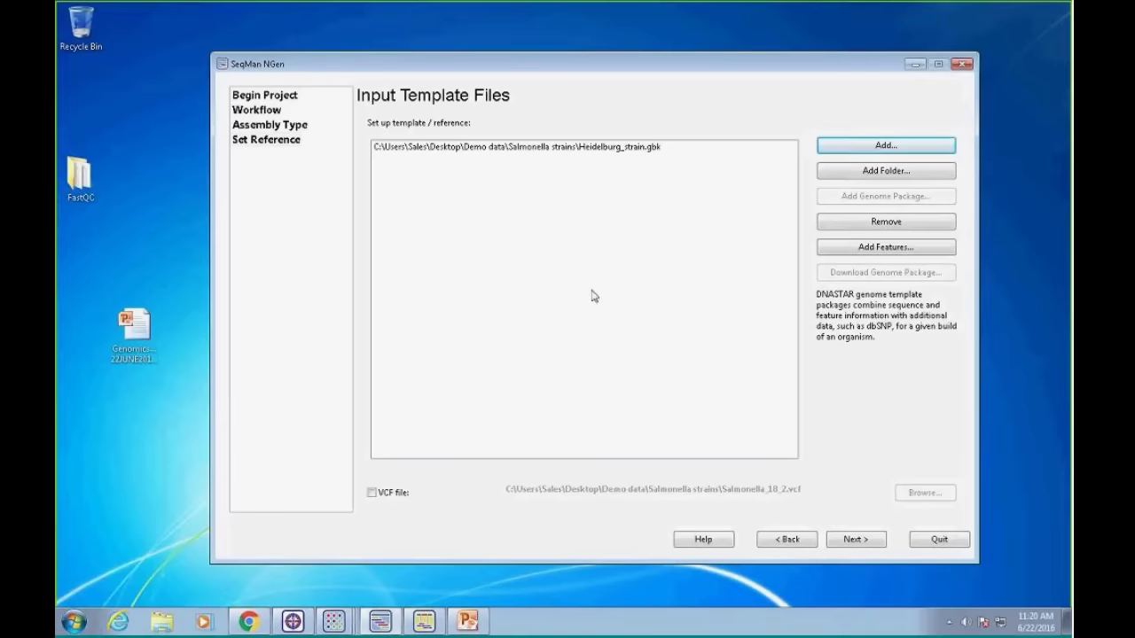
Tick the Salmonella_18_2.vcf variant file checkbox to use it as input
click(372, 491)
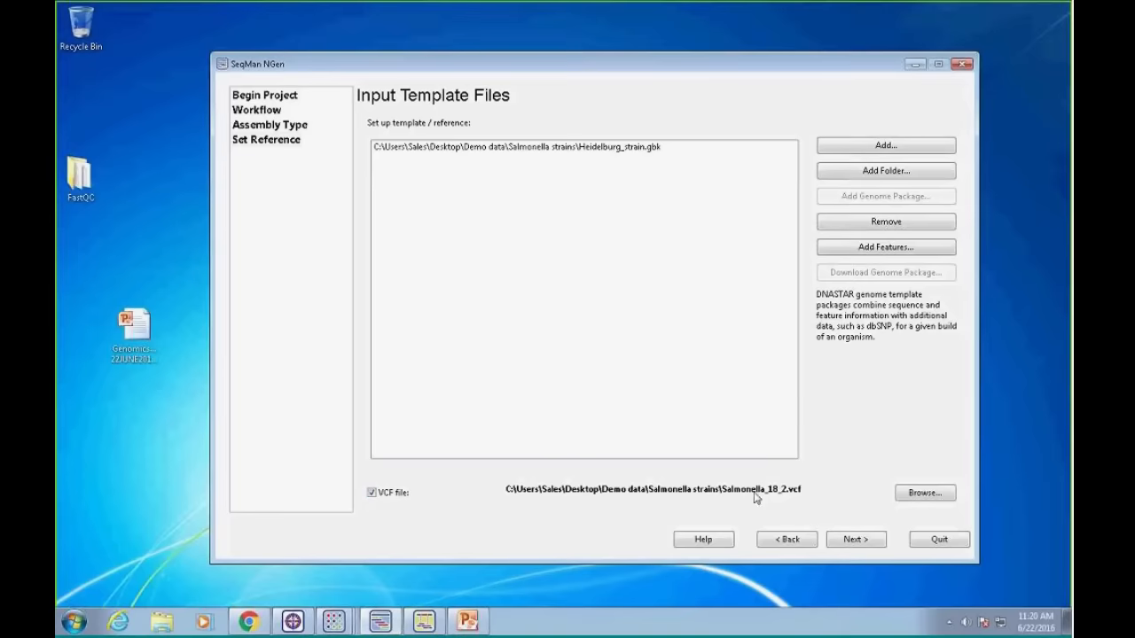
drag(257, 63, 355, 63)
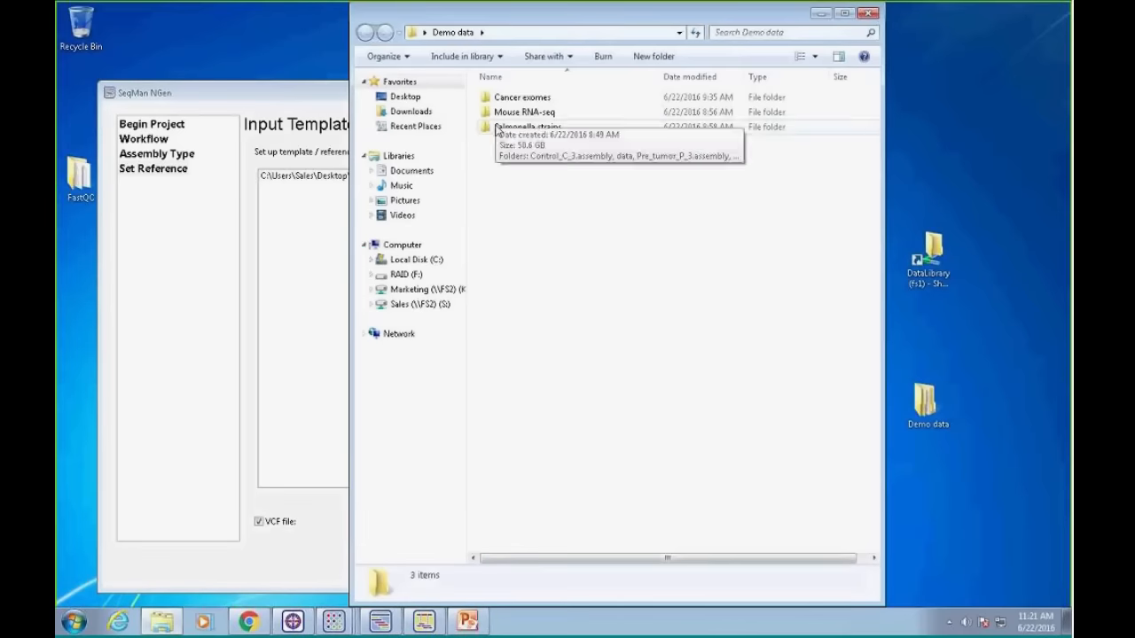
Open Salmonella_18_2.vcf from the Salmonella strains folder in Universal Viewer
double_click(526, 126)
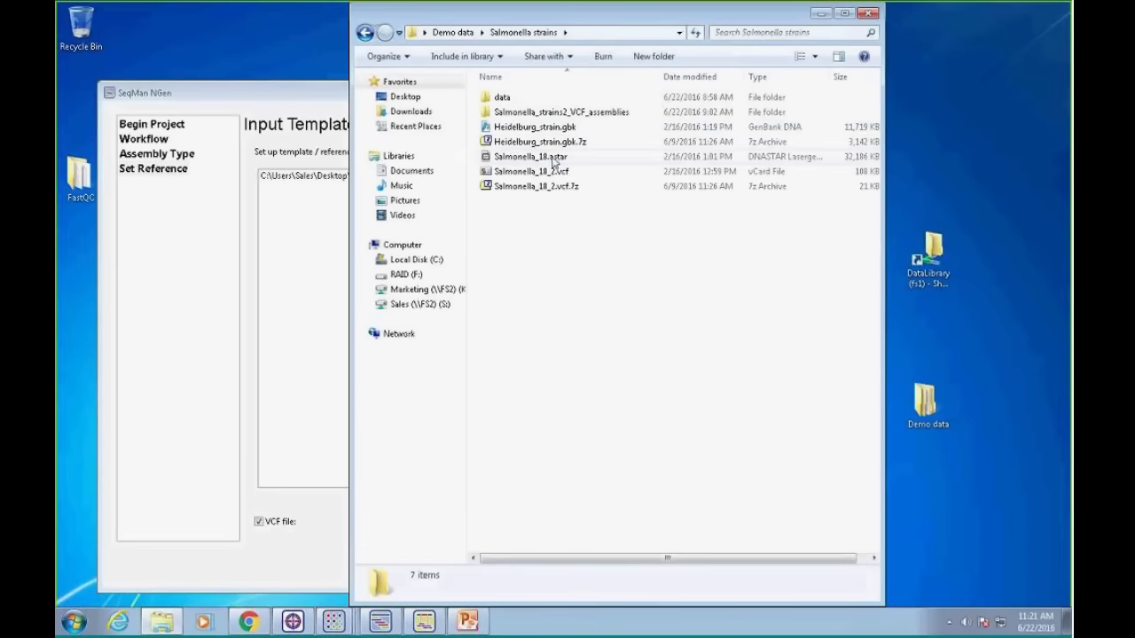
right_click(530, 171)
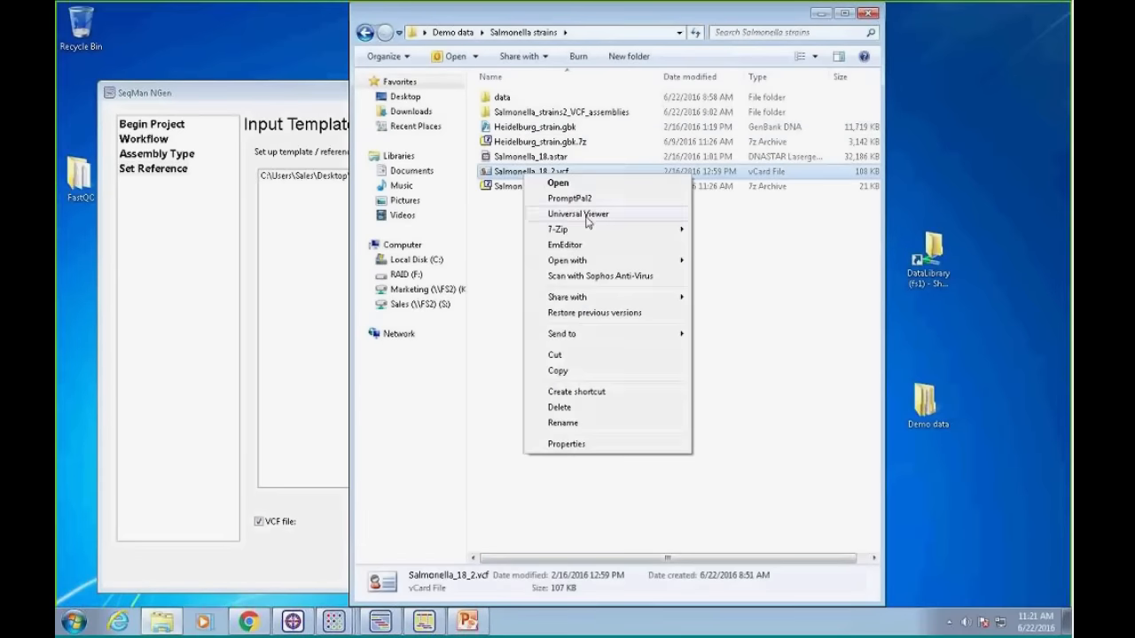
click(578, 213)
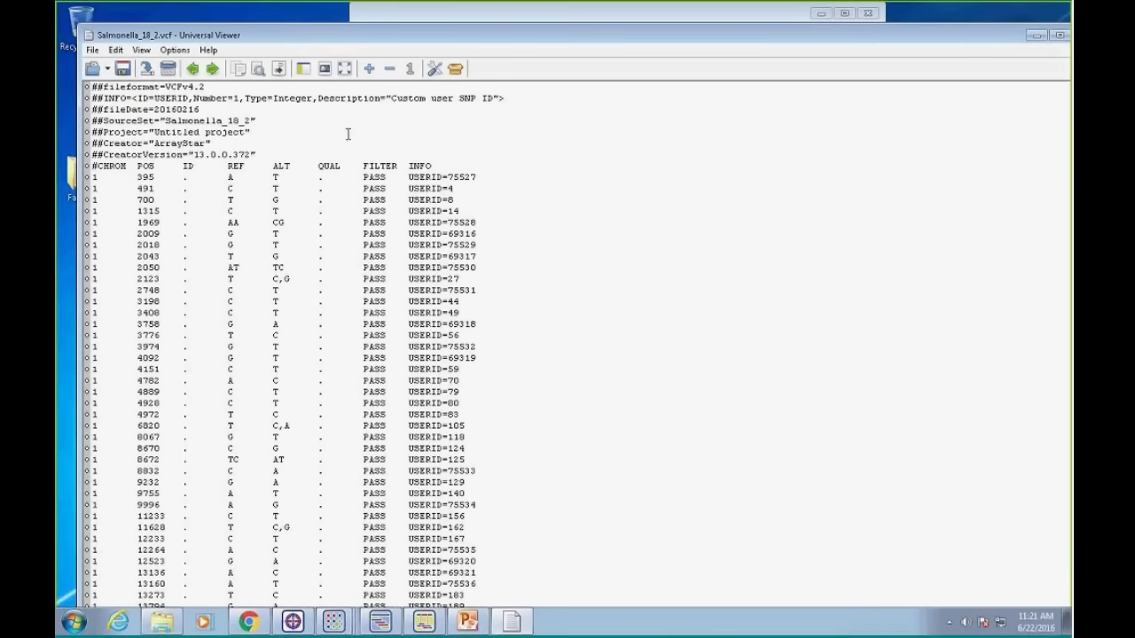
mouse_move(106, 173)
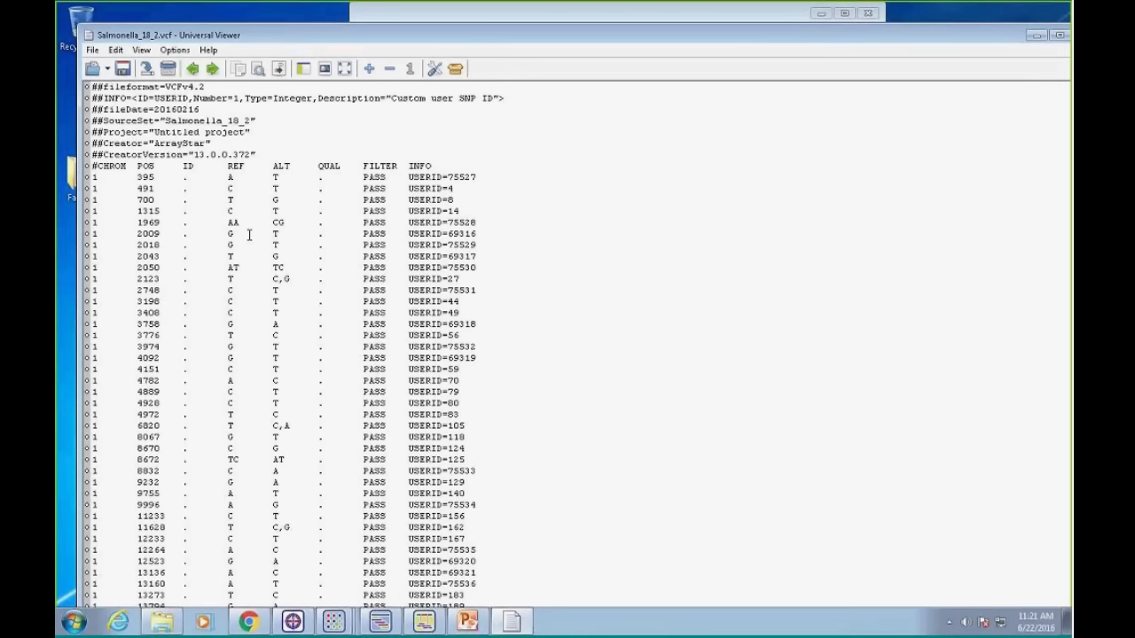
mouse_move(923, 25)
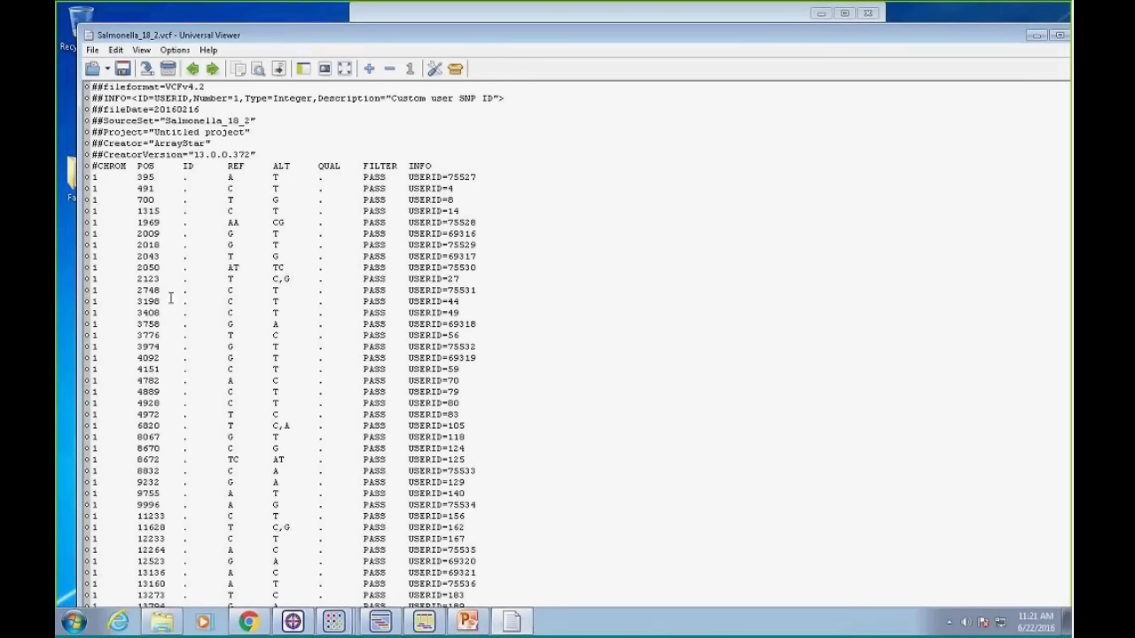
mouse_move(100, 313)
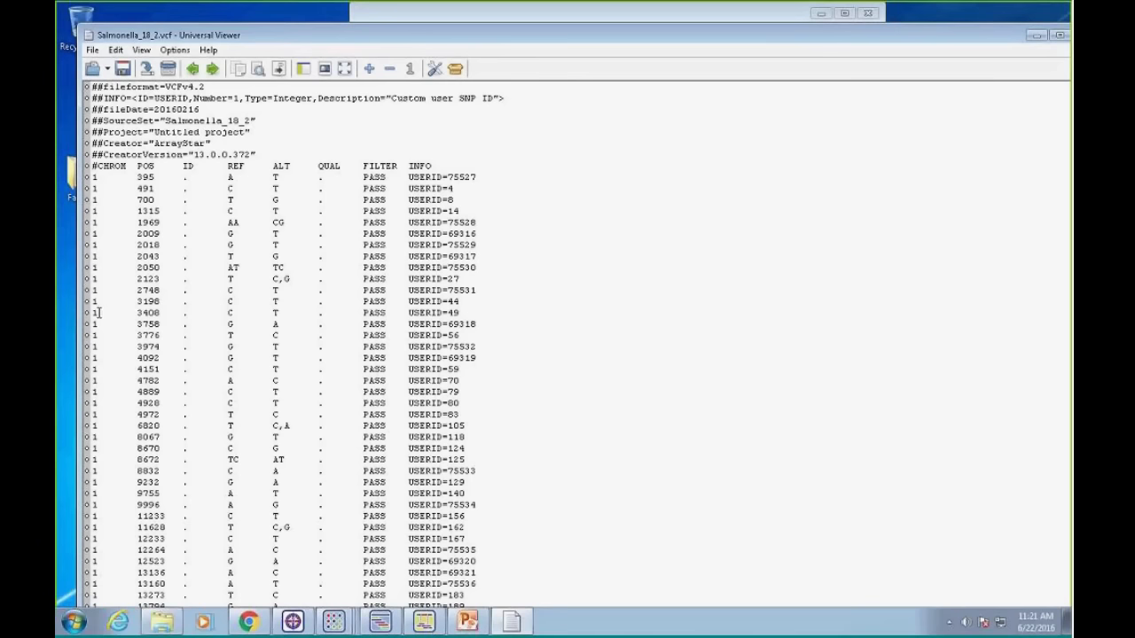
mouse_move(111, 304)
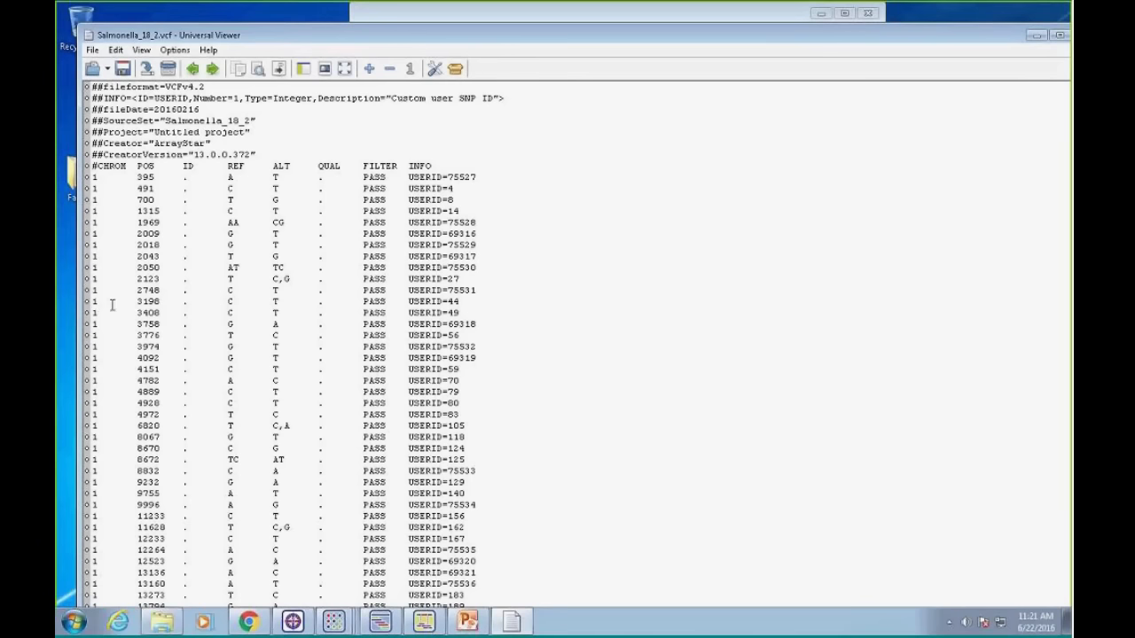
mouse_move(957, 41)
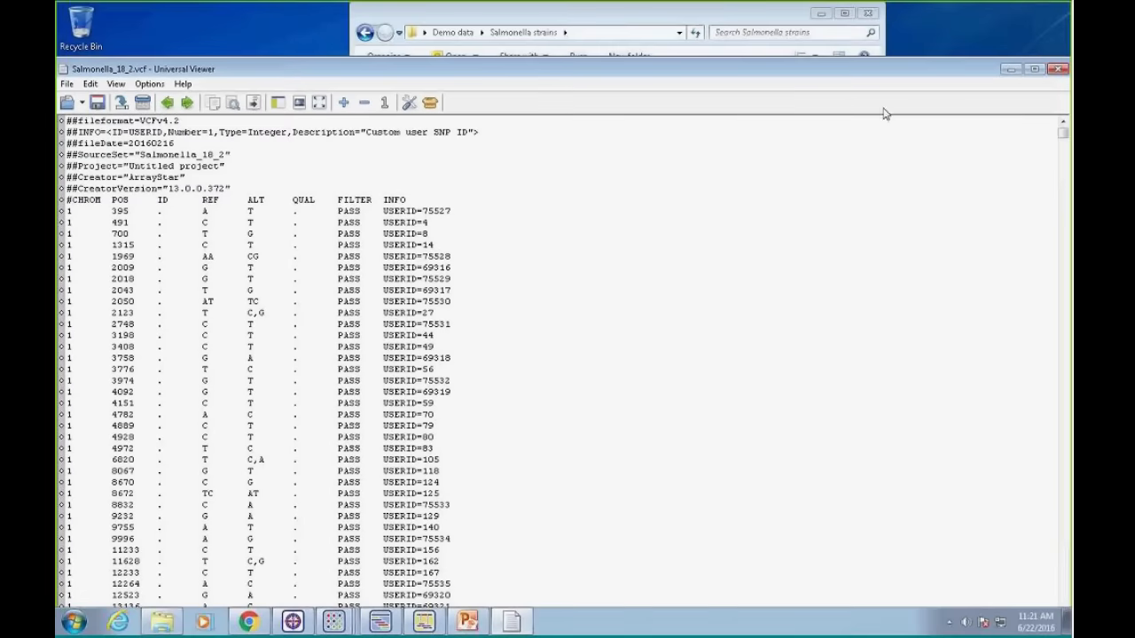
mouse_move(208, 353)
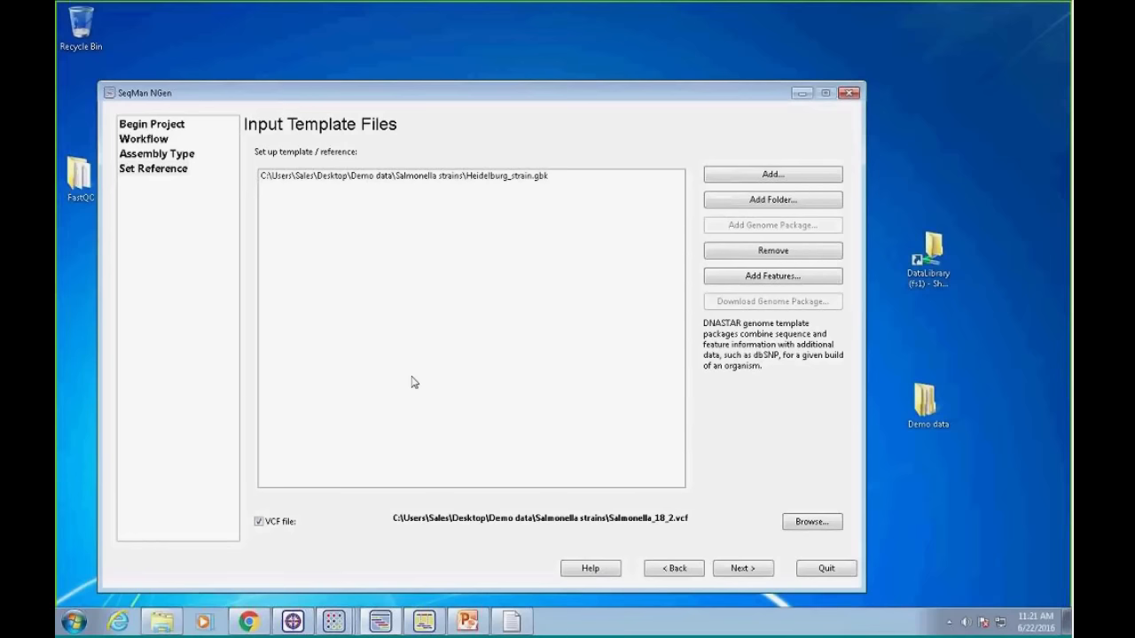
mouse_move(272, 537)
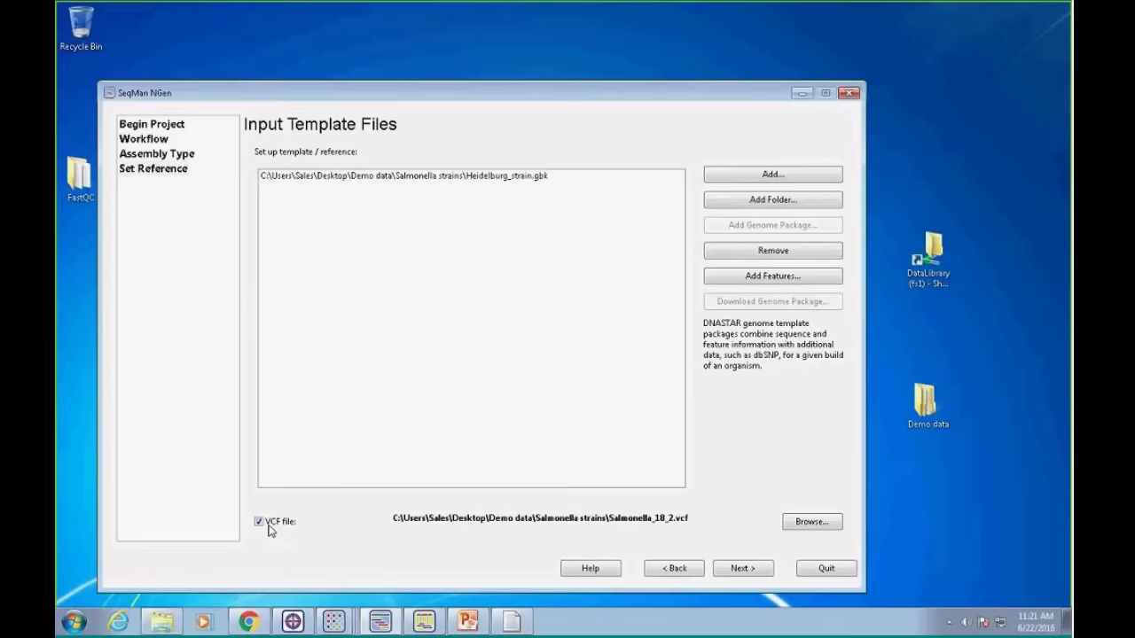
With the VCF checked, continue from template files to the sequence files step
click(743, 568)
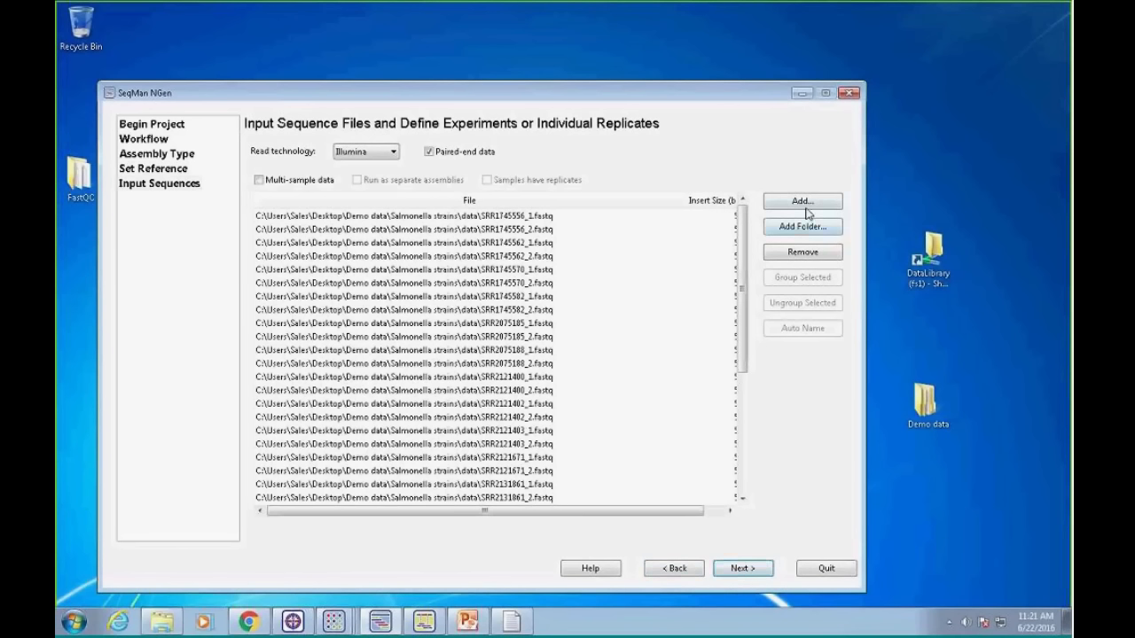
click(801, 200)
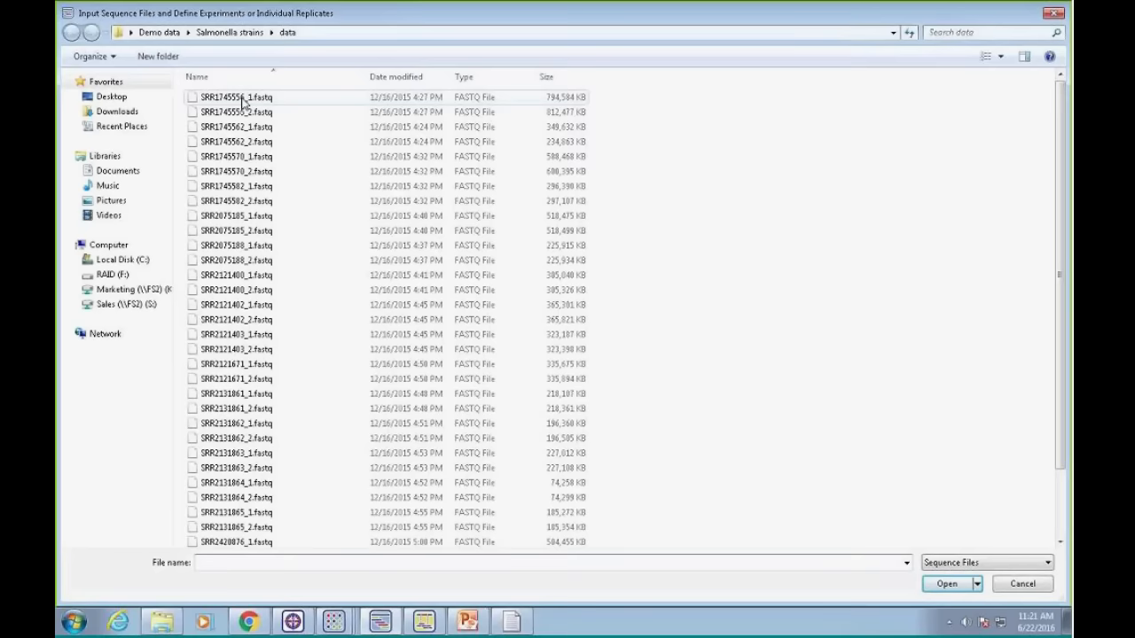
click(236, 97)
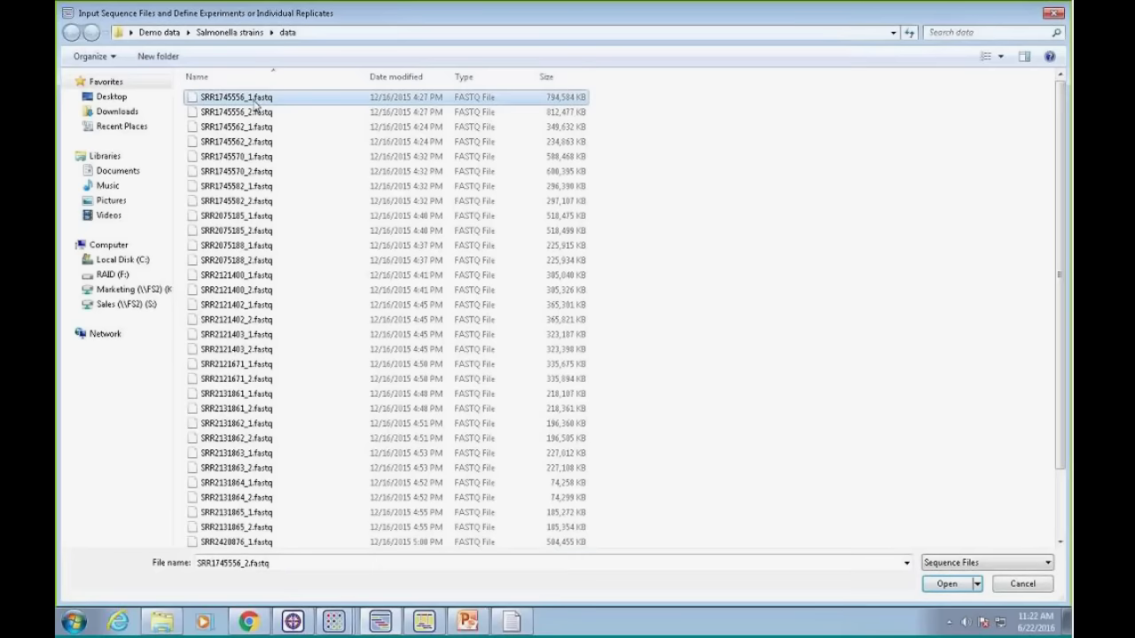
scroll(down, 3)
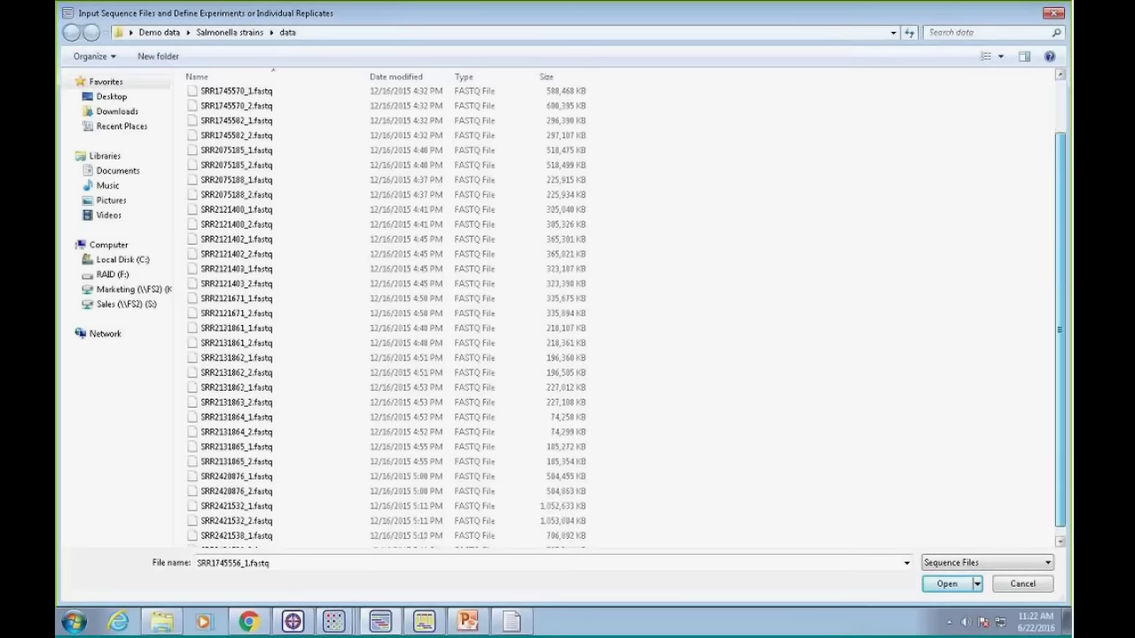
scroll(up, 3)
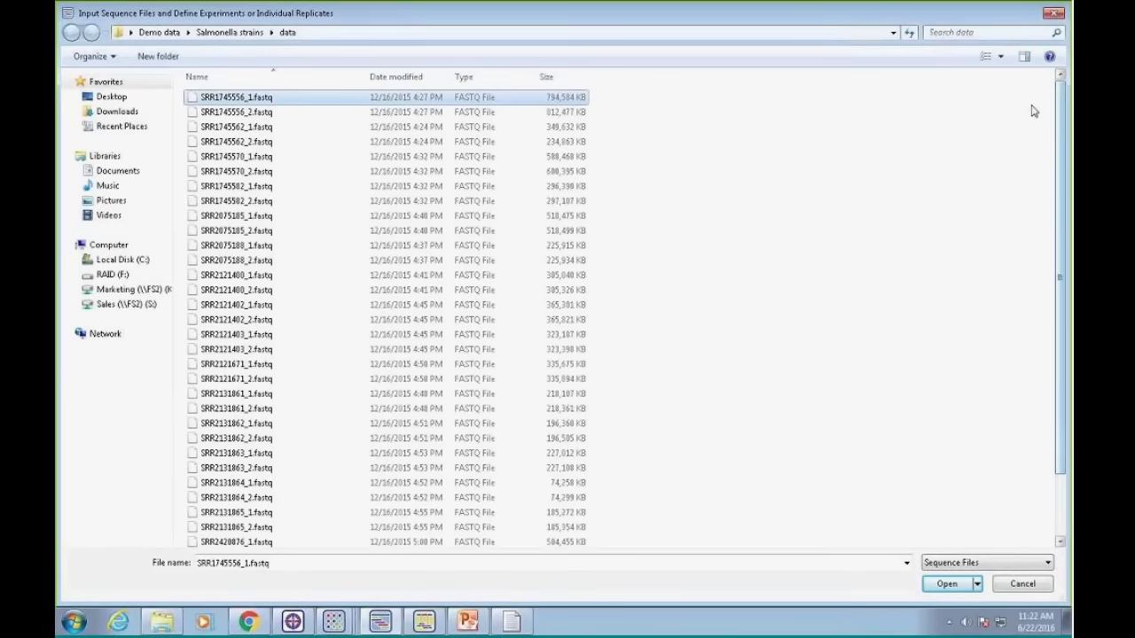
click(944, 583)
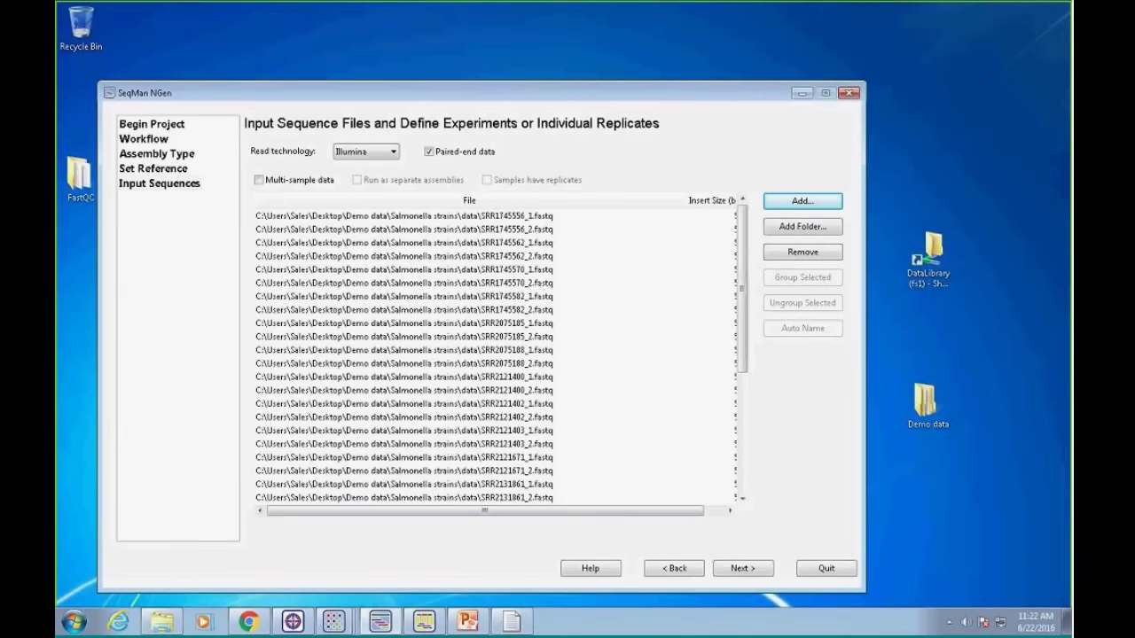
Enable multi-sample separate assemblies, check experiment names, and continue to Set Up Experiments
click(259, 179)
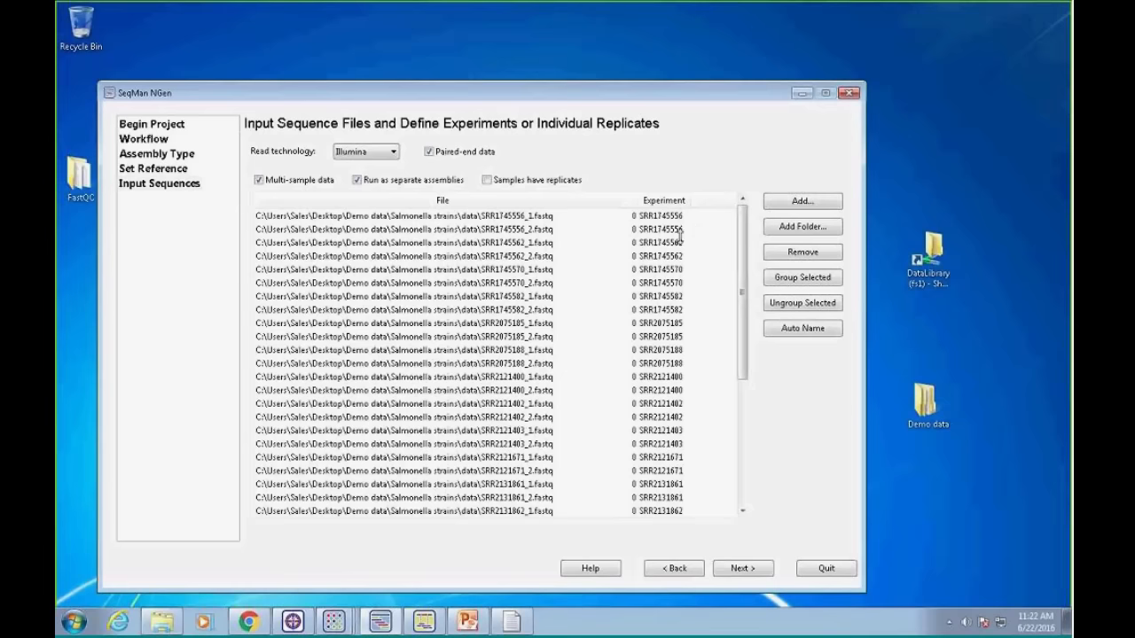
mouse_move(871, 336)
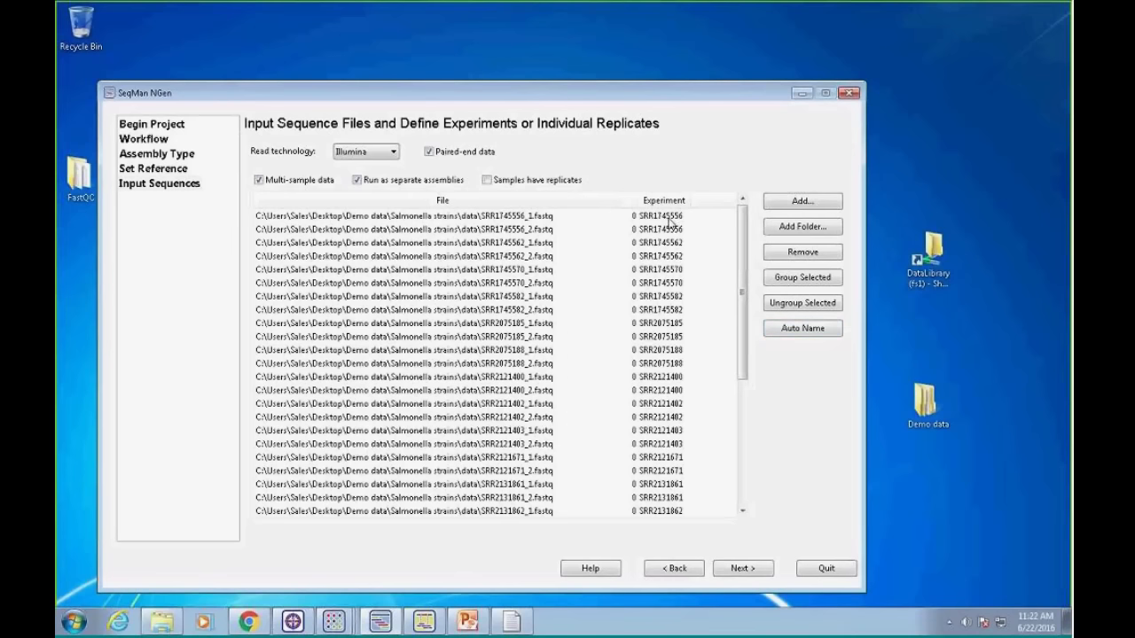
mouse_move(651, 235)
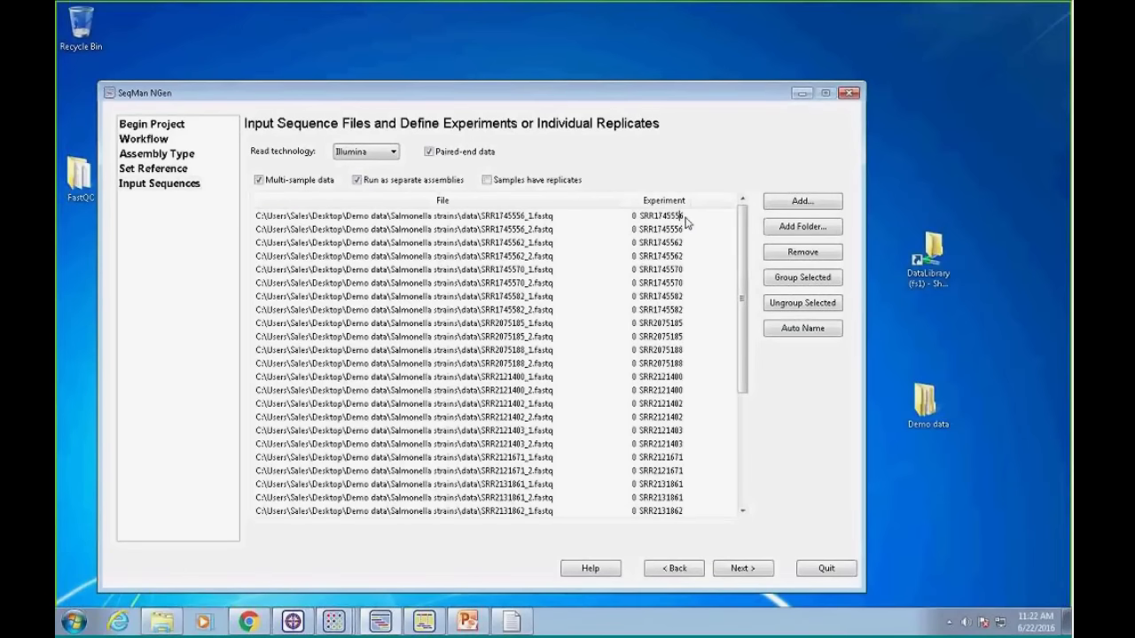
double_click(661, 215)
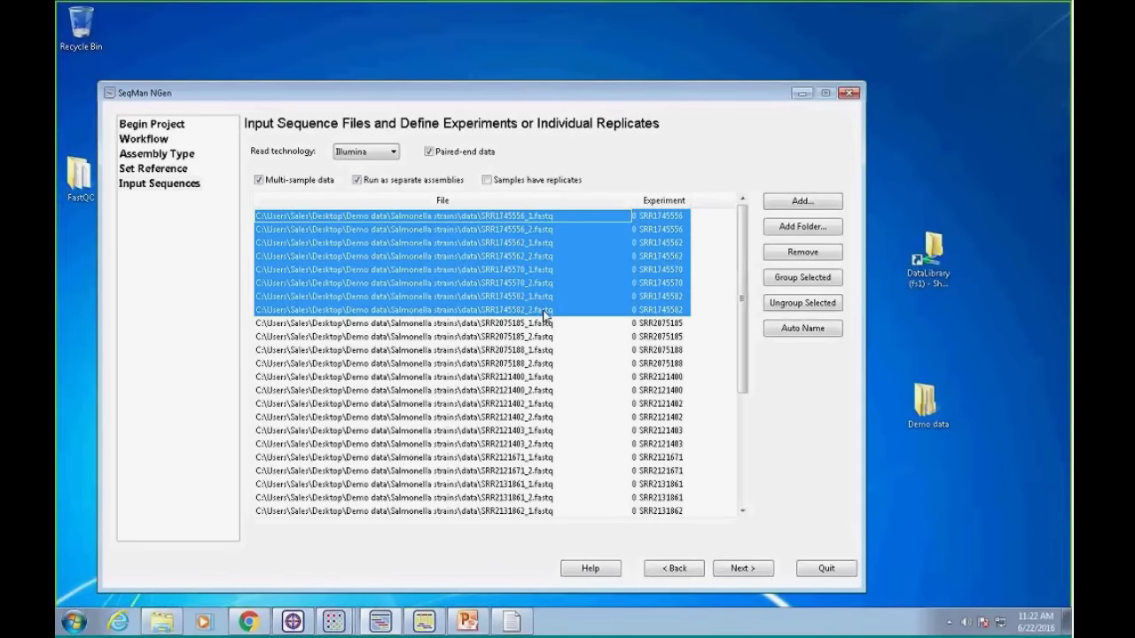
mouse_move(714, 276)
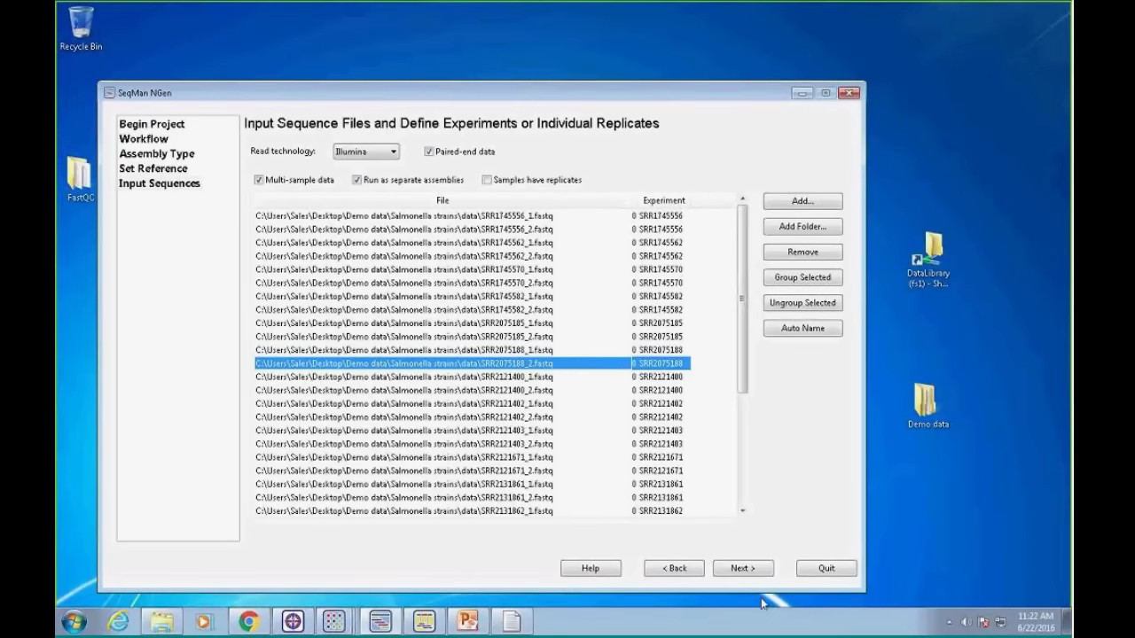
click(743, 569)
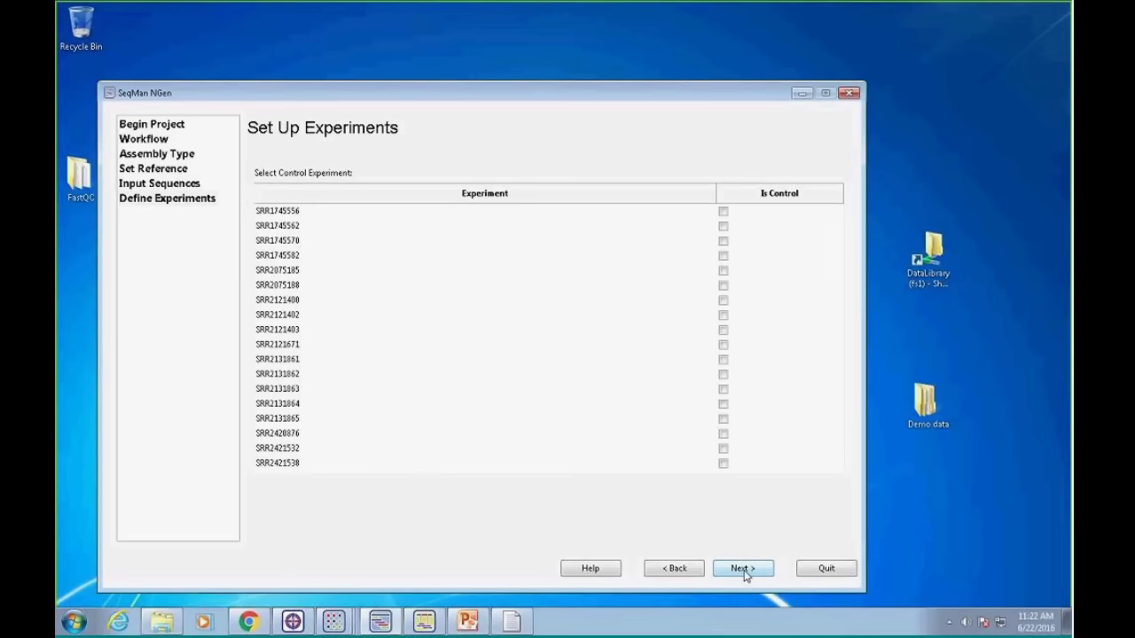
Advance to Assembly Options and keep automatic match percentage with haploid, low-stringency SNP detection
click(743, 568)
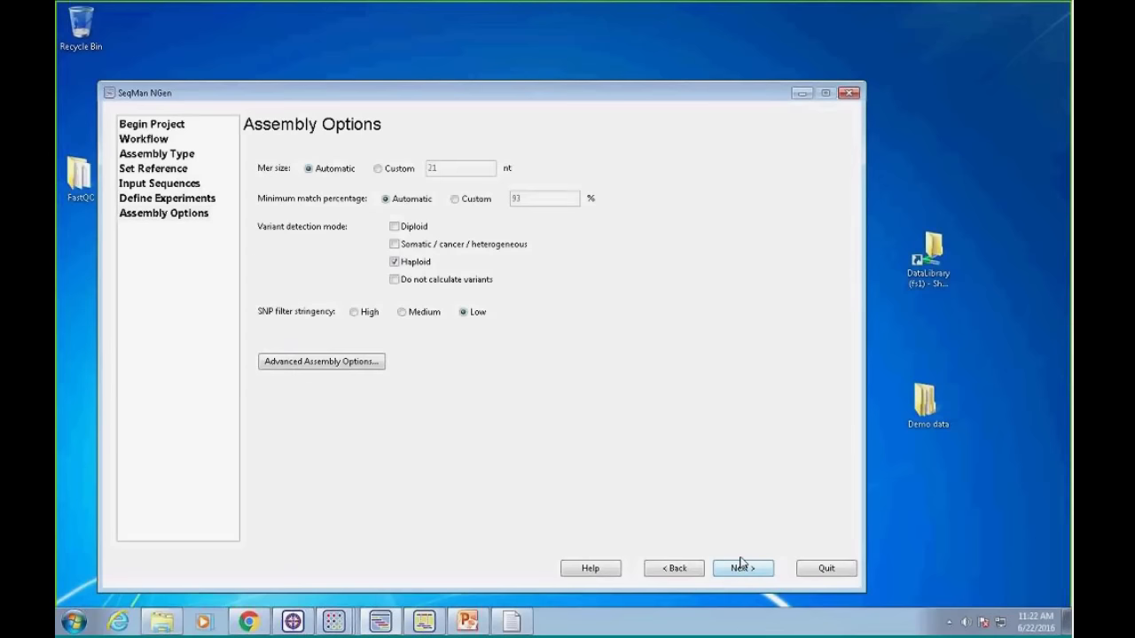
mouse_move(747, 545)
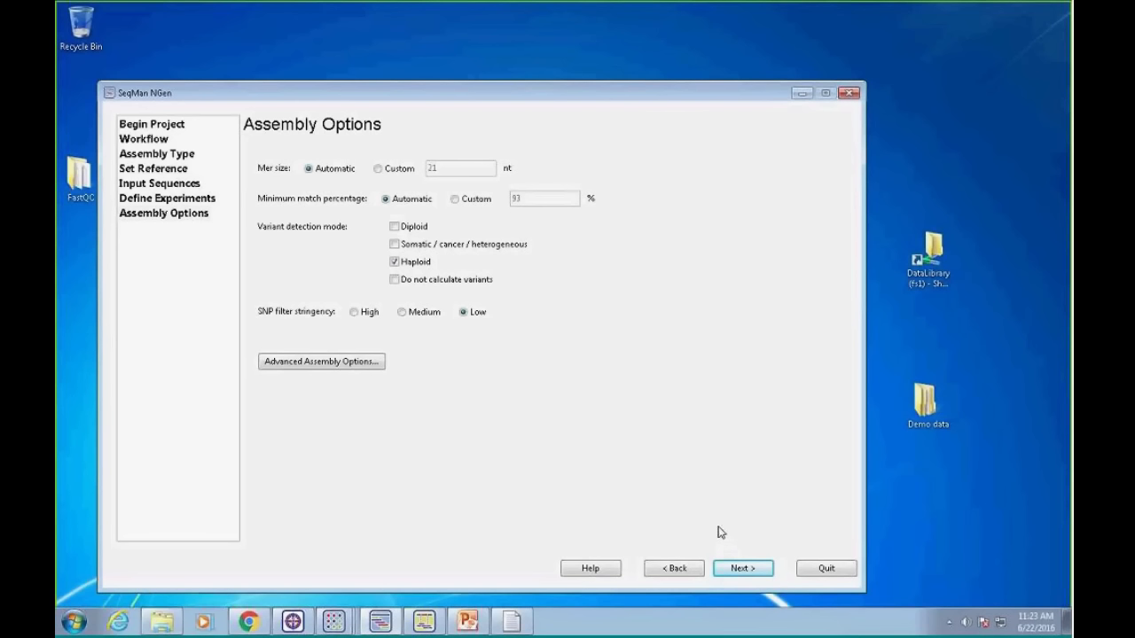
mouse_move(517, 219)
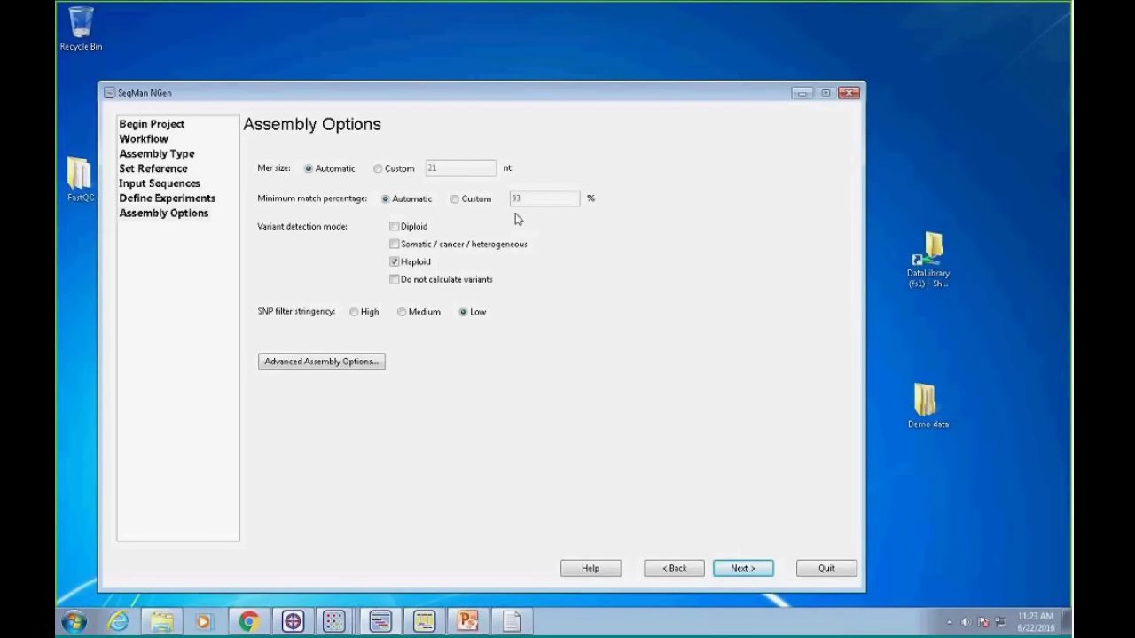
mouse_move(514, 222)
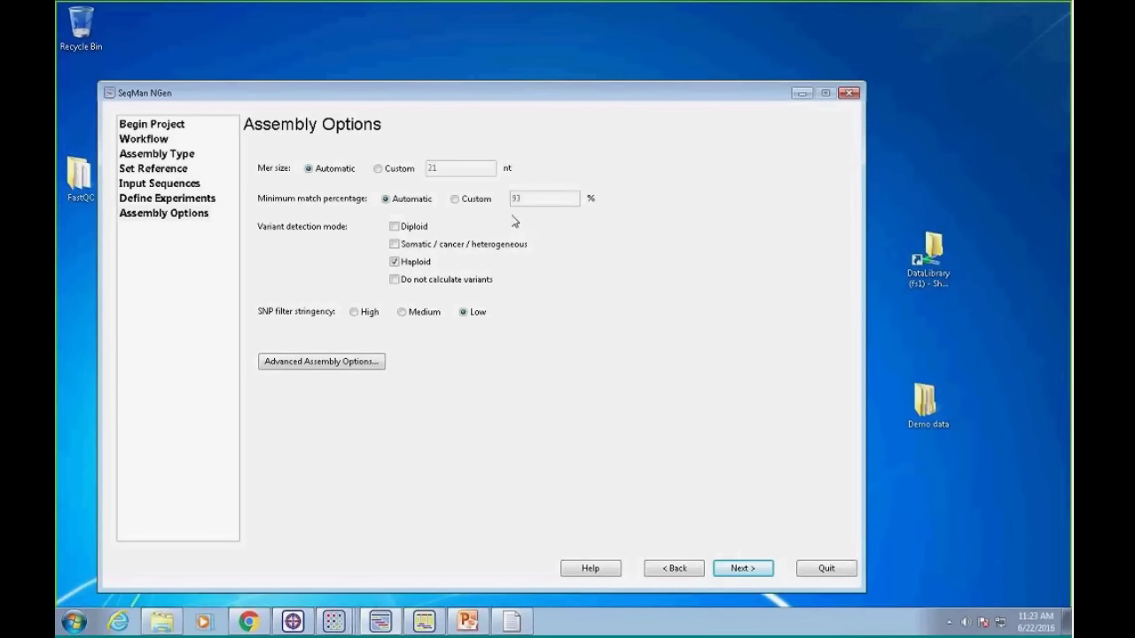
click(455, 199)
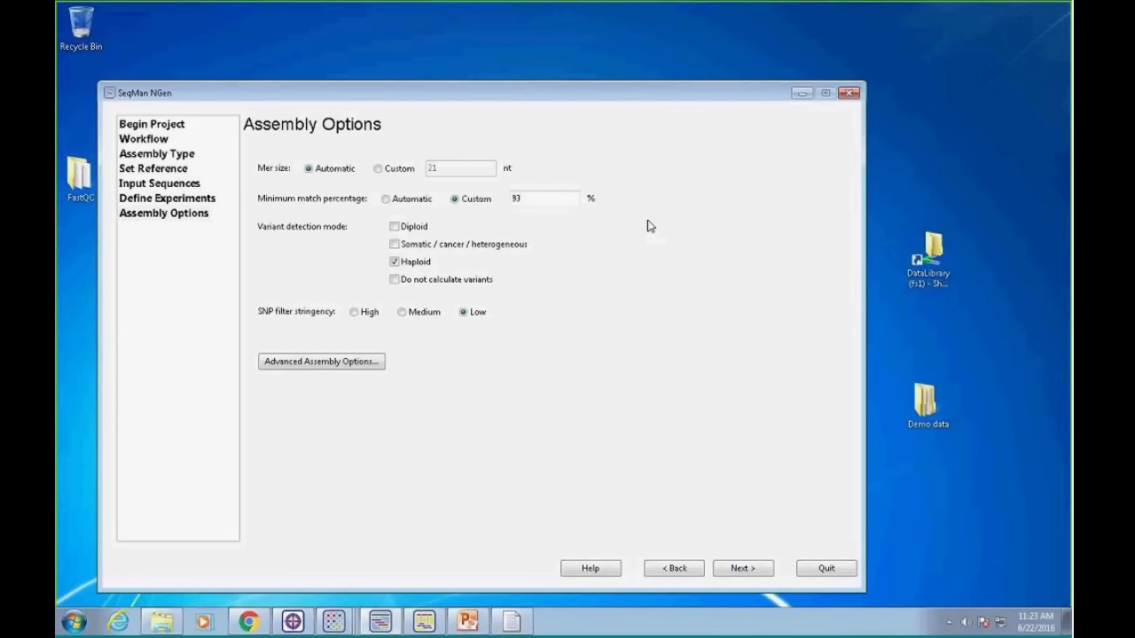
click(544, 197)
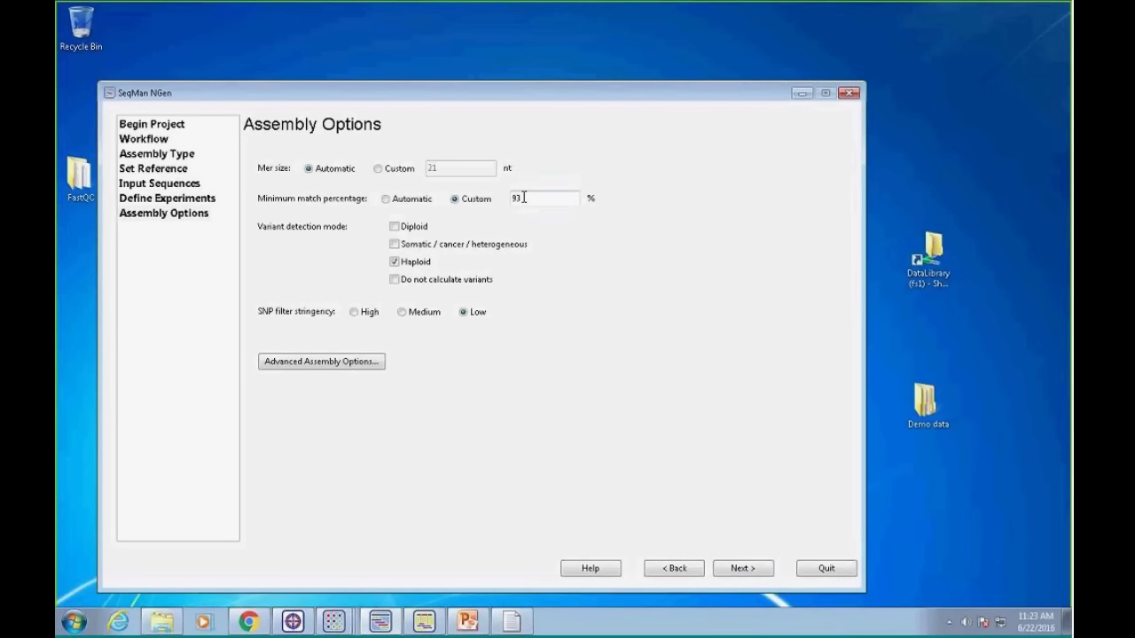
click(384, 198)
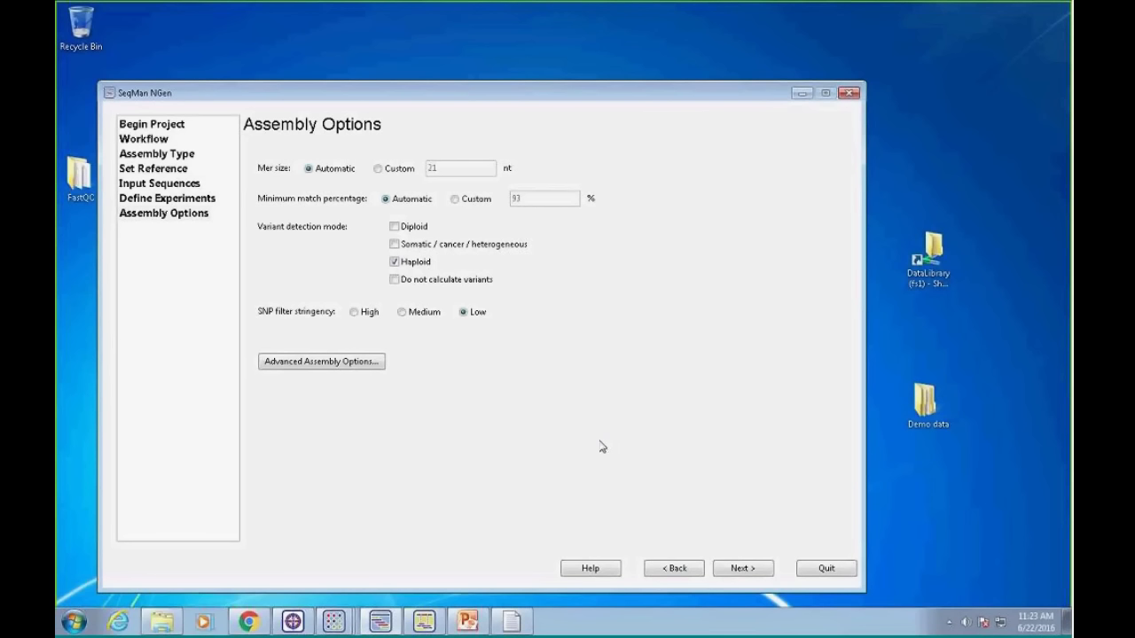
mouse_move(525, 211)
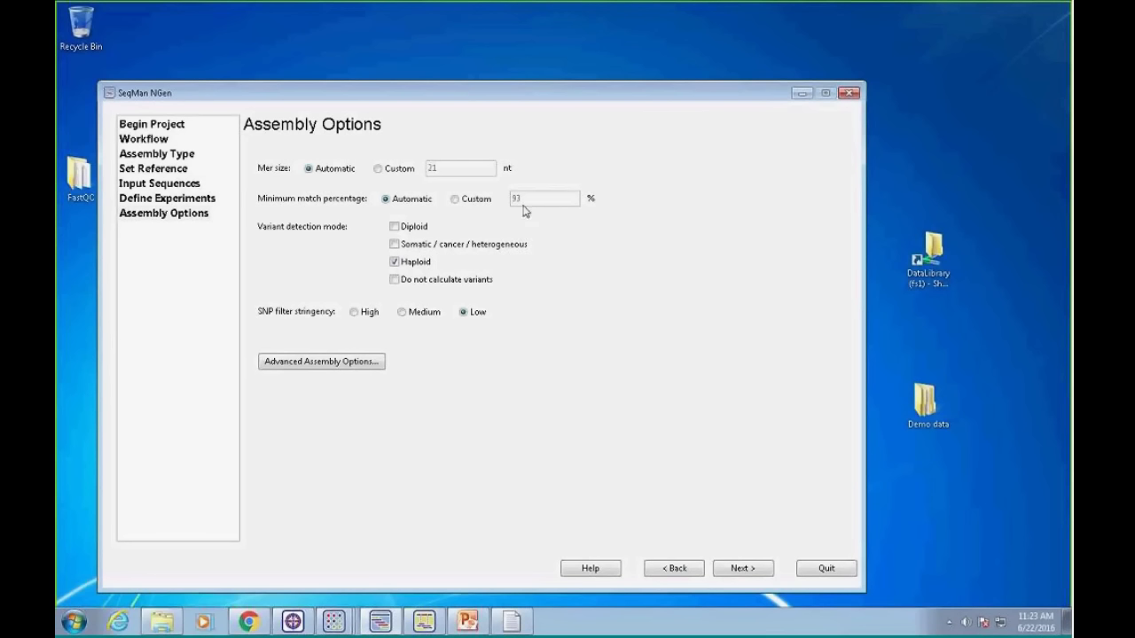
mouse_move(656, 341)
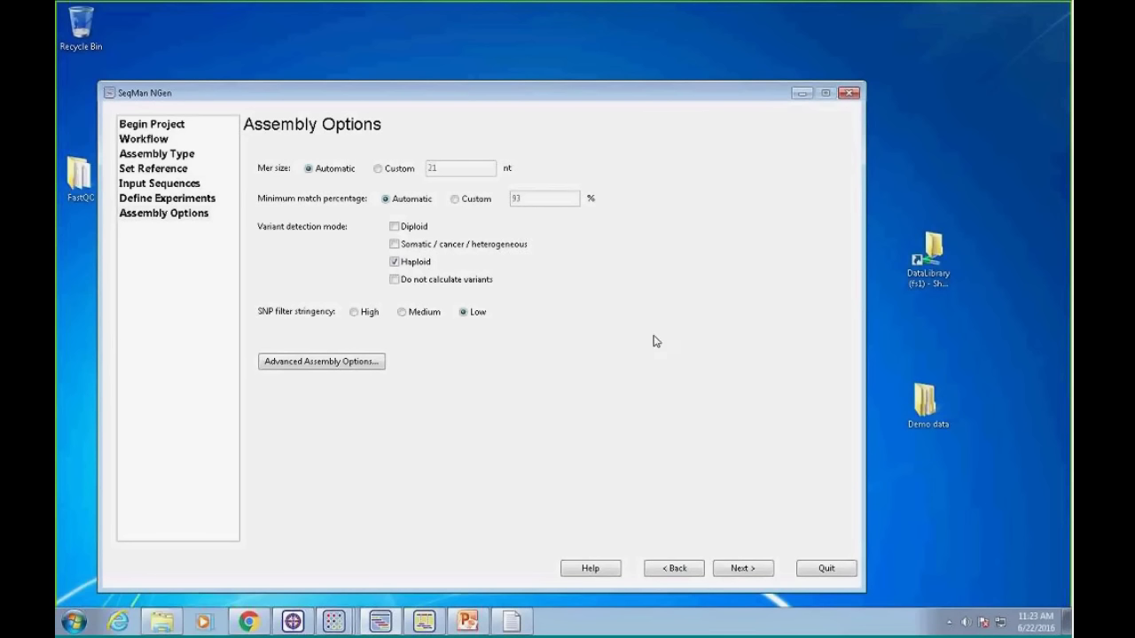
mouse_move(287, 238)
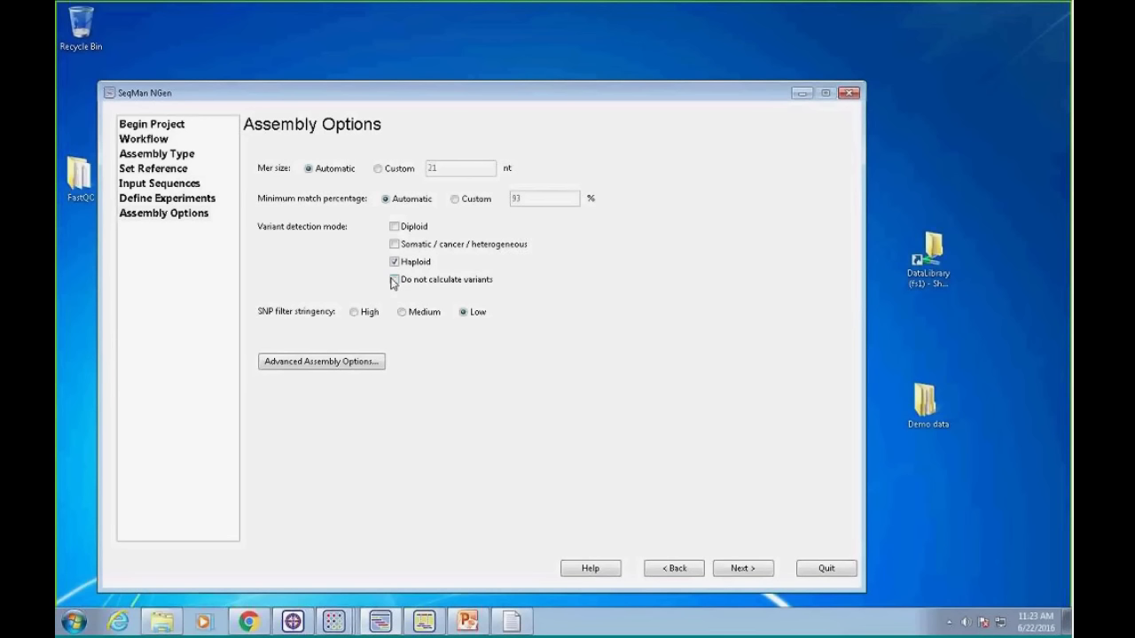
mouse_move(428, 291)
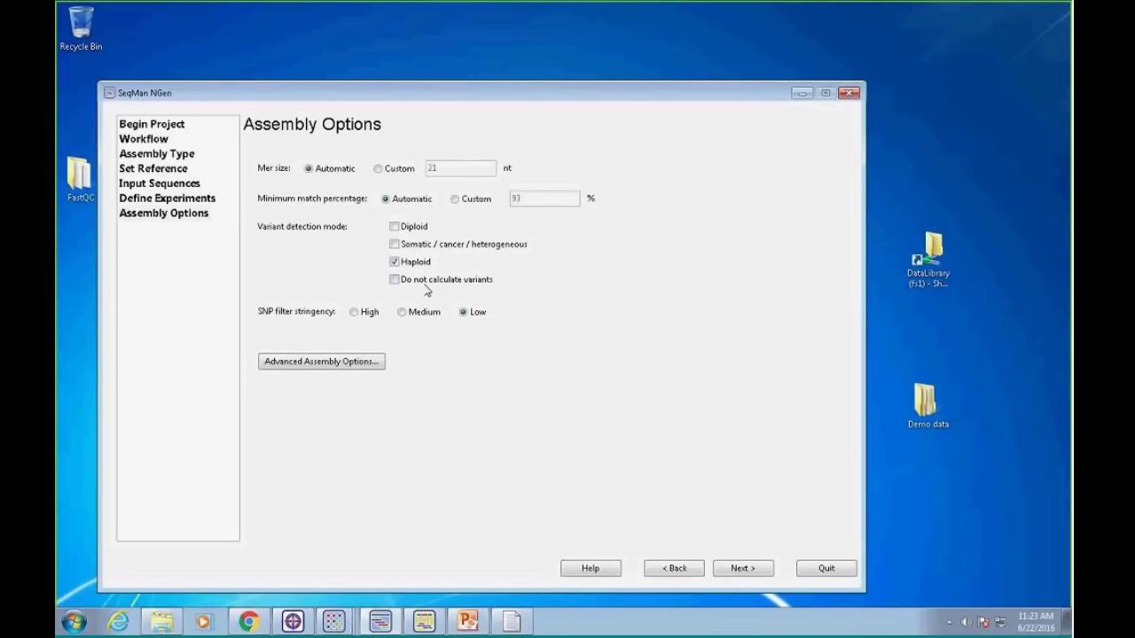
mouse_move(470, 326)
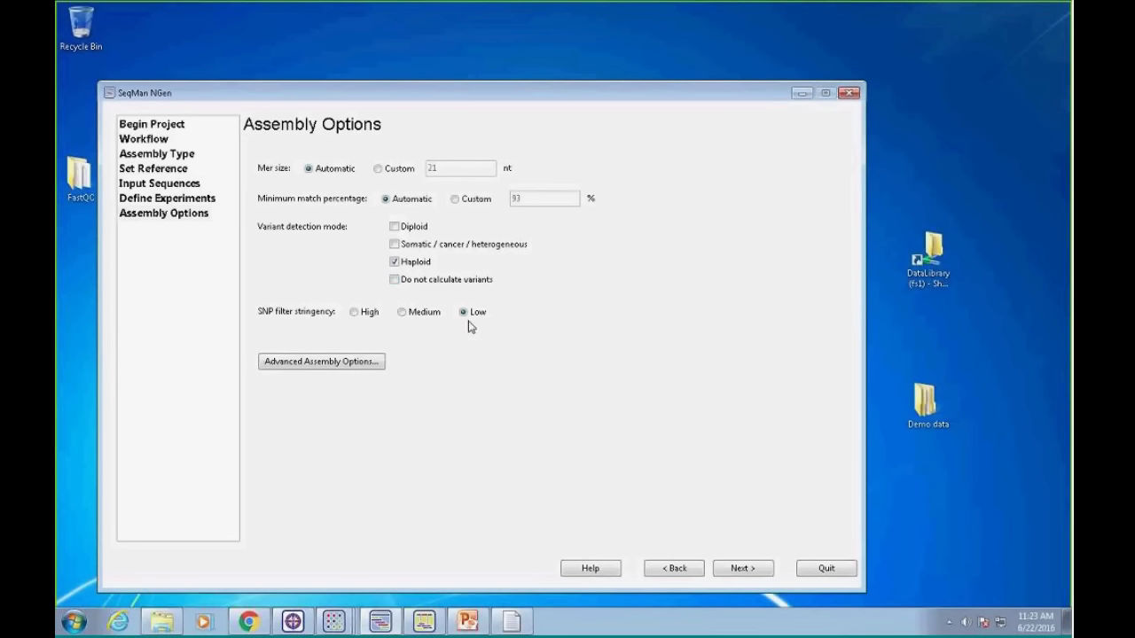
mouse_move(469, 324)
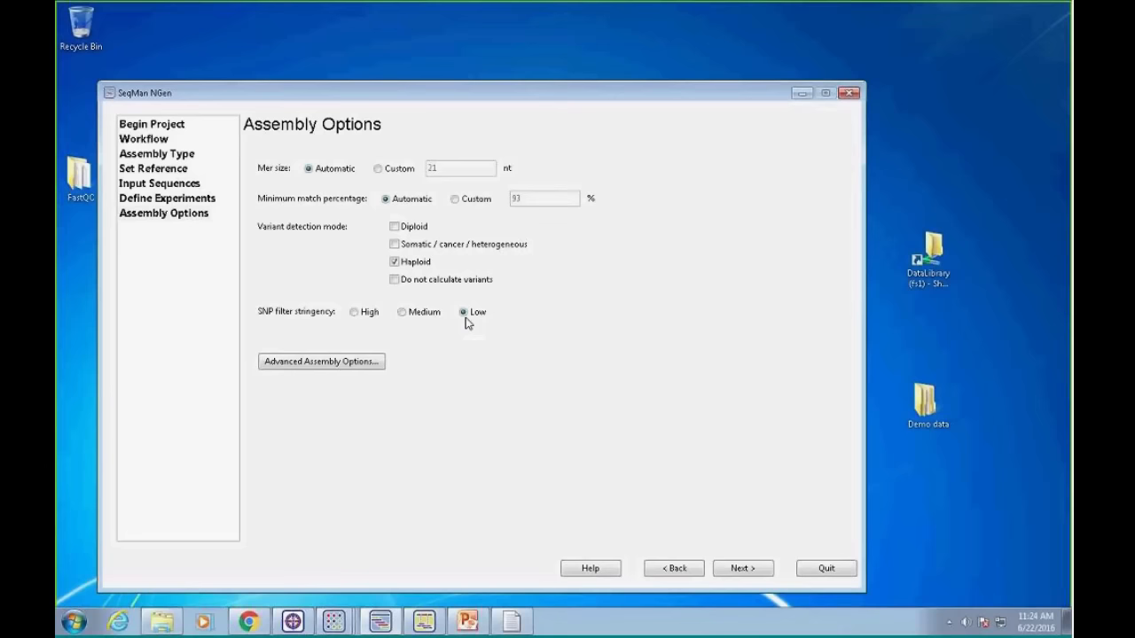
Name the assembly project 'demo'
click(742, 567)
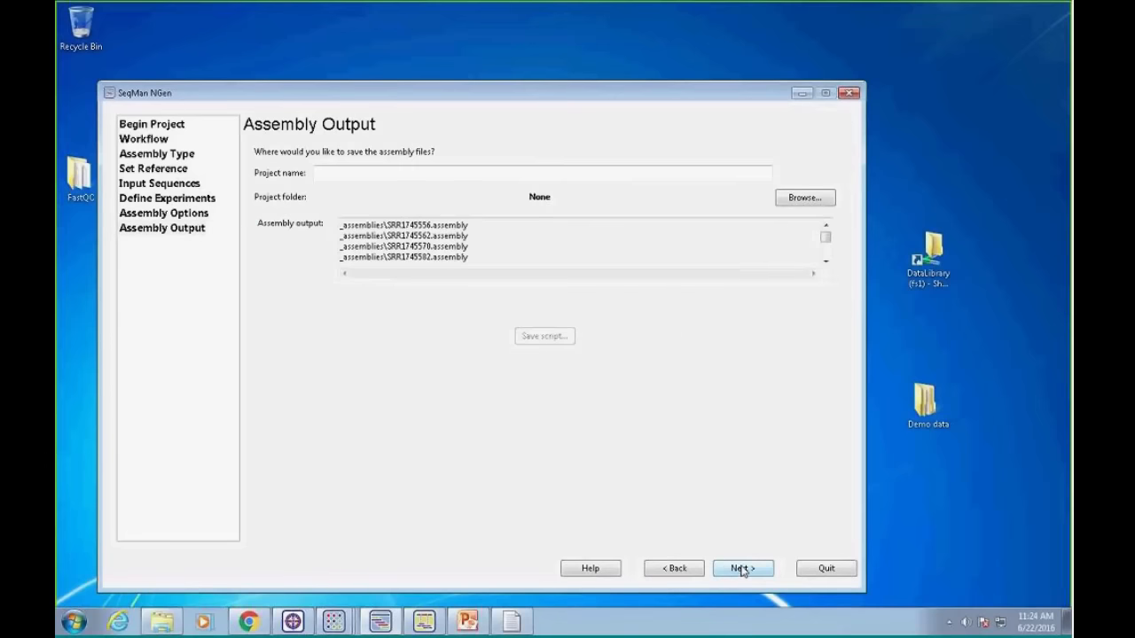
click(540, 172)
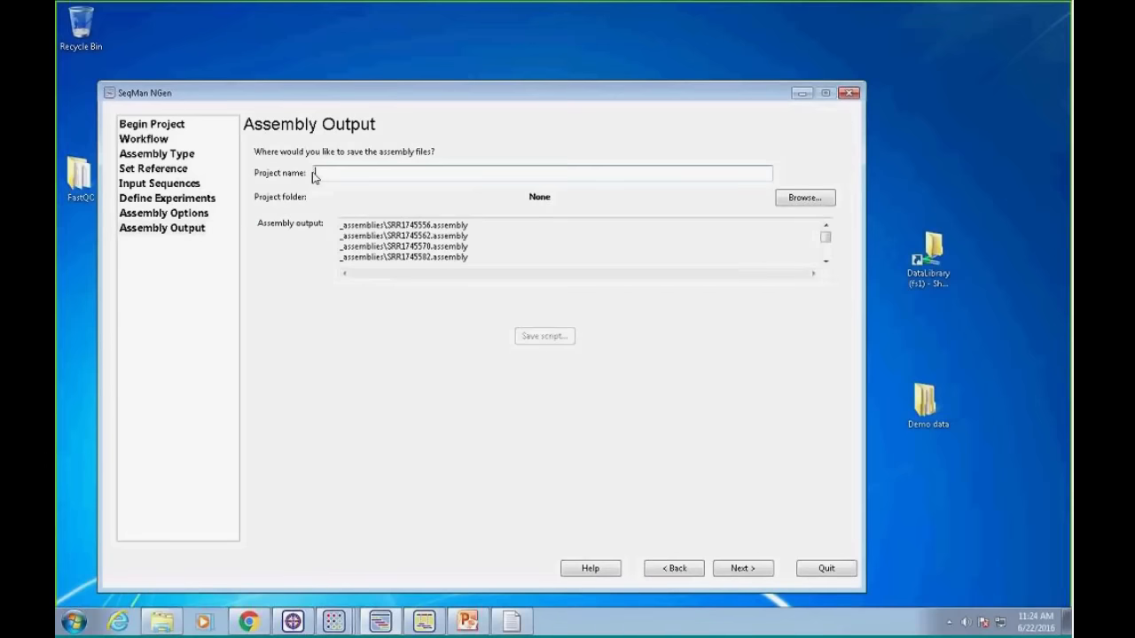
text(demo)
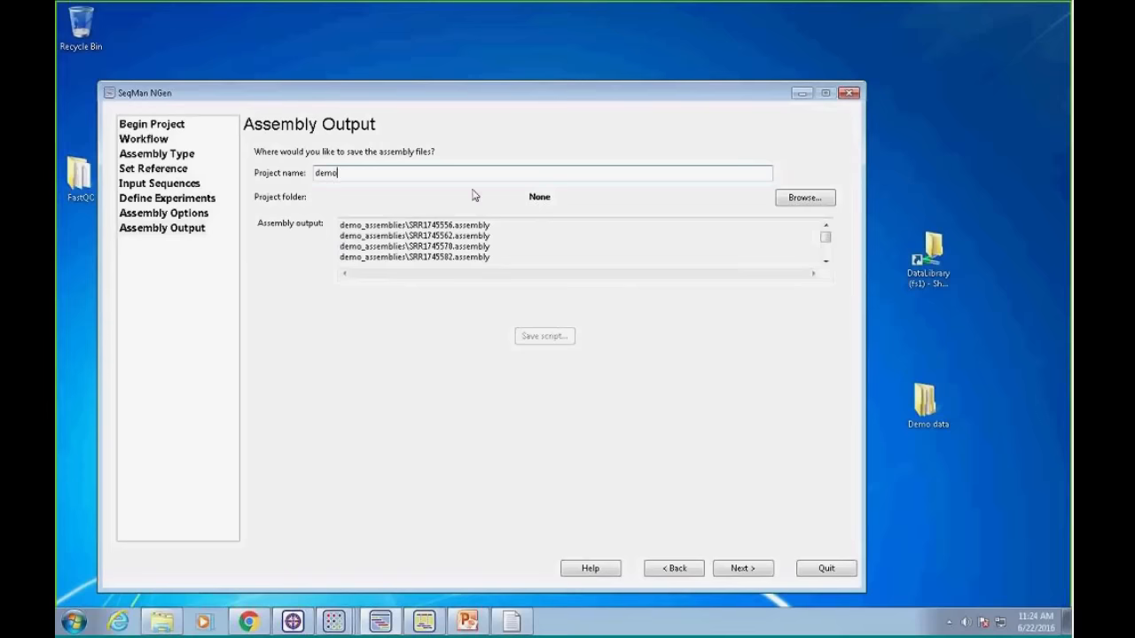
Set the output folder to Desktop > Demo data > Salmonella strains
click(804, 197)
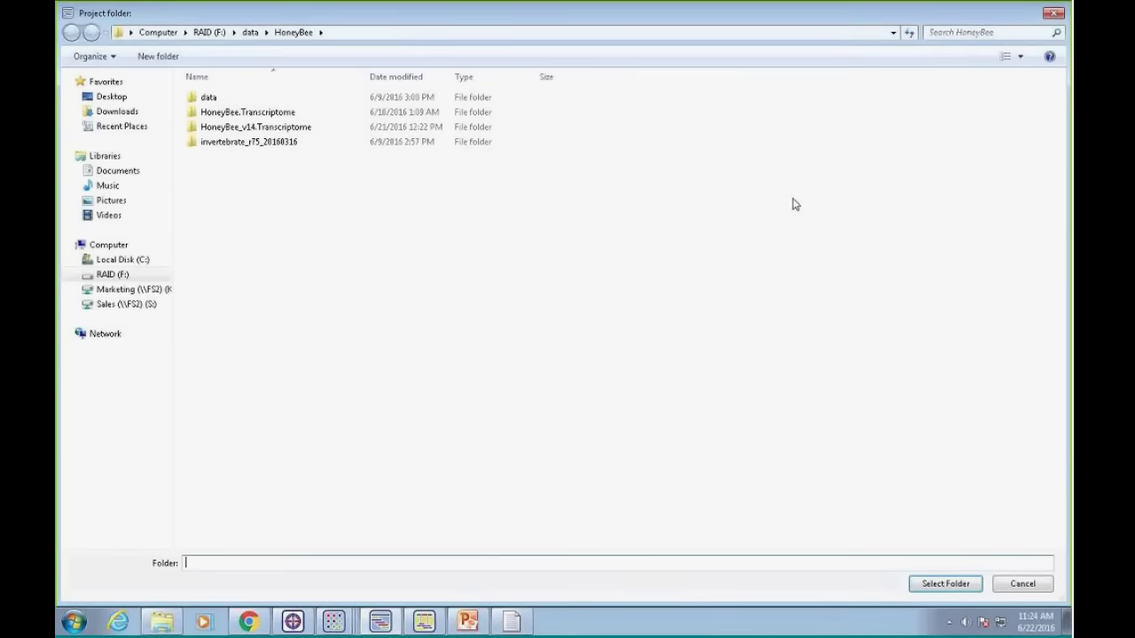
click(111, 96)
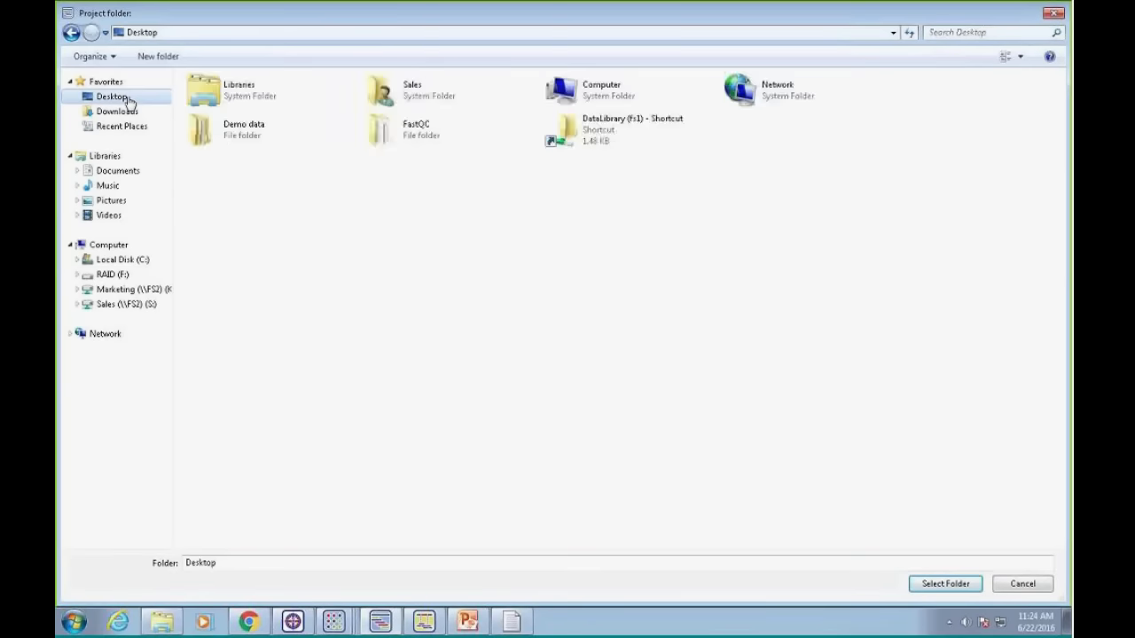
double_click(244, 128)
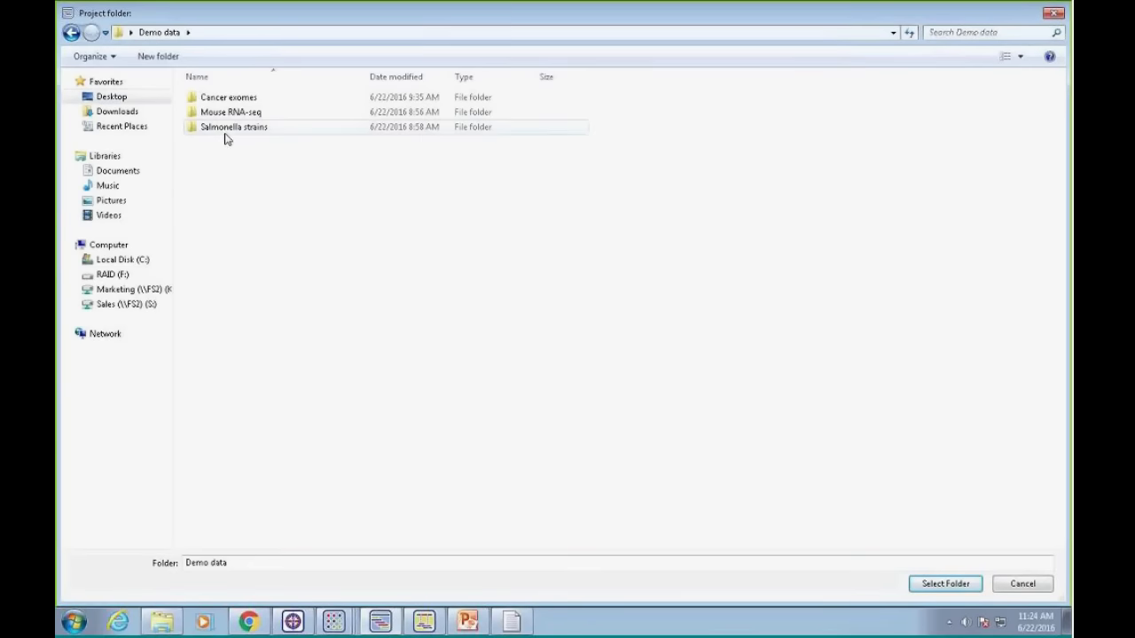
click(944, 583)
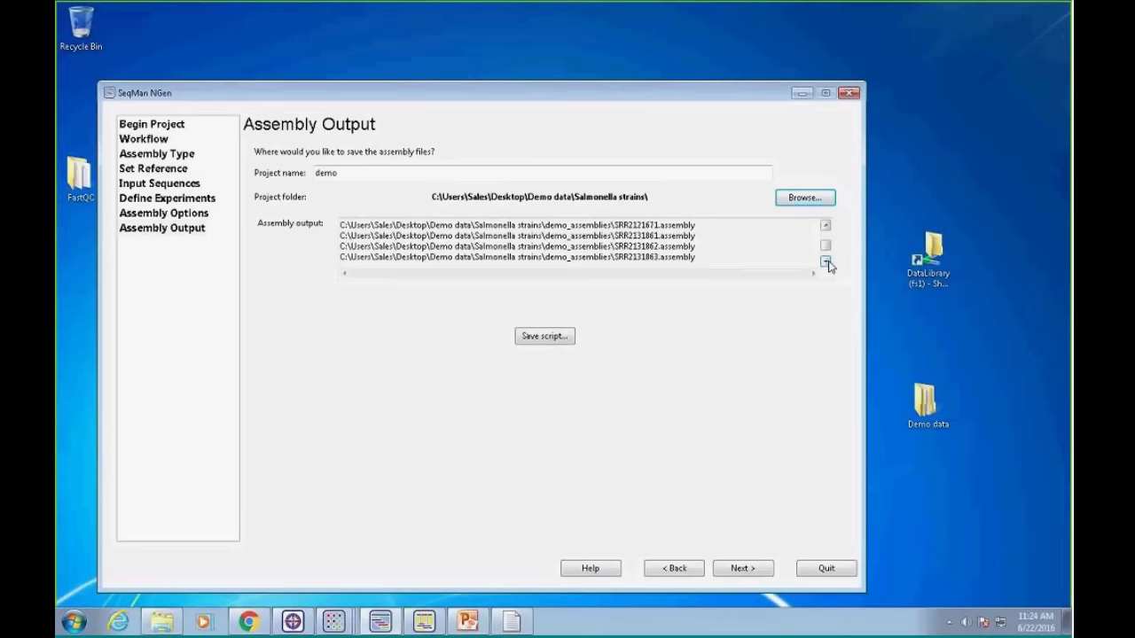
click(824, 261)
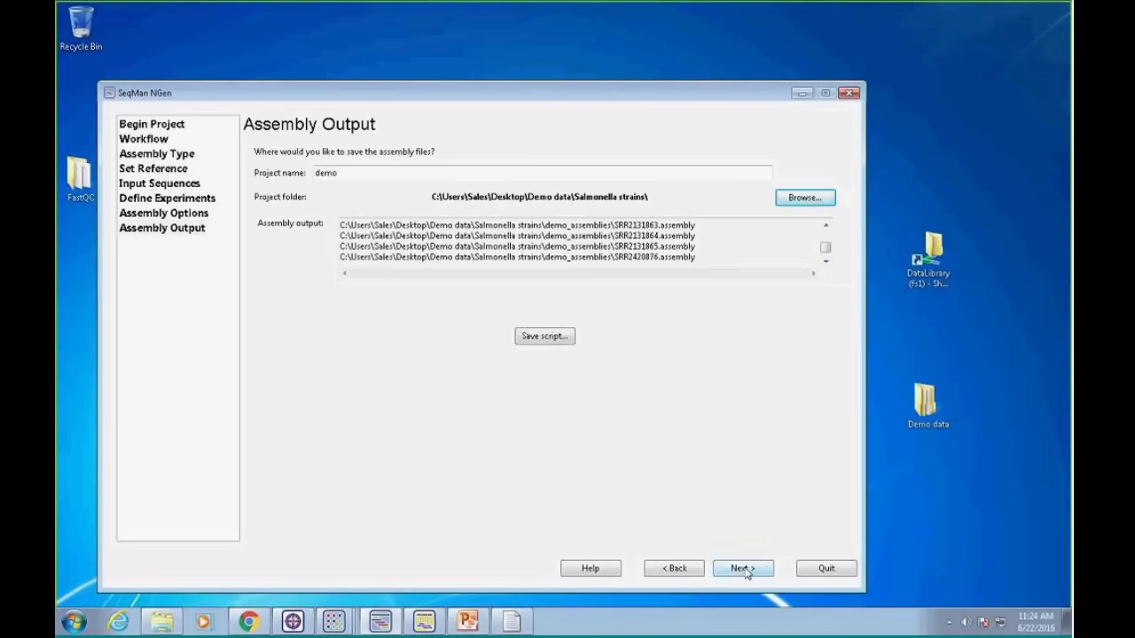
Review the Assembly Options and Run Assembly steps, then reach the demo script summary
click(741, 568)
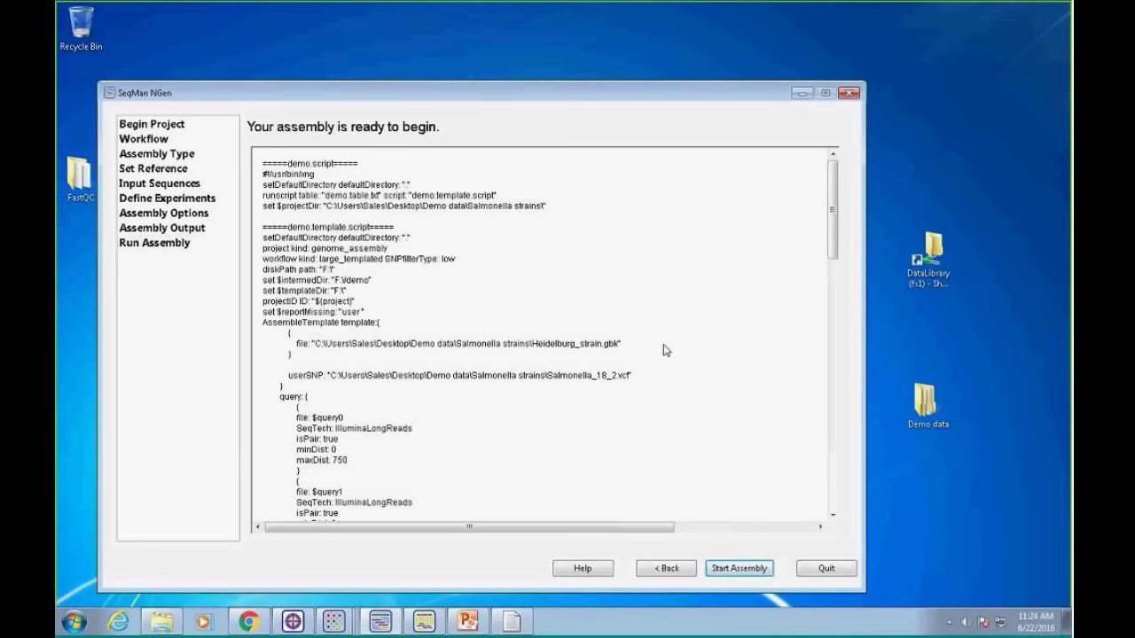
mouse_move(213, 256)
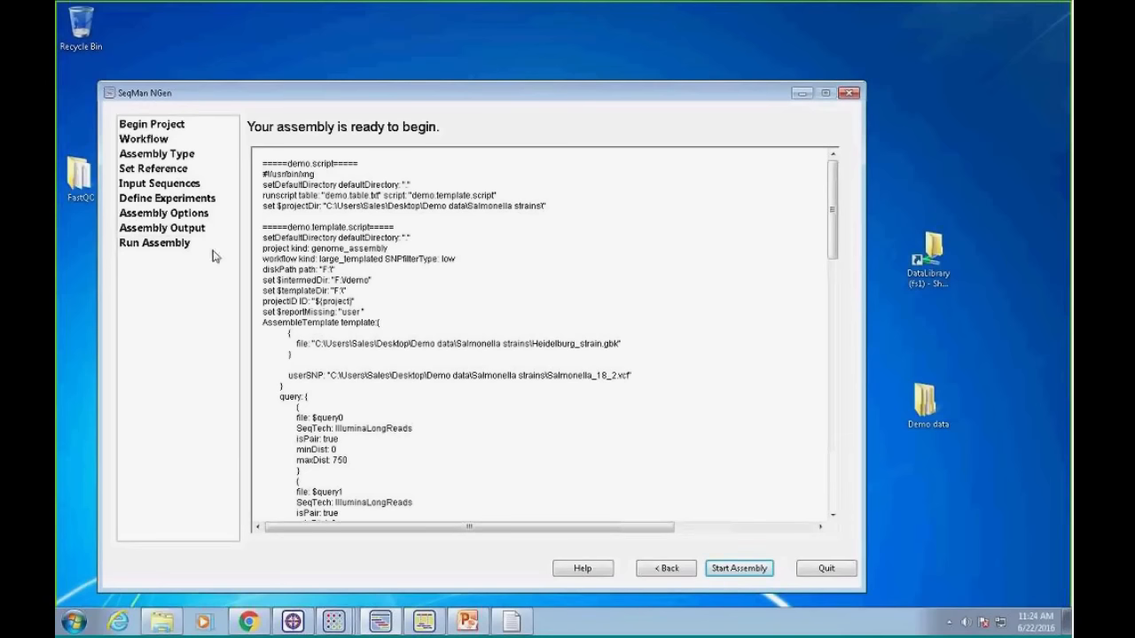
mouse_move(142, 202)
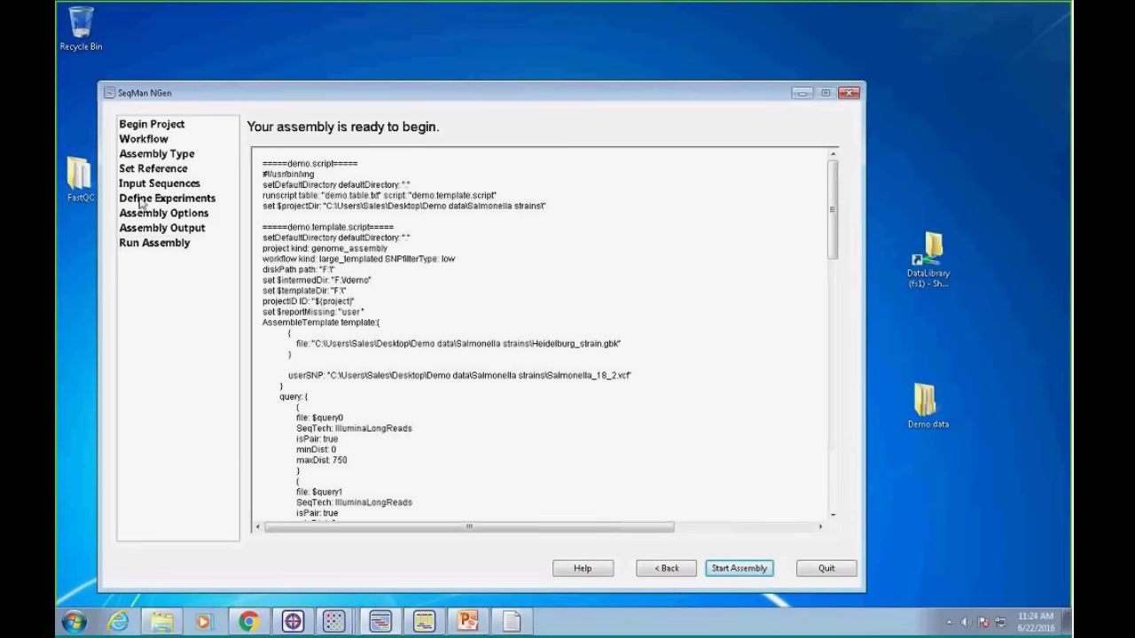
click(163, 213)
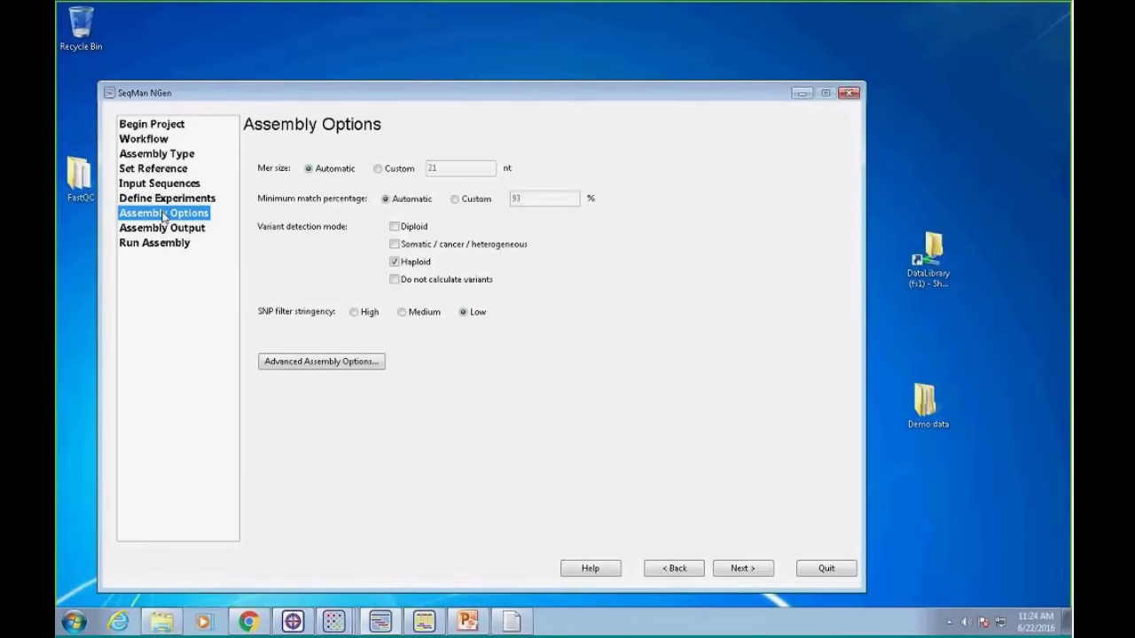
click(743, 568)
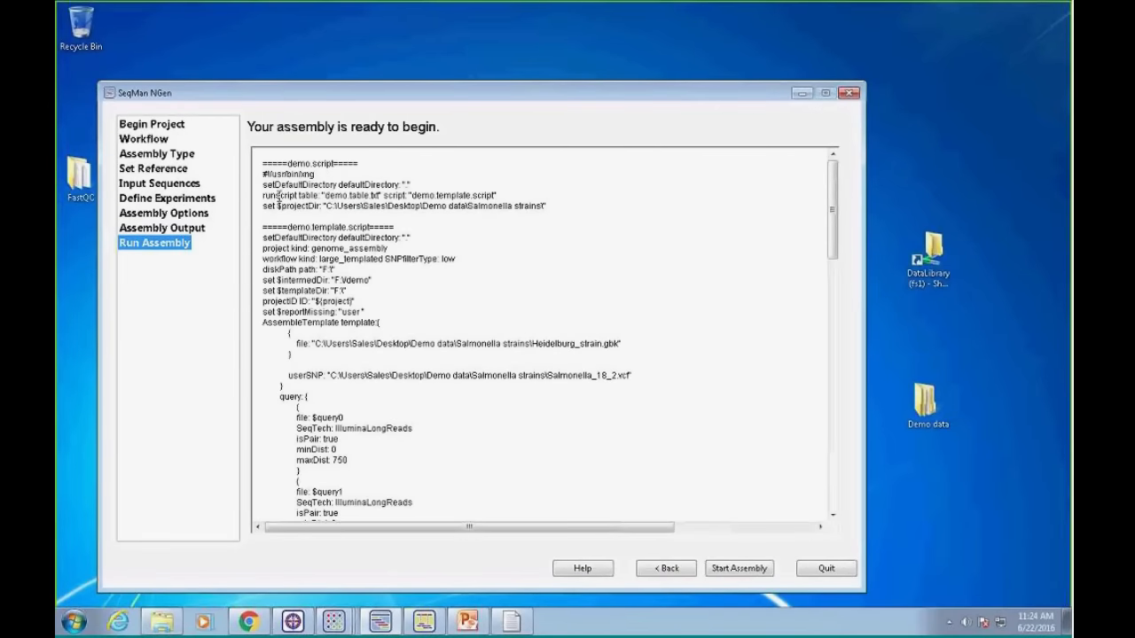
scroll(down, 3)
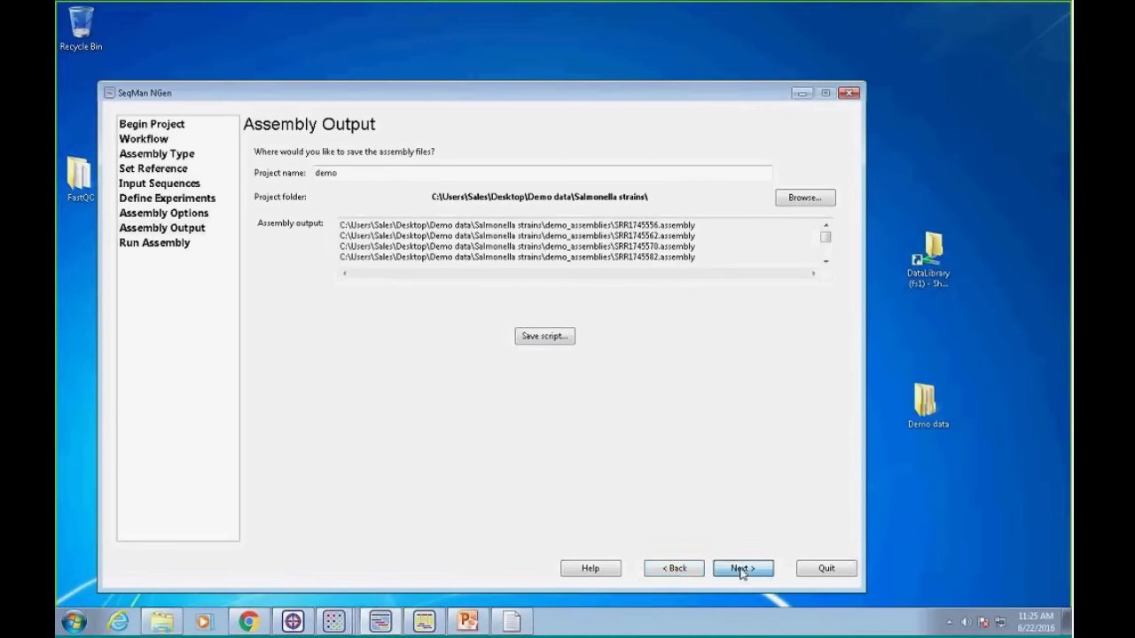
click(742, 568)
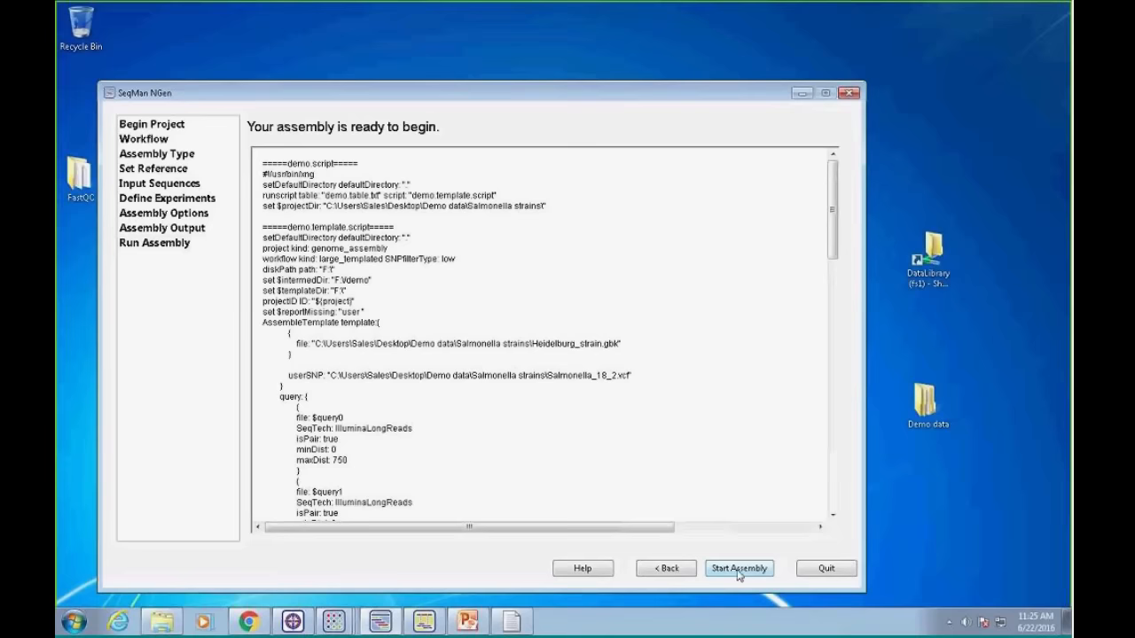
Start the assembly run and bring the SeqMan NGen Assembly Log back in front
click(738, 568)
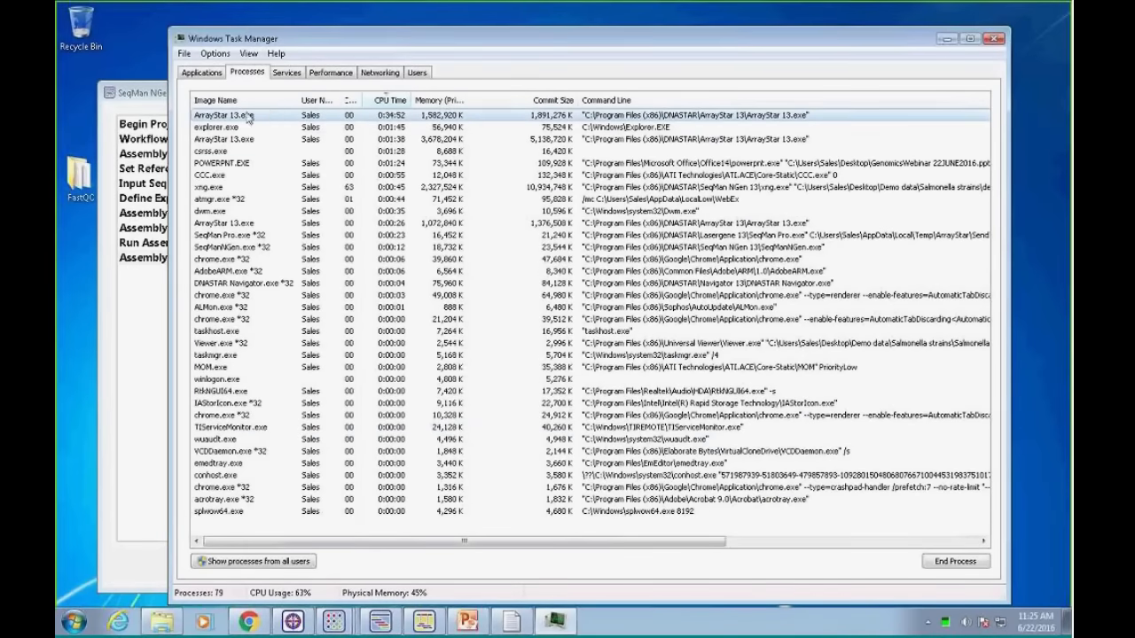
click(215, 100)
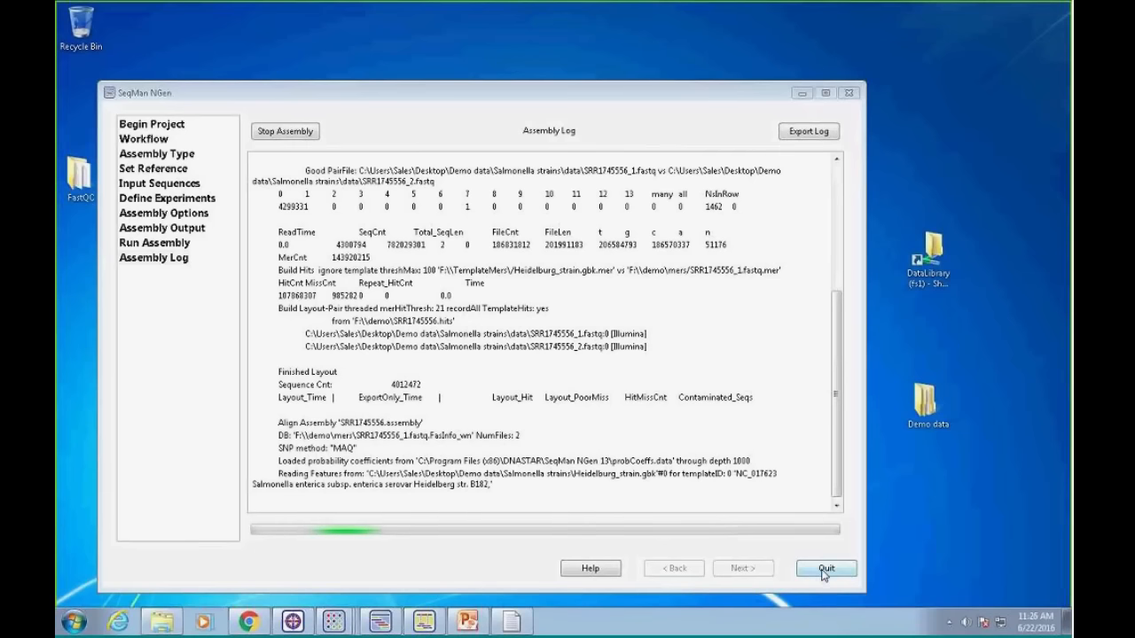
Quit the running assembly despite the warning and switch to ArrayStar's Salmonella_18 project
click(825, 568)
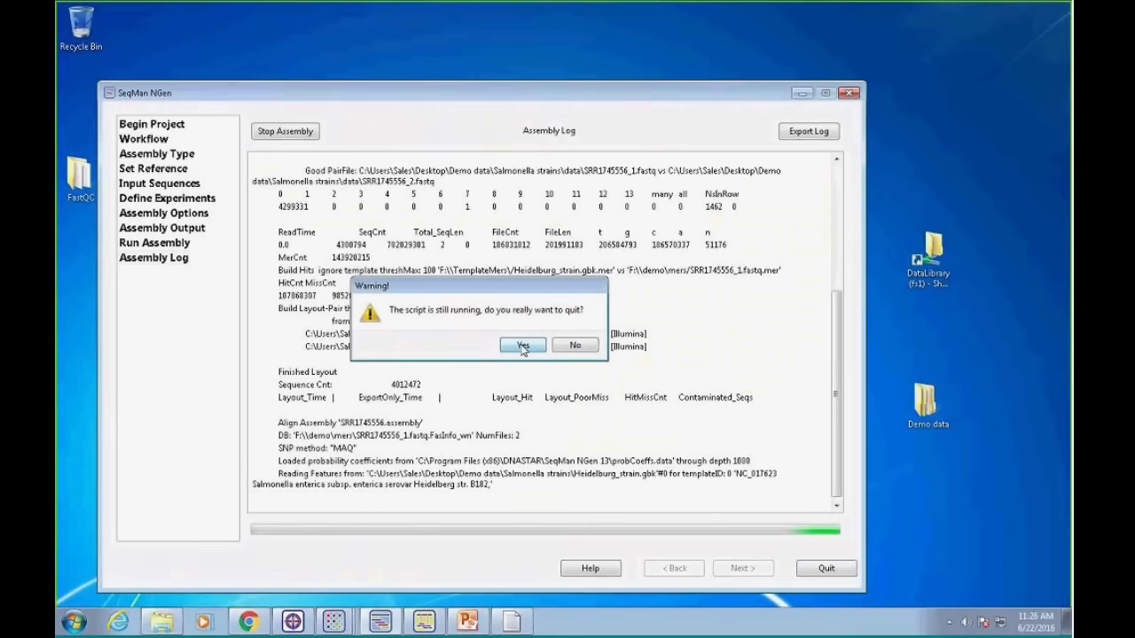
click(522, 344)
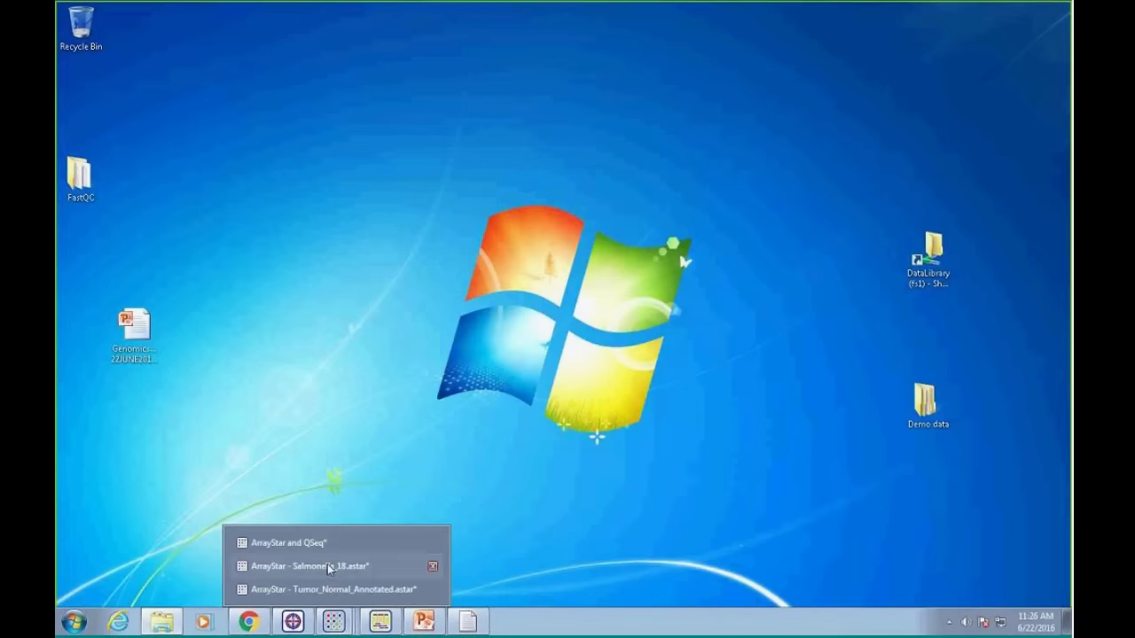
click(306, 566)
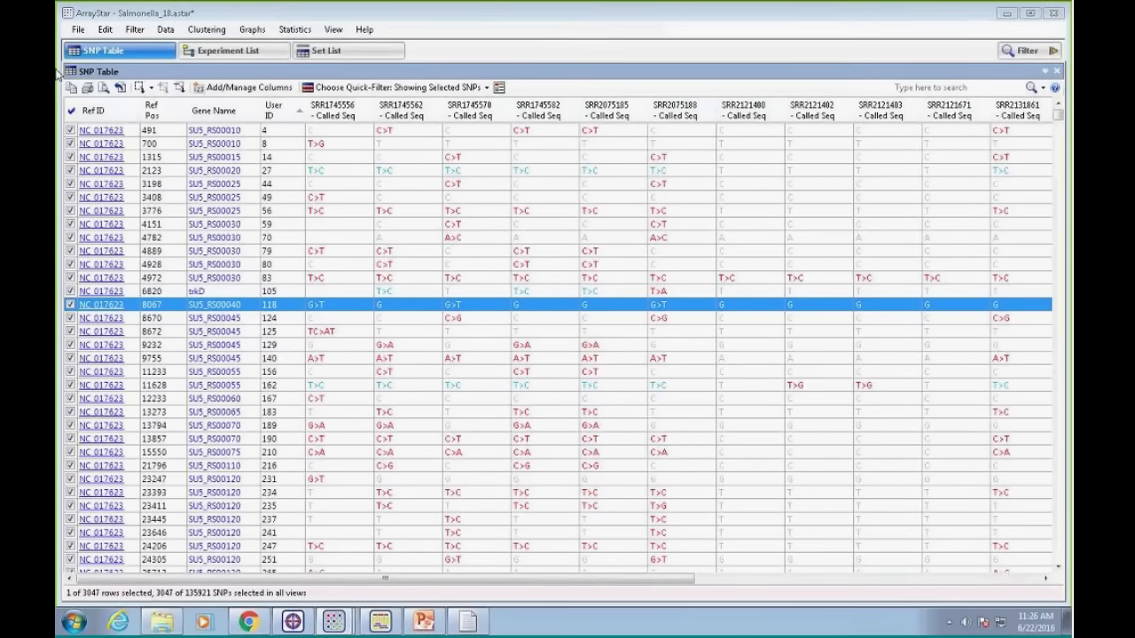
Select SRR1745556 in the Experiment List and expand its Parameters and Assembly template attributes
click(233, 50)
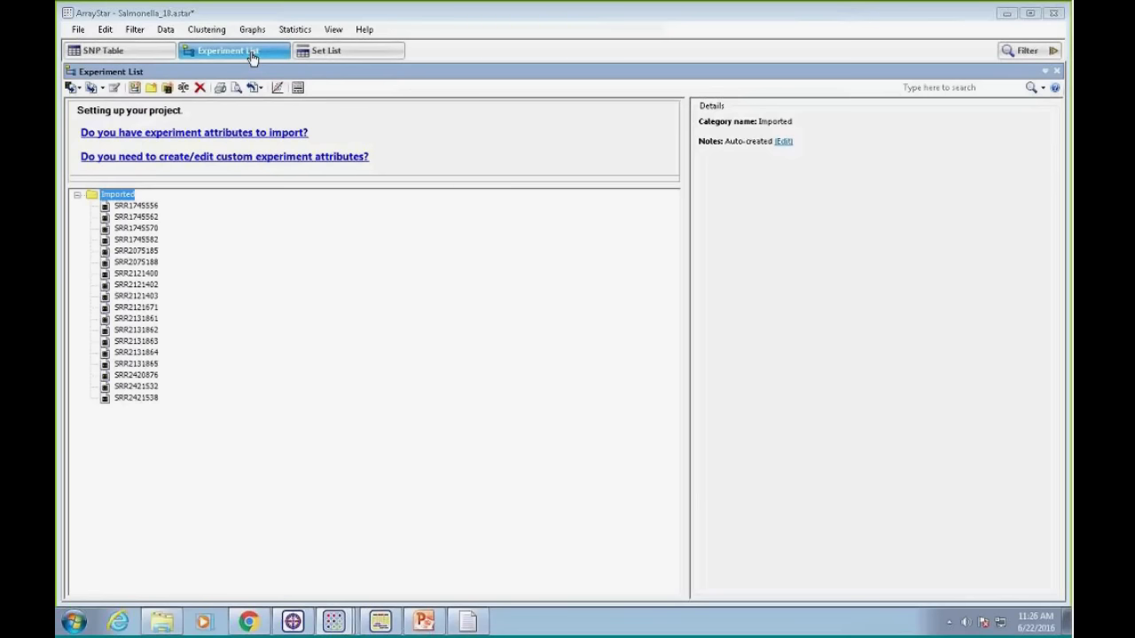
mouse_move(138, 205)
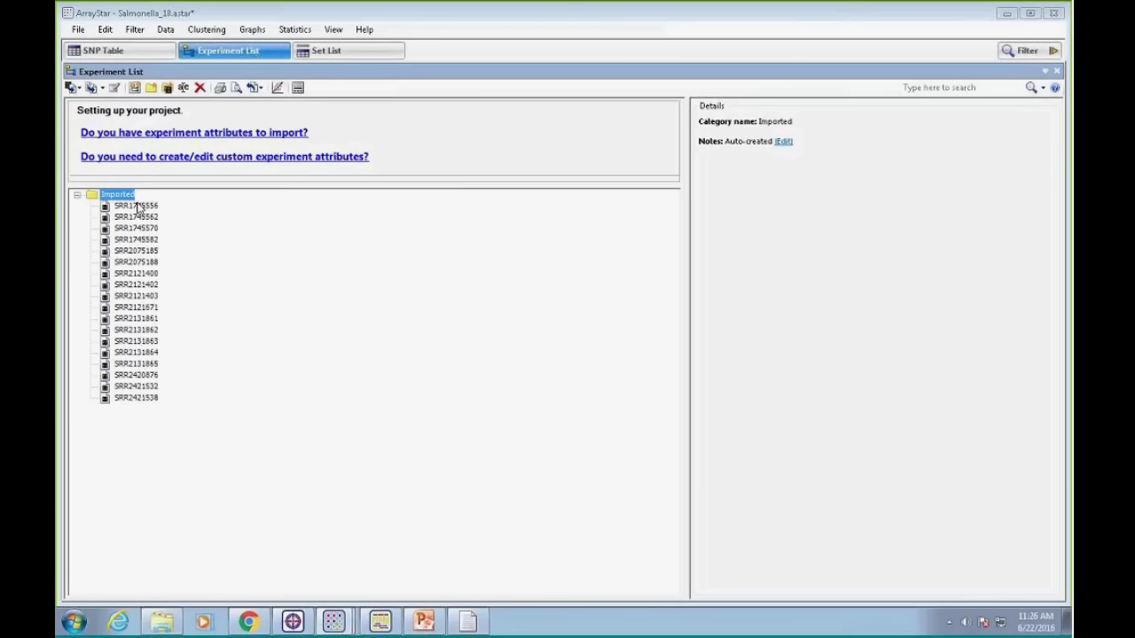
click(136, 205)
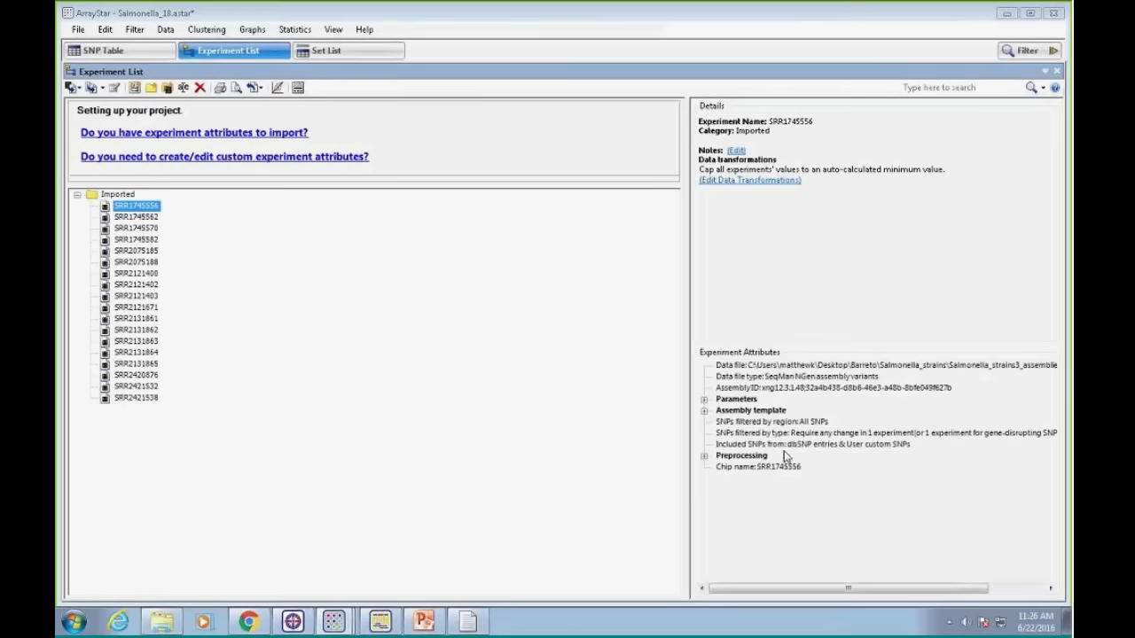
mouse_move(838, 213)
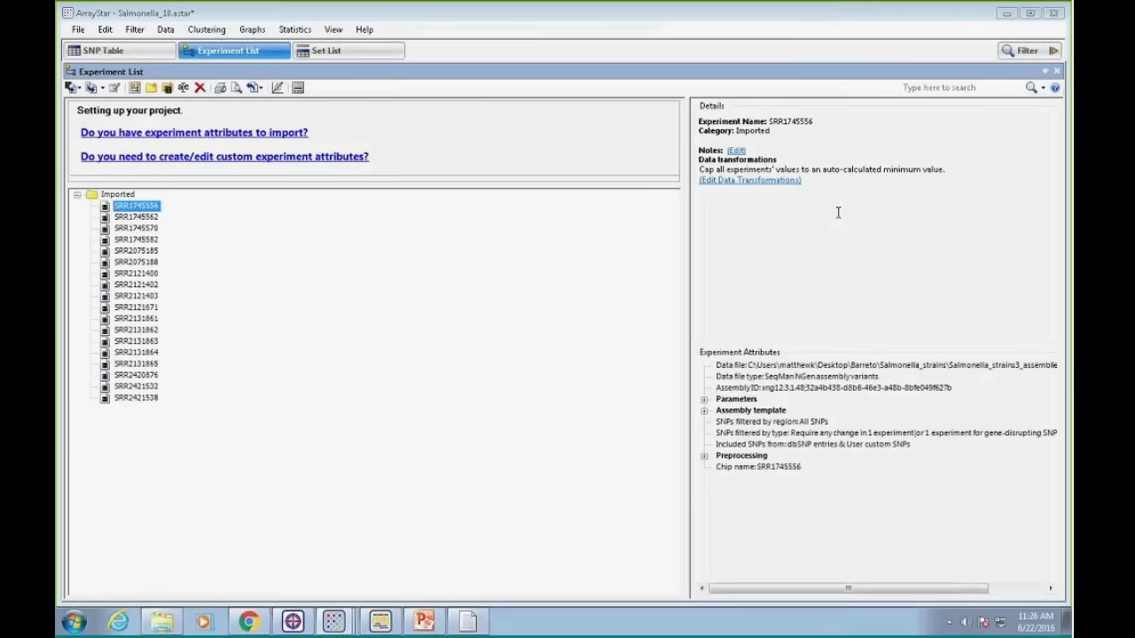
click(704, 399)
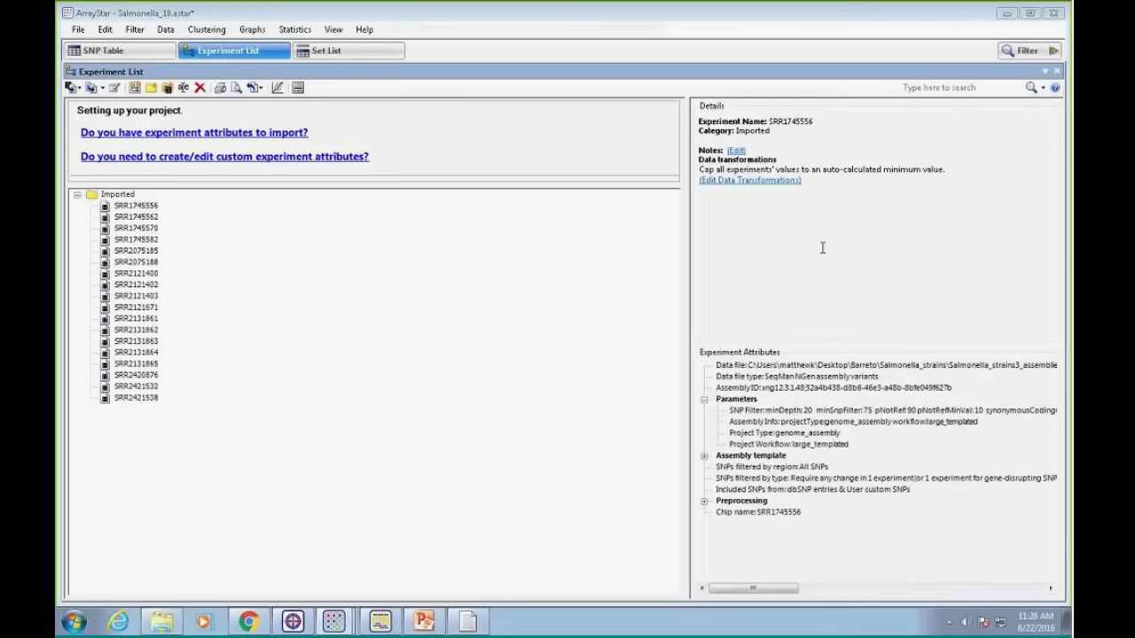
mouse_move(810, 254)
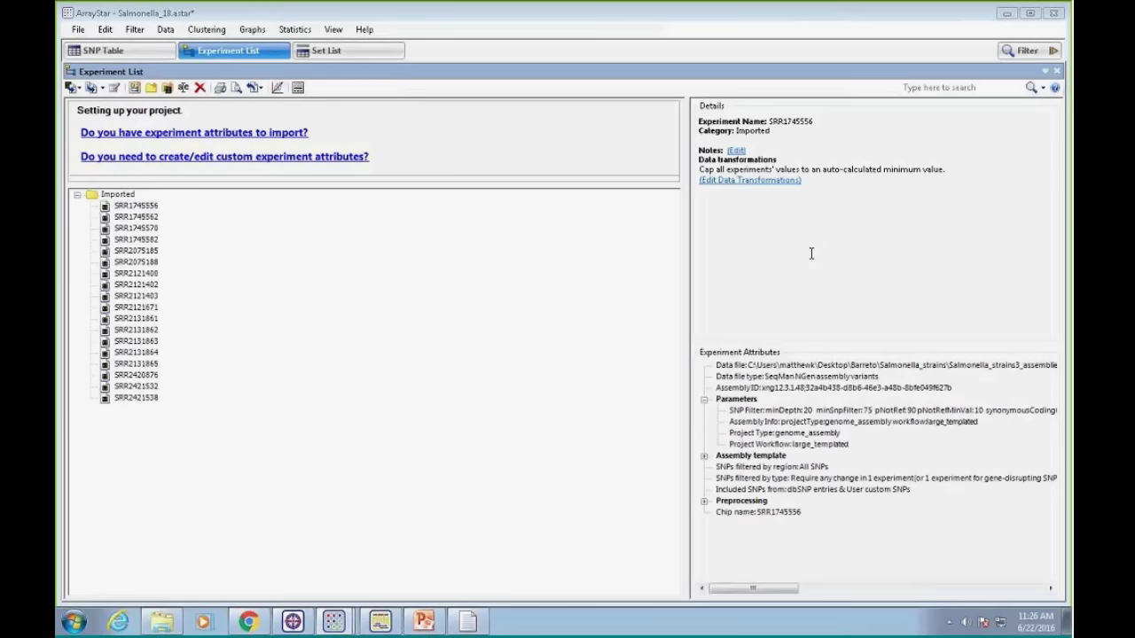
click(703, 456)
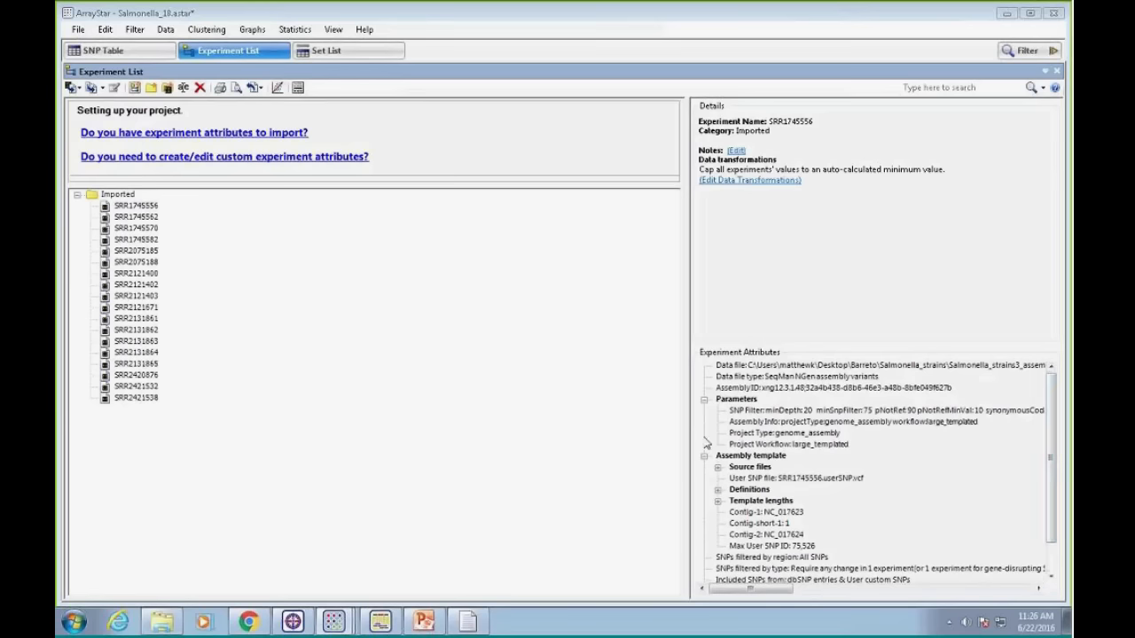
mouse_move(991, 521)
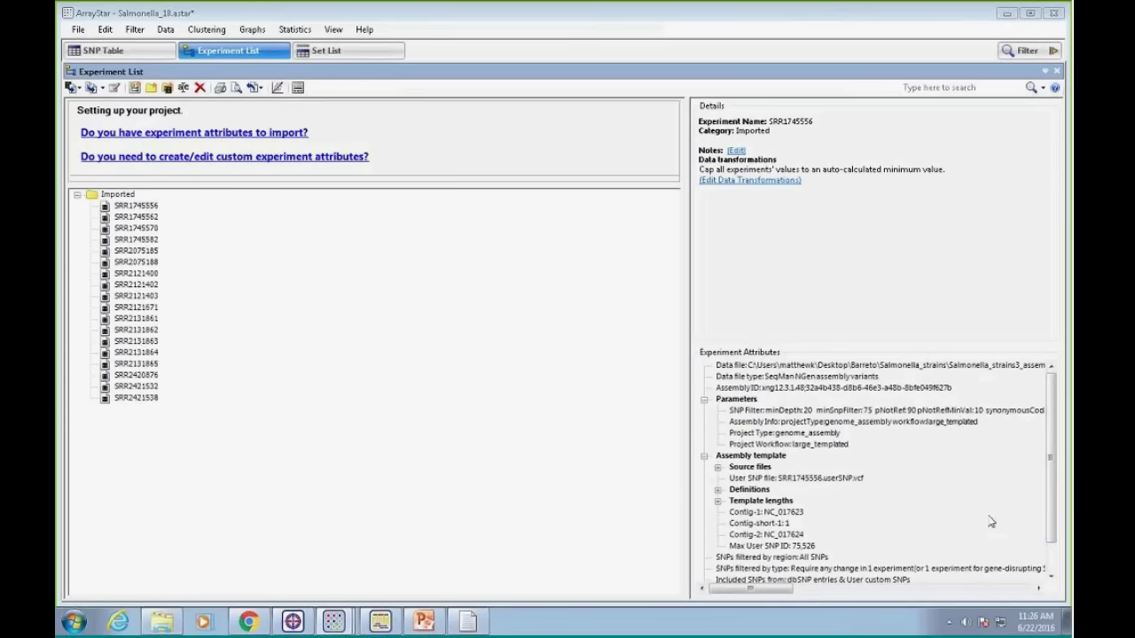
mouse_move(383, 205)
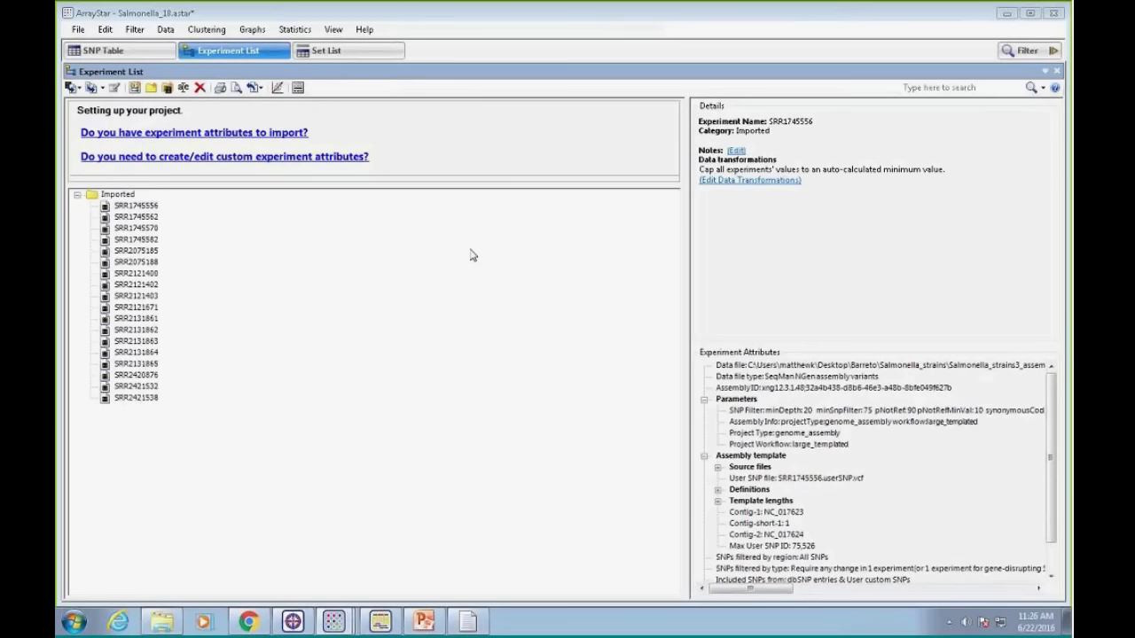
mouse_move(434, 255)
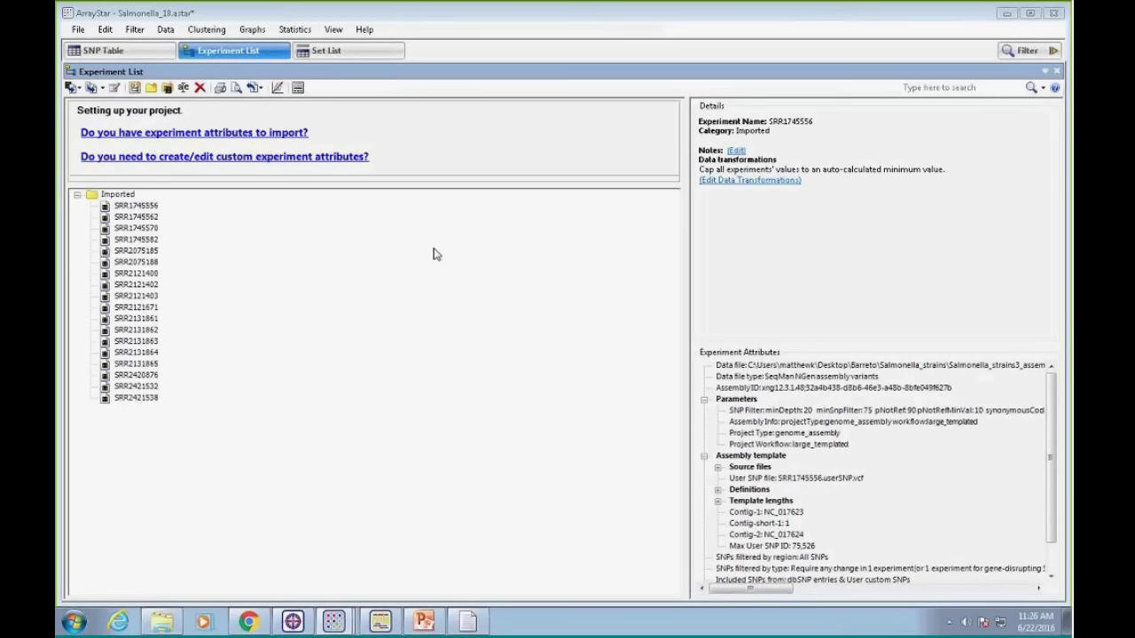
mouse_move(151, 449)
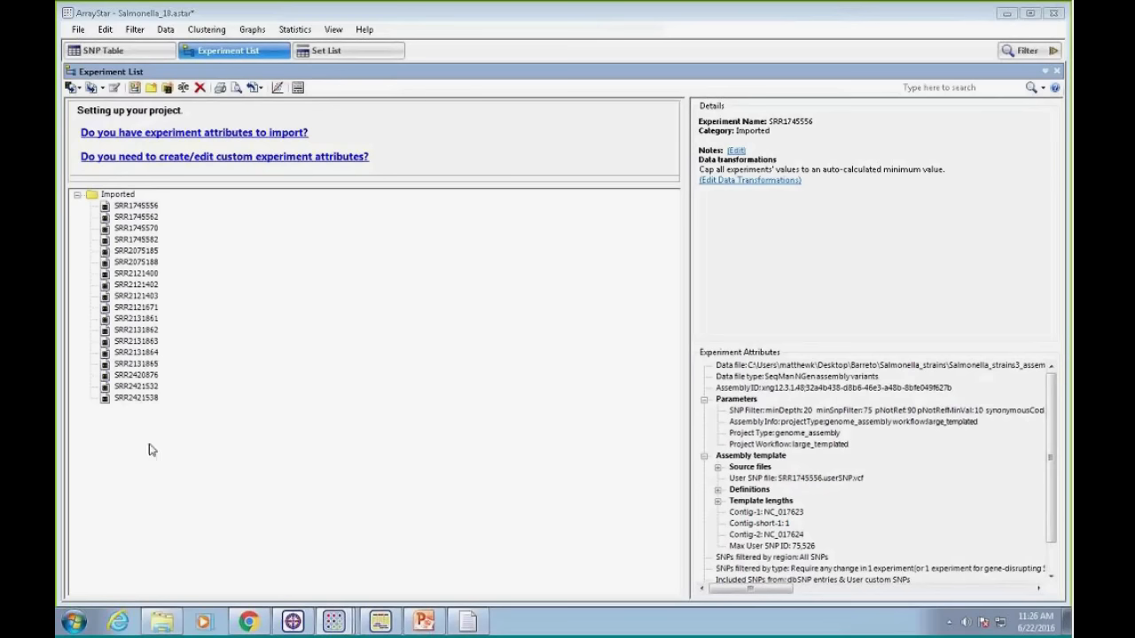
mouse_move(236, 351)
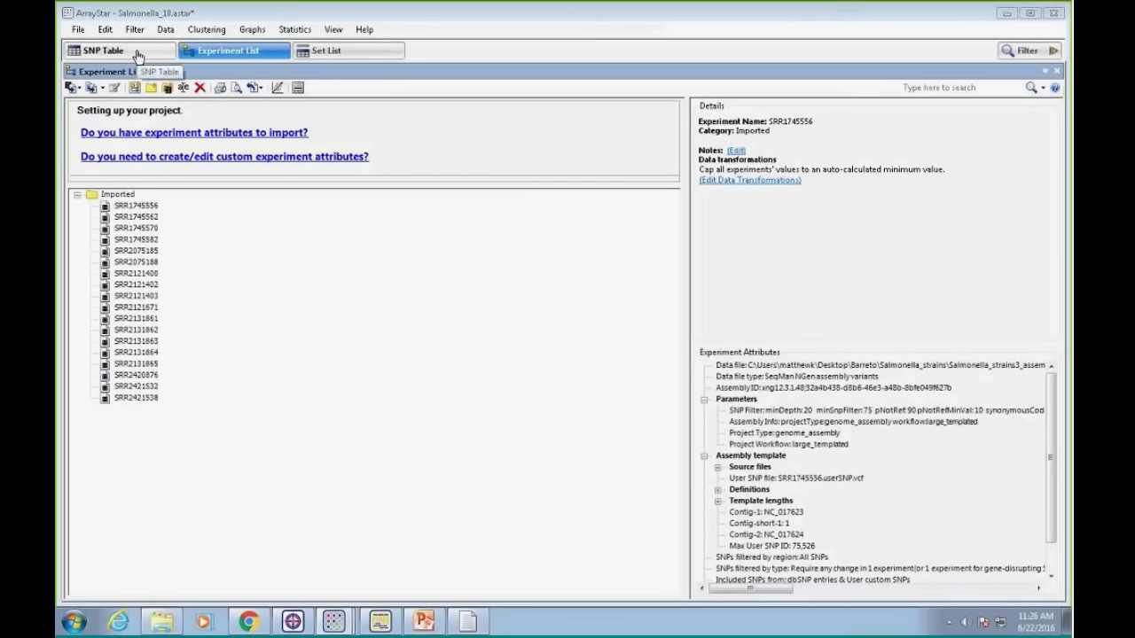
Return to the SNP Table listing 3047 filtered SNPs across SRR experiments
click(102, 51)
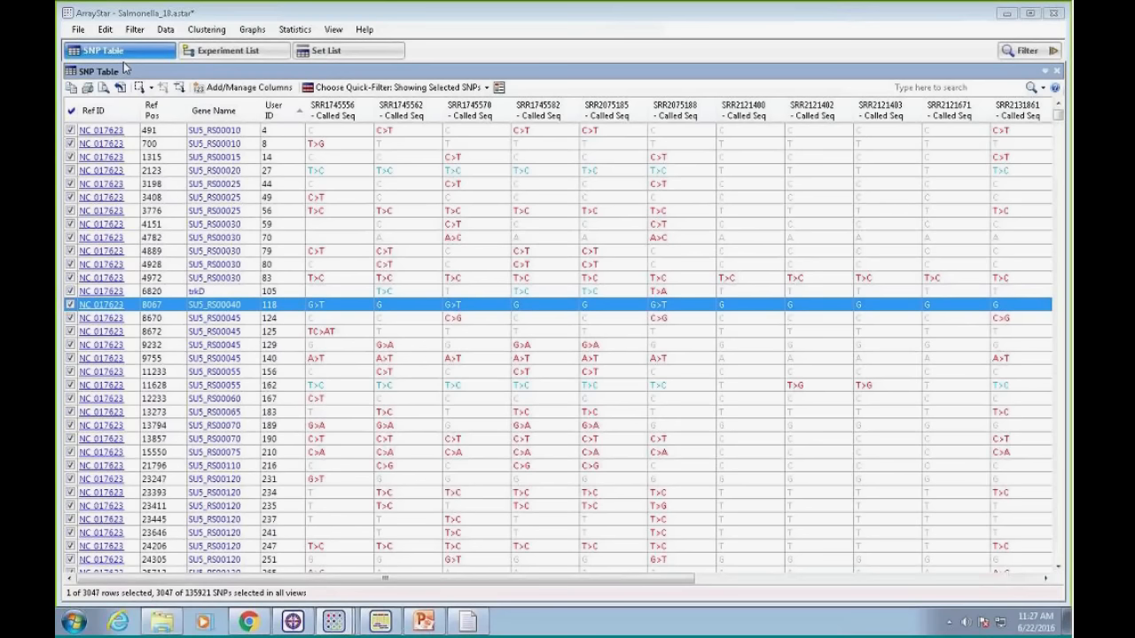
mouse_move(126, 70)
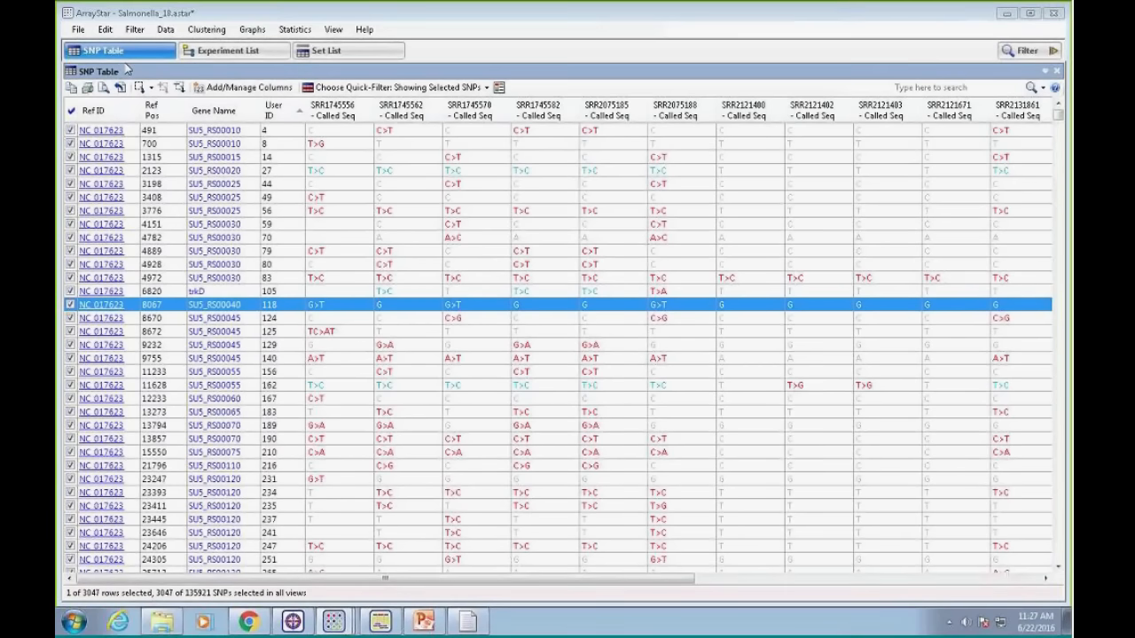
mouse_move(98, 110)
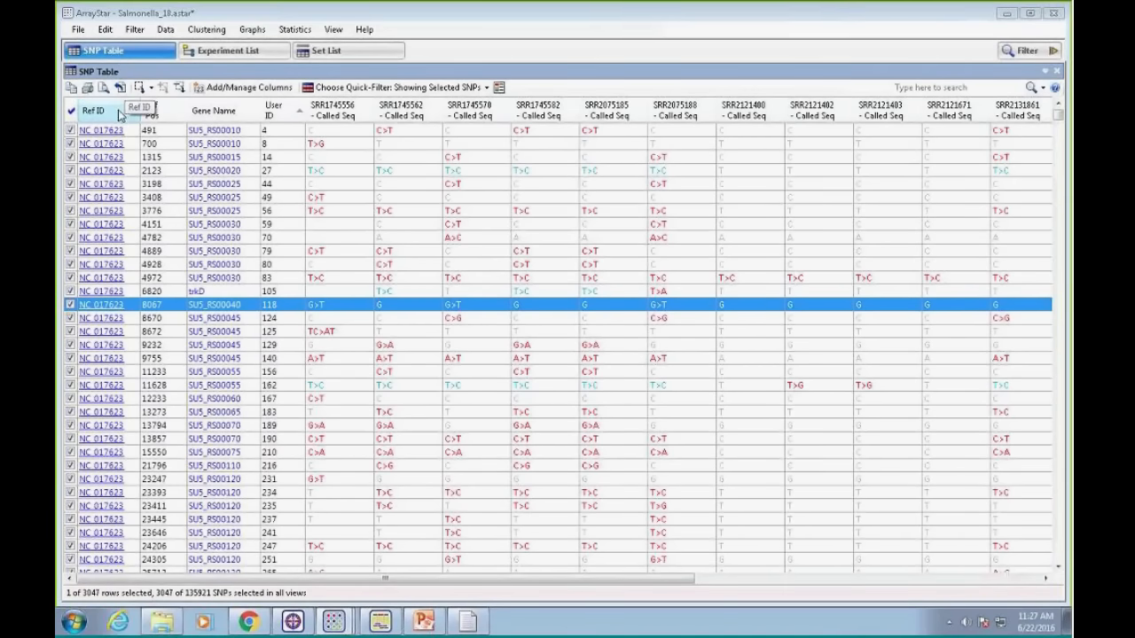
mouse_move(110, 118)
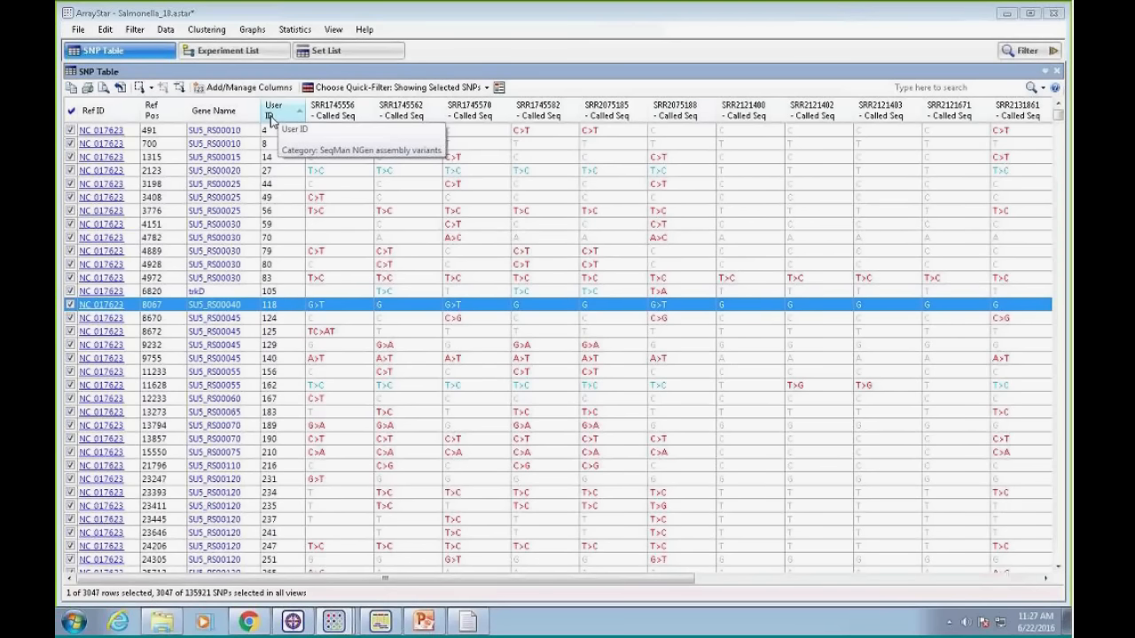
mouse_move(404, 110)
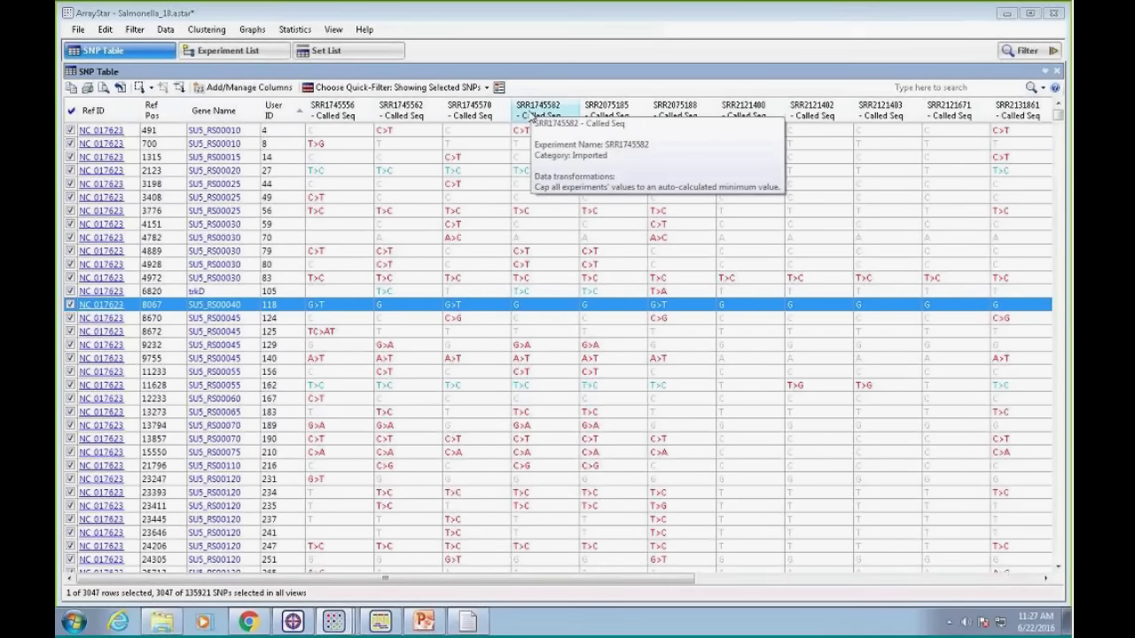
mouse_move(651, 223)
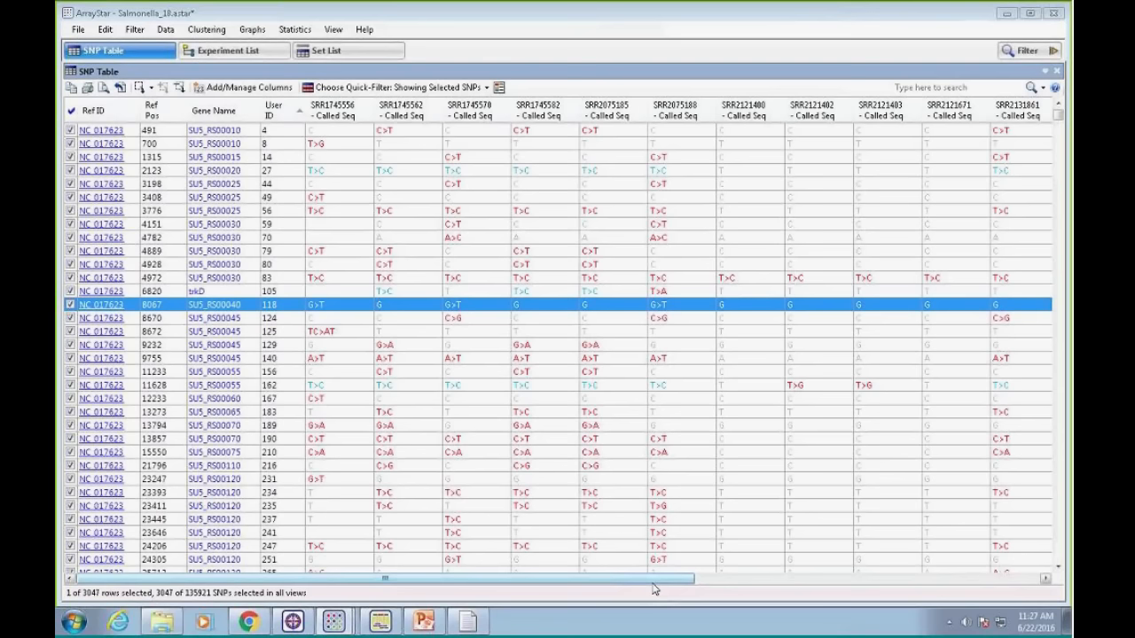
mouse_move(315, 170)
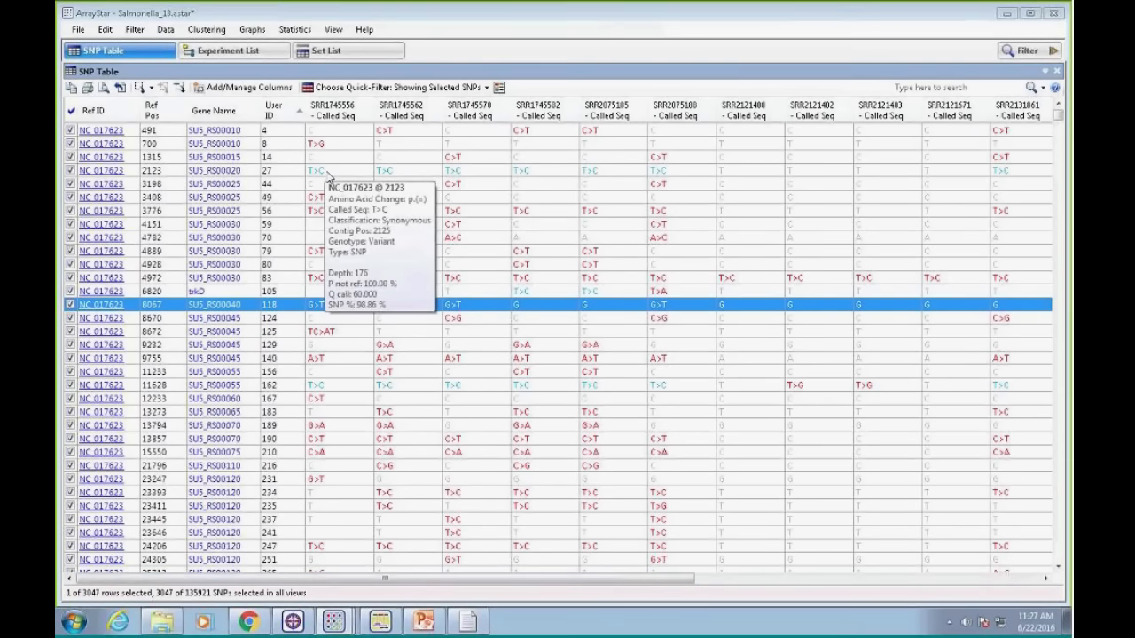
mouse_move(328, 163)
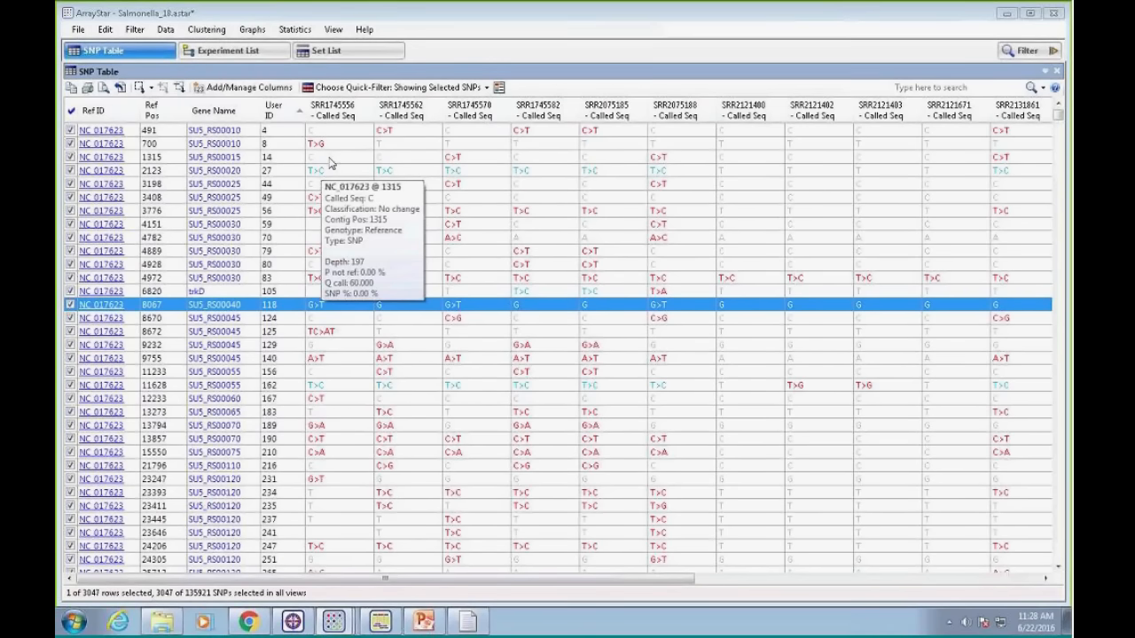
mouse_move(459, 166)
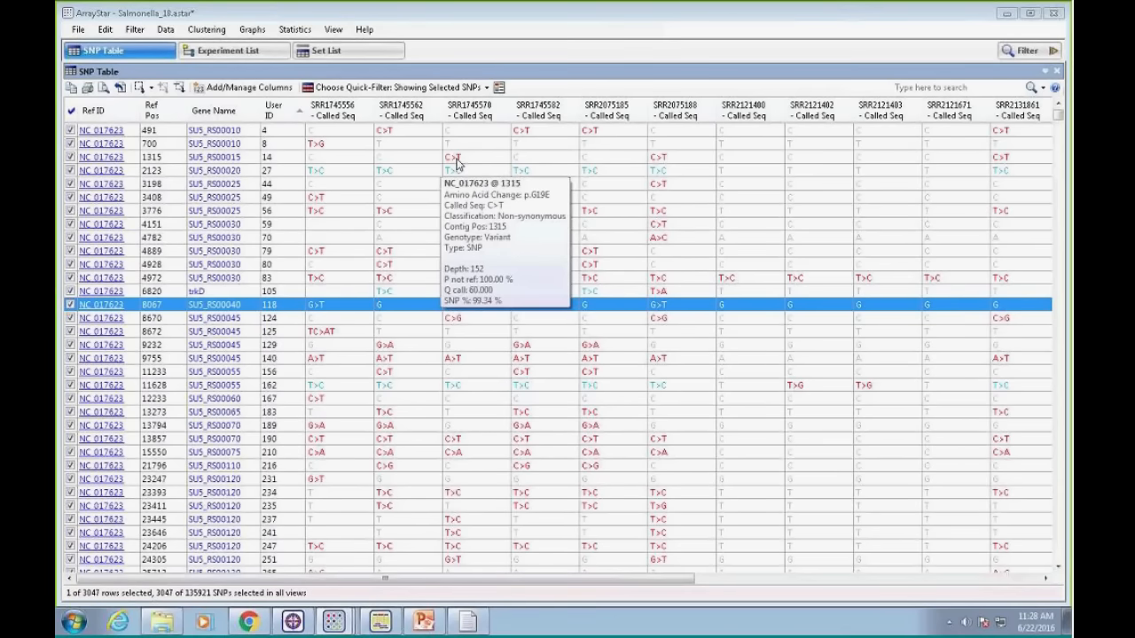
mouse_move(459, 170)
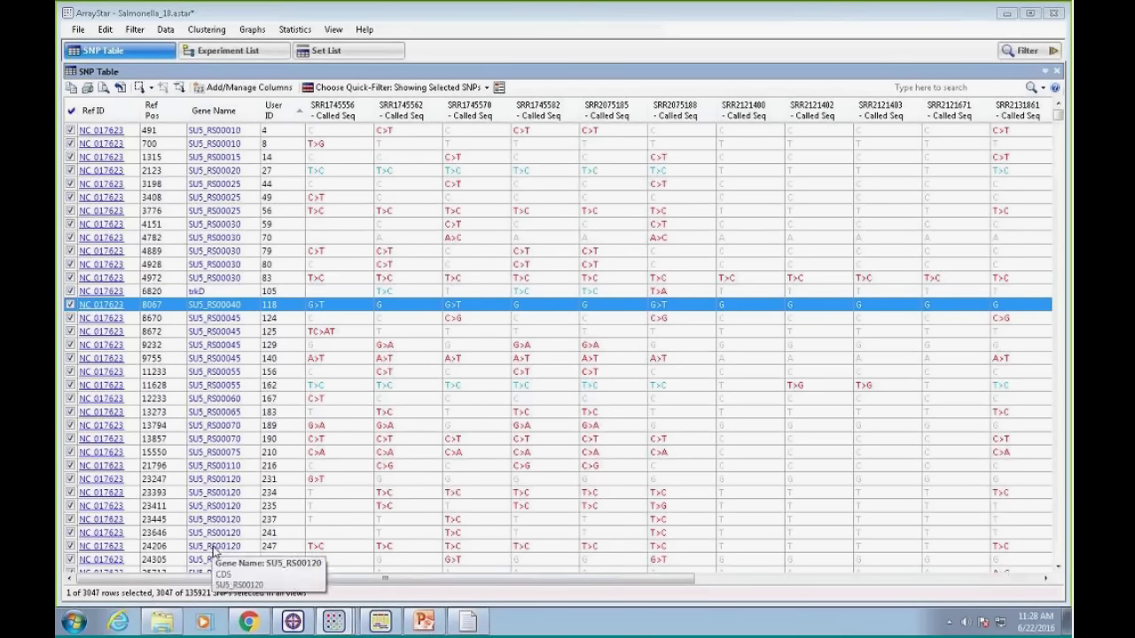
mouse_move(202, 601)
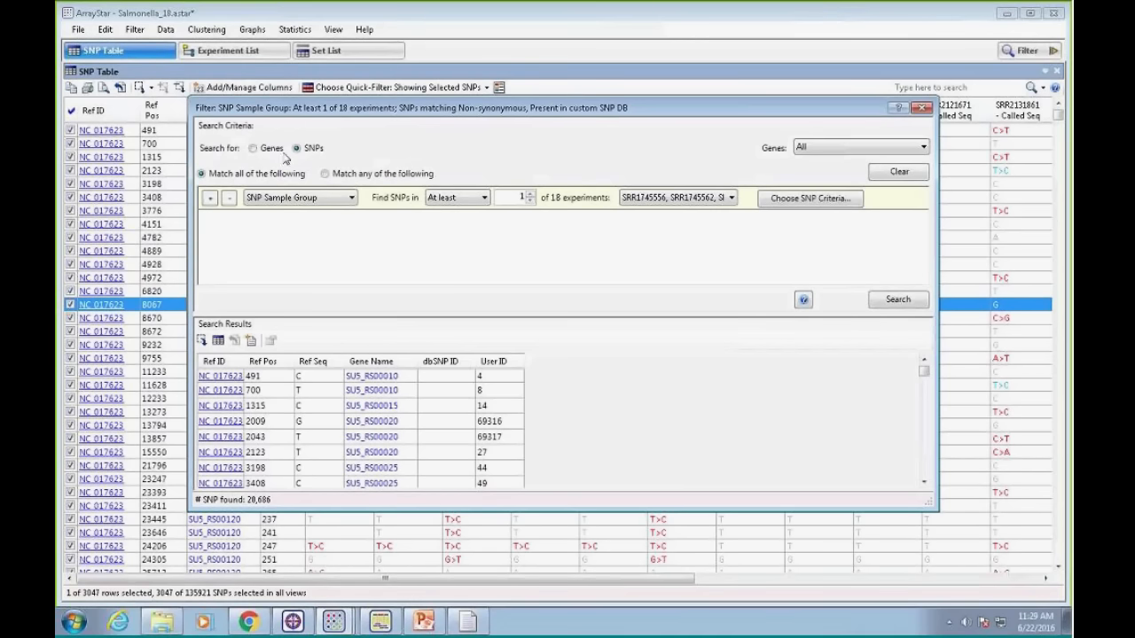
mouse_move(308, 160)
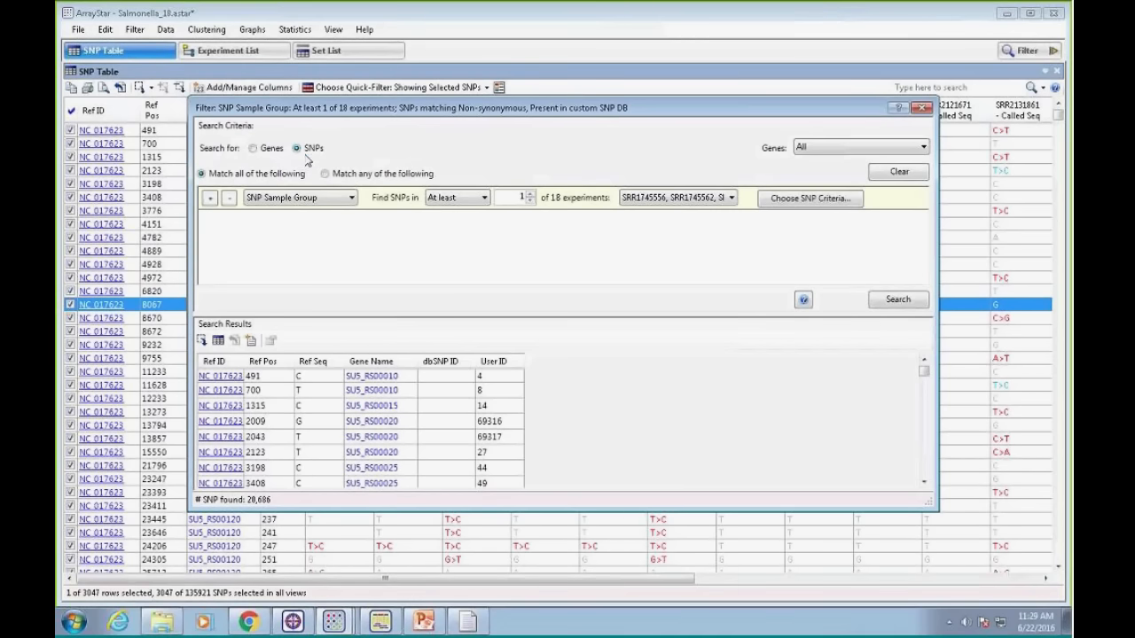
mouse_move(468, 188)
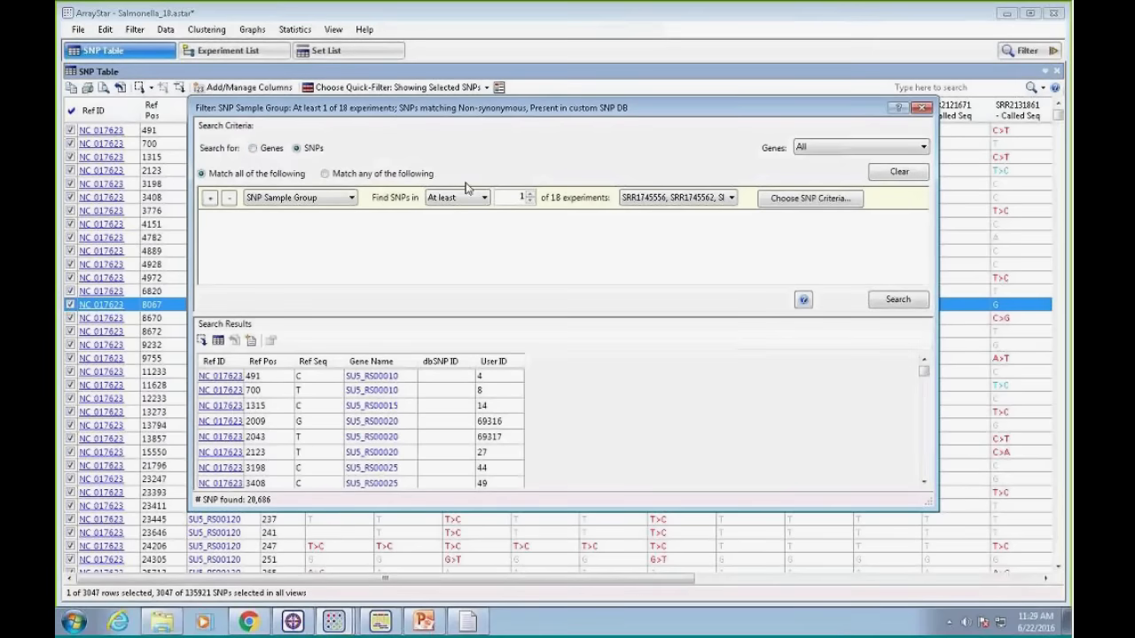
Review the experiments dropdown of the 'at least 1 of 18 experiments' criterion
click(730, 197)
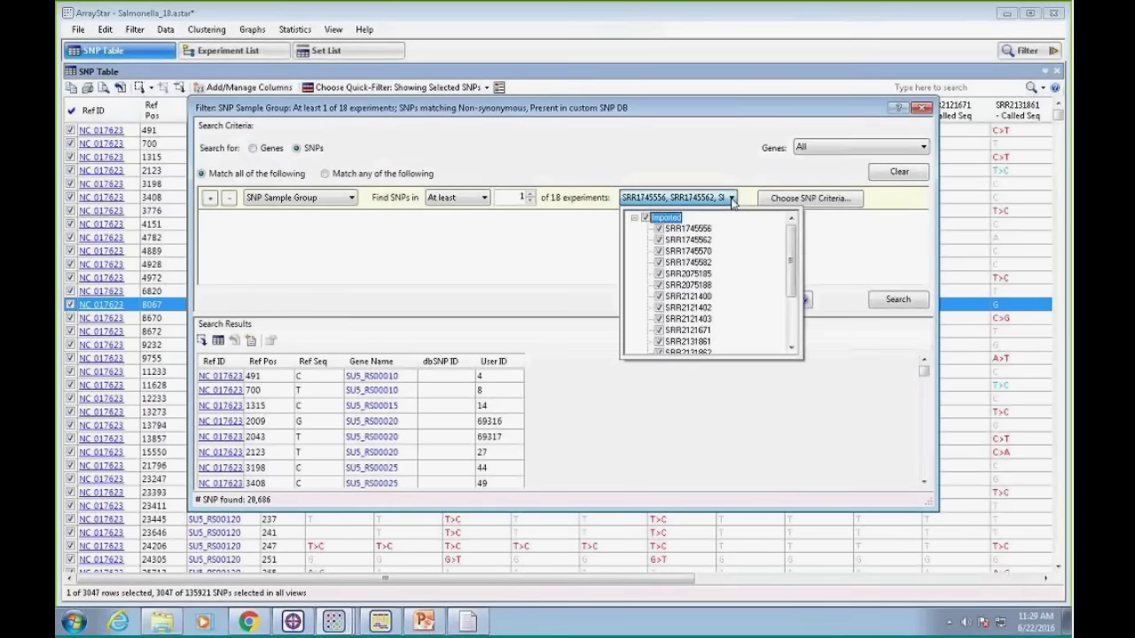
mouse_move(732, 205)
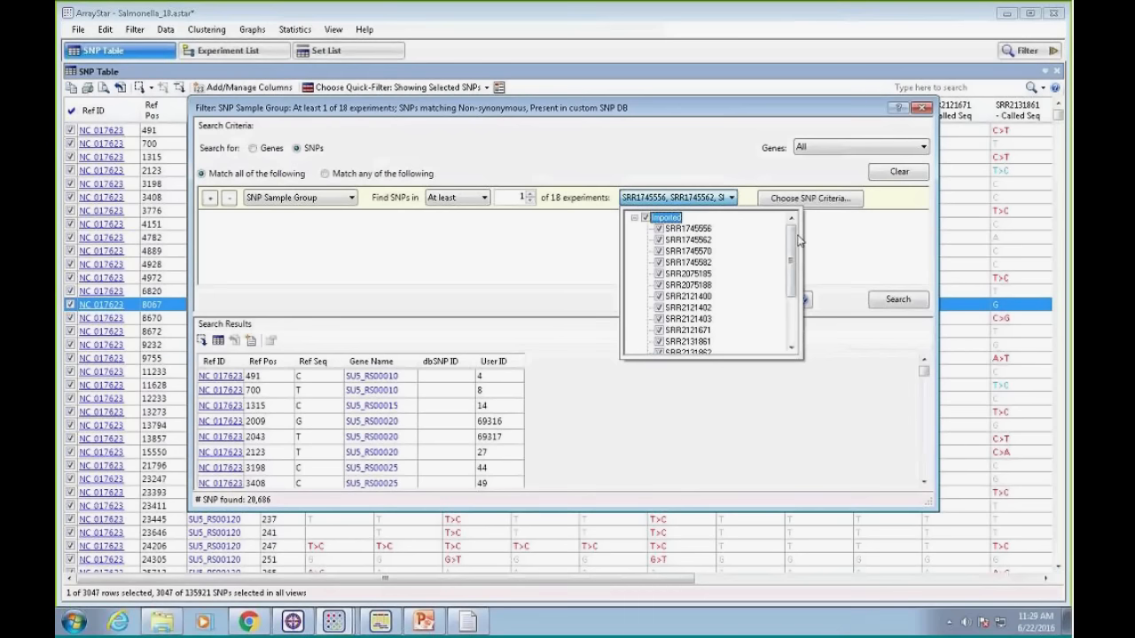
scroll(down, 3)
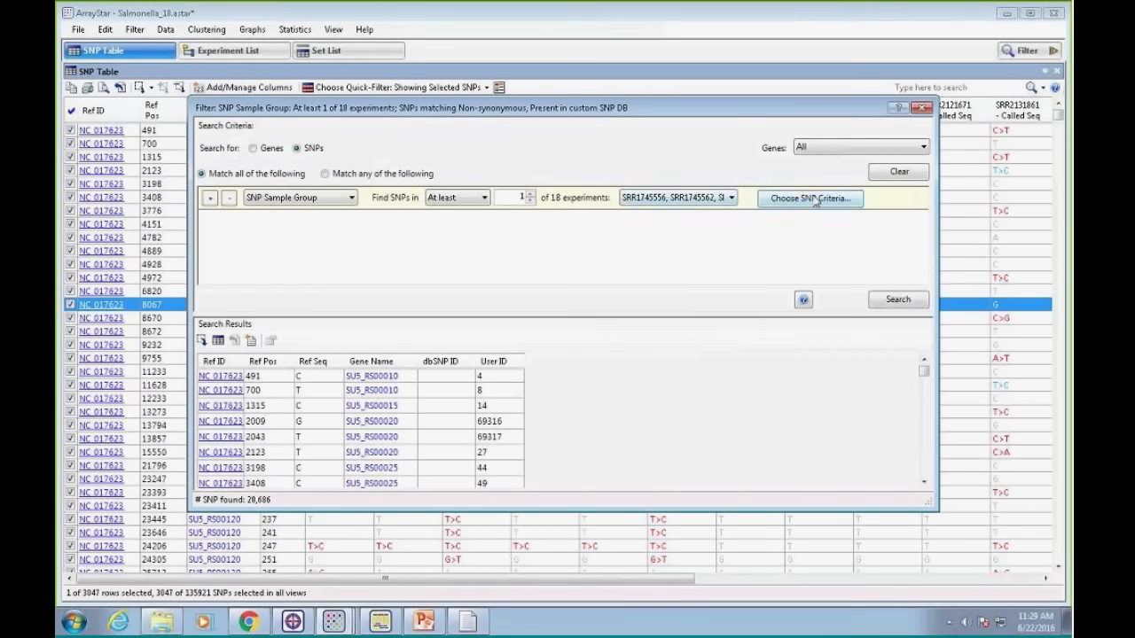
Limit SNPs to nonsense, frameshift and inframe indels present in the custom database, then search
click(809, 198)
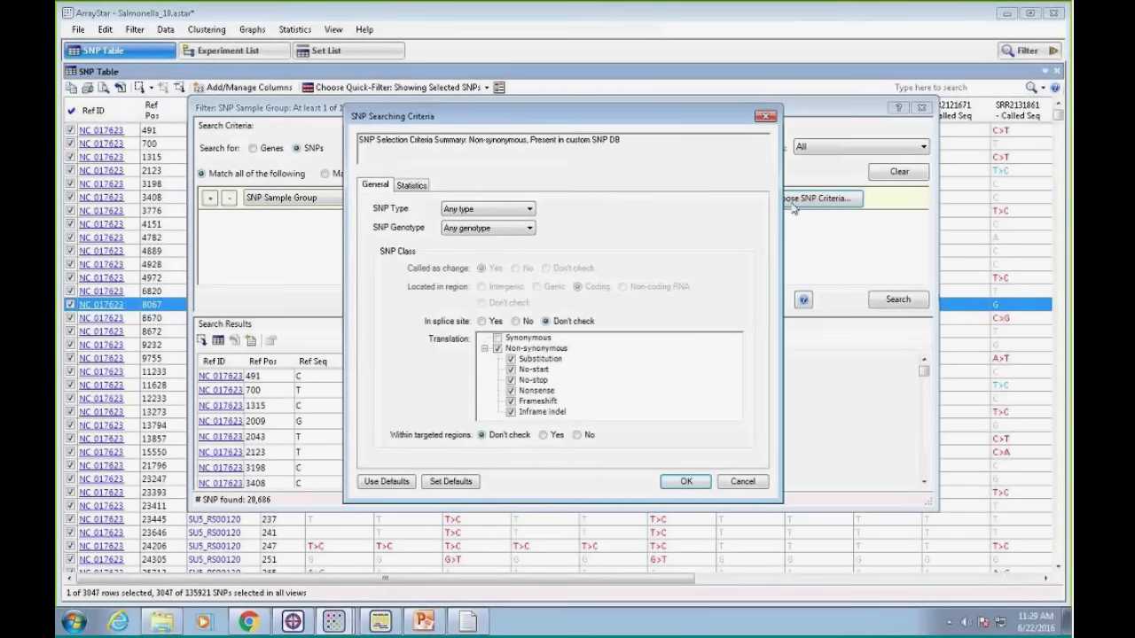
mouse_move(416, 246)
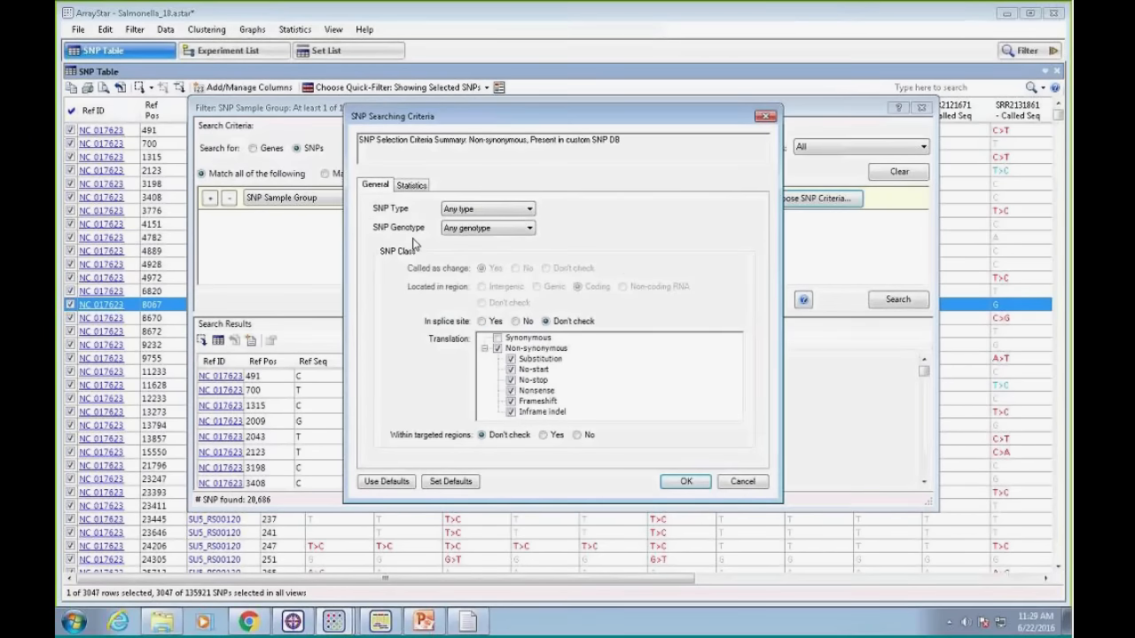
mouse_move(417, 245)
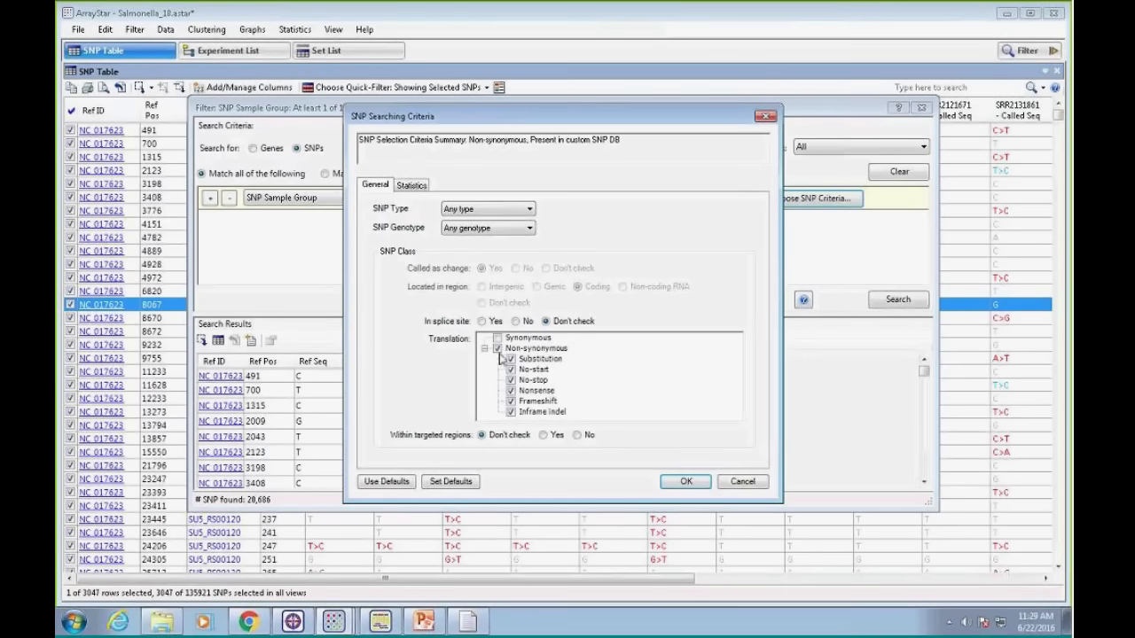
click(511, 358)
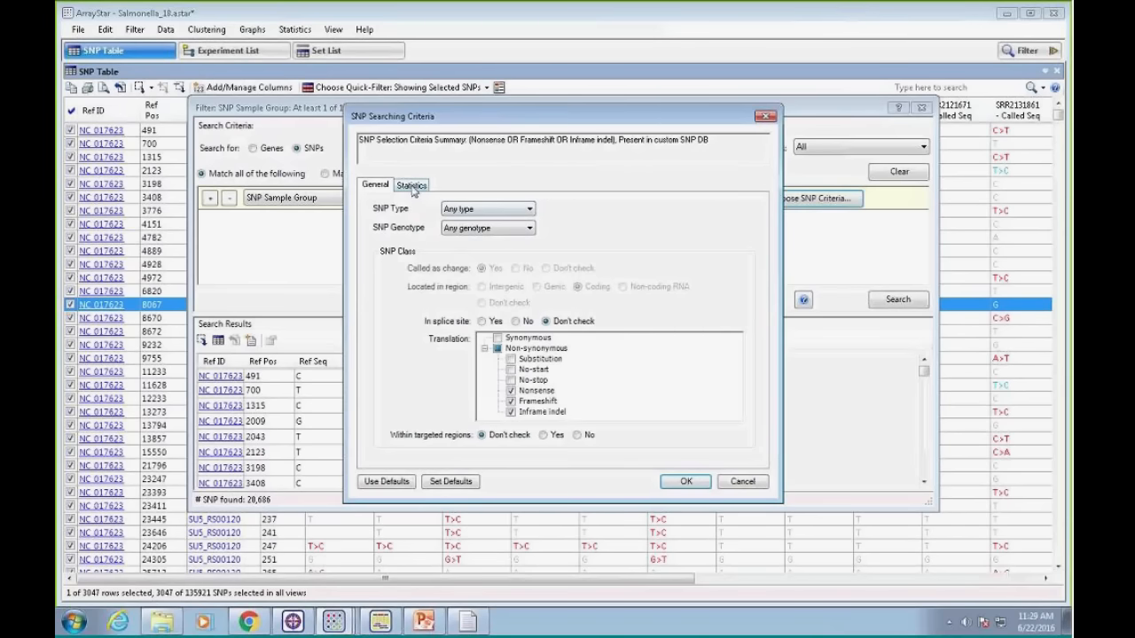
click(411, 185)
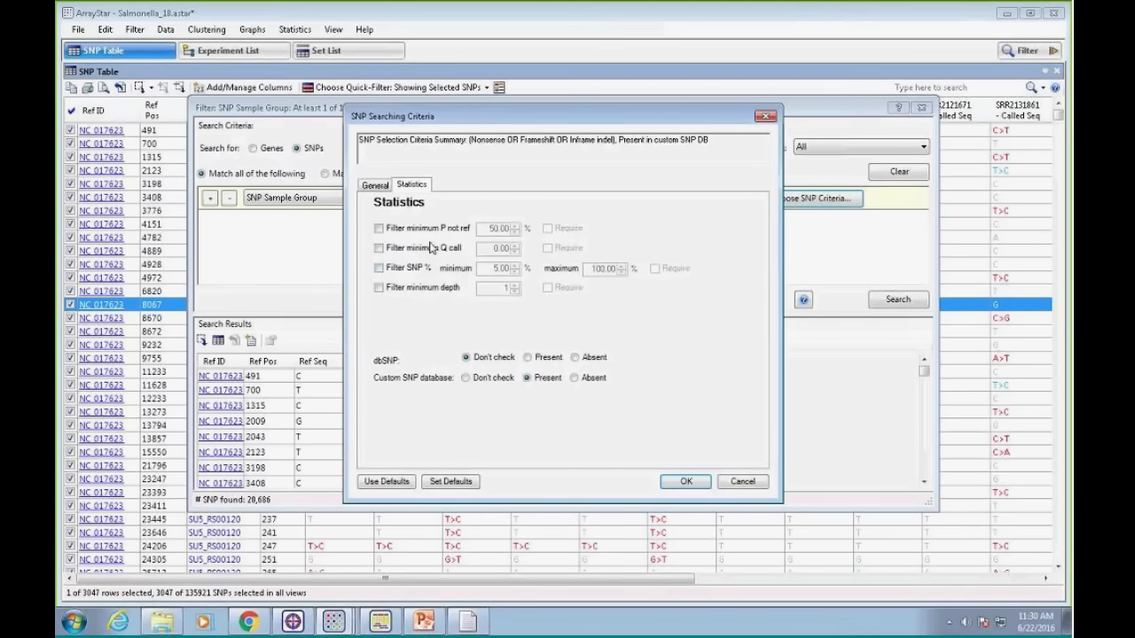
mouse_move(397, 386)
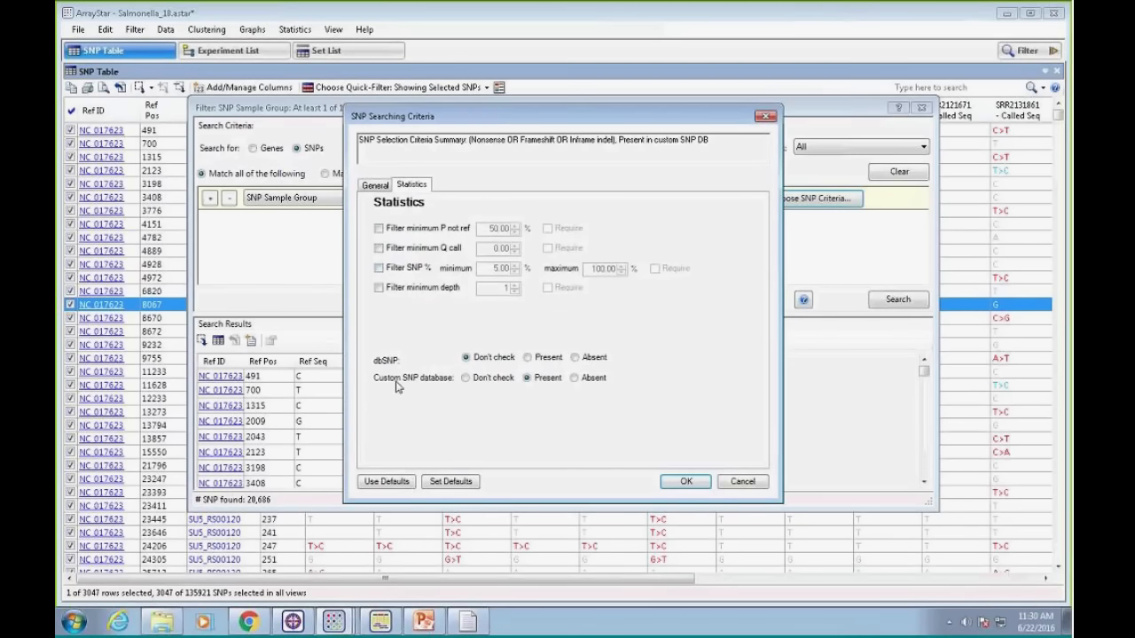
click(525, 378)
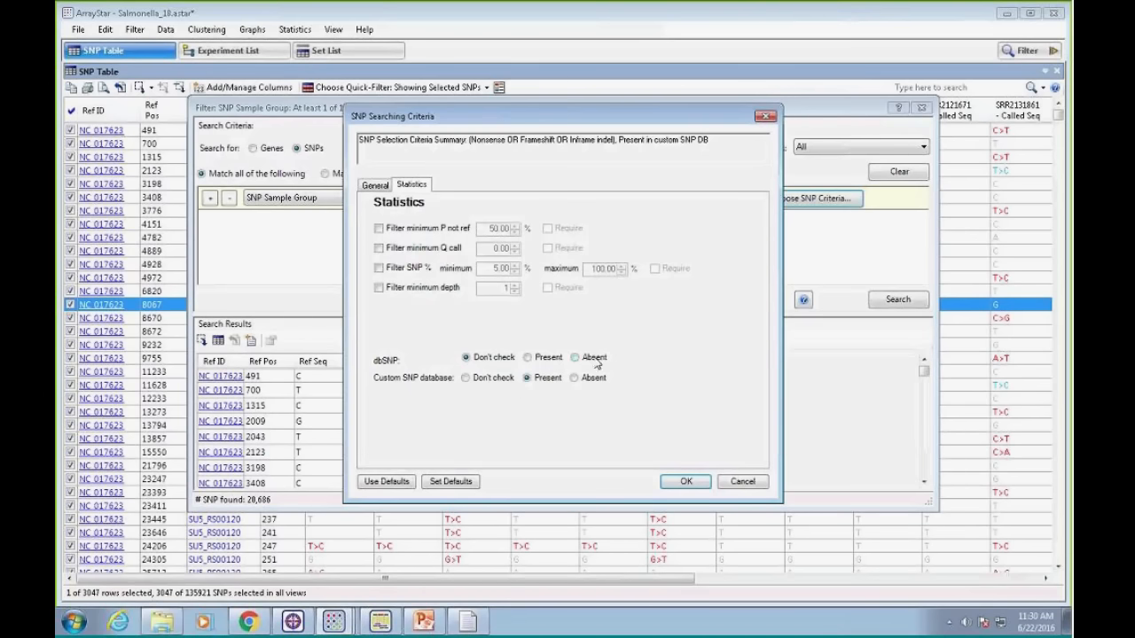
click(684, 481)
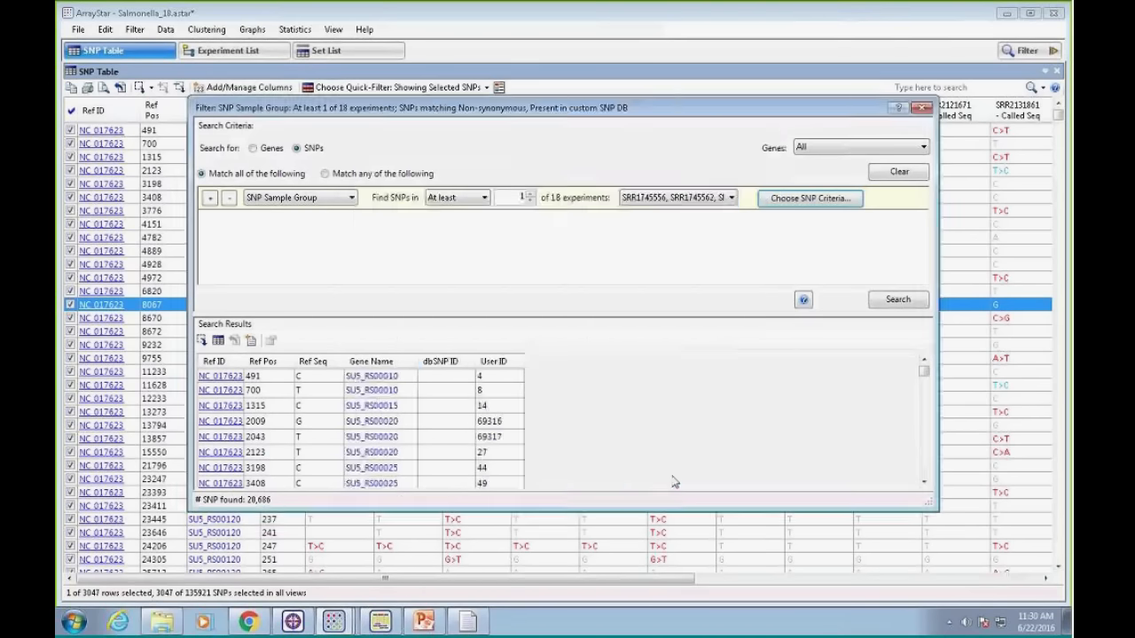
click(896, 299)
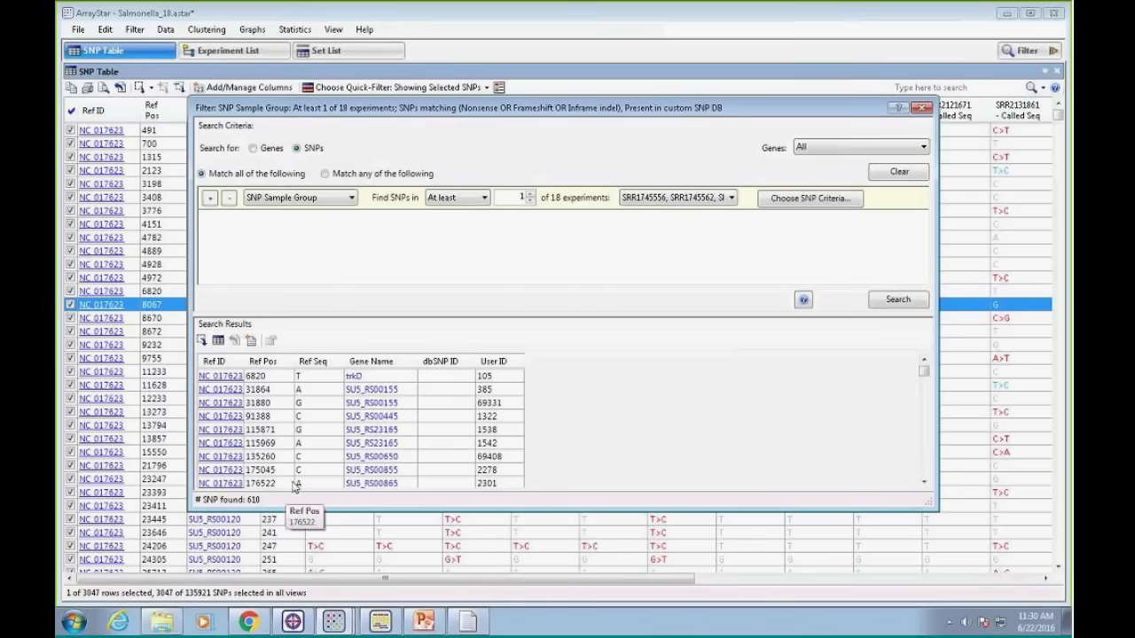
mouse_move(252, 340)
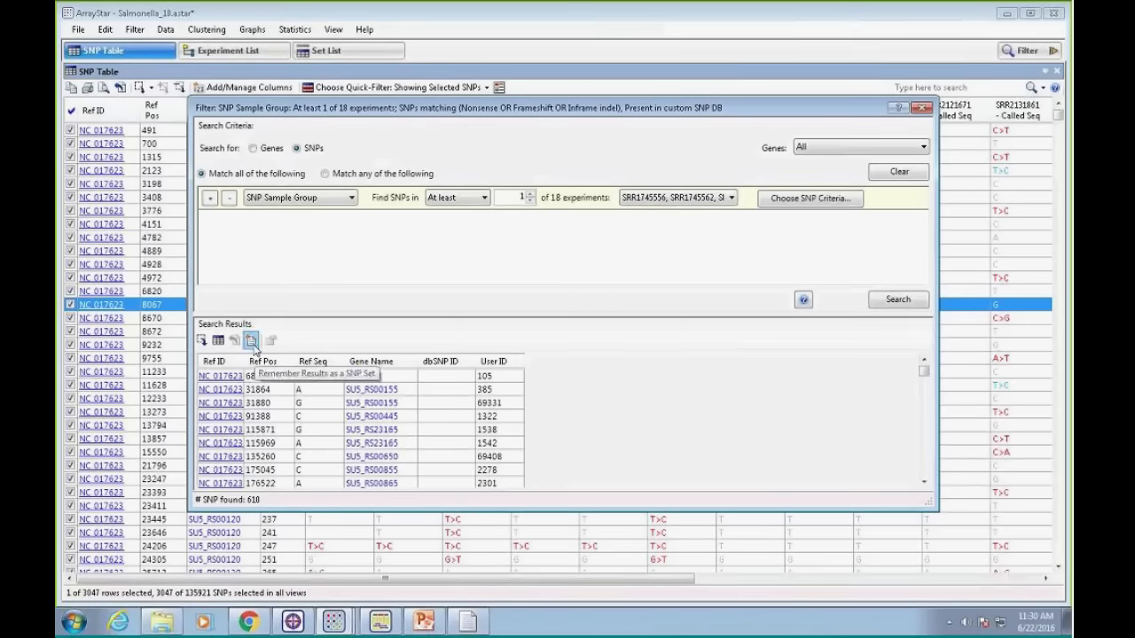
Save the 610 SNPs as set 'saved1' and show the 375 genes containing them
click(251, 341)
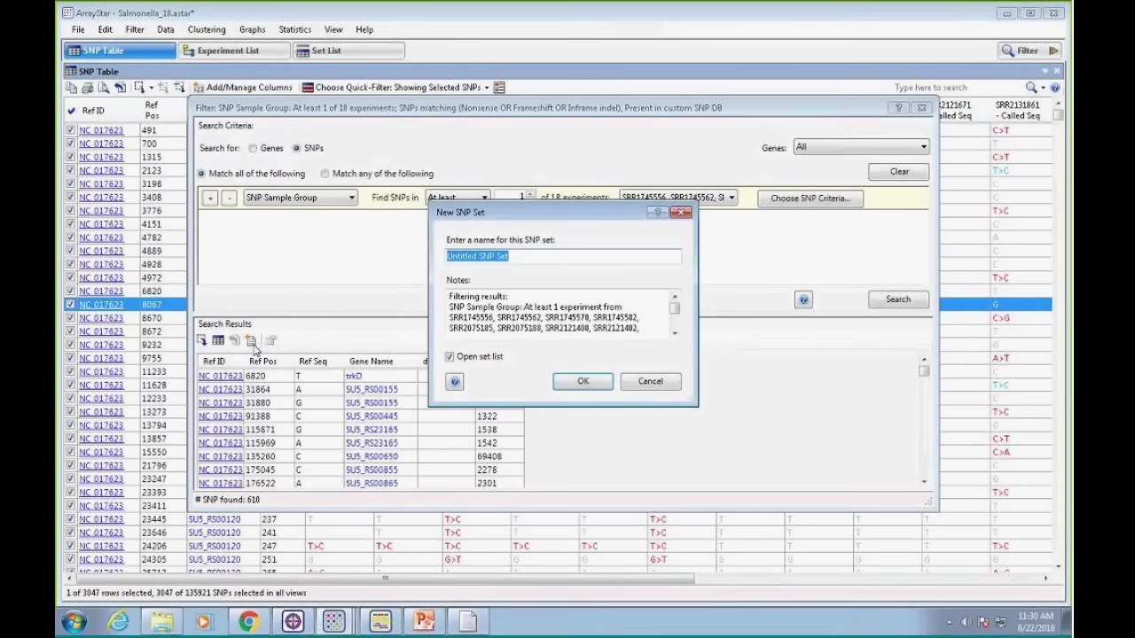
text(saved1)
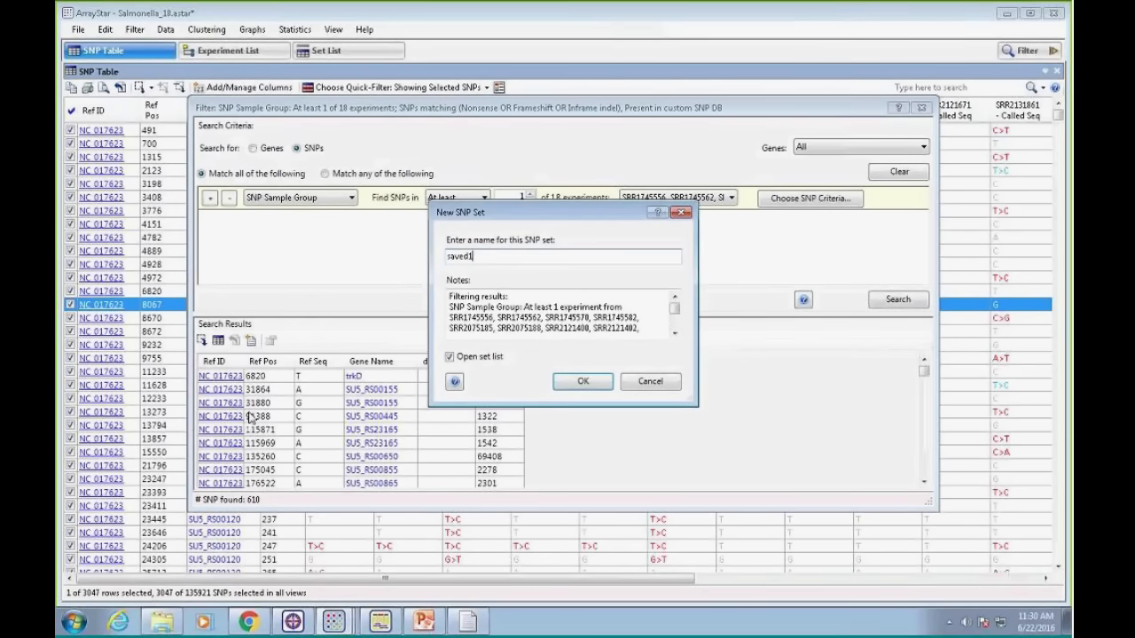
click(582, 381)
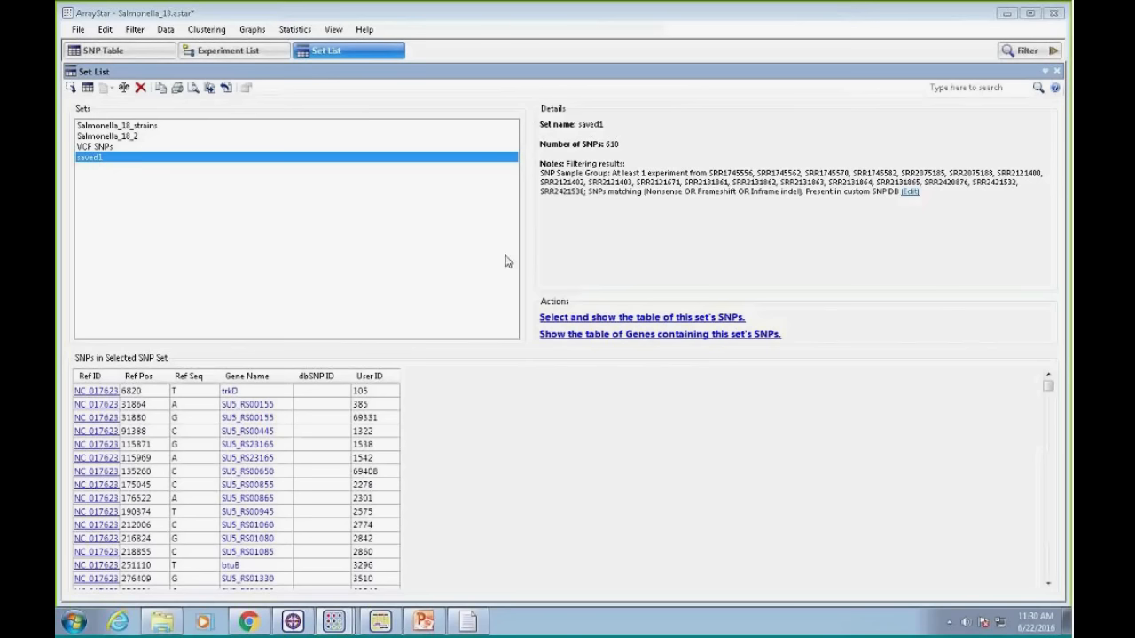
mouse_move(632, 344)
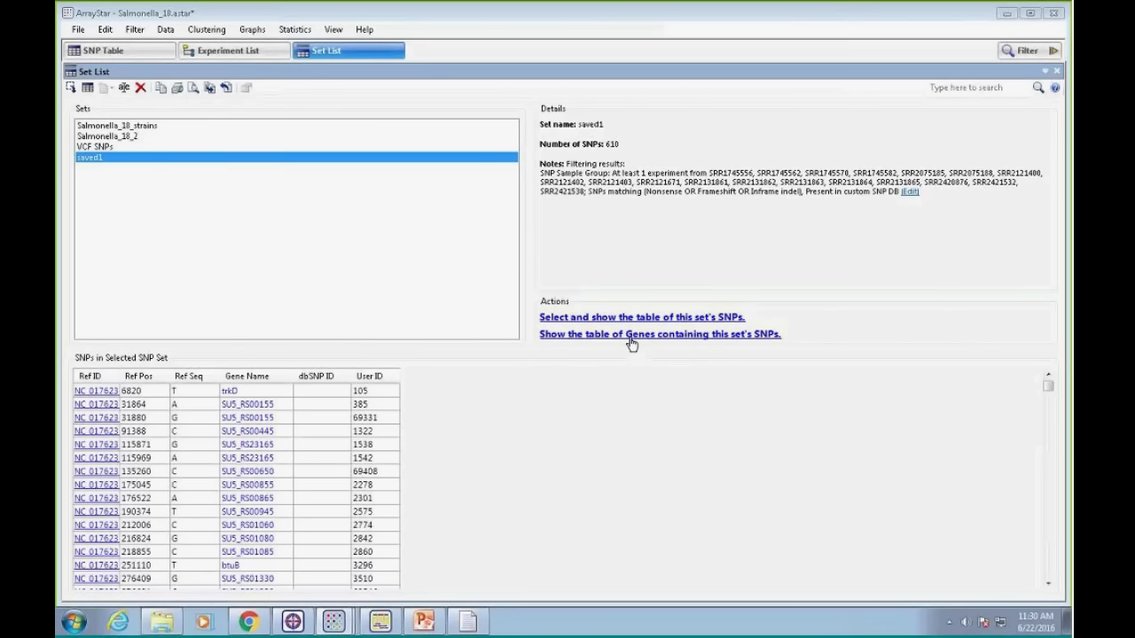
mouse_move(636, 346)
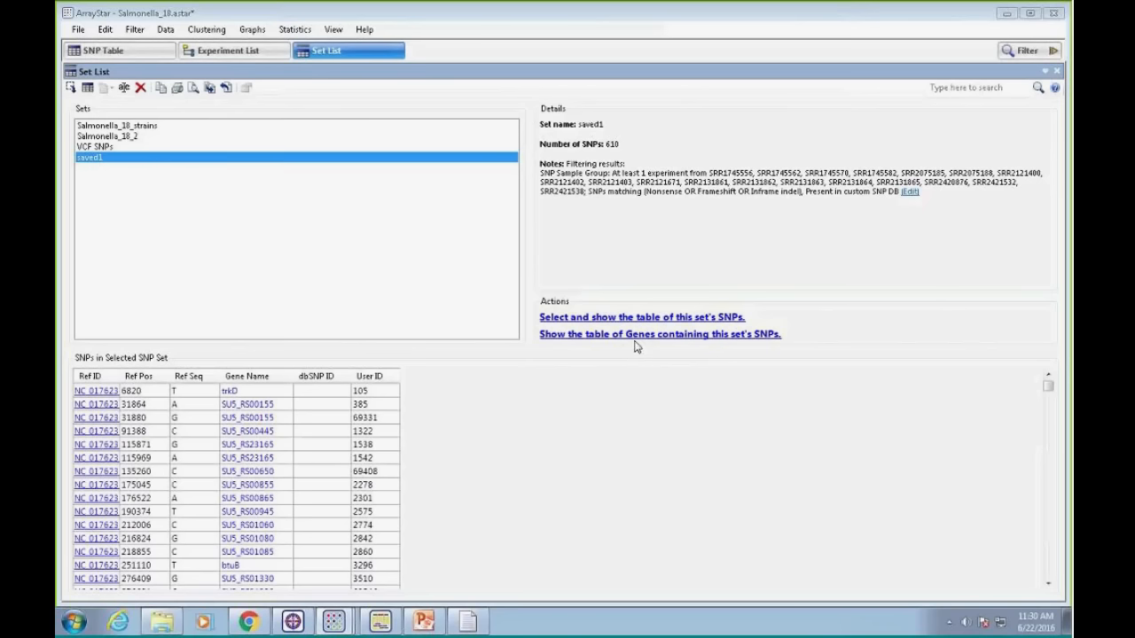
mouse_move(603, 348)
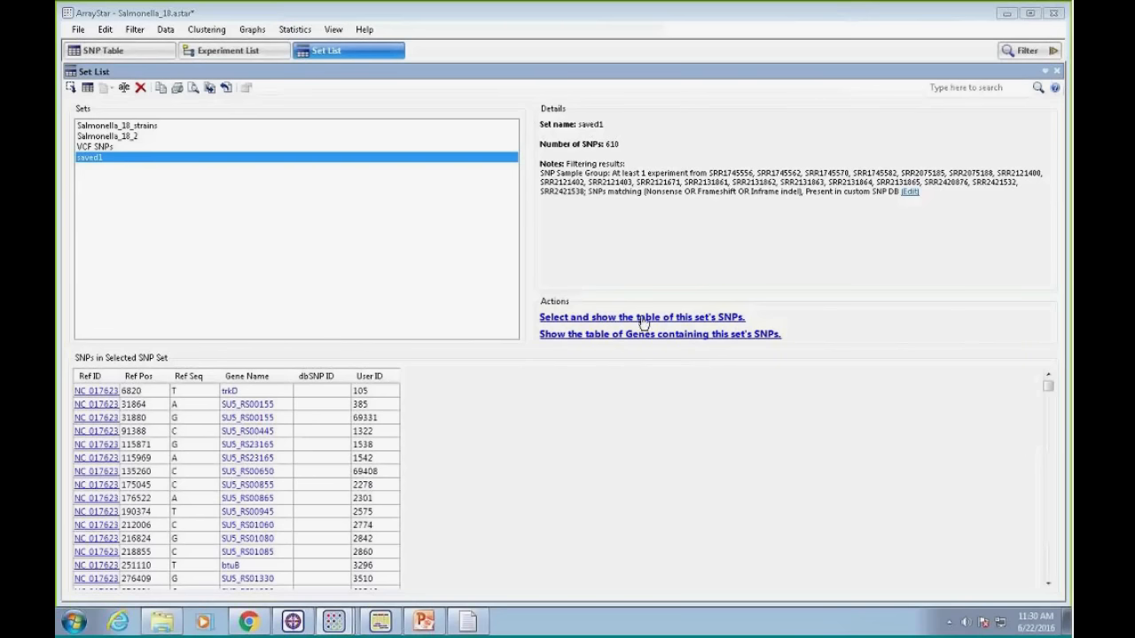
click(658, 334)
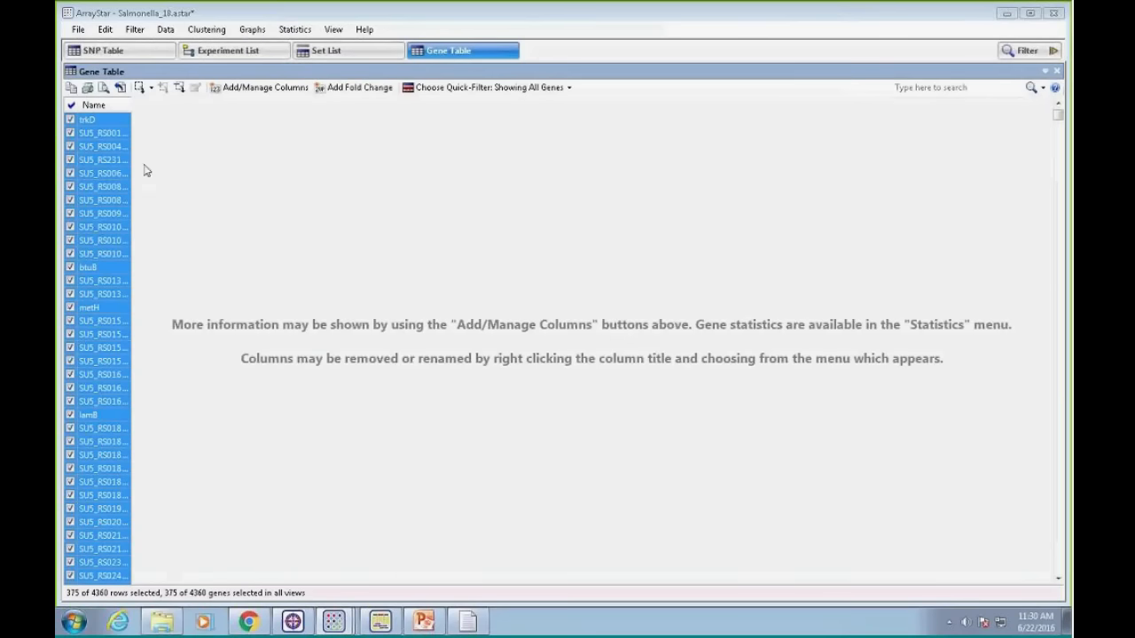
mouse_move(261, 244)
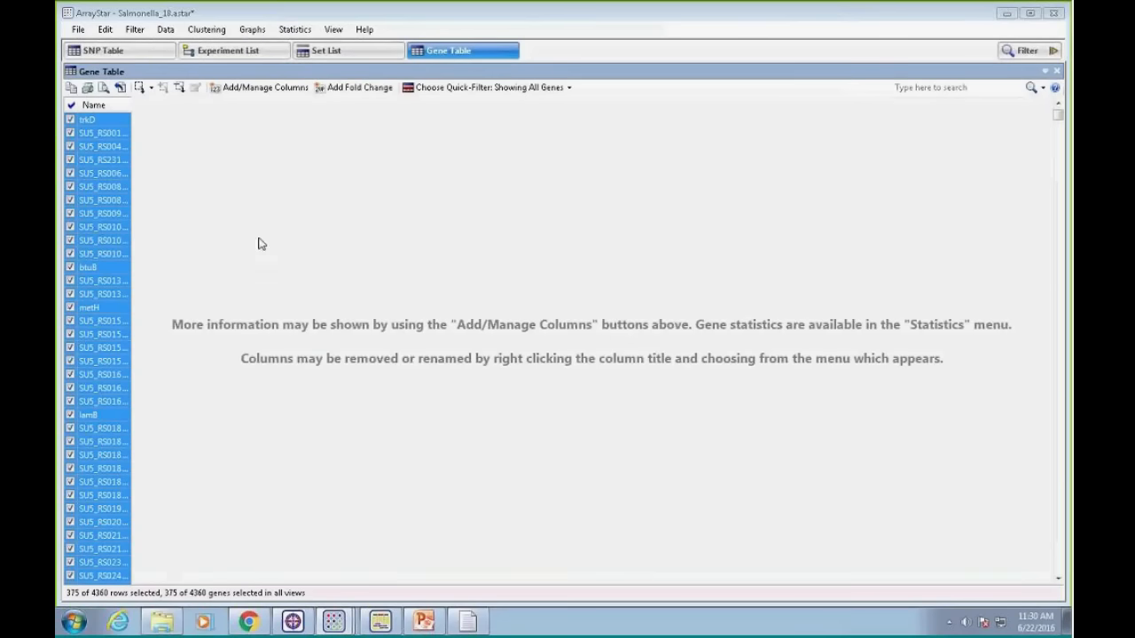
click(263, 87)
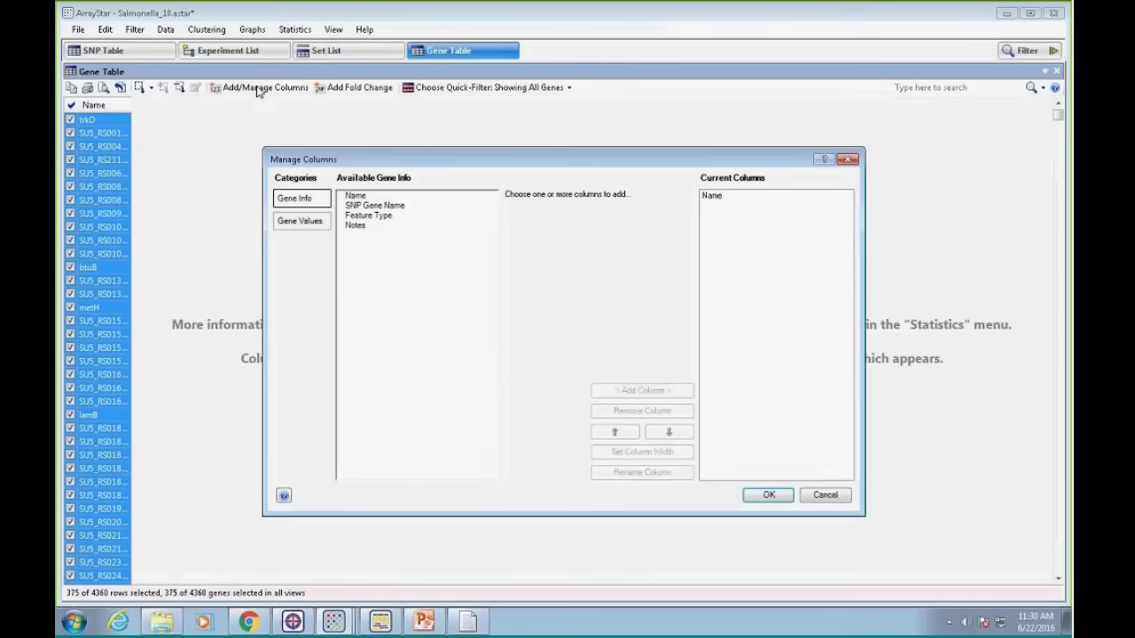
click(300, 221)
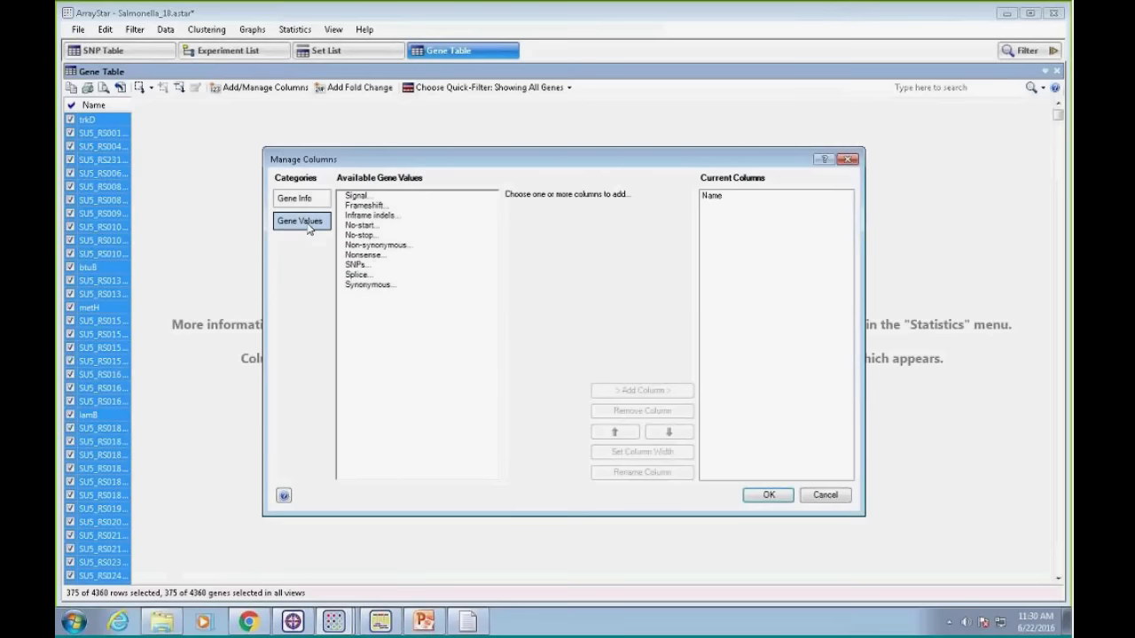
click(293, 197)
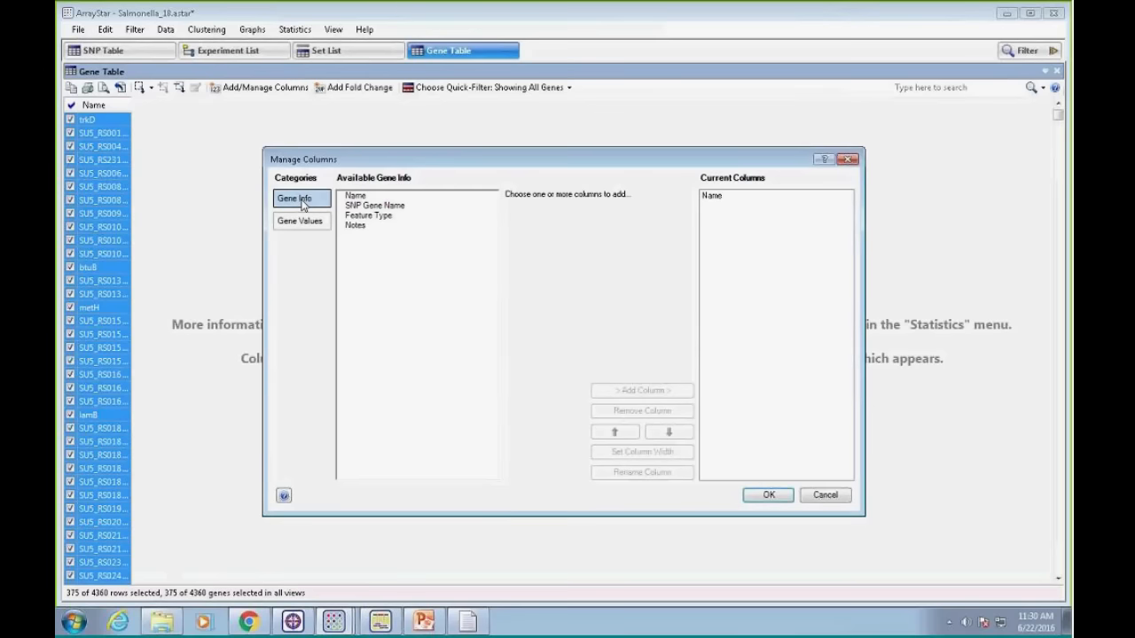
mouse_move(302, 202)
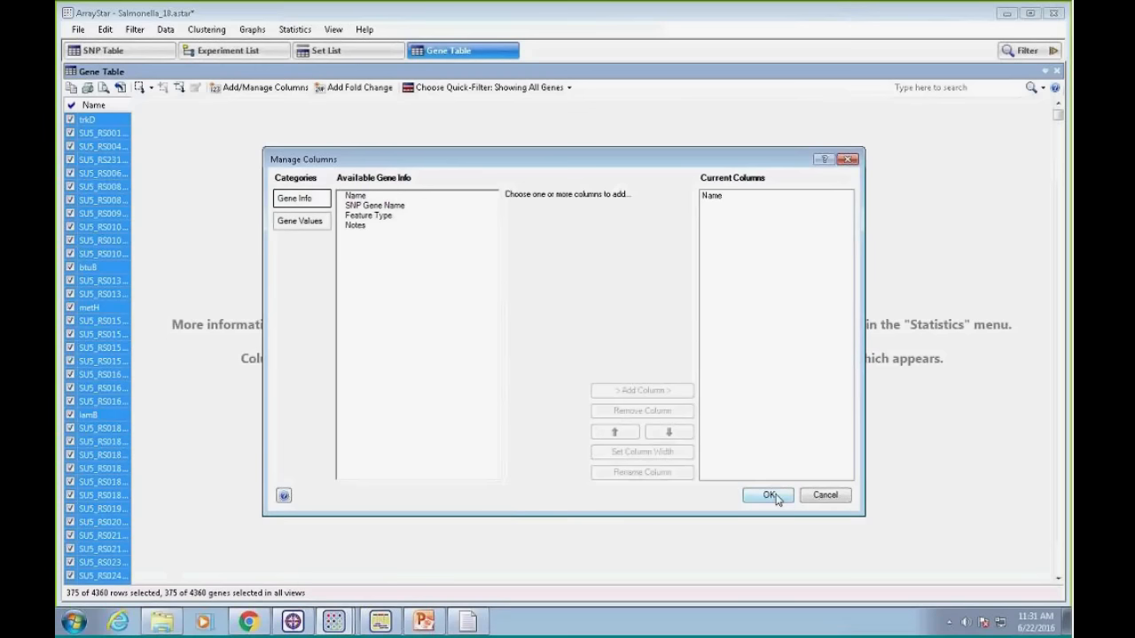
click(768, 495)
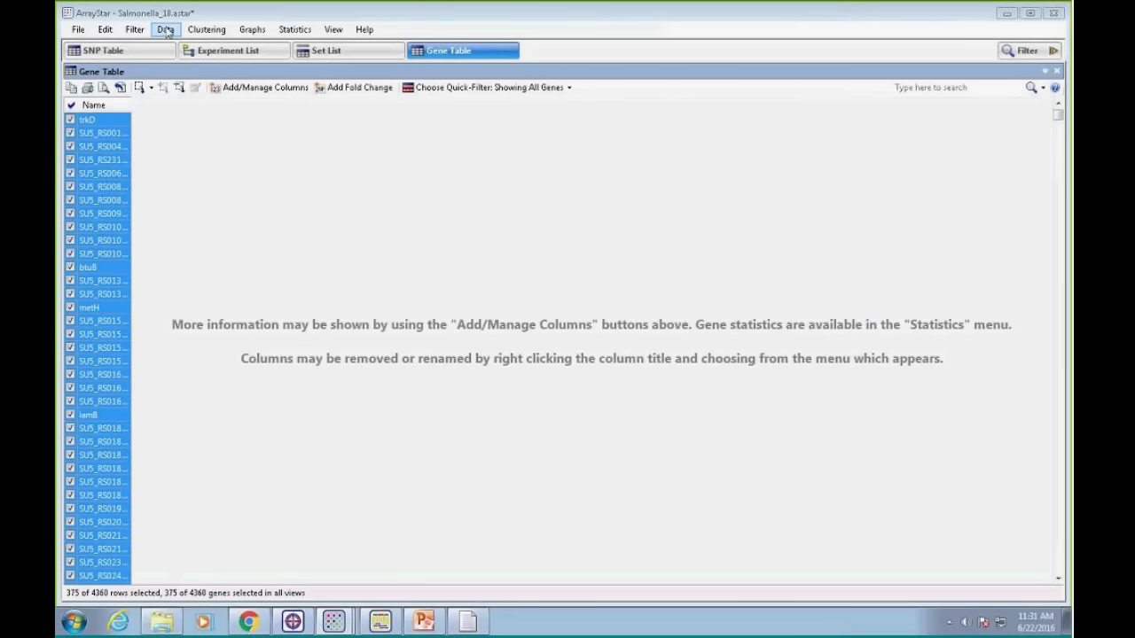
Download the Escherichia coli GO annotations and import the 535 gene-name matches
click(164, 29)
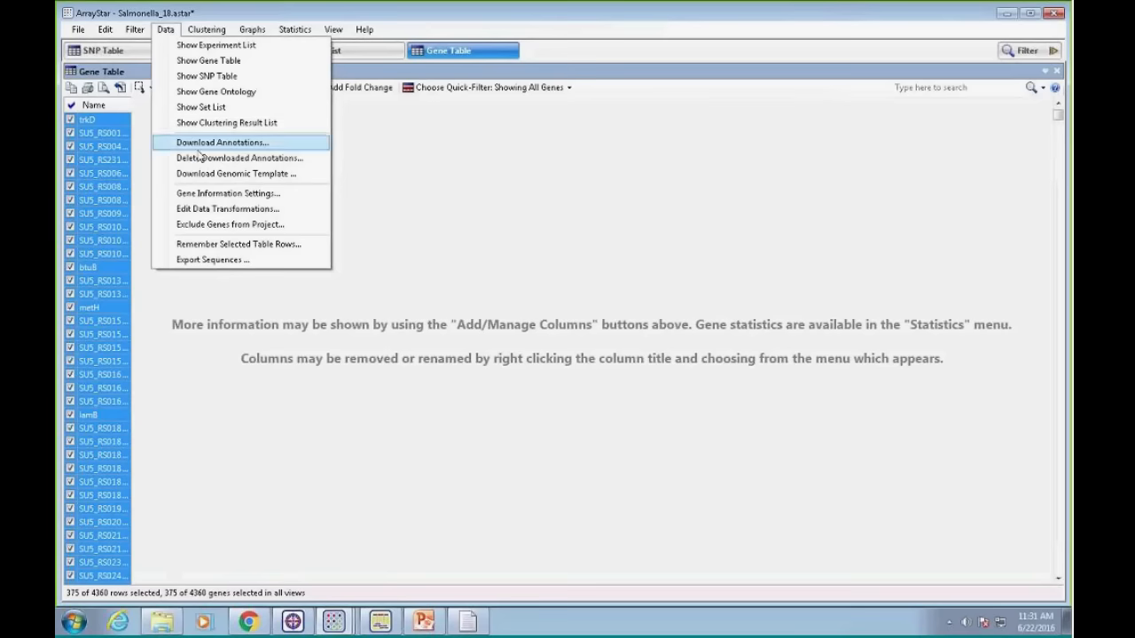
click(222, 142)
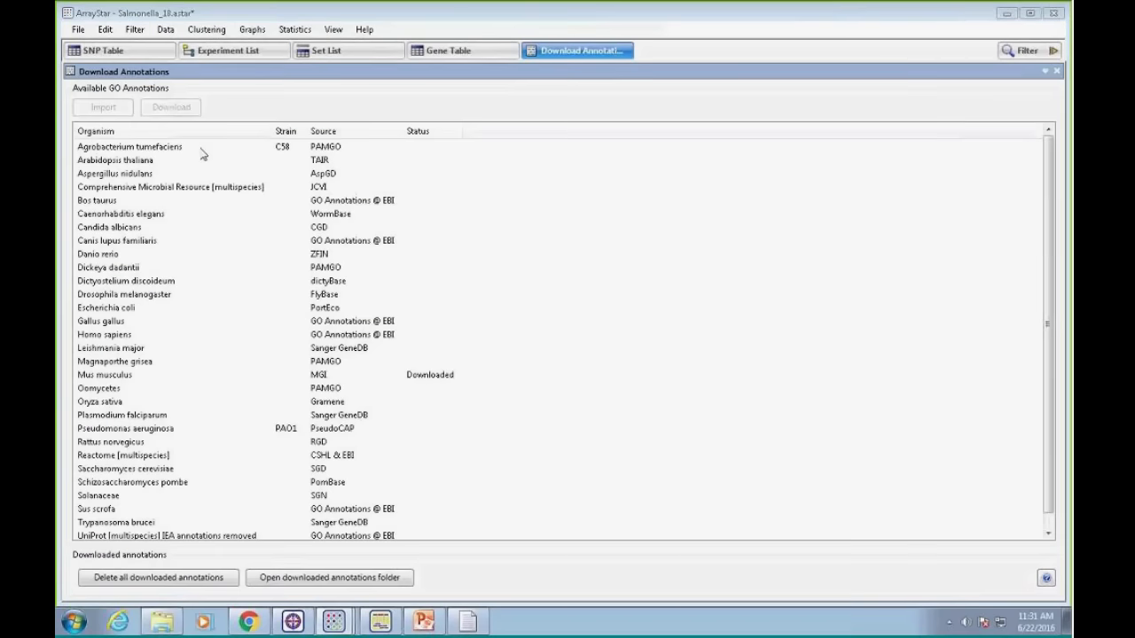
mouse_move(163, 360)
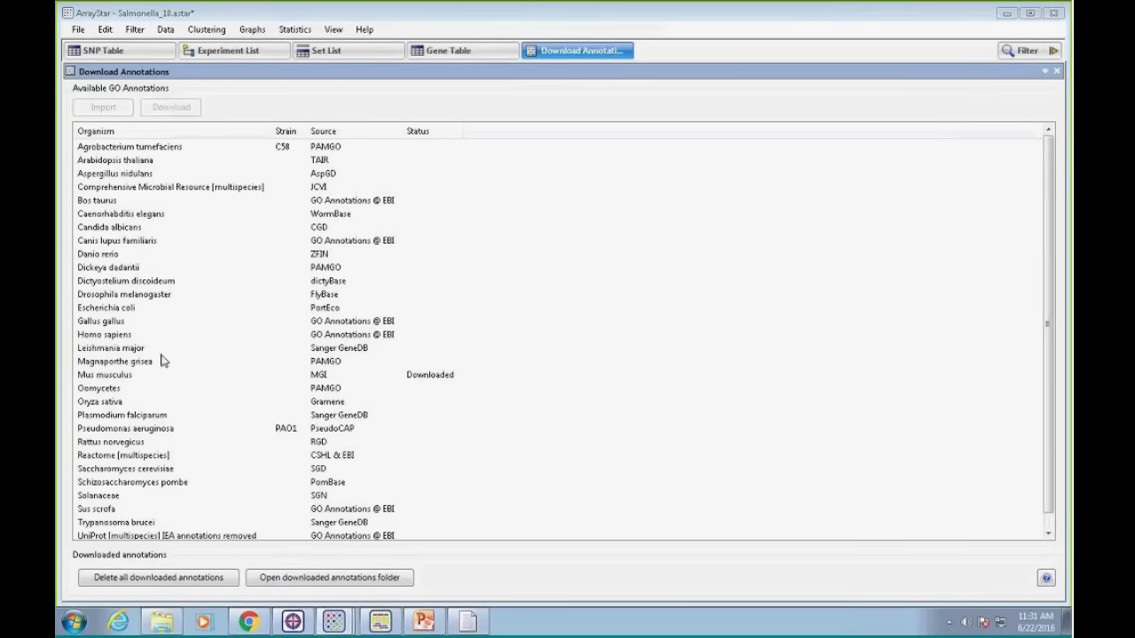
mouse_move(113, 465)
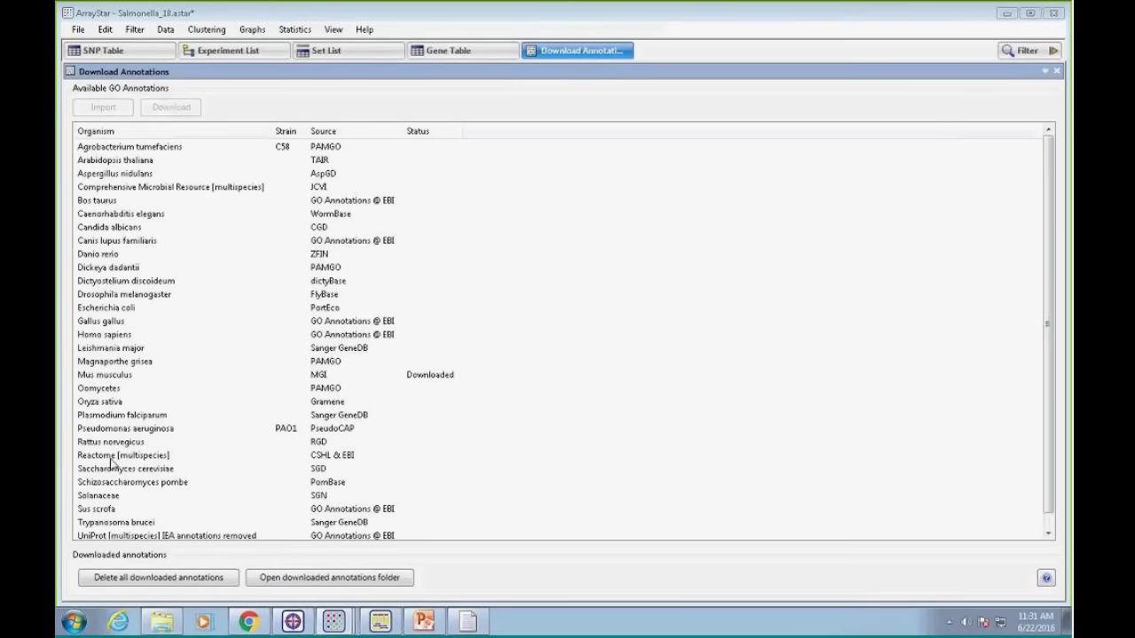
mouse_move(131, 335)
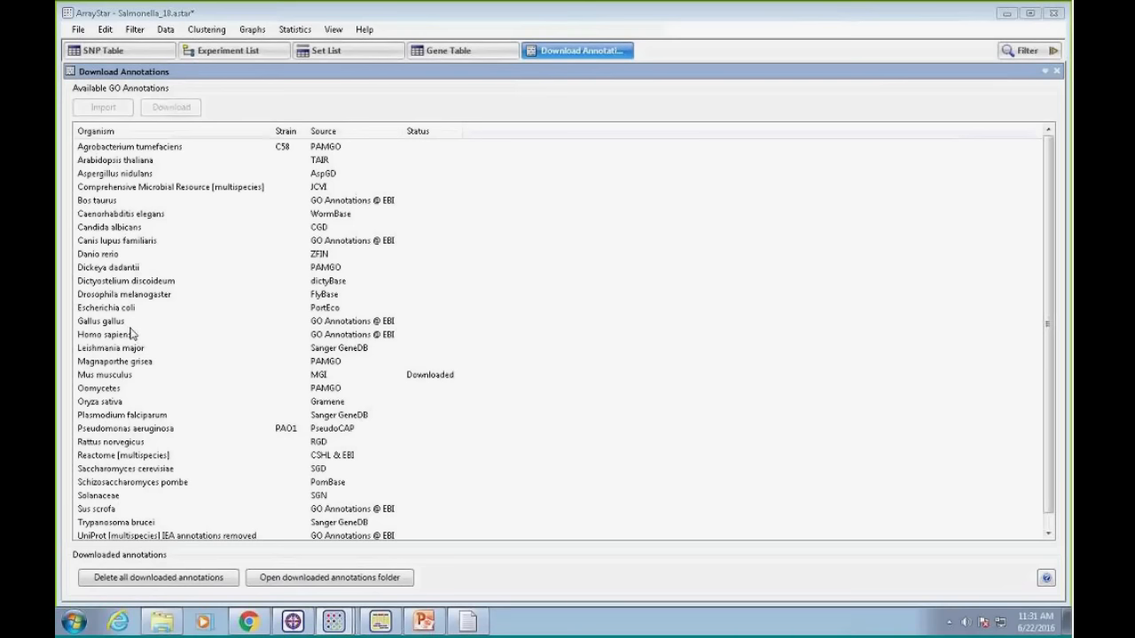
click(106, 307)
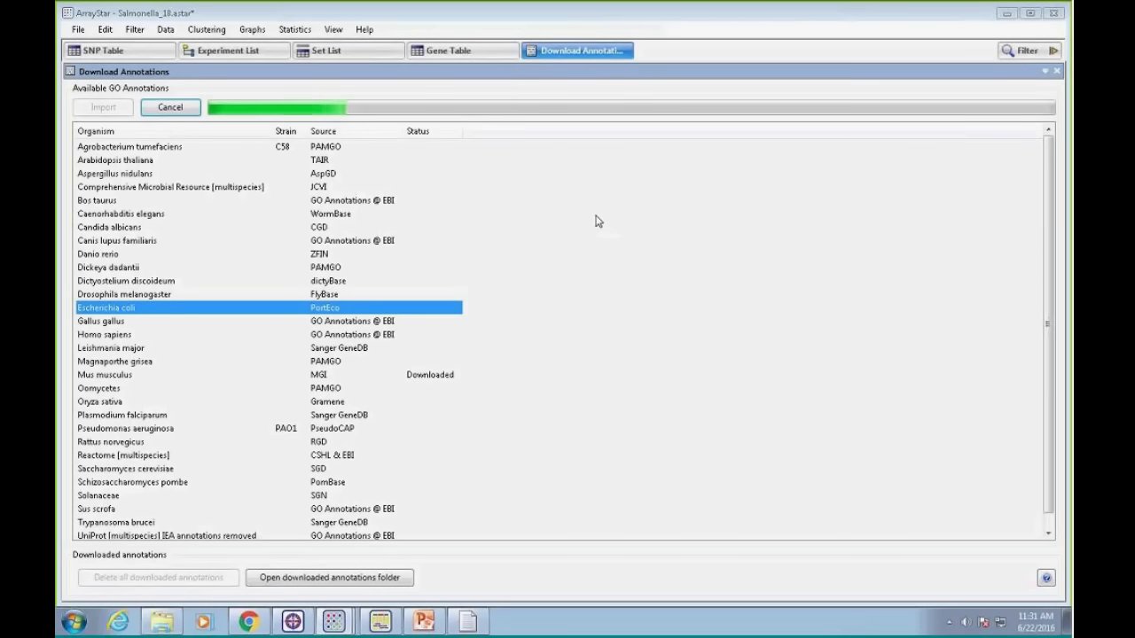
mouse_move(246, 286)
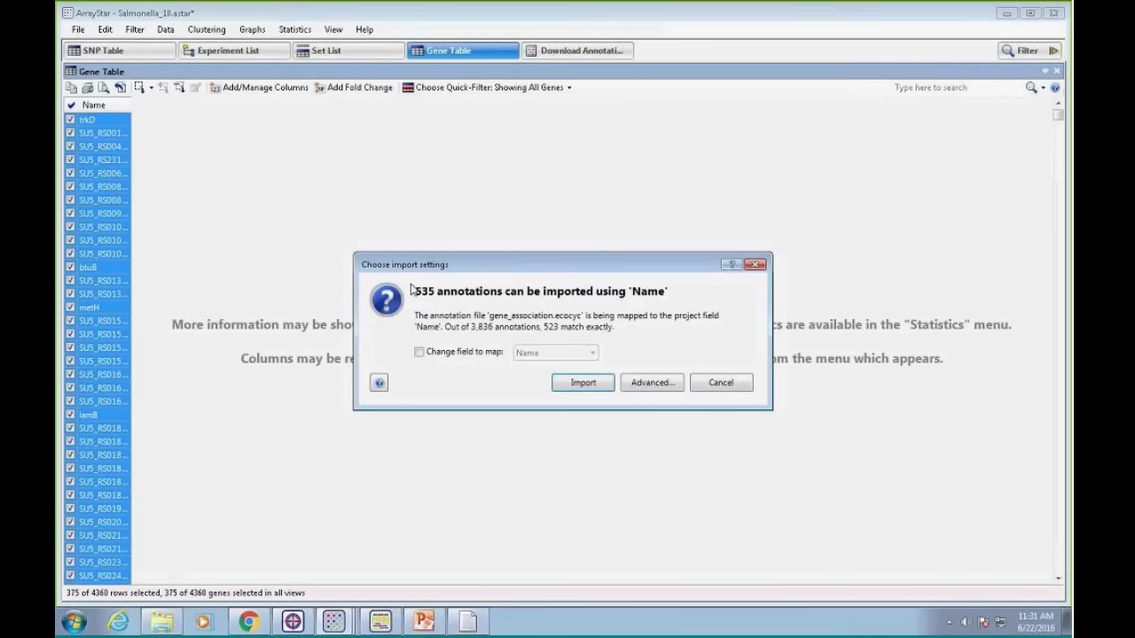
click(582, 382)
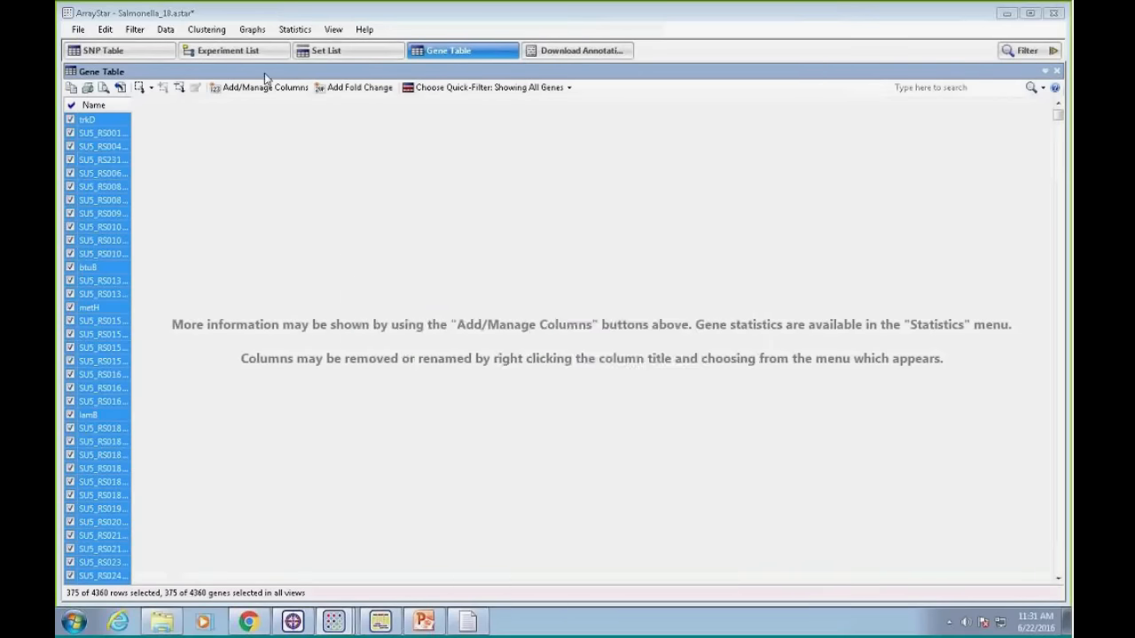
Add a GO ID column to the gene table
click(263, 87)
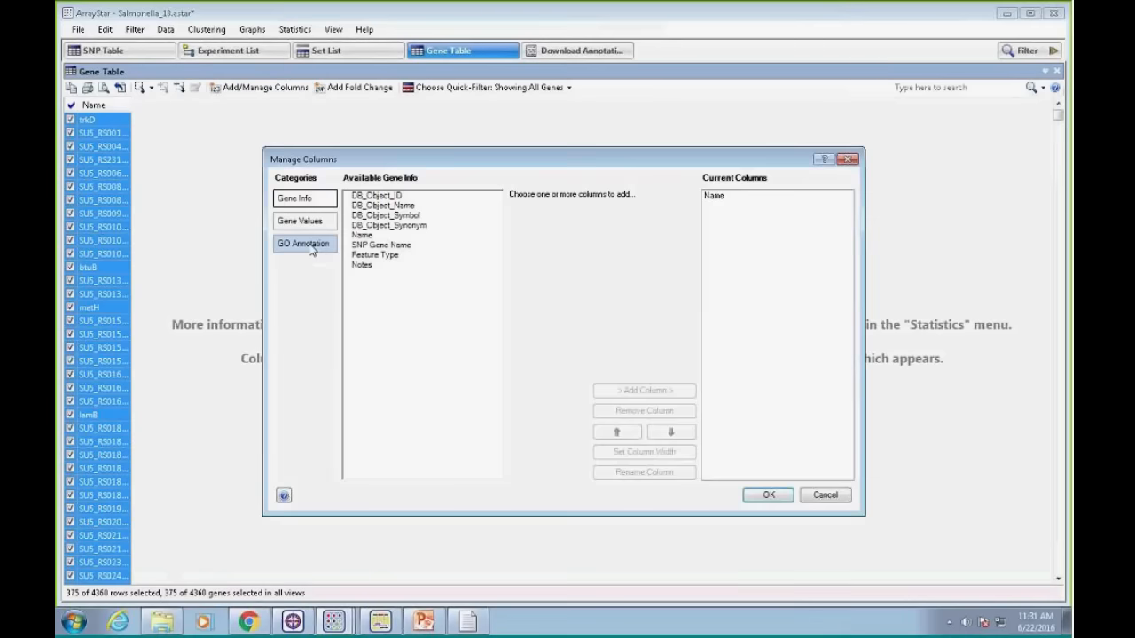
click(303, 243)
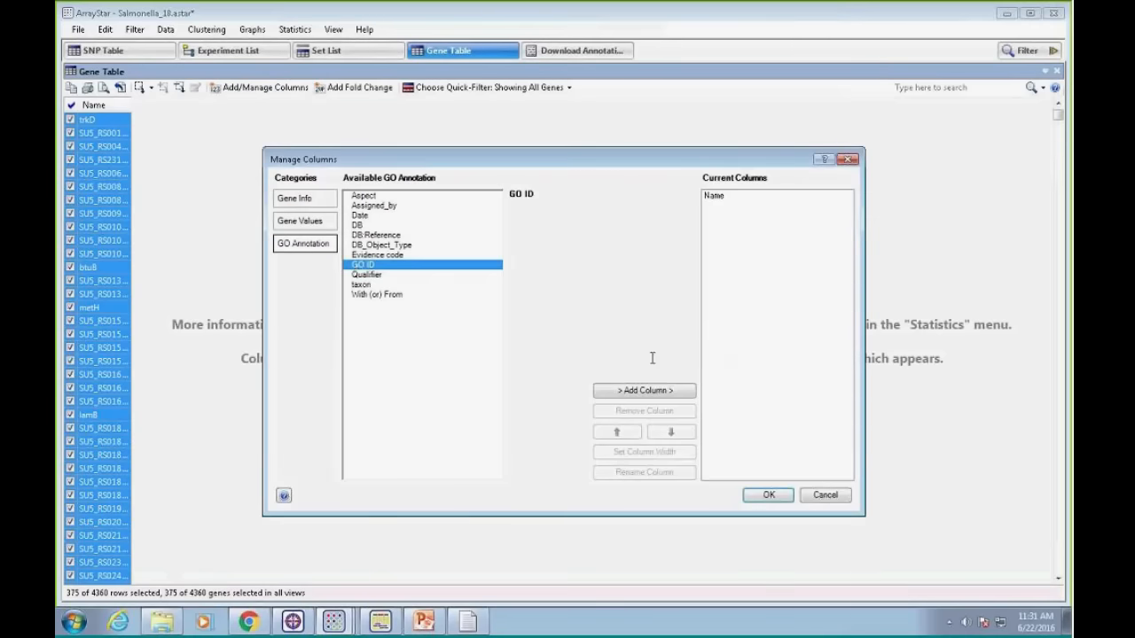
click(767, 494)
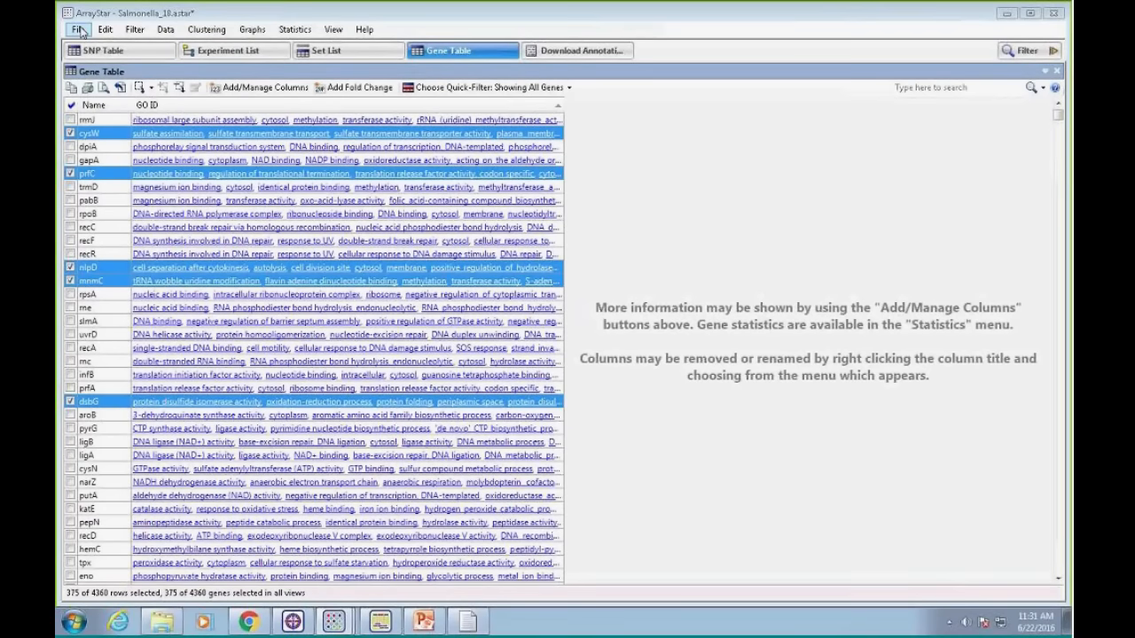
Review the supported file types in Import Annotations, then cancel the import
click(78, 29)
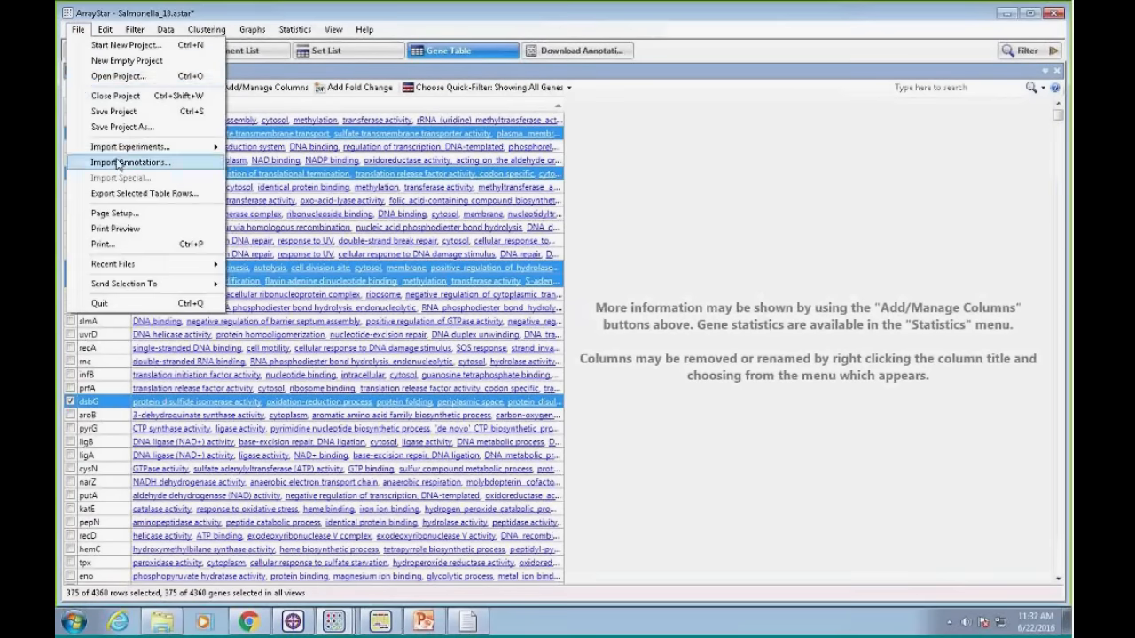
click(130, 161)
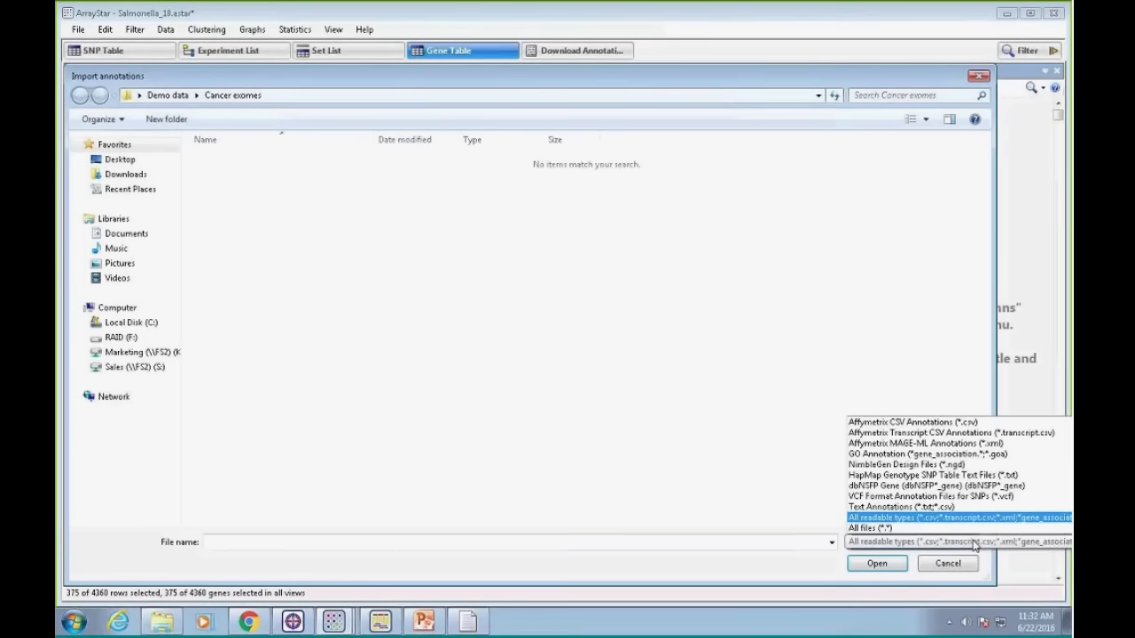
click(863, 527)
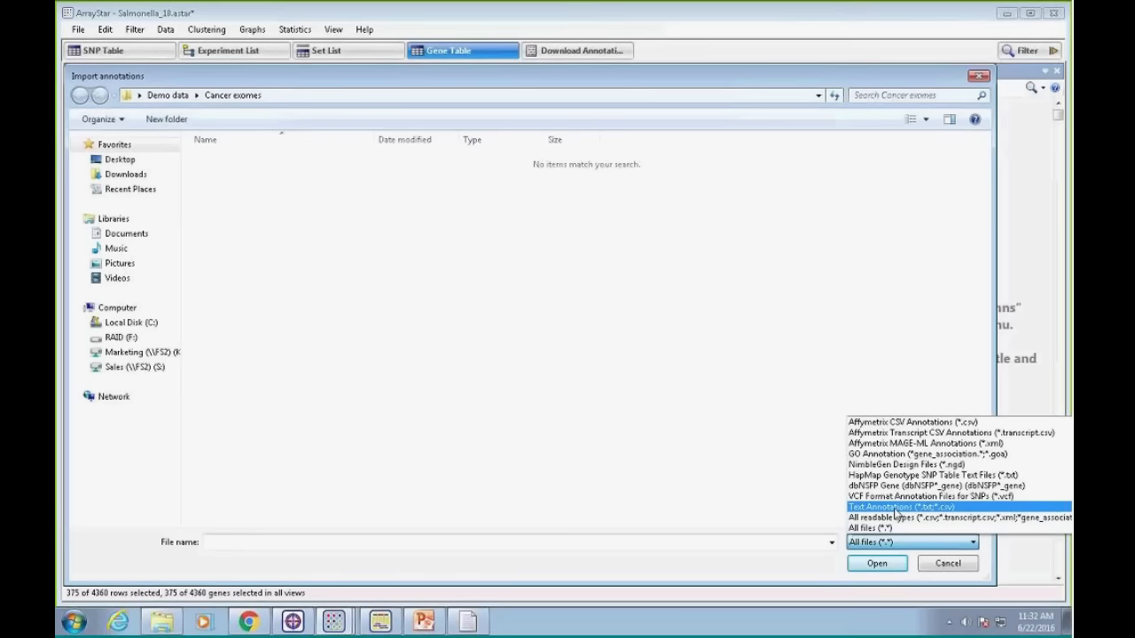
click(904, 518)
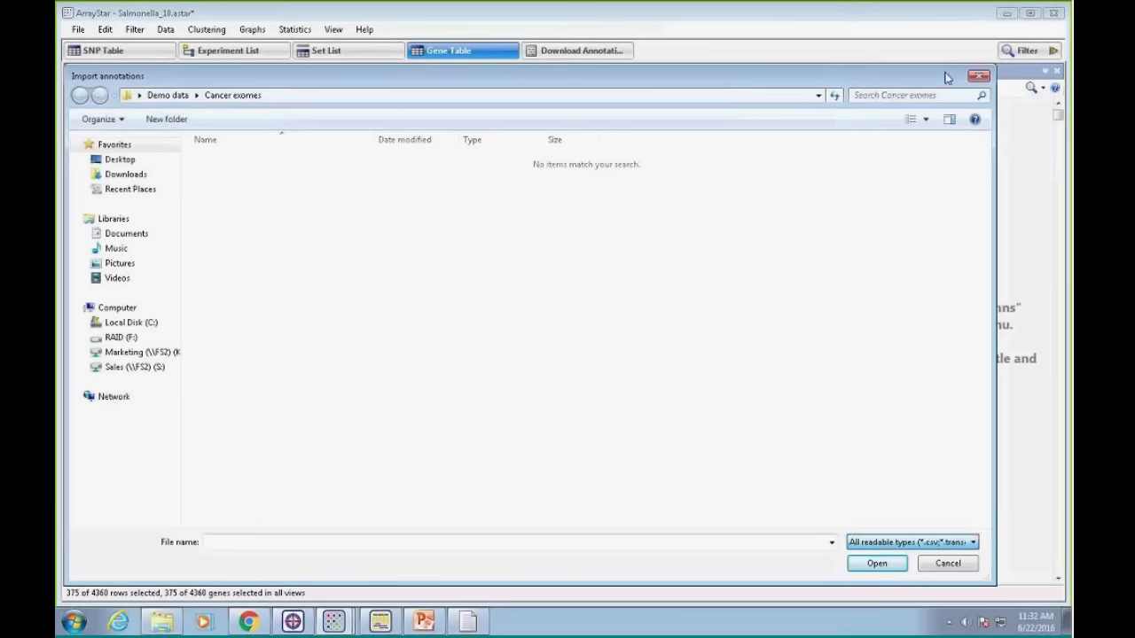
click(947, 563)
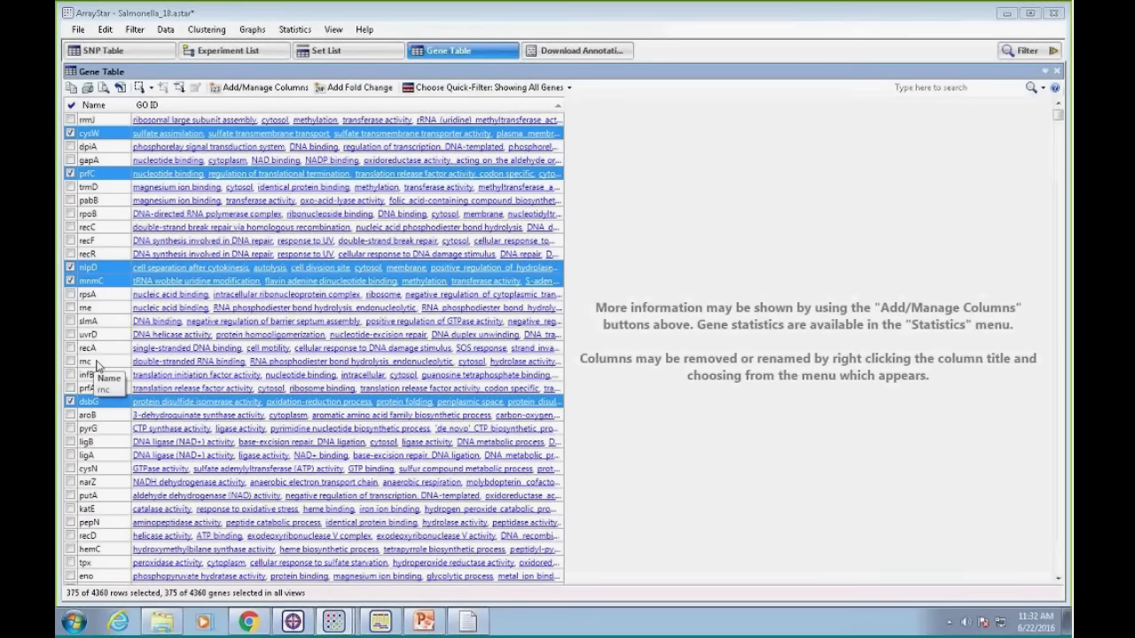
mouse_move(168, 161)
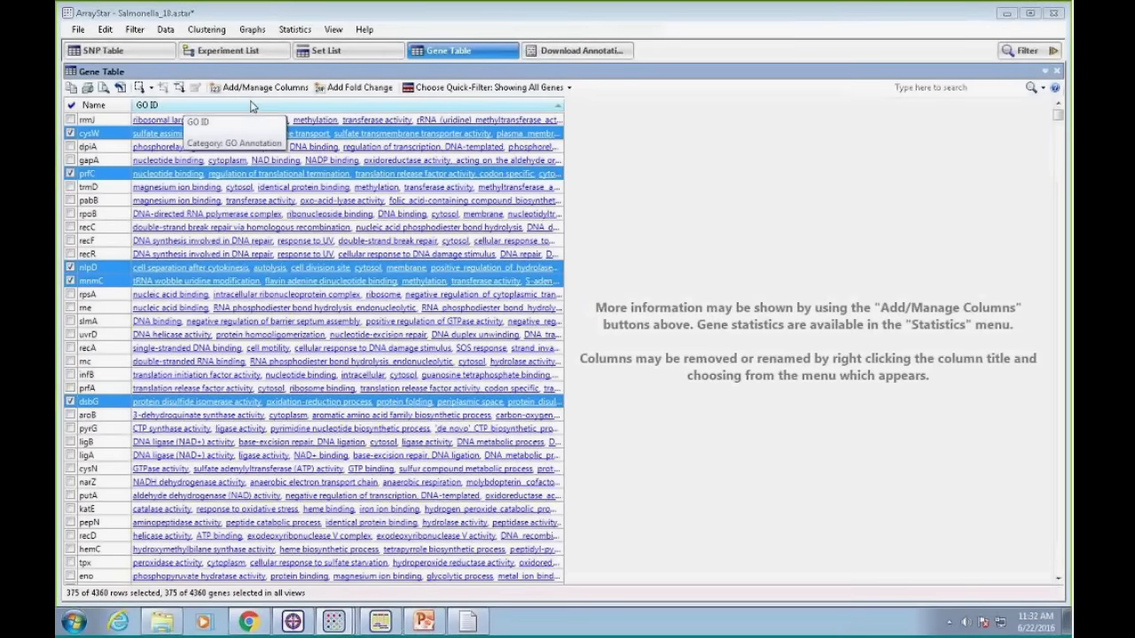
mouse_move(382, 294)
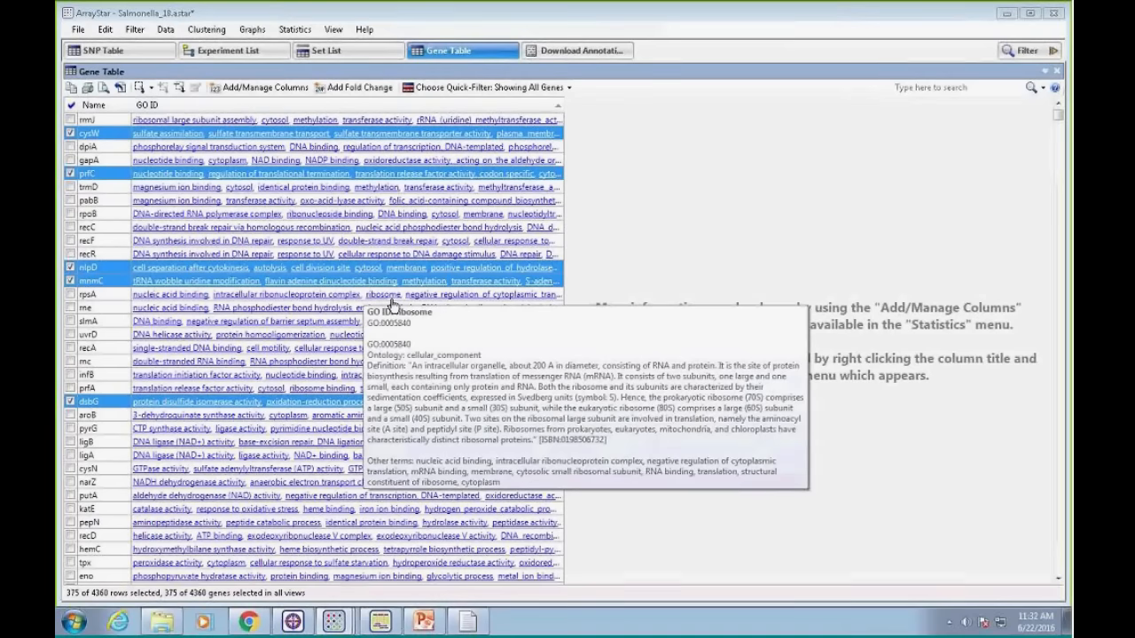
mouse_move(297, 321)
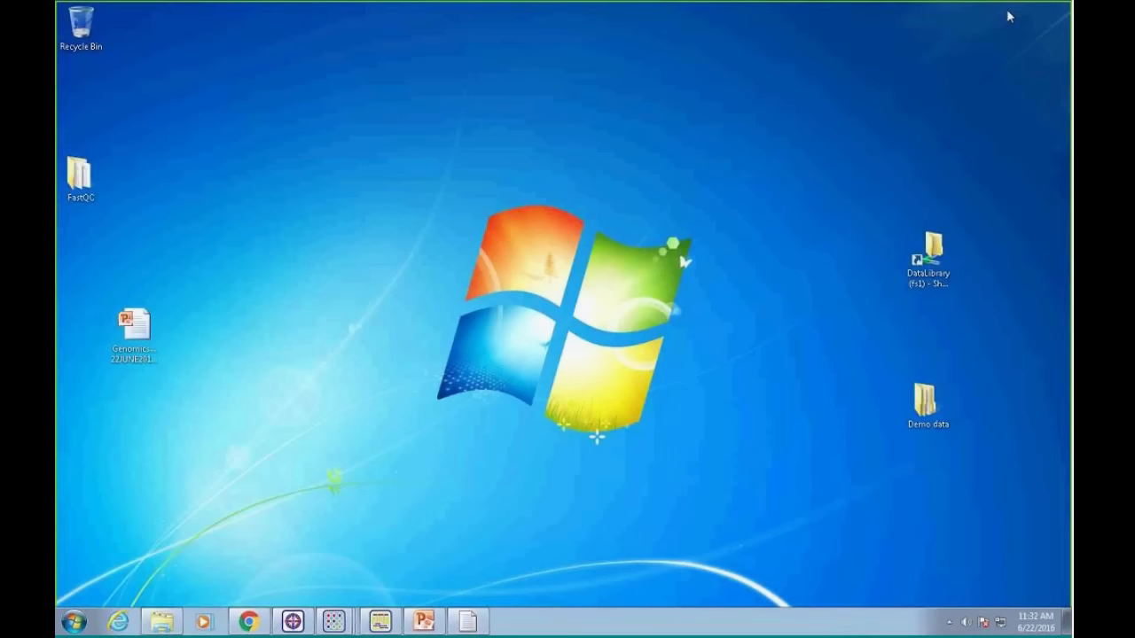
mouse_move(462, 216)
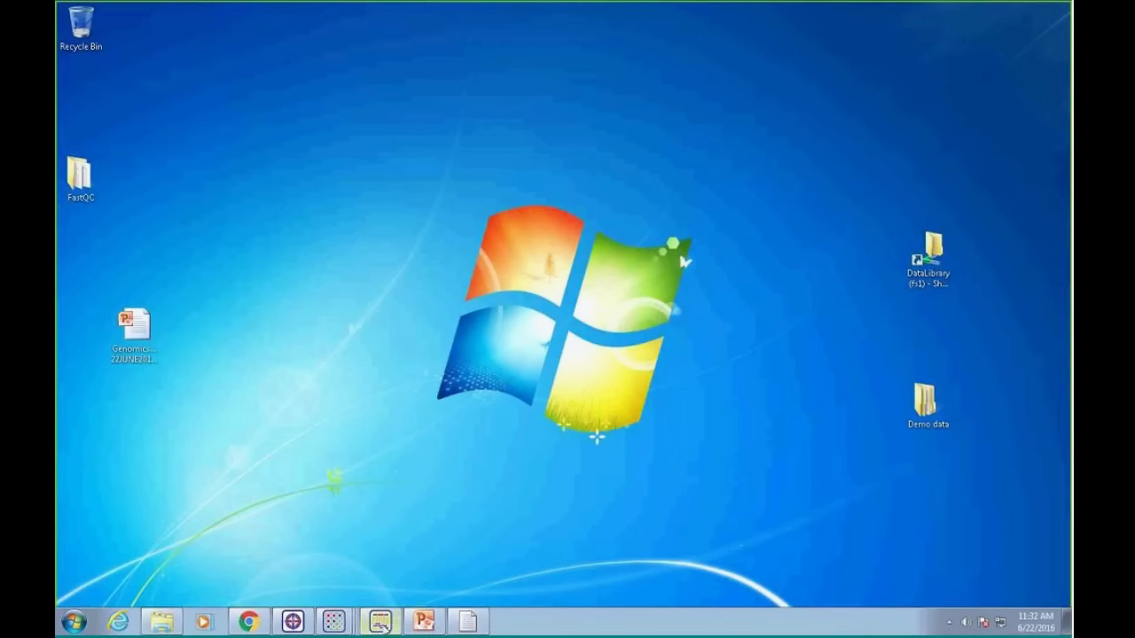
Minimize ArrayStar and relaunch SeqMan NGen from the taskbar
click(335, 621)
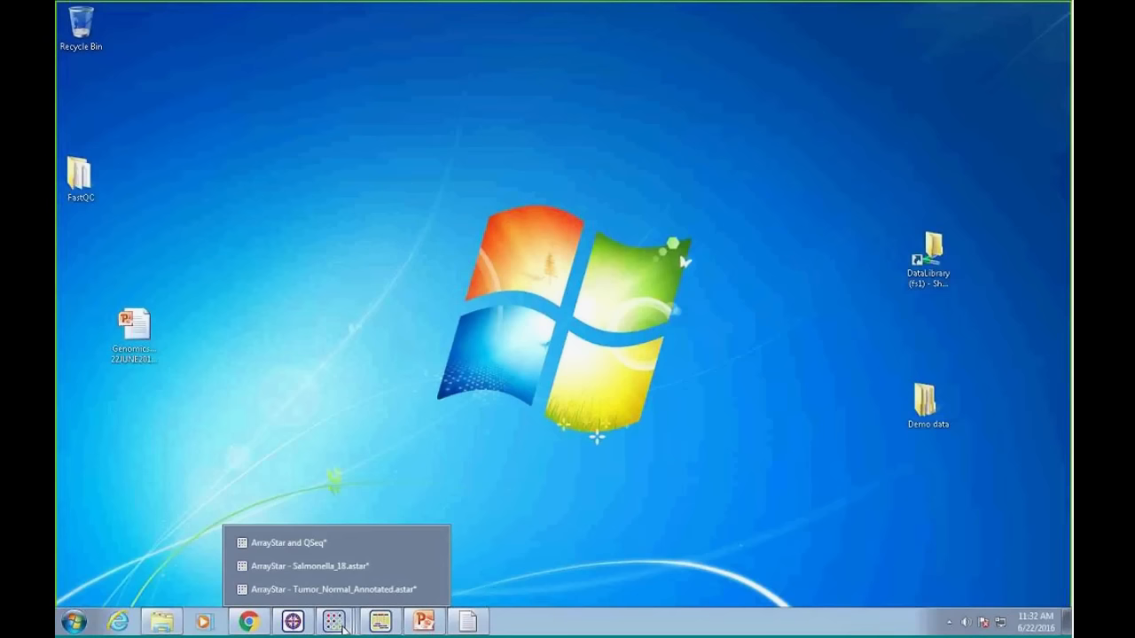
mouse_move(438, 473)
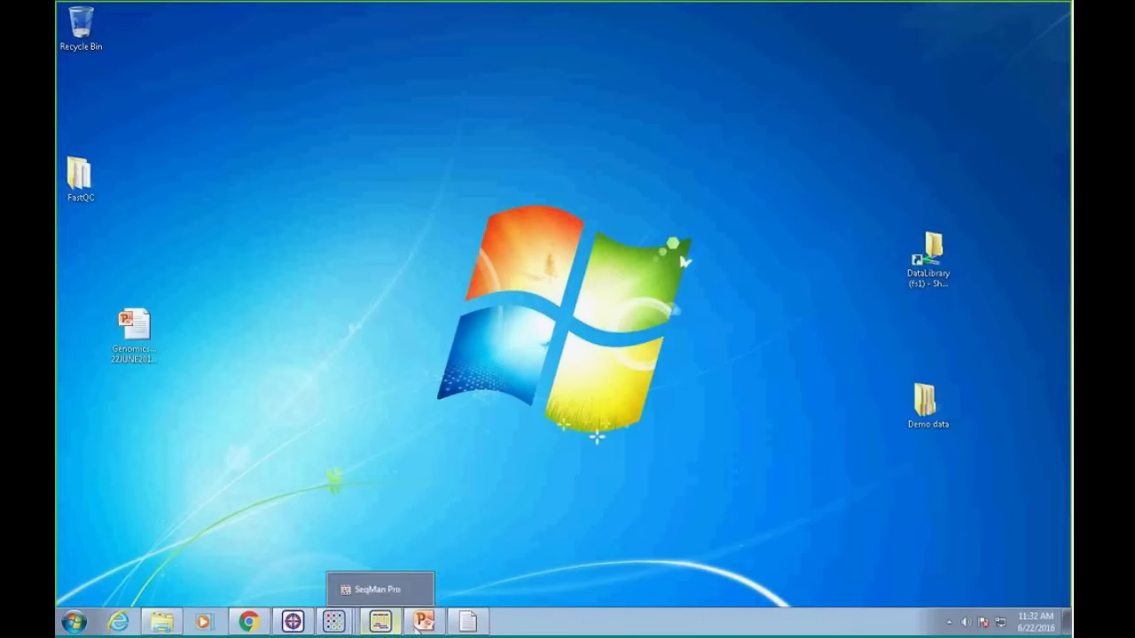
click(78, 621)
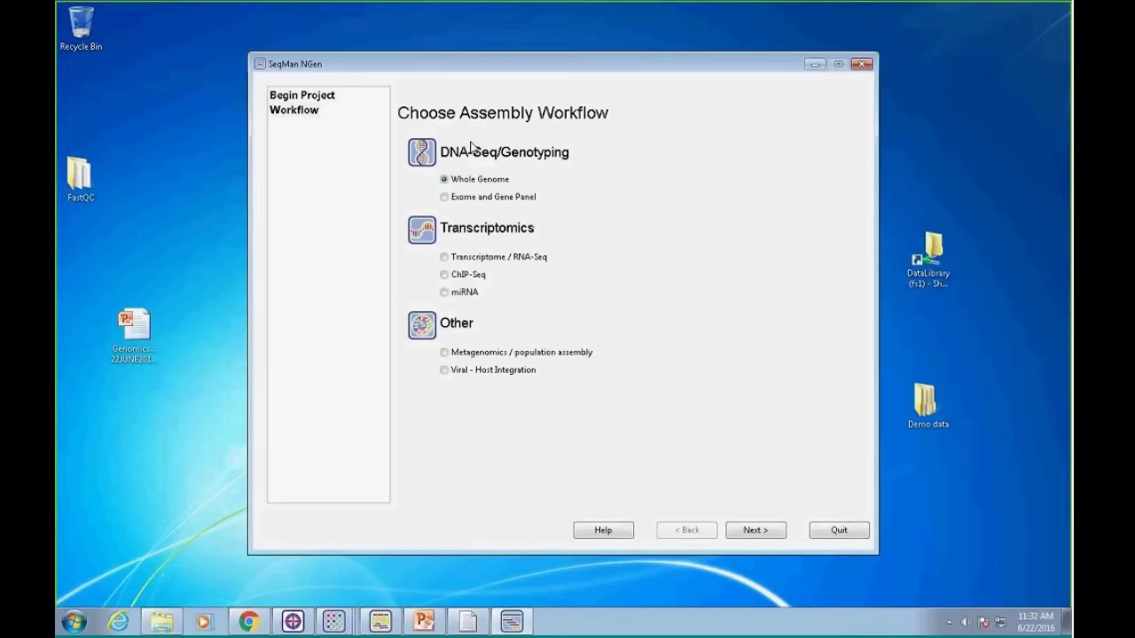
Choose the Exome and Gene Panel workflow with a templated assembly
click(444, 197)
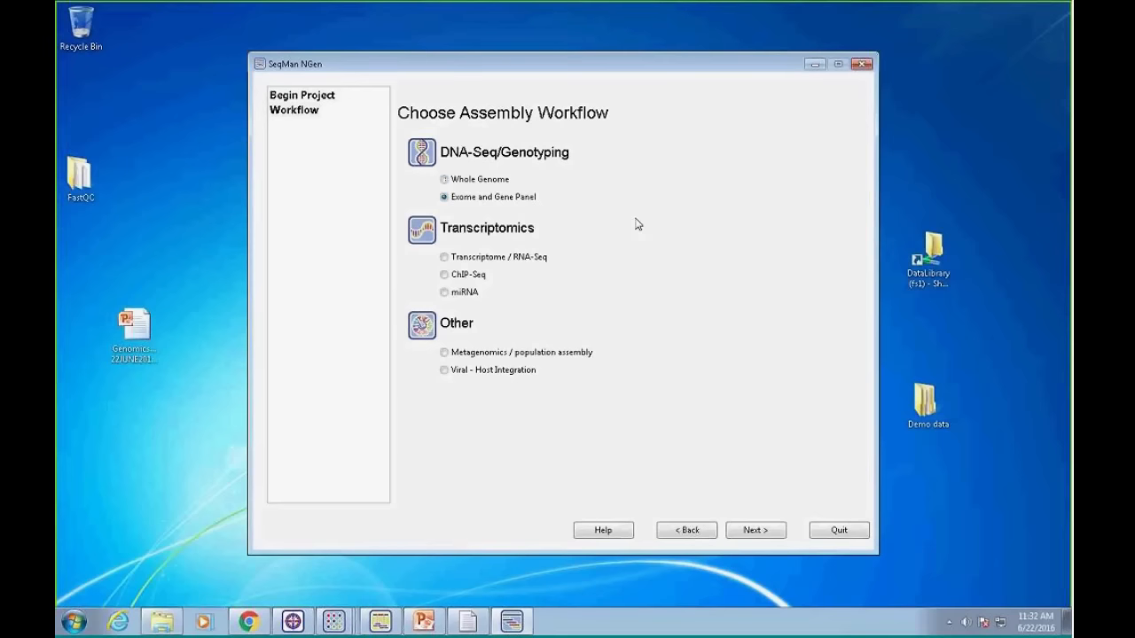
click(755, 529)
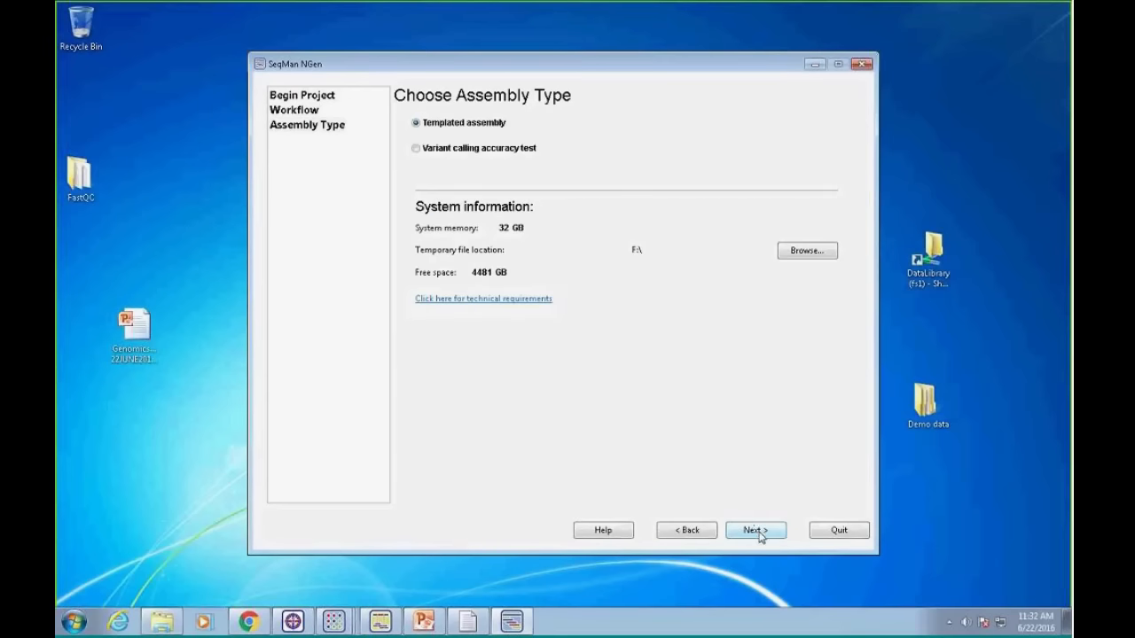
click(754, 529)
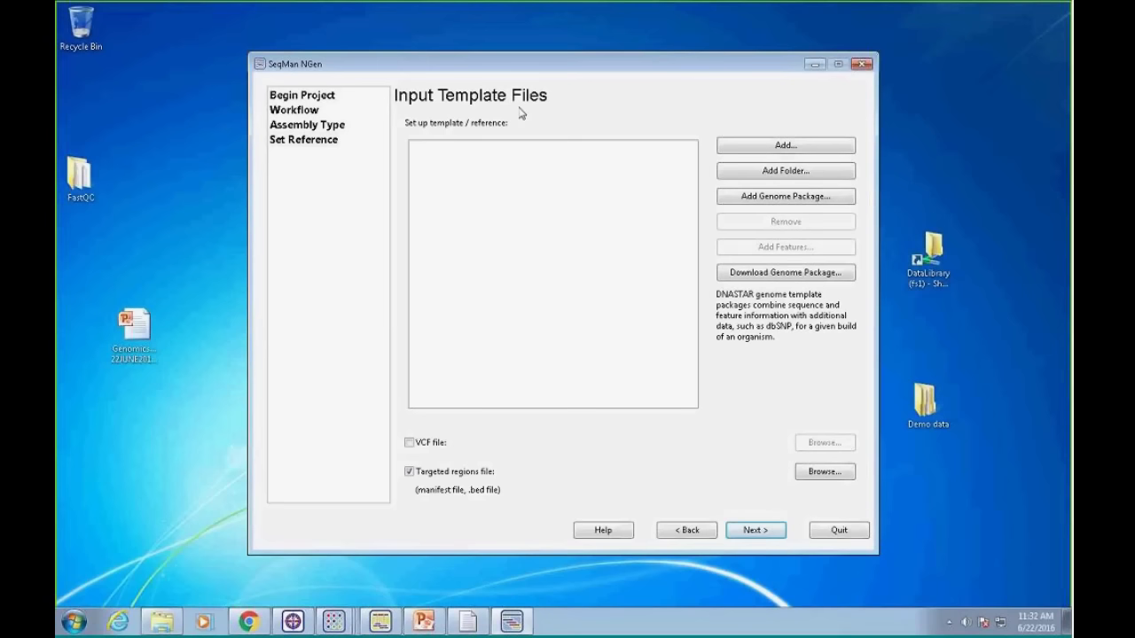
mouse_move(536, 116)
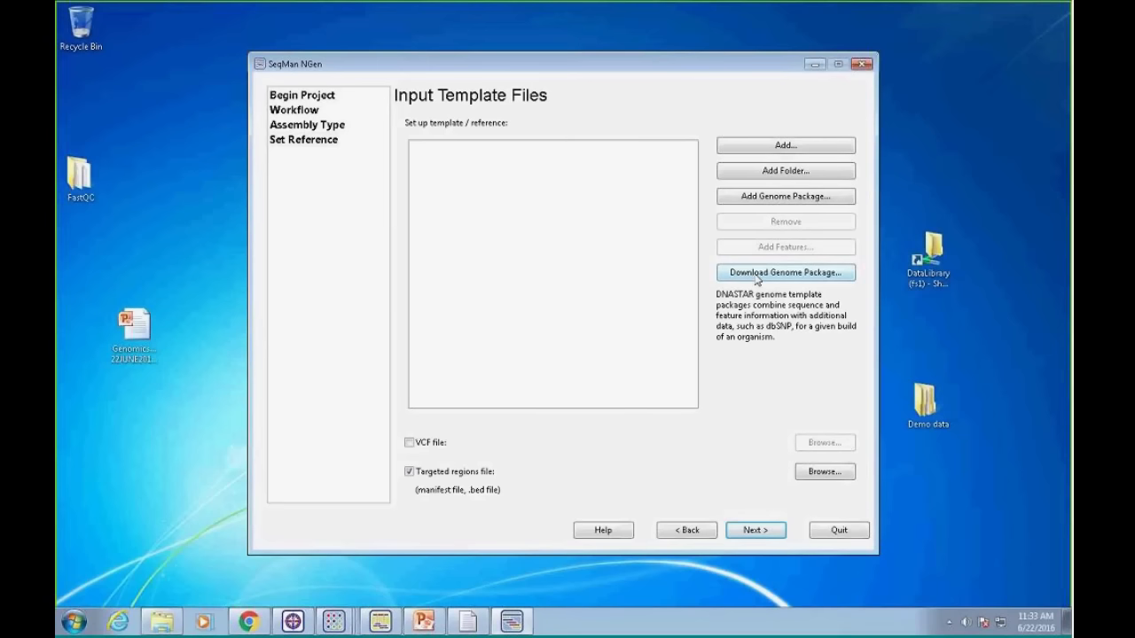
mouse_move(784, 195)
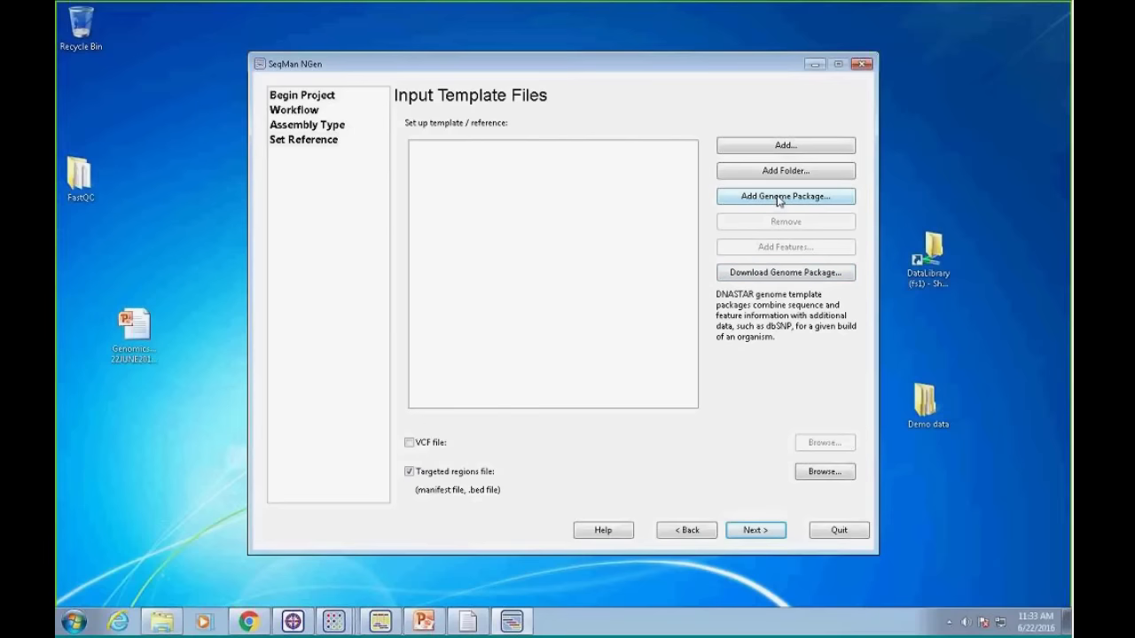
mouse_move(783, 170)
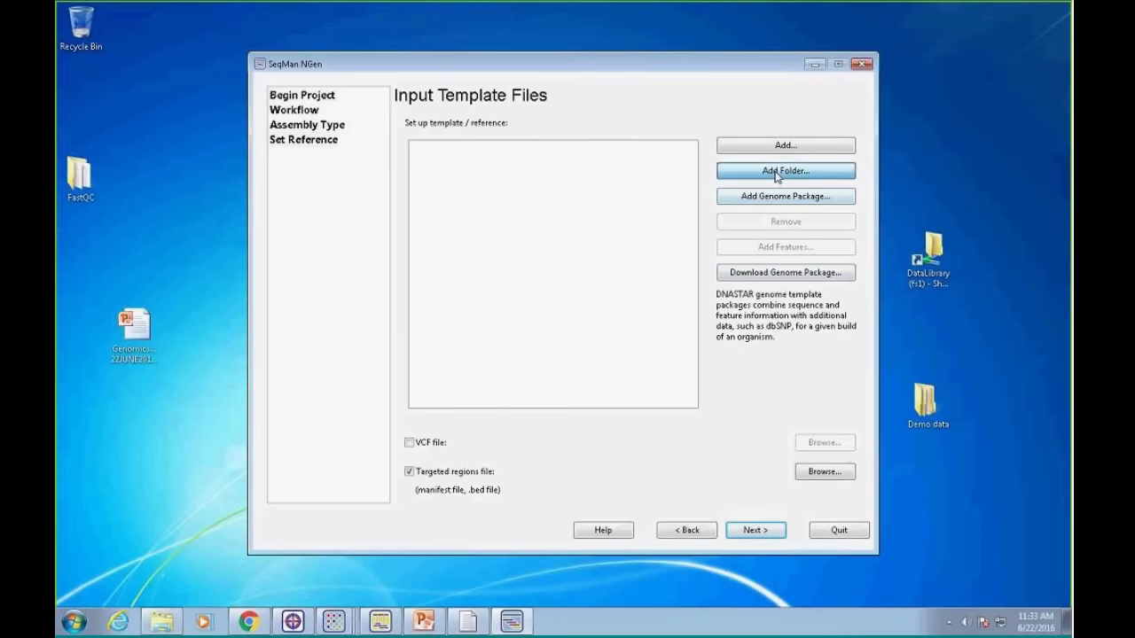
Use the demo_assemblies folder as the template and enable the VCF file option
click(784, 171)
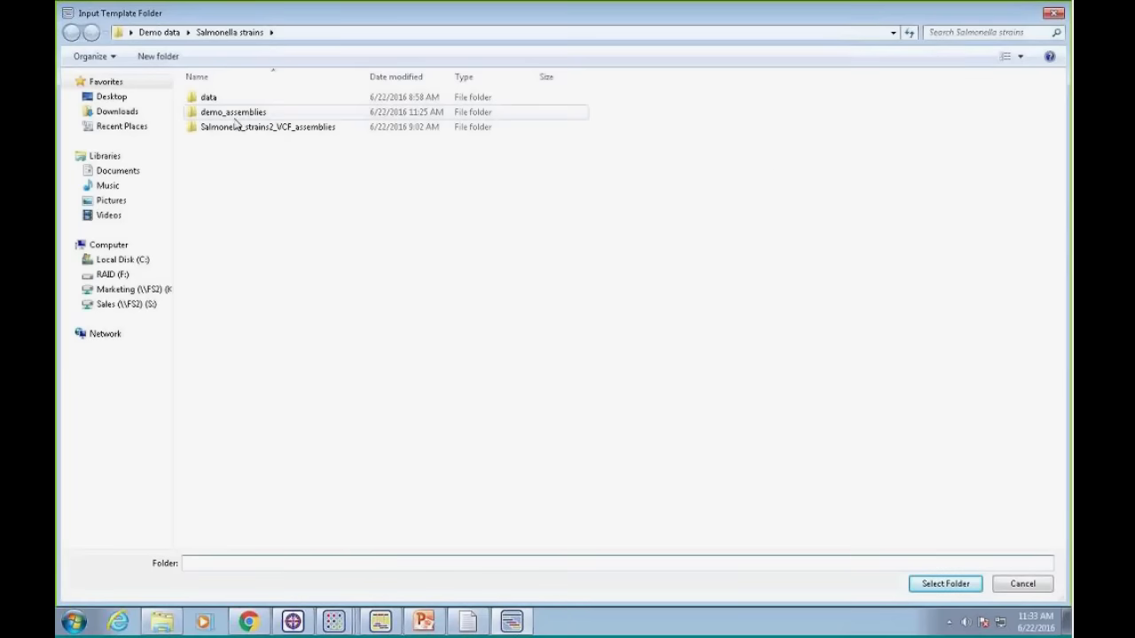
click(944, 583)
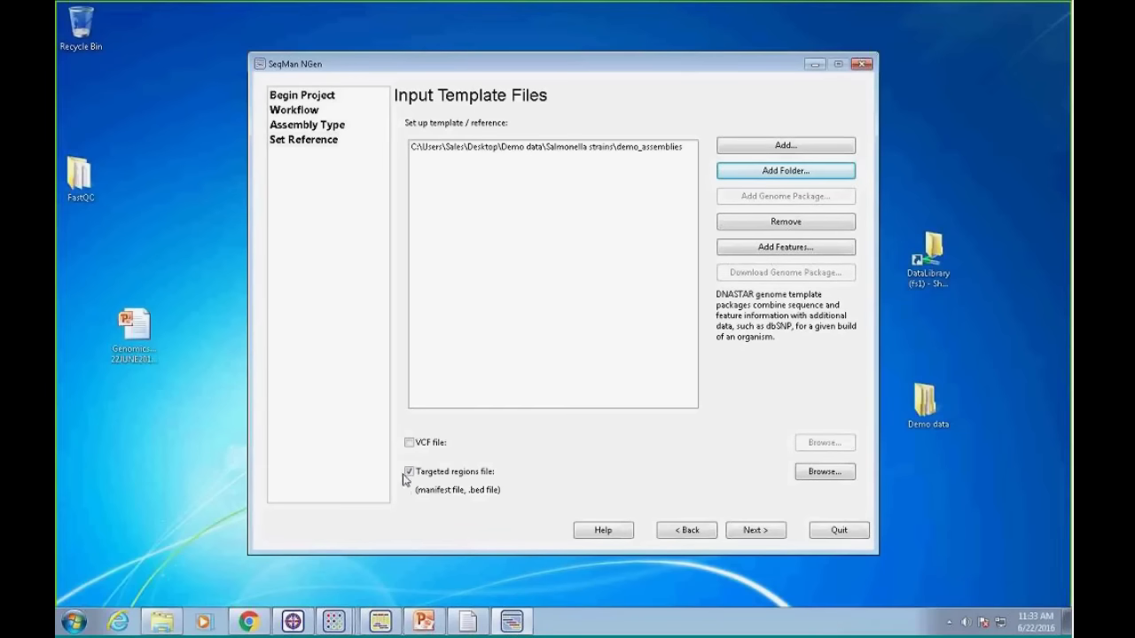
click(409, 442)
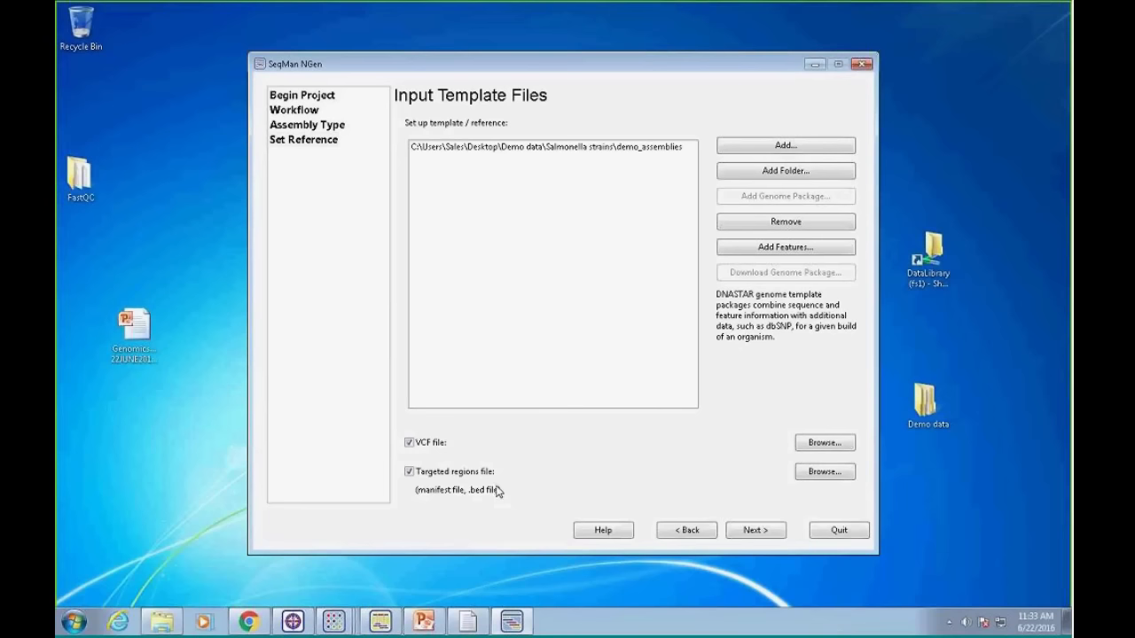
mouse_move(494, 488)
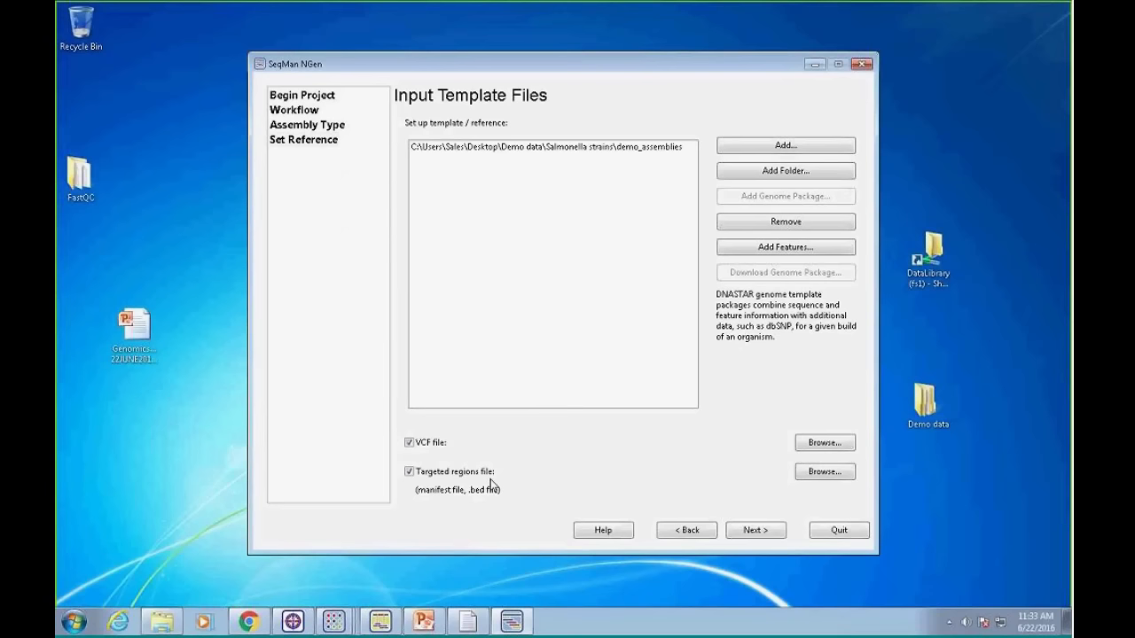
mouse_move(490, 509)
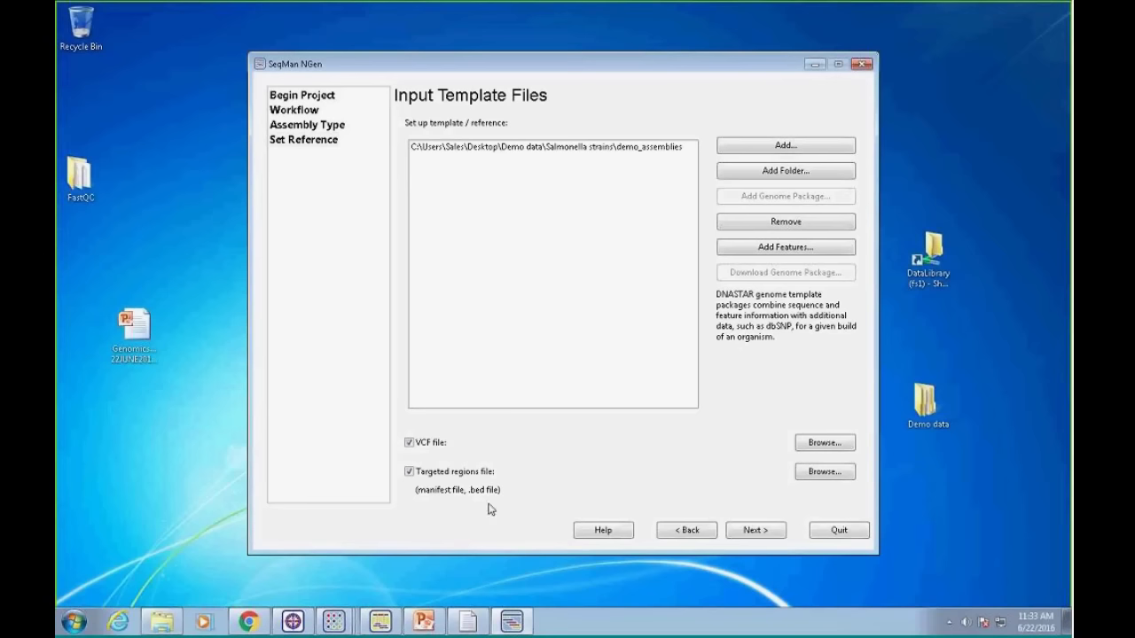
mouse_move(535, 175)
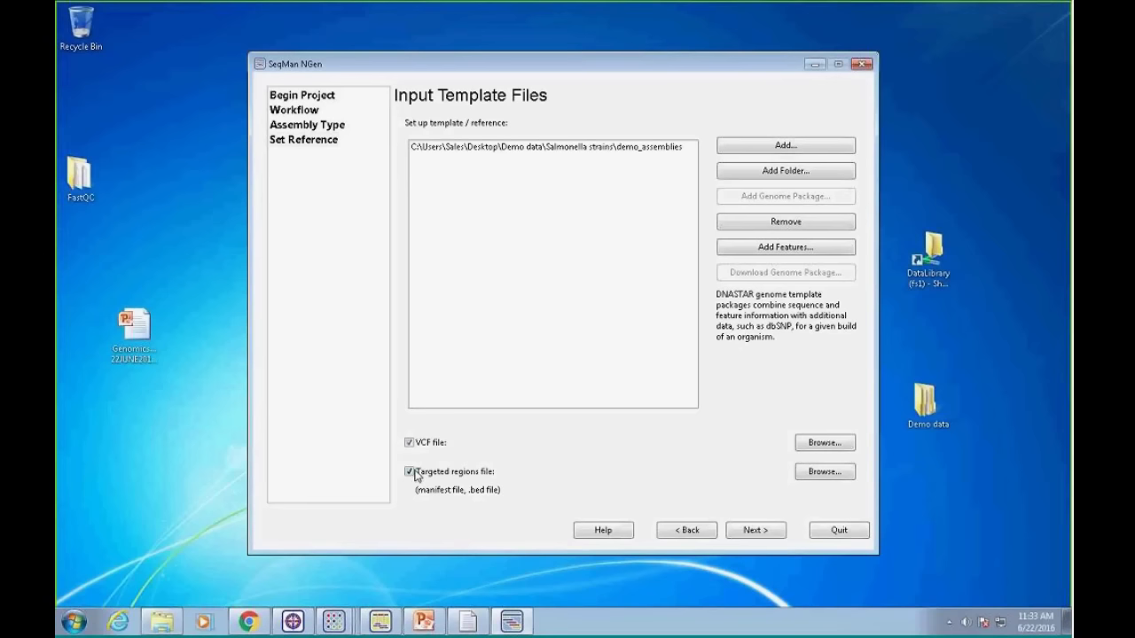
Switch off the targeted regions and VCF file options, then advance to sequence input
click(409, 471)
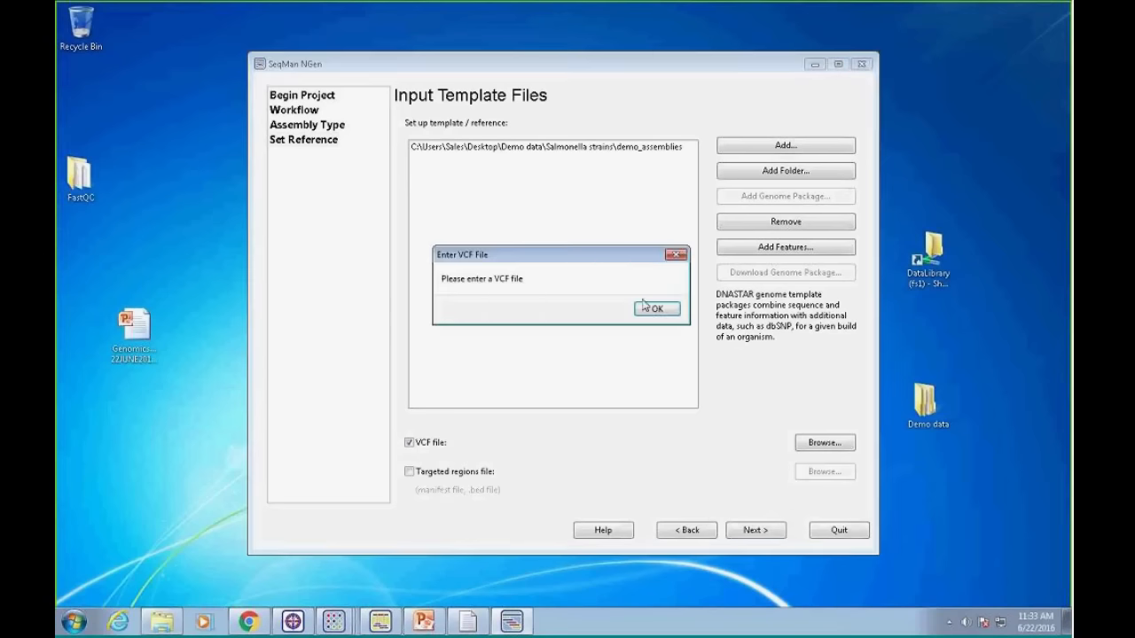
click(656, 307)
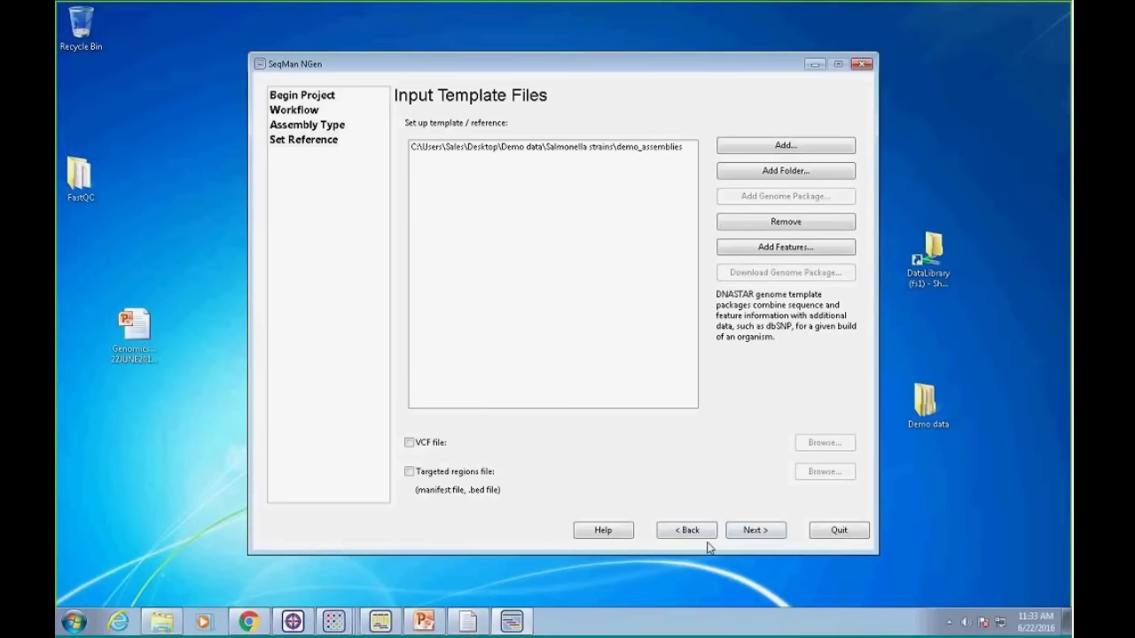
click(755, 529)
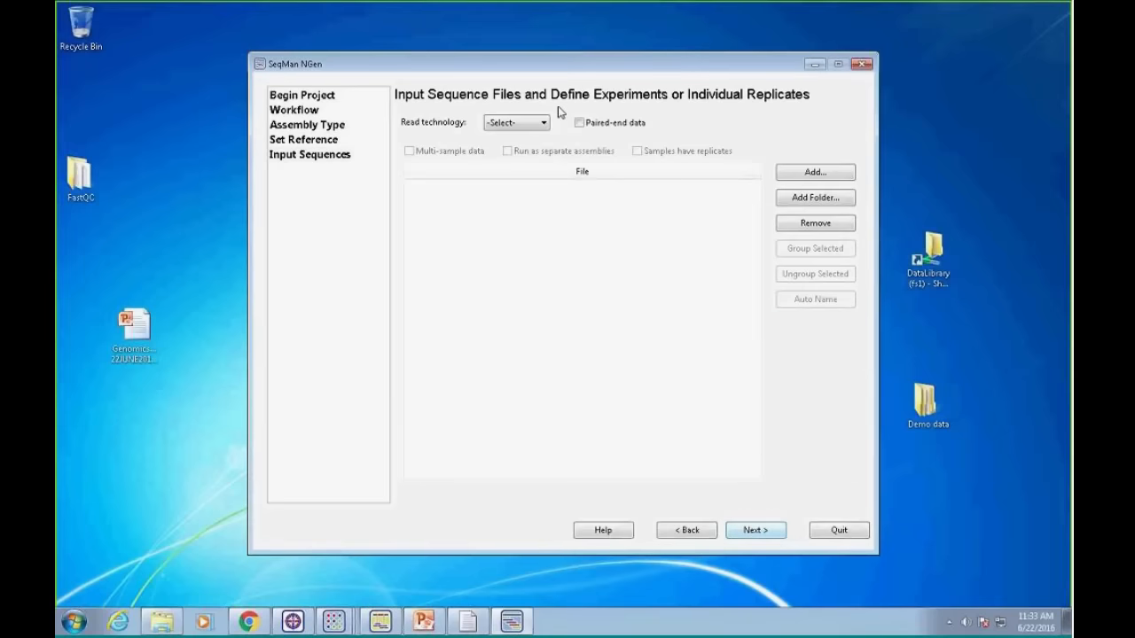
Add four Illumina fastq read files with a 500 bp insert size
click(514, 122)
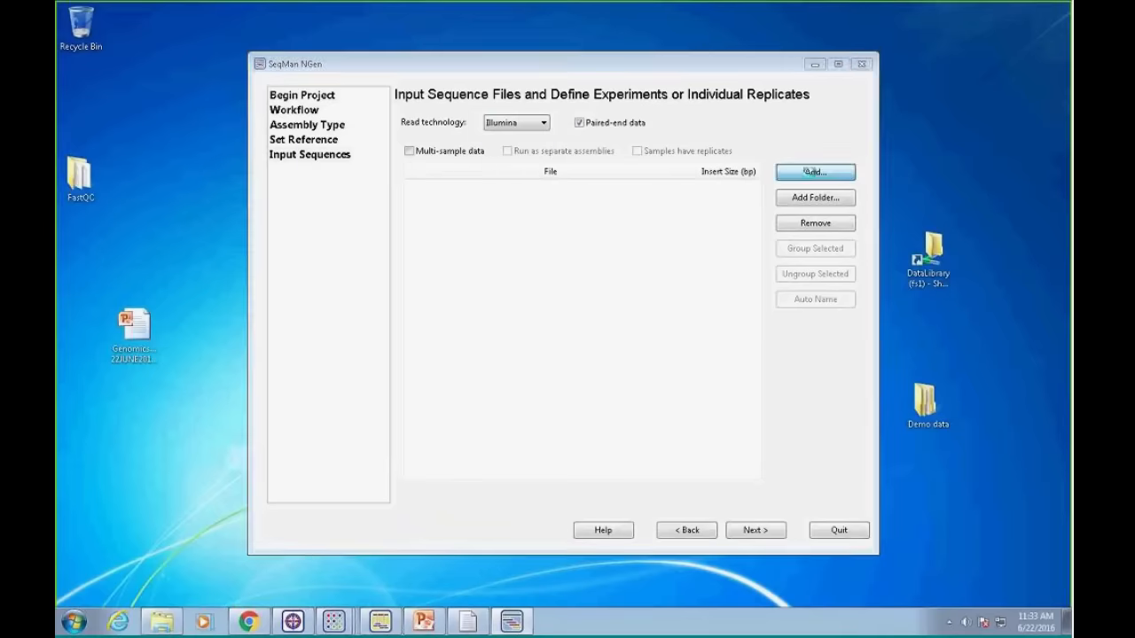
click(814, 172)
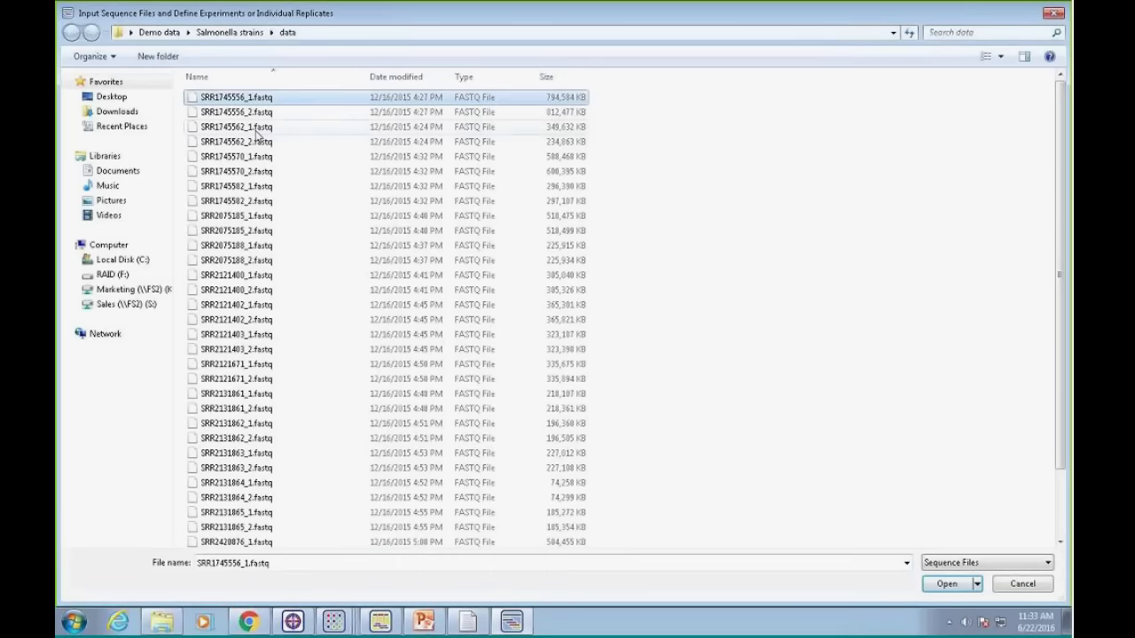
click(236, 141)
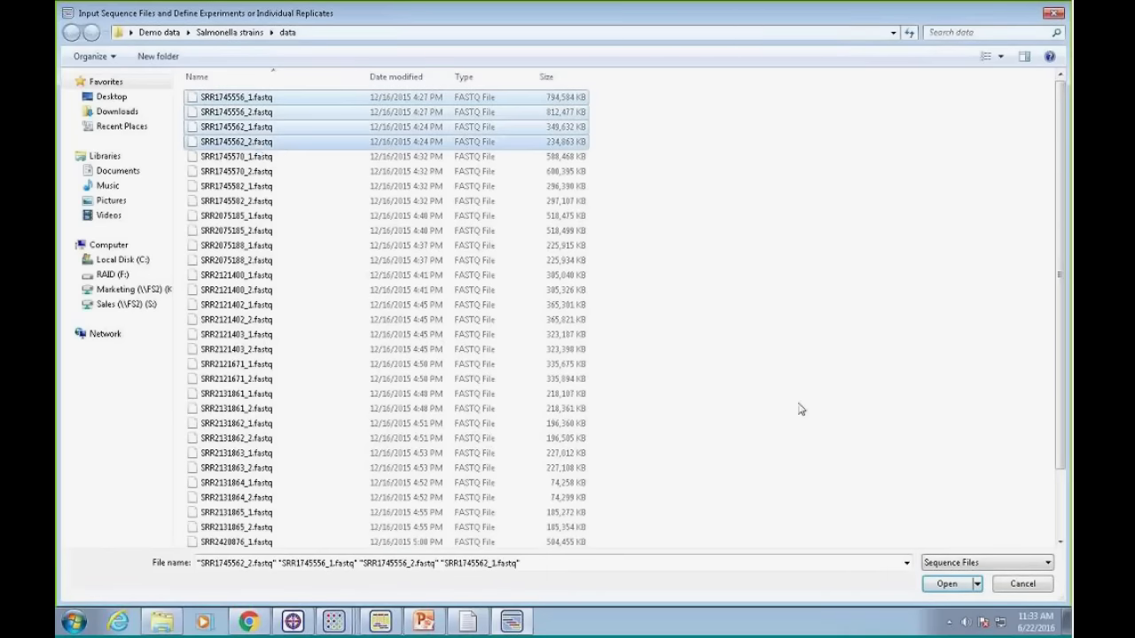
click(946, 583)
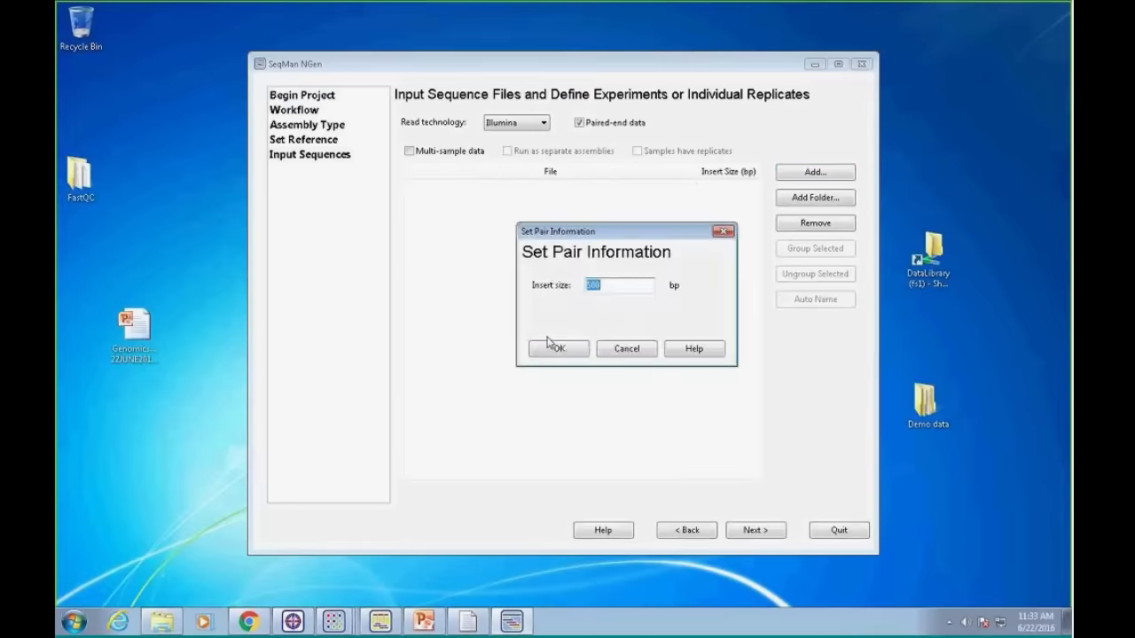
click(557, 347)
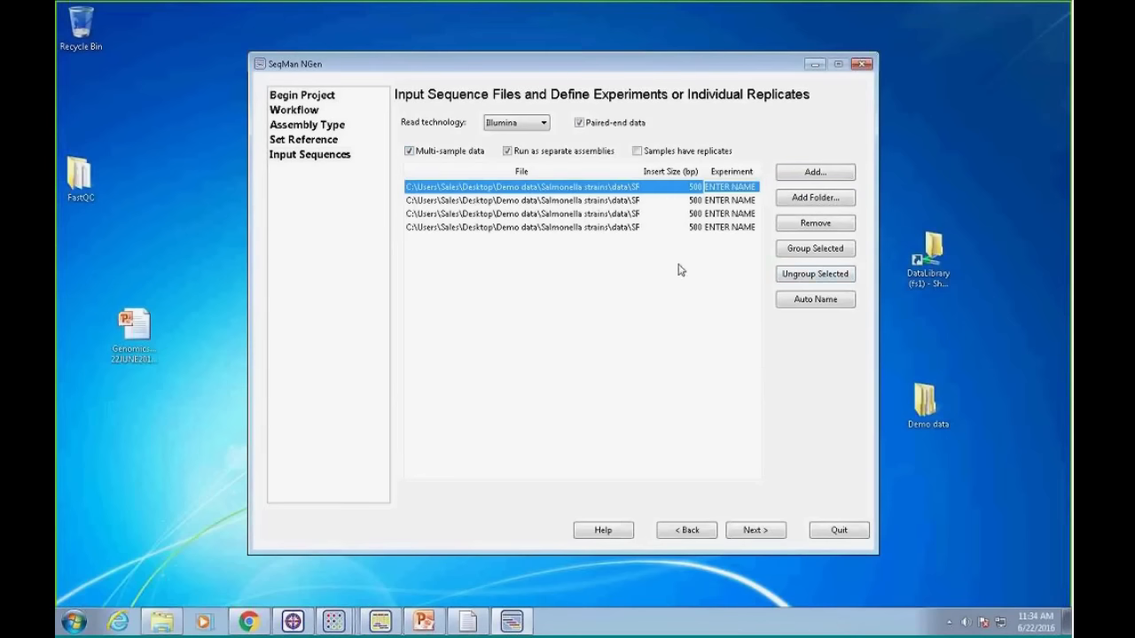
mouse_move(539, 204)
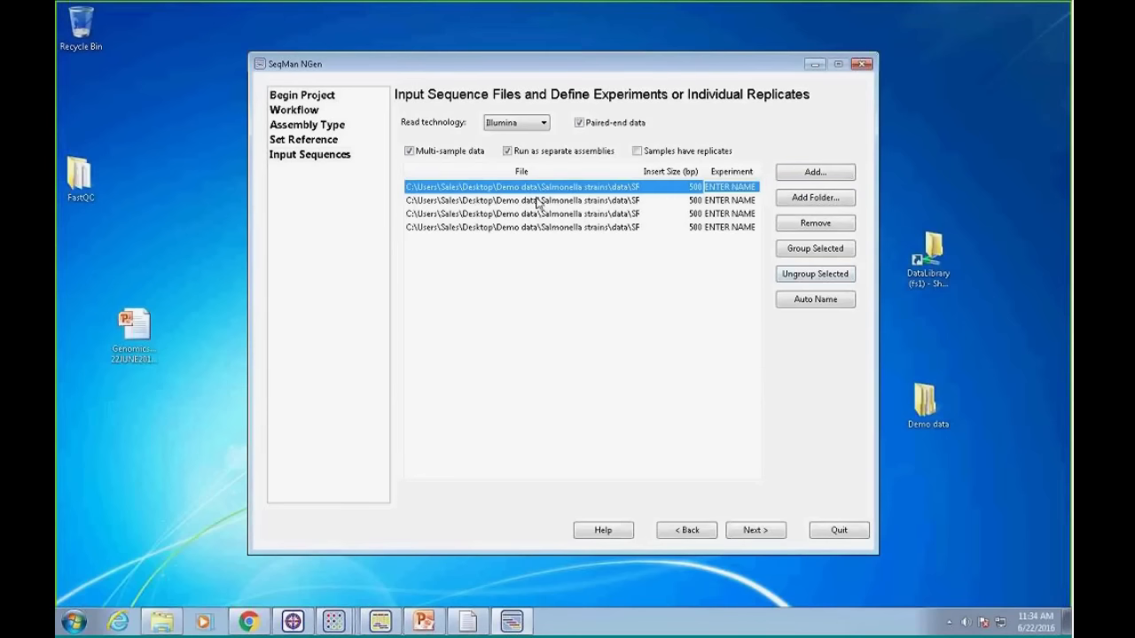
Group the first two files as experiment 'cancer' and the other two as 'normal'
click(813, 248)
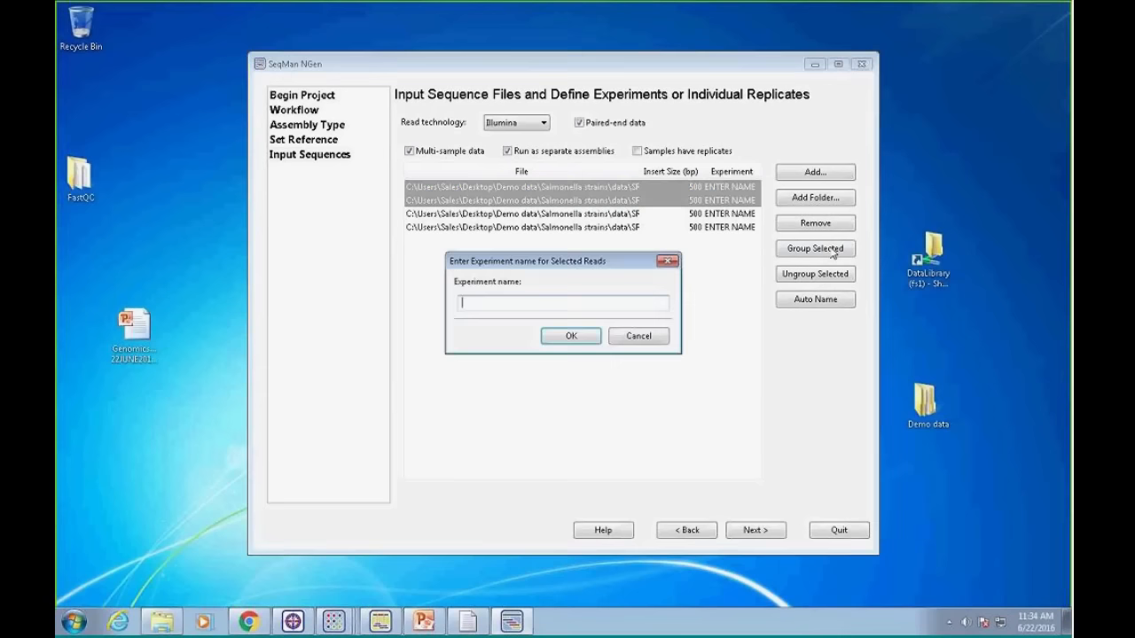
text(ca)
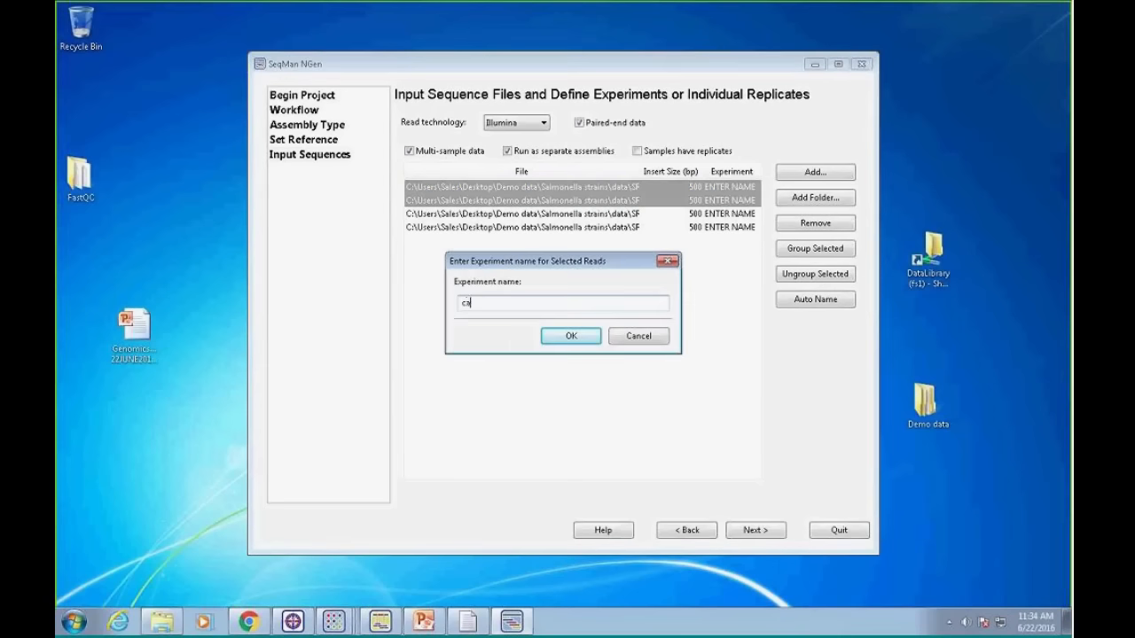
text(ncer)
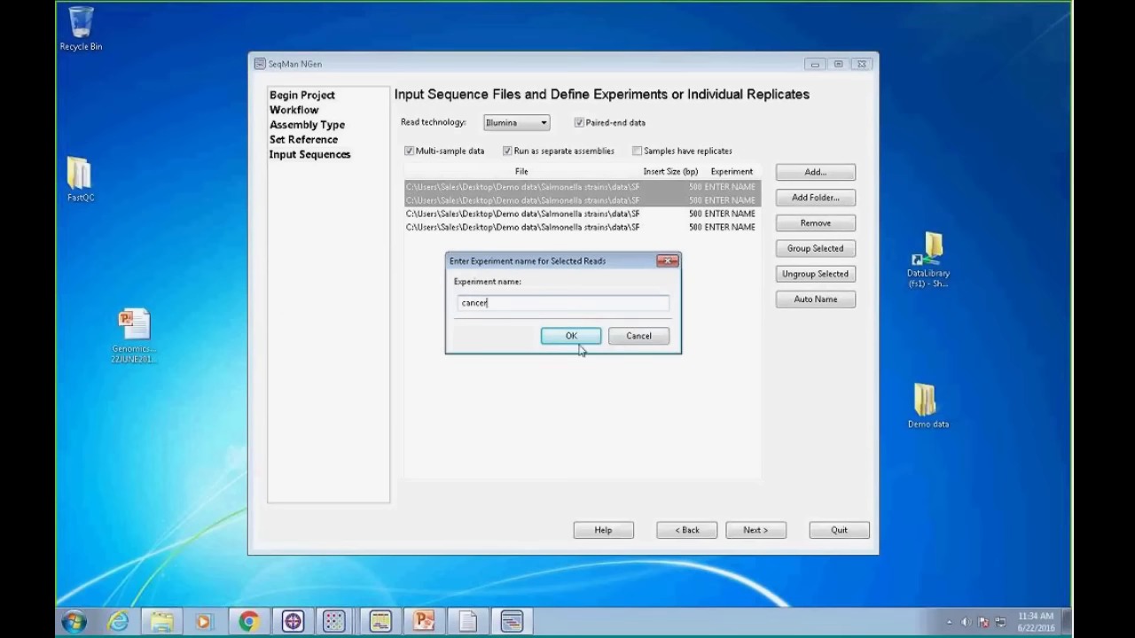
click(570, 335)
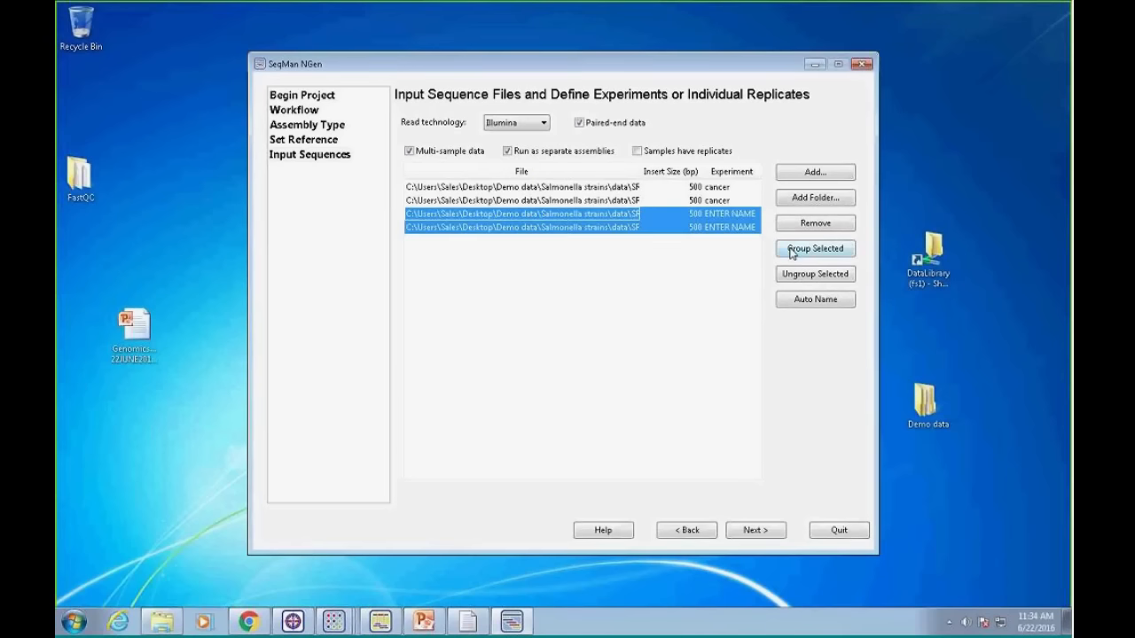
click(814, 249)
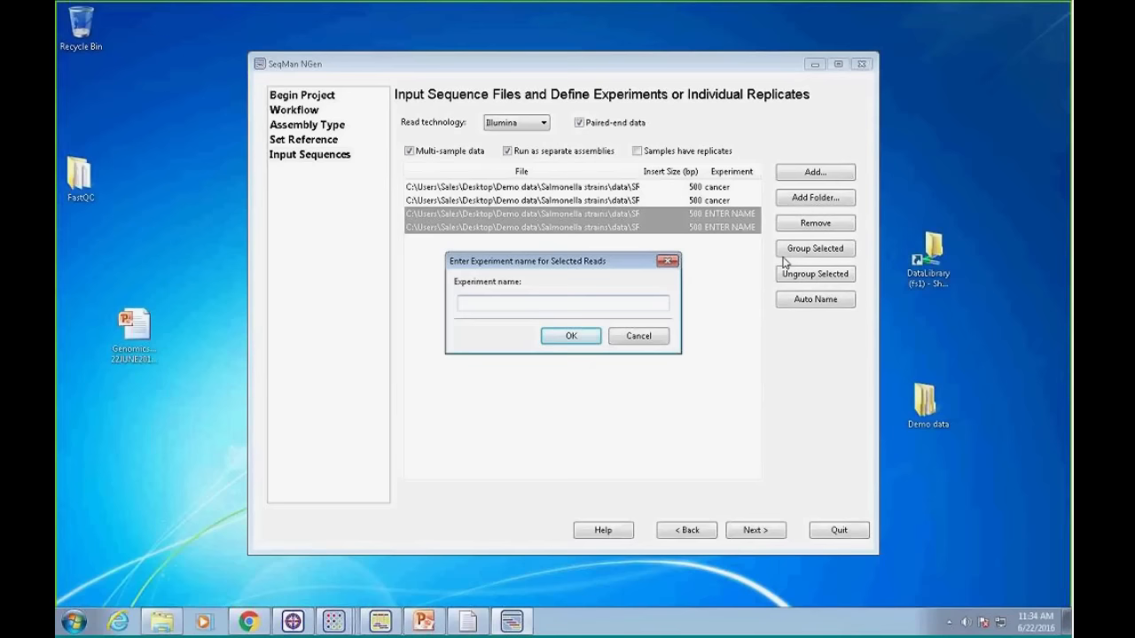
text(normal)
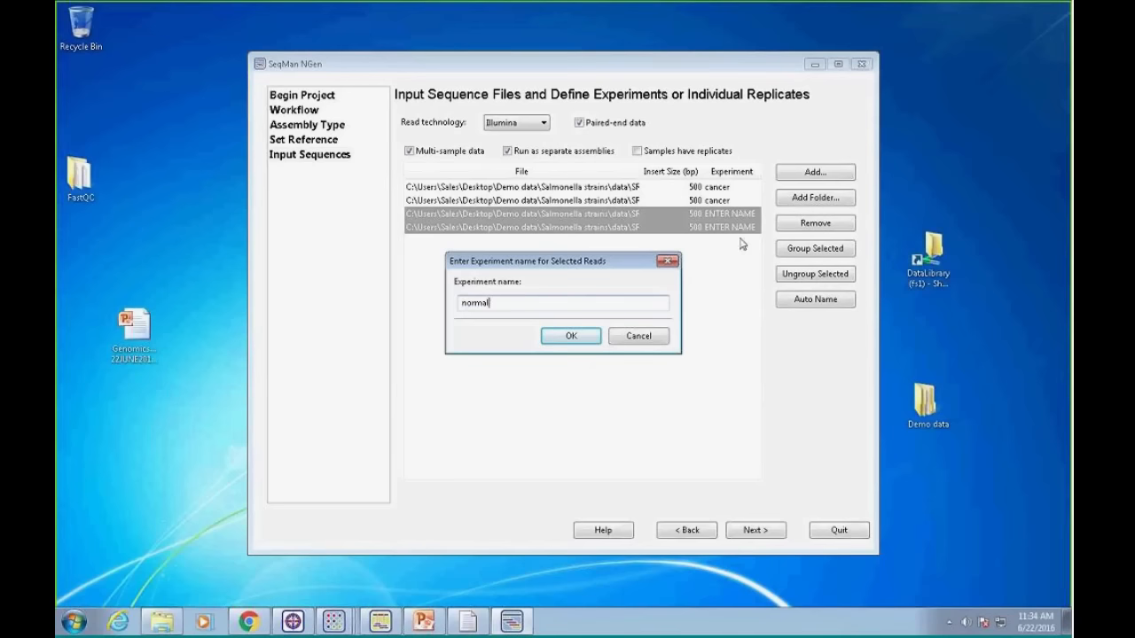
click(570, 336)
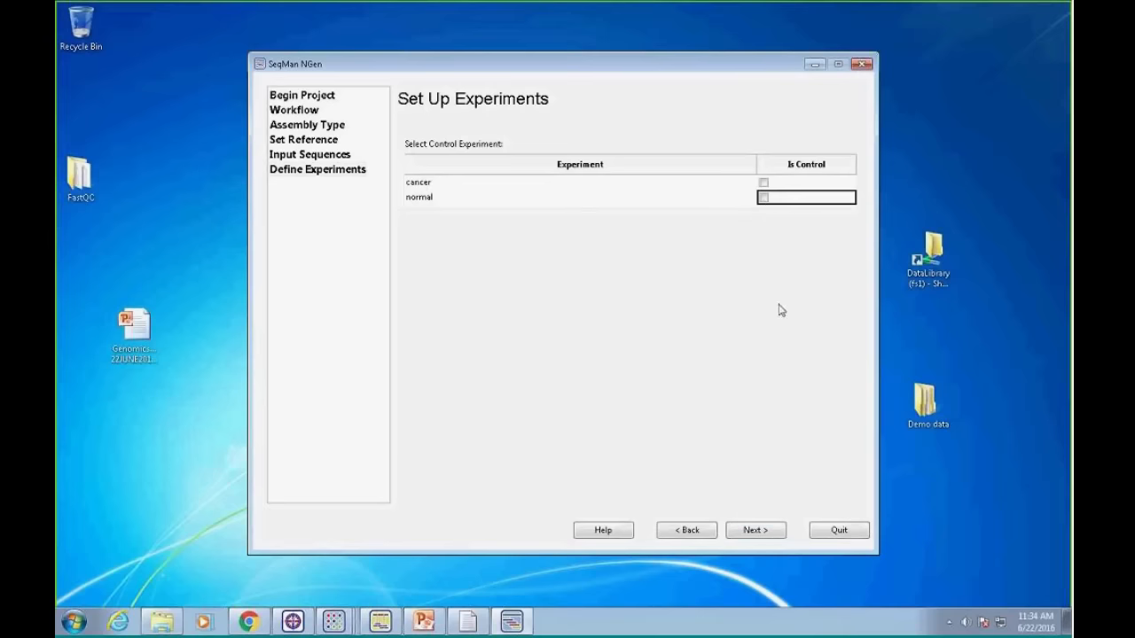
Set variant detection to Somatic / cancer / heterogeneous and continue to output settings
click(754, 529)
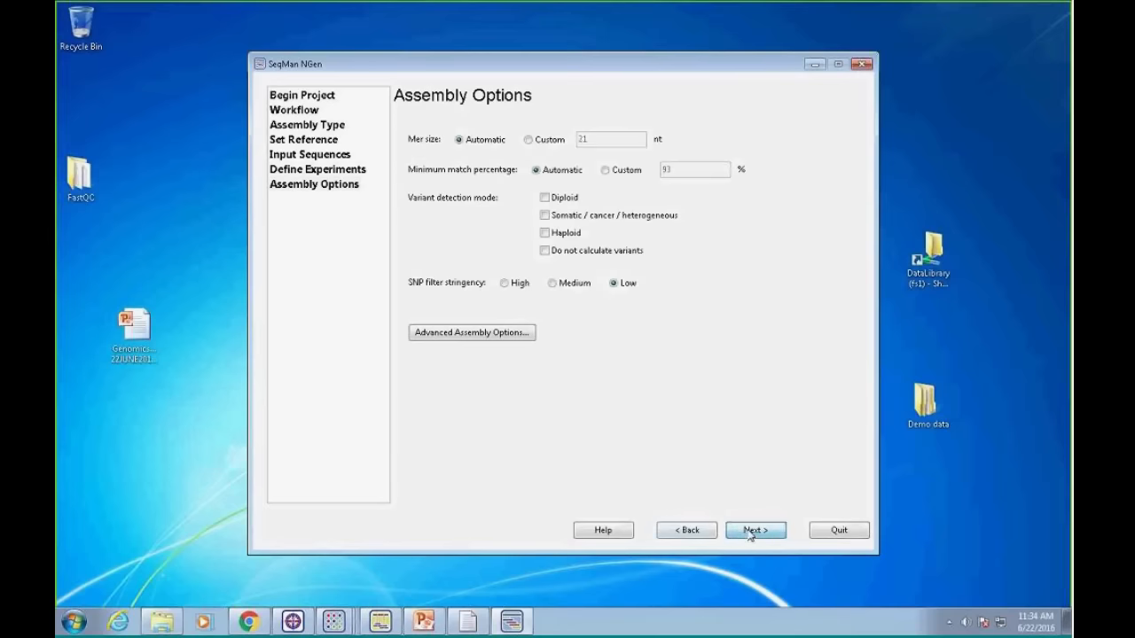
click(545, 214)
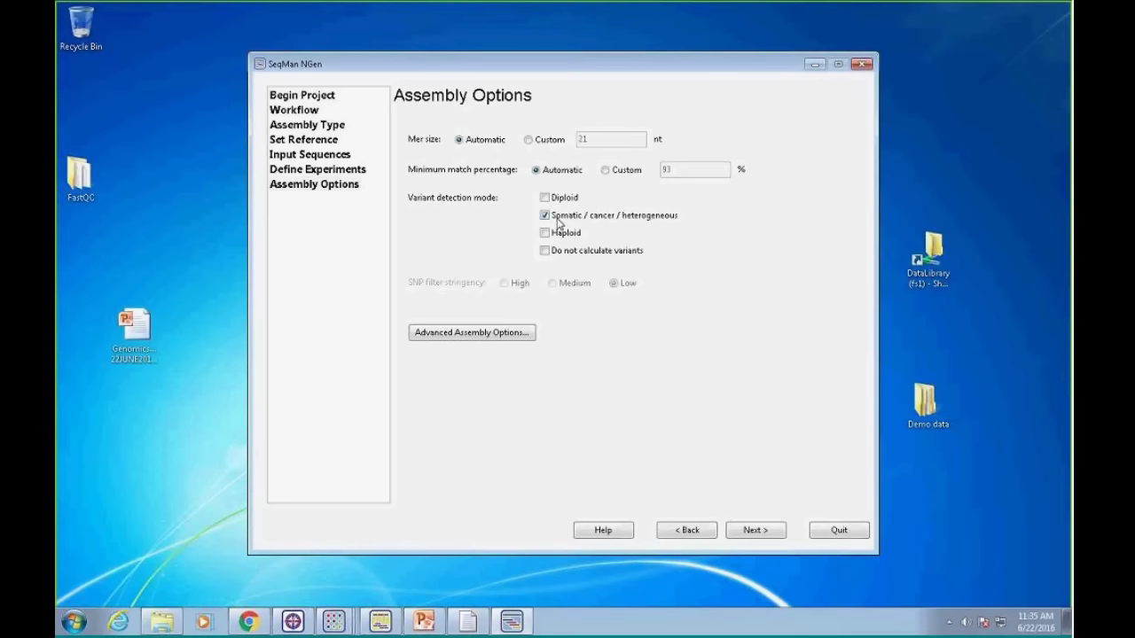
mouse_move(632, 224)
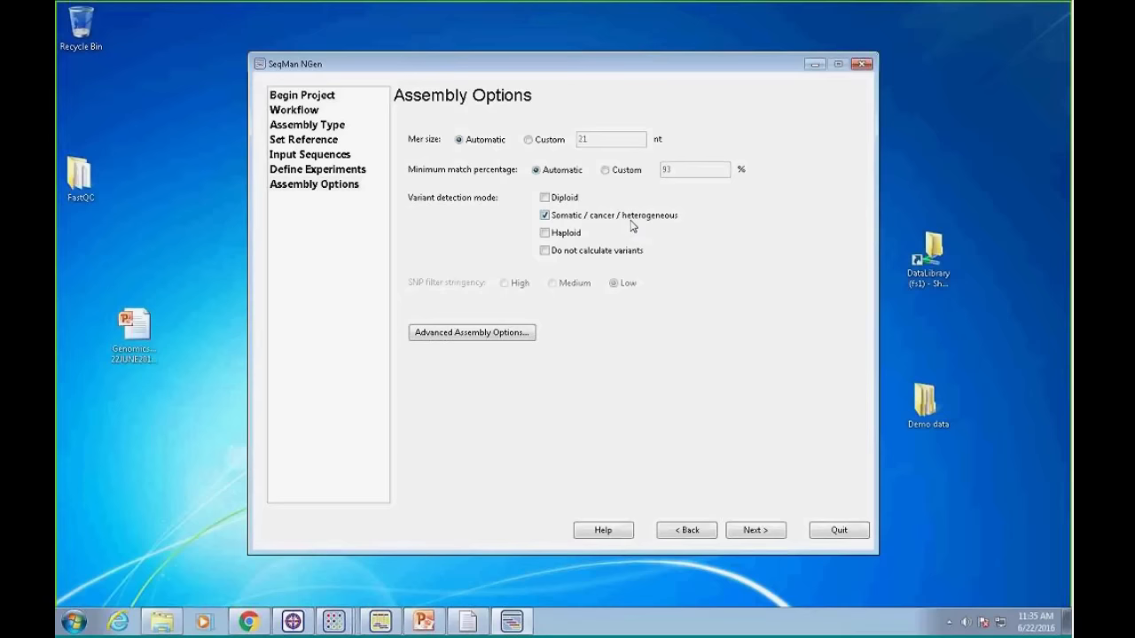
click(755, 529)
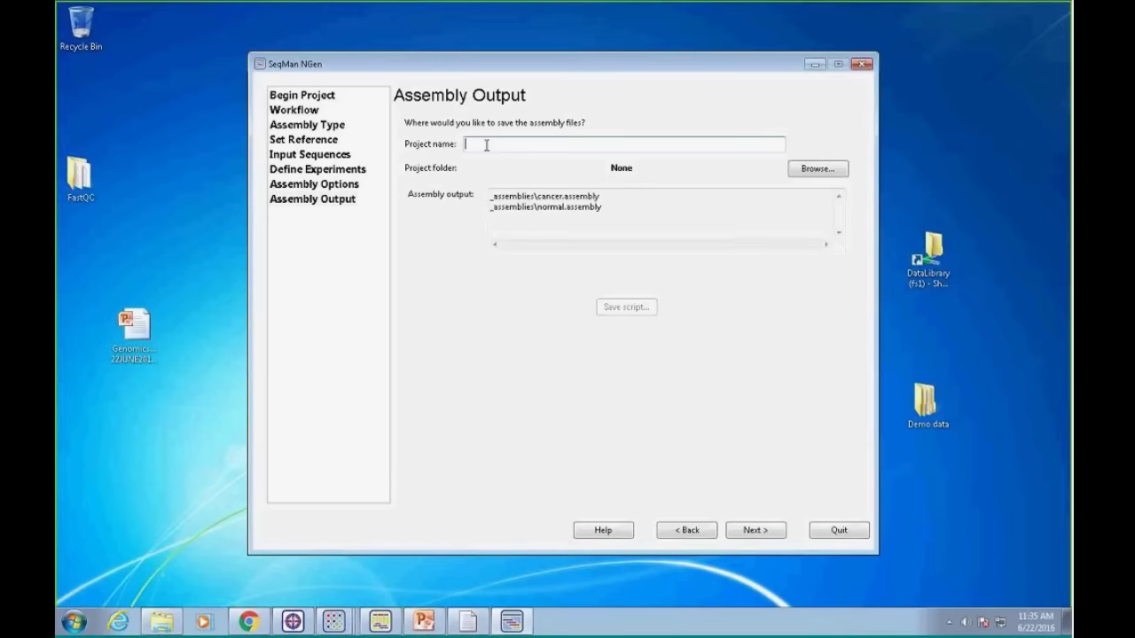
Name the project 'cancer' and save it in the Demo data Cancer exomes folder
text(cancer)
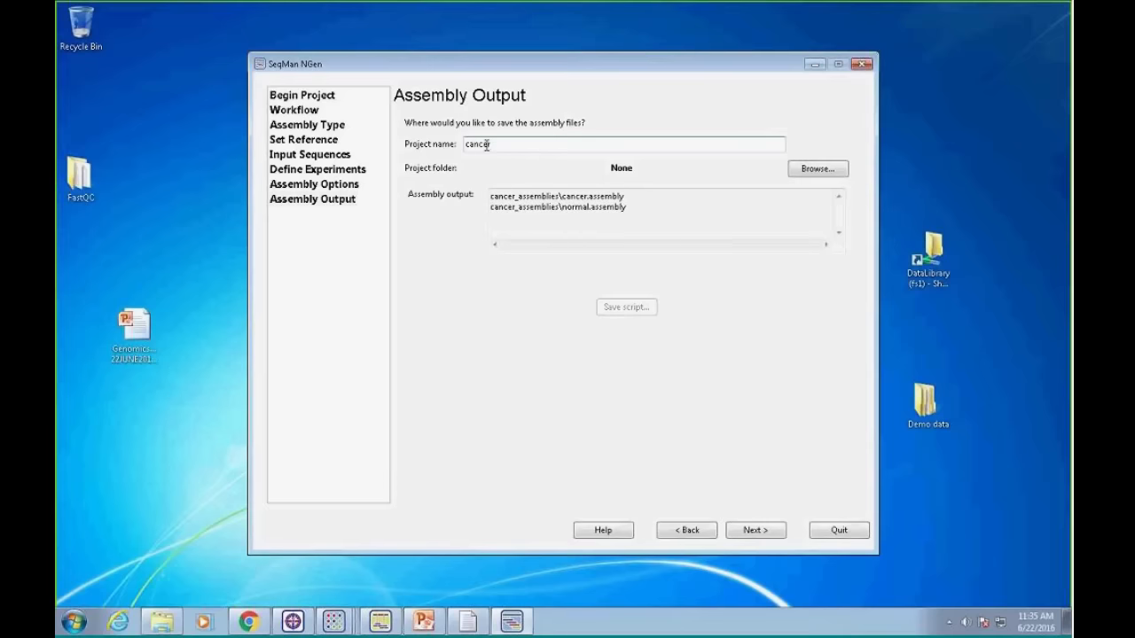
click(816, 168)
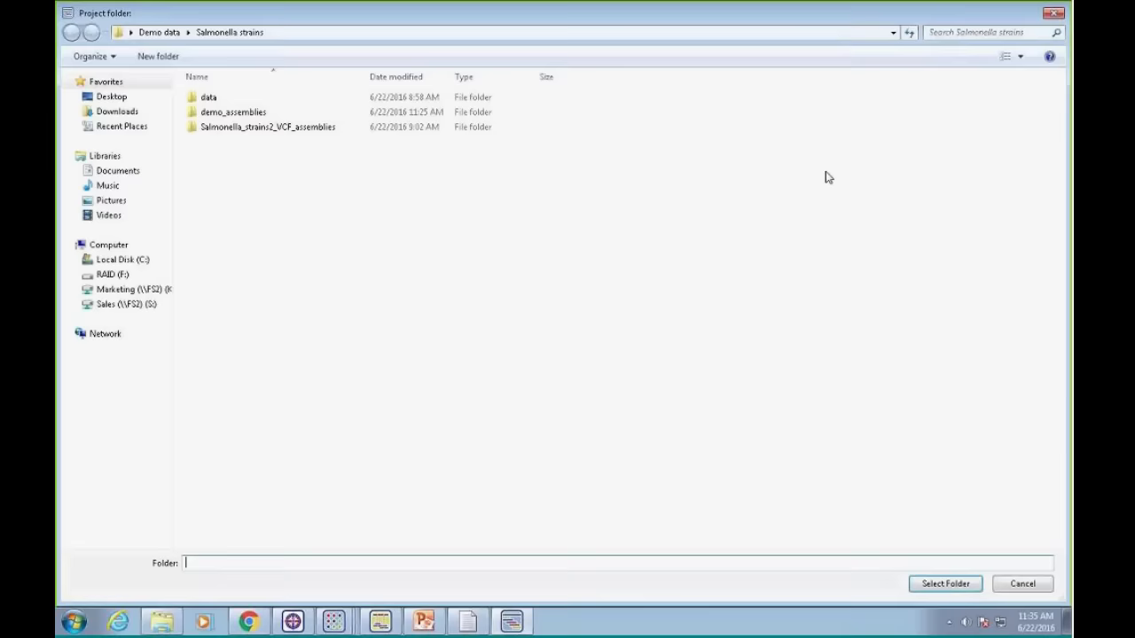
click(158, 32)
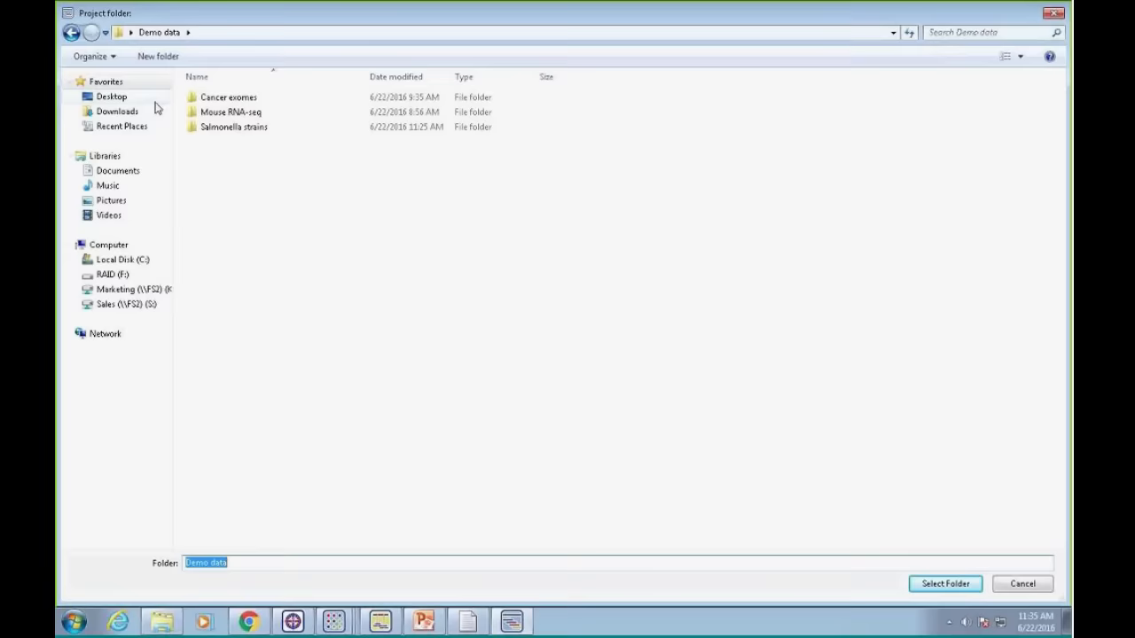
click(944, 583)
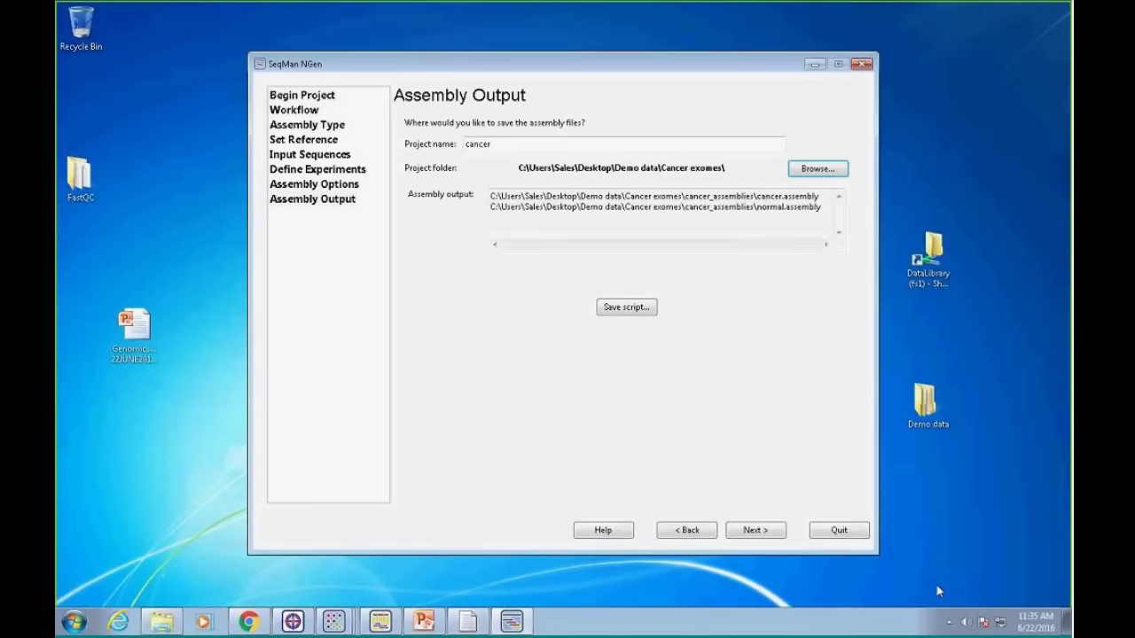
click(754, 529)
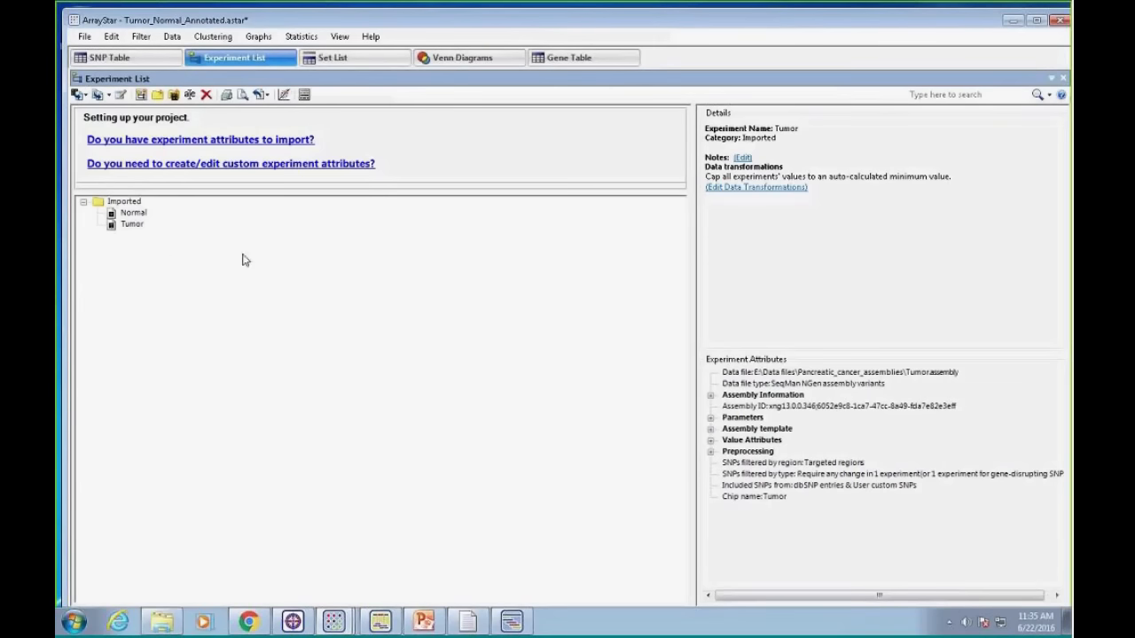
mouse_move(213, 209)
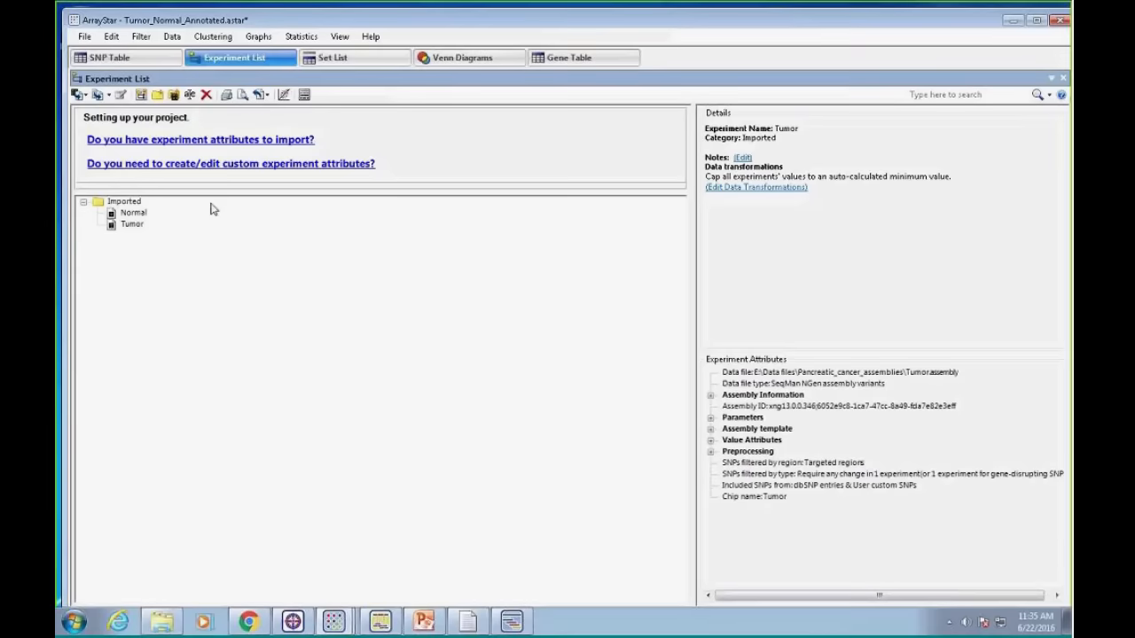
Select the Tumor experiment and show its SNP table
click(131, 223)
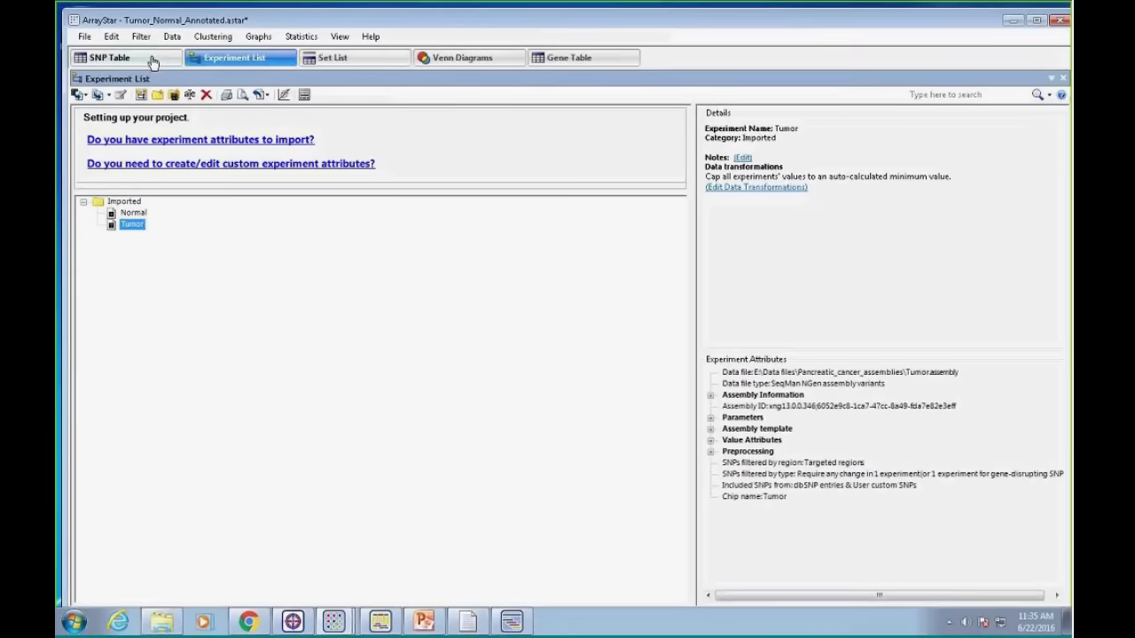
click(109, 56)
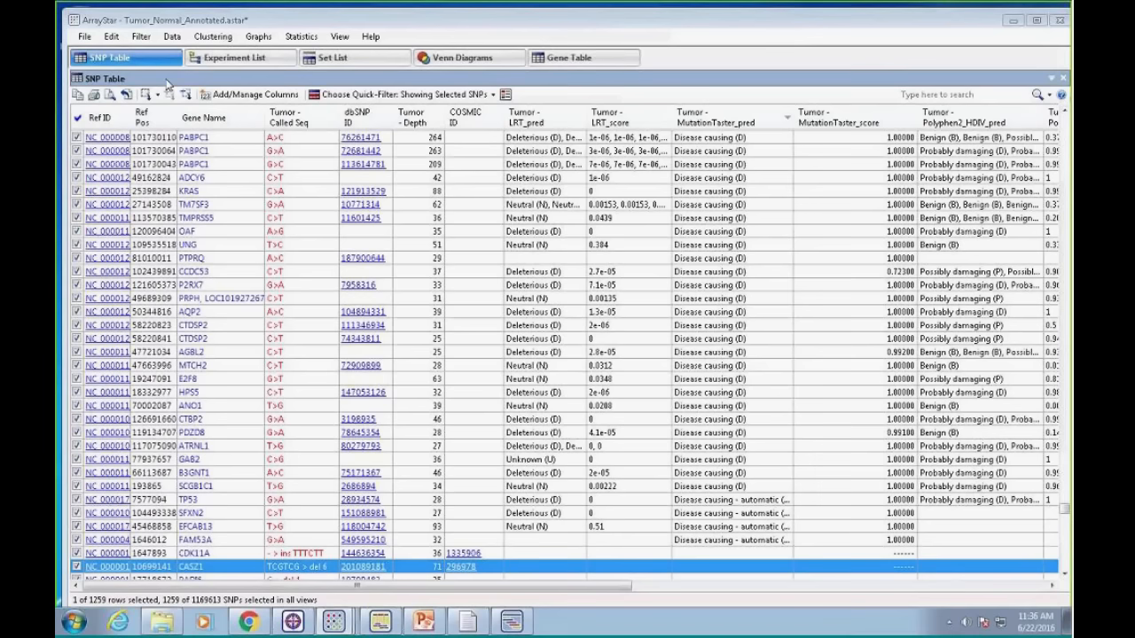
mouse_move(156, 95)
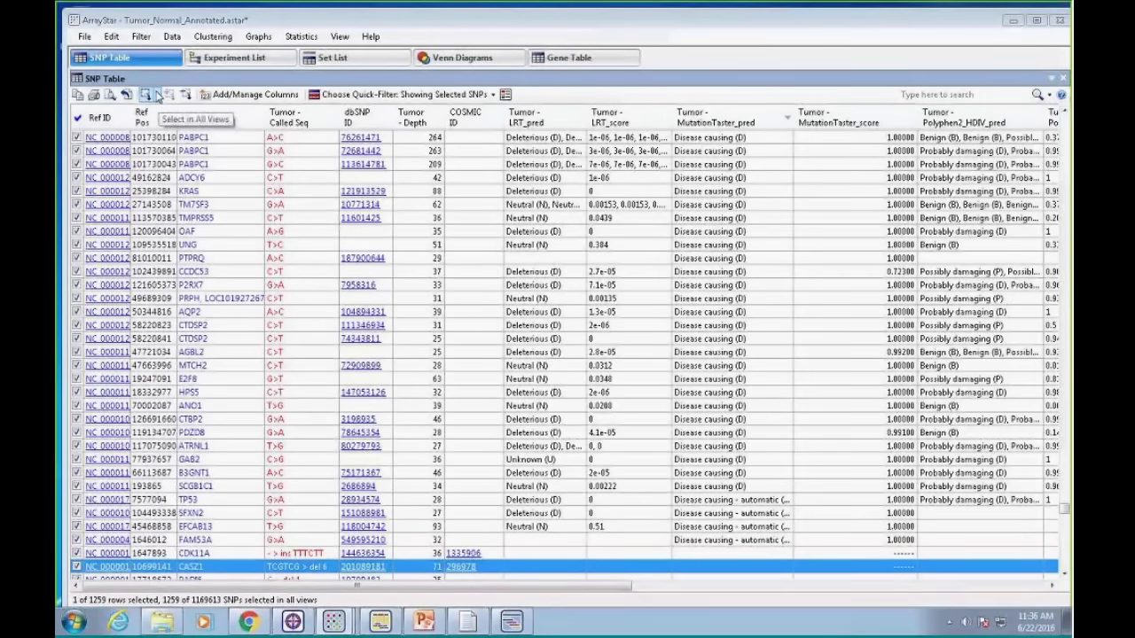
click(140, 37)
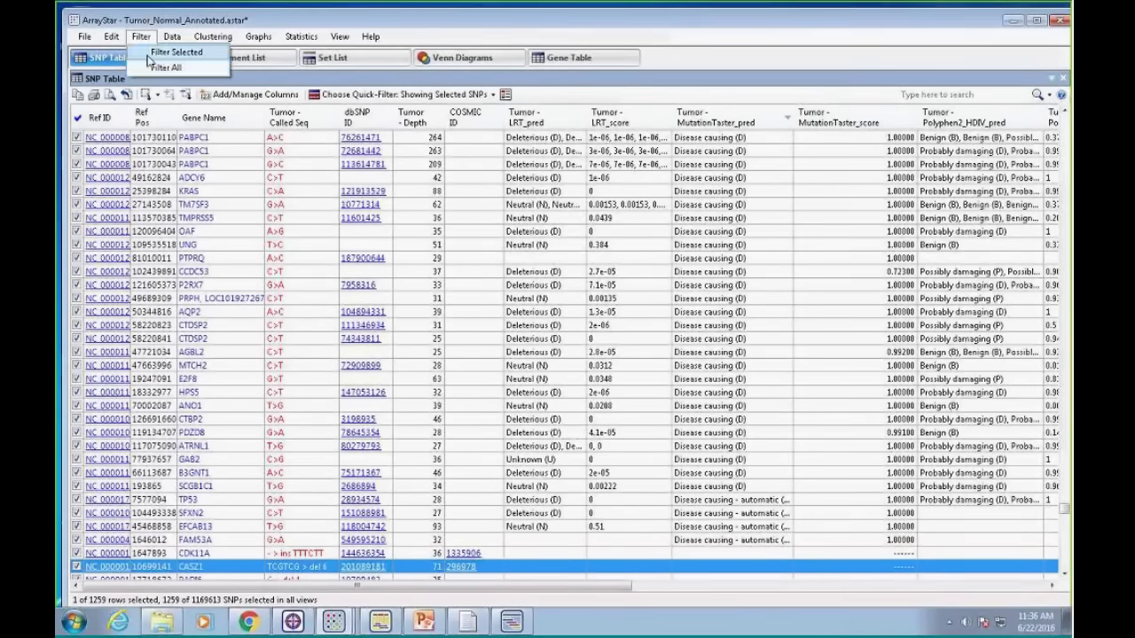
Attempt a SNP filter on the Normal experiment, dismiss the error, and view Tumor set details
click(177, 67)
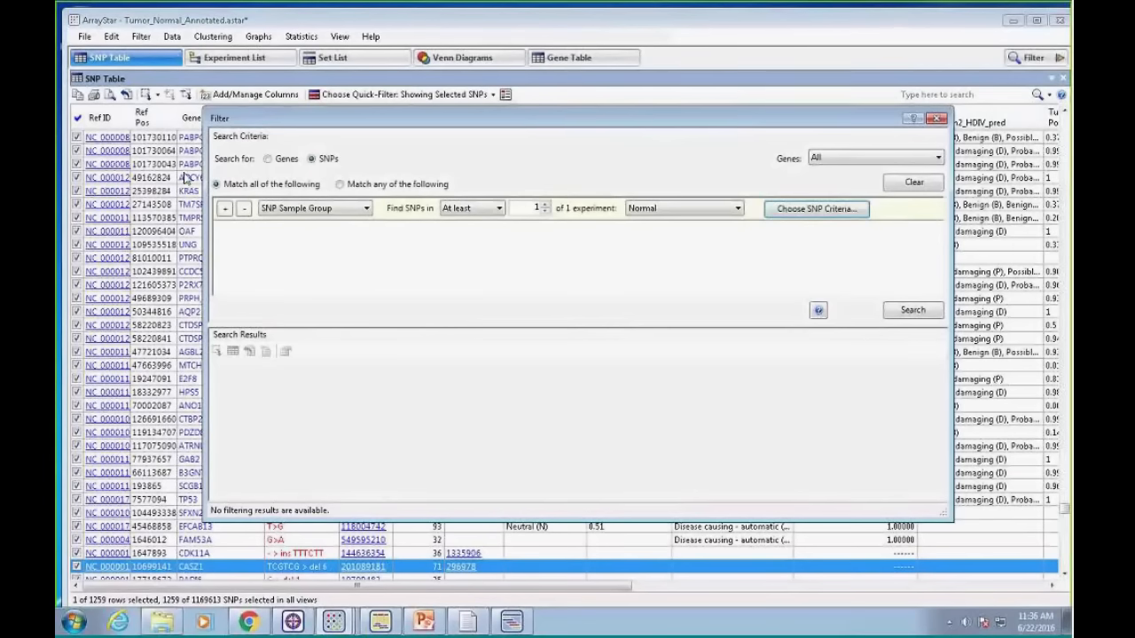
click(682, 207)
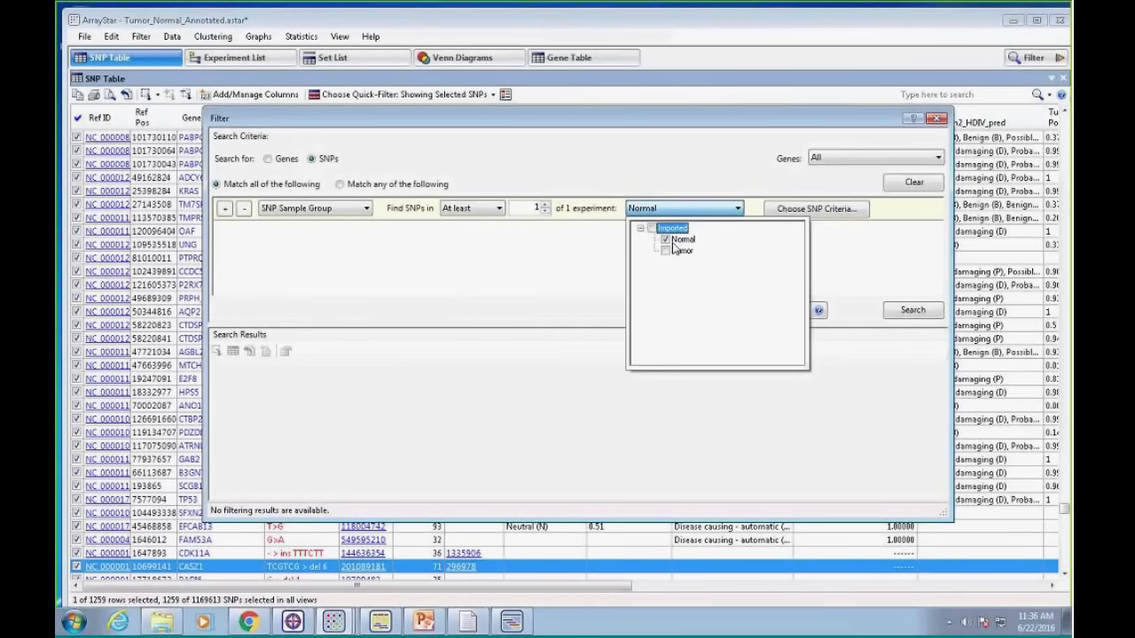
click(816, 208)
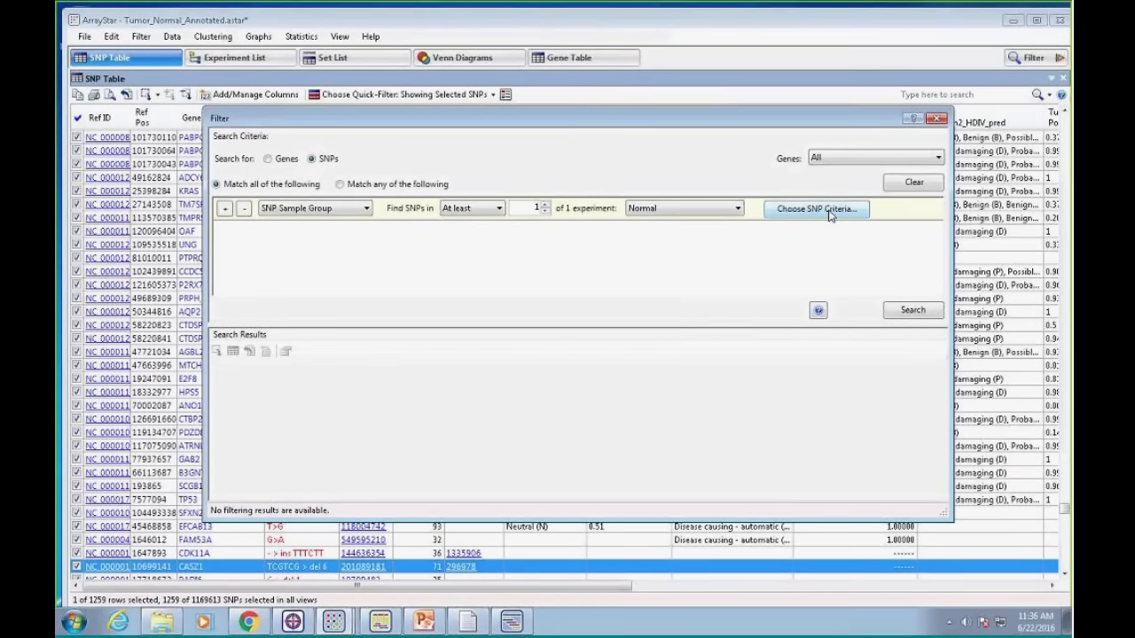
click(815, 209)
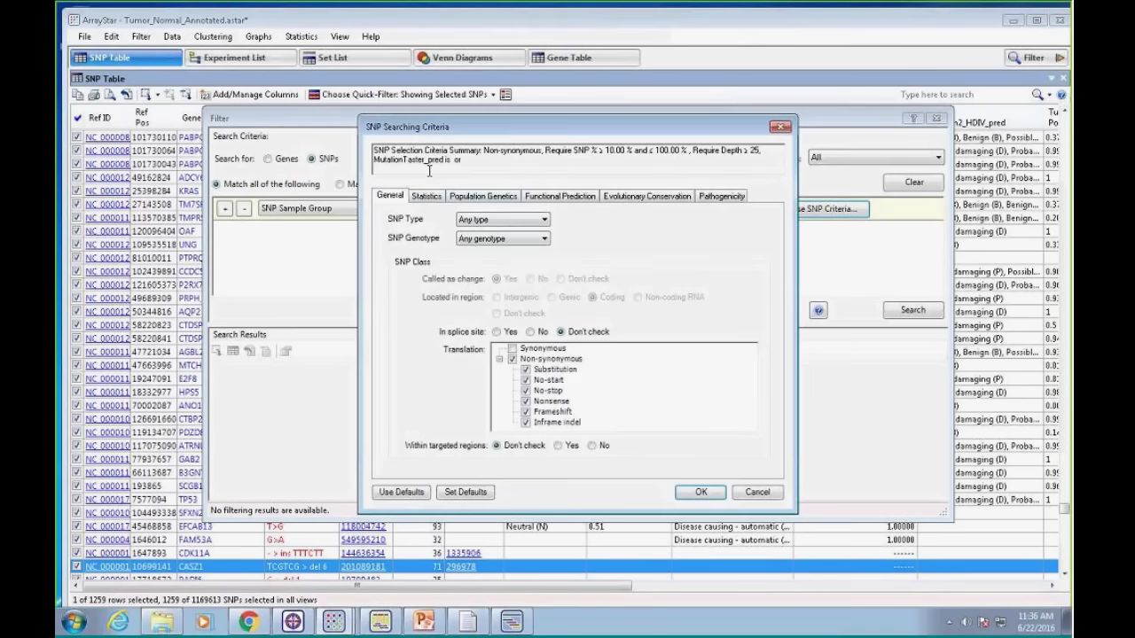
click(426, 196)
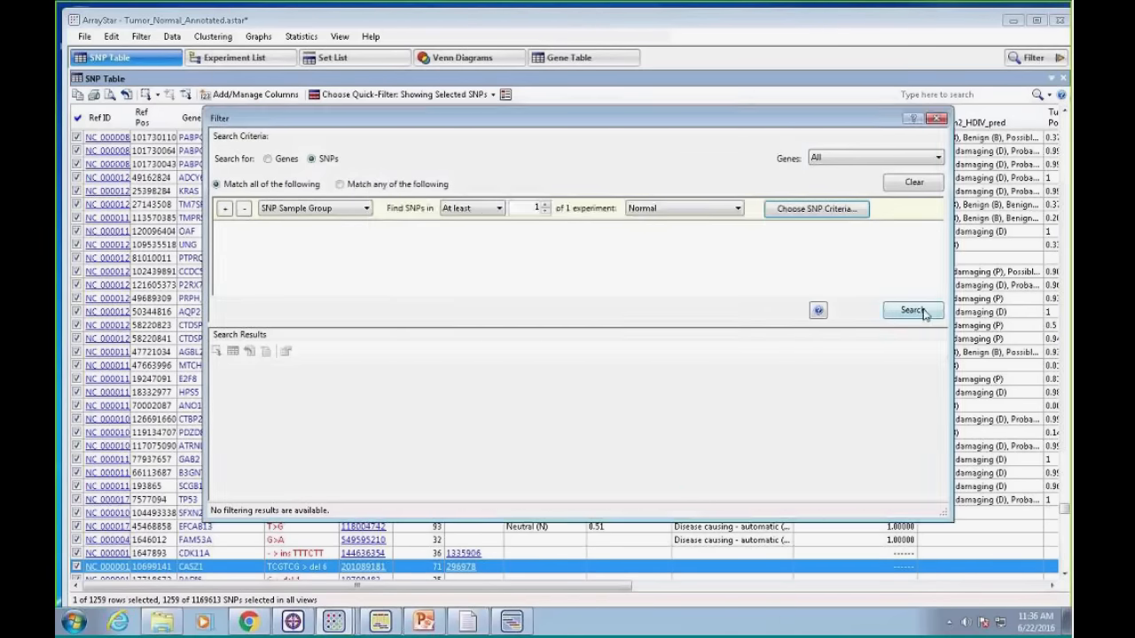
click(912, 310)
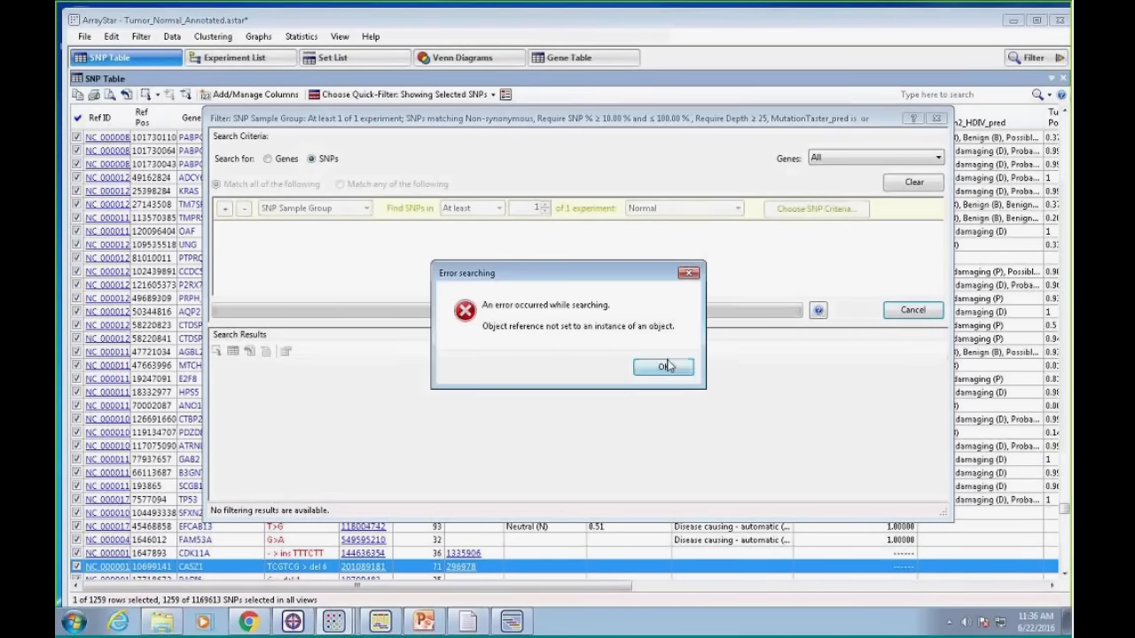
click(663, 366)
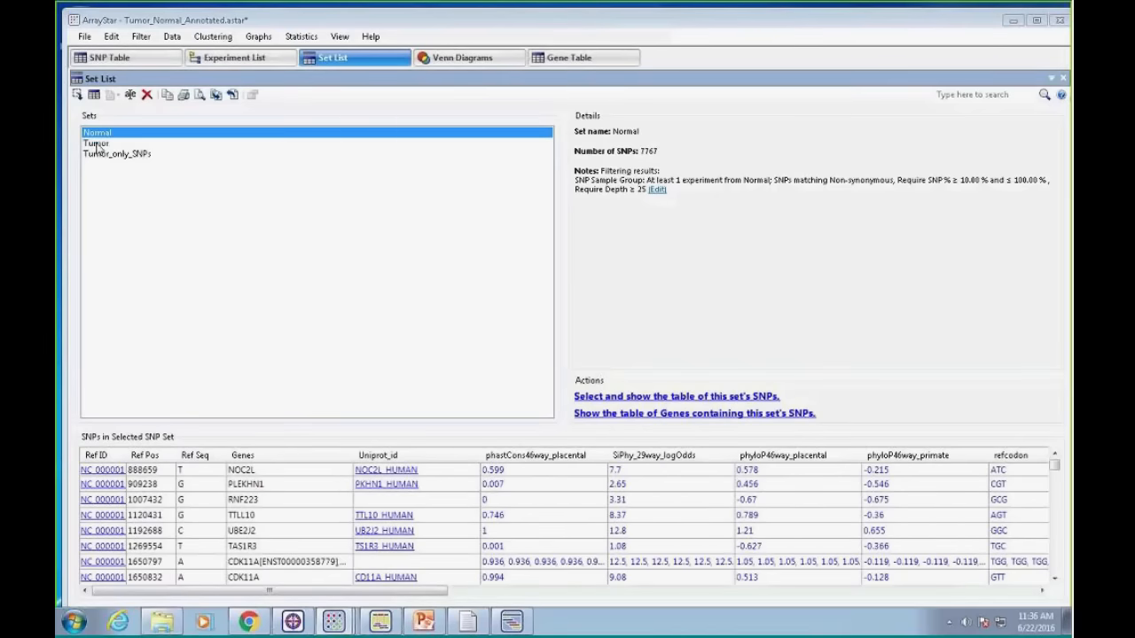
click(96, 143)
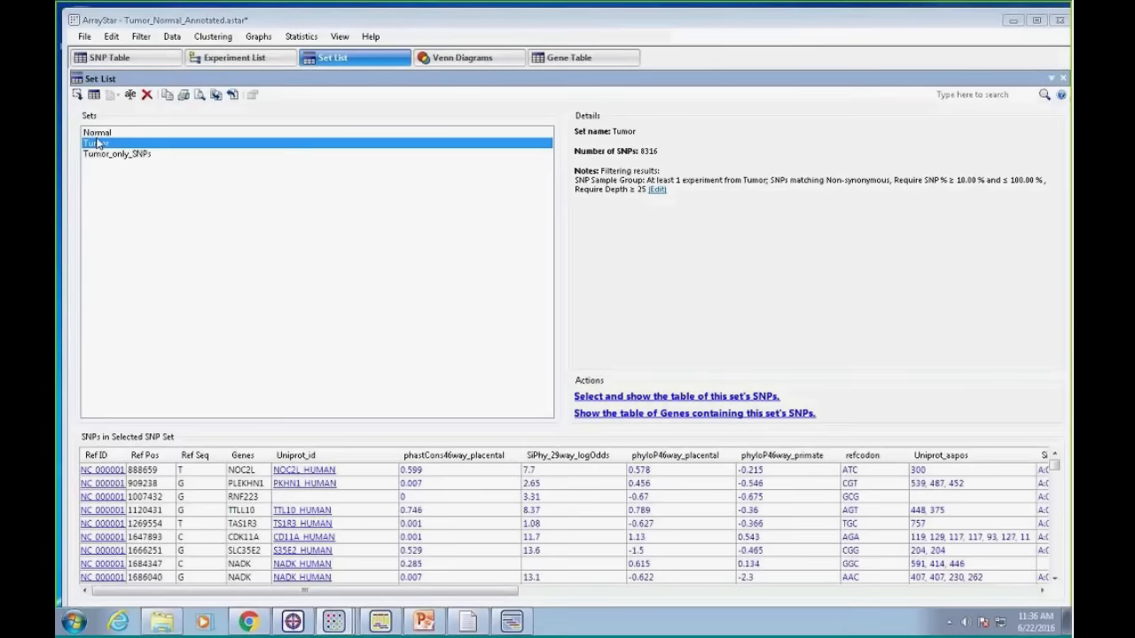
mouse_move(519, 88)
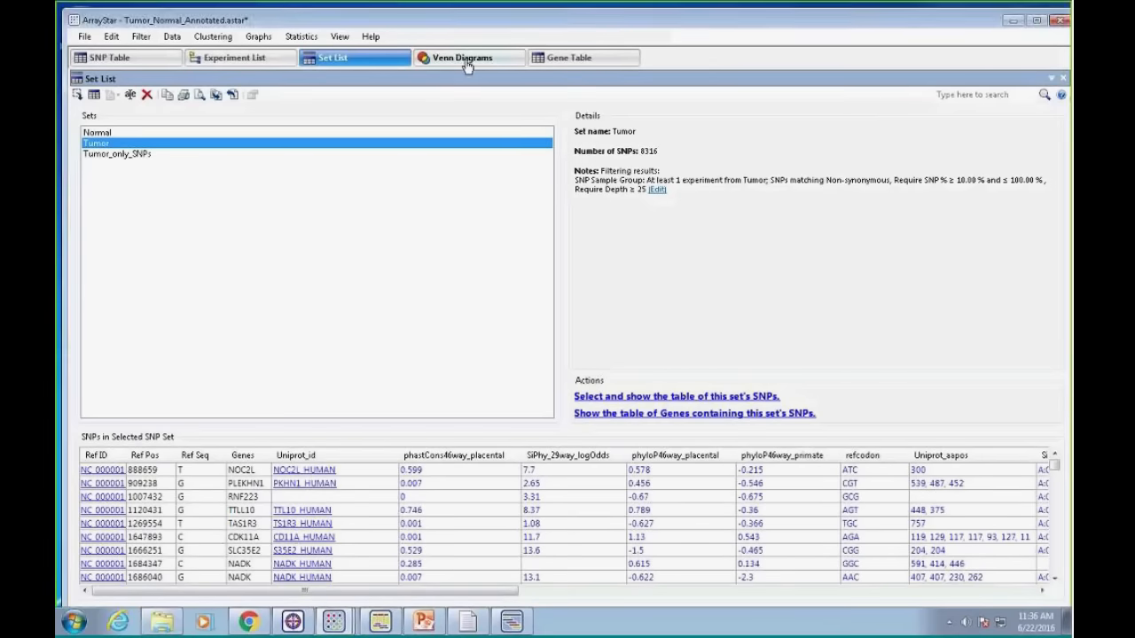
Show the Normal vs Tumor Venn diagram: 710 normal-only, 7,057 shared, 1,259 tumor-only
click(468, 56)
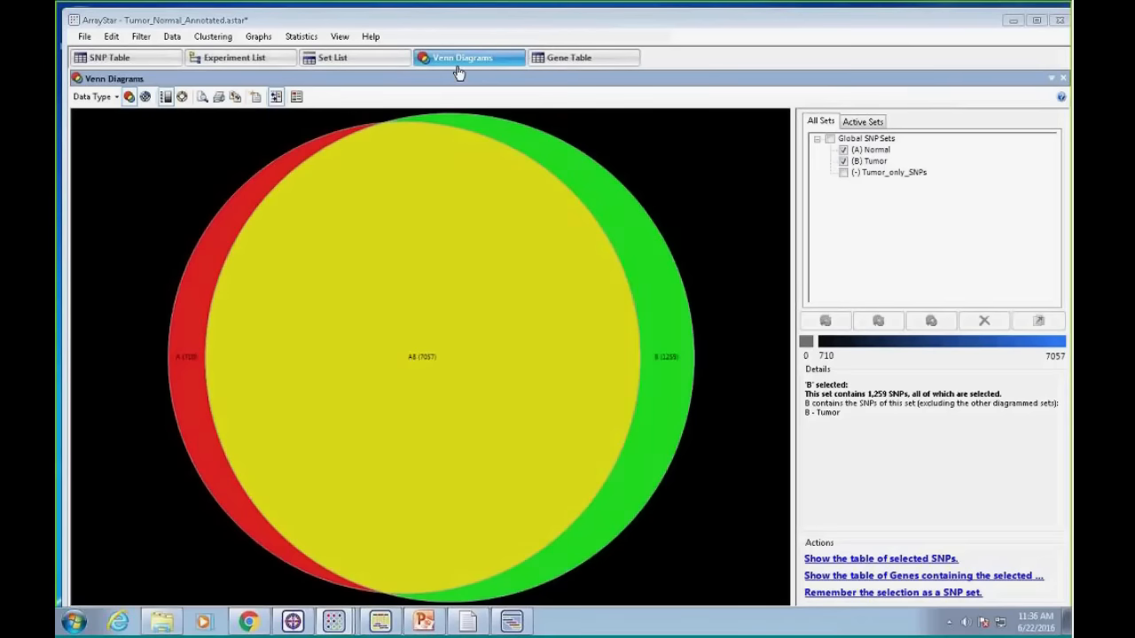
mouse_move(402, 324)
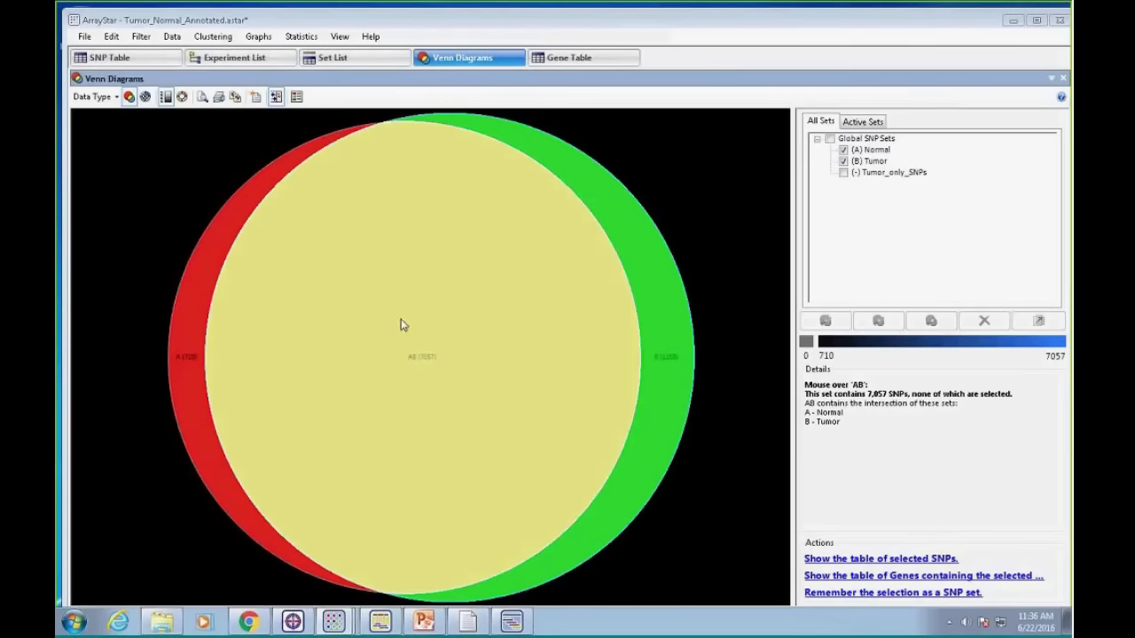
mouse_move(410, 368)
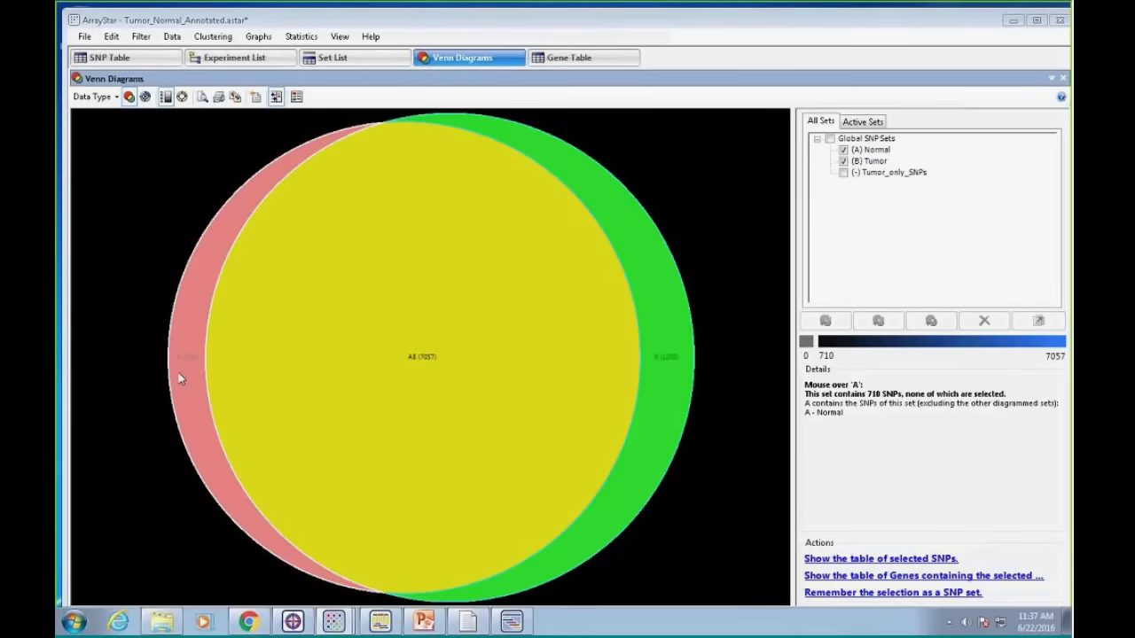
mouse_move(660, 355)
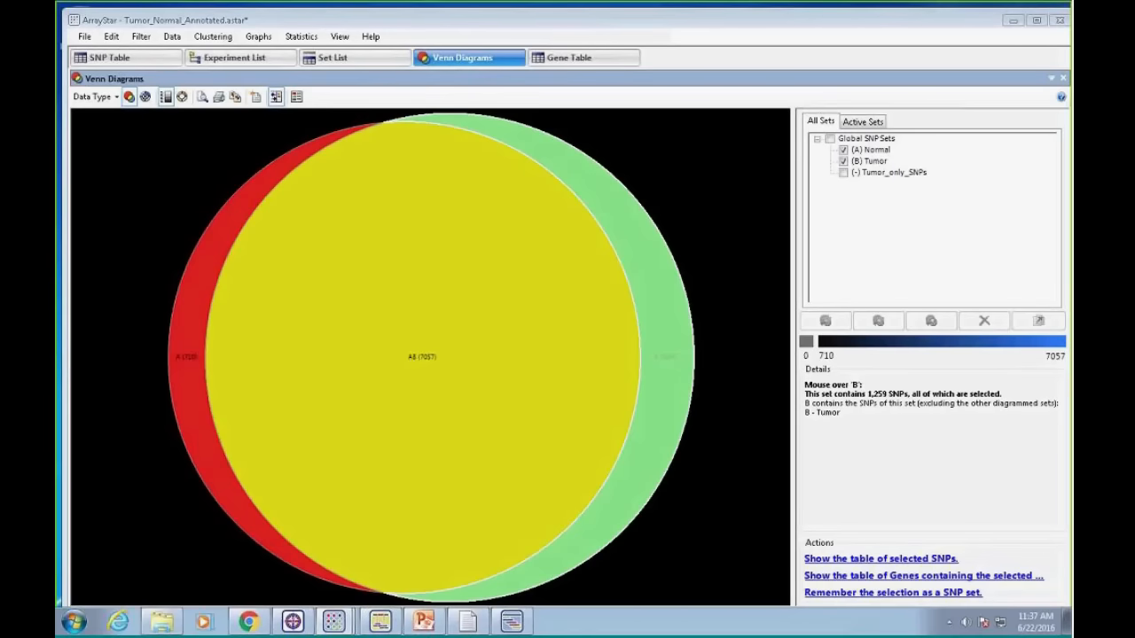
mouse_move(678, 356)
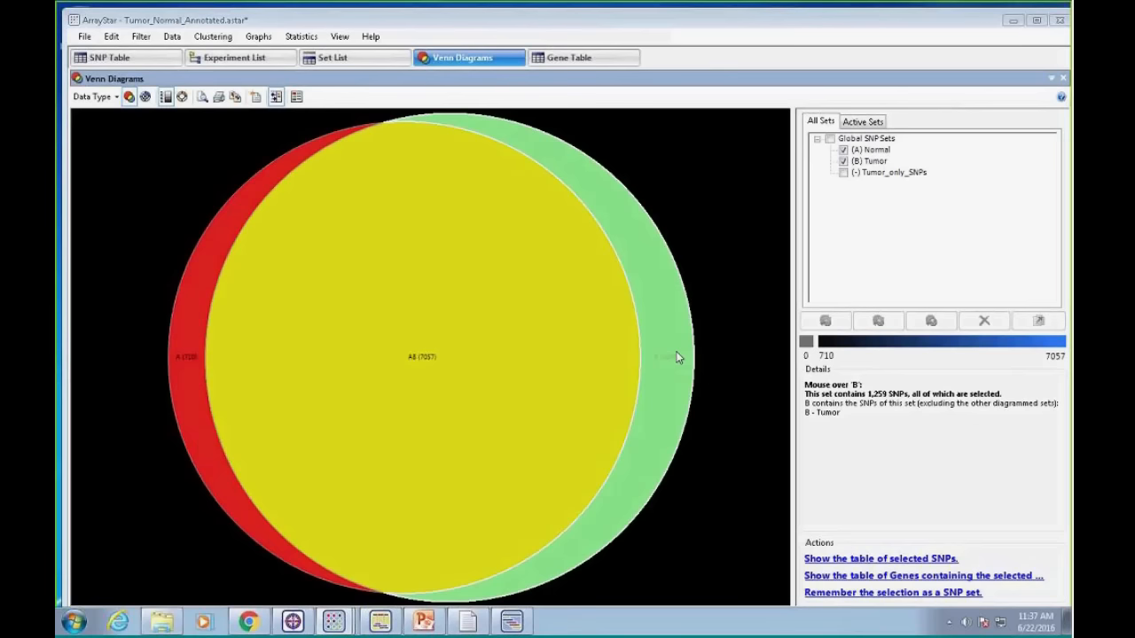
mouse_move(188, 388)
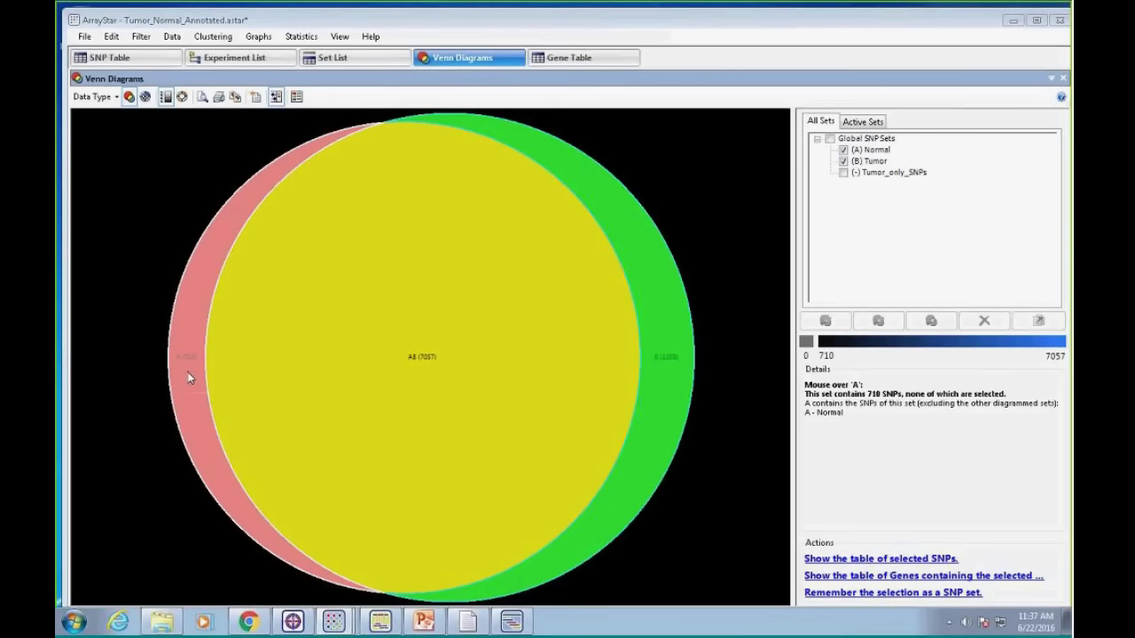
mouse_move(344, 378)
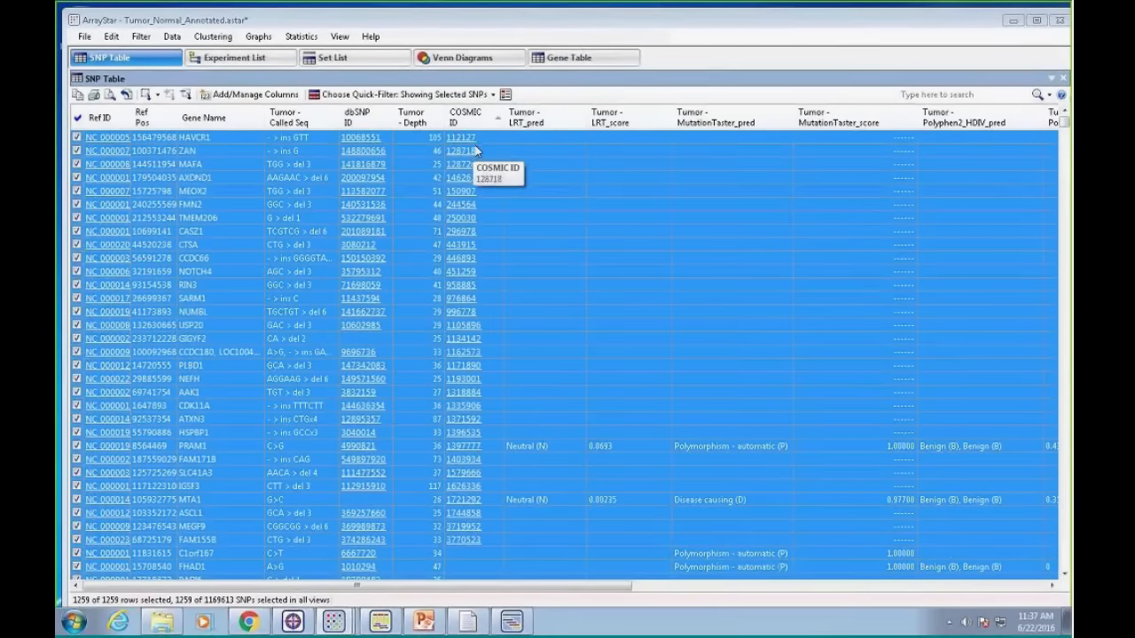
mouse_move(219, 133)
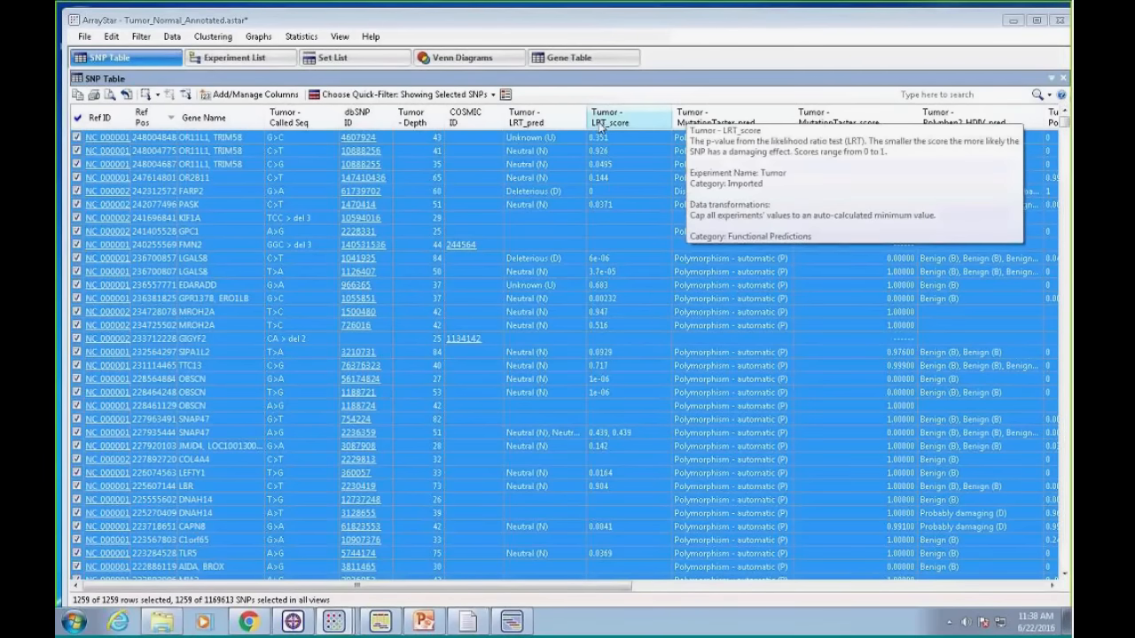
mouse_move(589, 96)
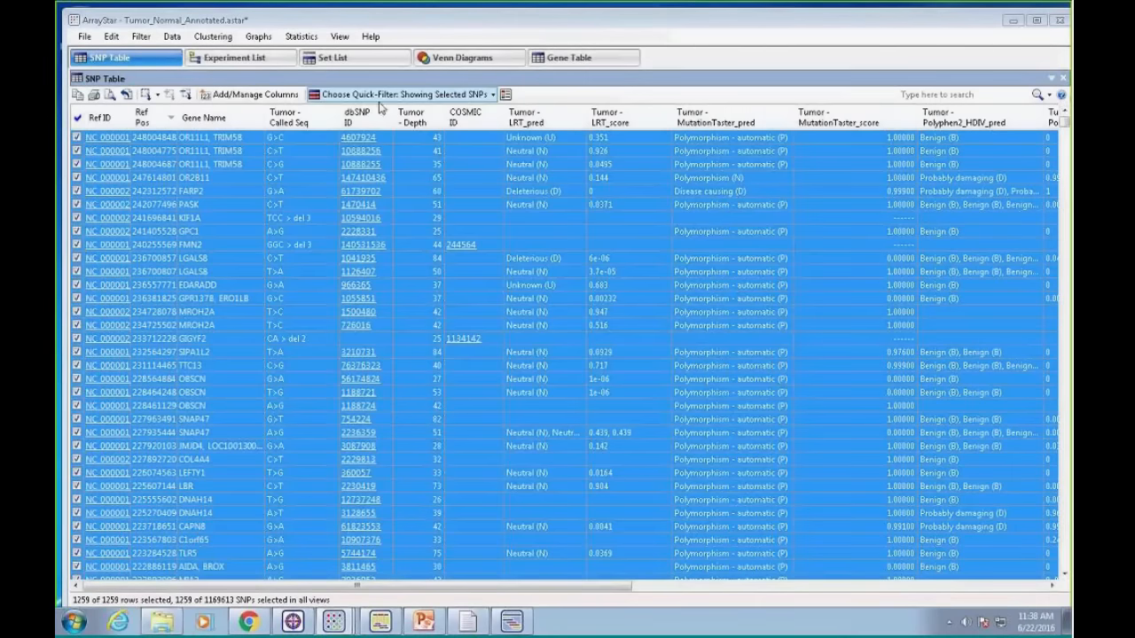
Bring up column management for the 1,259 tumor-only SNP table
click(255, 94)
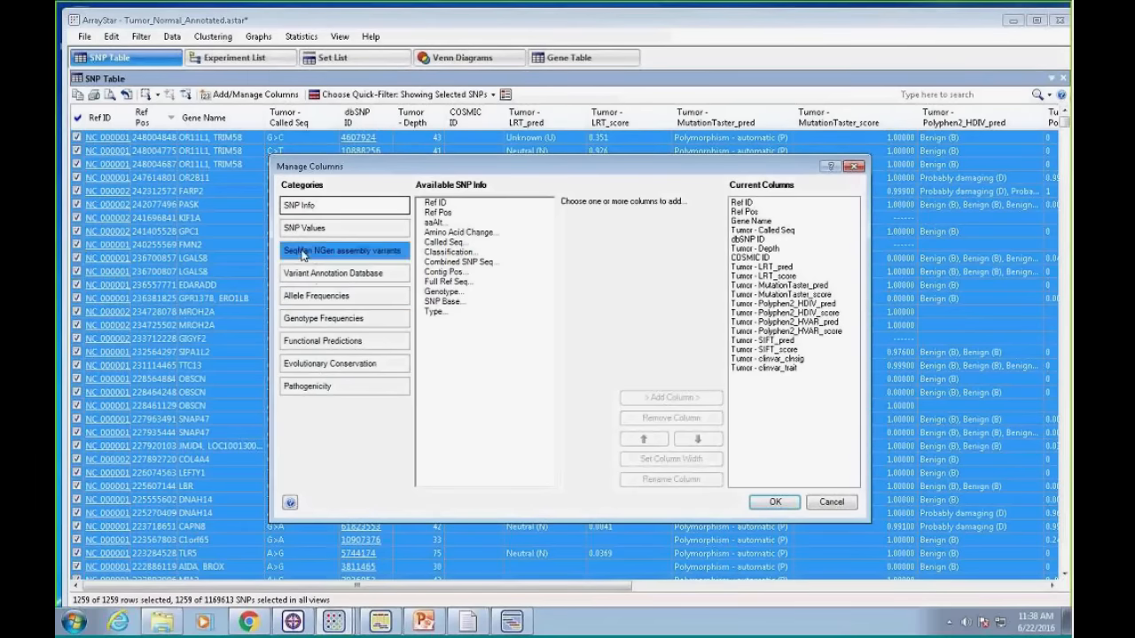
Add the SiPhy_29way_pi conservation column and place COSMIC ID right after Ref Pos
click(342, 272)
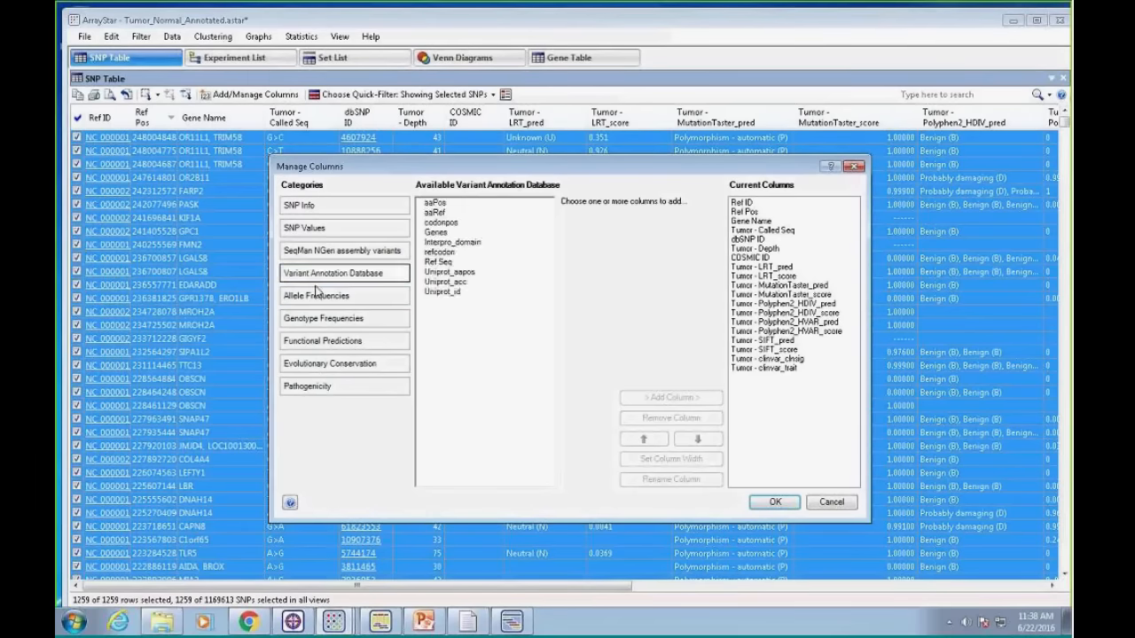
click(316, 295)
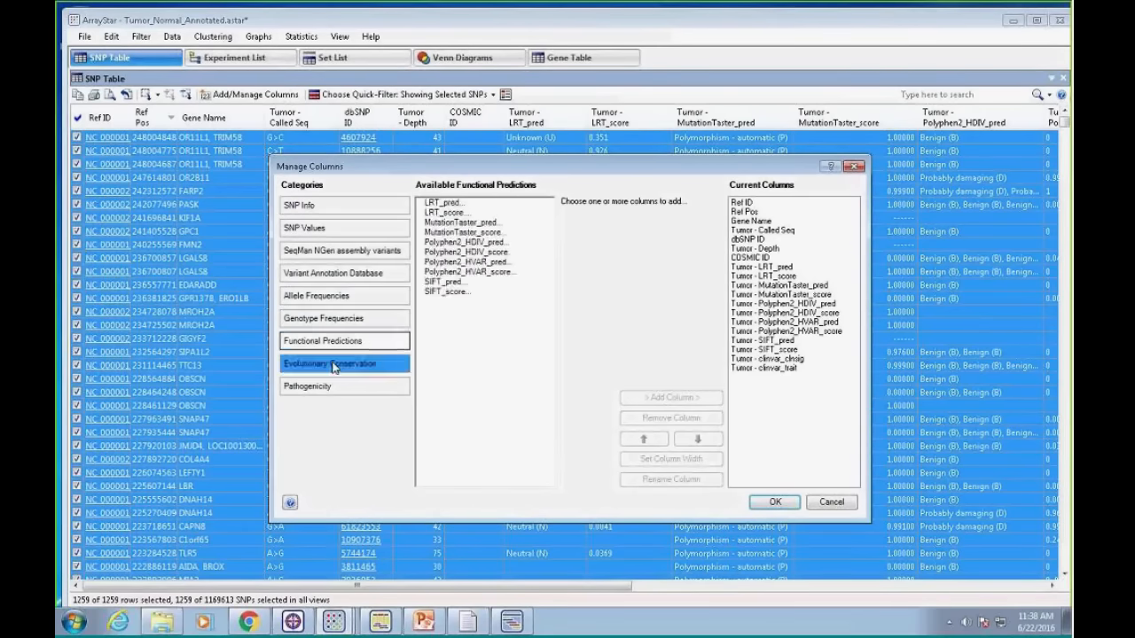
click(344, 363)
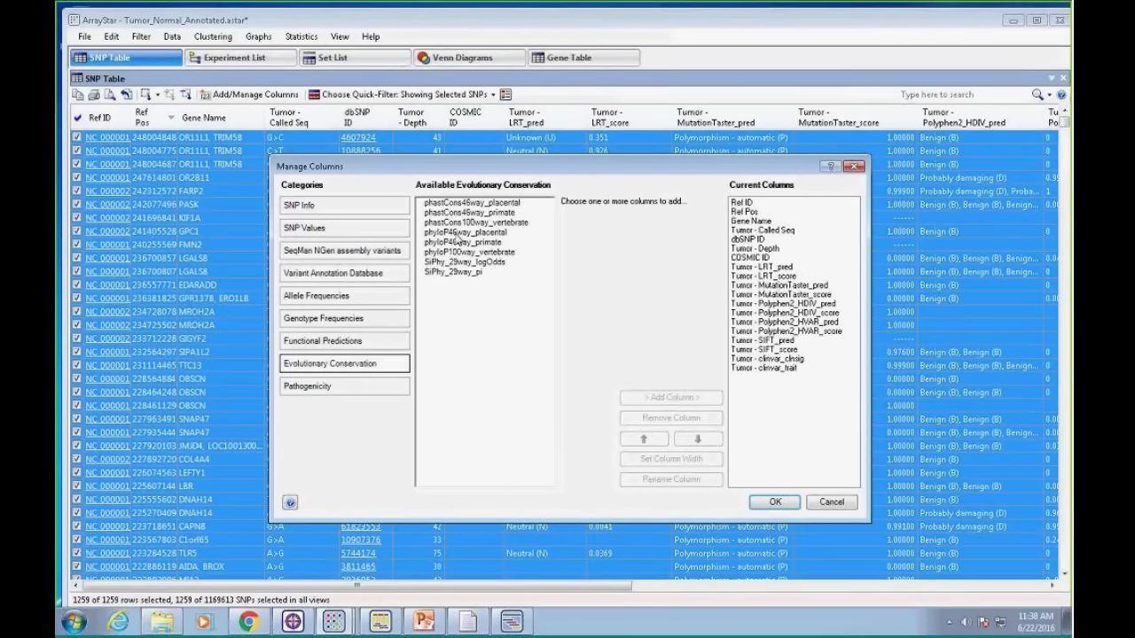
click(464, 272)
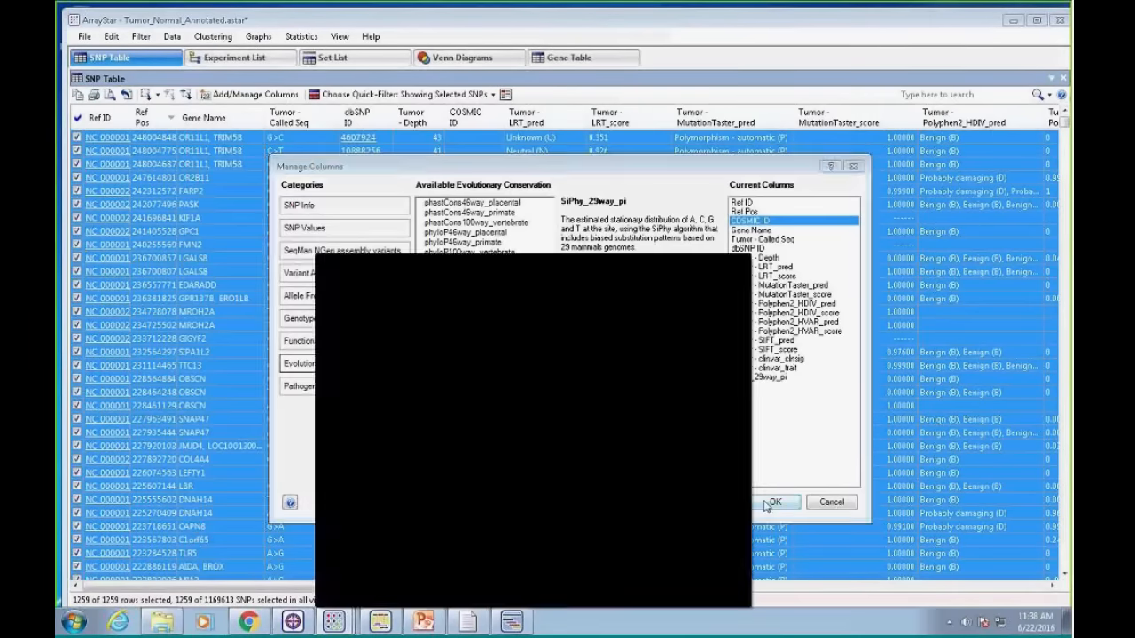
click(772, 501)
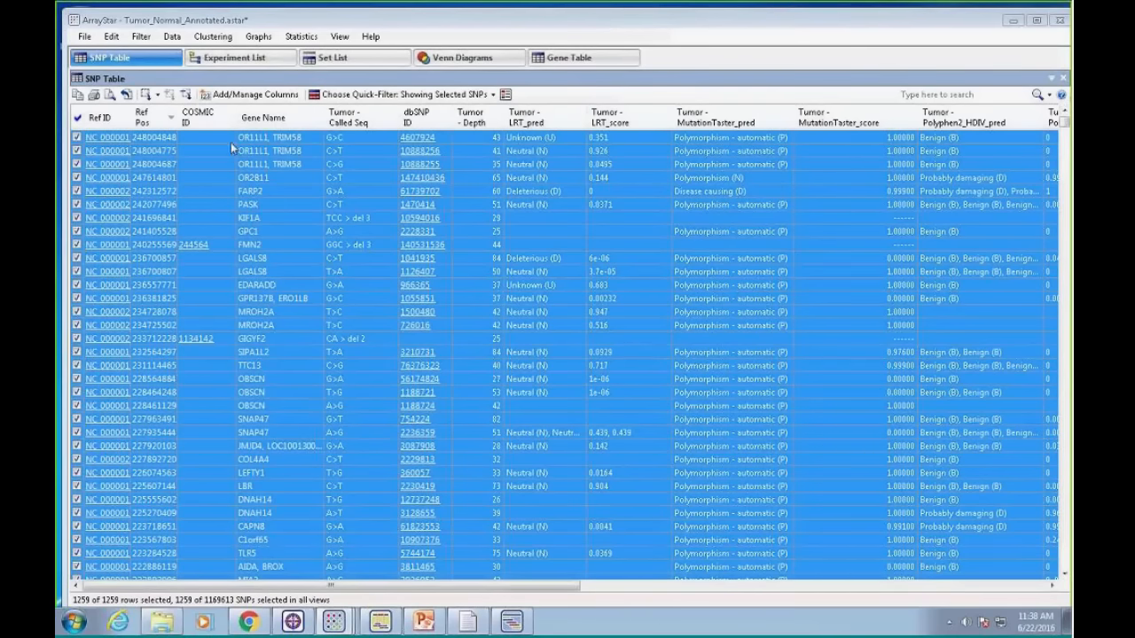
mouse_move(204, 117)
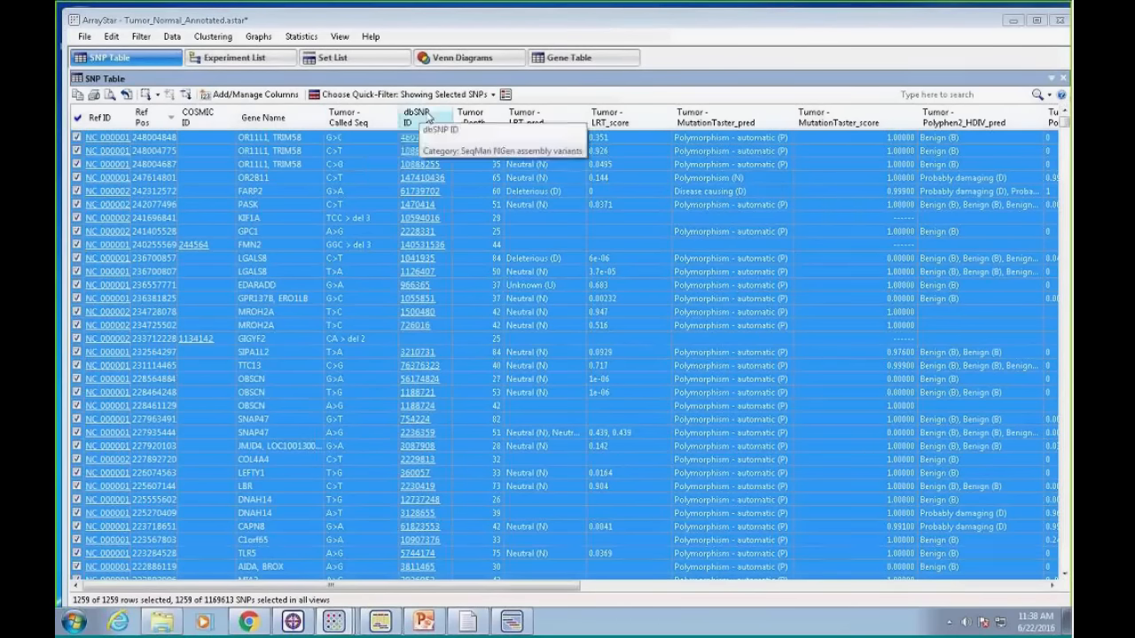
mouse_move(709, 116)
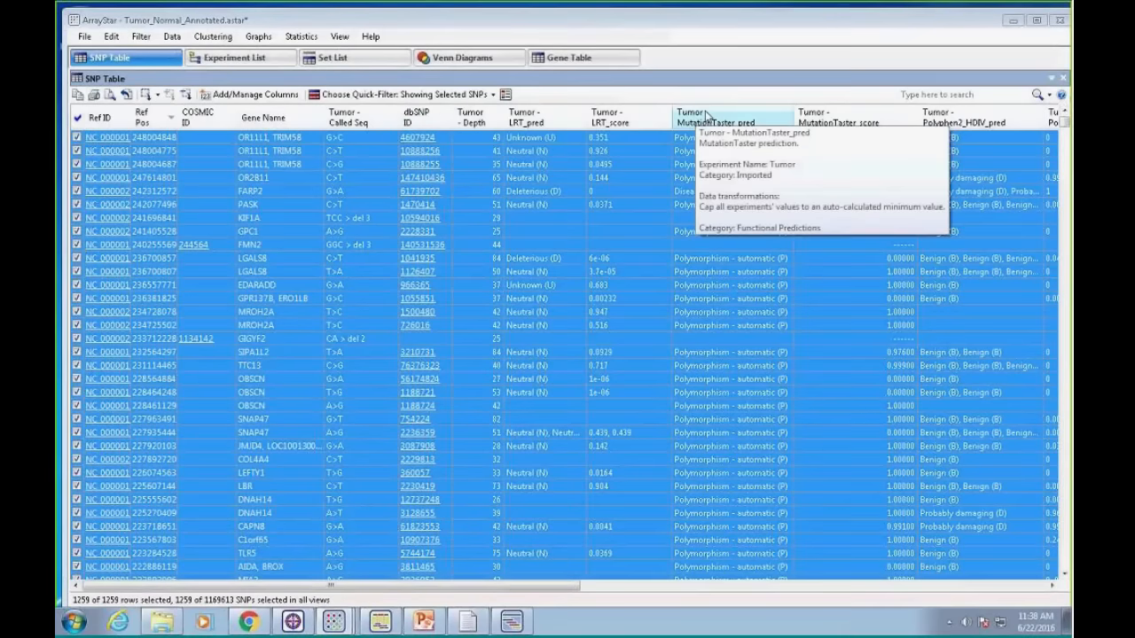
mouse_move(855, 116)
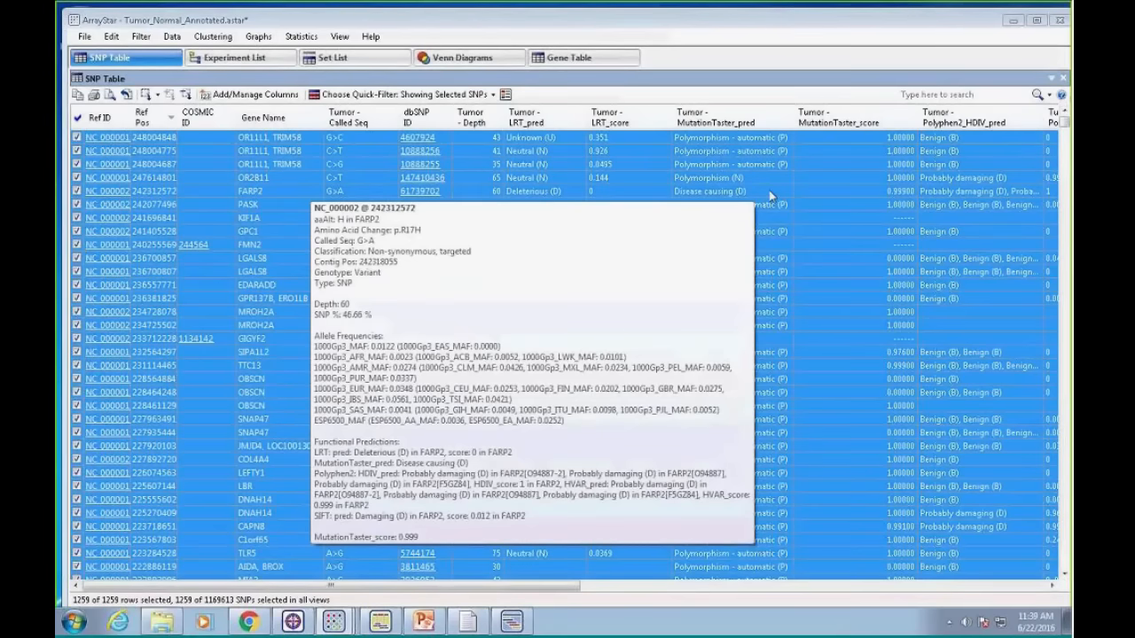
Select the damaging FARP2 SNP row and send it to SeqMan Pro
click(107, 191)
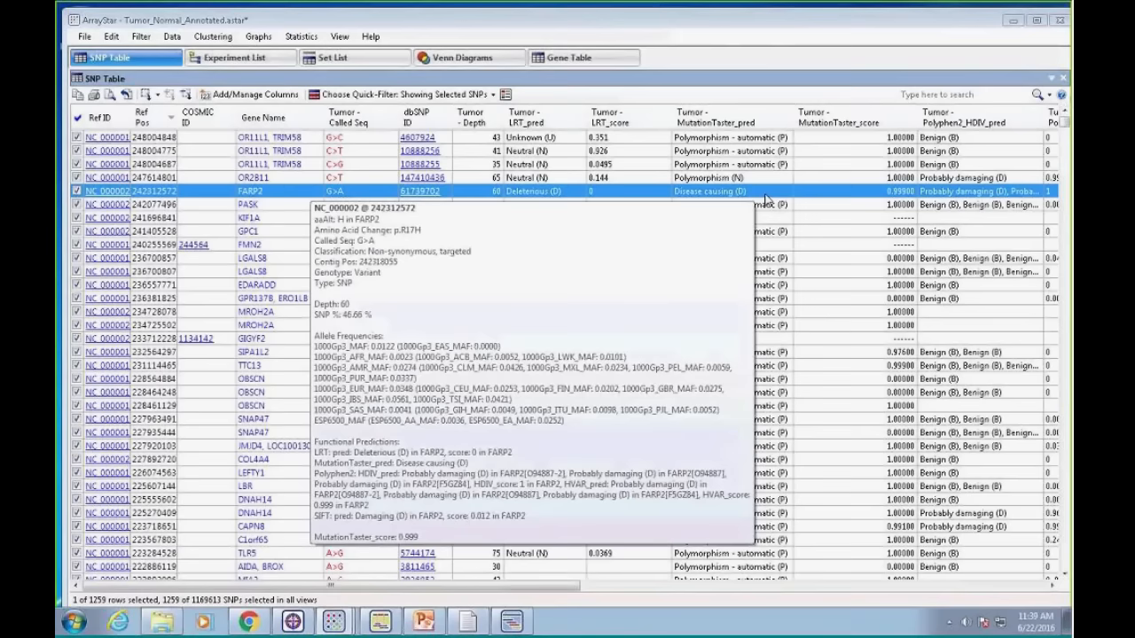
right_click(727, 191)
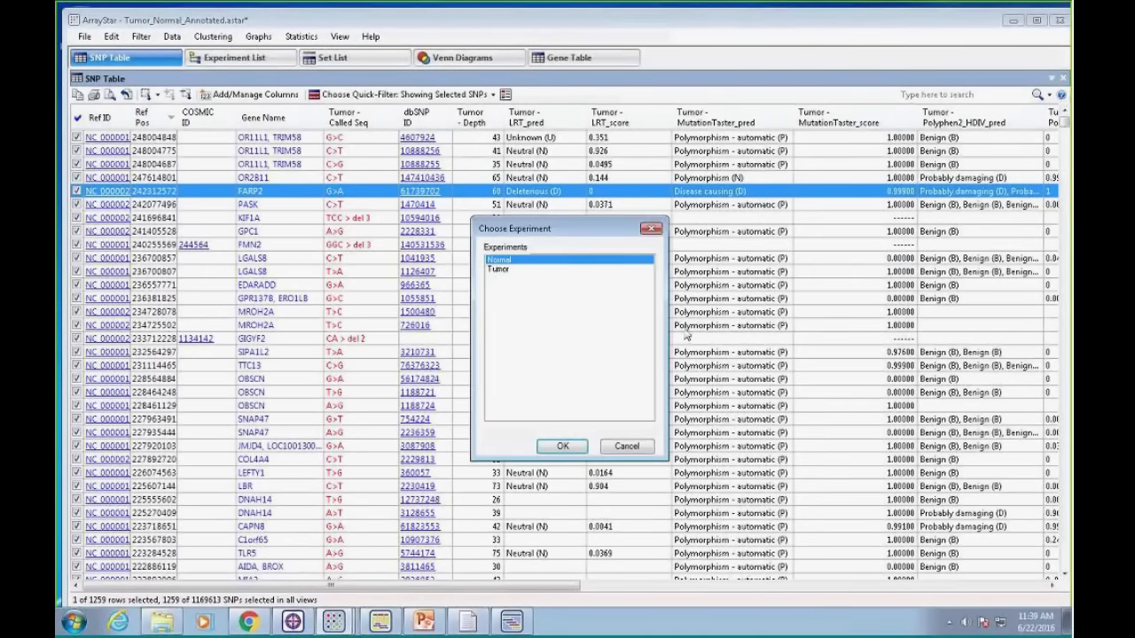
Confirm the experiment, search Demo data > Cancer exomes for the Tumor template, then give up
click(562, 446)
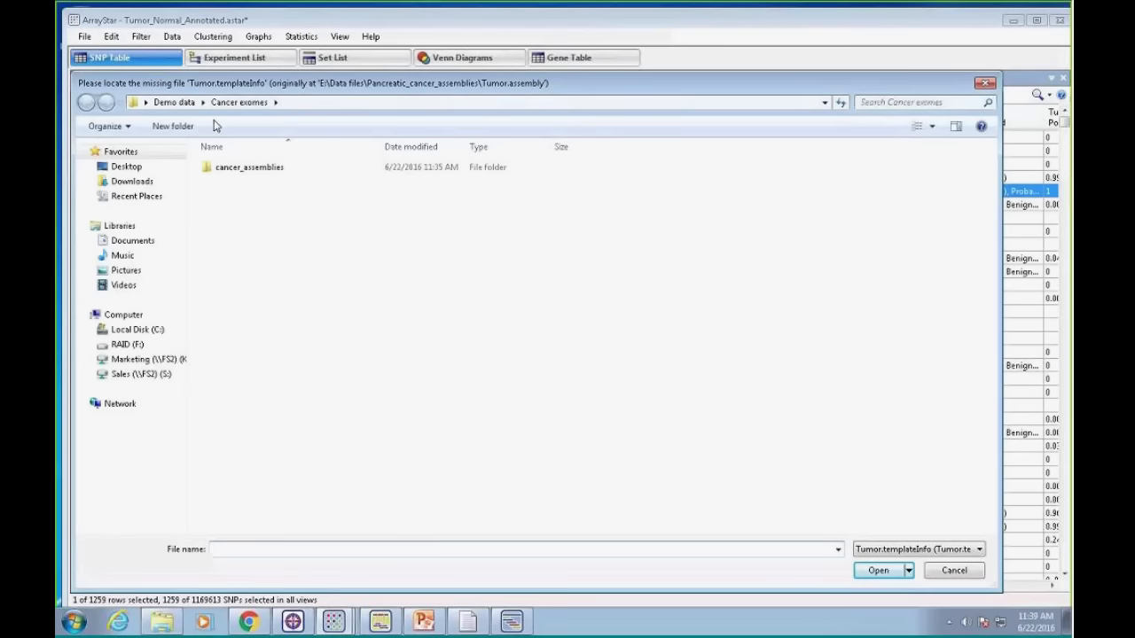
mouse_move(572, 87)
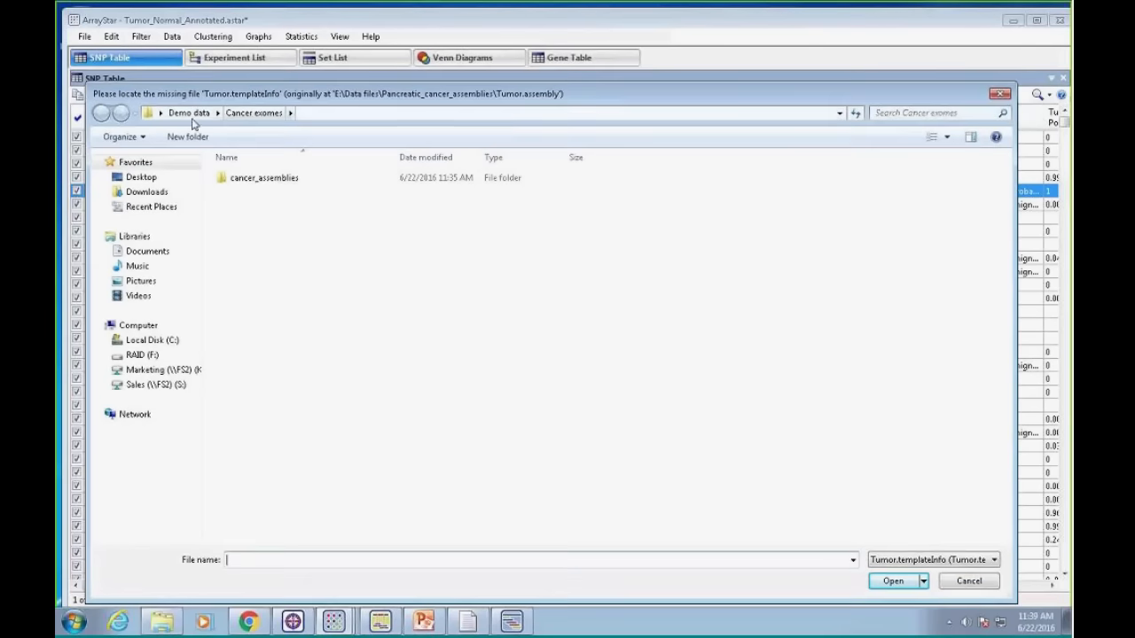
double_click(263, 177)
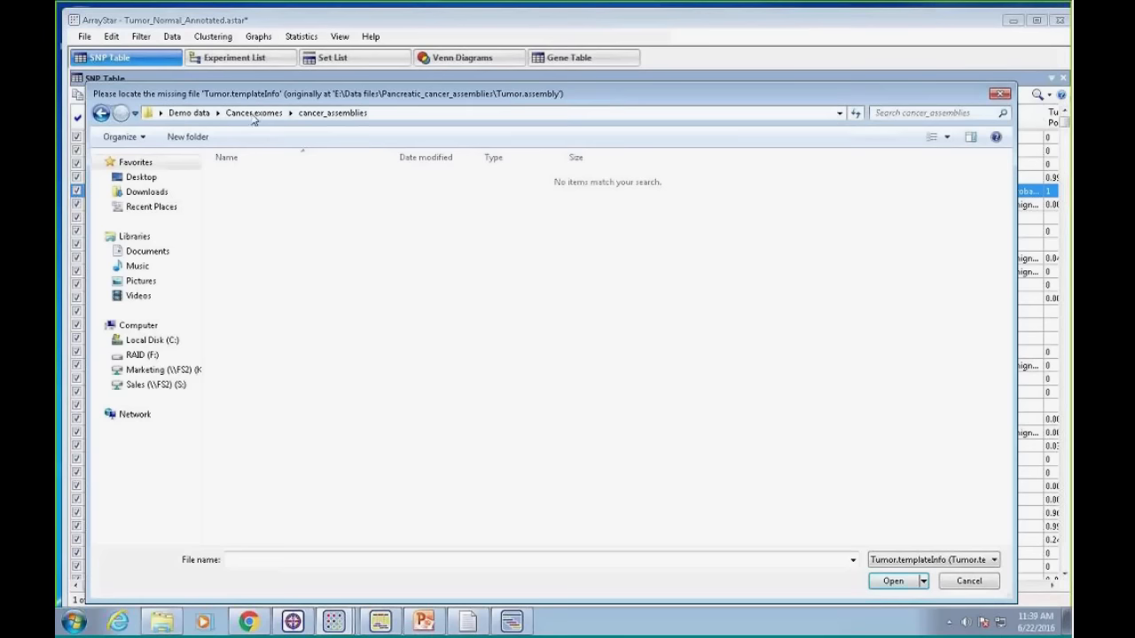
click(189, 113)
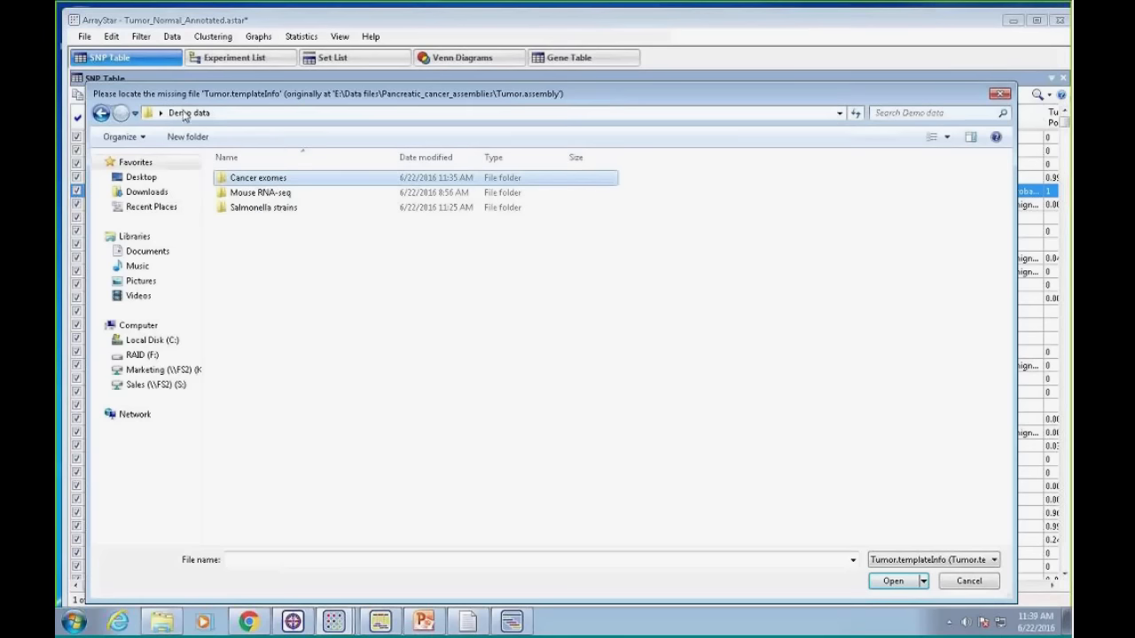
double_click(258, 178)
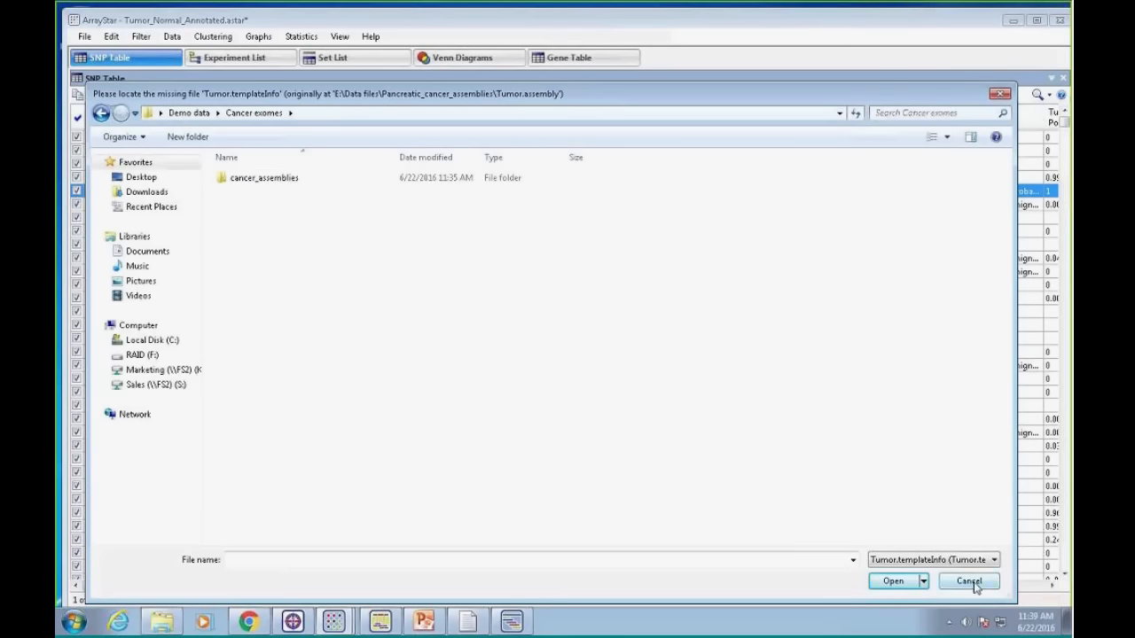
click(967, 581)
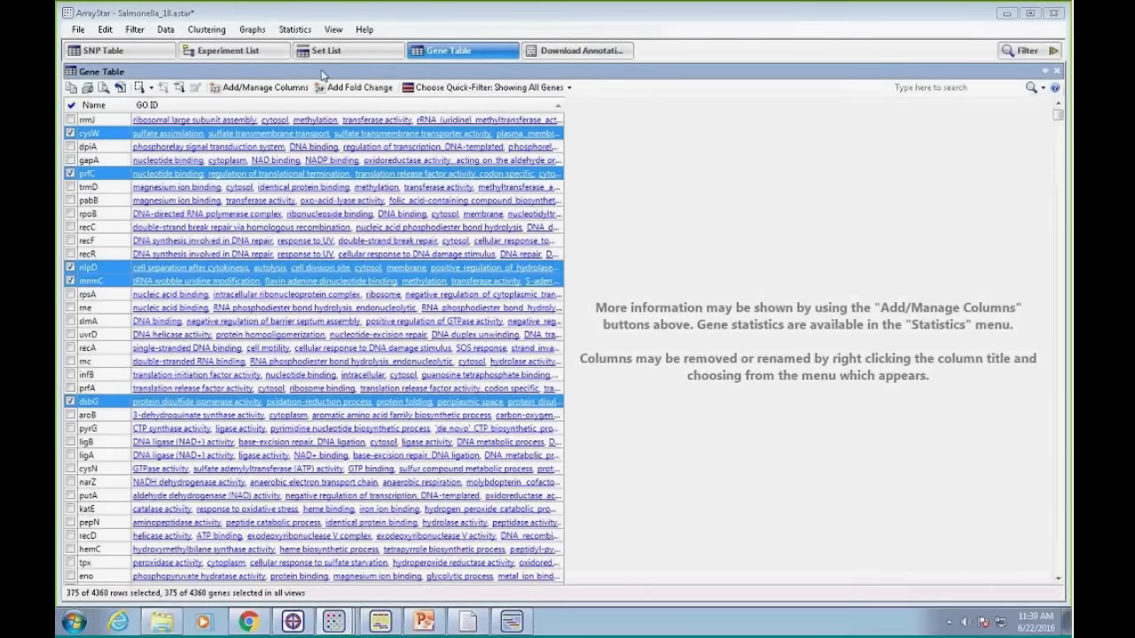
Show the 20,686 SNPs of the VCF SNPs set in the Salmonella SNP table
click(119, 50)
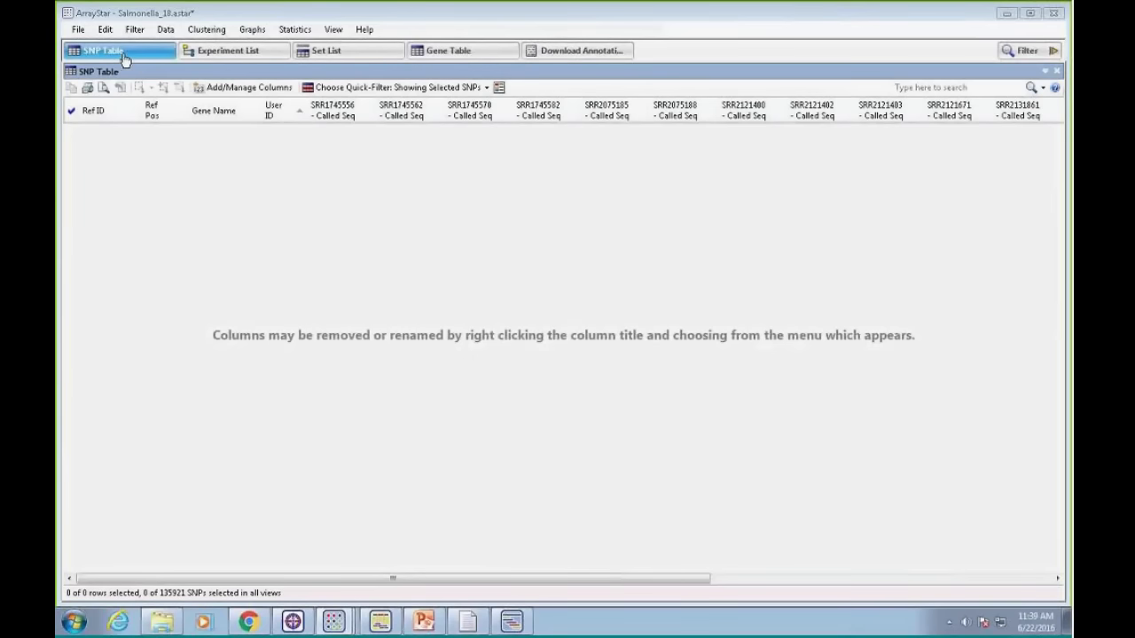
mouse_move(386, 66)
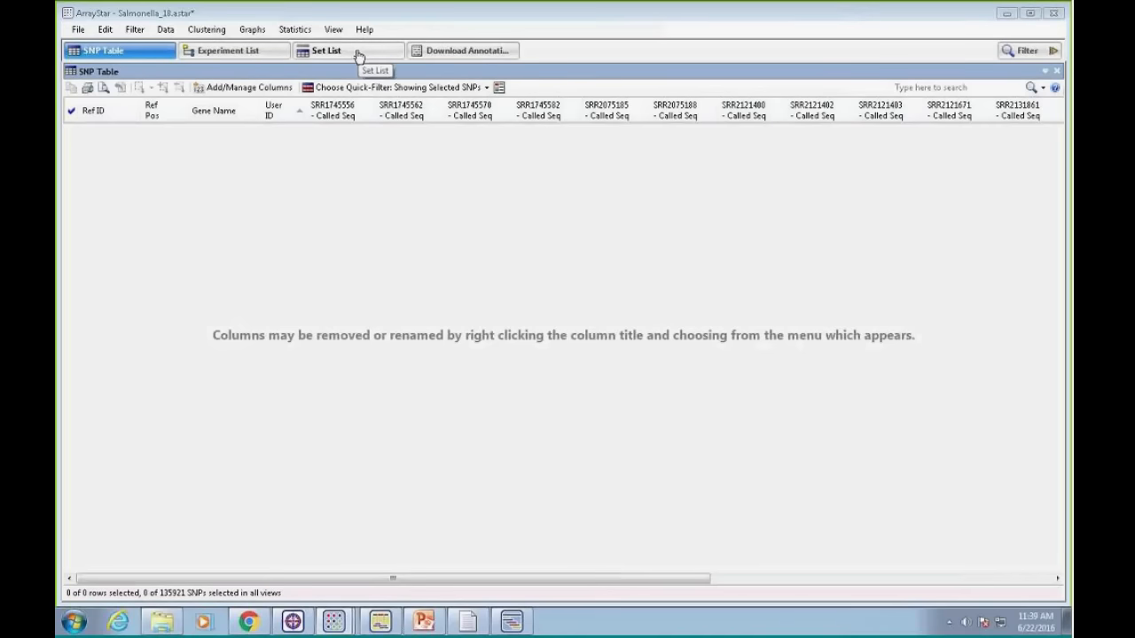
click(326, 51)
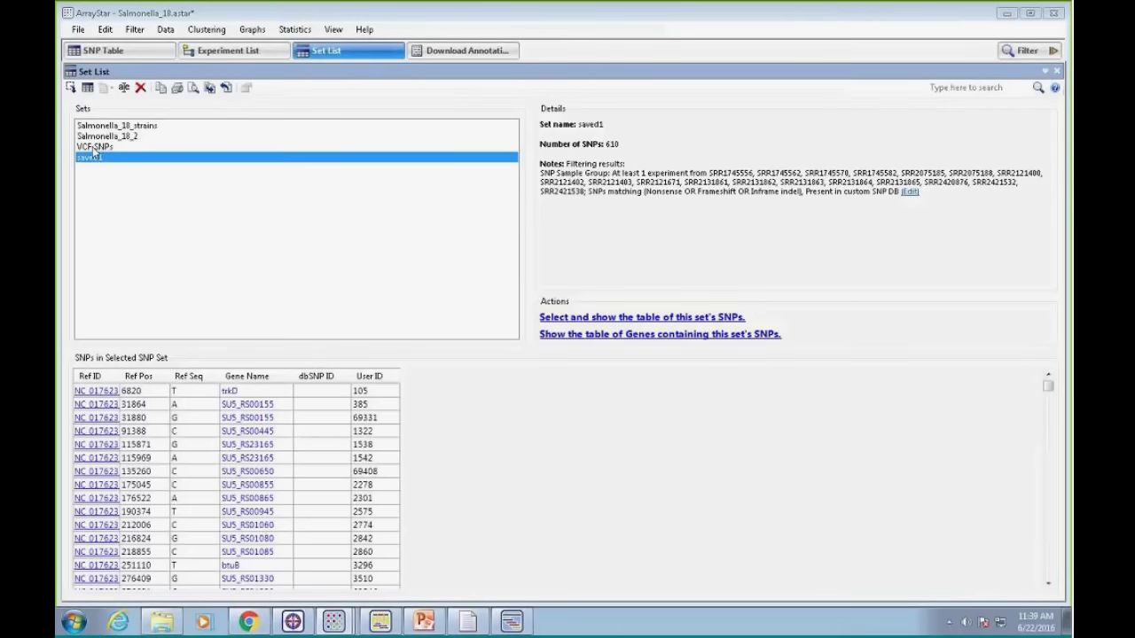
click(94, 147)
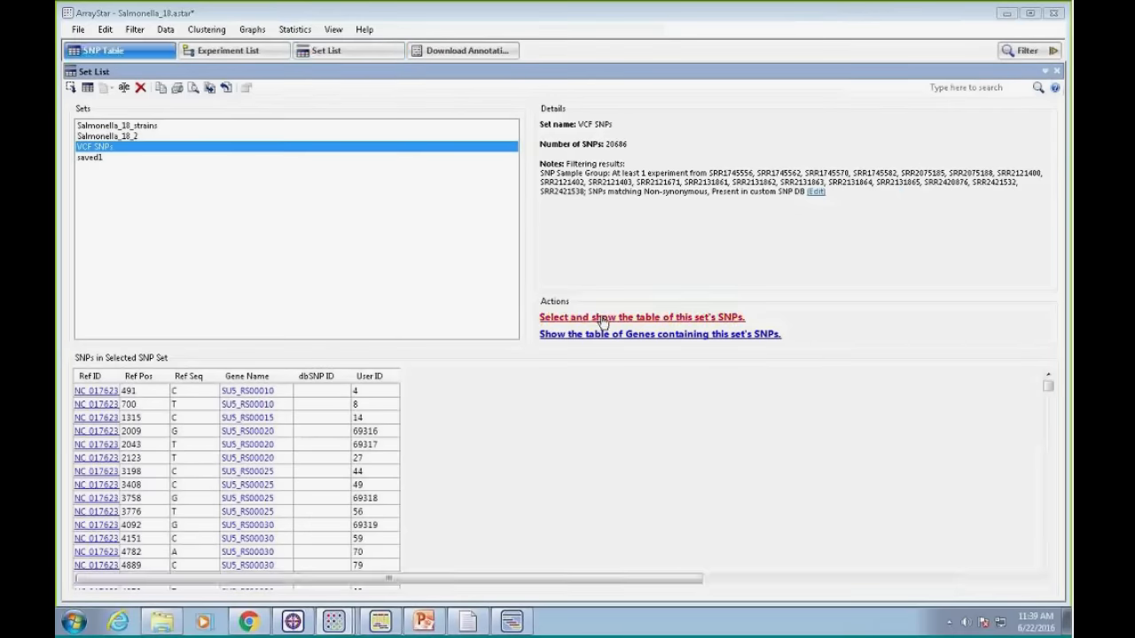
click(641, 318)
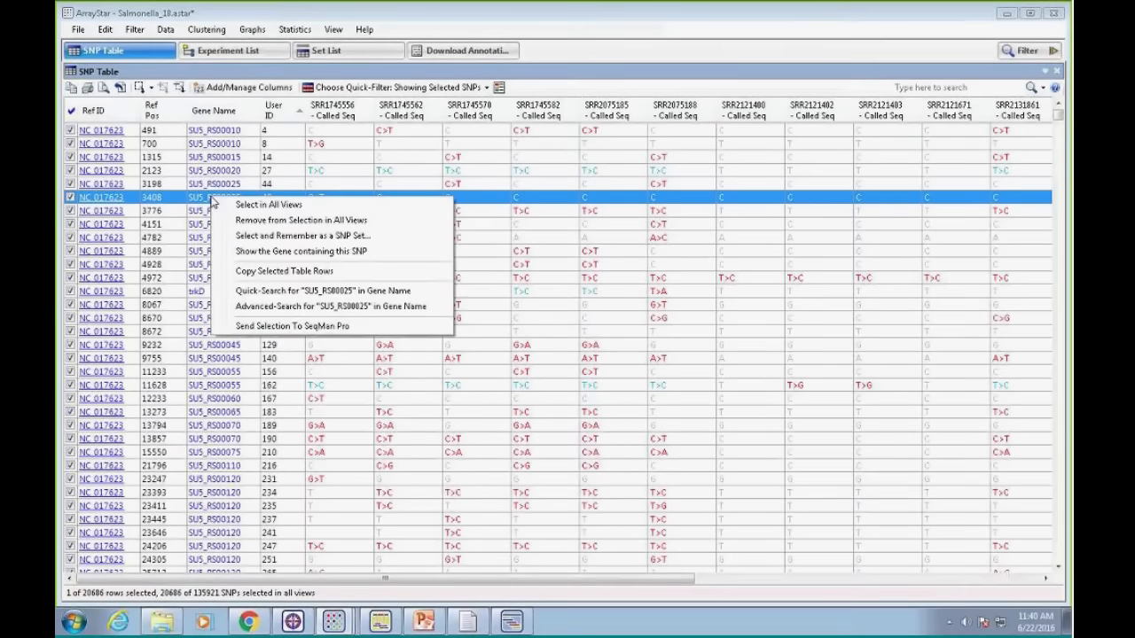
mouse_move(319, 358)
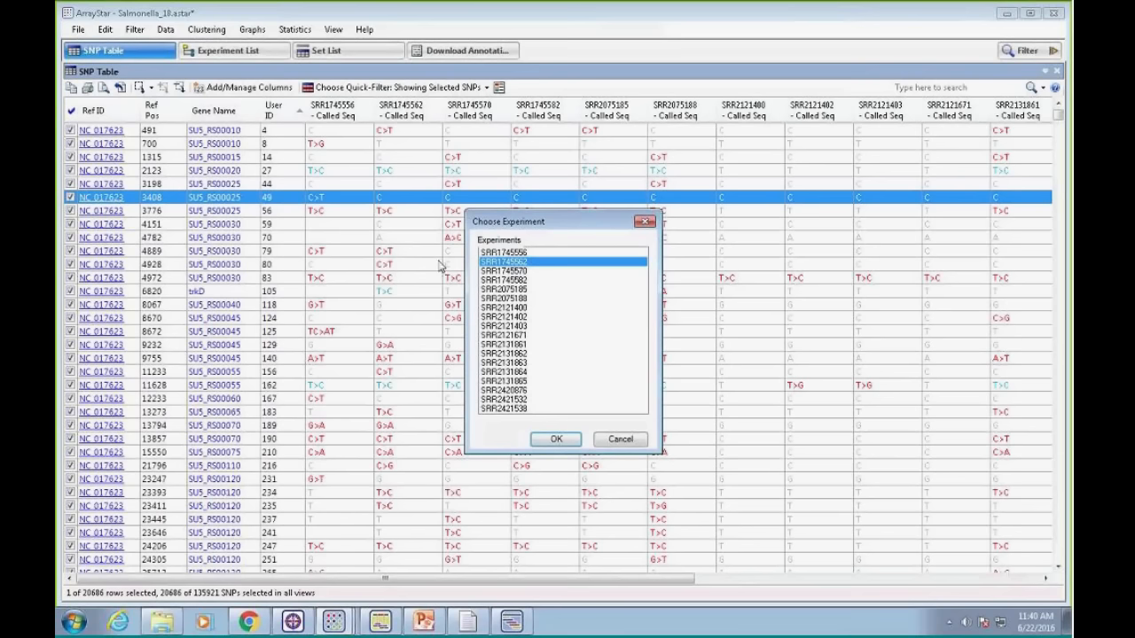
mouse_move(320, 209)
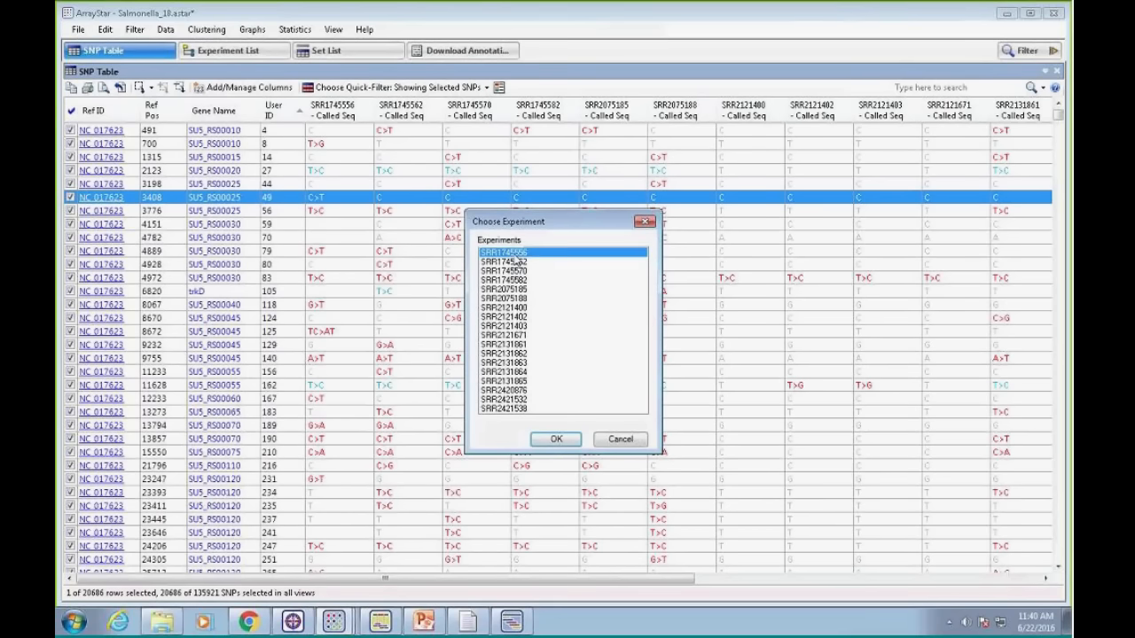
Choose experiment SRR1745556 to view its NC_017623 alignment in SeqMan Pro
click(555, 439)
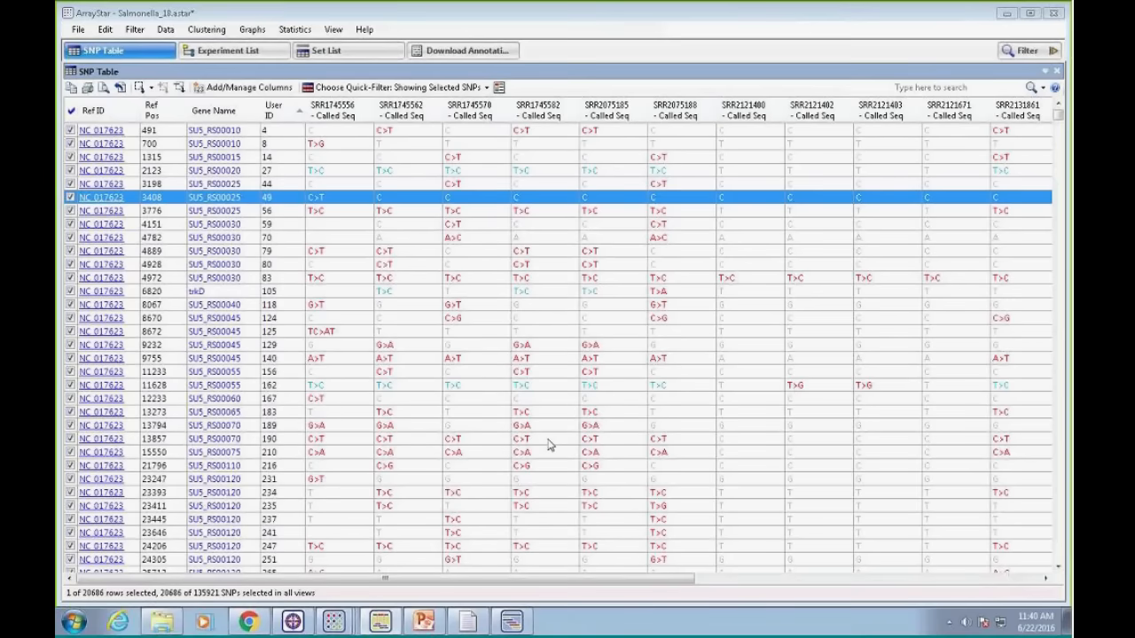
mouse_move(550, 438)
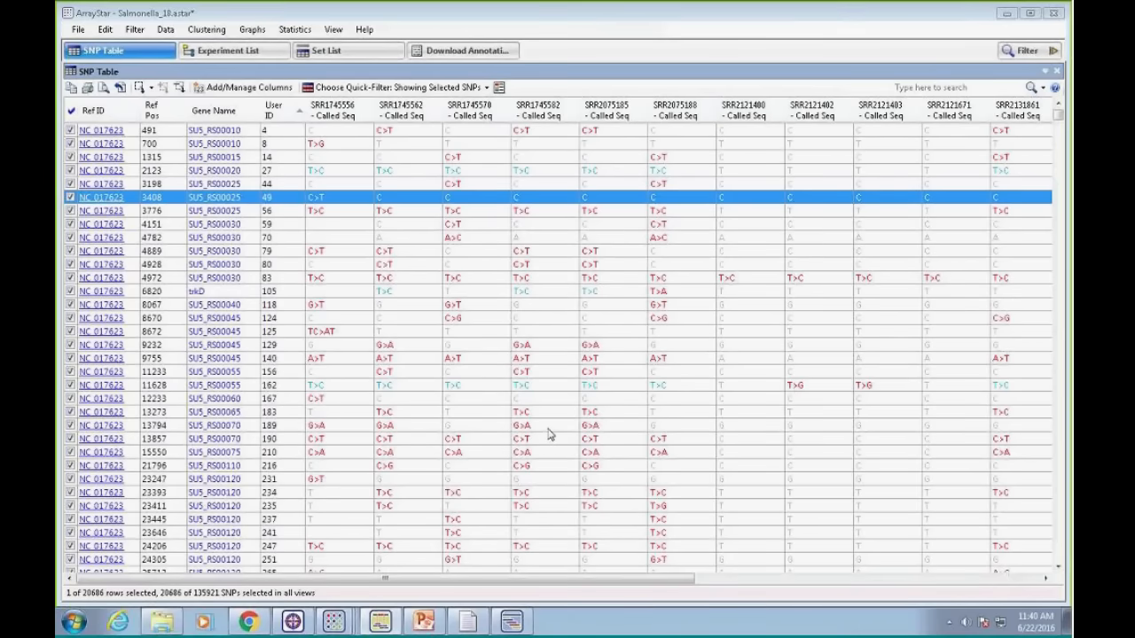
mouse_move(548, 430)
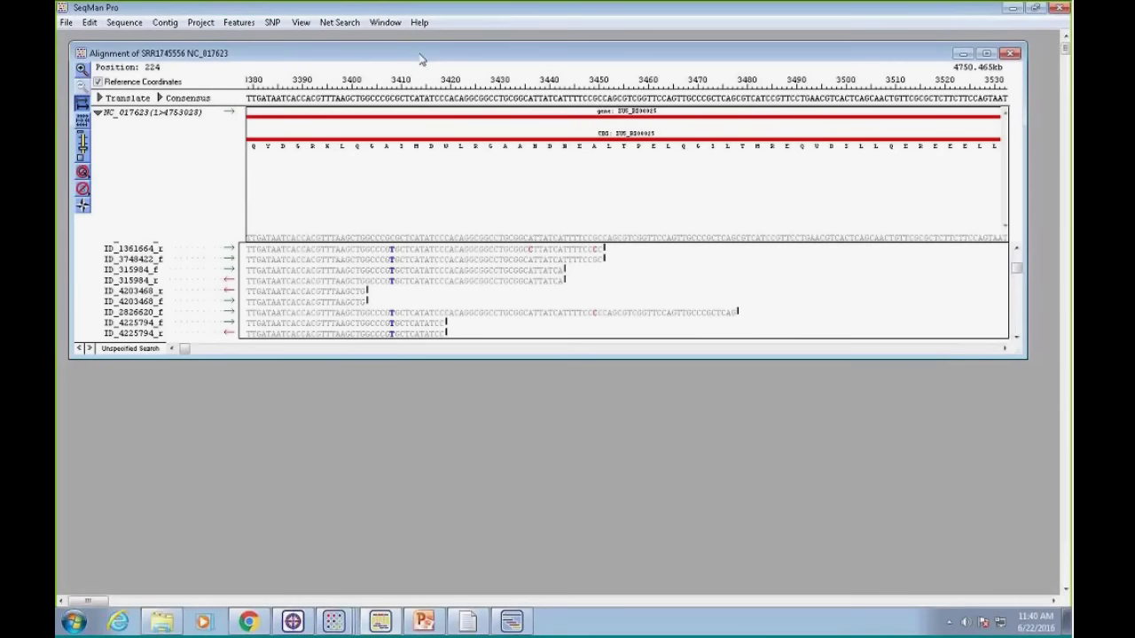
mouse_move(584, 479)
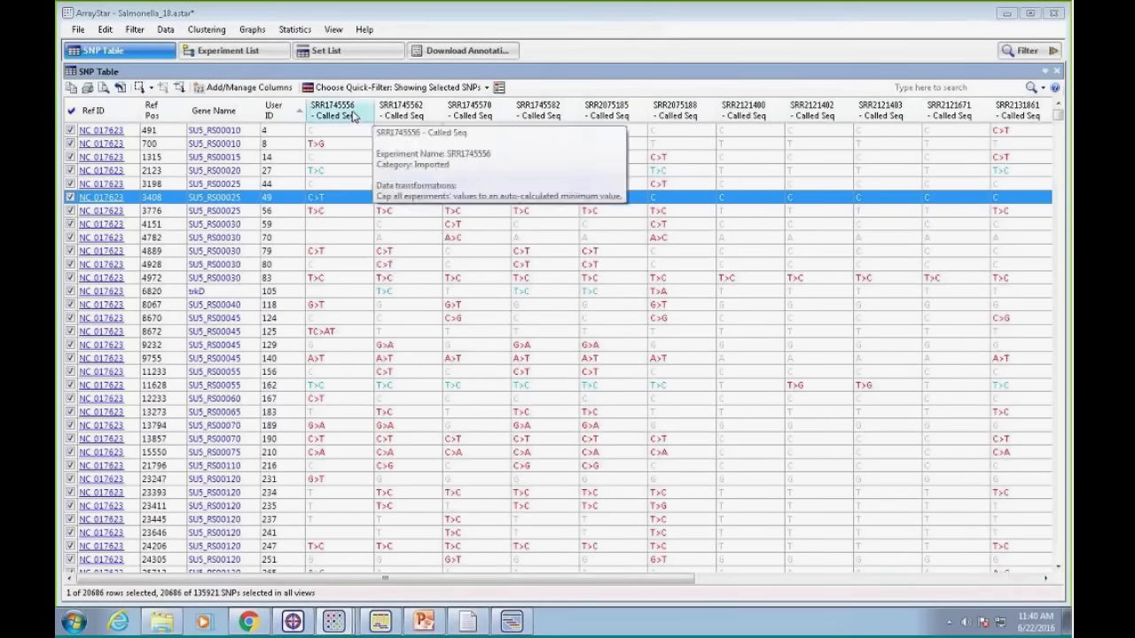
mouse_move(390, 209)
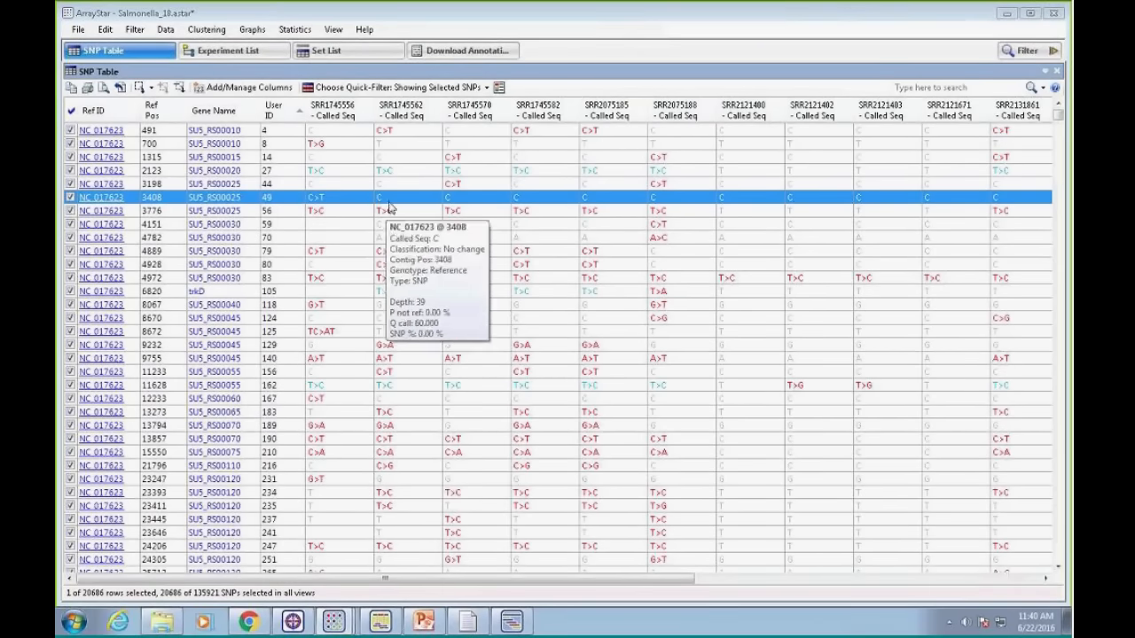
Send the SNP at position 3408 to SeqMan Pro for SRR1745562, then close the statistics report
right_click(390, 204)
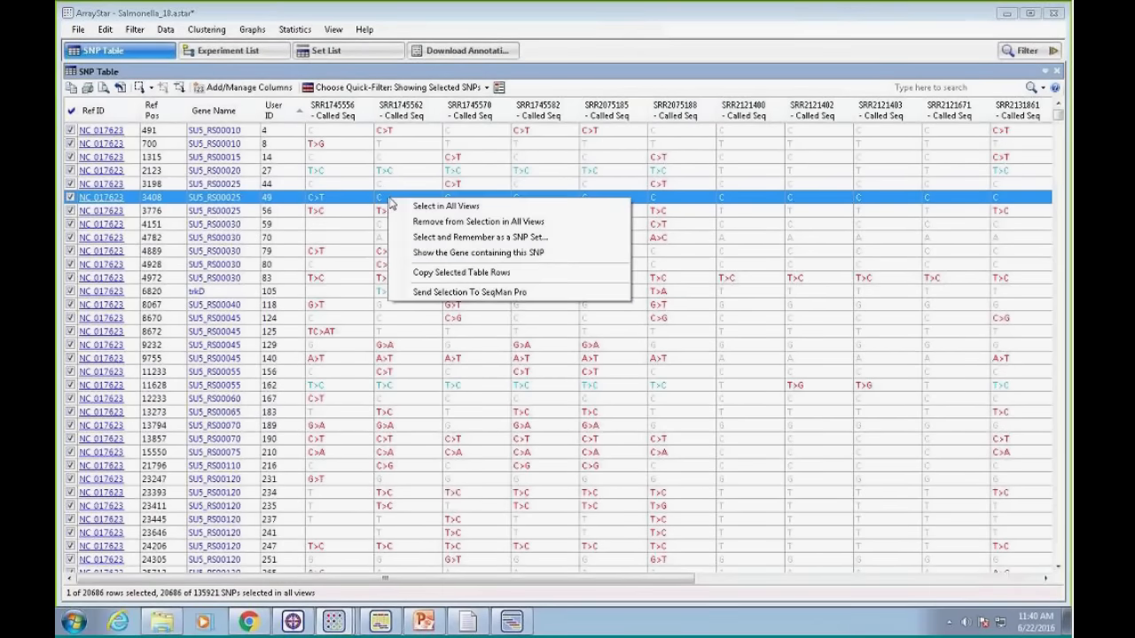
click(477, 253)
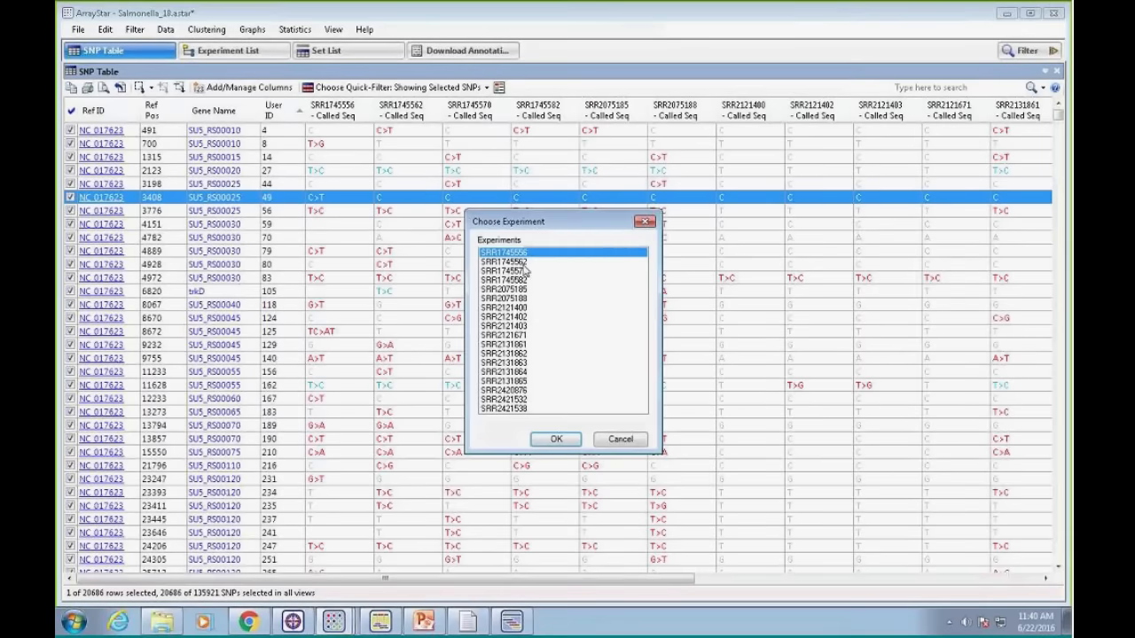
click(555, 438)
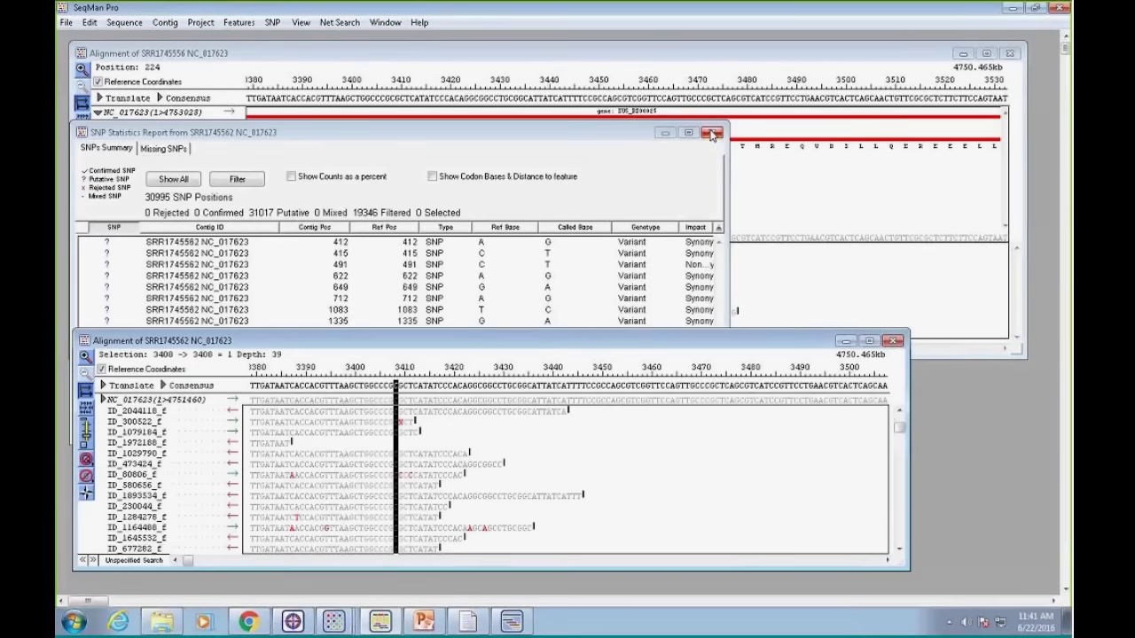
click(712, 132)
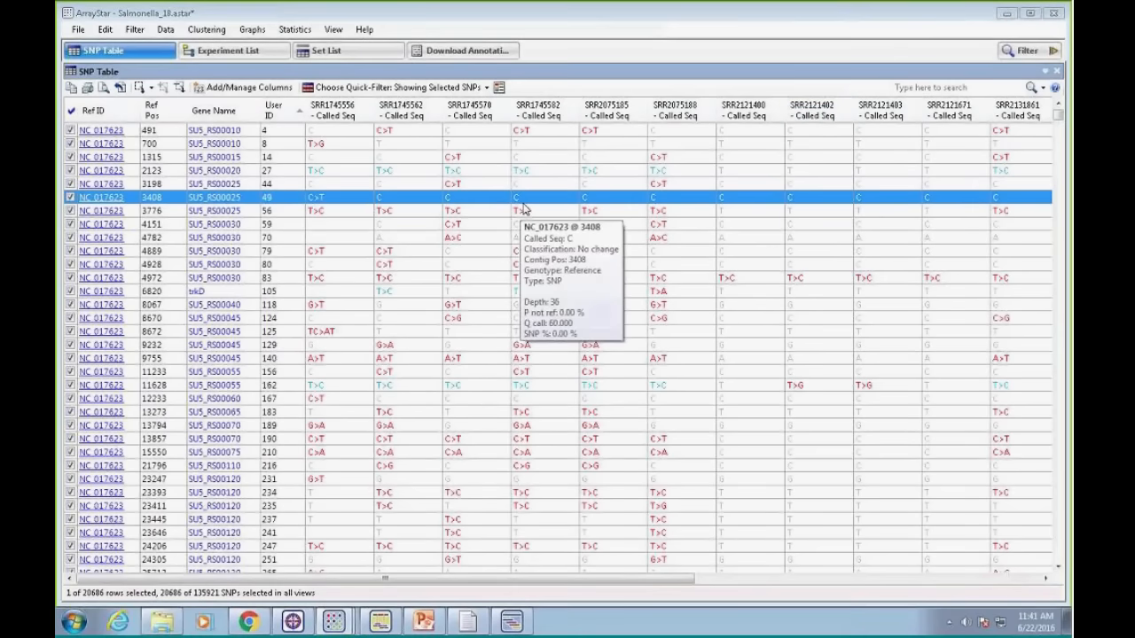
mouse_move(516, 217)
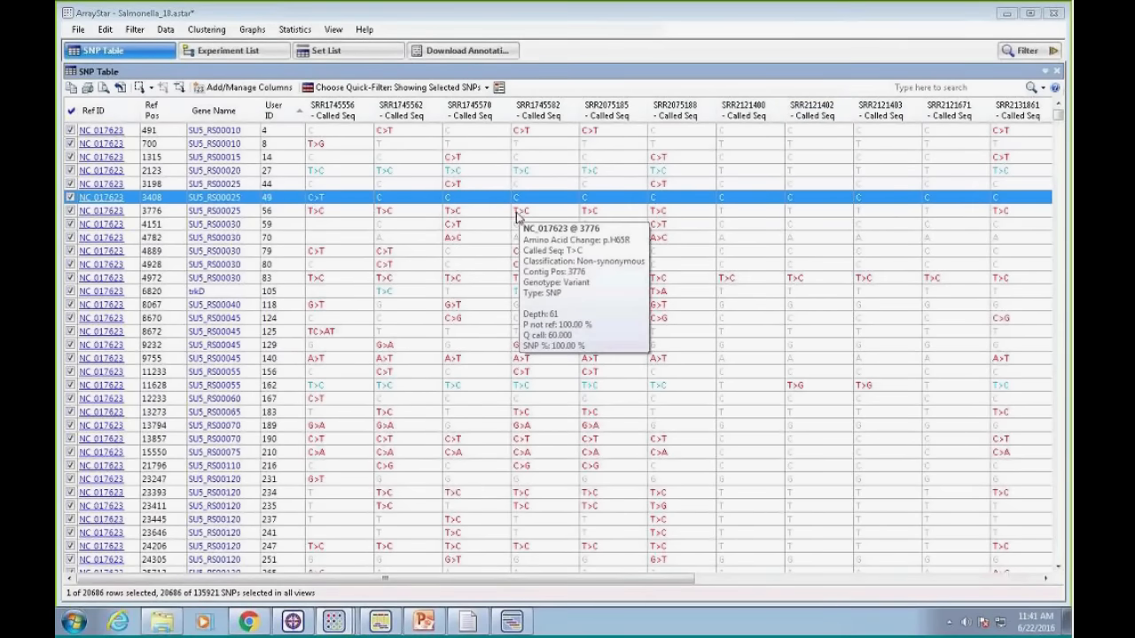
mouse_move(416, 601)
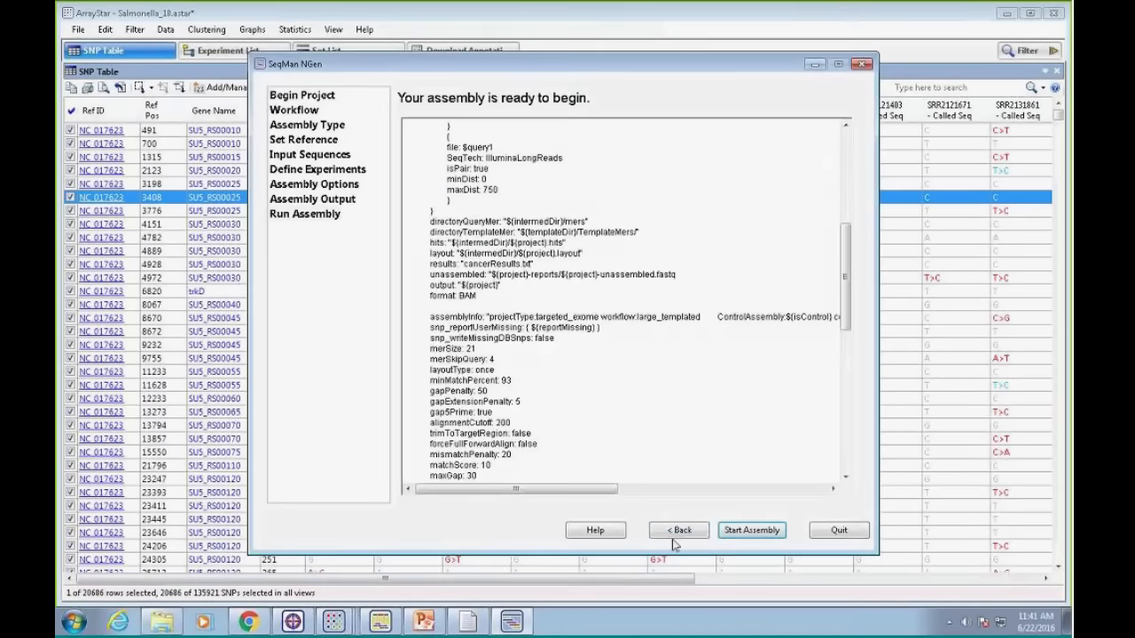
Switch the NGen assembly to a Transcriptome / RNA-Seq workflow and advance to output settings
click(679, 530)
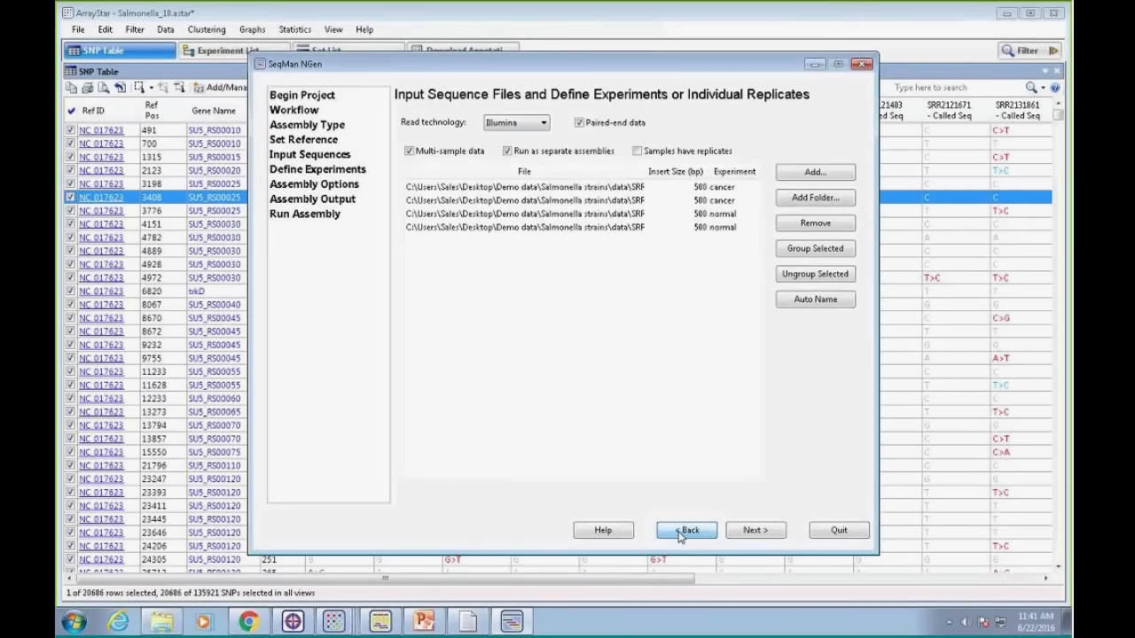
click(684, 530)
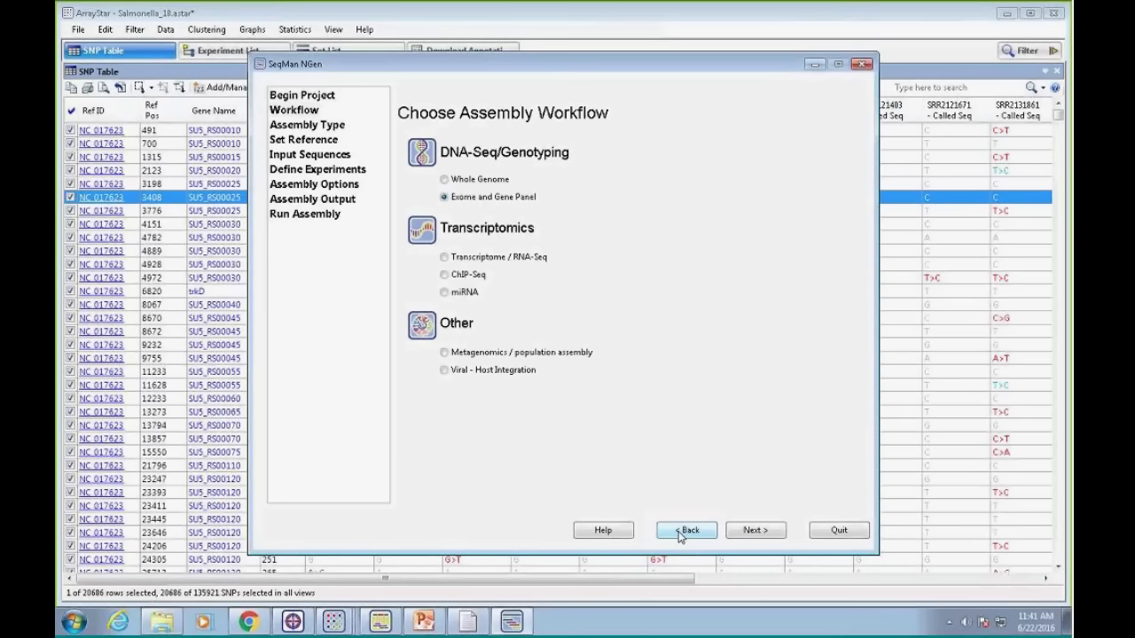
click(444, 257)
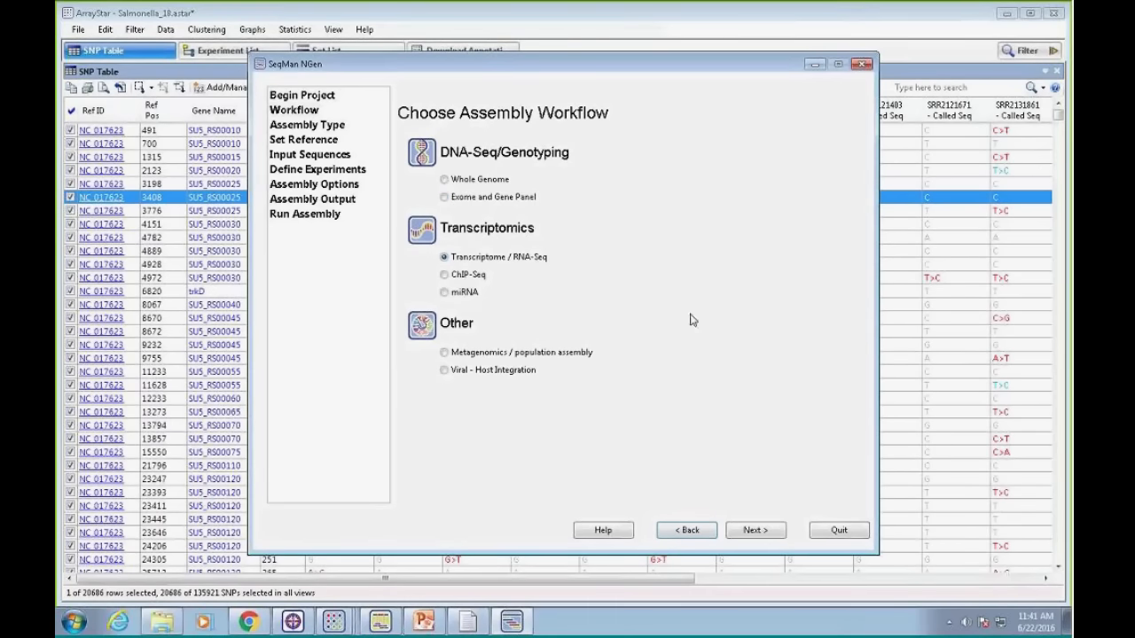
click(756, 529)
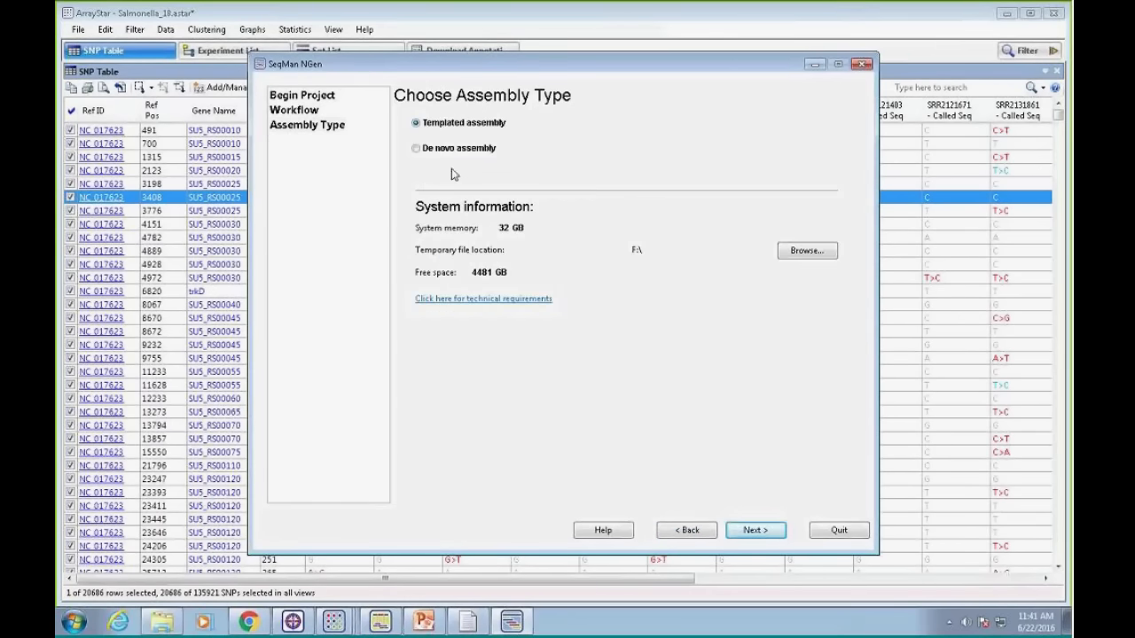
mouse_move(440, 162)
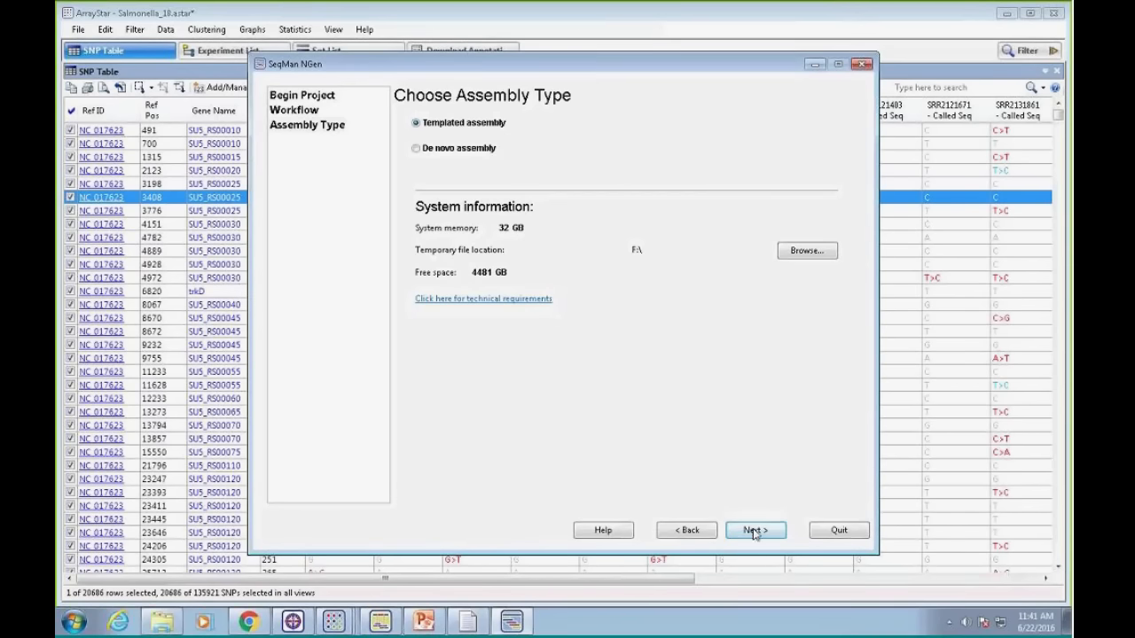
click(755, 529)
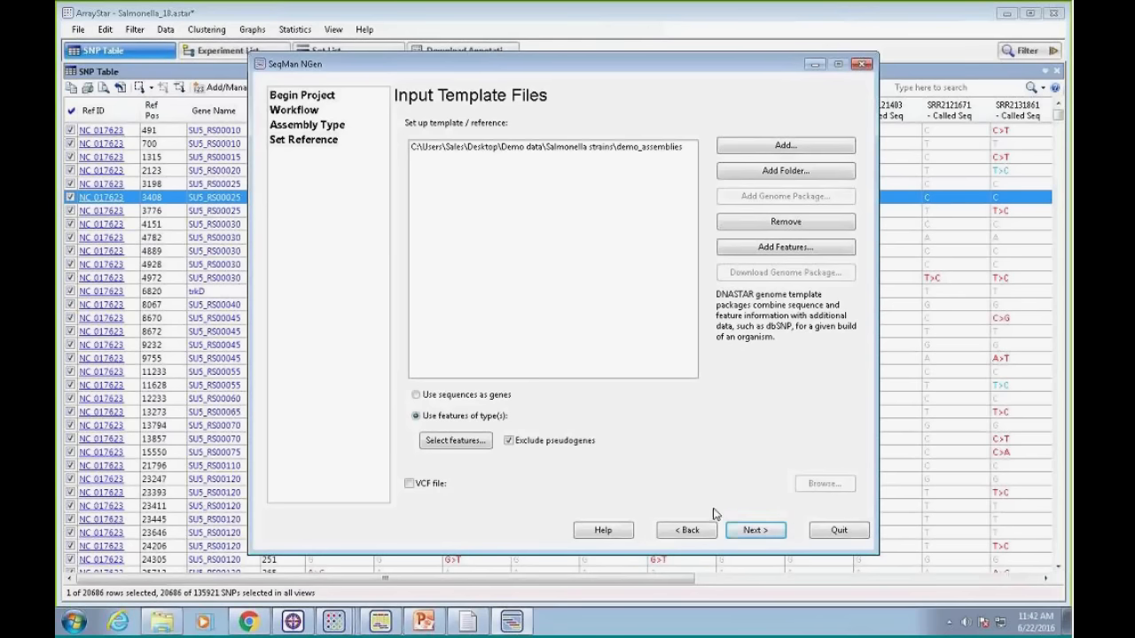
mouse_move(436, 489)
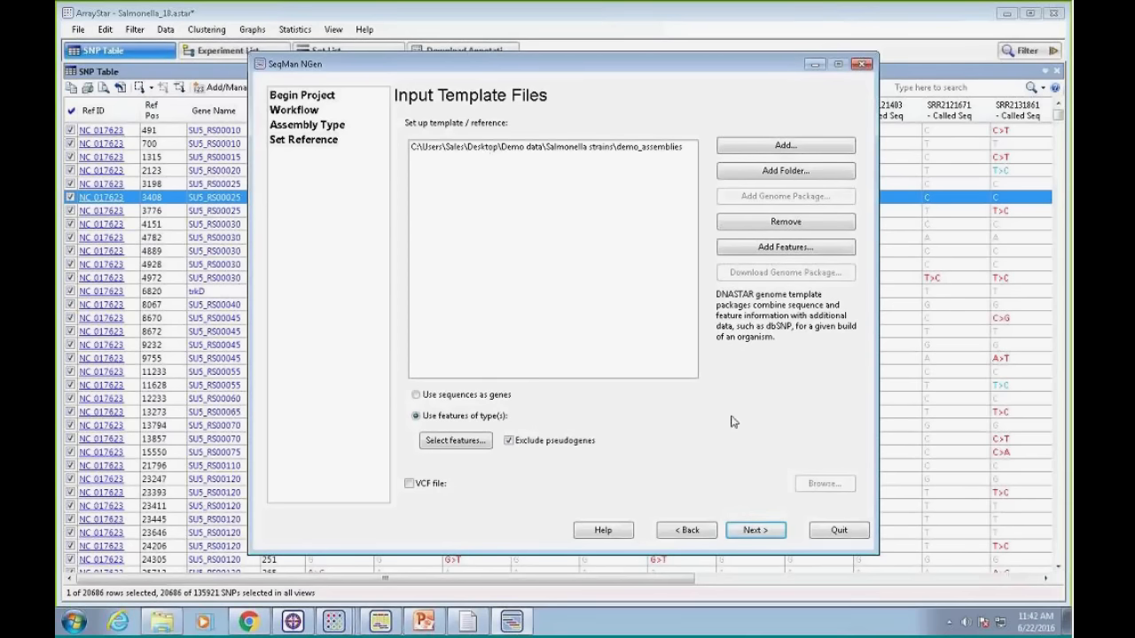
click(755, 529)
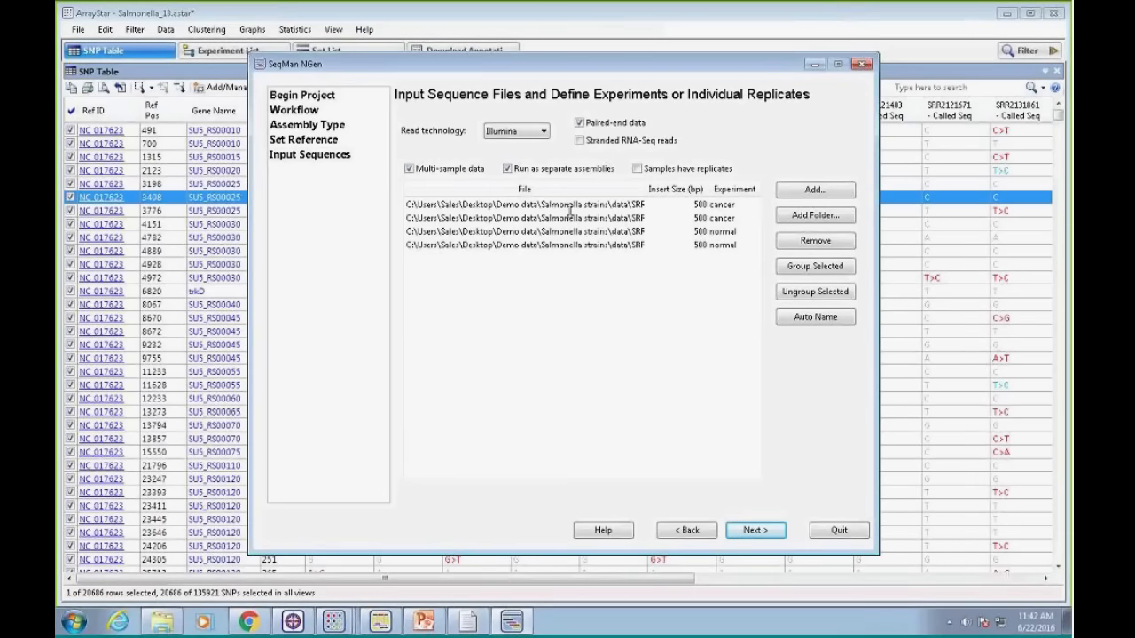
click(754, 529)
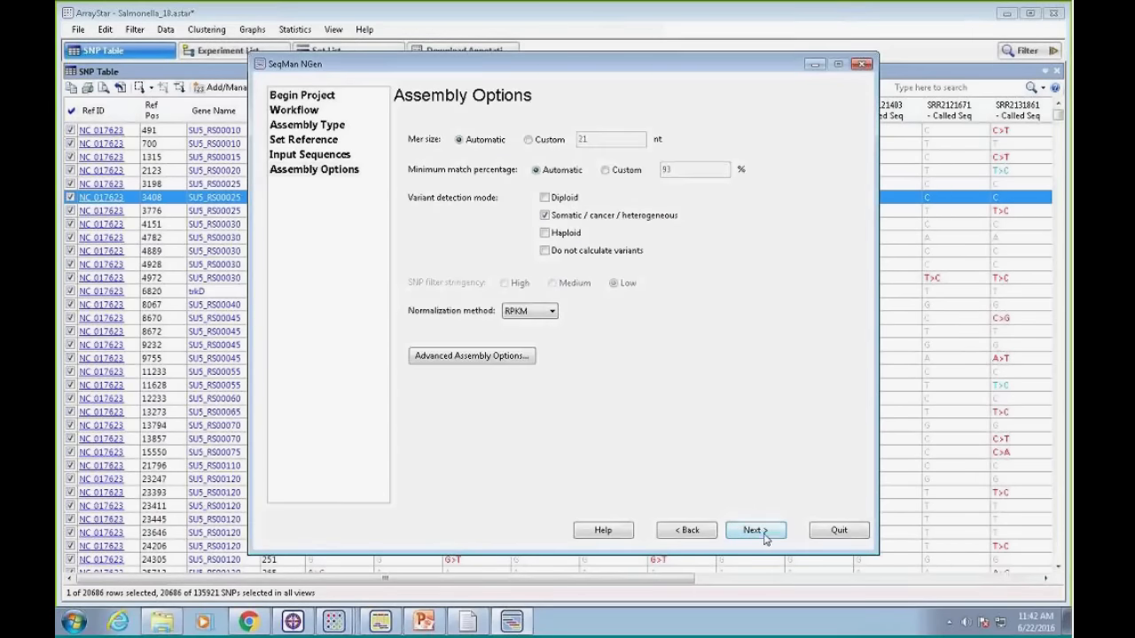
mouse_move(498, 230)
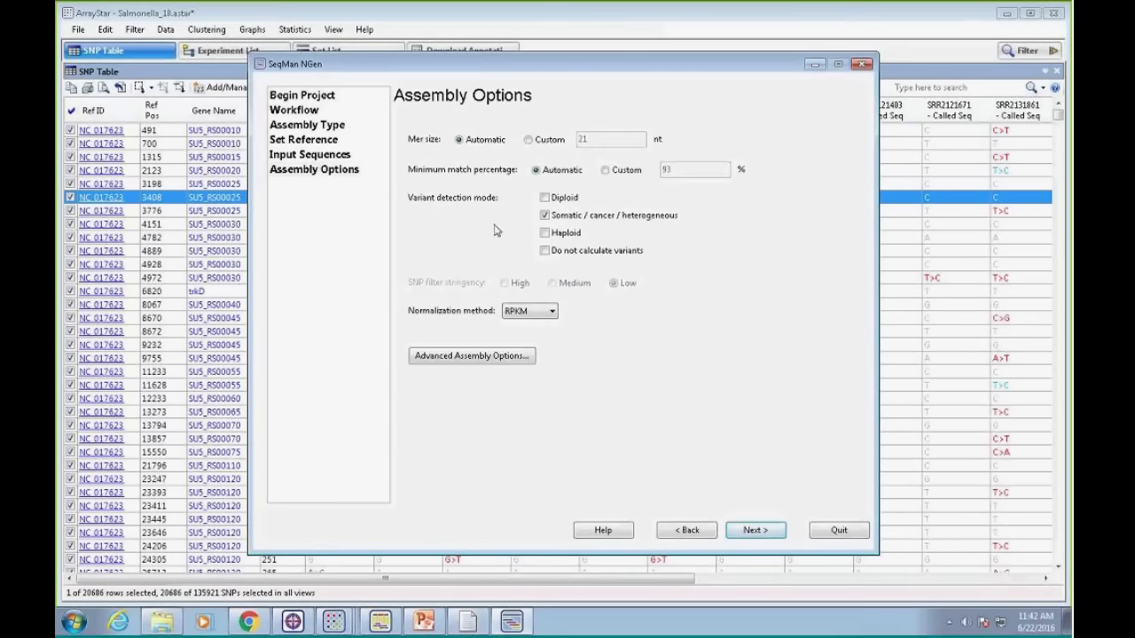
mouse_move(444, 317)
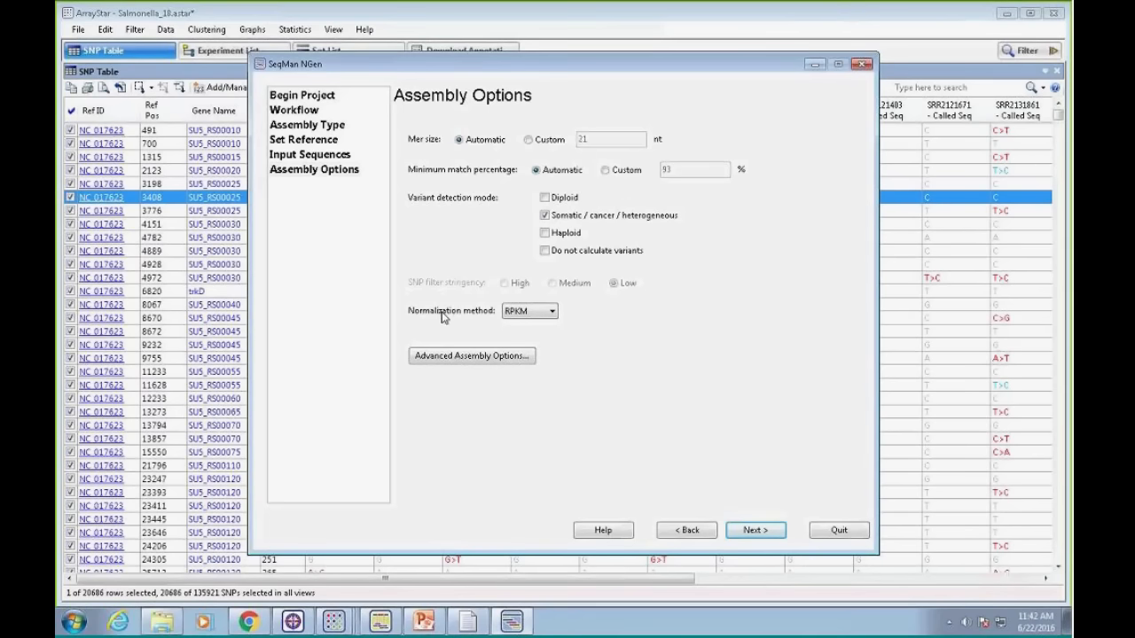
mouse_move(408, 326)
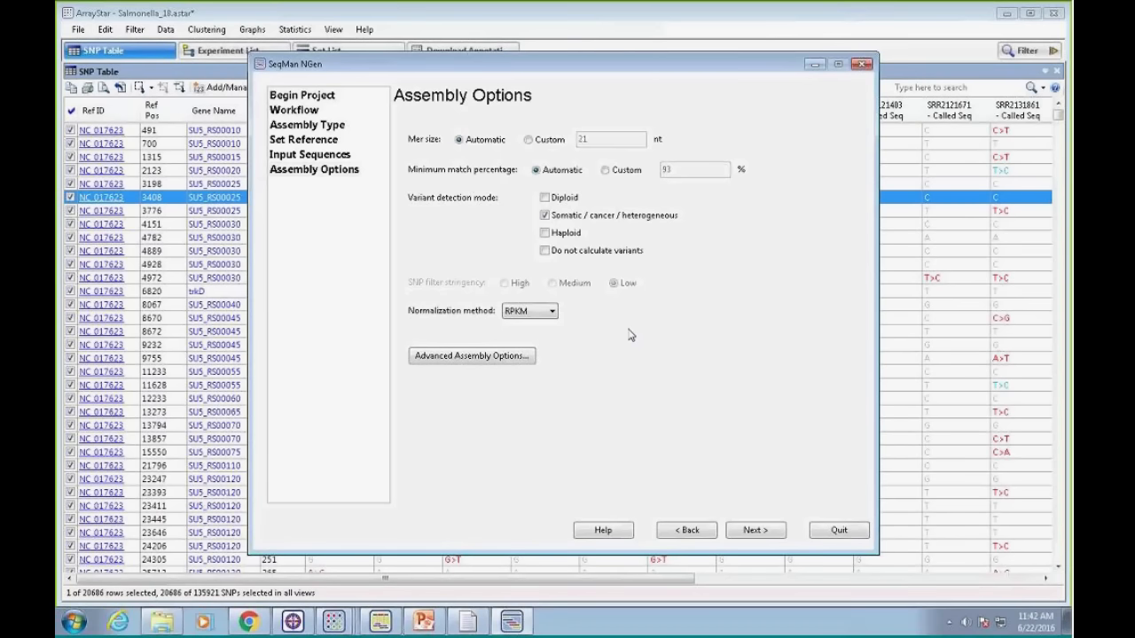
mouse_move(544, 196)
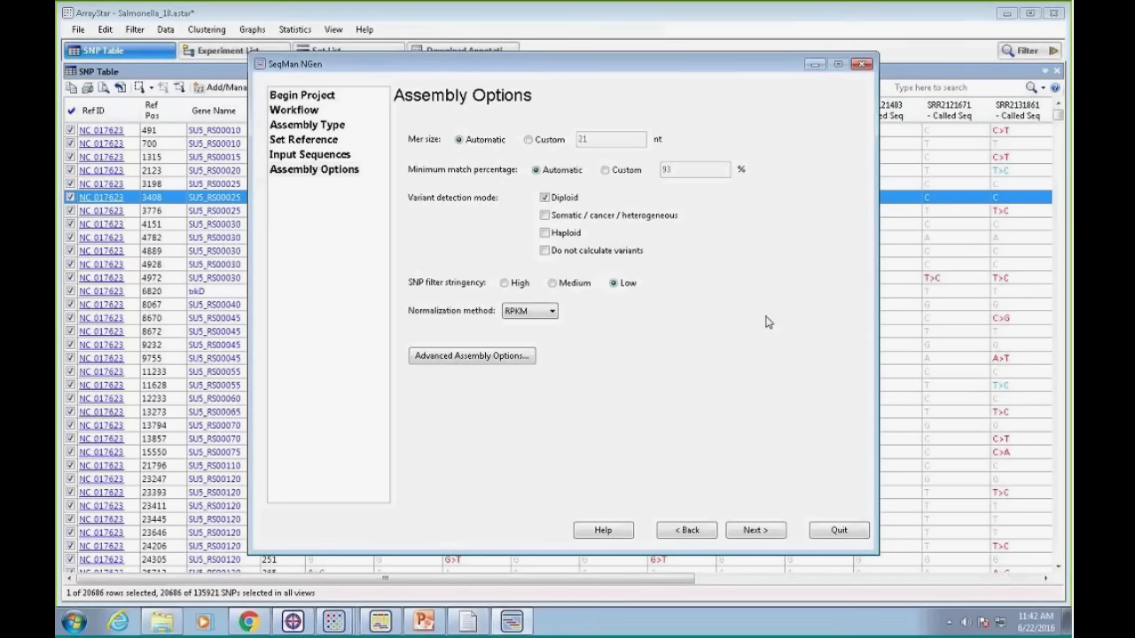
click(755, 529)
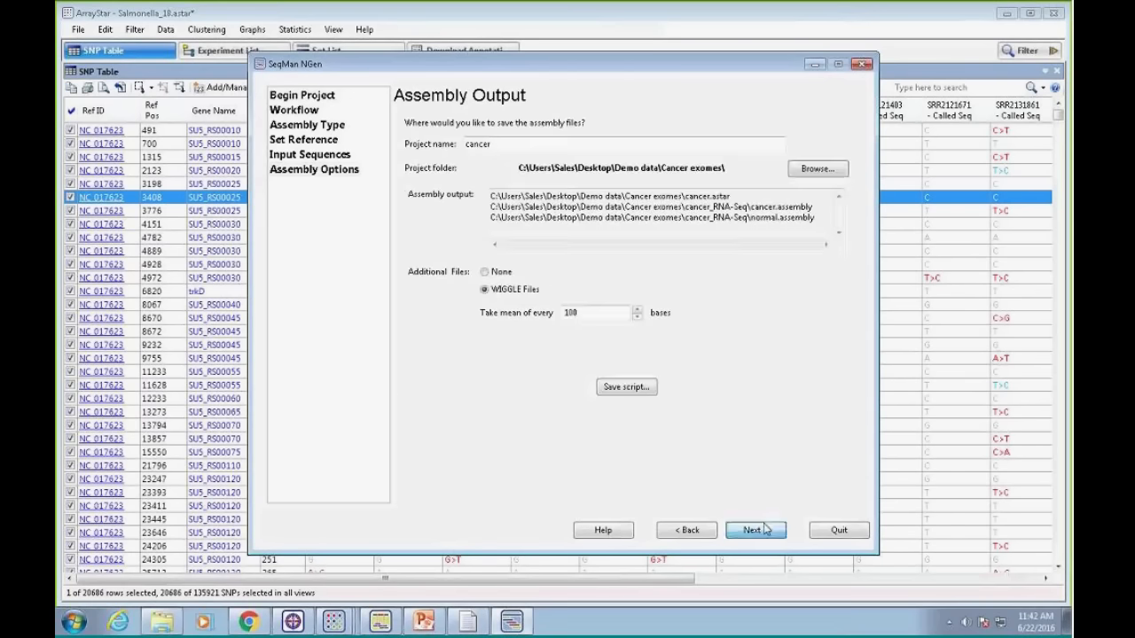
Rename the NGen project from cancer to RNAseq and accept the output settings
click(755, 530)
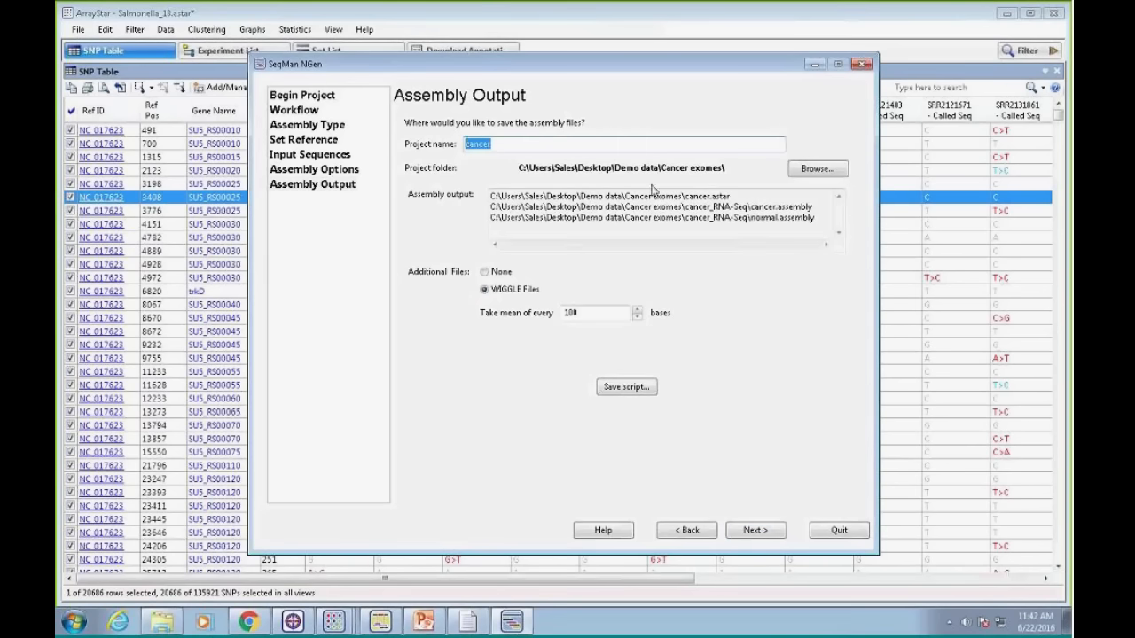
text(Z)
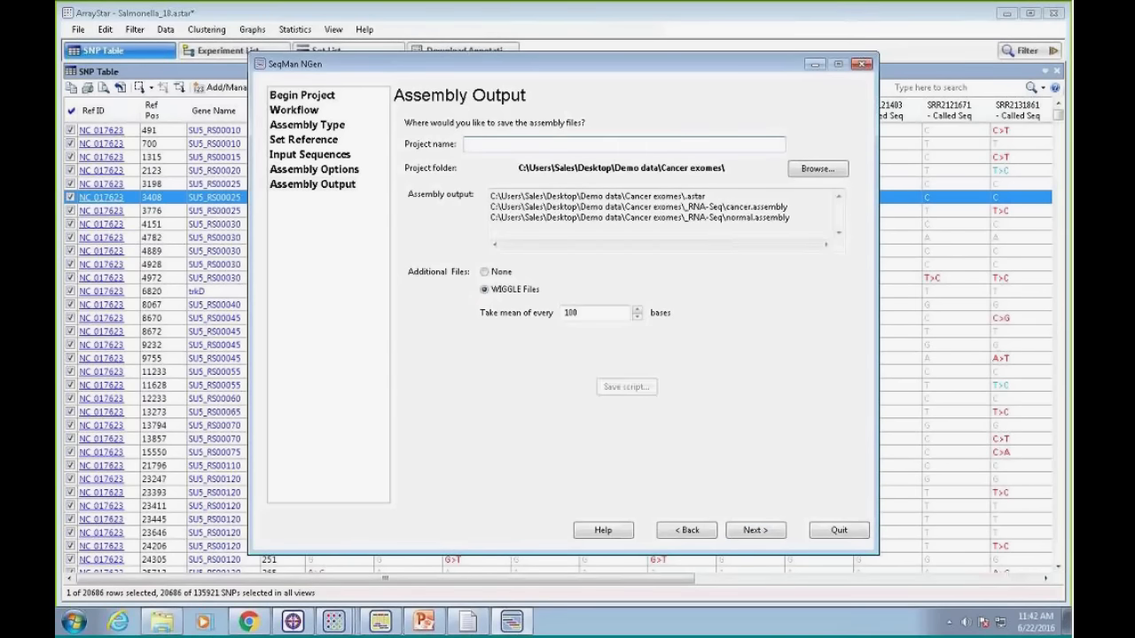
text(RNAseq)
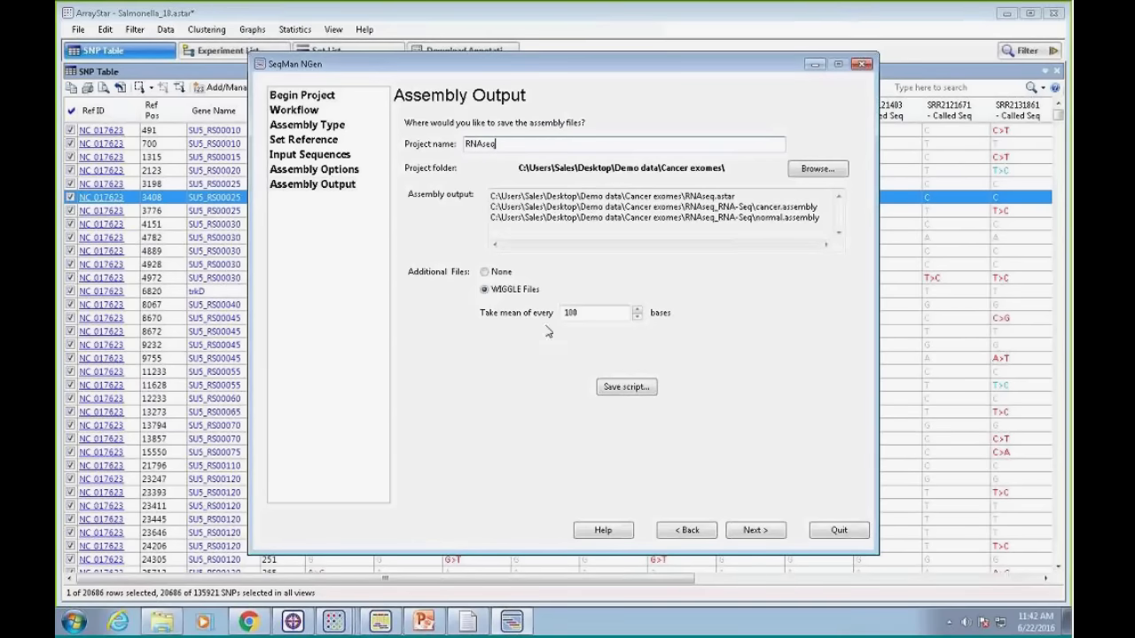
mouse_move(503, 302)
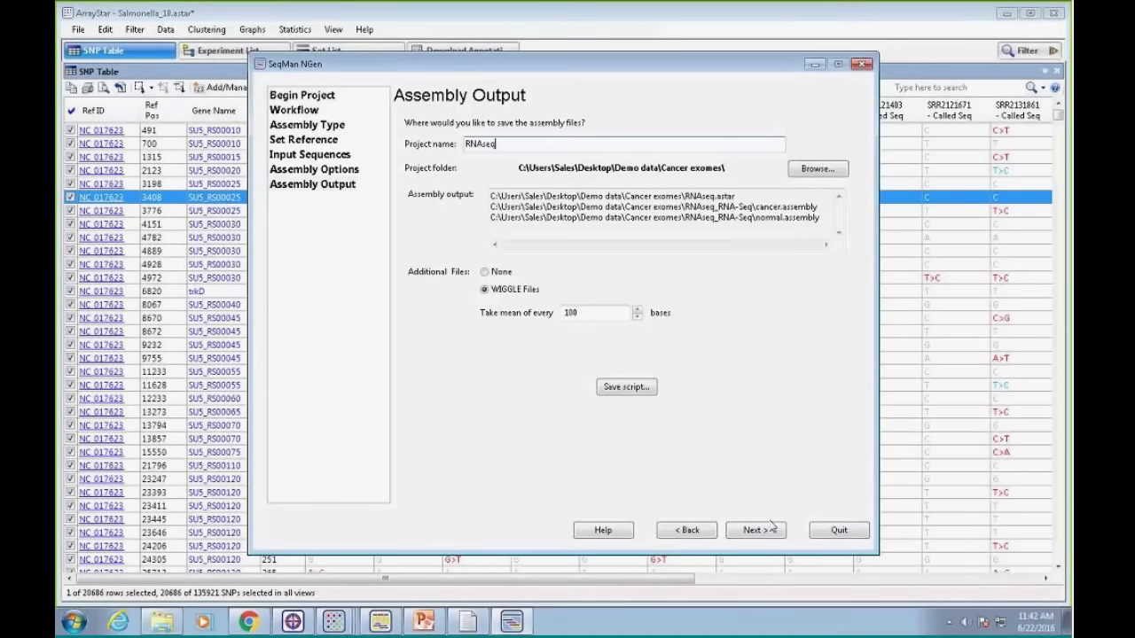
click(755, 529)
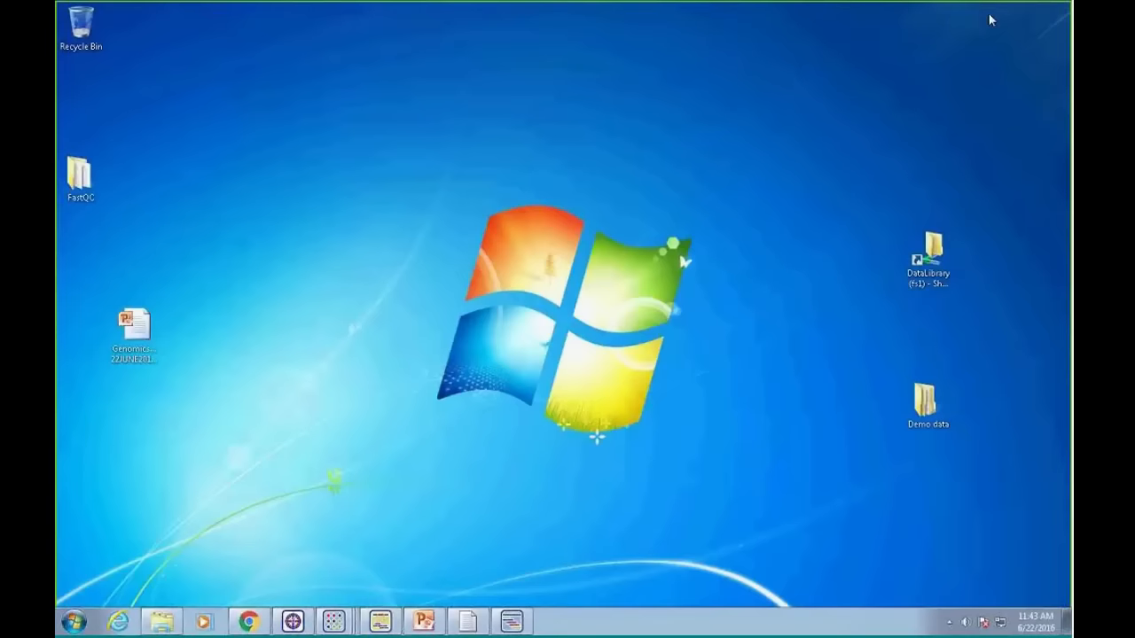
Bring the 'ArrayStar and QSeq' project window to the front from the taskbar
click(334, 621)
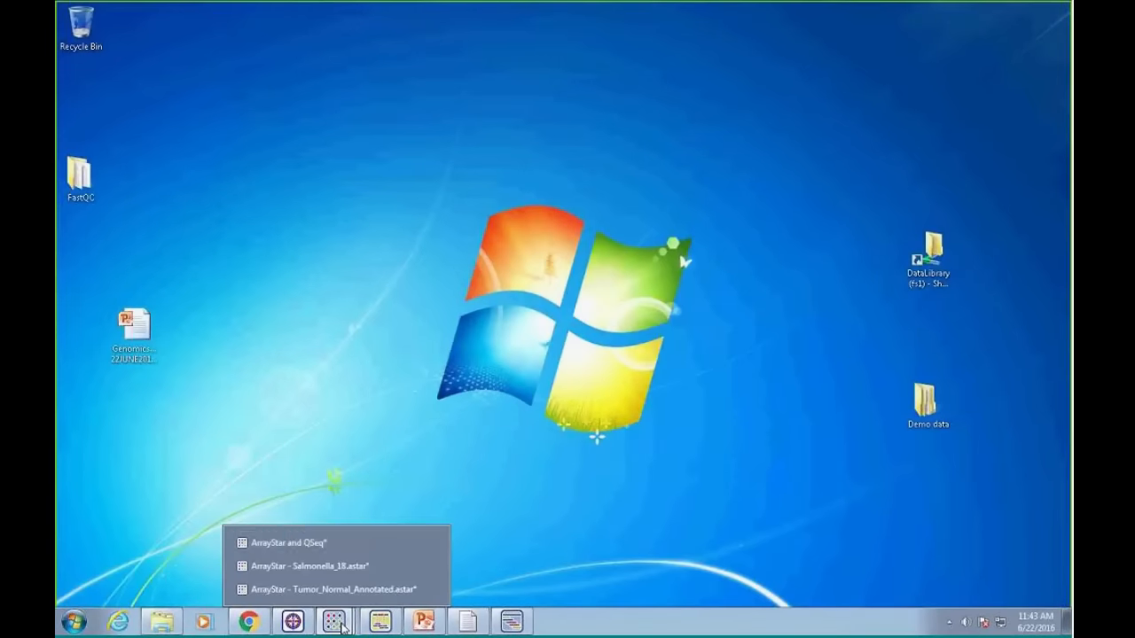
click(287, 543)
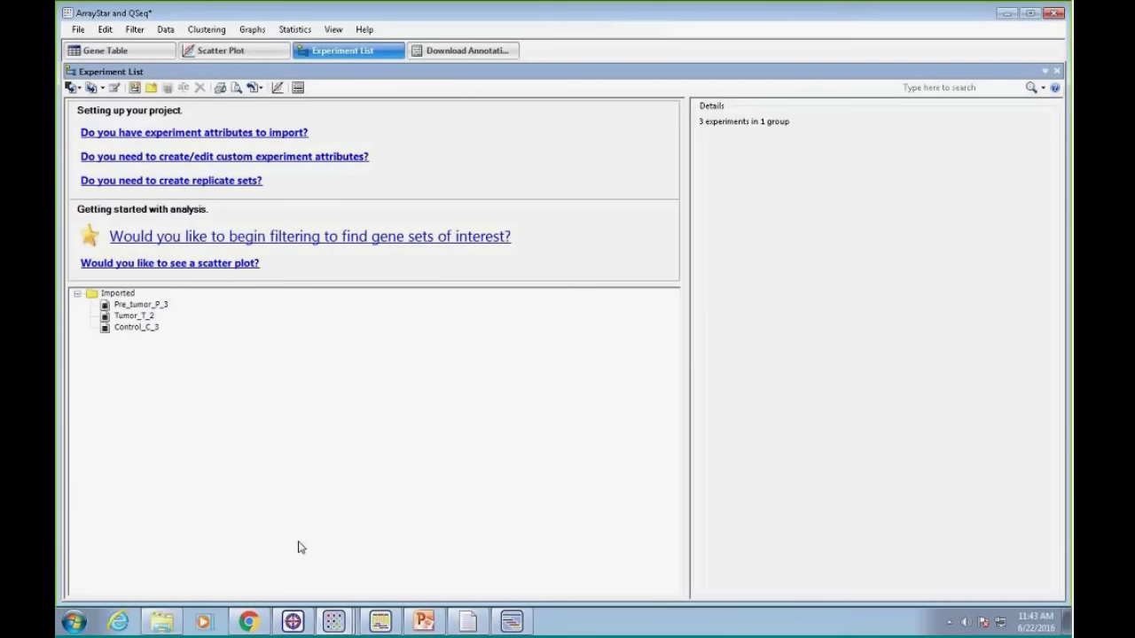
mouse_move(275, 417)
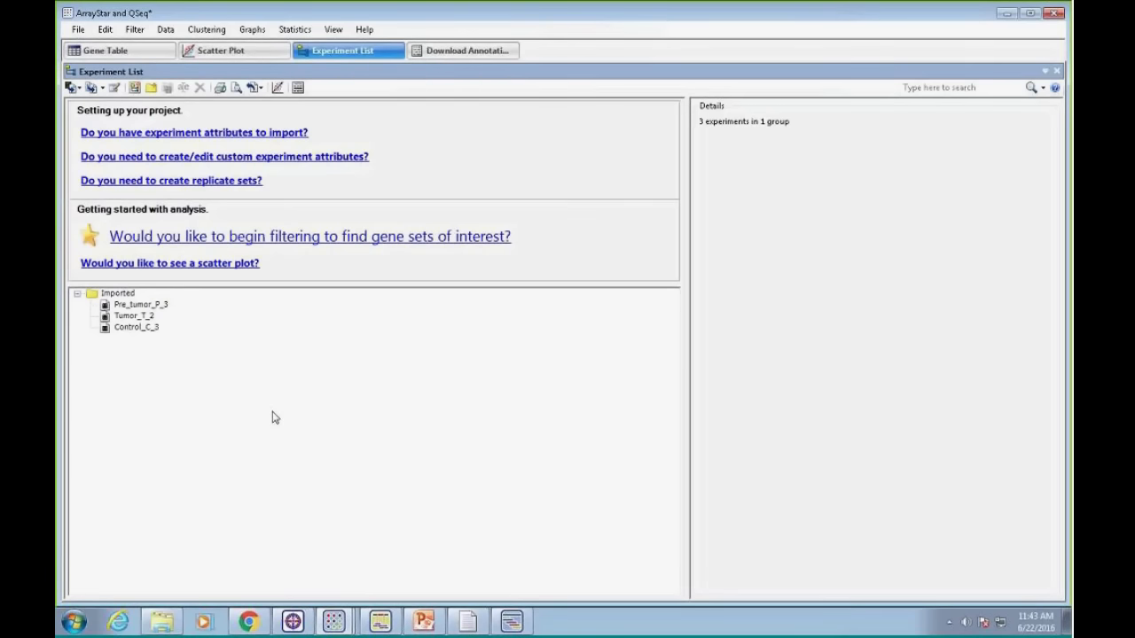
mouse_move(150, 308)
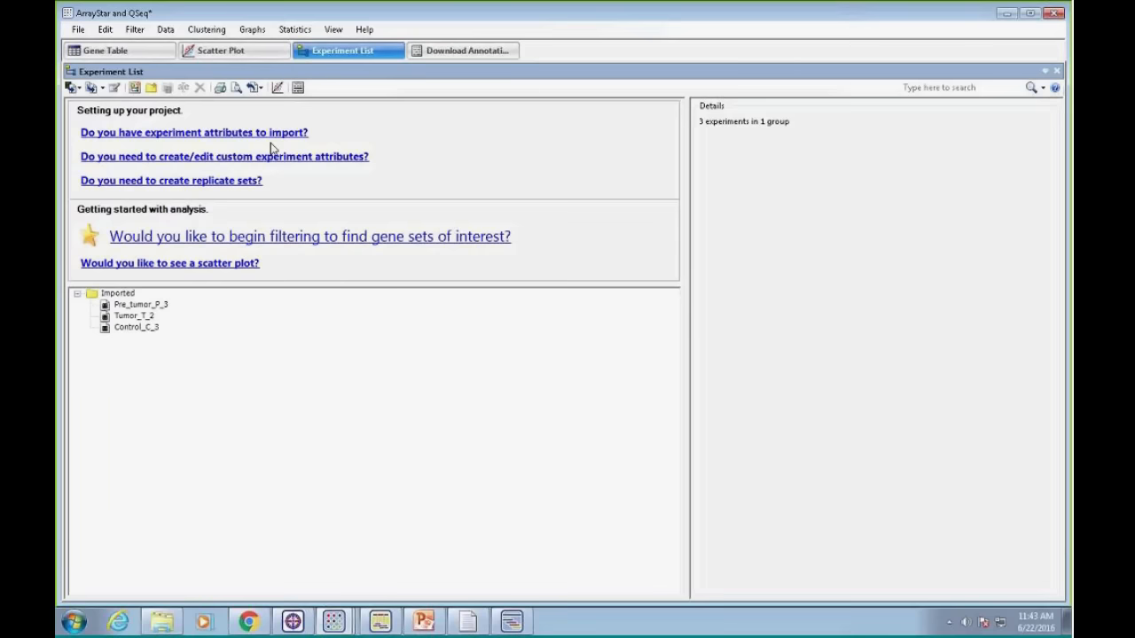
mouse_move(235, 51)
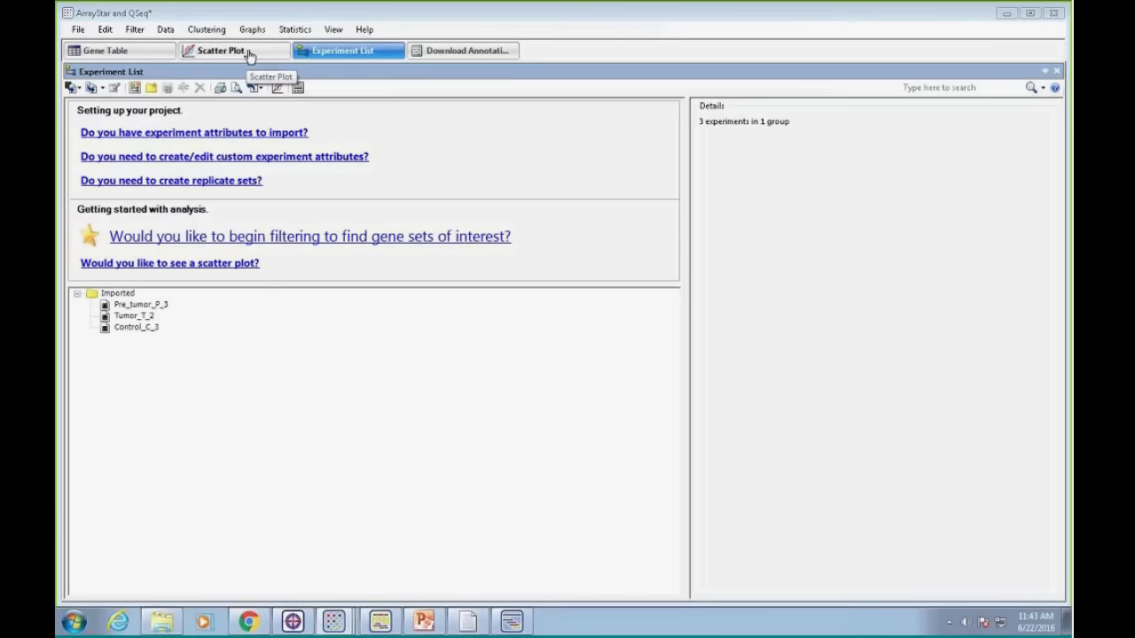
Show the Pre_tumor_P_3 vs Tumor_T_2 scatter plot and box-select the 61 genes above the diagonal
click(219, 50)
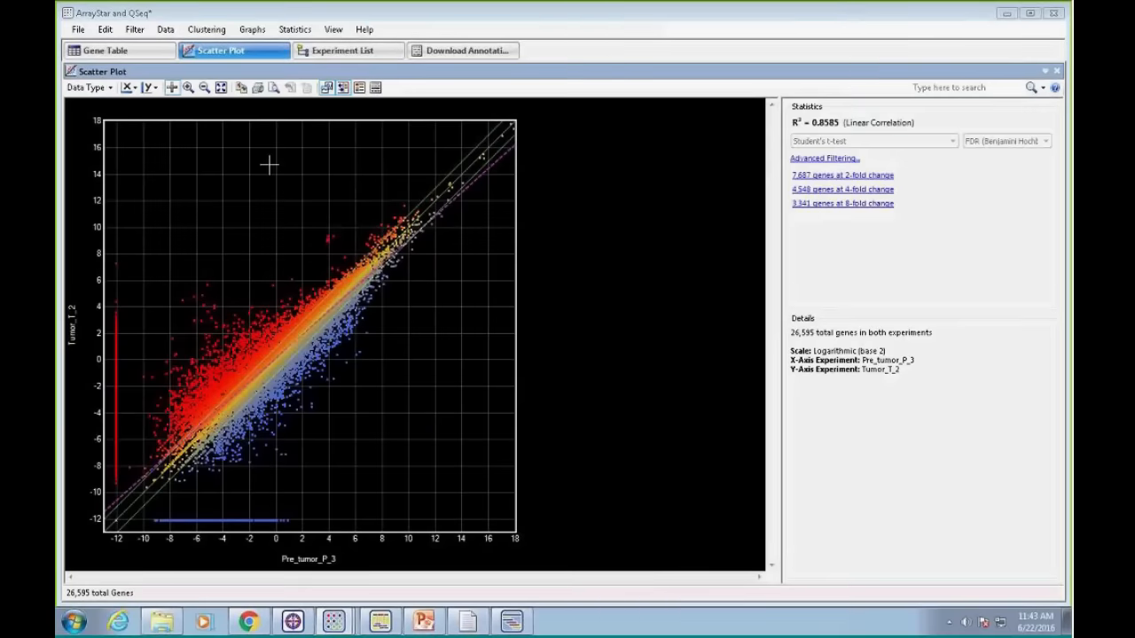
mouse_move(131, 293)
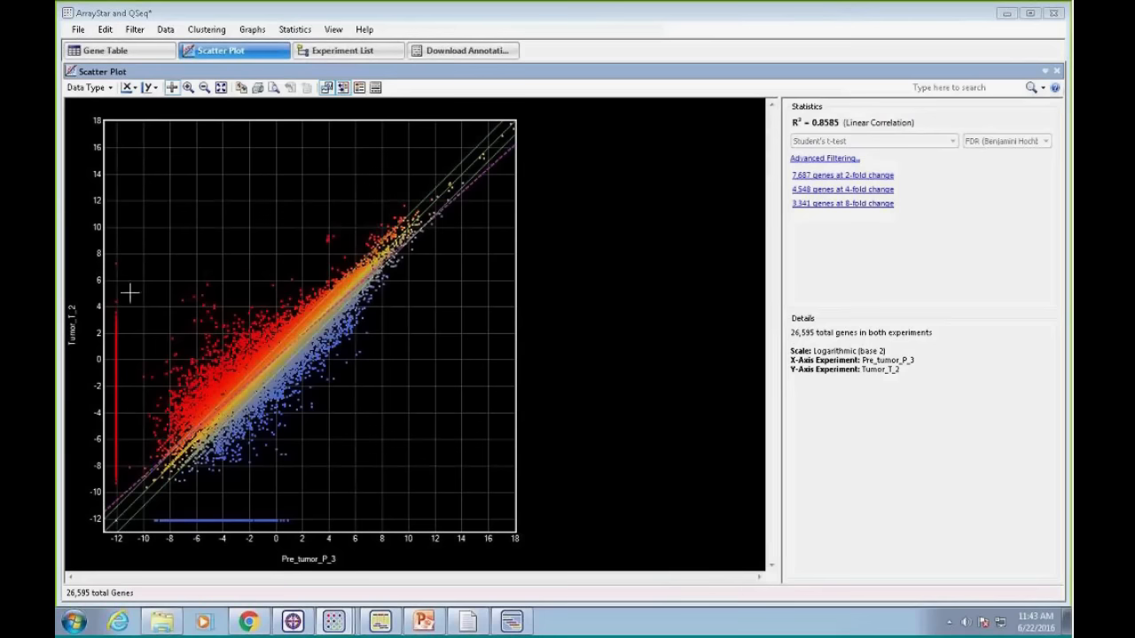
mouse_move(318, 585)
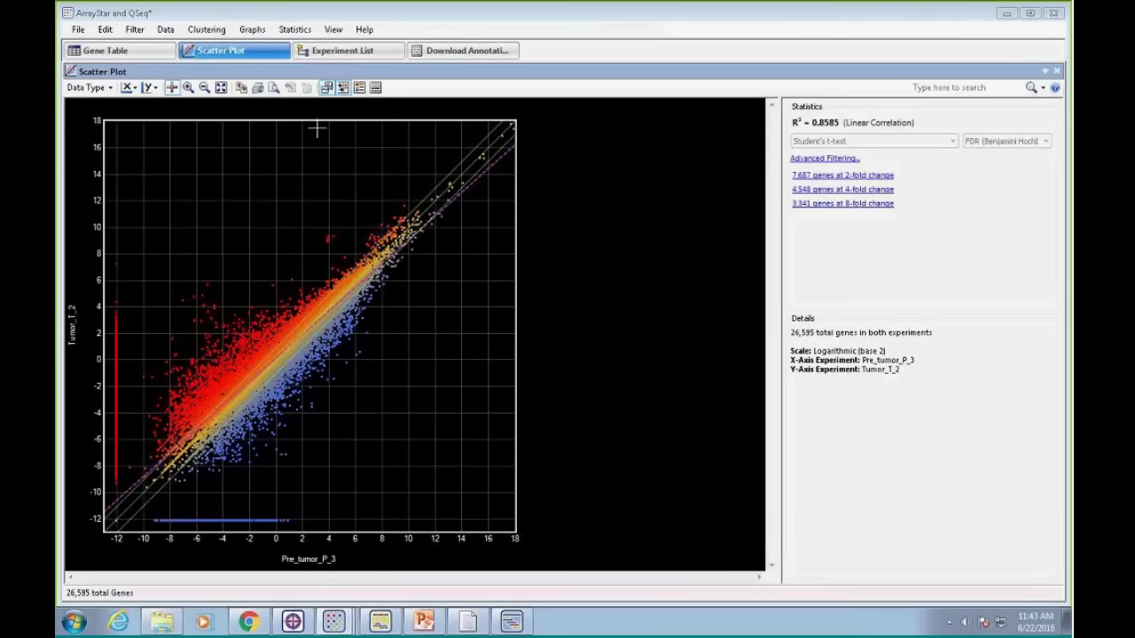
drag(317, 129, 319, 269)
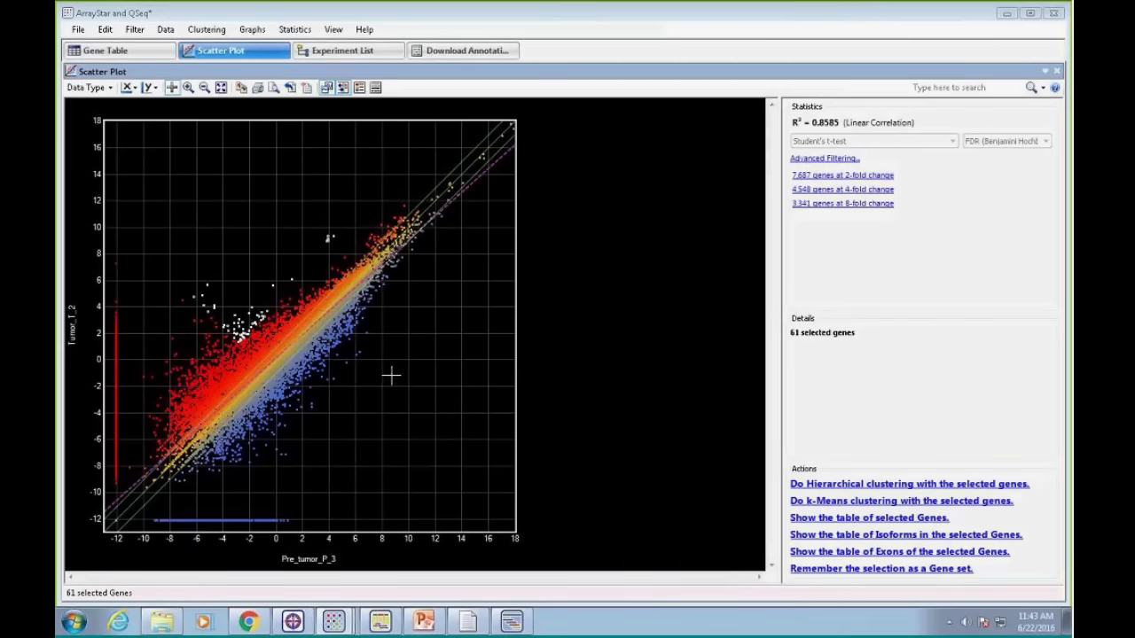
mouse_move(375, 375)
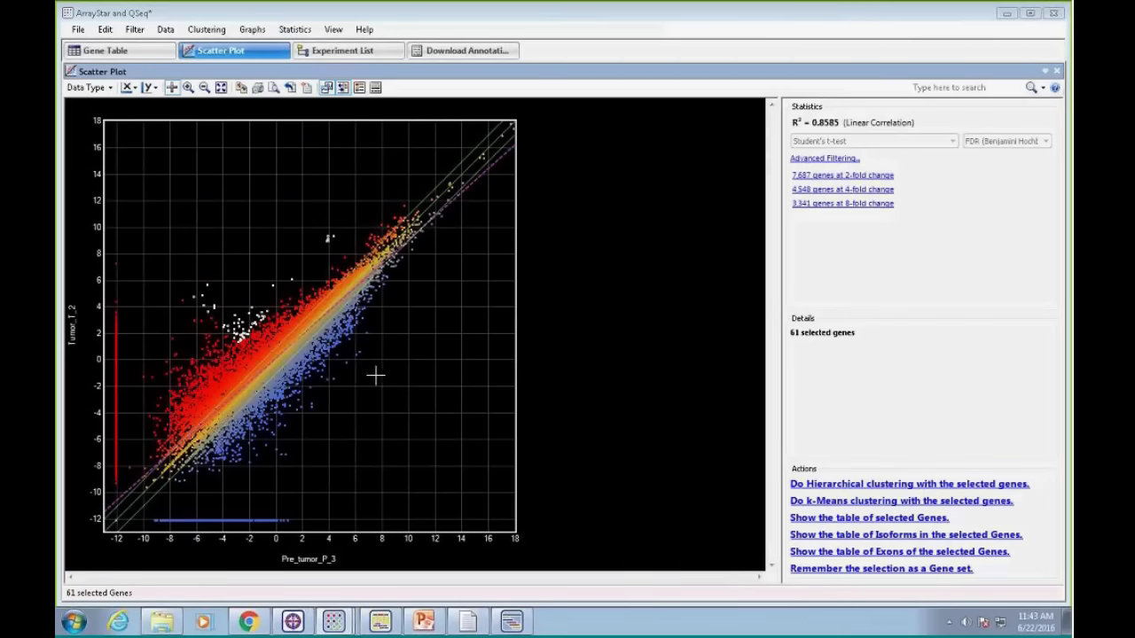
mouse_move(255, 283)
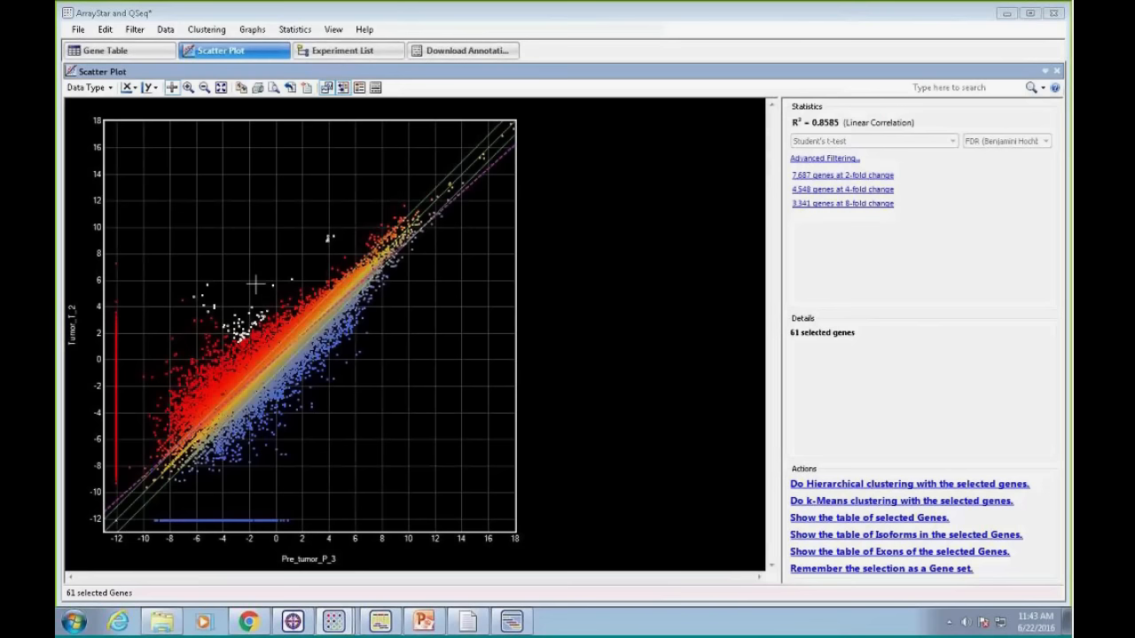
mouse_move(267, 191)
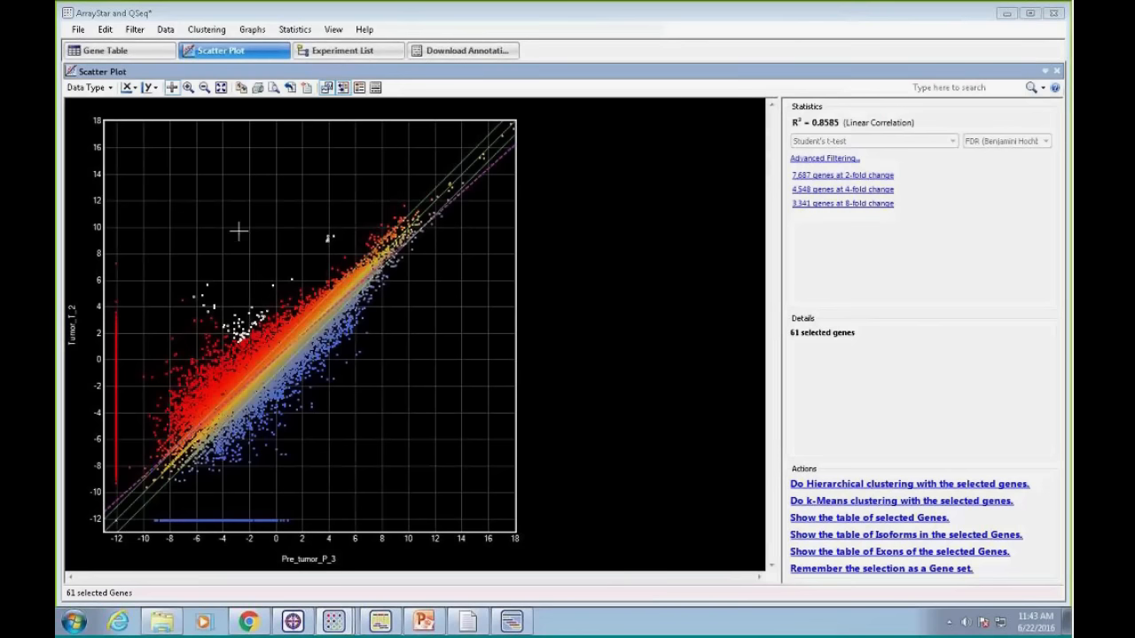
mouse_move(226, 229)
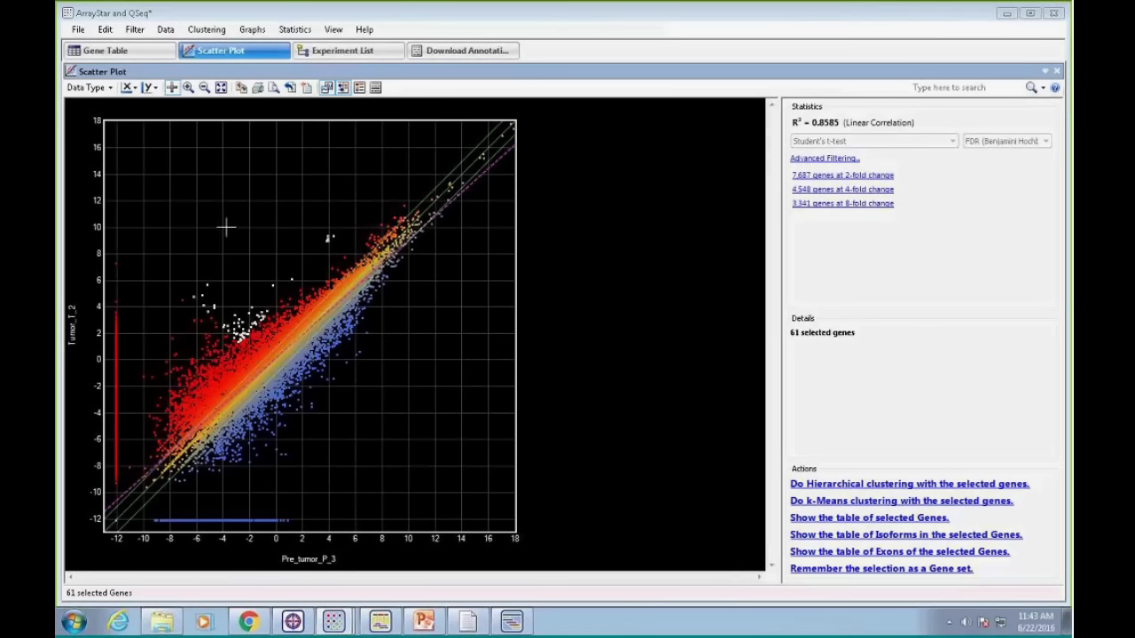
mouse_move(202, 227)
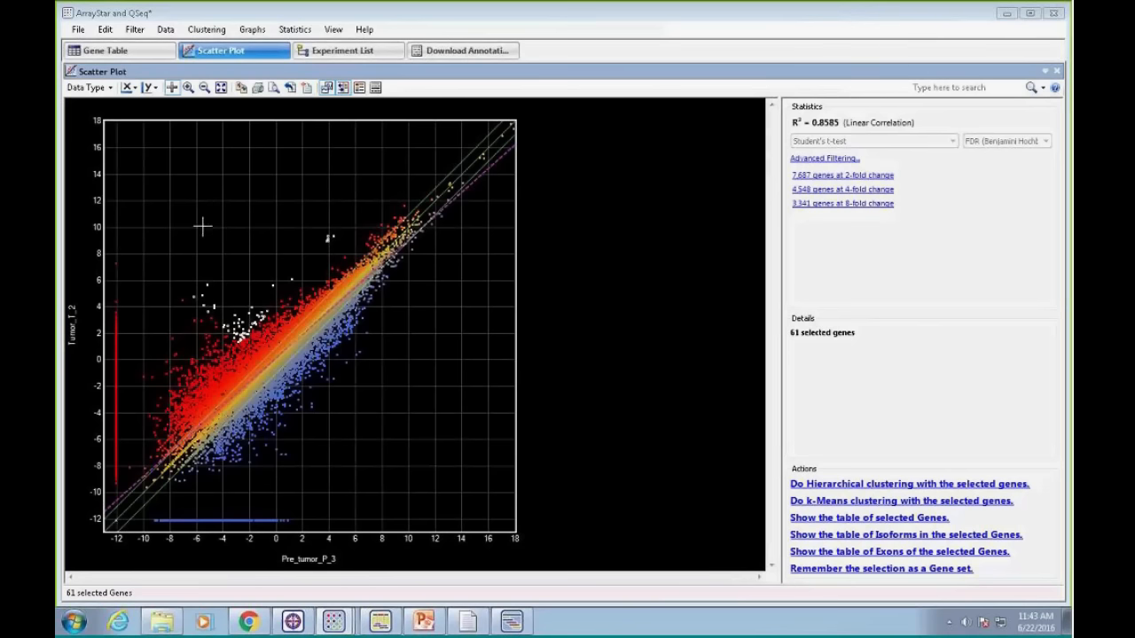
mouse_move(845, 204)
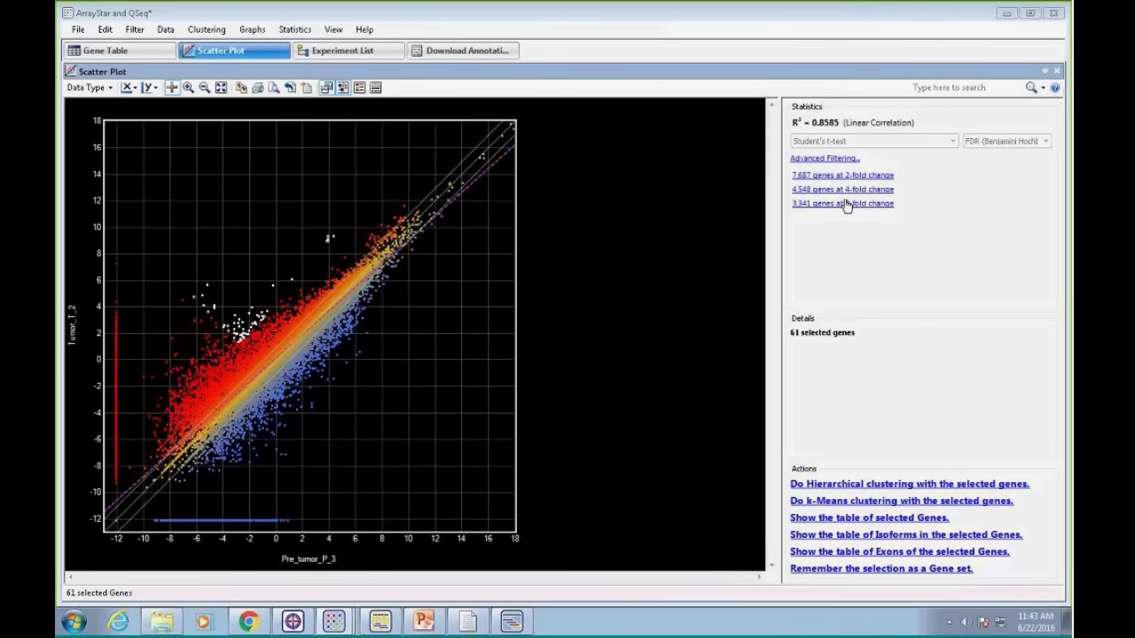
mouse_move(831, 525)
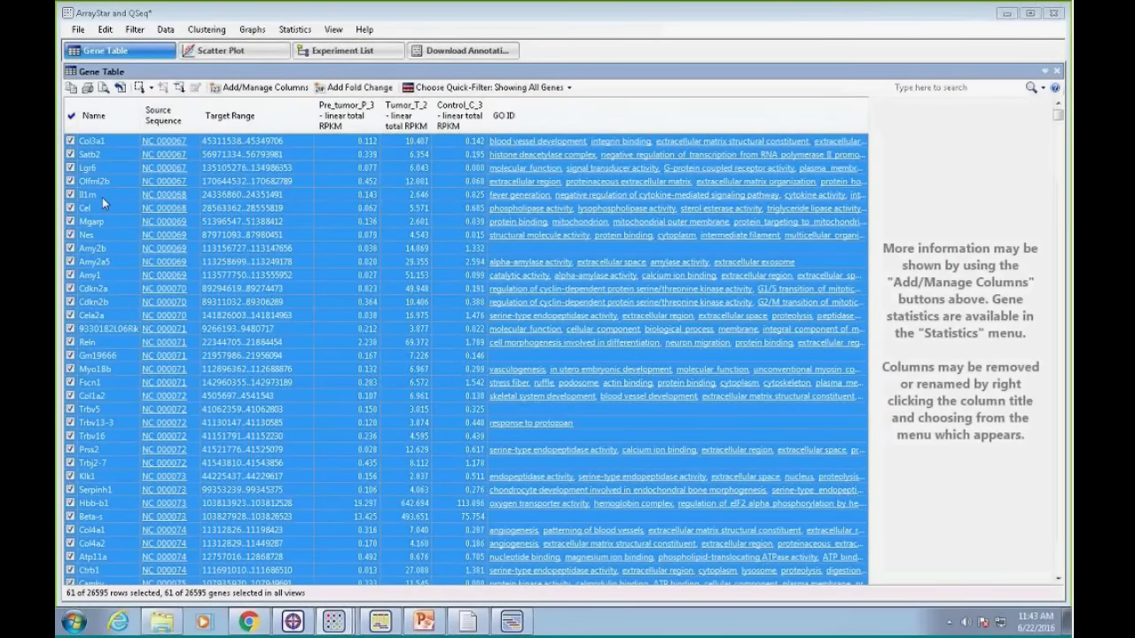
mouse_move(93, 115)
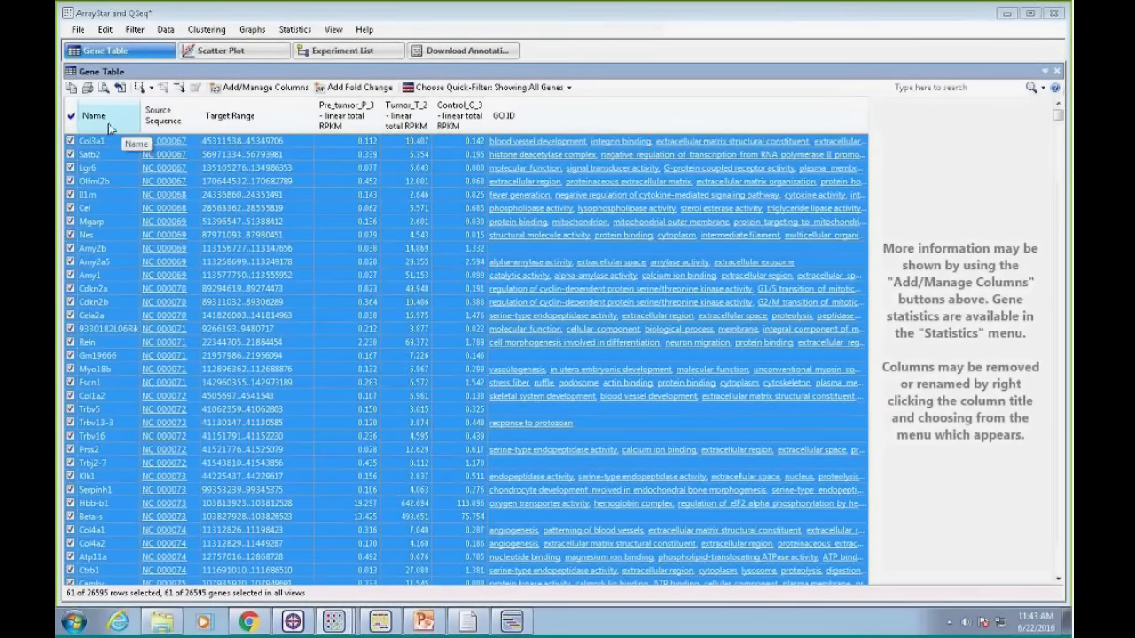
Select only the Col3a1 gene row and open the Data menu
click(93, 141)
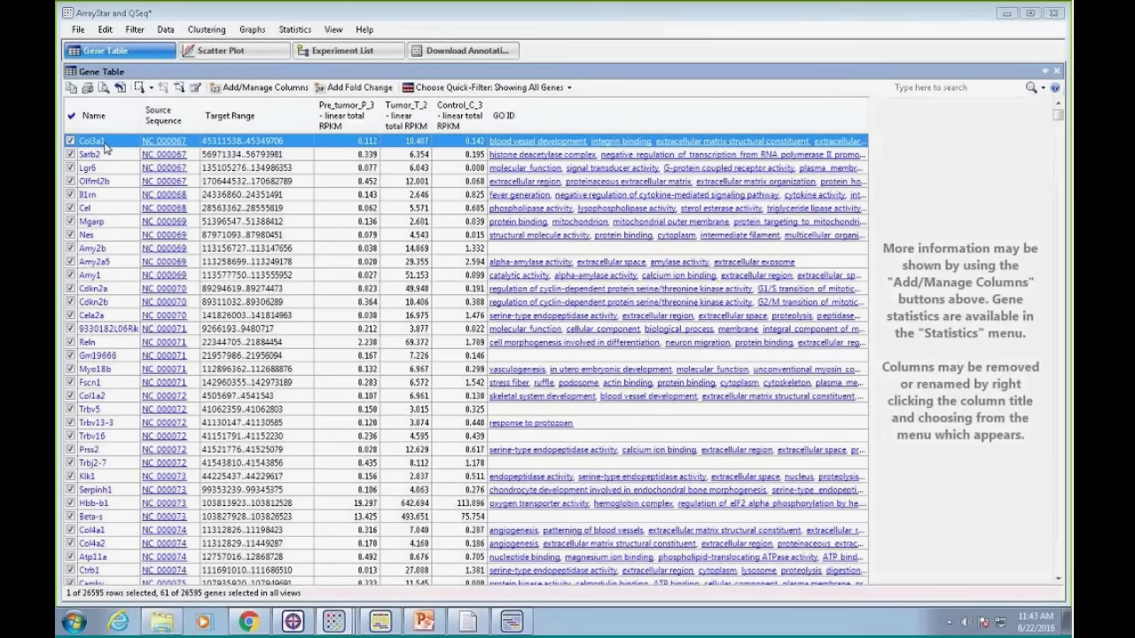
mouse_move(165, 115)
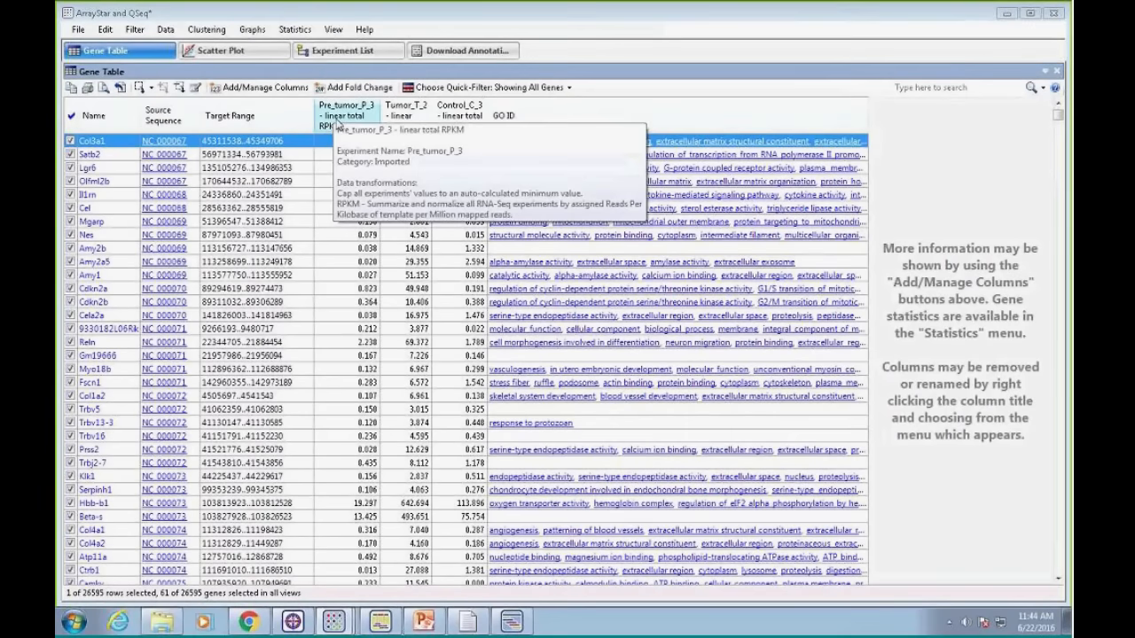
mouse_move(403, 113)
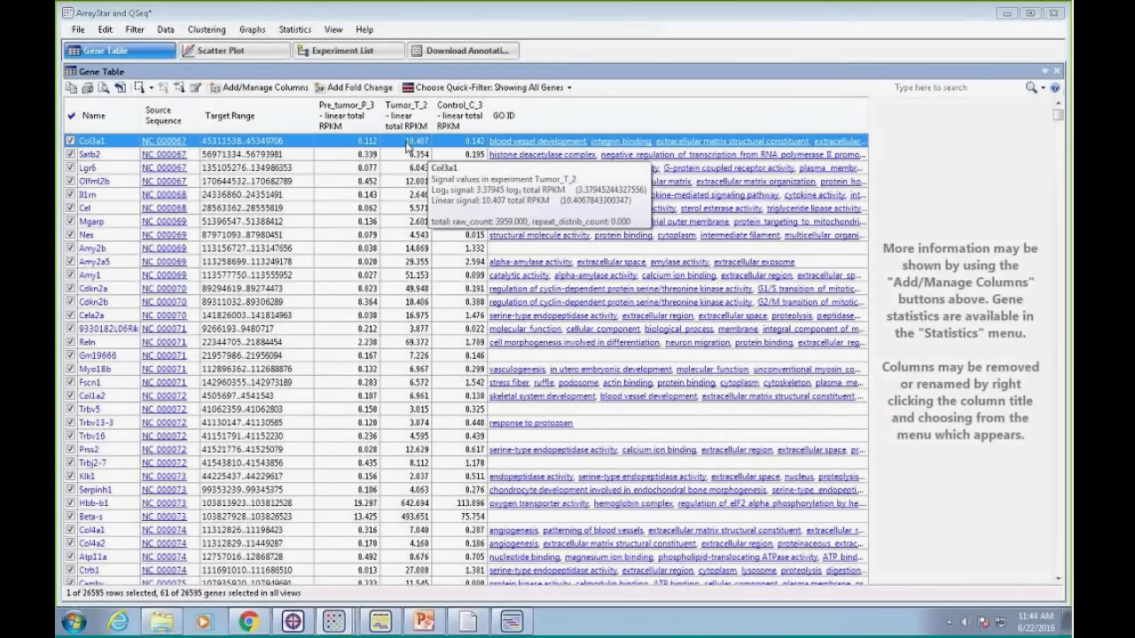
mouse_move(407, 148)
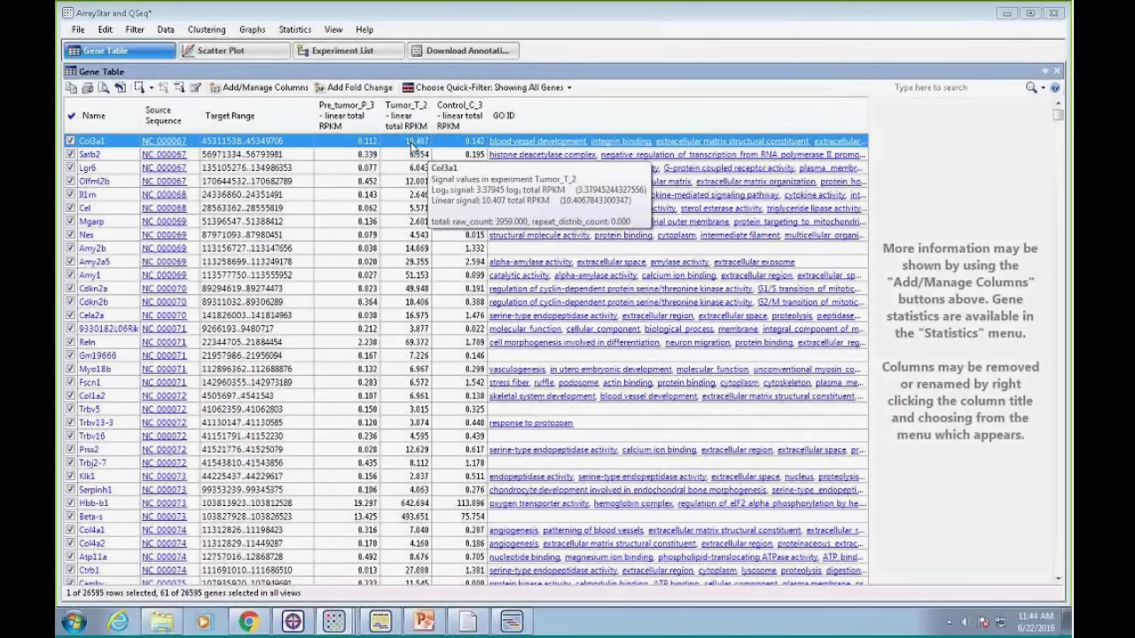
mouse_move(537, 141)
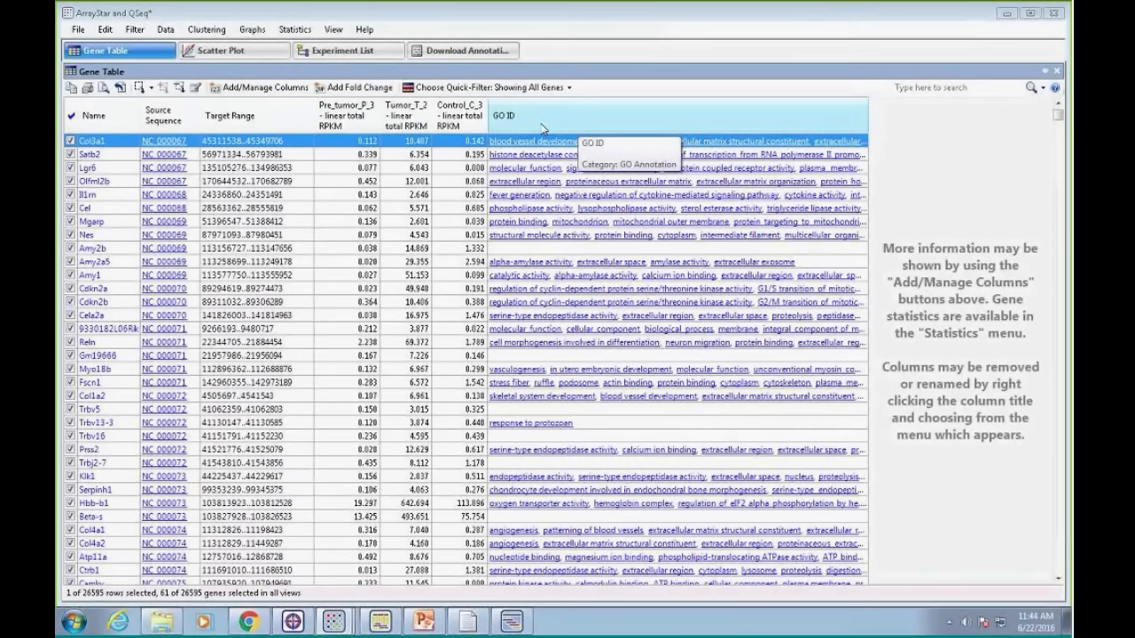
click(166, 29)
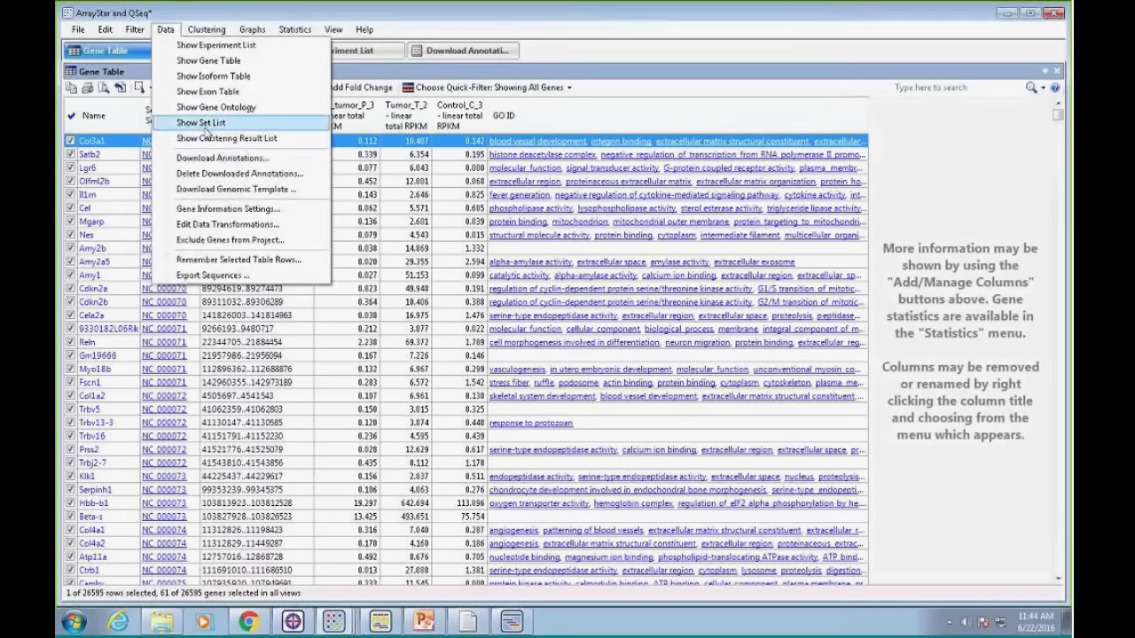
click(463, 50)
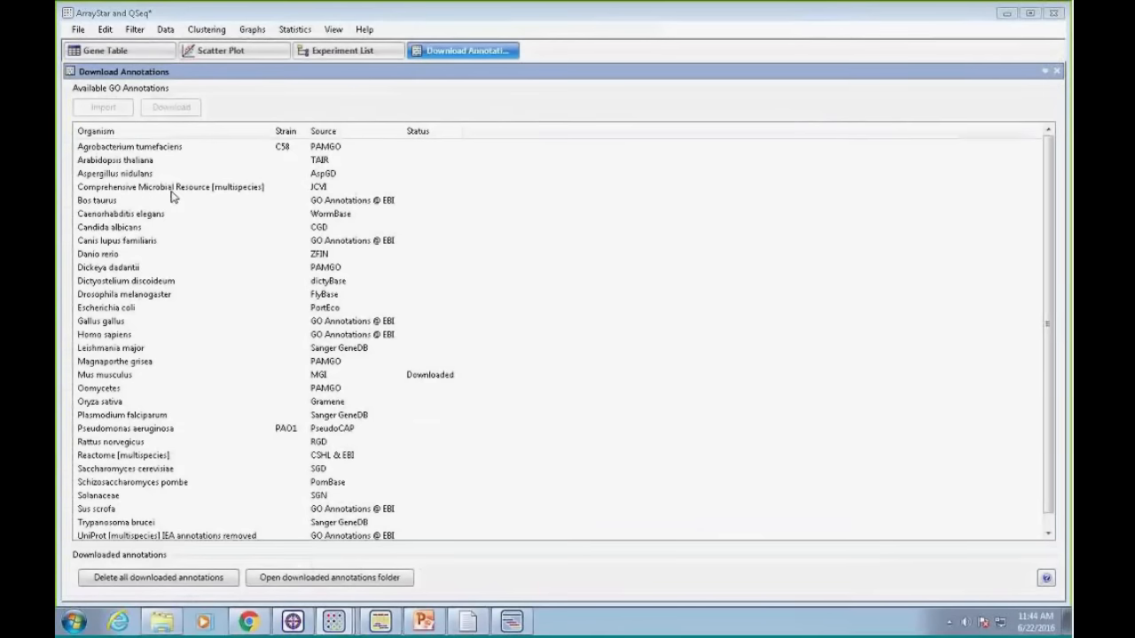
click(104, 374)
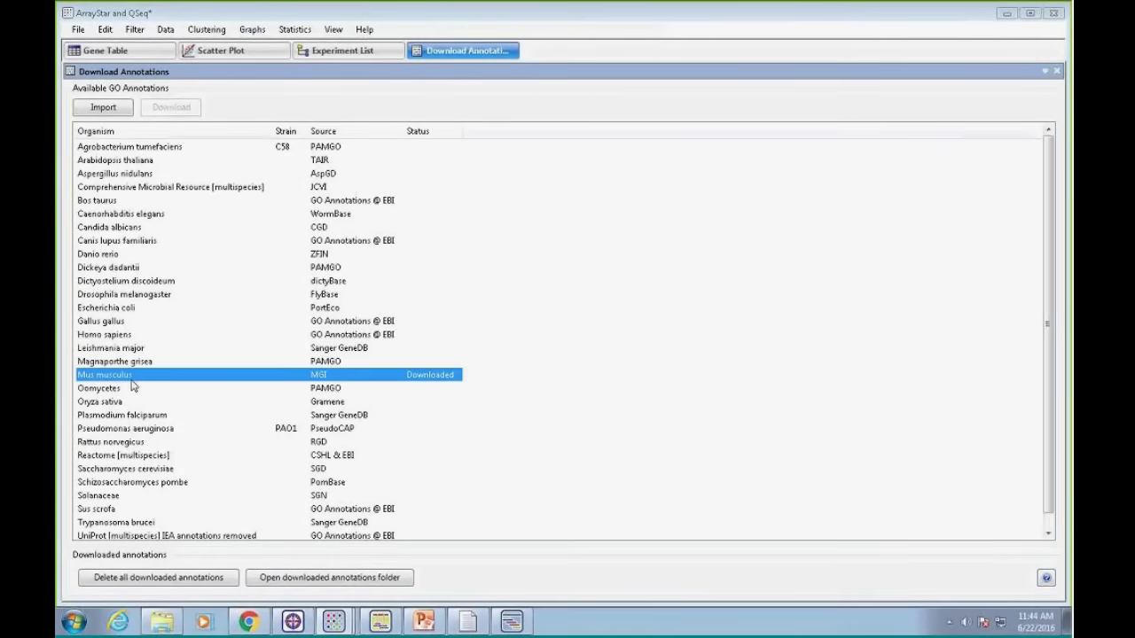
mouse_move(398, 393)
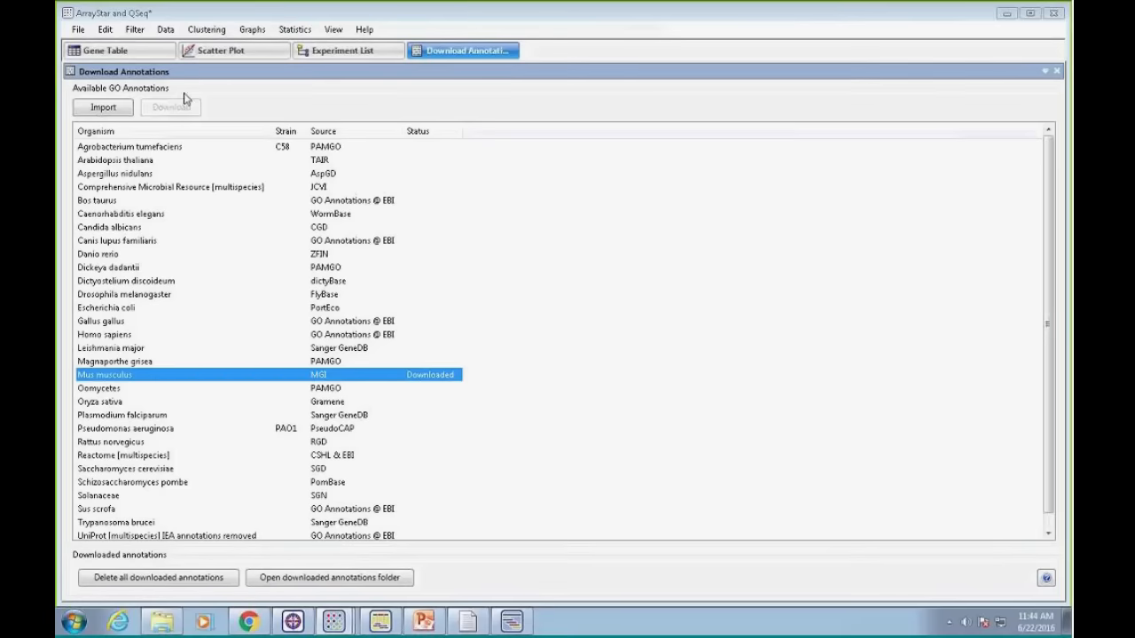
click(110, 51)
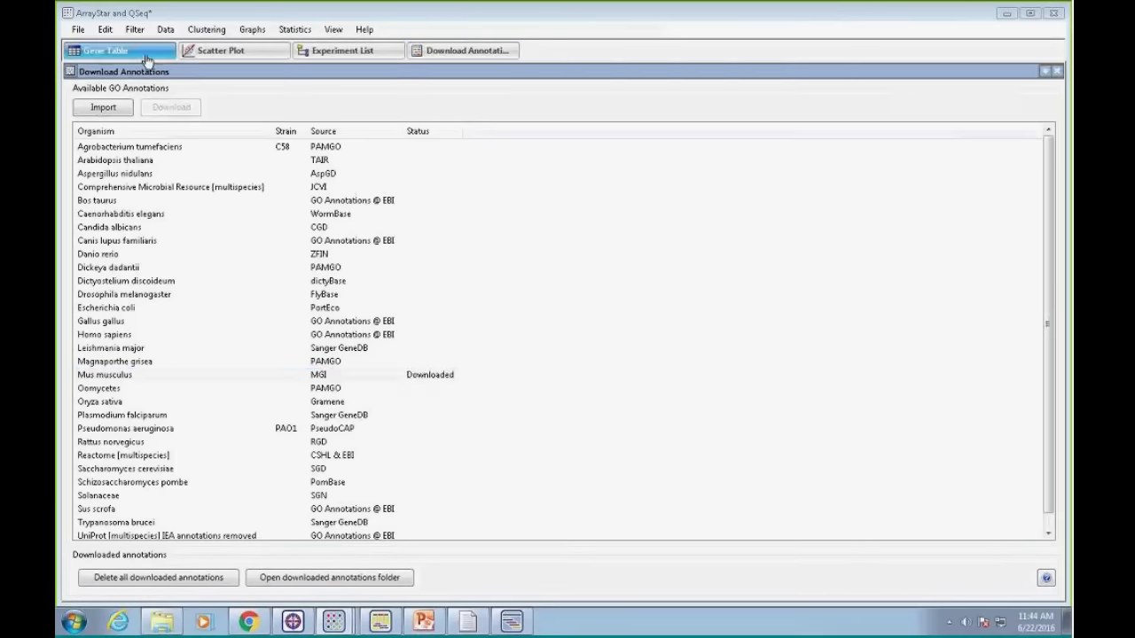
click(106, 51)
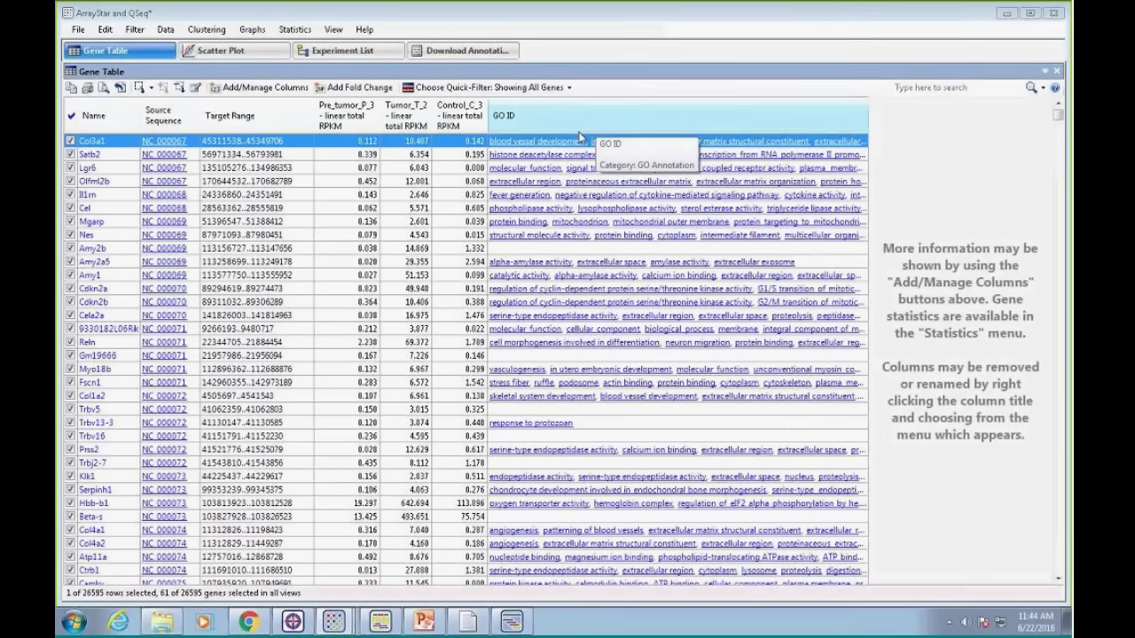
Send Col3a1 to SeqMan Pro using the Tumor_T_2 experiment, then open the gene Filter
right_click(92, 140)
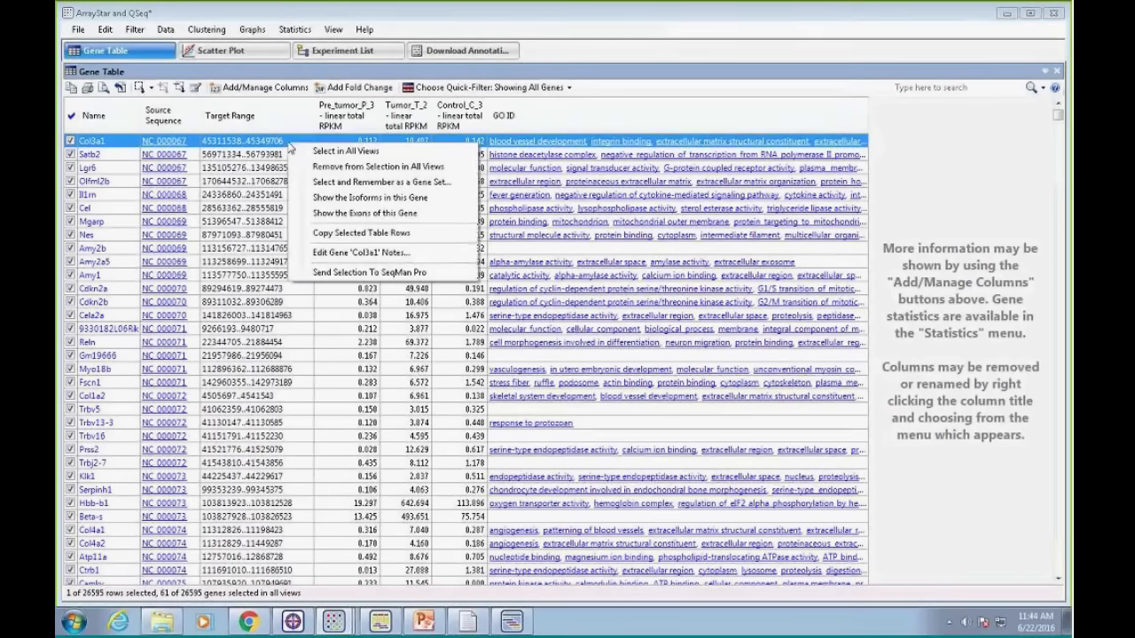
mouse_move(381, 272)
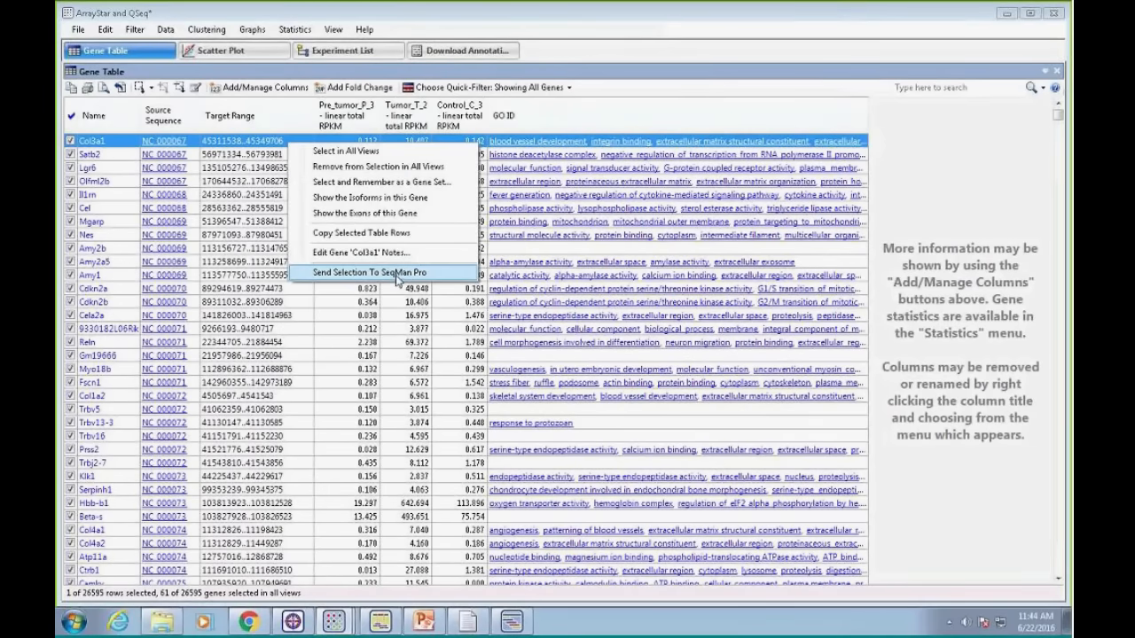
click(372, 272)
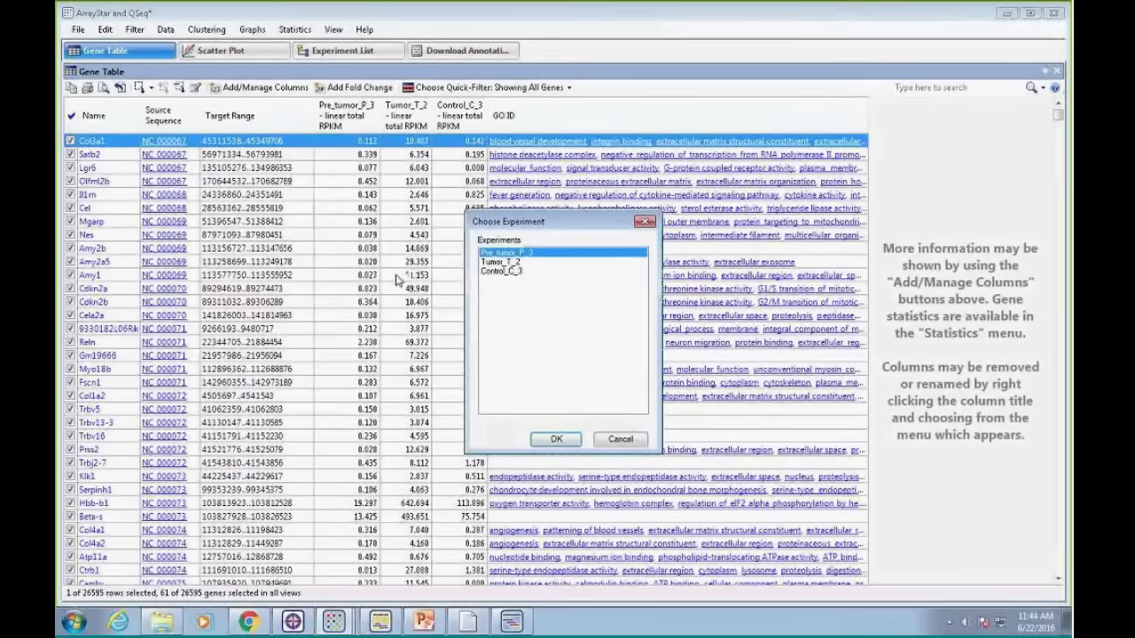
click(501, 262)
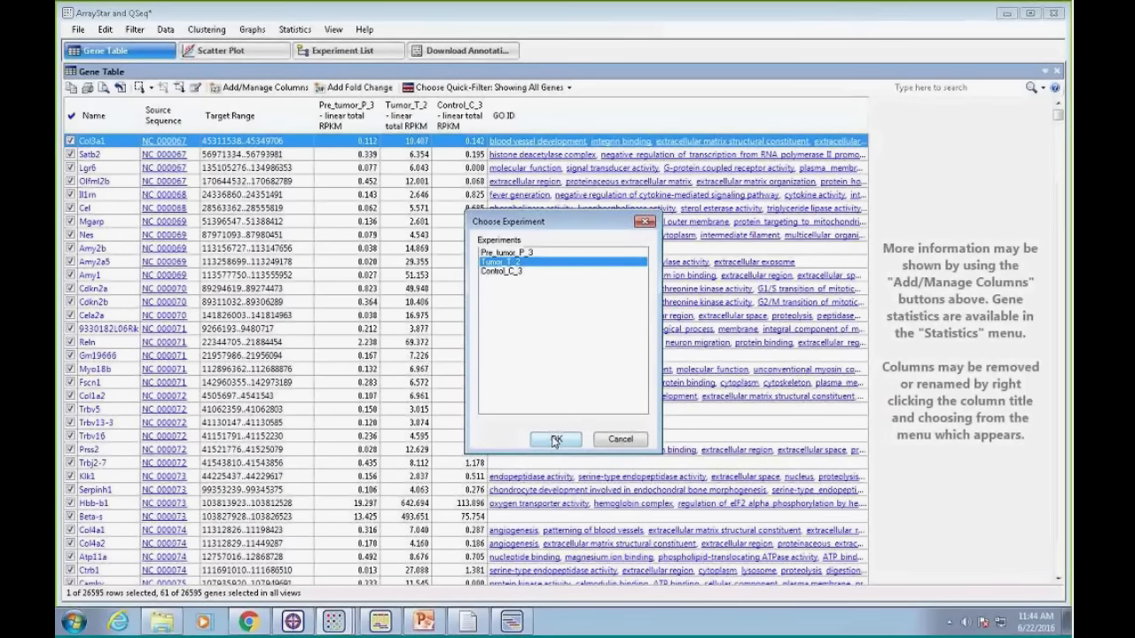
click(554, 439)
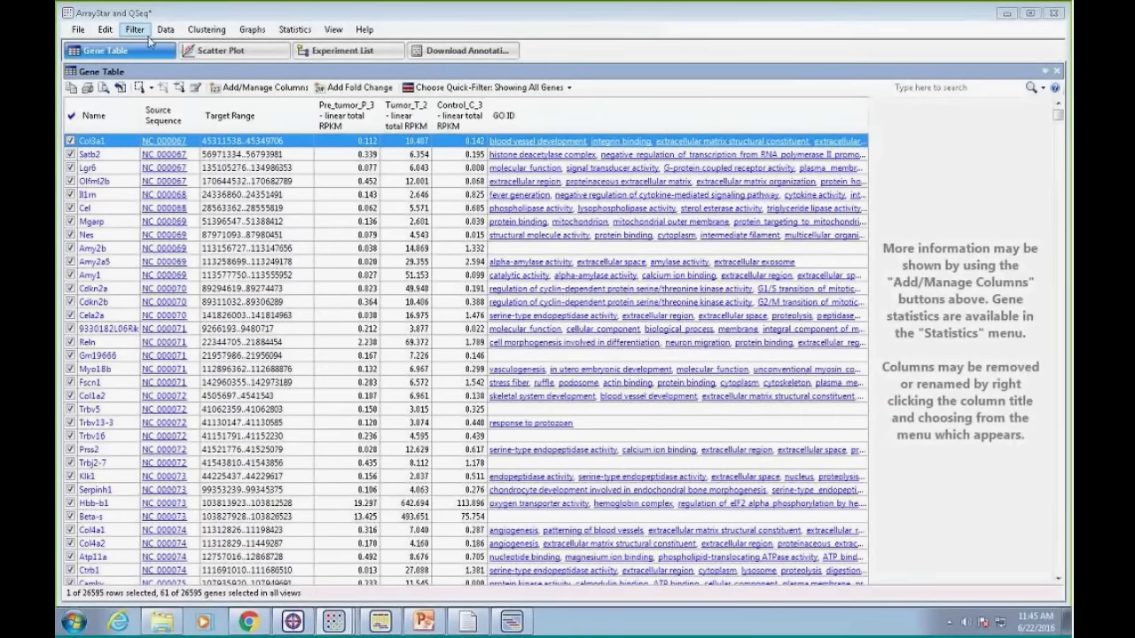
click(134, 29)
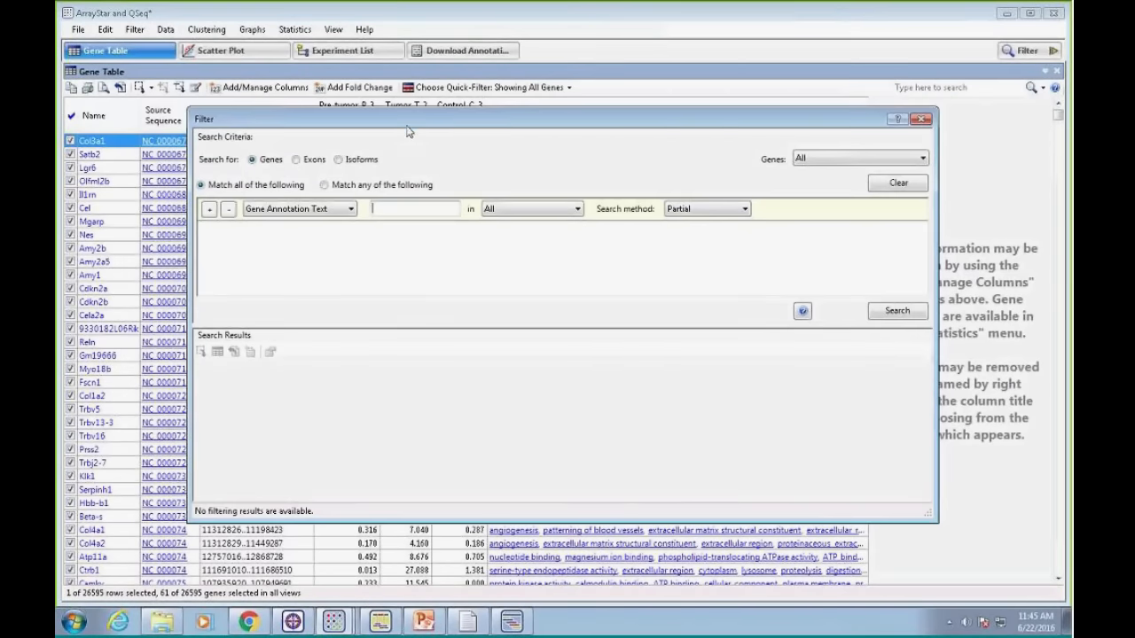
mouse_move(798, 123)
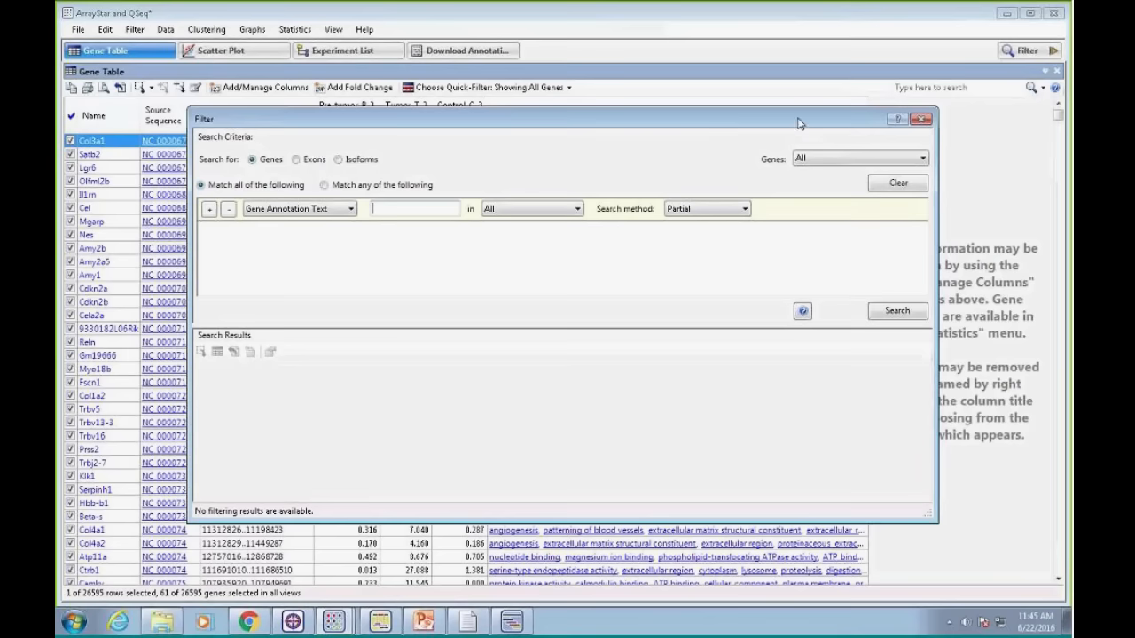
Nudge the gene Filter dialog and close it
drag(798, 118, 798, 110)
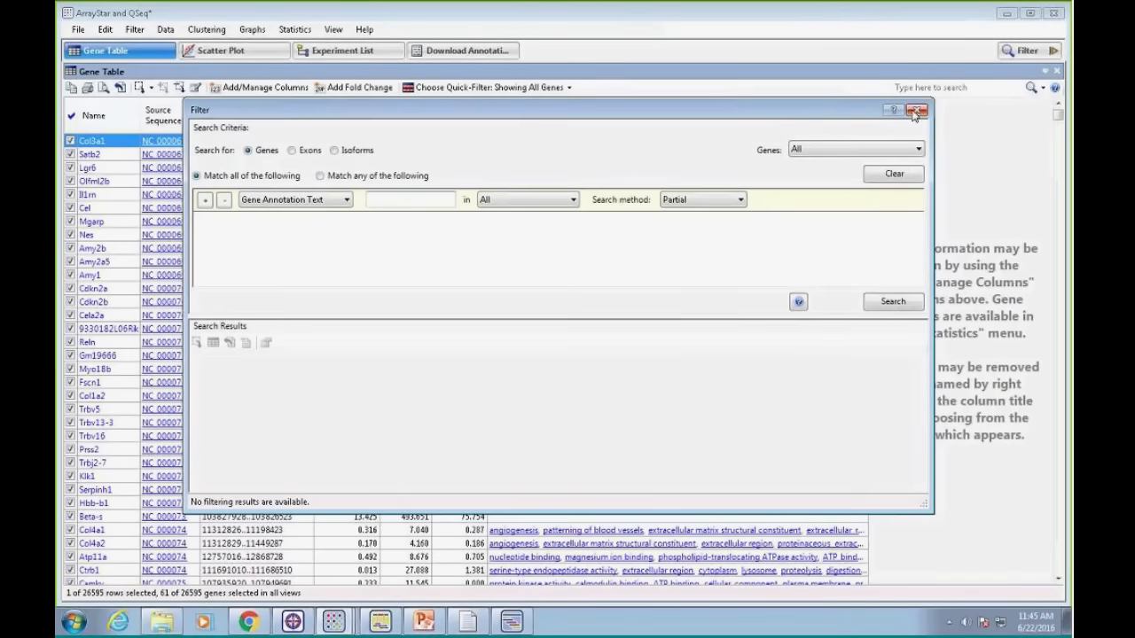
click(917, 110)
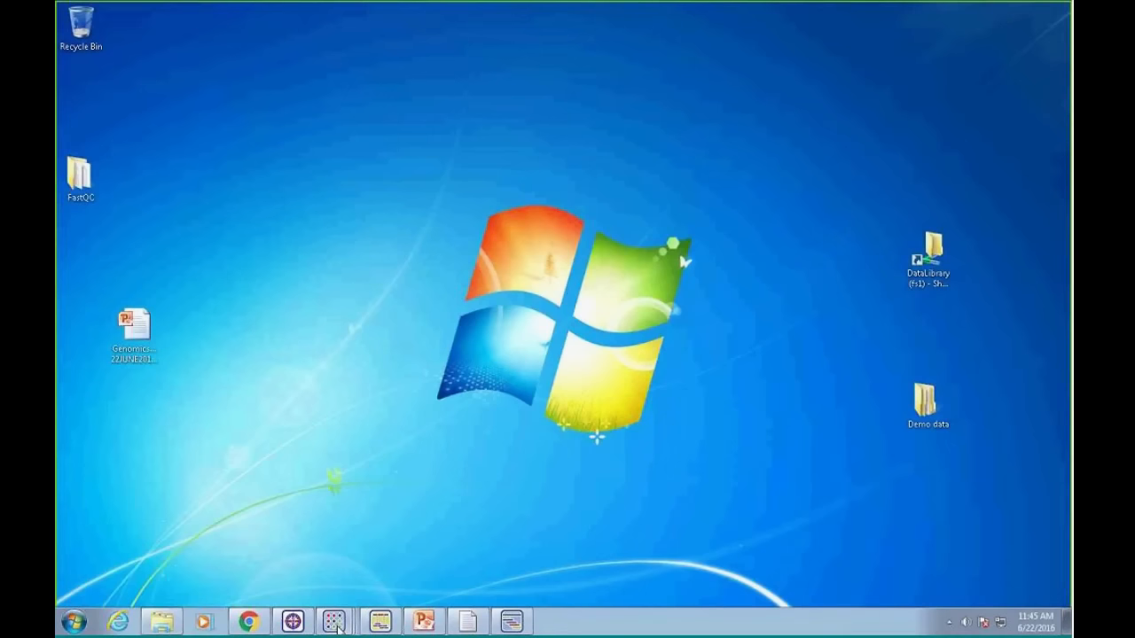
Switch back to the Tumor_Normal_Annotated.astar project window from the taskbar
click(334, 621)
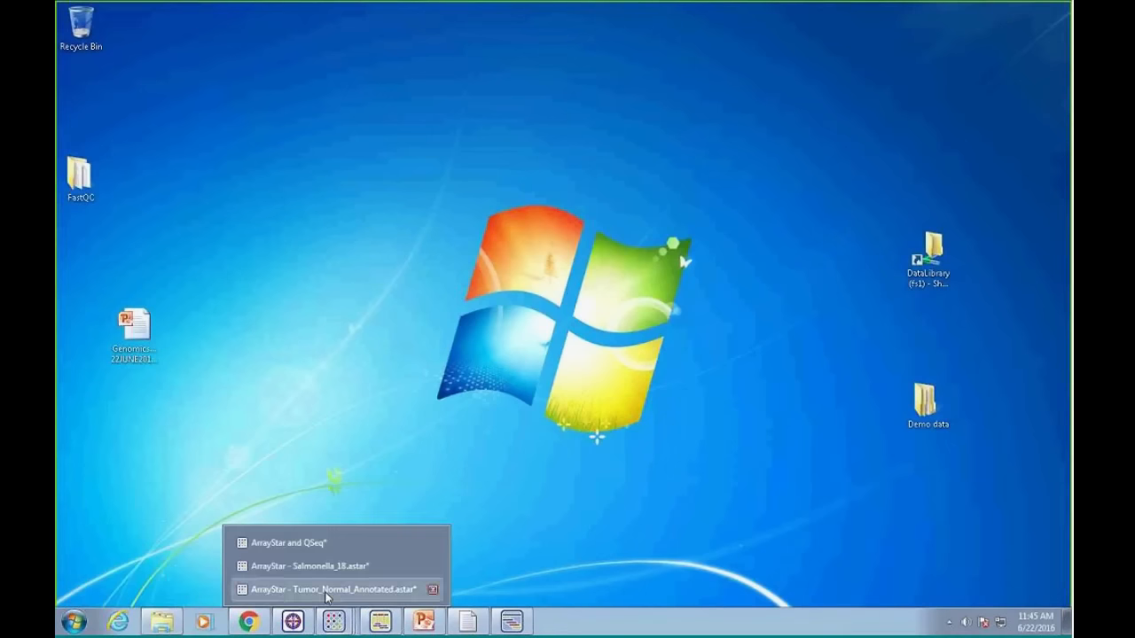
click(328, 590)
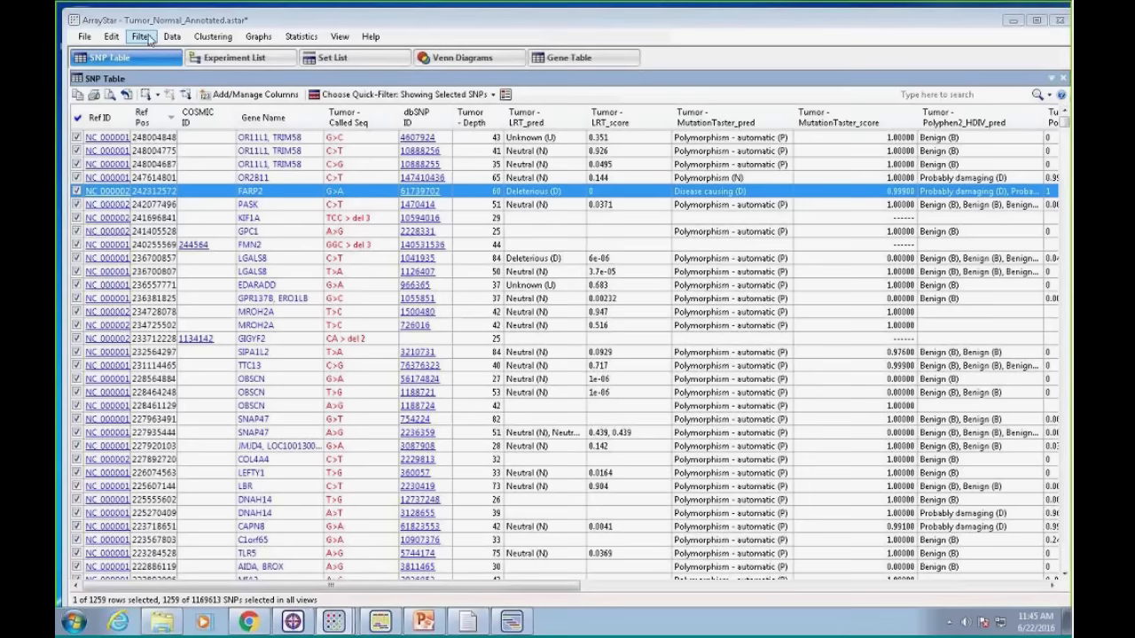
Open the SNP filter and restrict the sample group to the Normal experiment only
click(141, 36)
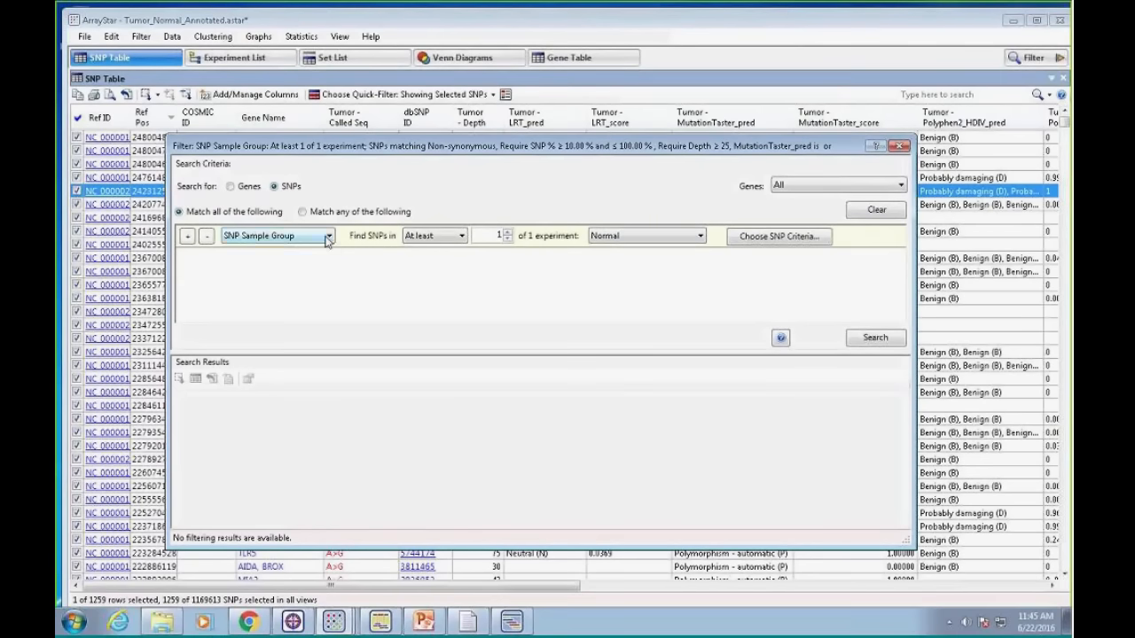
click(329, 236)
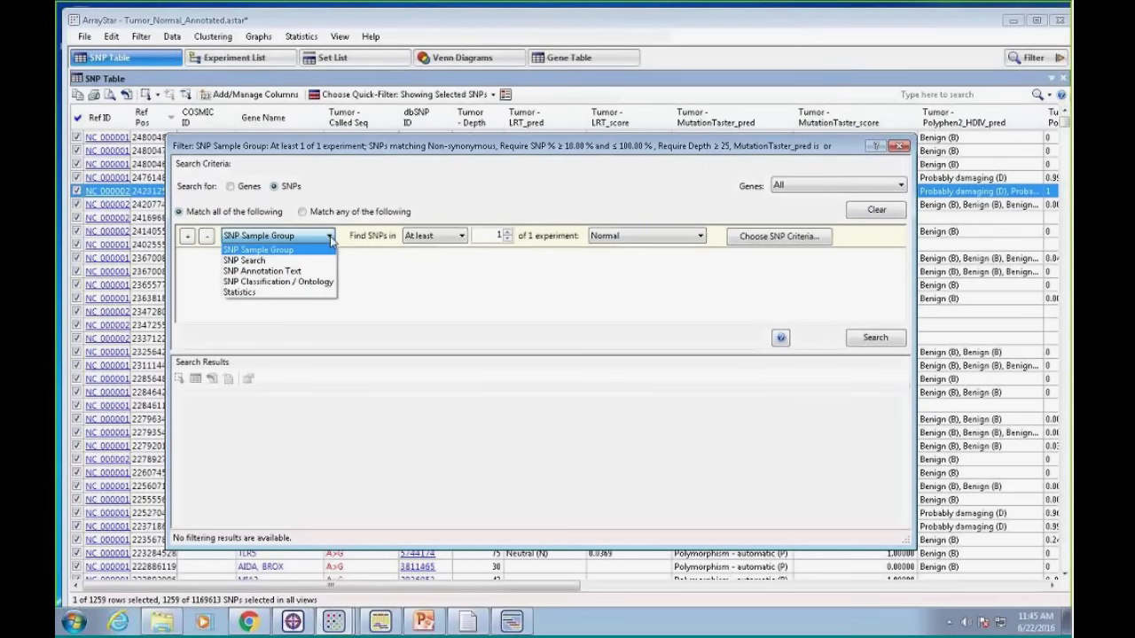
mouse_move(329, 260)
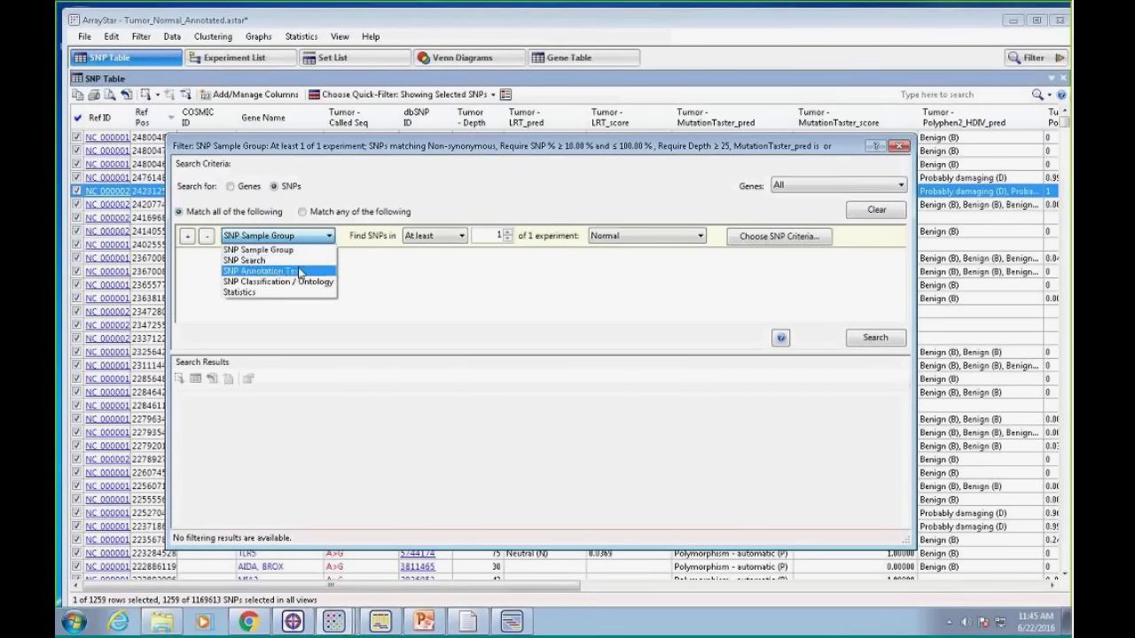
mouse_move(240, 293)
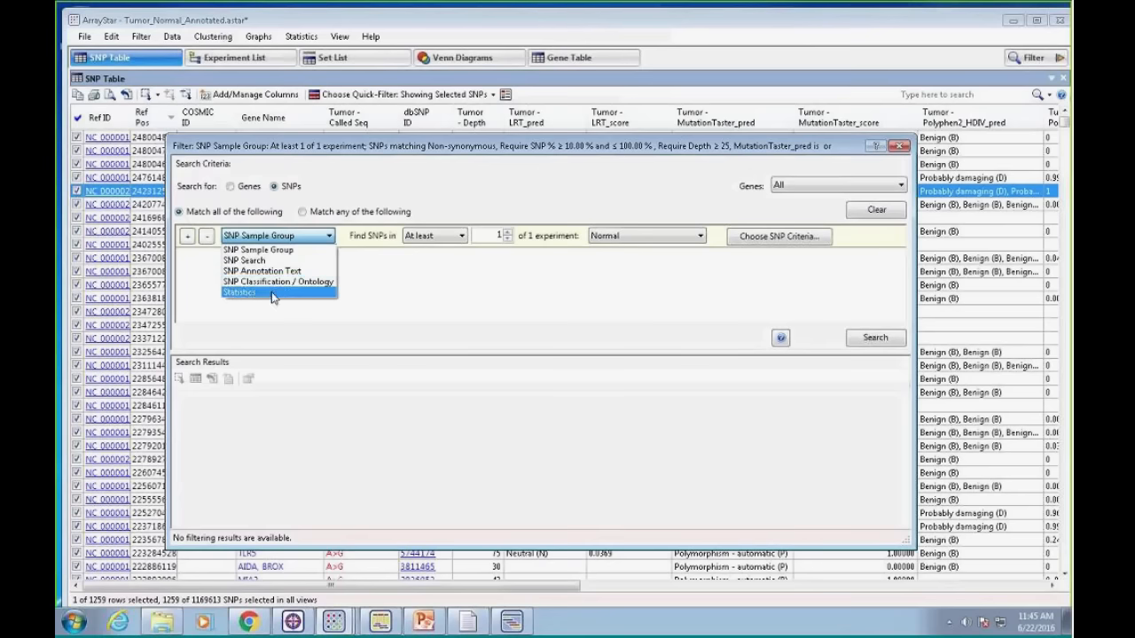
click(278, 281)
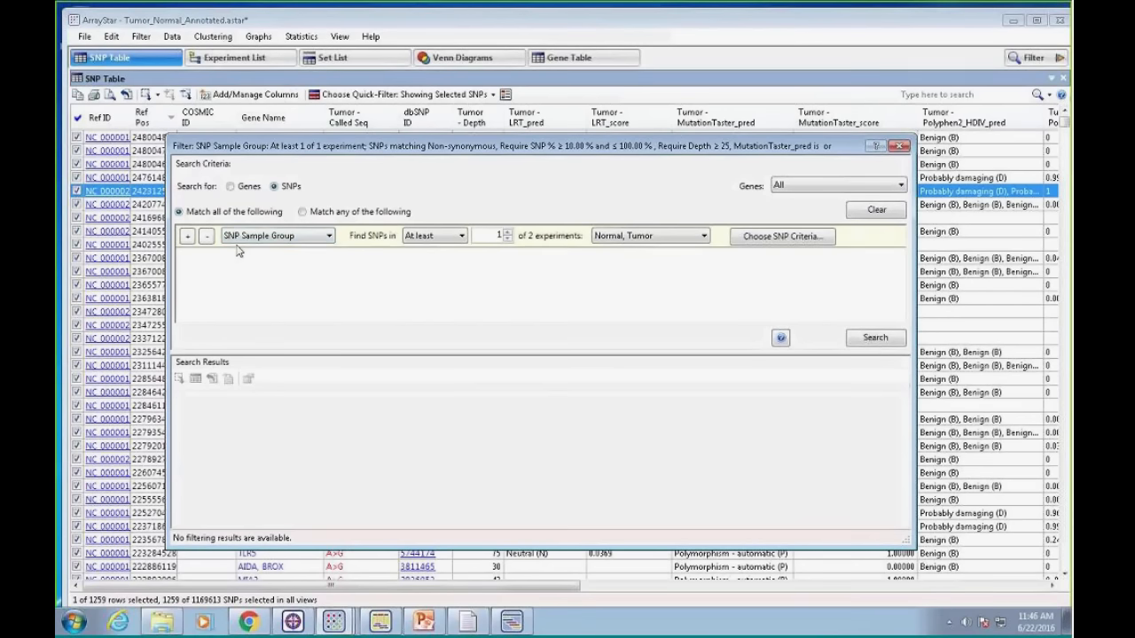
mouse_move(353, 252)
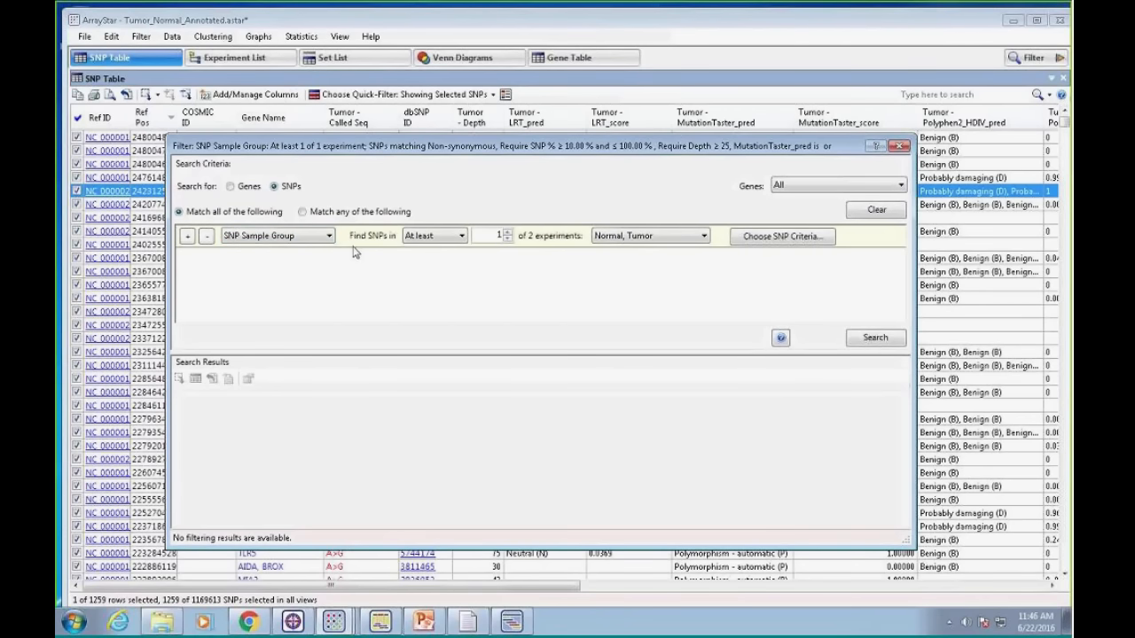
mouse_move(550, 241)
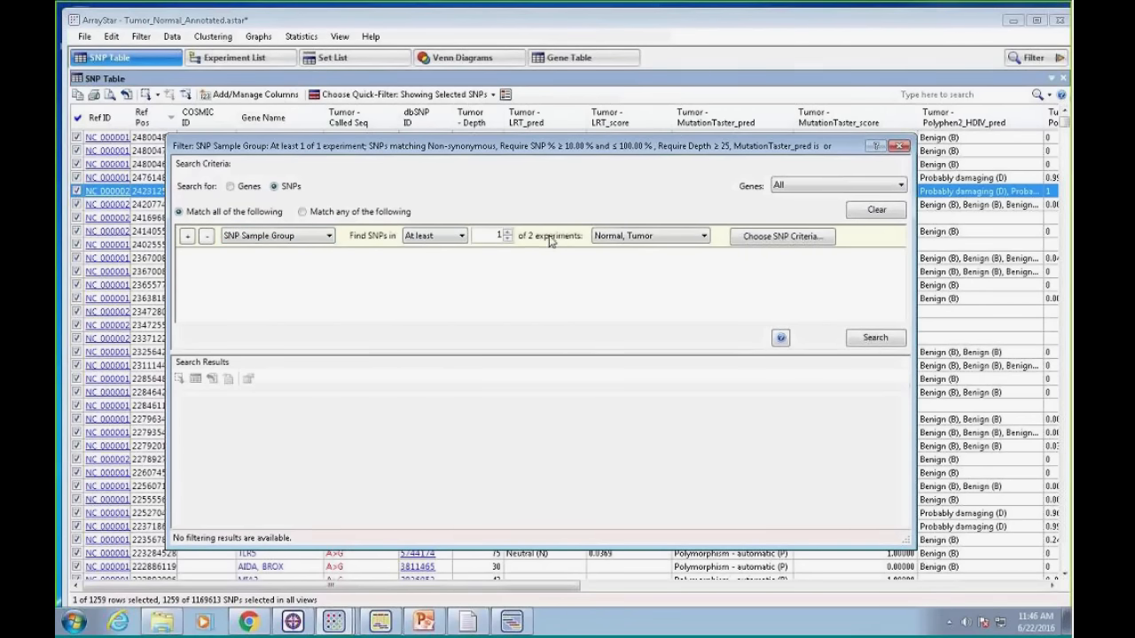
mouse_move(650, 235)
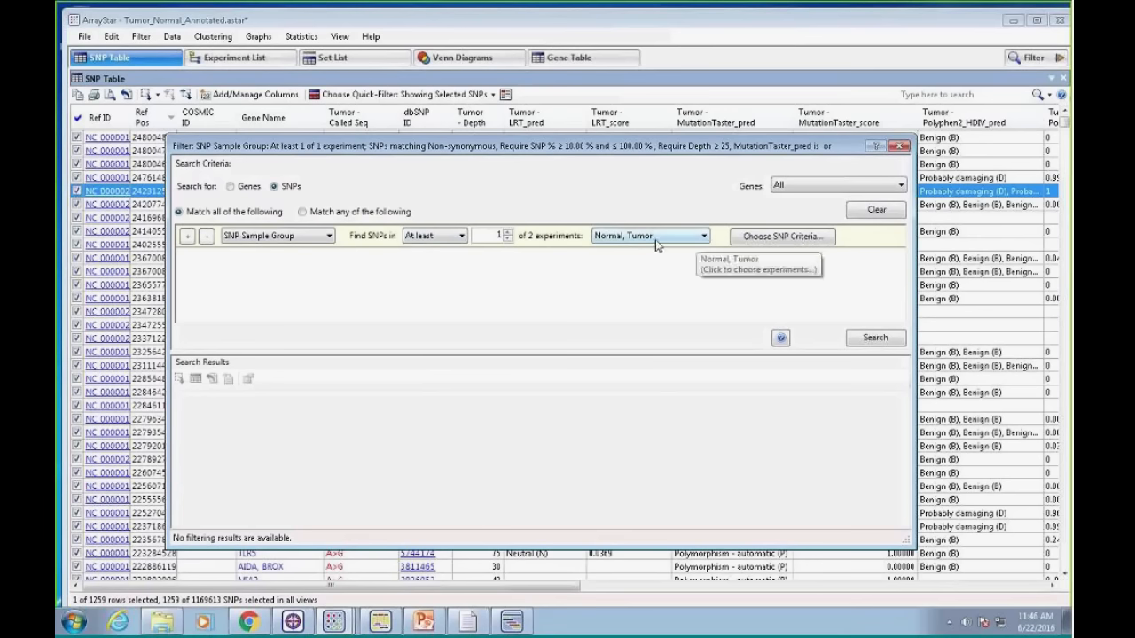
mouse_move(455, 239)
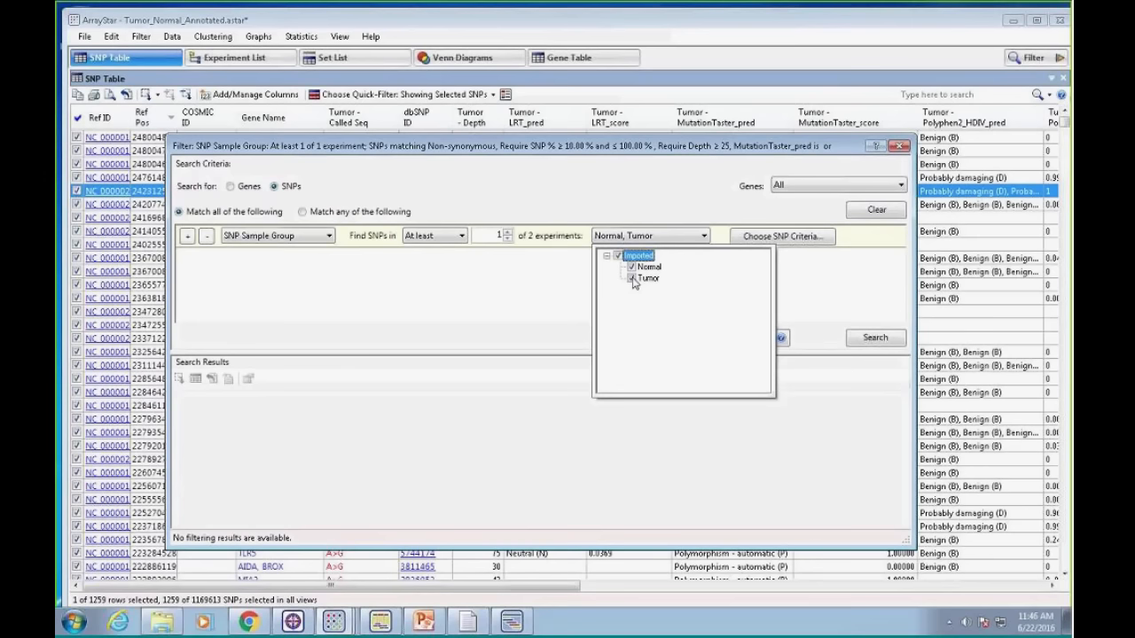
click(632, 278)
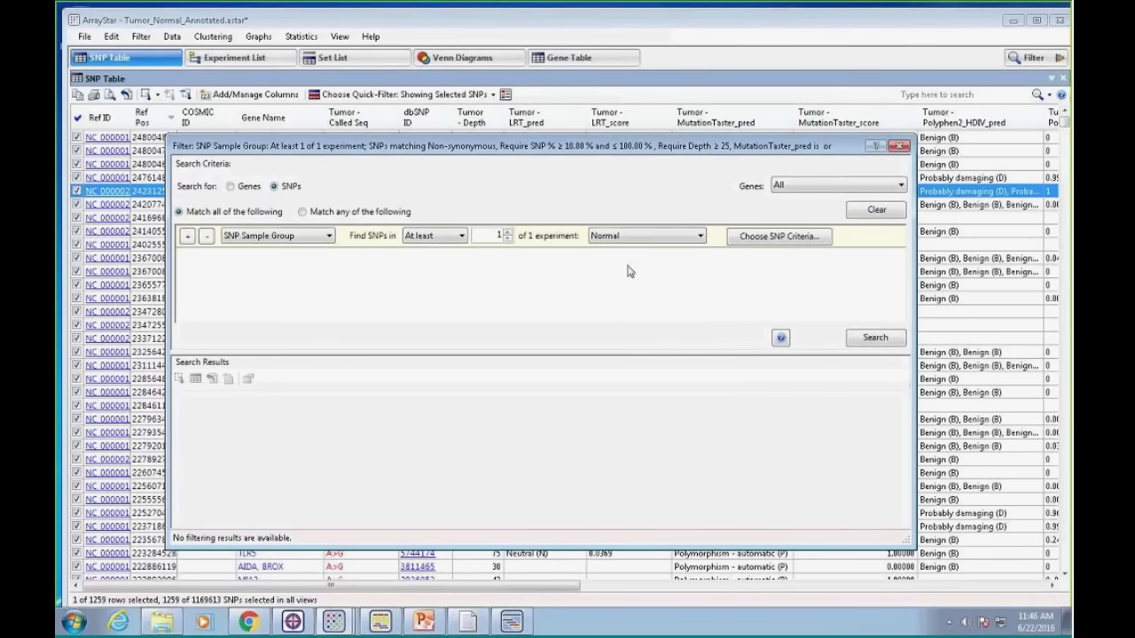
mouse_move(574, 250)
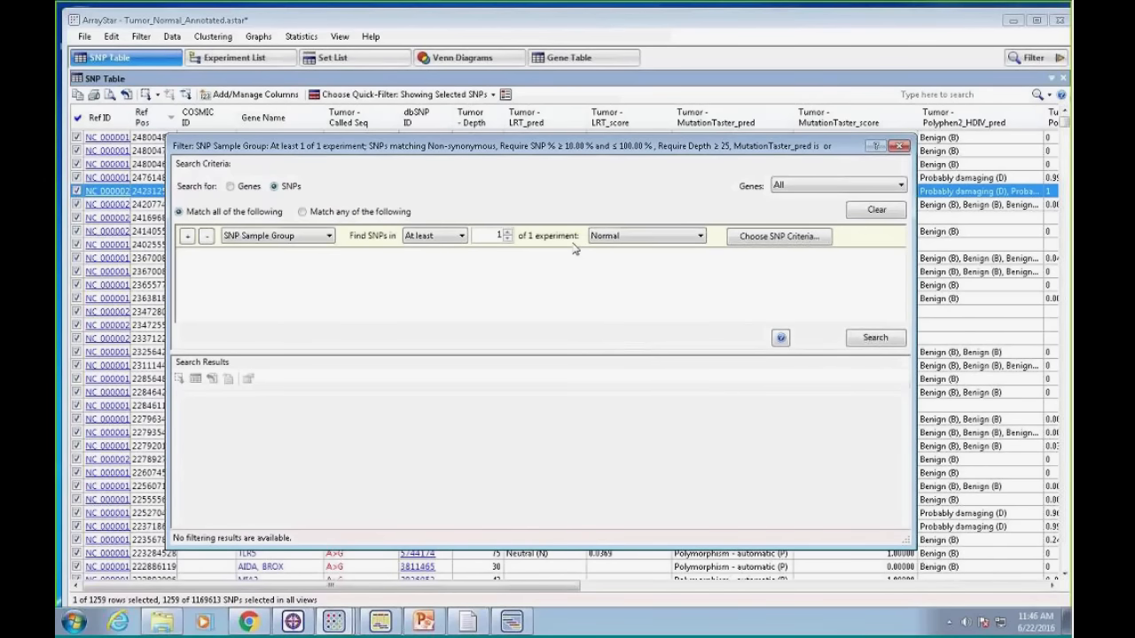
mouse_move(779, 236)
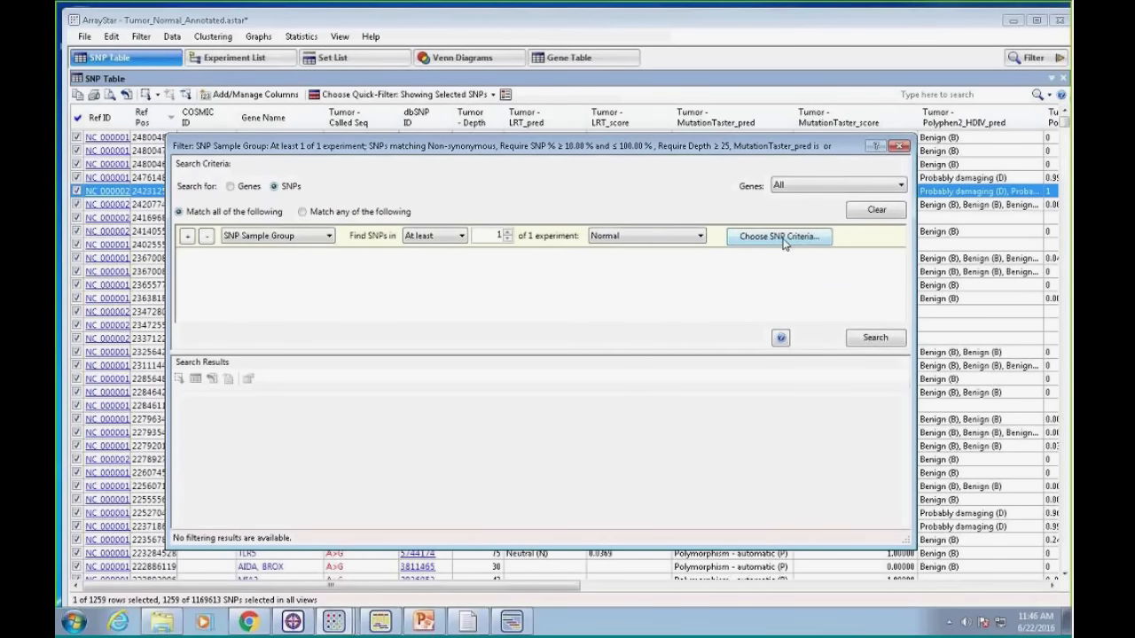
Limit SNP criteria to non-synonymous variants with targeted regions set to Don't check
click(779, 236)
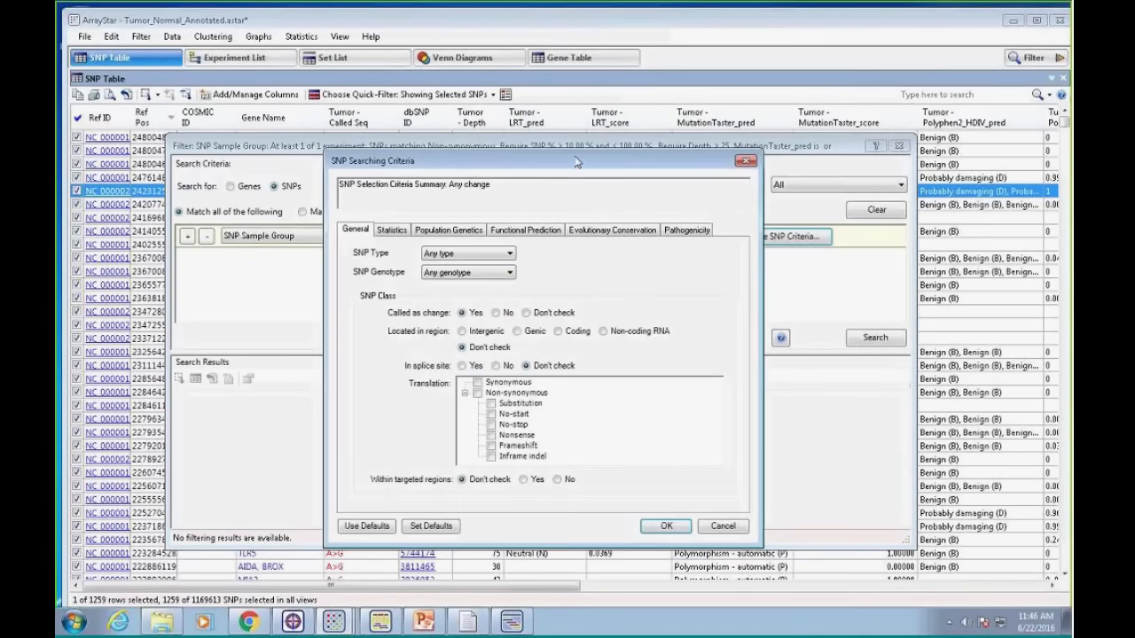
mouse_move(592, 435)
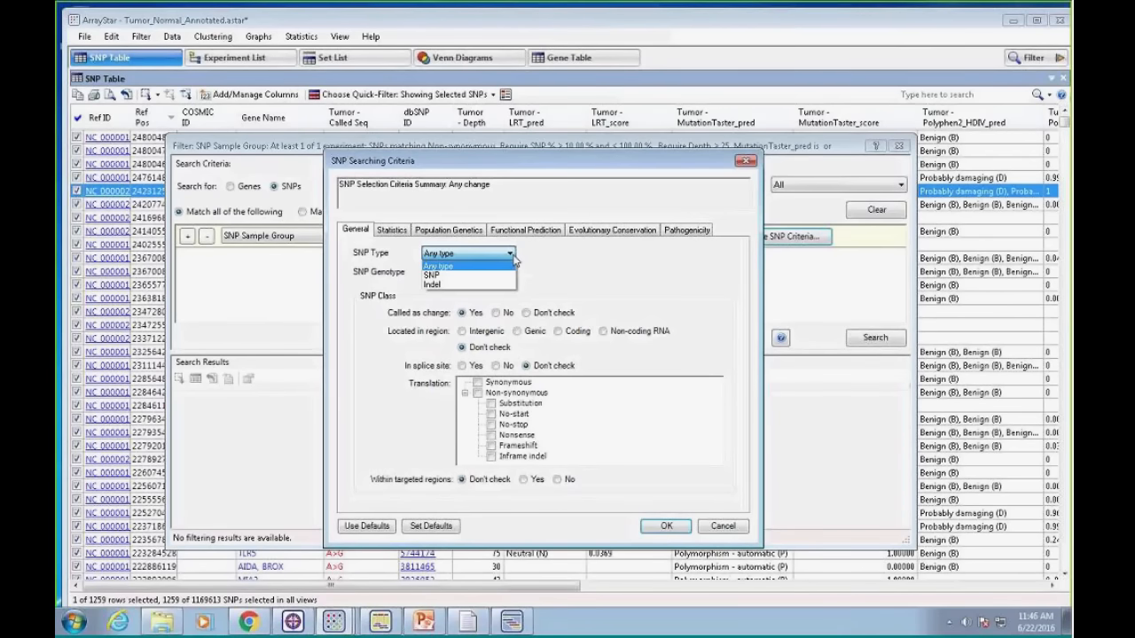
click(438, 265)
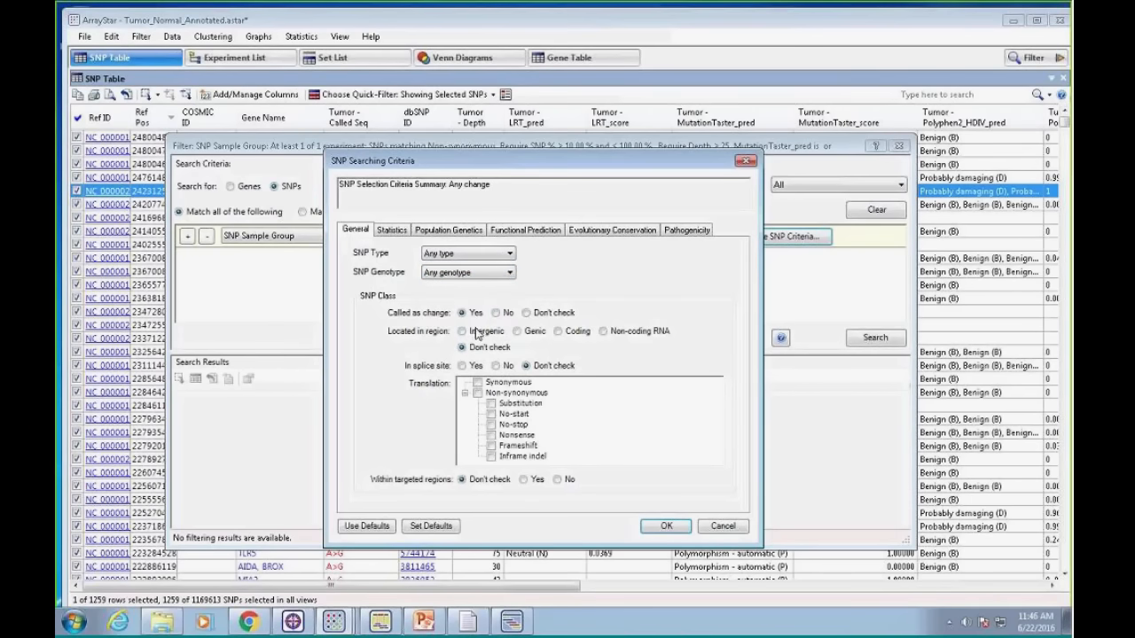
mouse_move(531, 343)
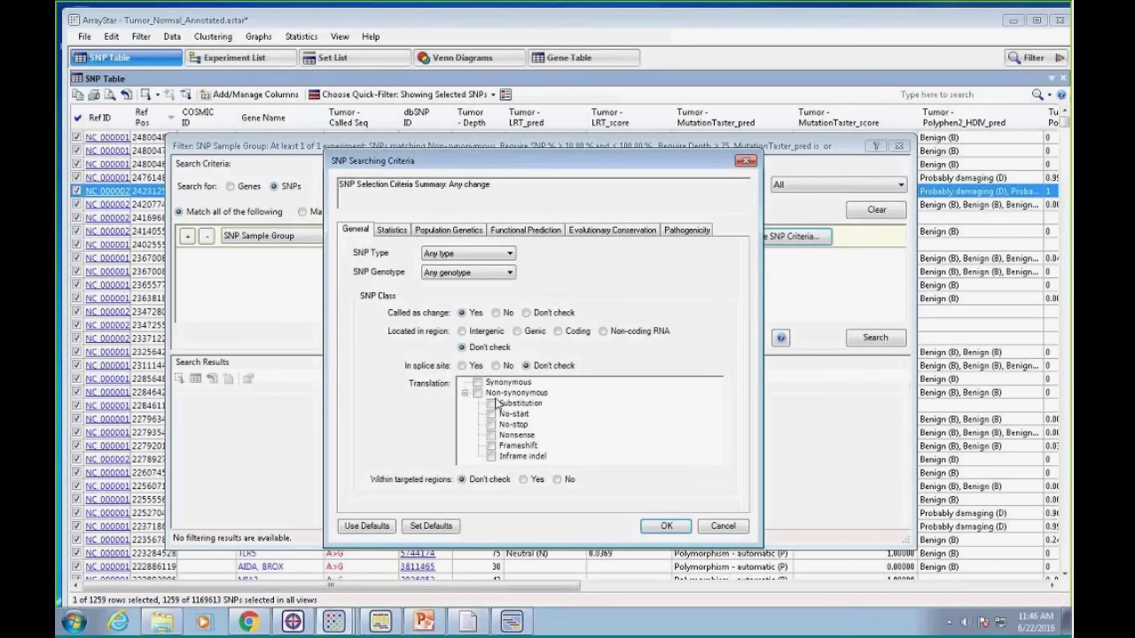
mouse_move(558, 395)
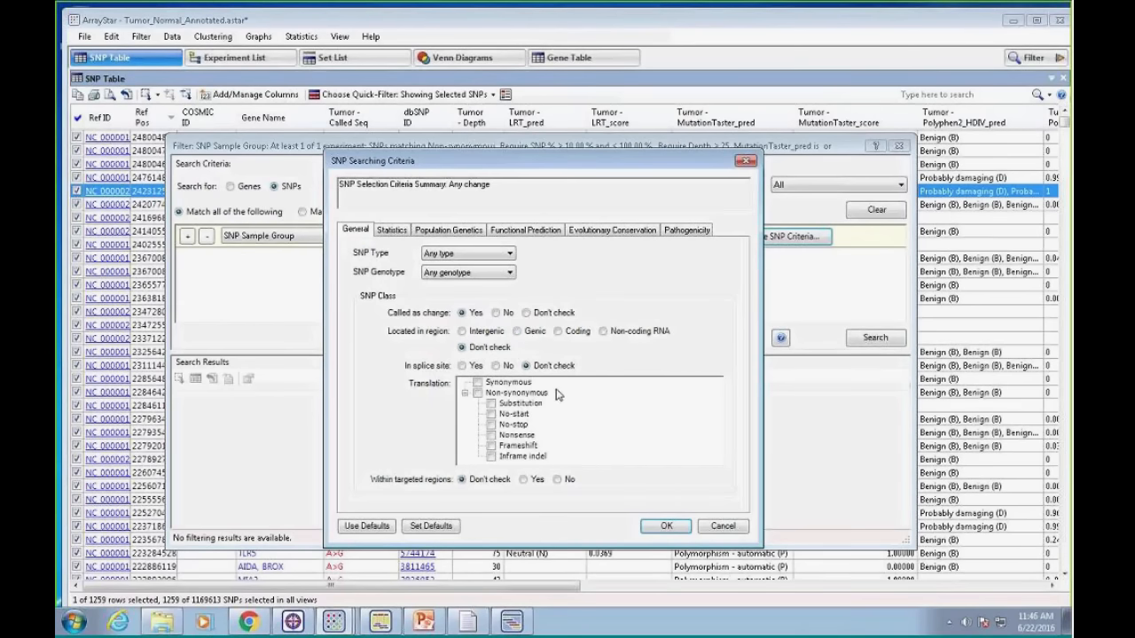
mouse_move(554, 400)
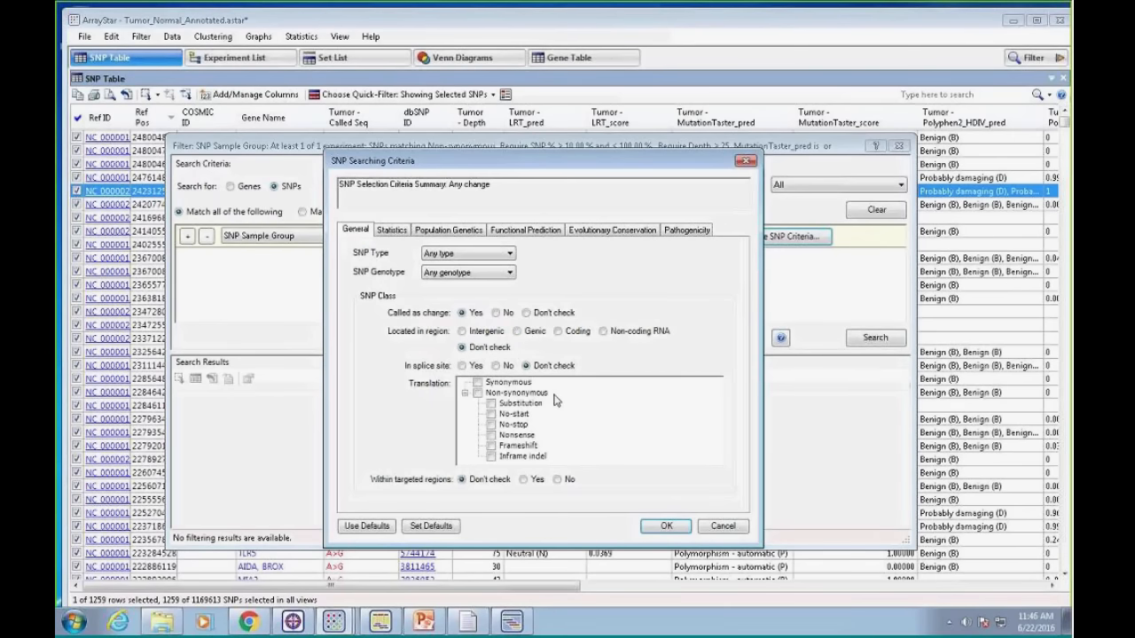
mouse_move(443, 500)
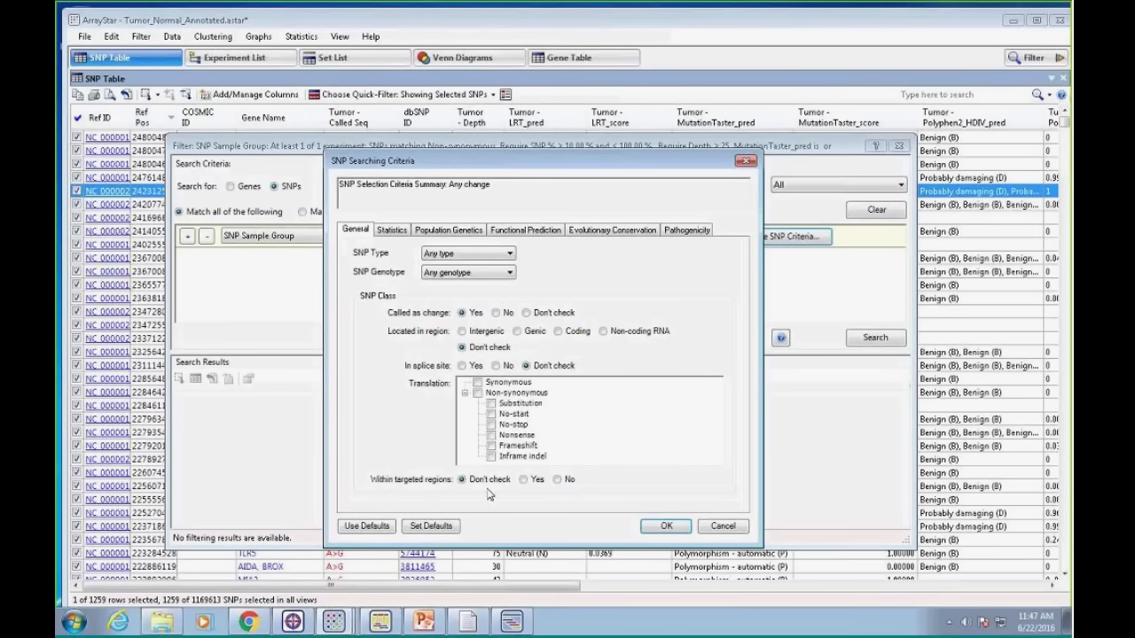
click(524, 478)
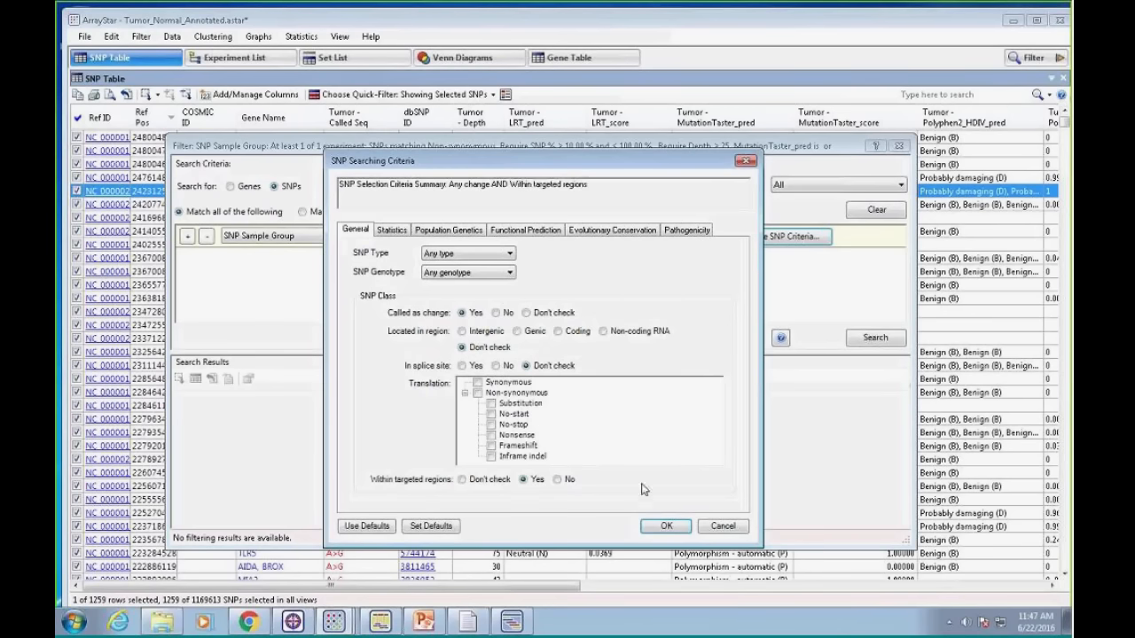
mouse_move(619, 422)
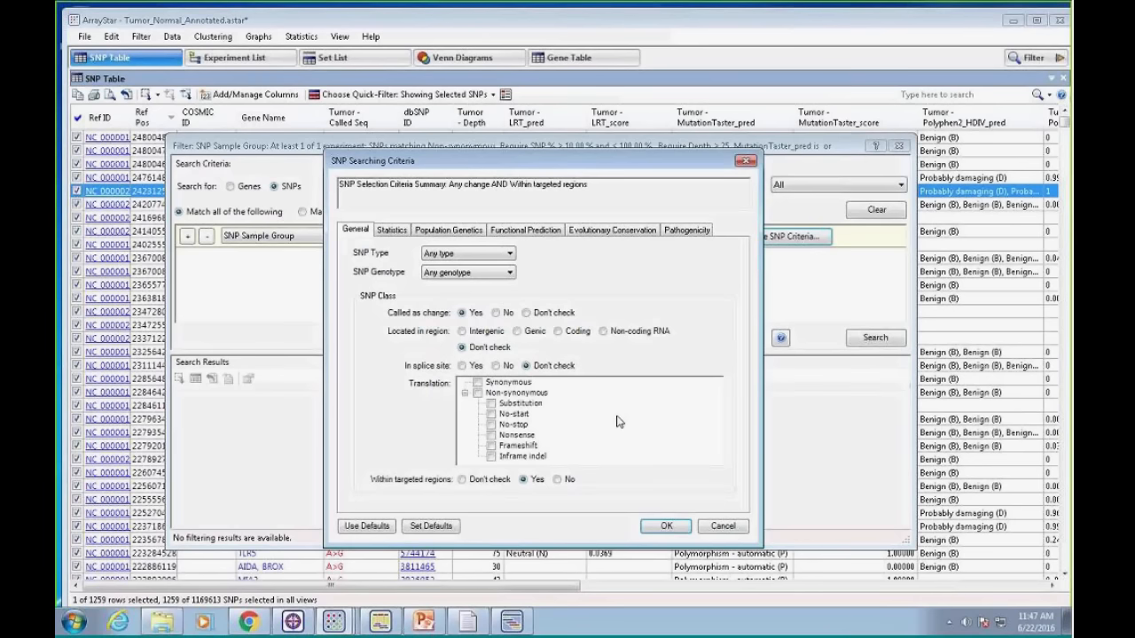
mouse_move(612, 427)
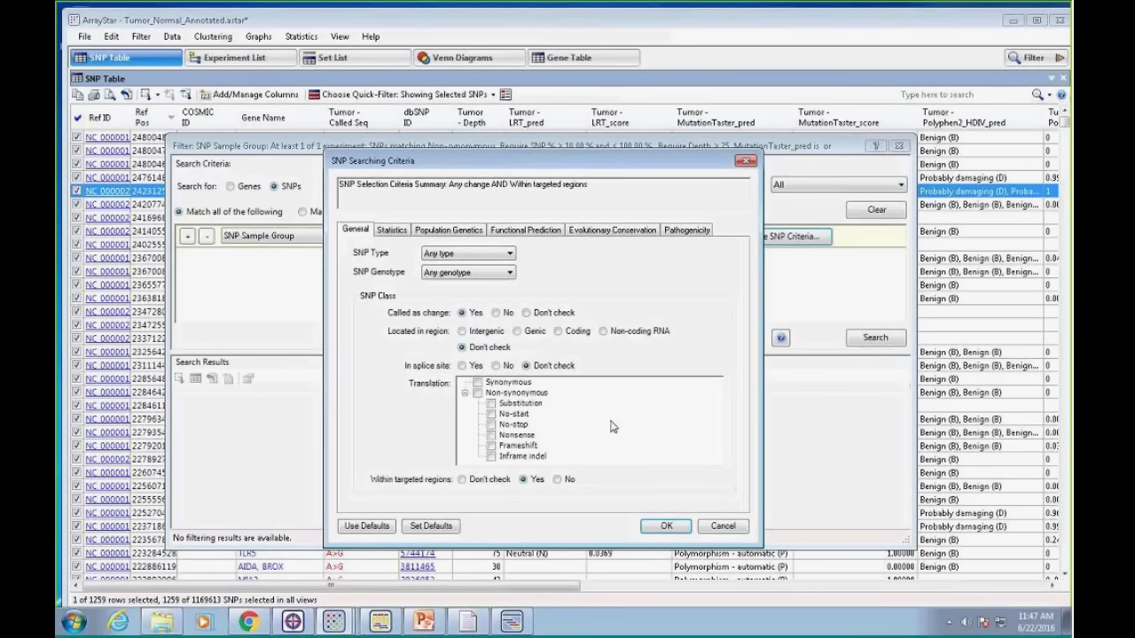
mouse_move(441, 492)
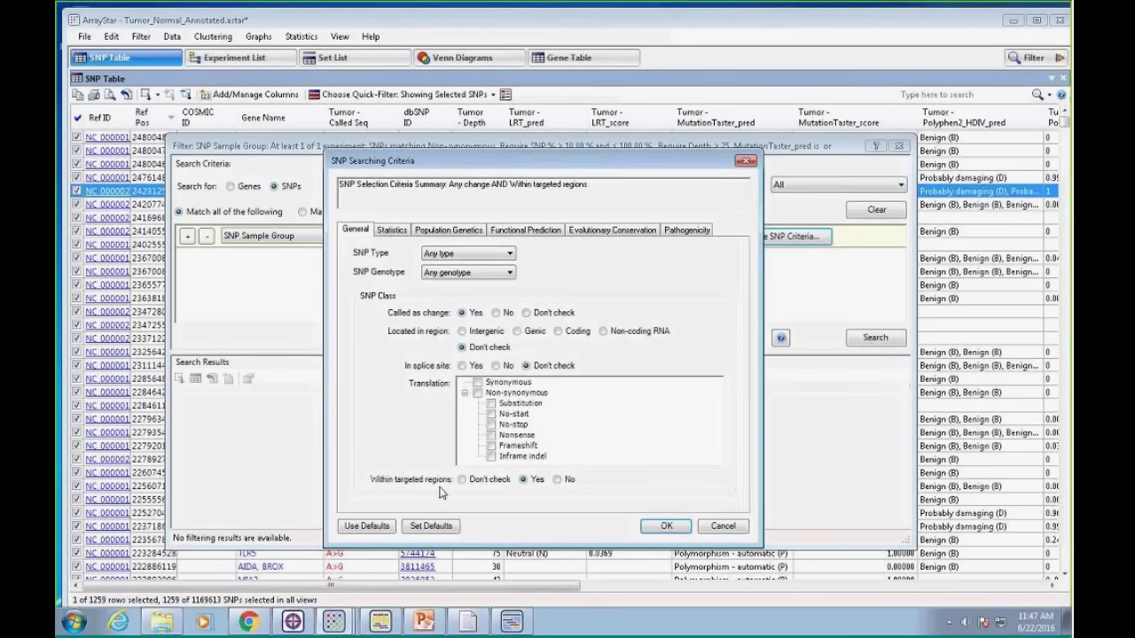
mouse_move(416, 487)
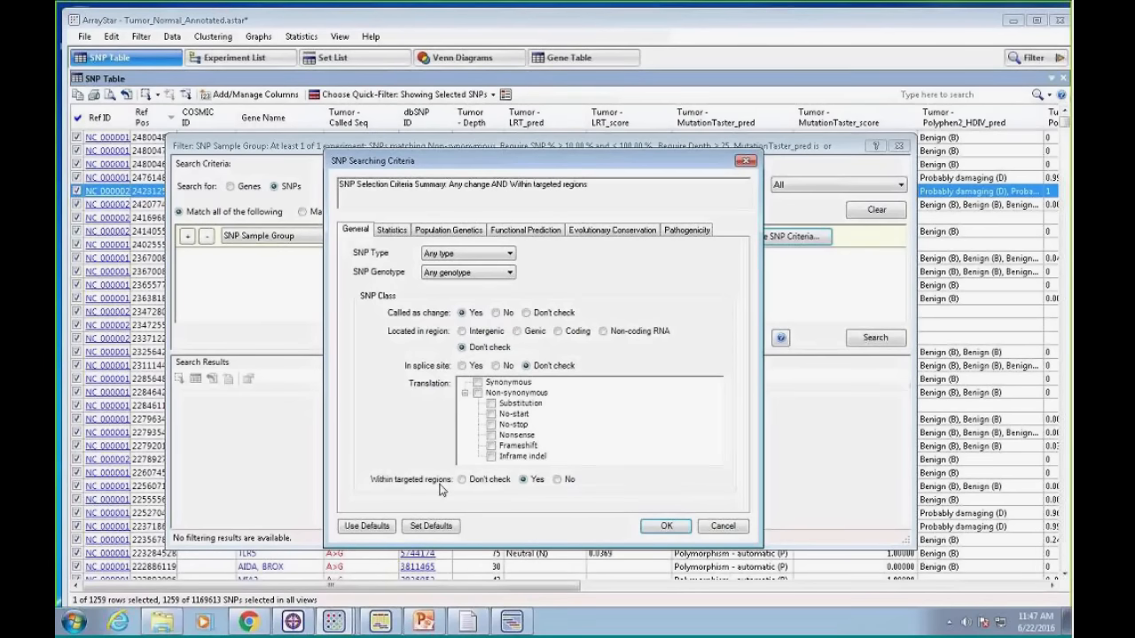
mouse_move(430, 494)
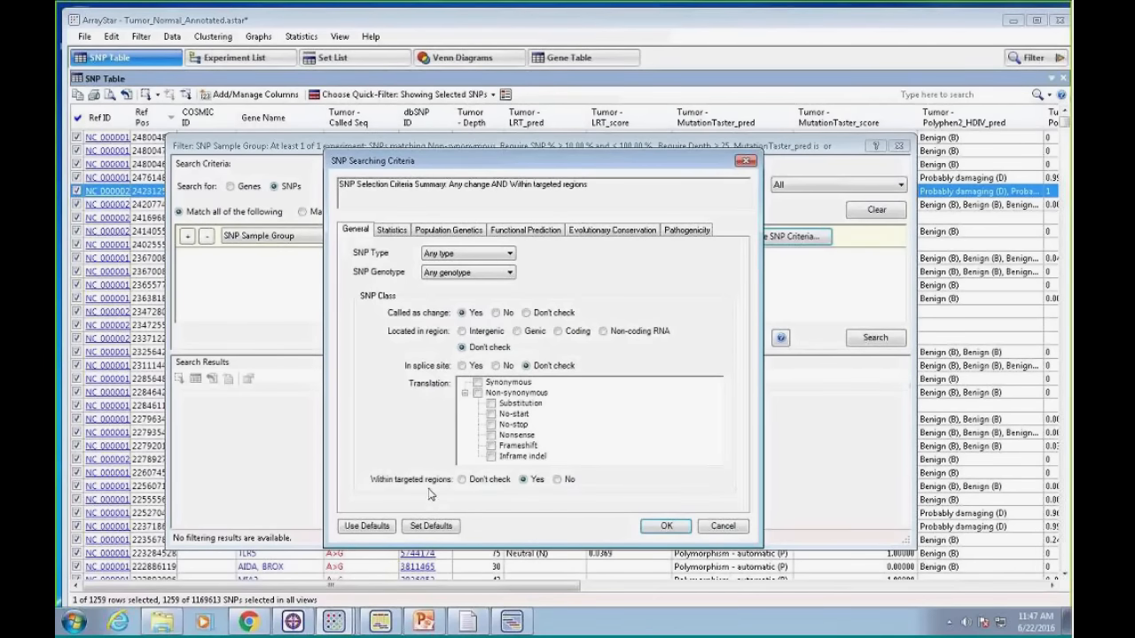
mouse_move(405, 495)
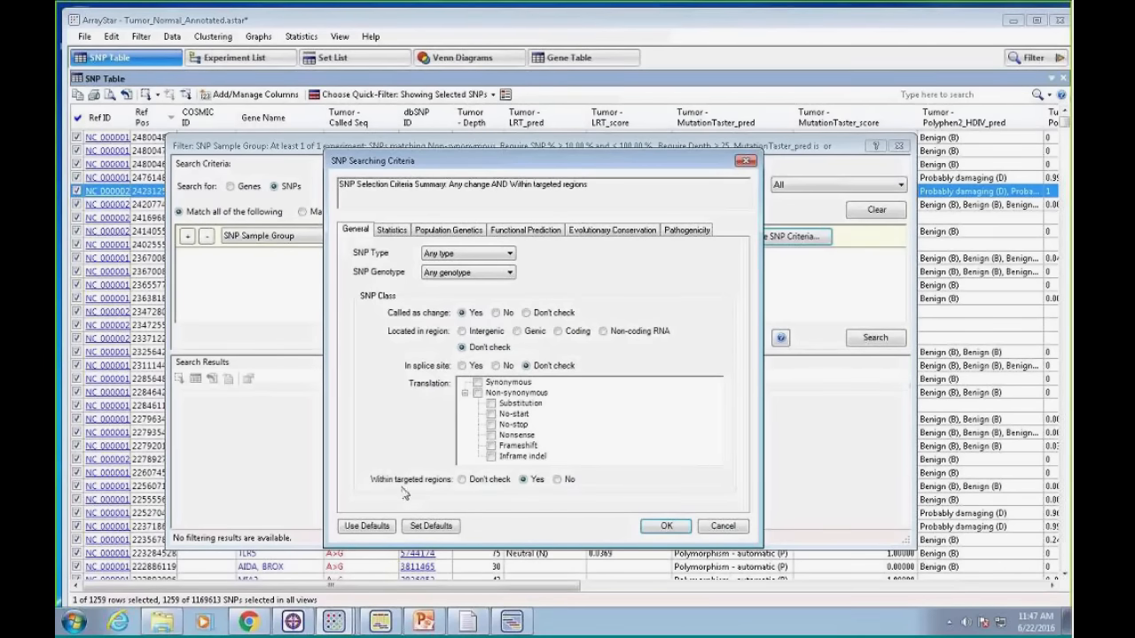
click(461, 479)
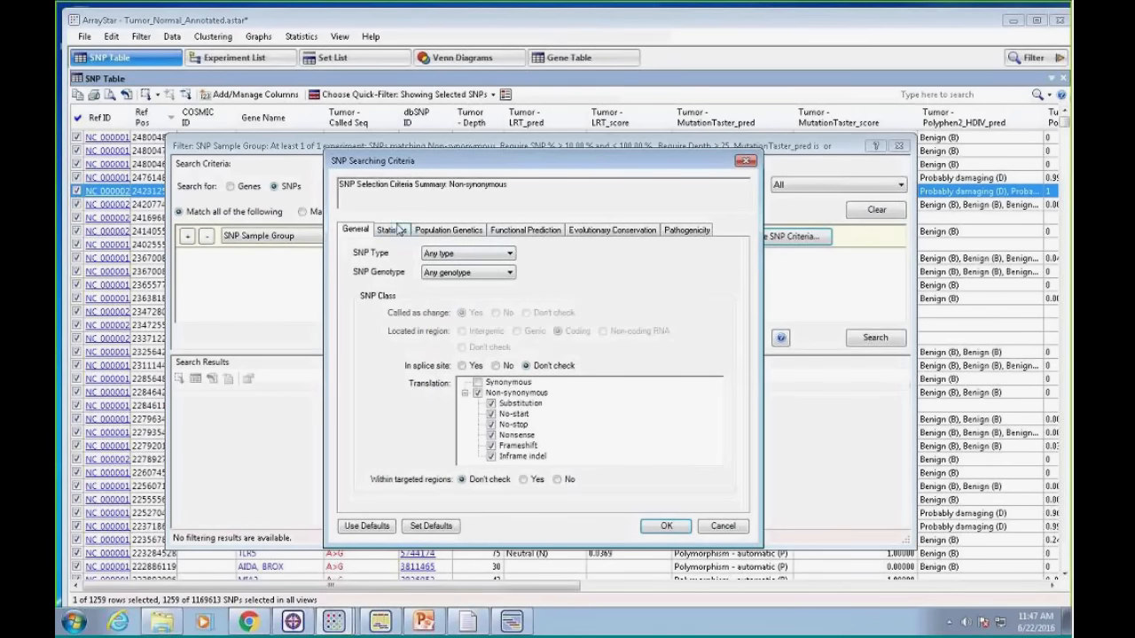
Require SNP % between 5 and 100 and minimum depth 10, leaving the custom database unchecked
click(392, 230)
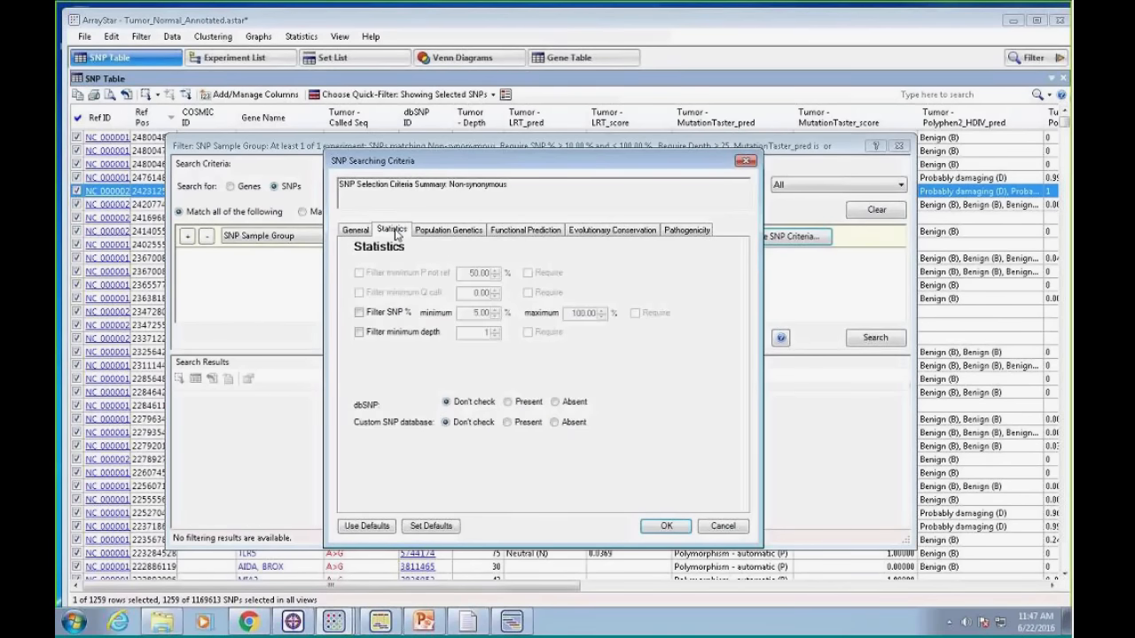
click(359, 332)
text(0)
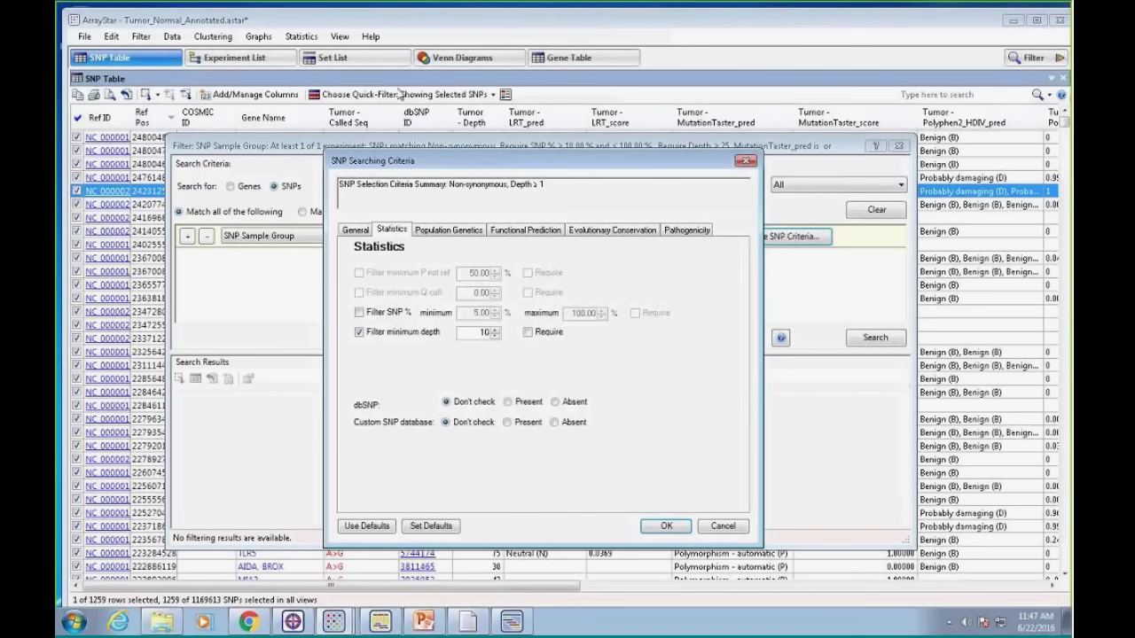
click(359, 312)
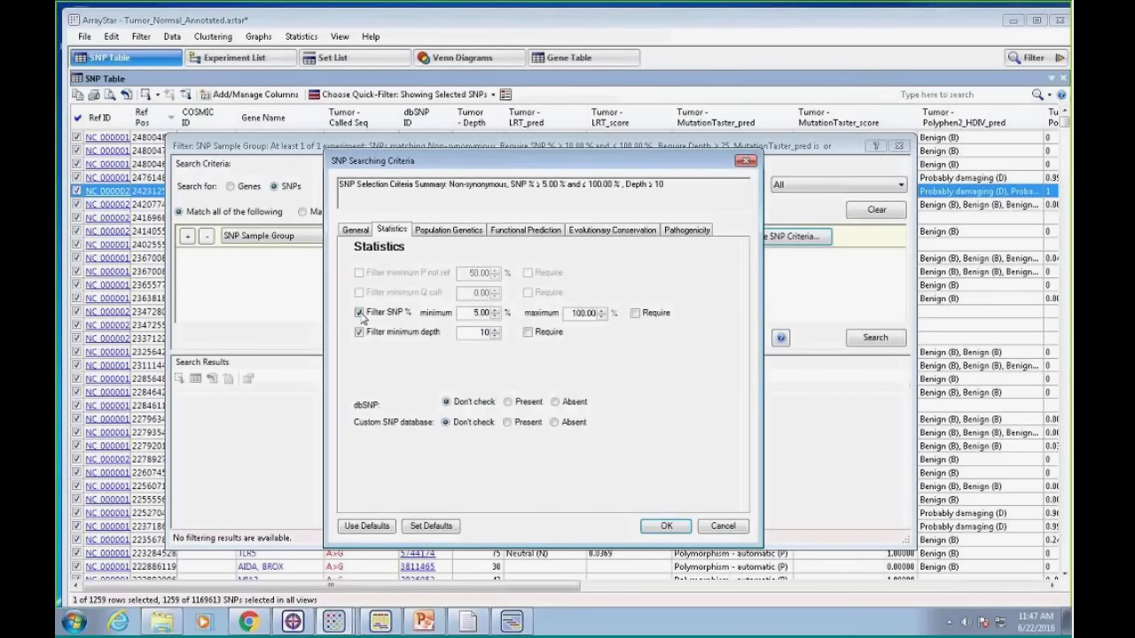
mouse_move(430, 284)
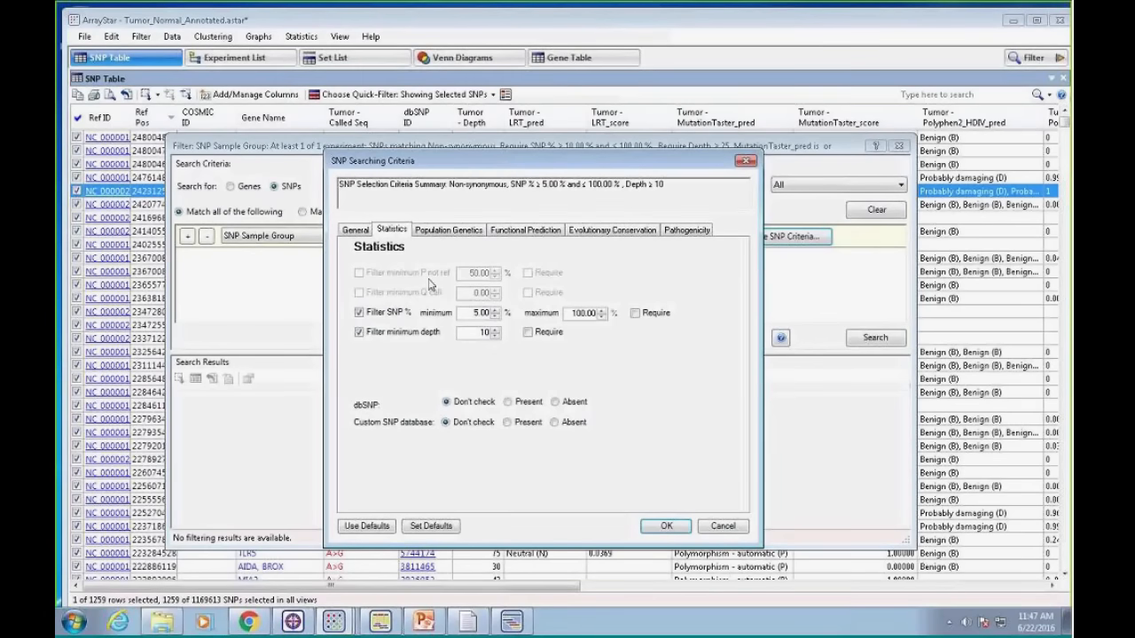
mouse_move(426, 284)
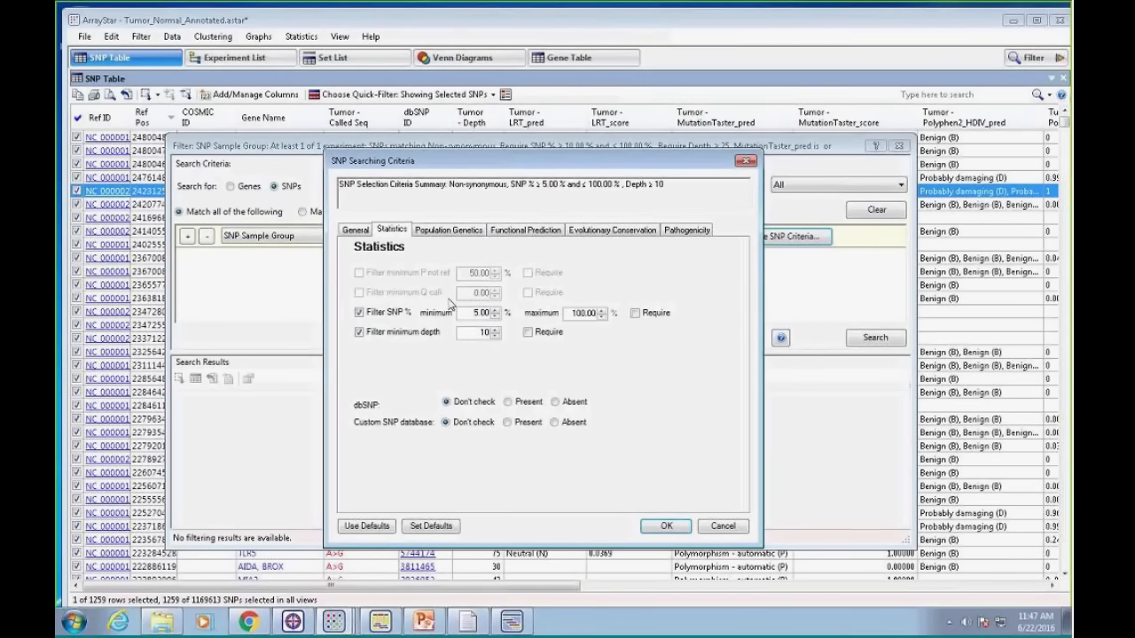
mouse_move(416, 288)
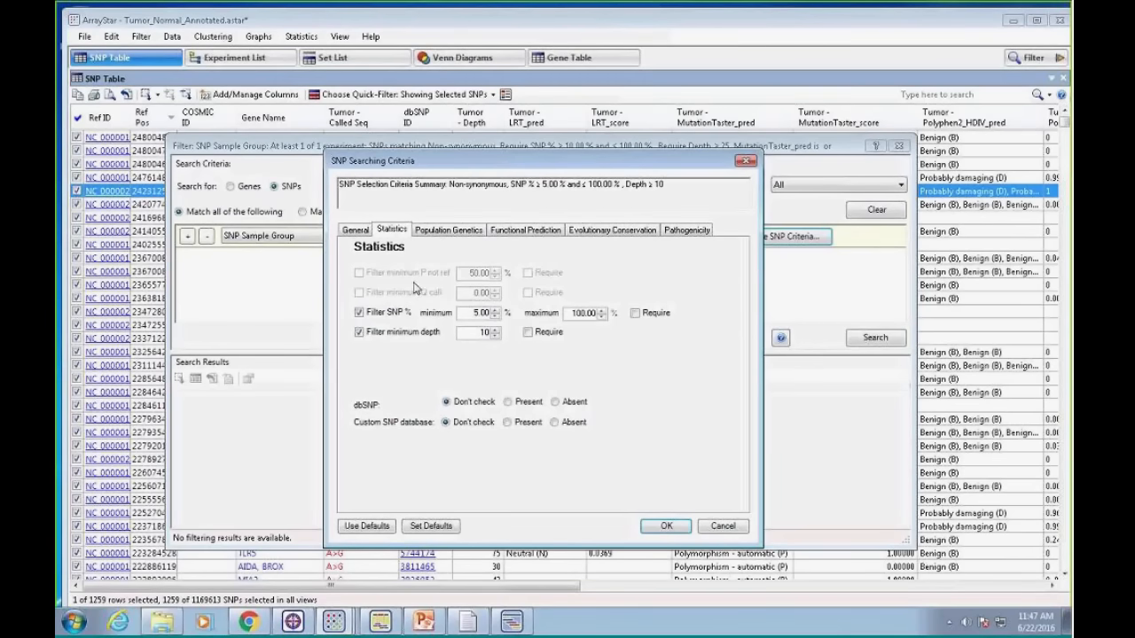
mouse_move(370, 285)
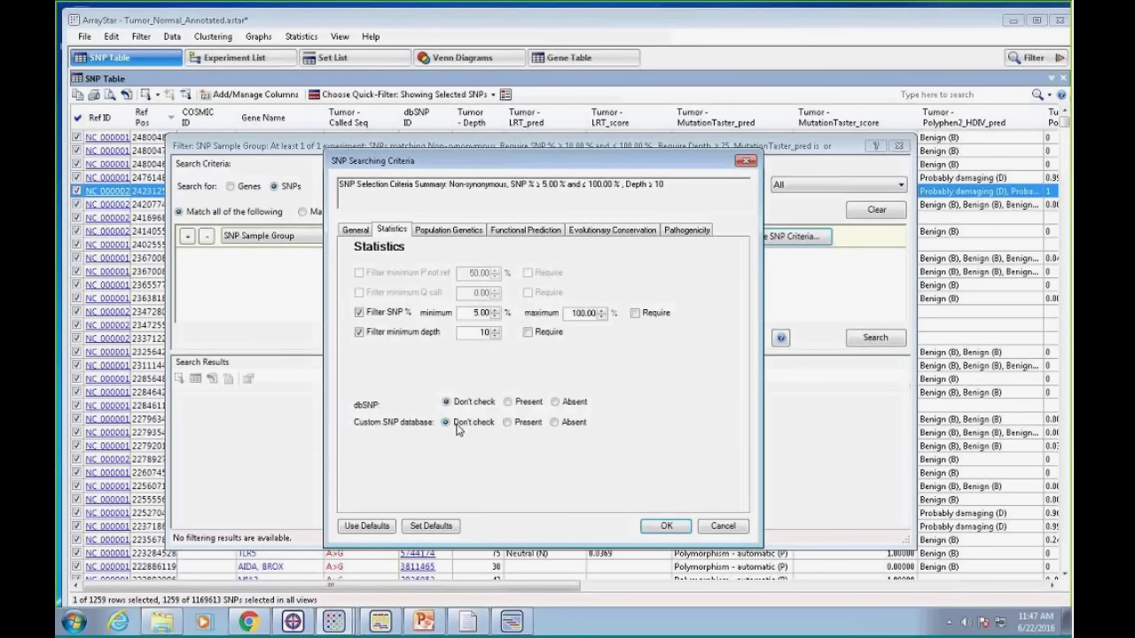
click(507, 422)
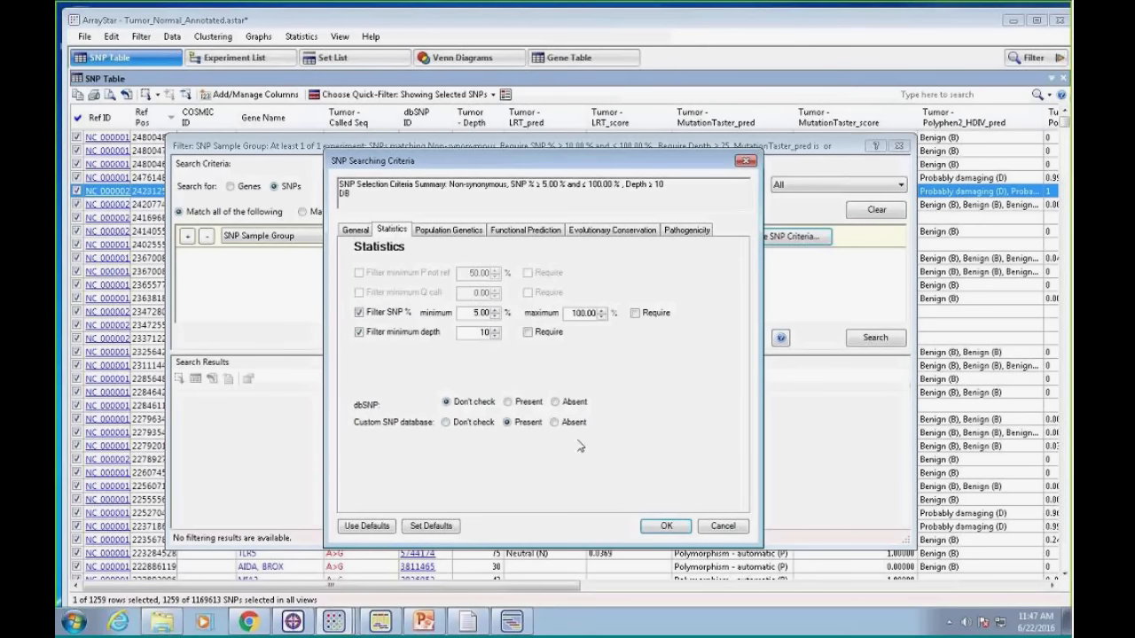
click(447, 422)
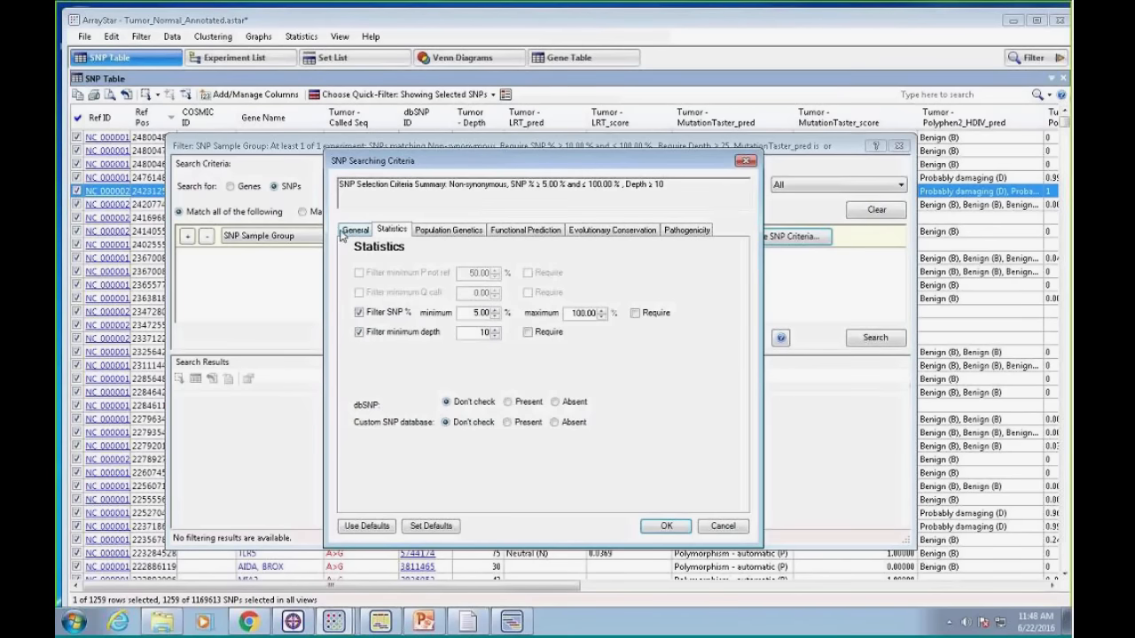
mouse_move(371, 235)
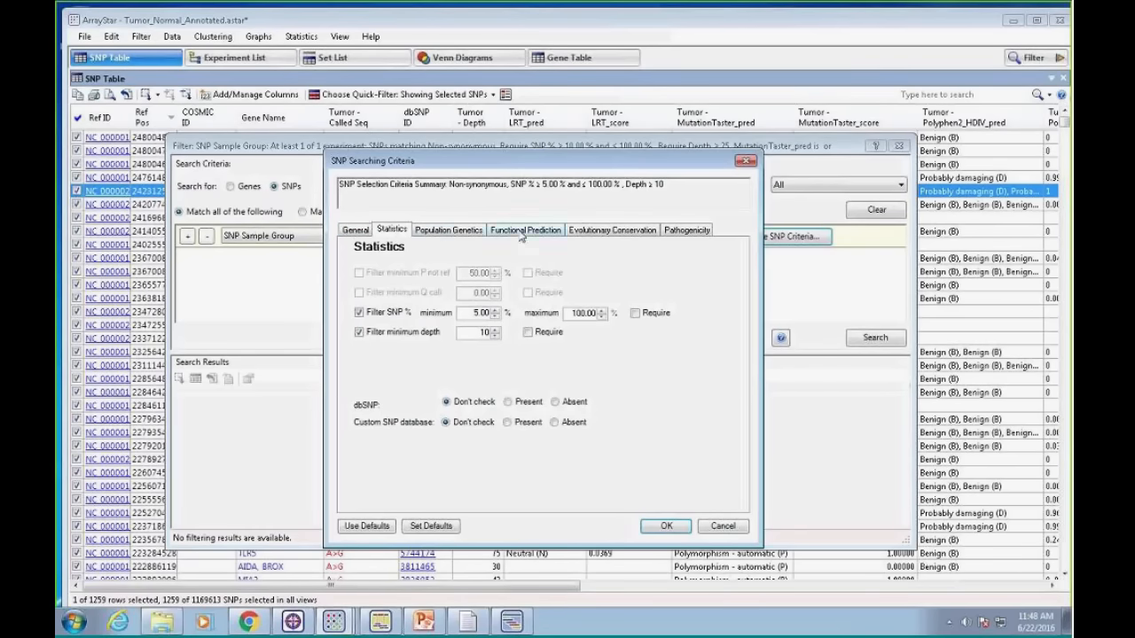
click(447, 229)
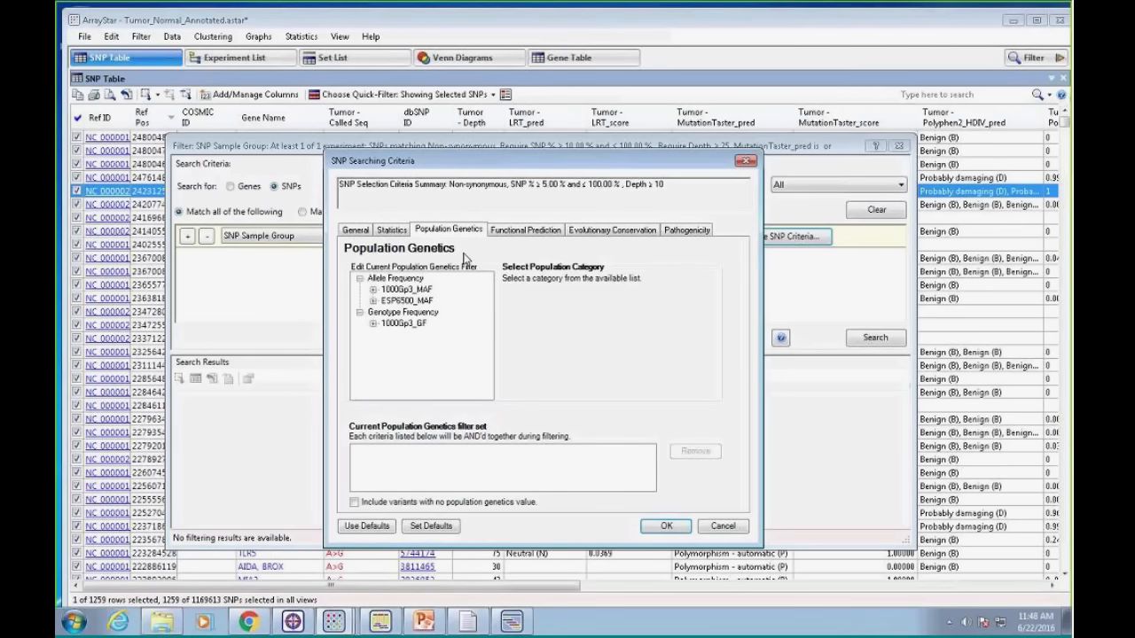
Add a 1000Gp3_CEU_MAF <= 0.050 allele frequency filter to the set
click(374, 289)
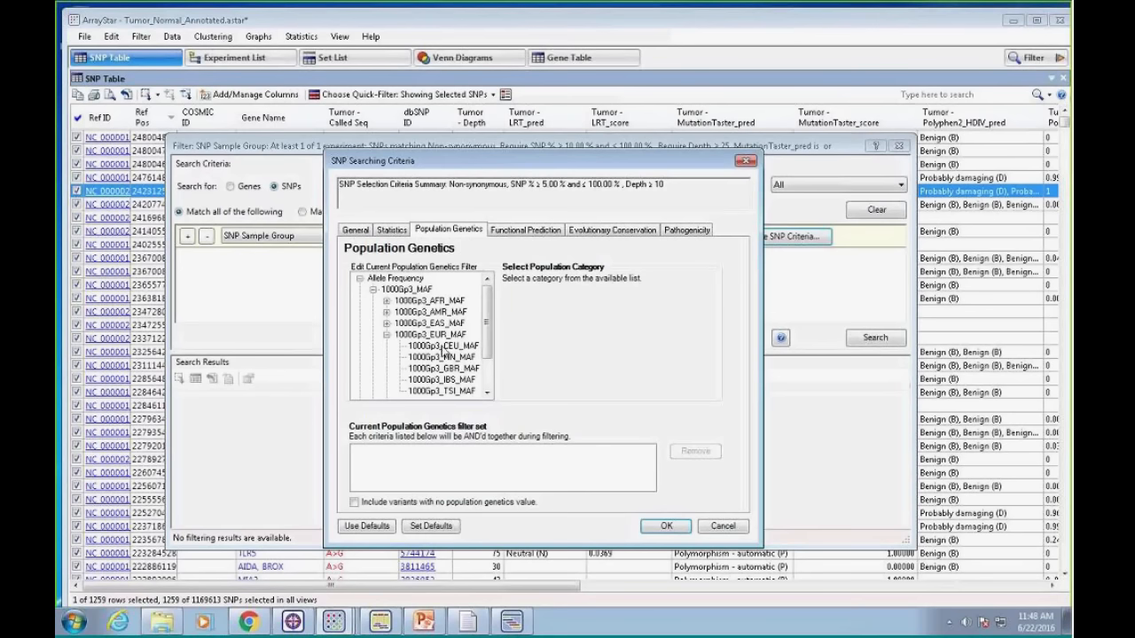
click(440, 345)
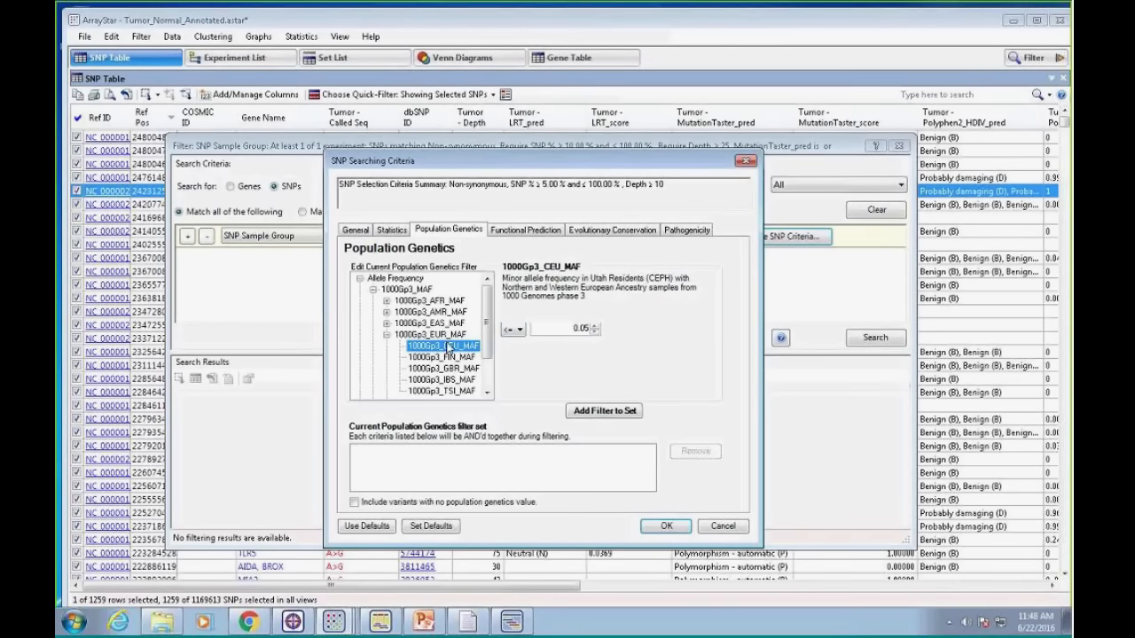
mouse_move(547, 352)
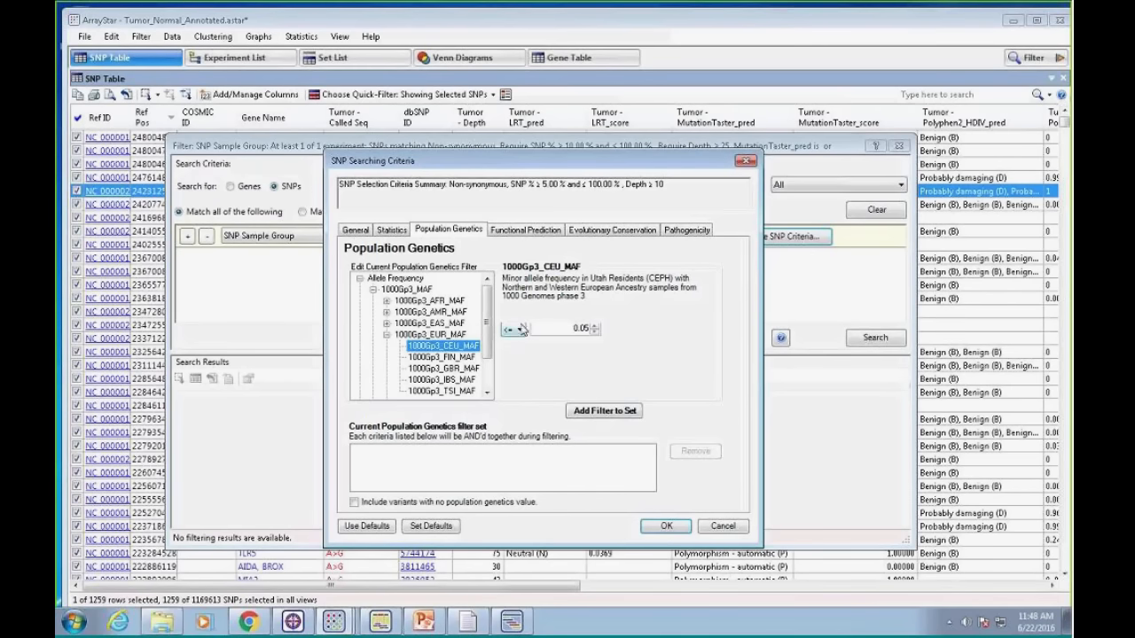
click(604, 411)
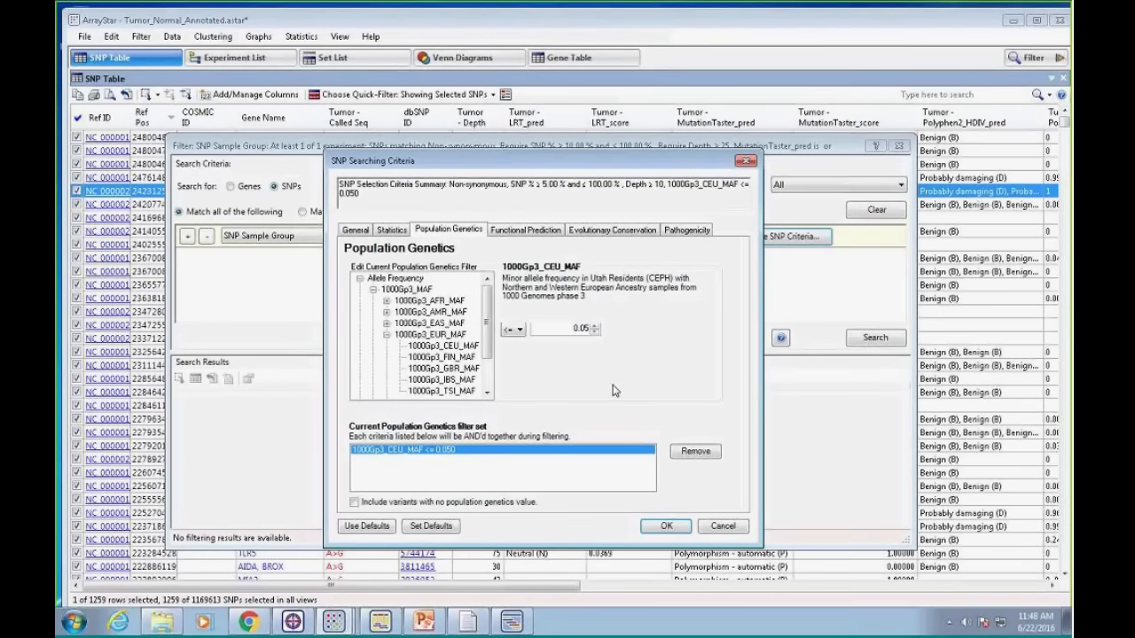
mouse_move(619, 390)
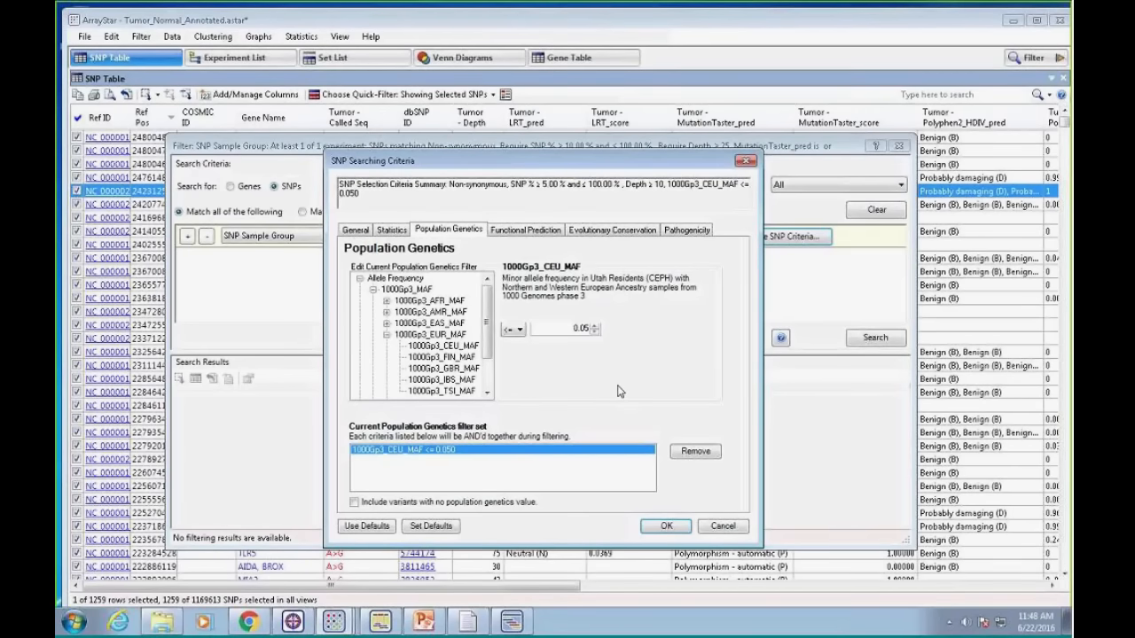
mouse_move(465, 243)
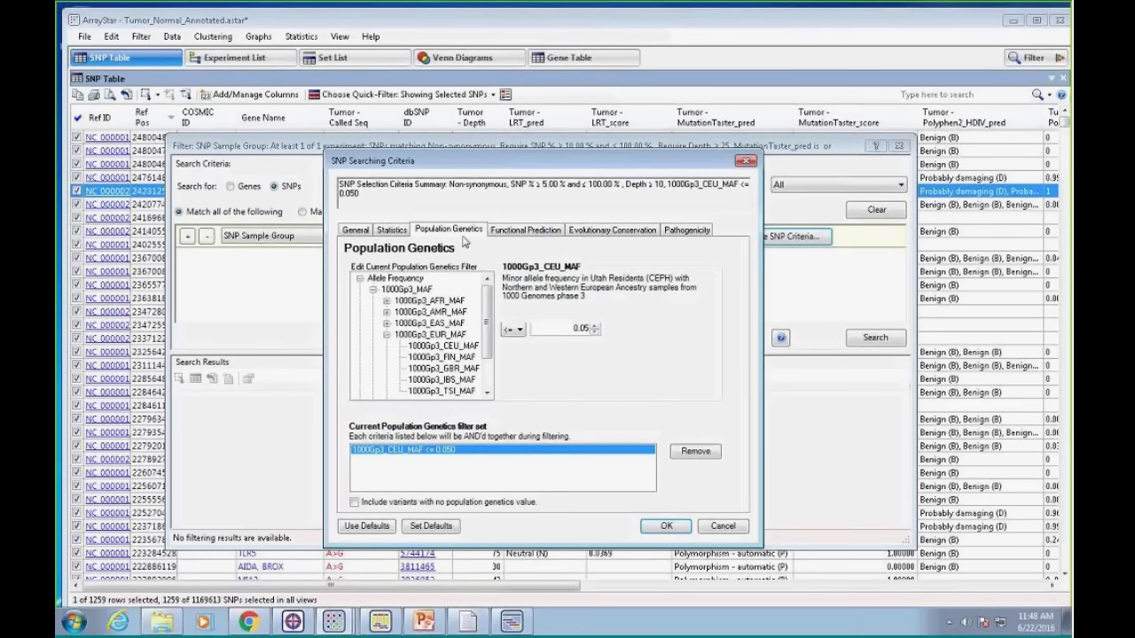
Browse the functional prediction options and require LRT_pred to be Deleterious (D)
click(525, 229)
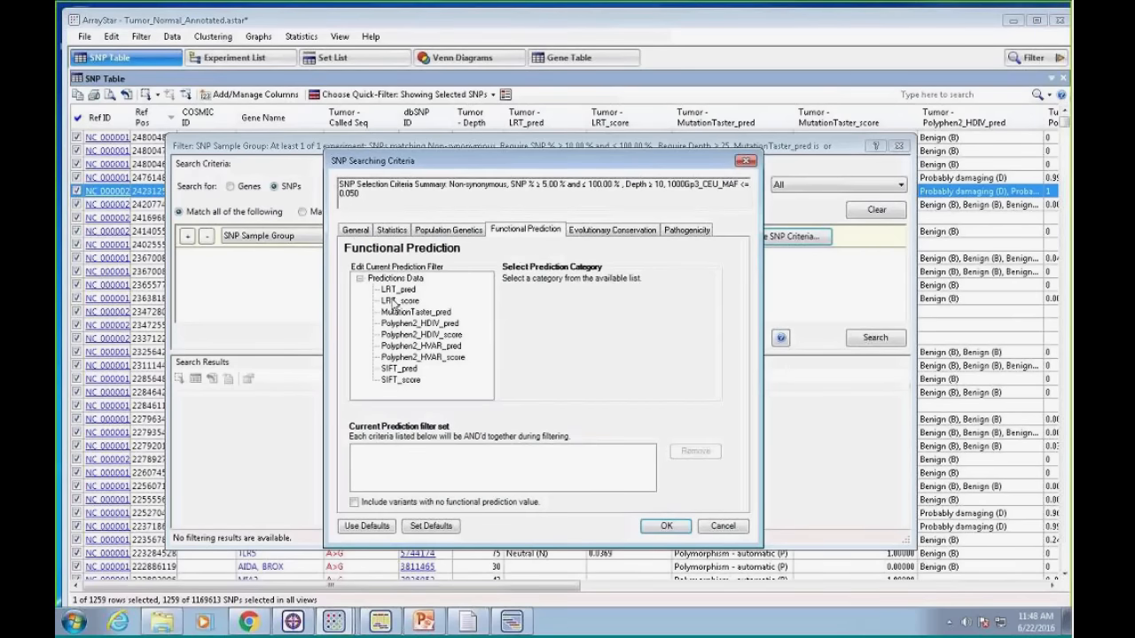
click(398, 290)
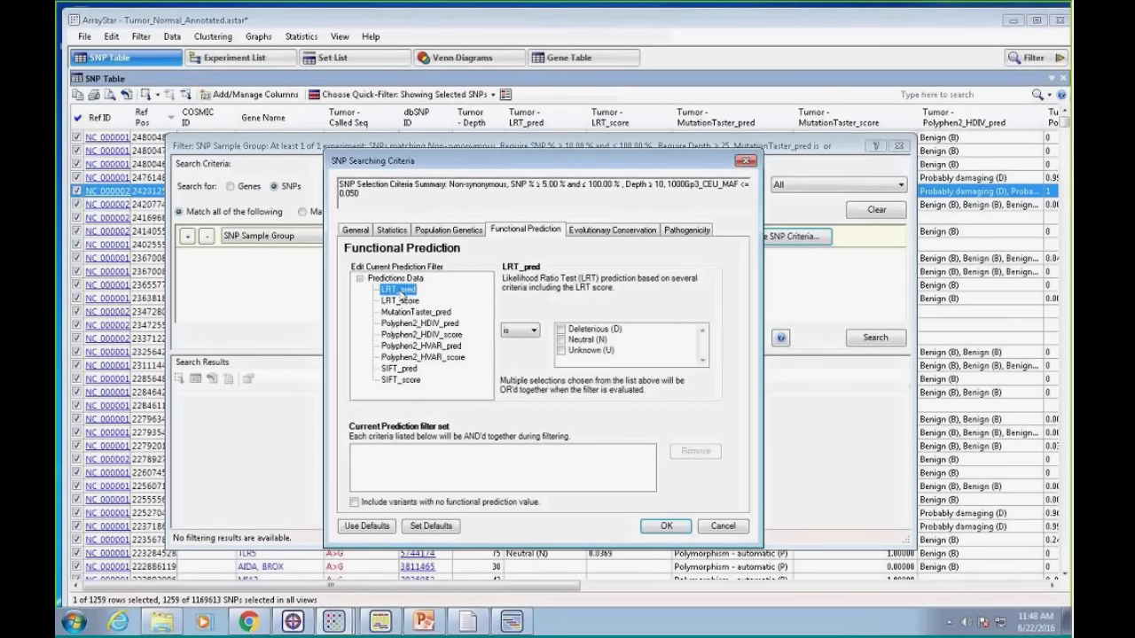
mouse_move(691, 299)
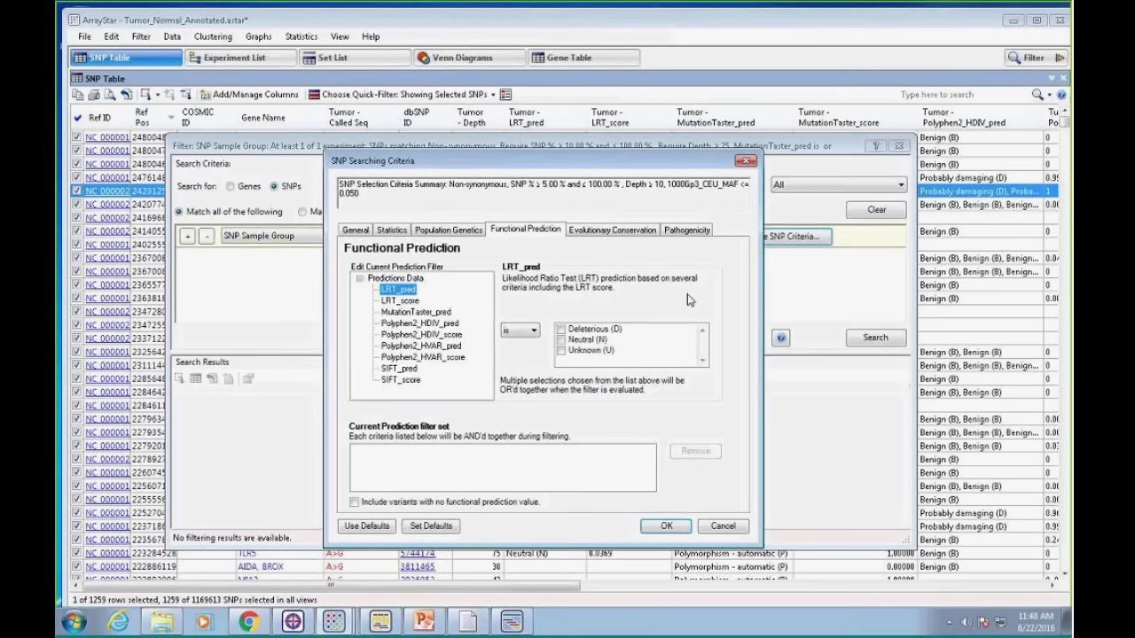
mouse_move(571, 288)
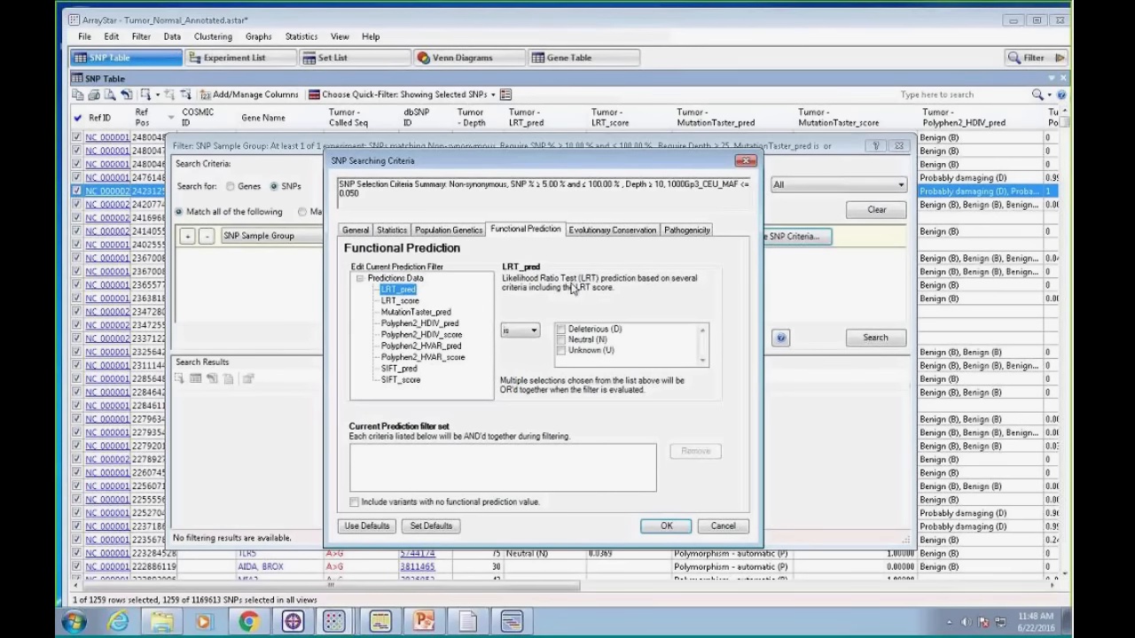
click(416, 311)
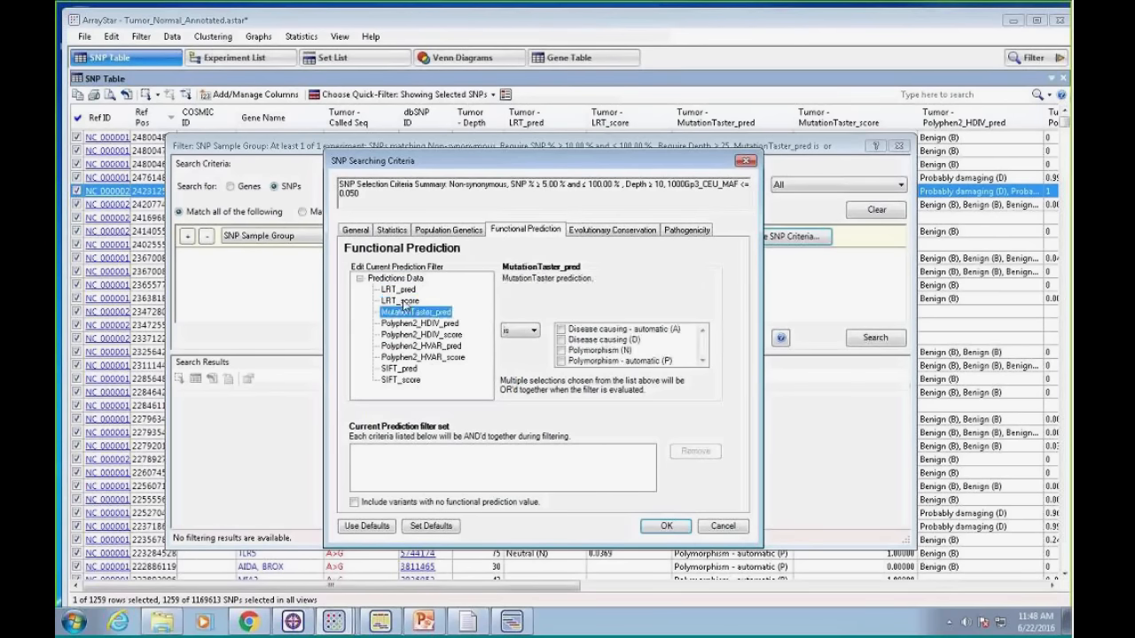
click(419, 334)
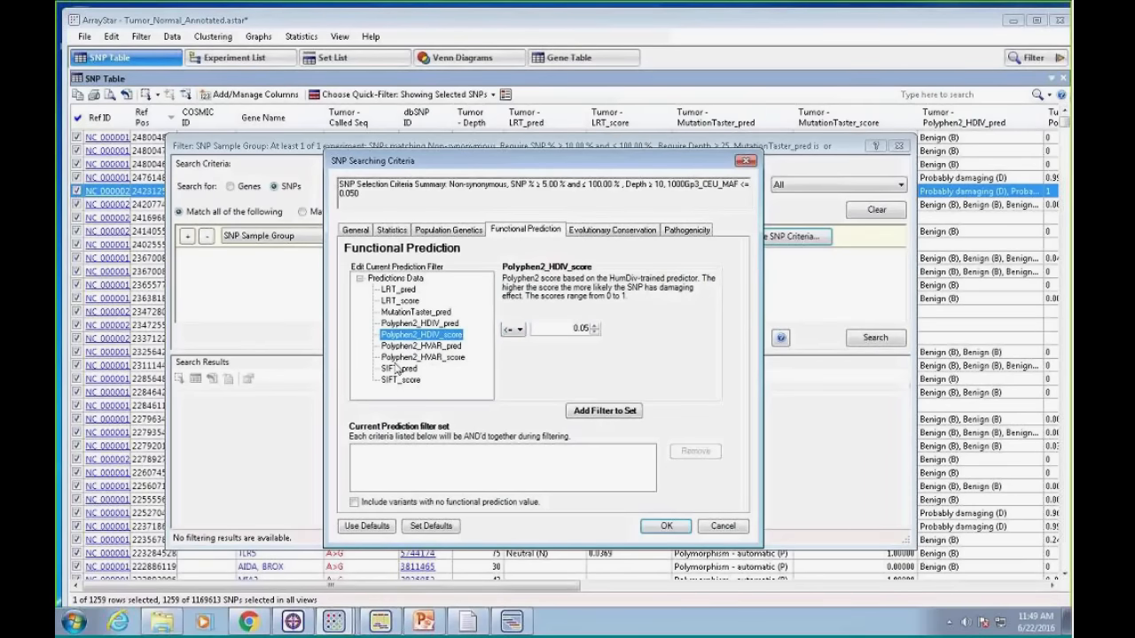
click(397, 289)
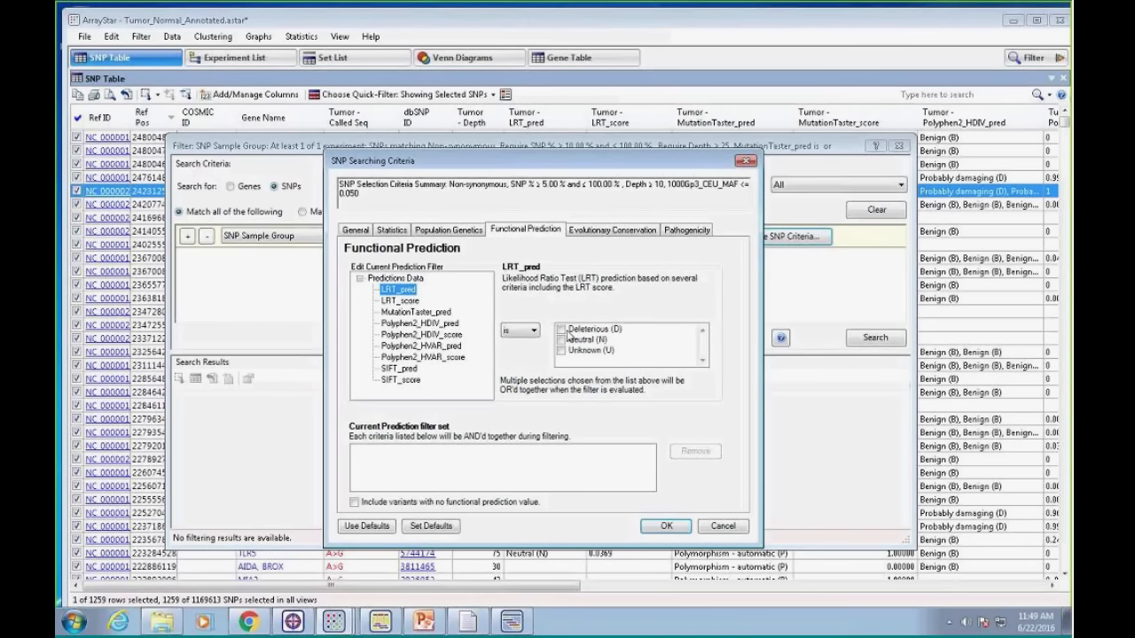
click(561, 329)
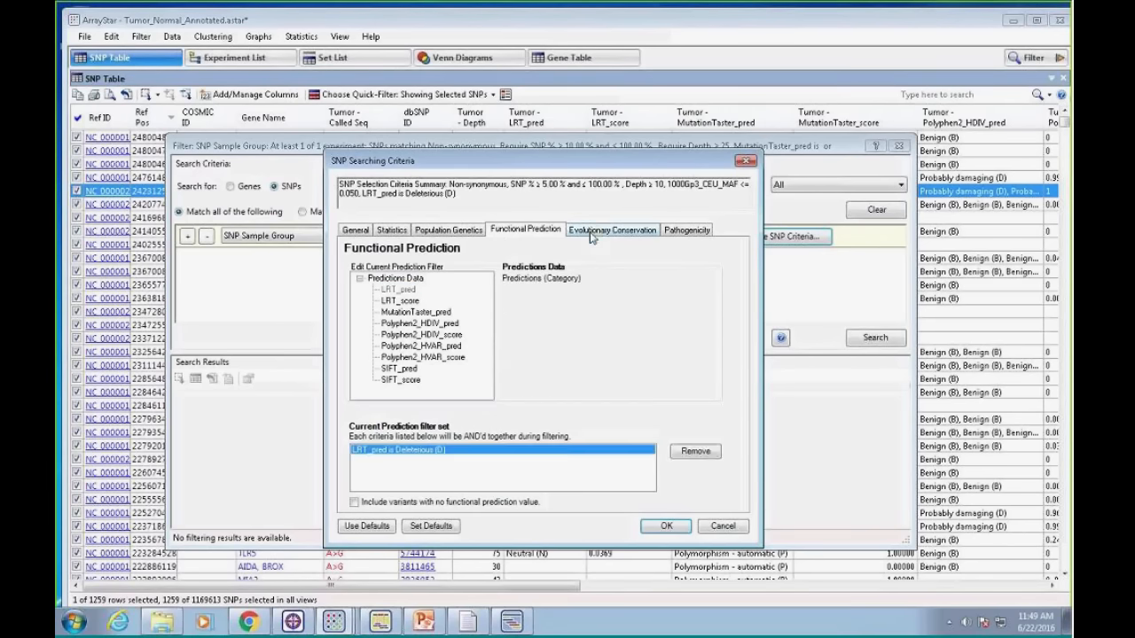
Add an evolutionary conservation filter requiring GERP Score greater than 0.05
click(610, 229)
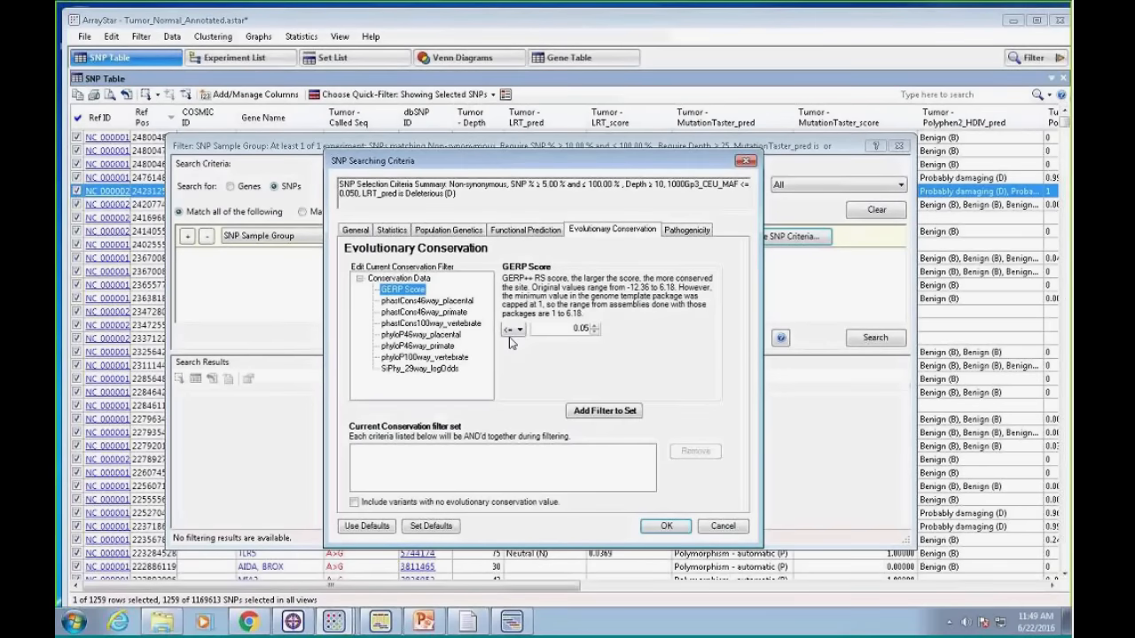
click(521, 328)
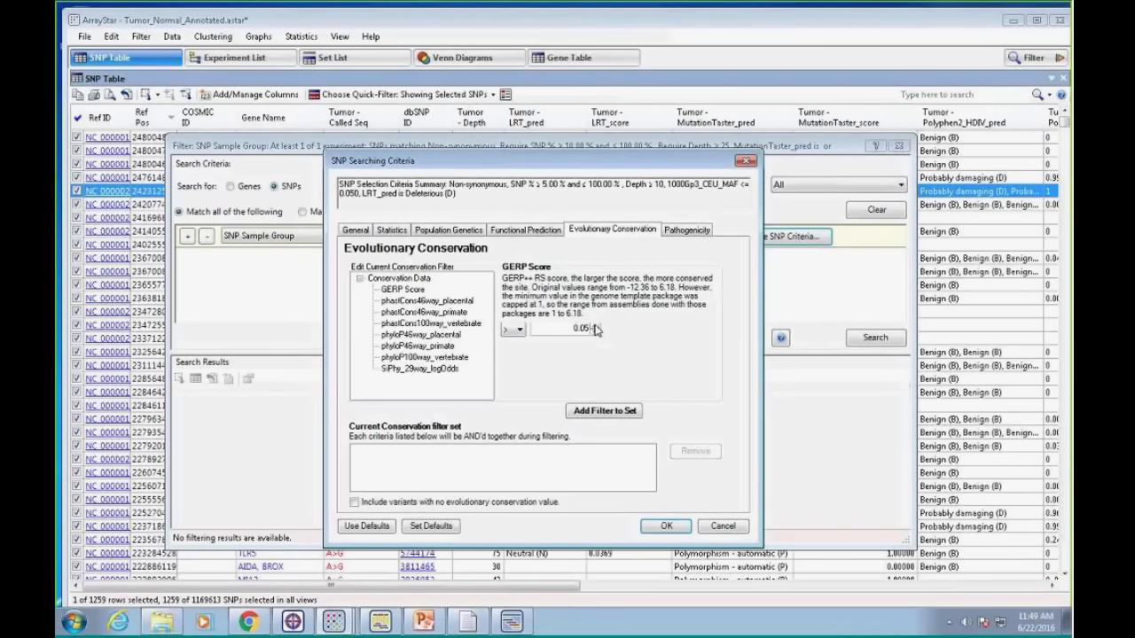
click(603, 411)
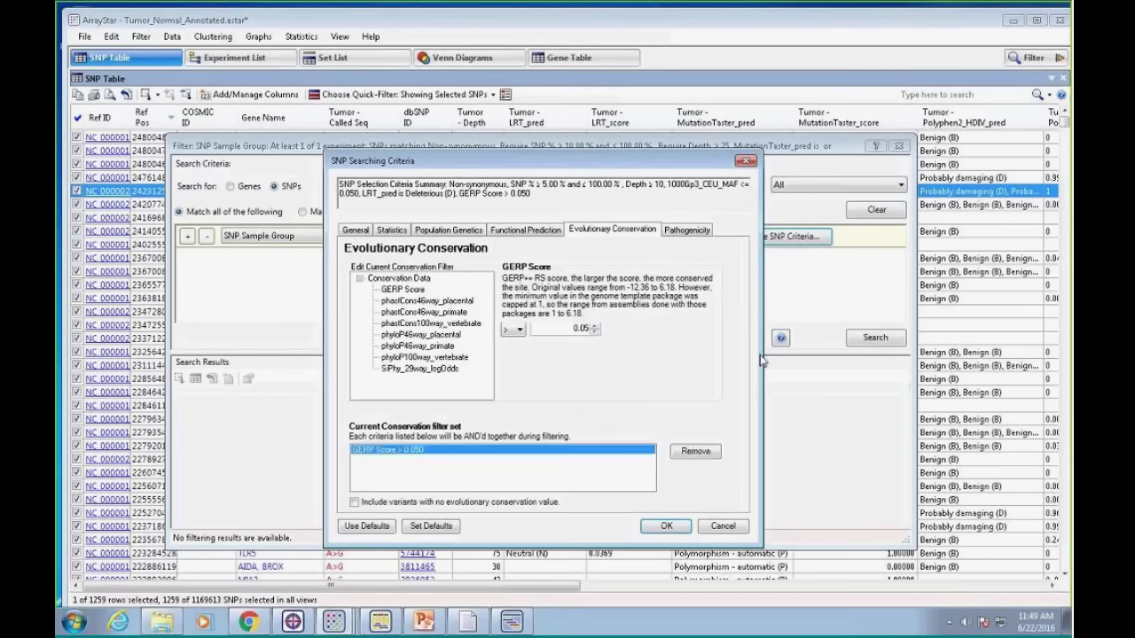
Add a pathogenicity filter requiring clinvar_clnsig to be Pathogenic (5)
click(686, 230)
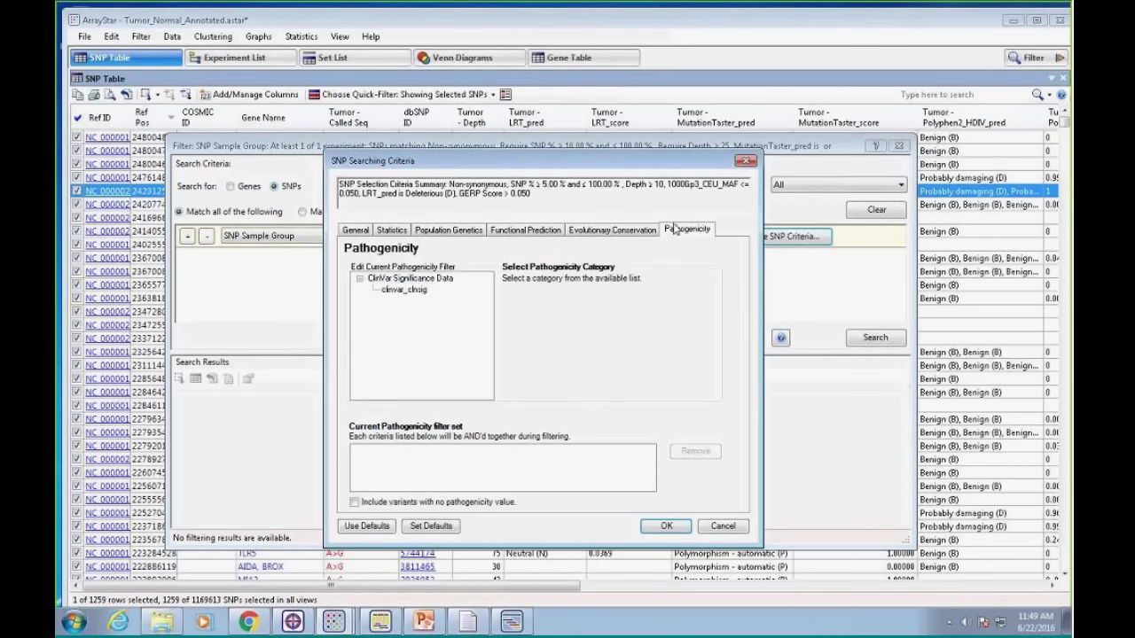
click(402, 290)
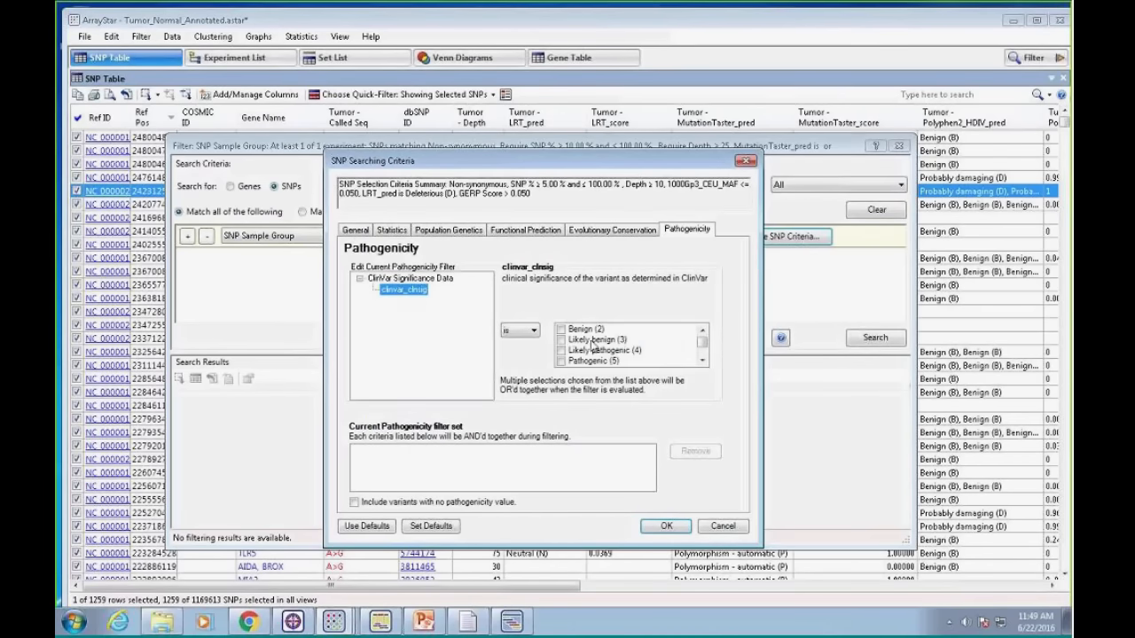
click(592, 360)
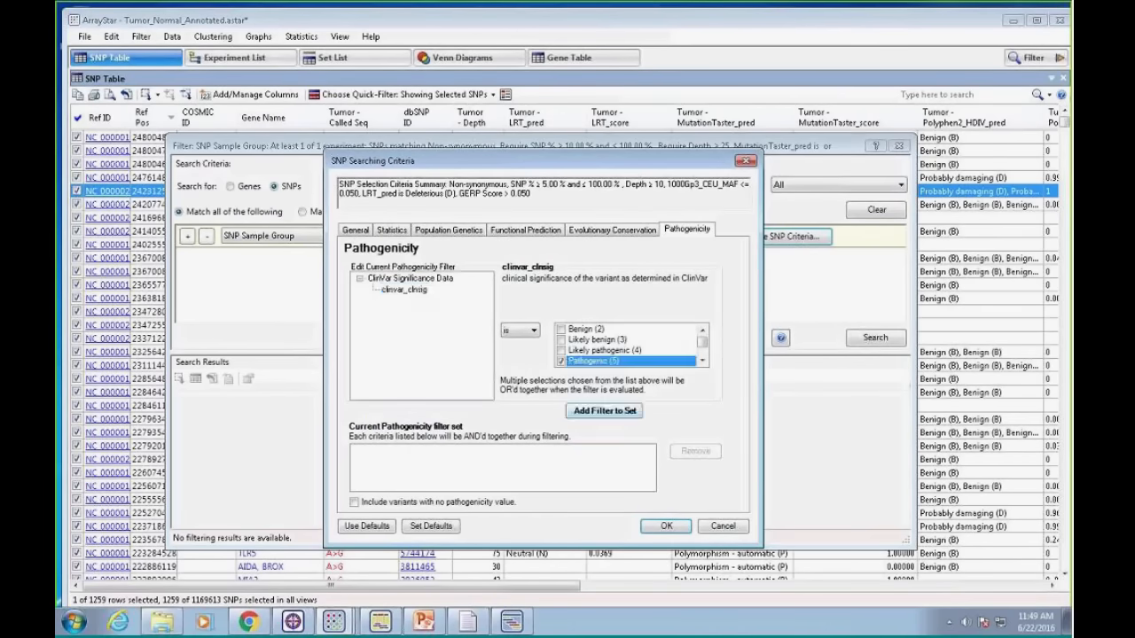
click(604, 411)
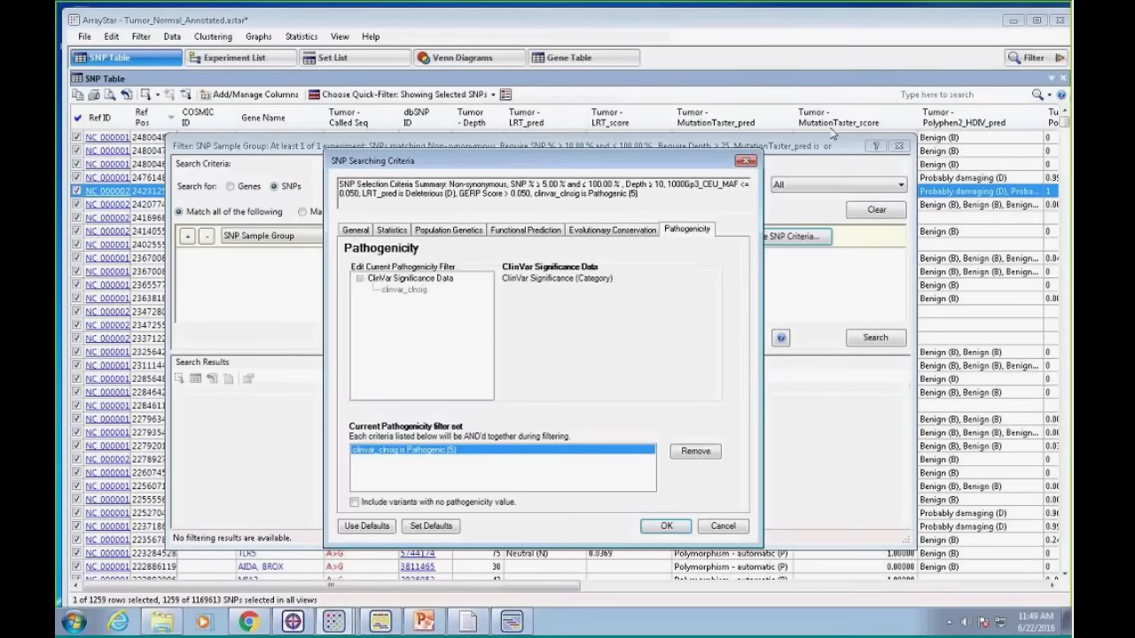
Apply the SNP search criteria and sort the table by Tumor Polyphen2_HVAR_pred
click(664, 526)
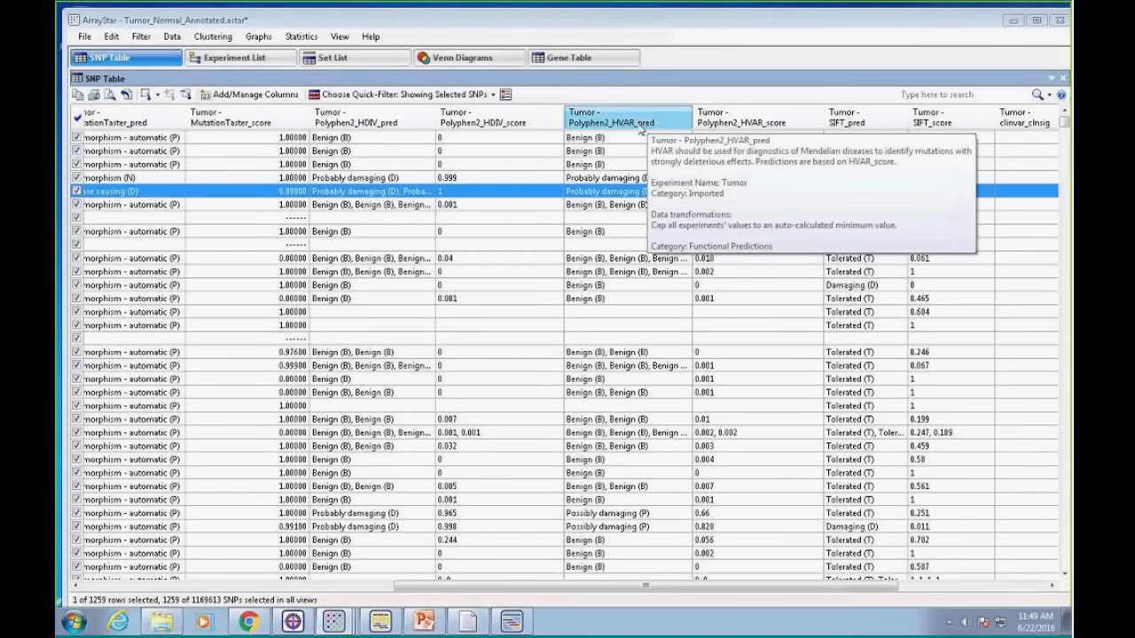
click(626, 116)
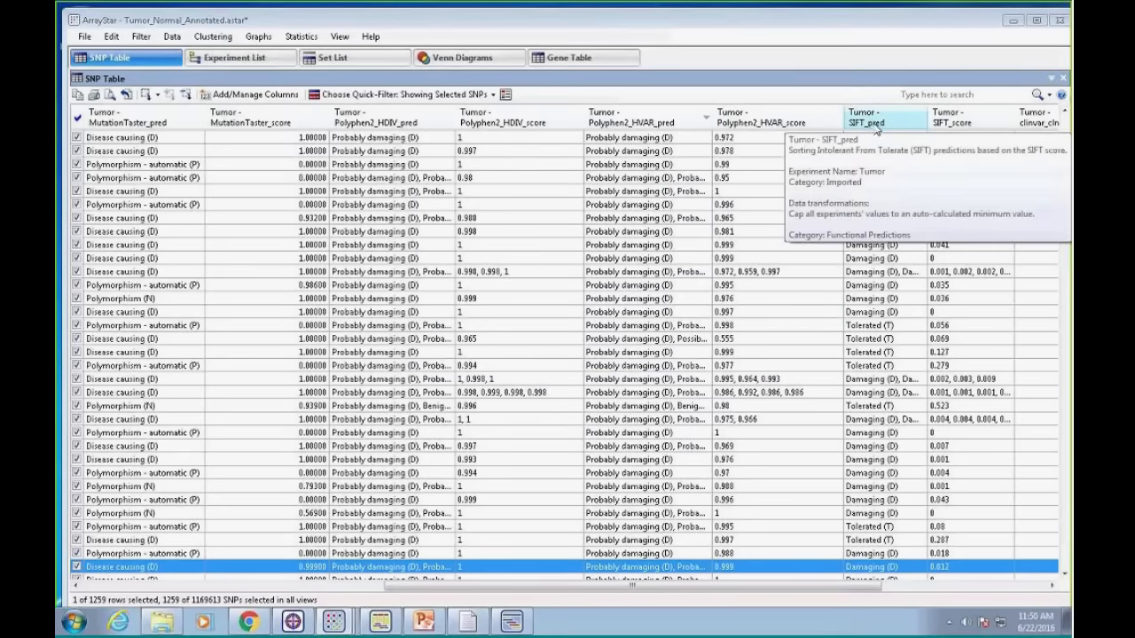
mouse_move(778, 122)
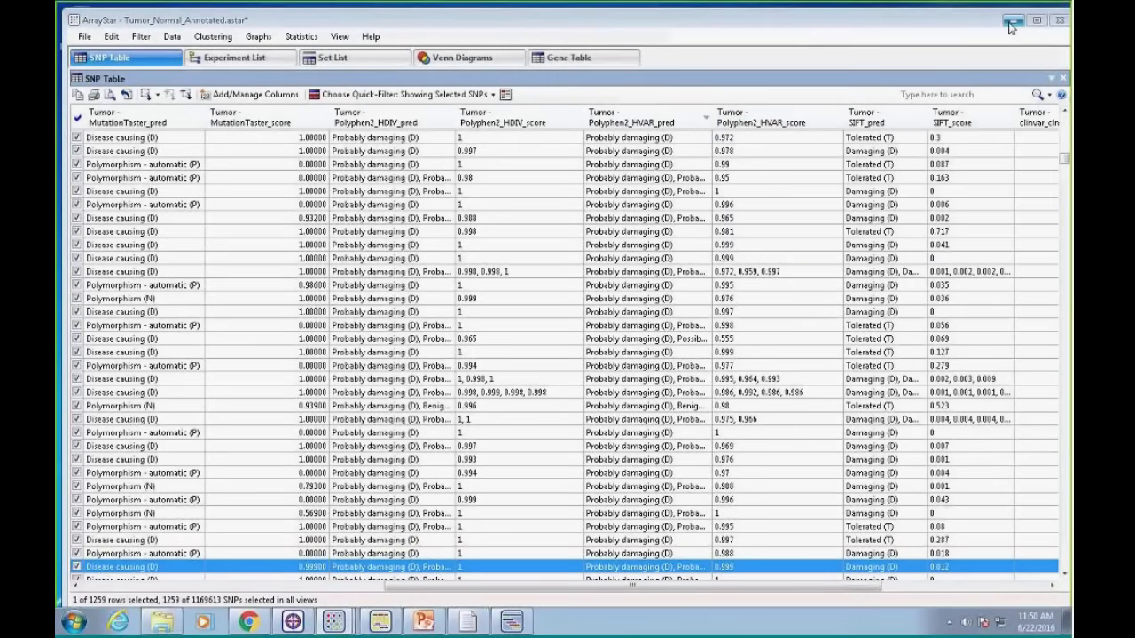
Minimize ArrayStar and browse the Start menu's All Programs list for GenVision Pro
click(1013, 19)
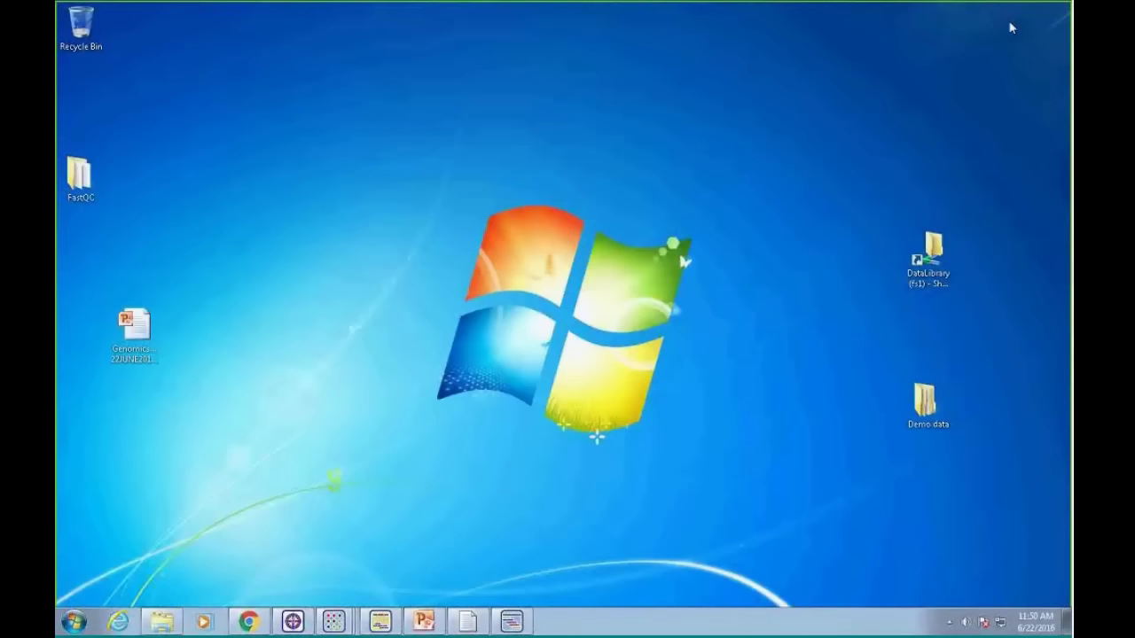
click(74, 621)
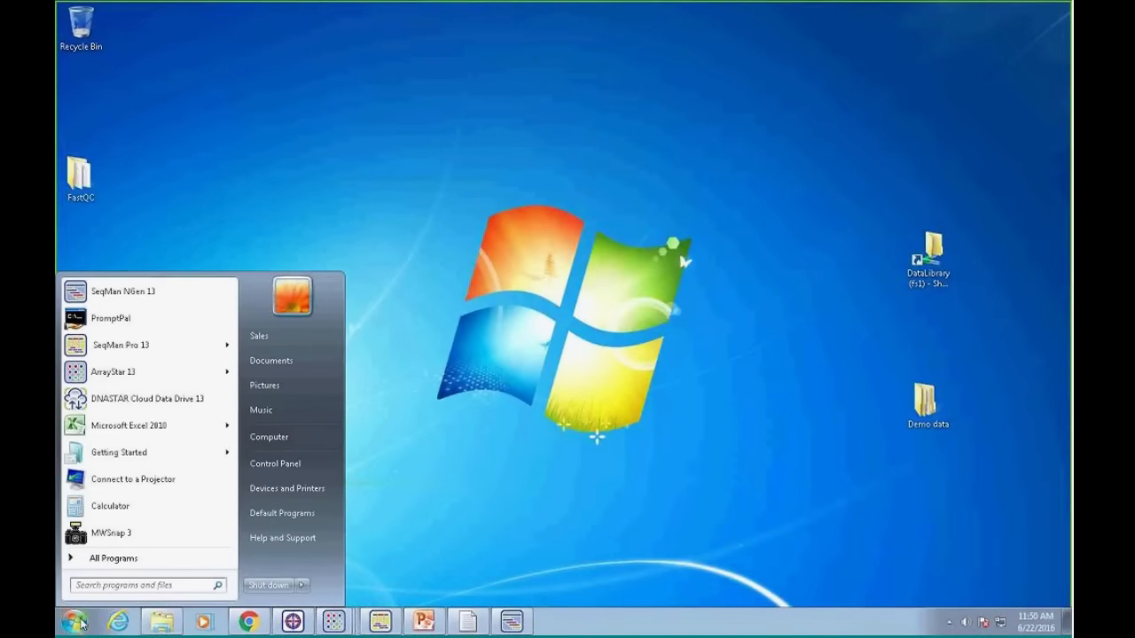
click(113, 557)
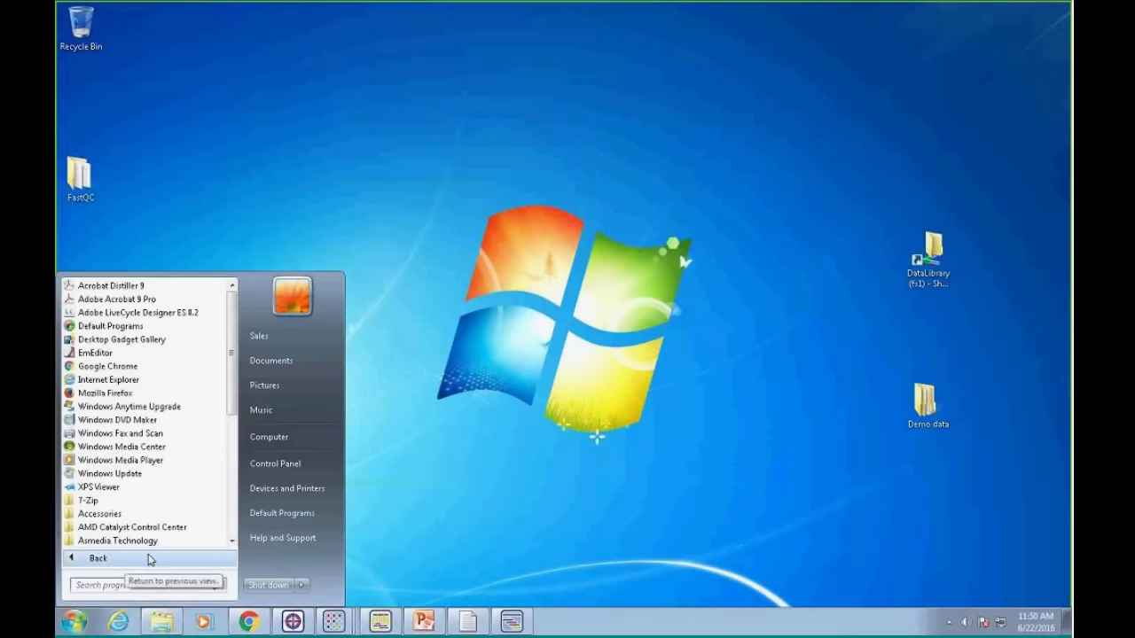
scroll(down, 3)
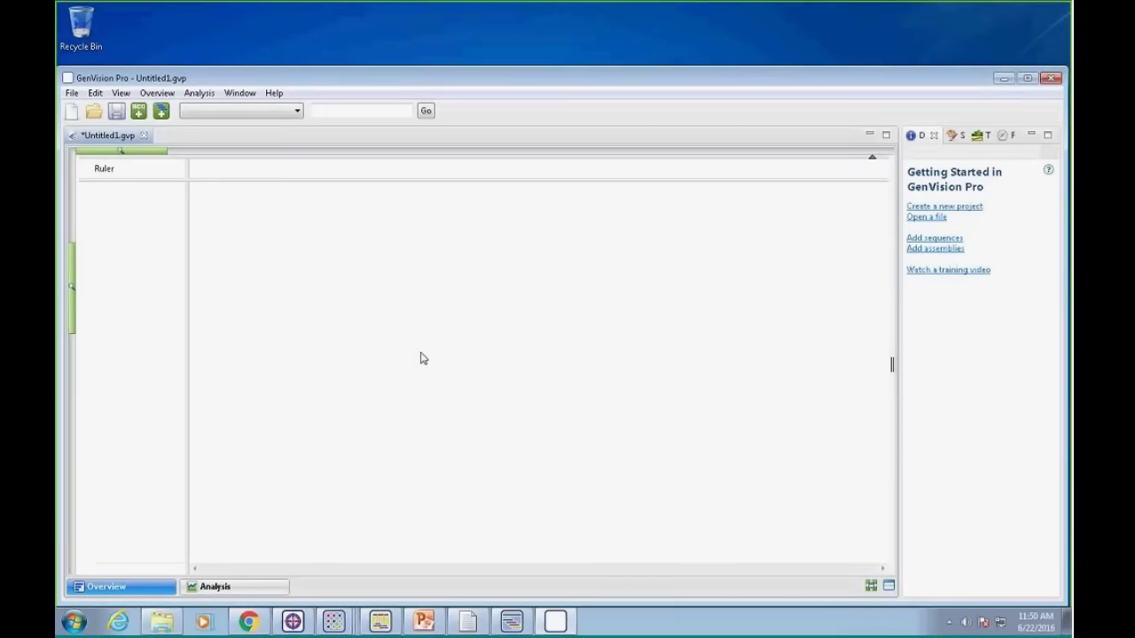
mouse_move(366, 68)
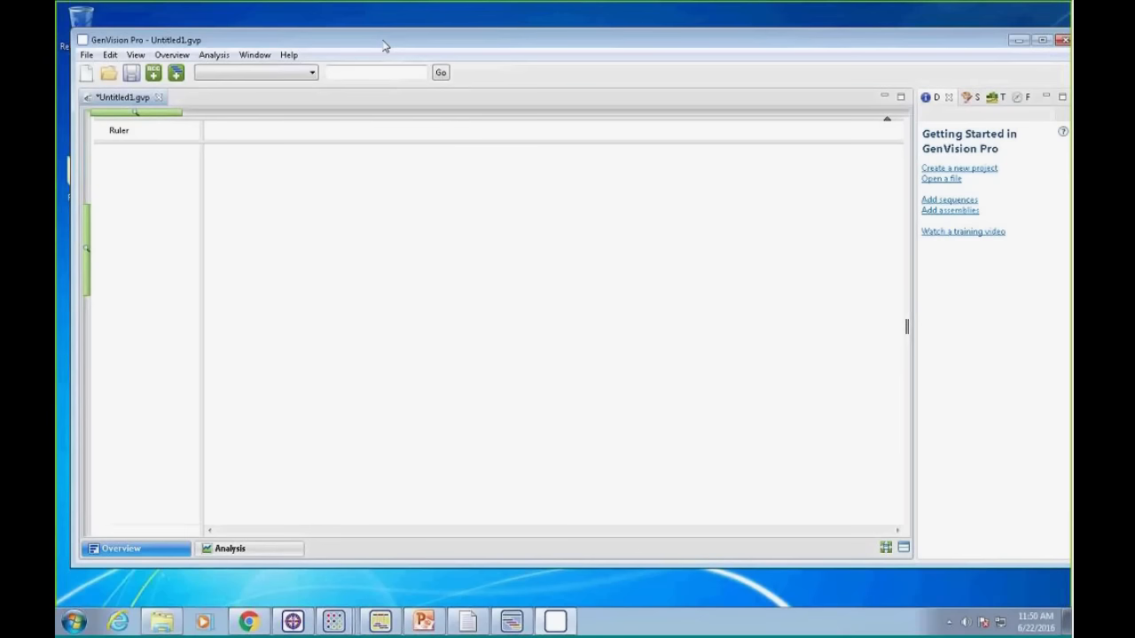
Add the mouse RNA-seq assemblies, such as Tumor_T_2.assembly, to the project
click(175, 73)
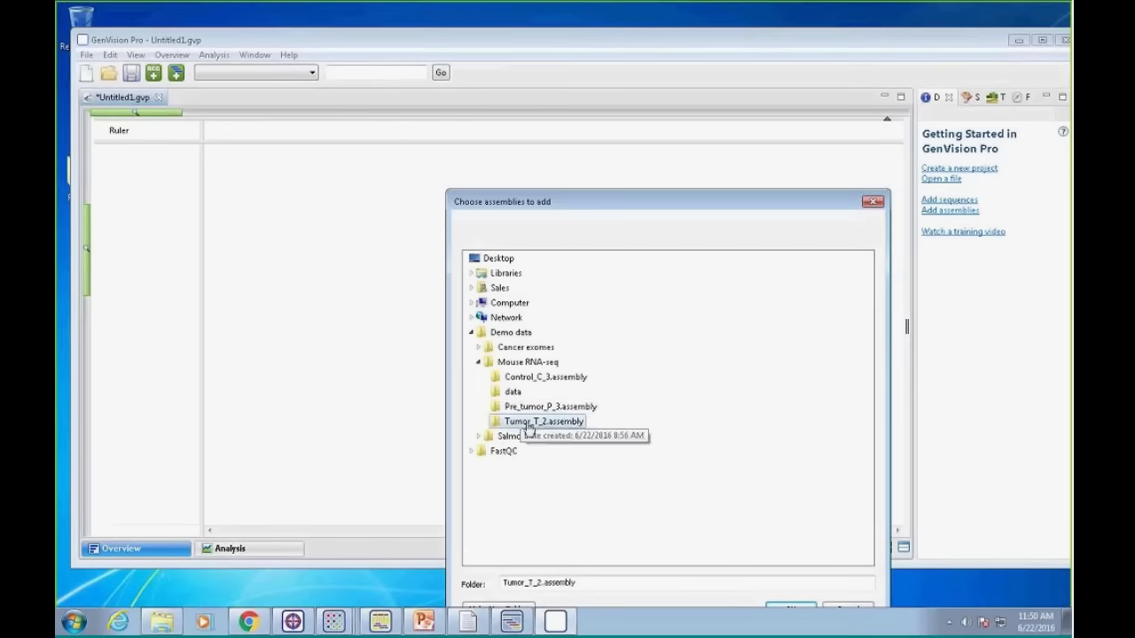
click(545, 406)
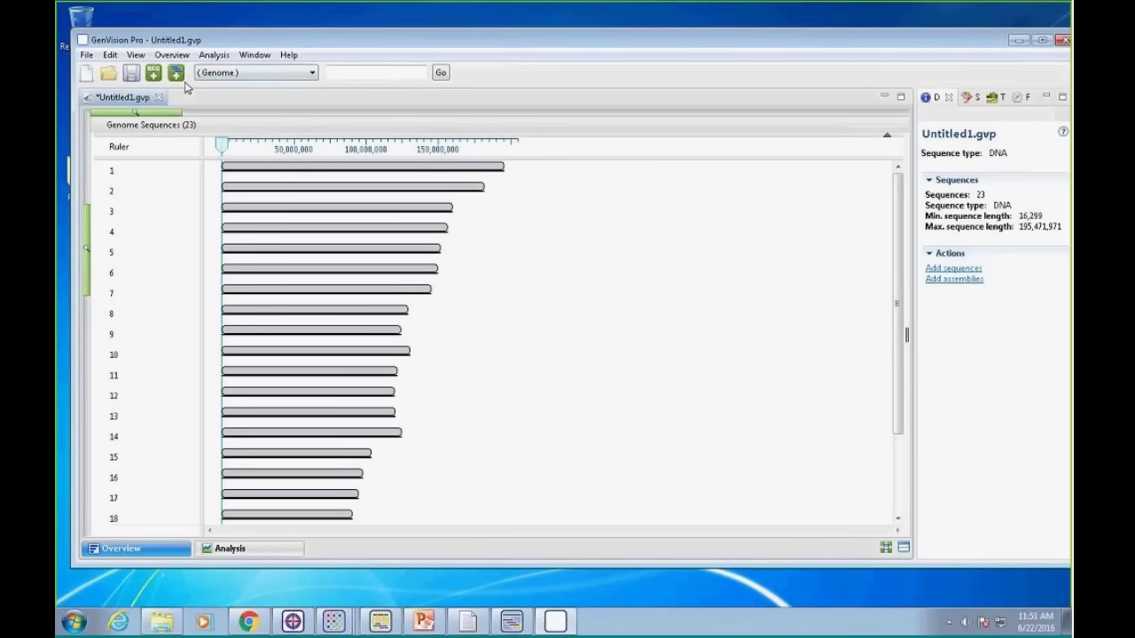
click(953, 278)
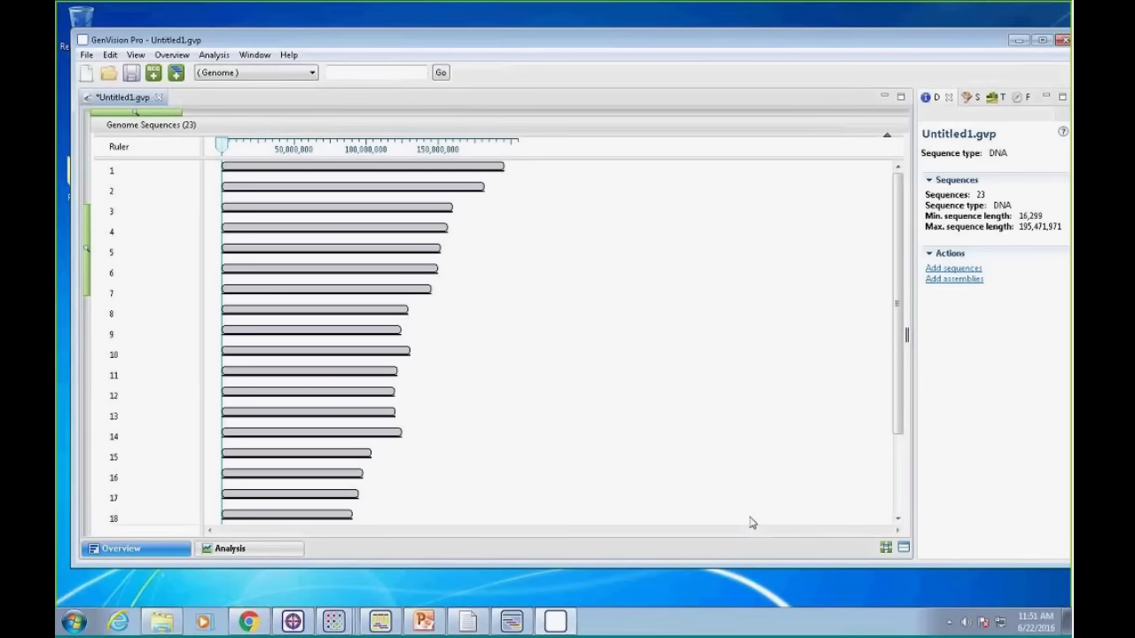
mouse_move(113, 196)
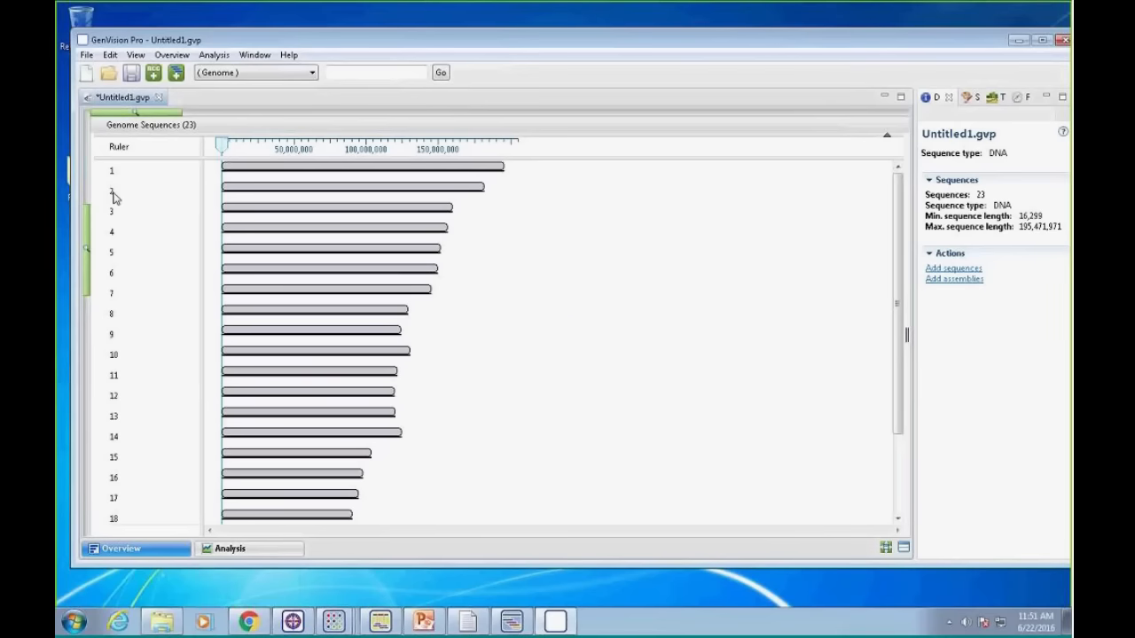
Select chromosome 2 and open it in the detailed view
click(112, 170)
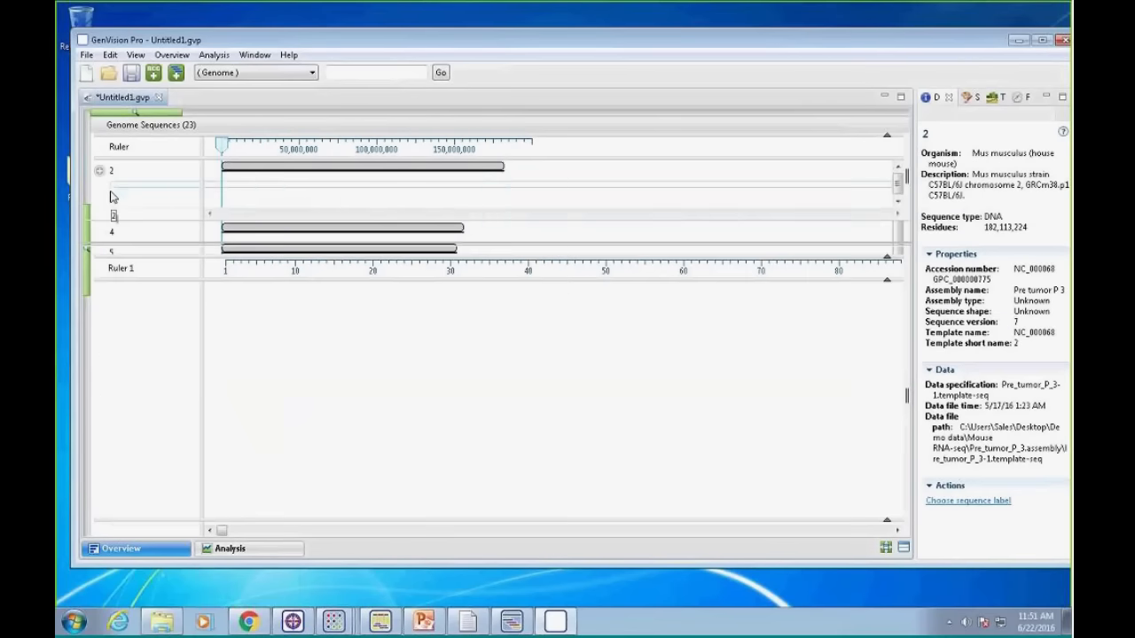
double_click(110, 170)
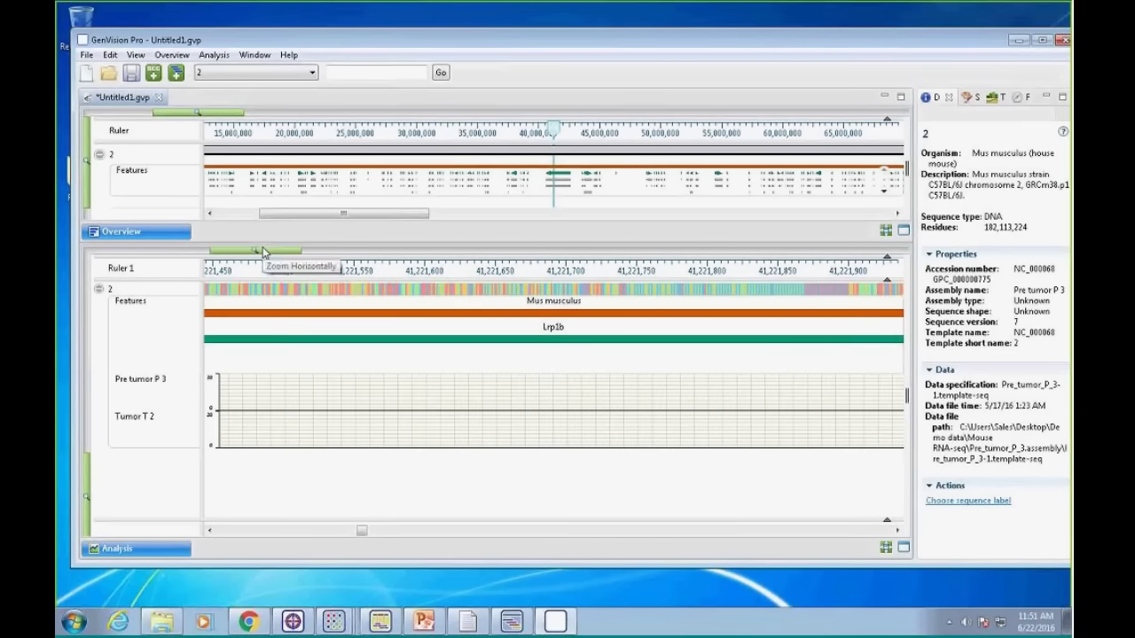
mouse_move(300, 423)
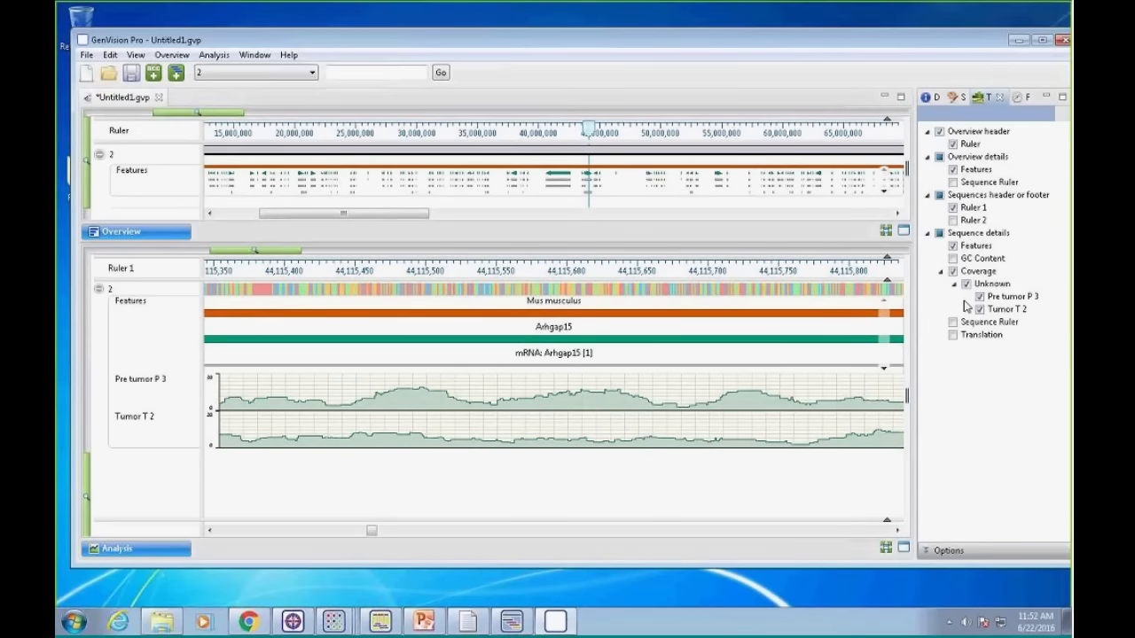
mouse_move(354, 601)
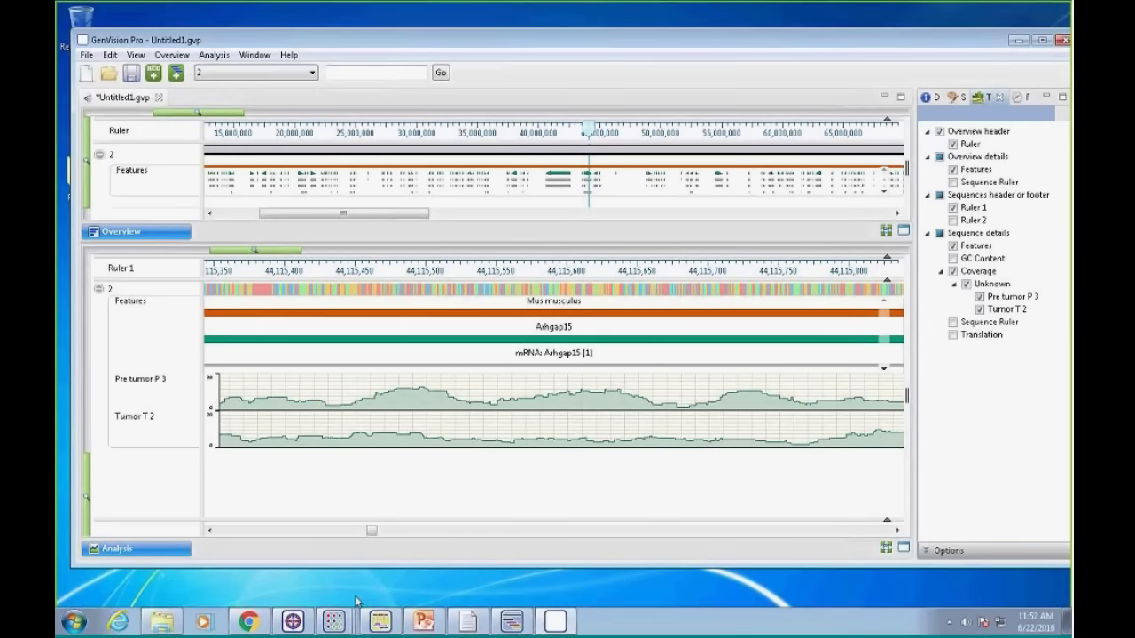
Switch from GenVision Pro to the ArrayStar and QSeq project via the taskbar
click(334, 621)
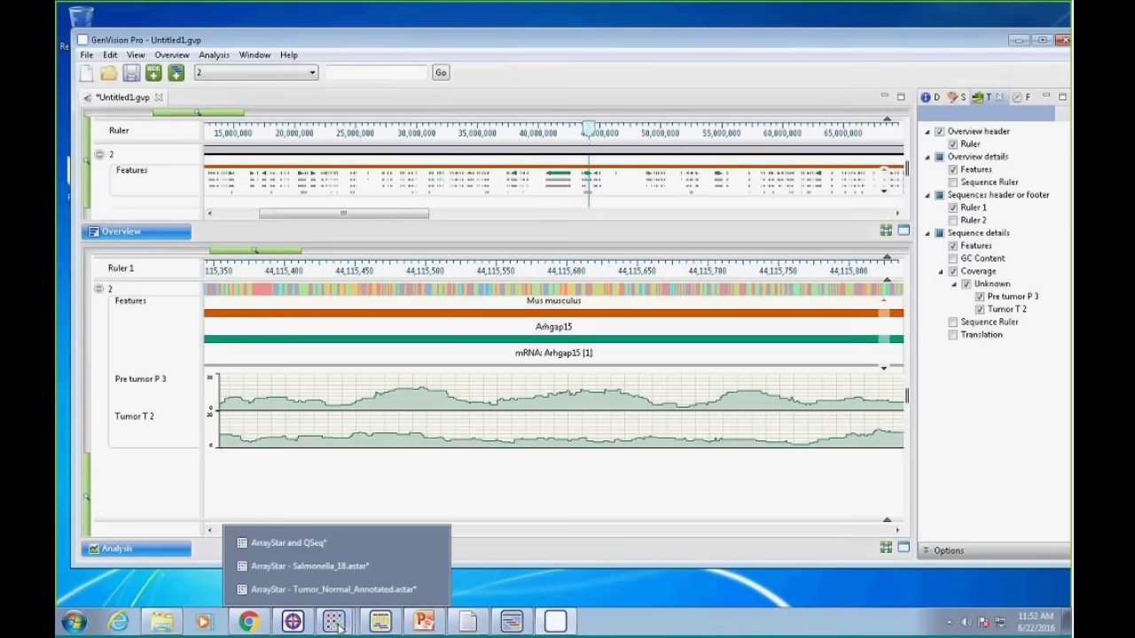
click(290, 542)
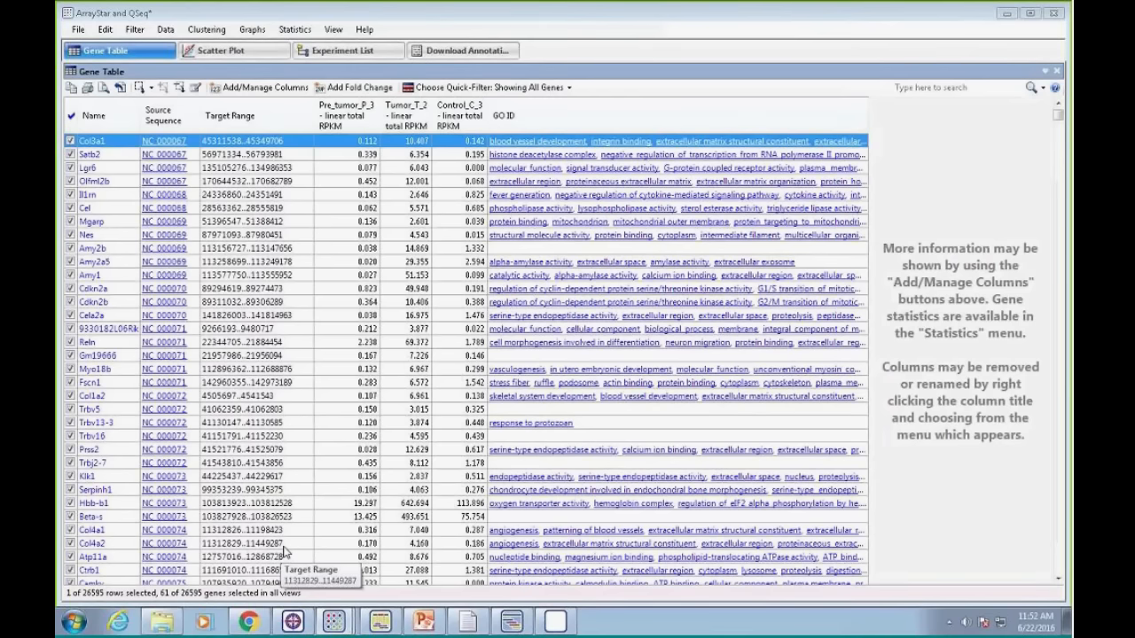
mouse_move(309, 442)
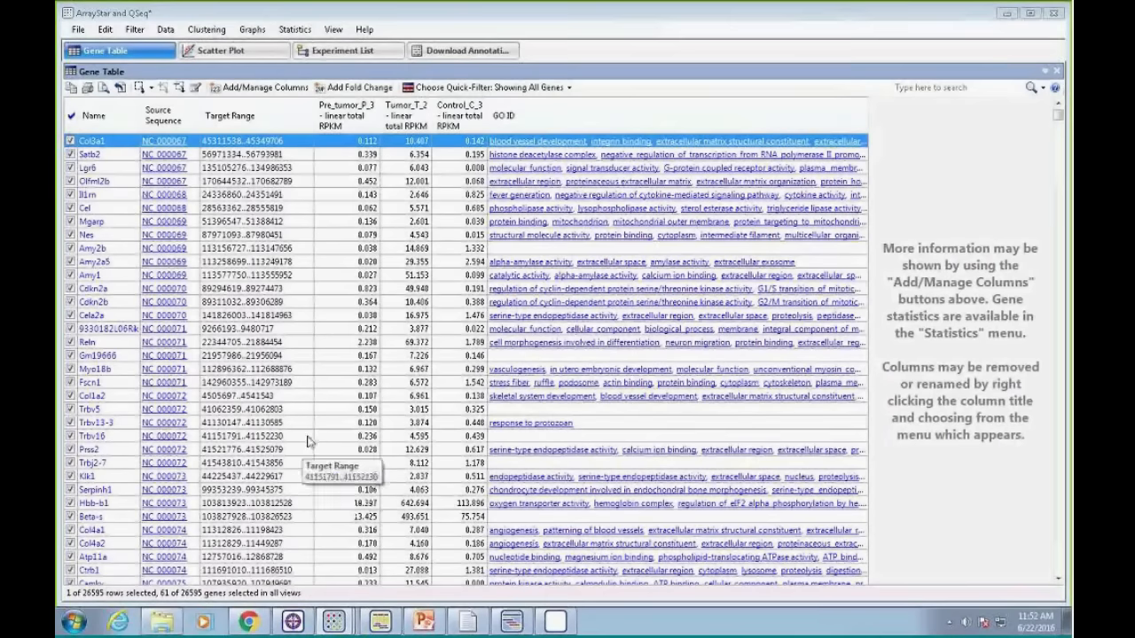
mouse_move(405, 115)
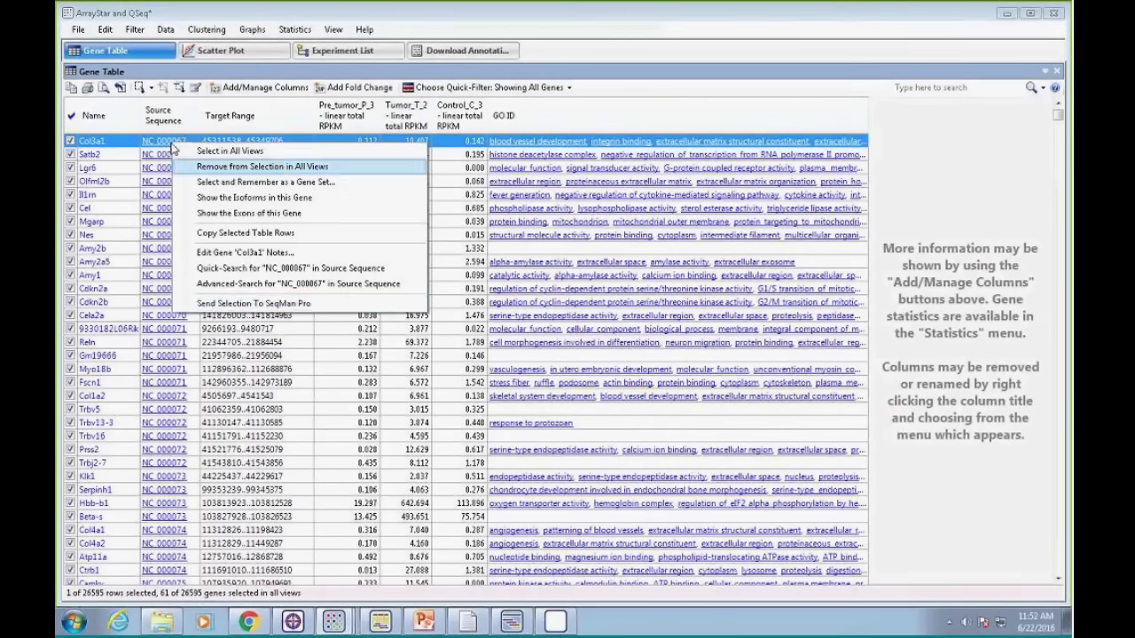
mouse_move(248, 304)
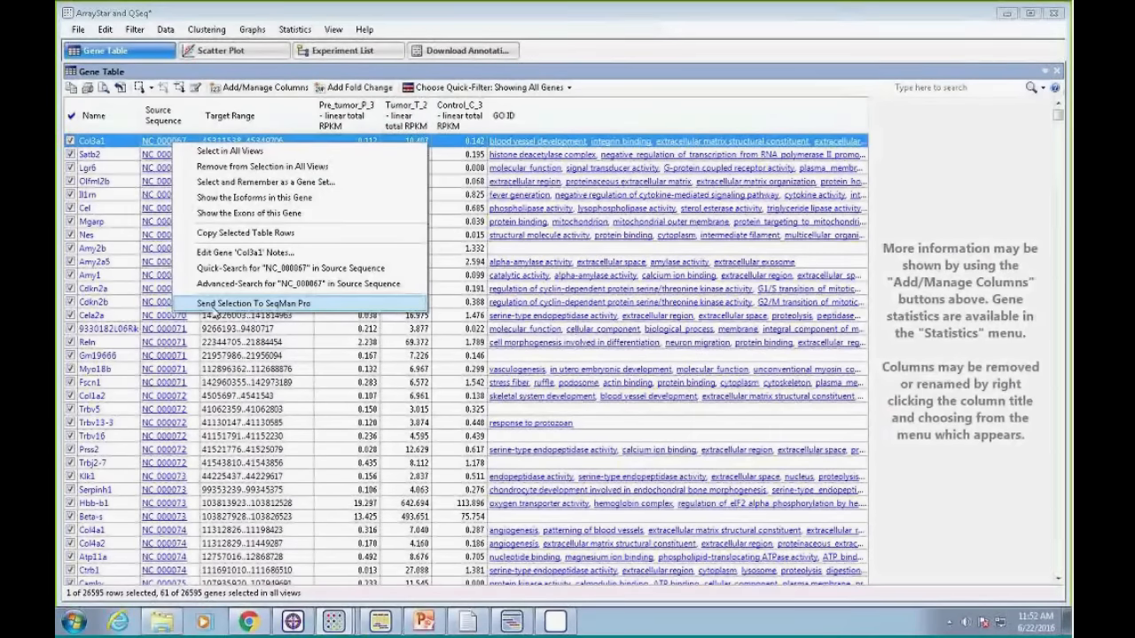